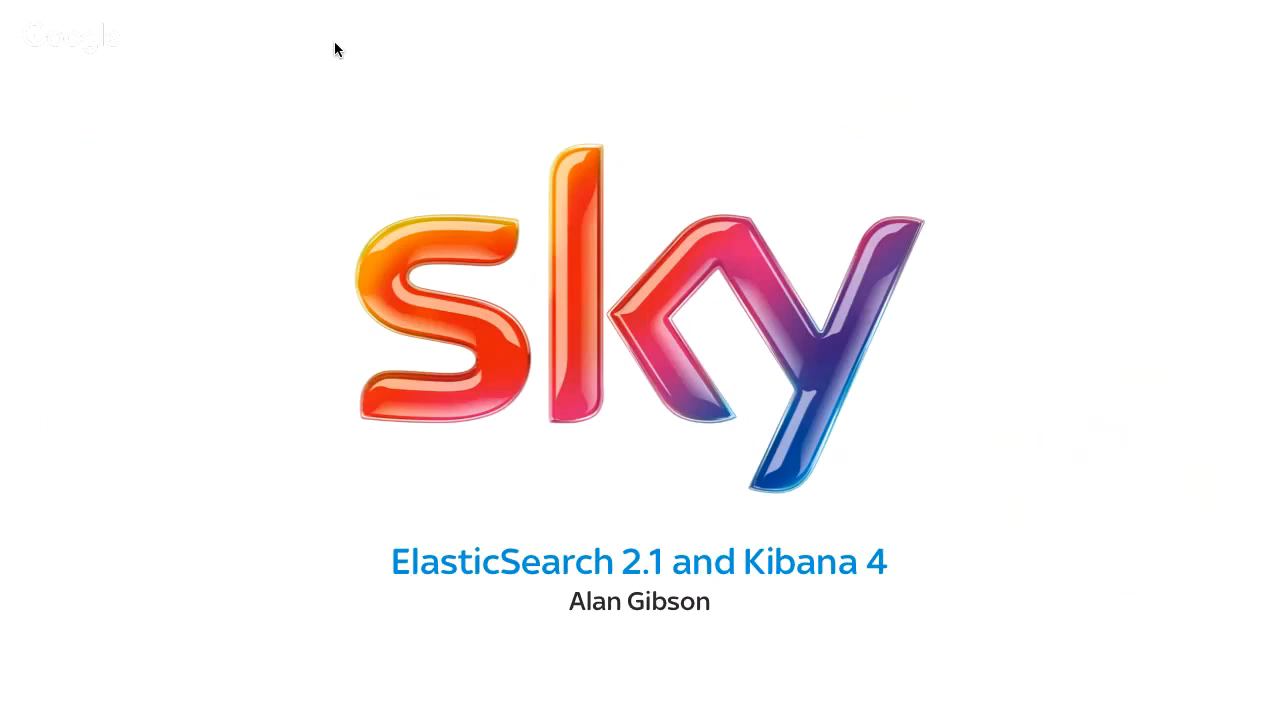
mouse_move(336, 50)
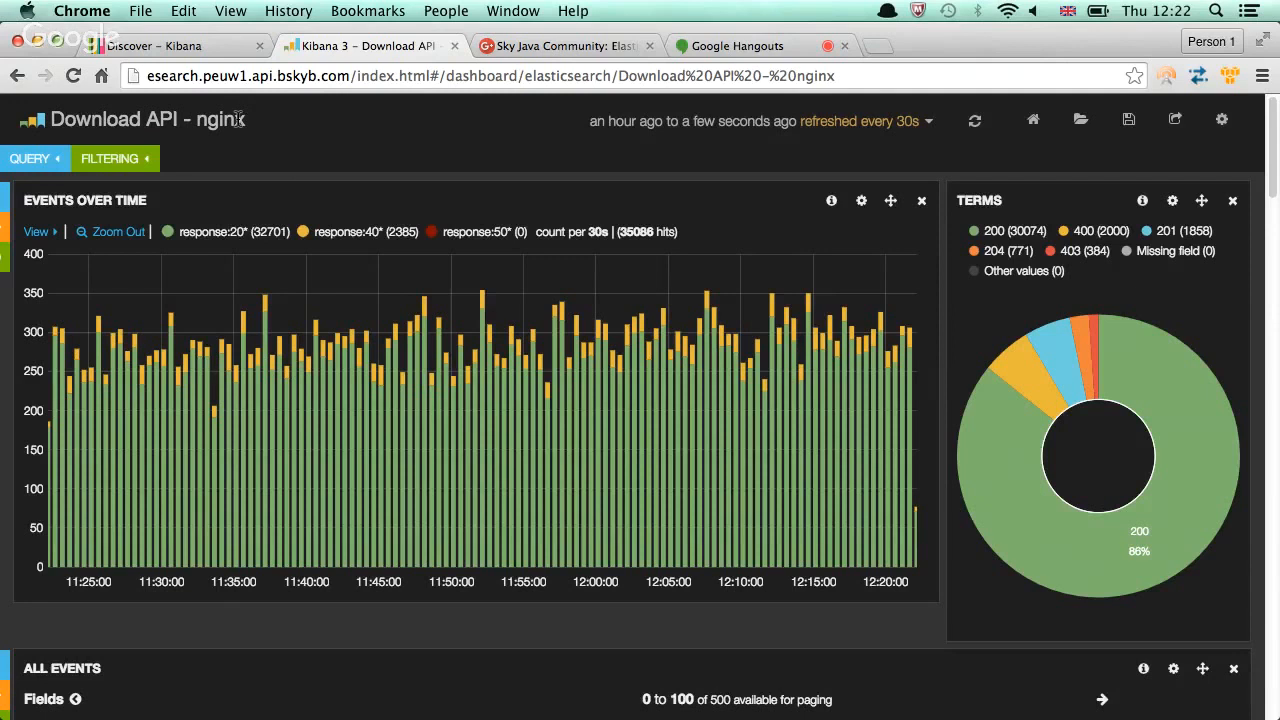
Scroll down the Download API dashboard until the All Events table of nginx requests shows
scroll(down, 3)
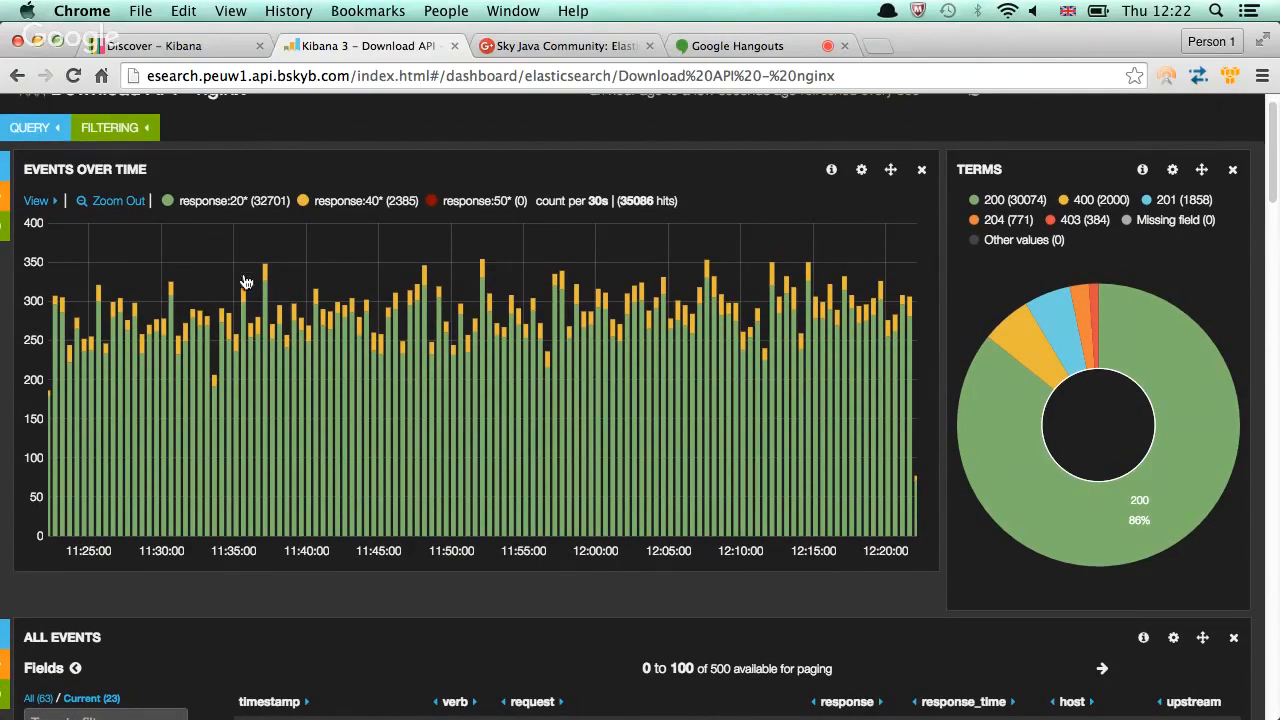
mouse_move(276, 310)
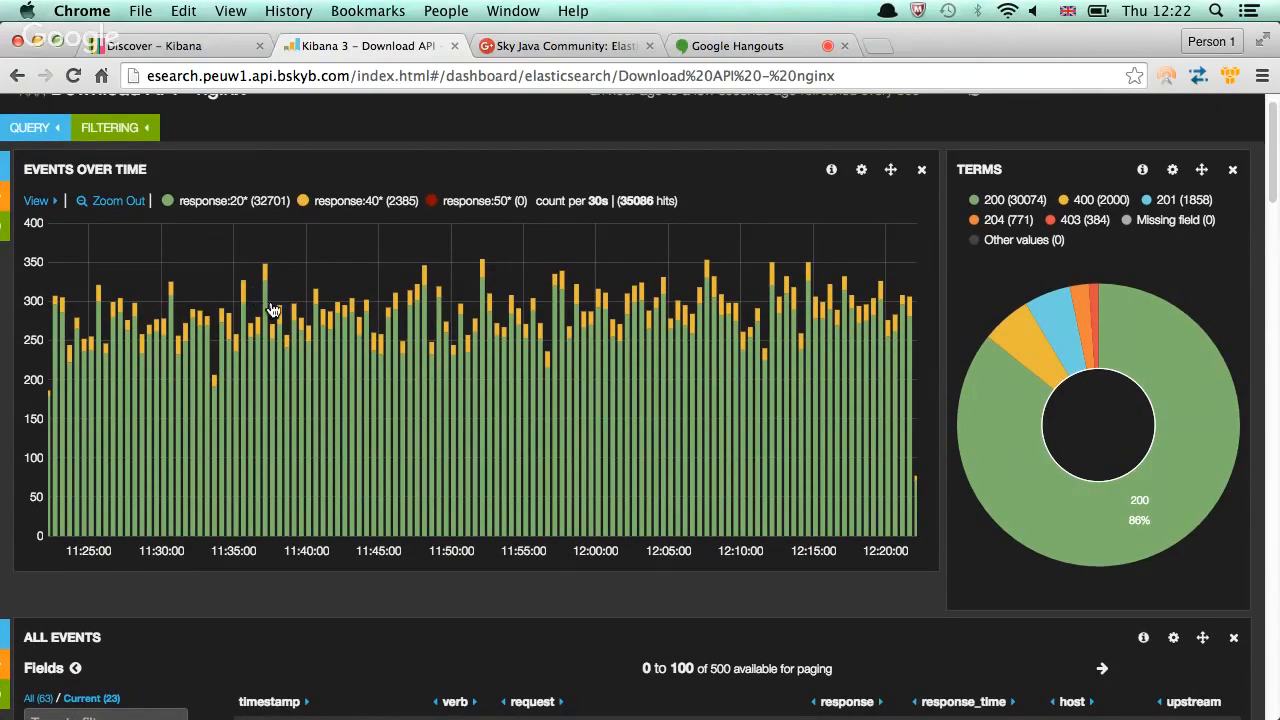
mouse_move(350, 336)
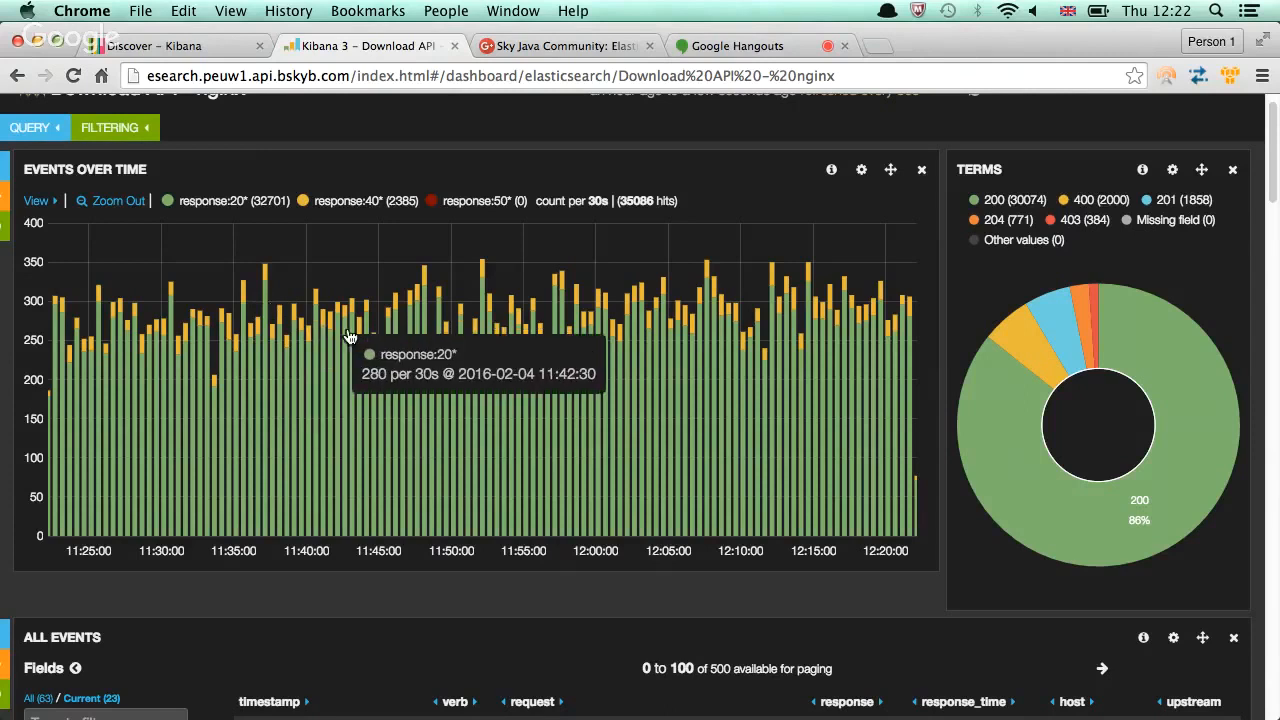
mouse_move(844, 318)
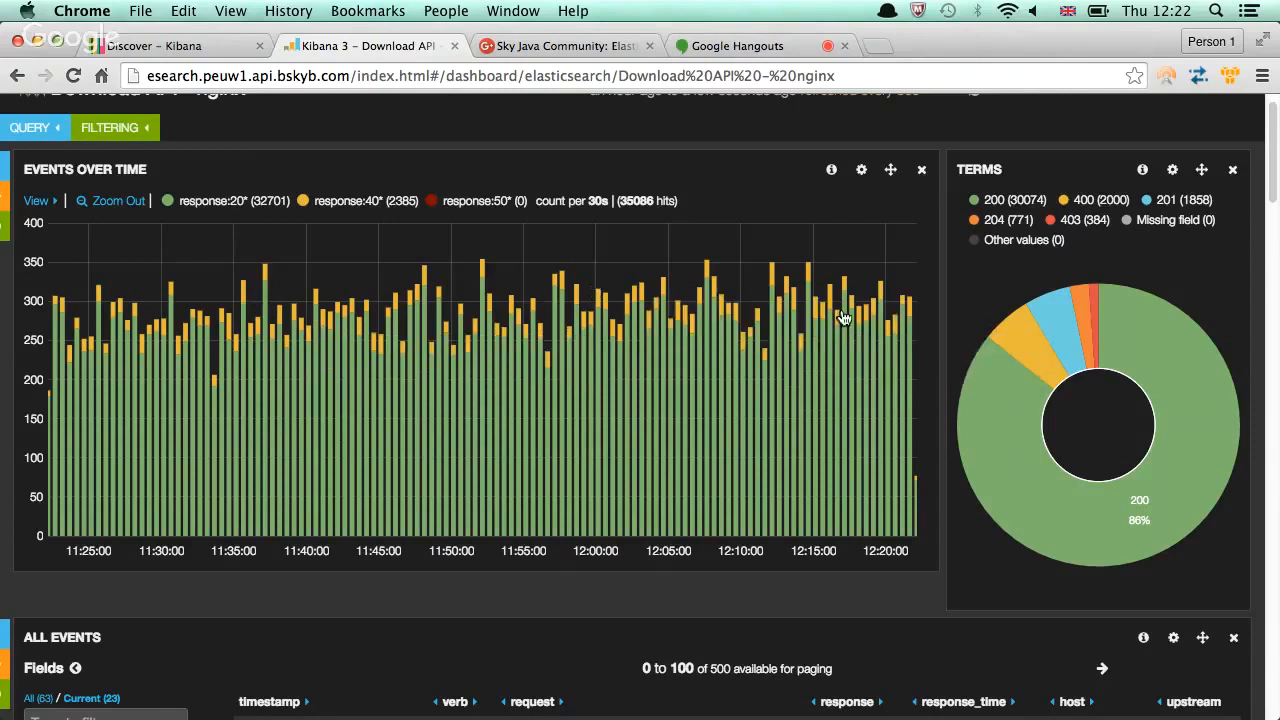
mouse_move(1008, 390)
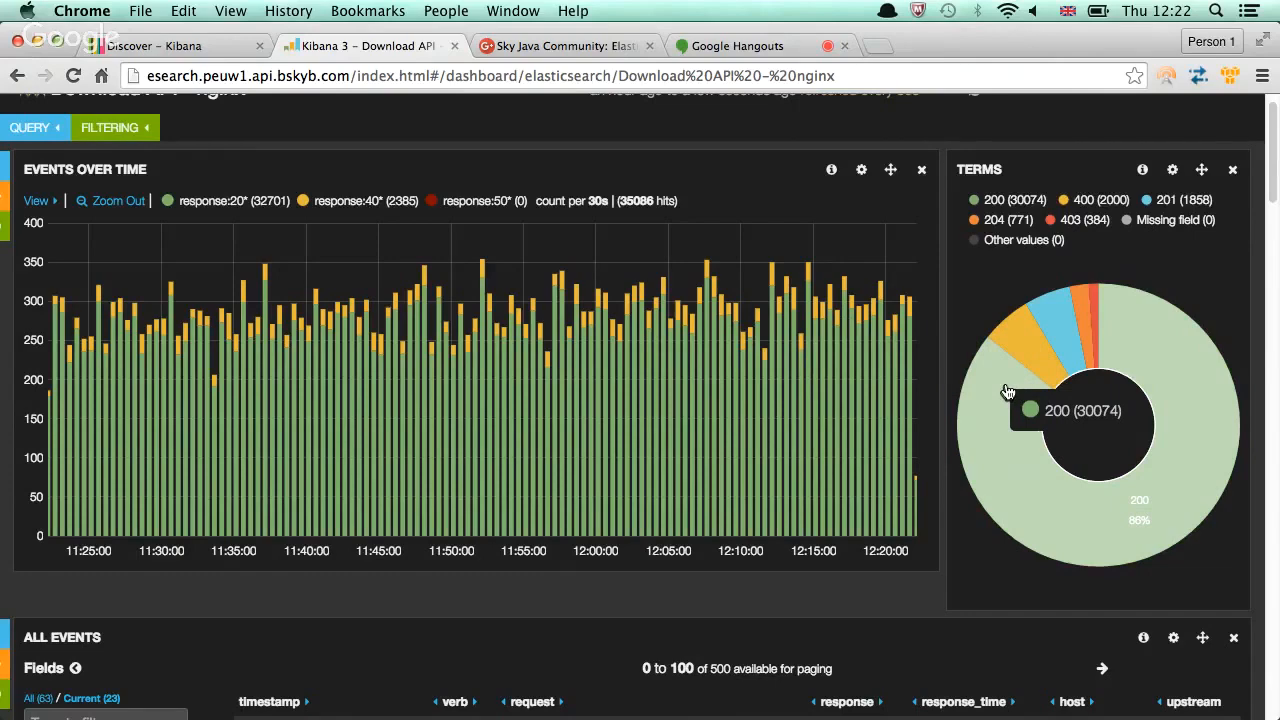
scroll(down, 3)
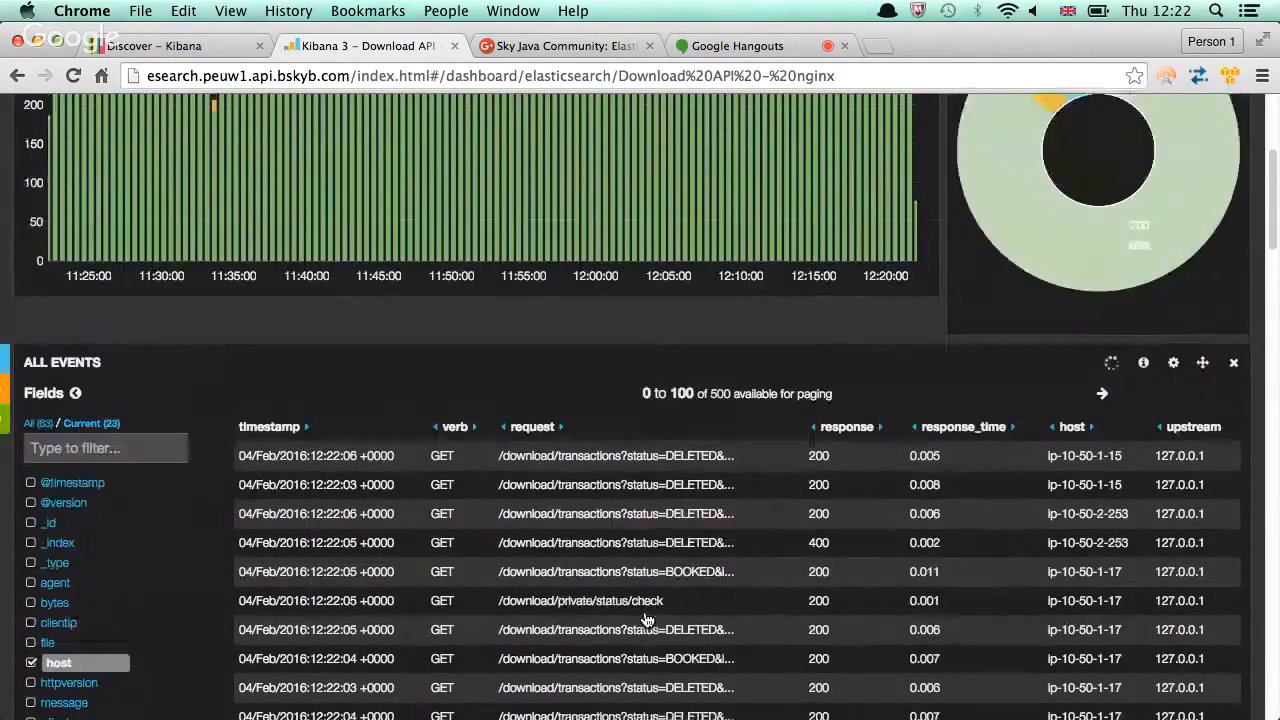
scroll(up, 3)
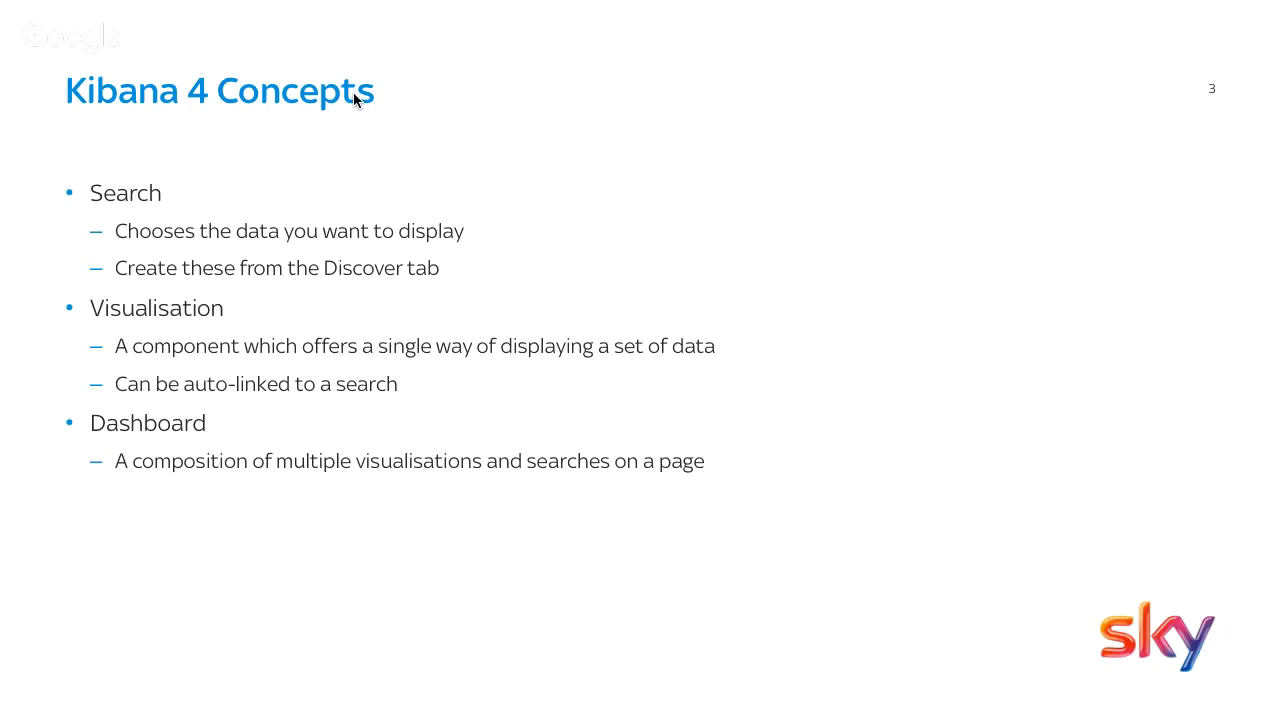
mouse_move(356, 100)
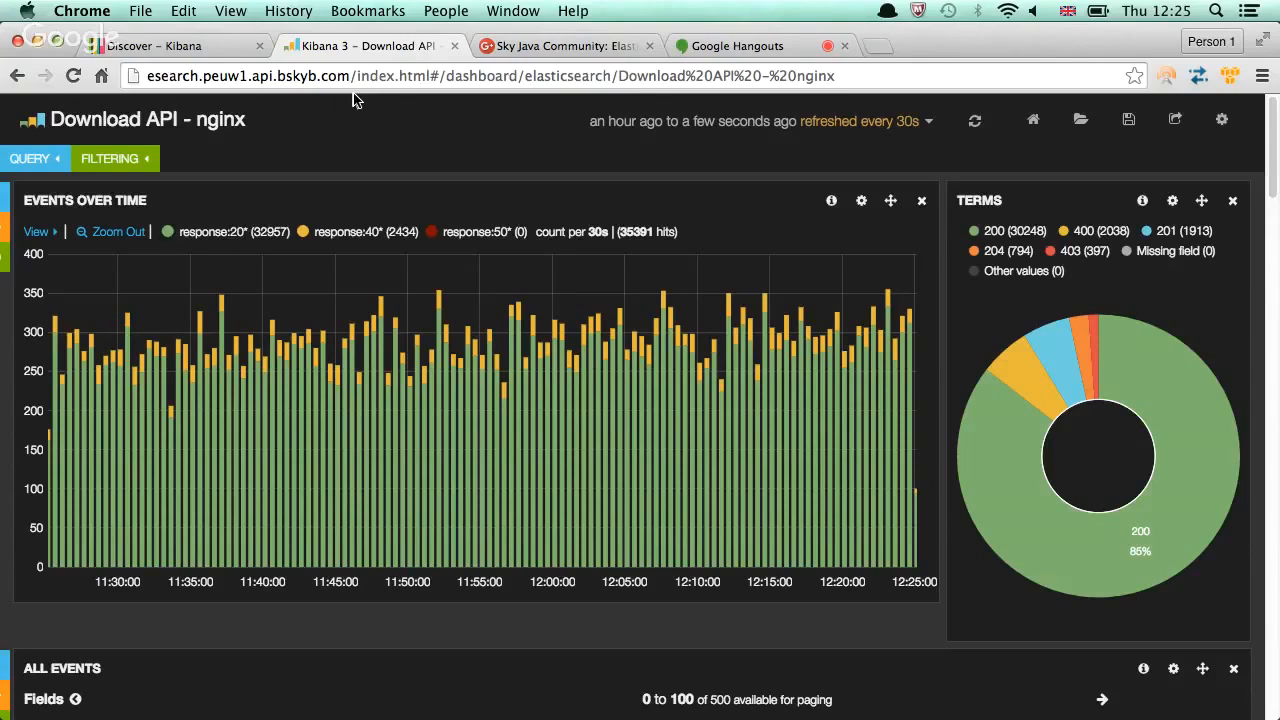
Switch between the Kibana 3 dashboard and Kibana 4 Discover to run the request_time: [0.25 TO *] search
scroll(down, 3)
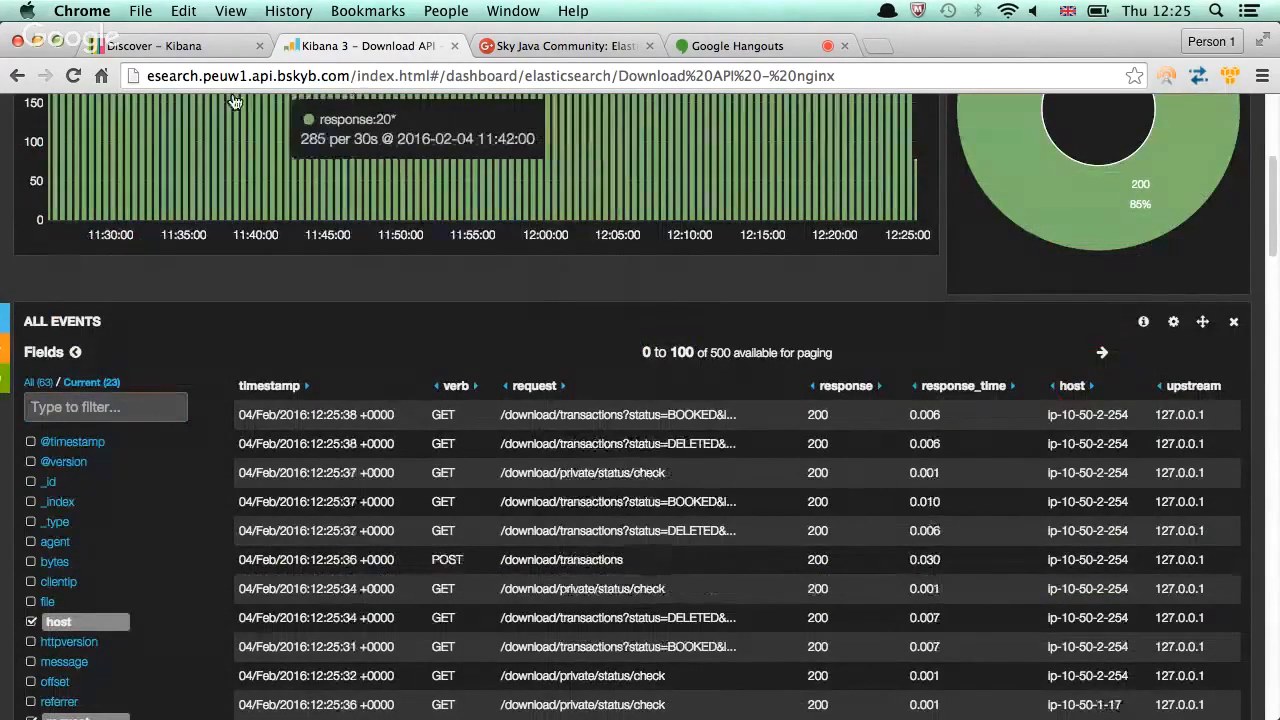
click(170, 46)
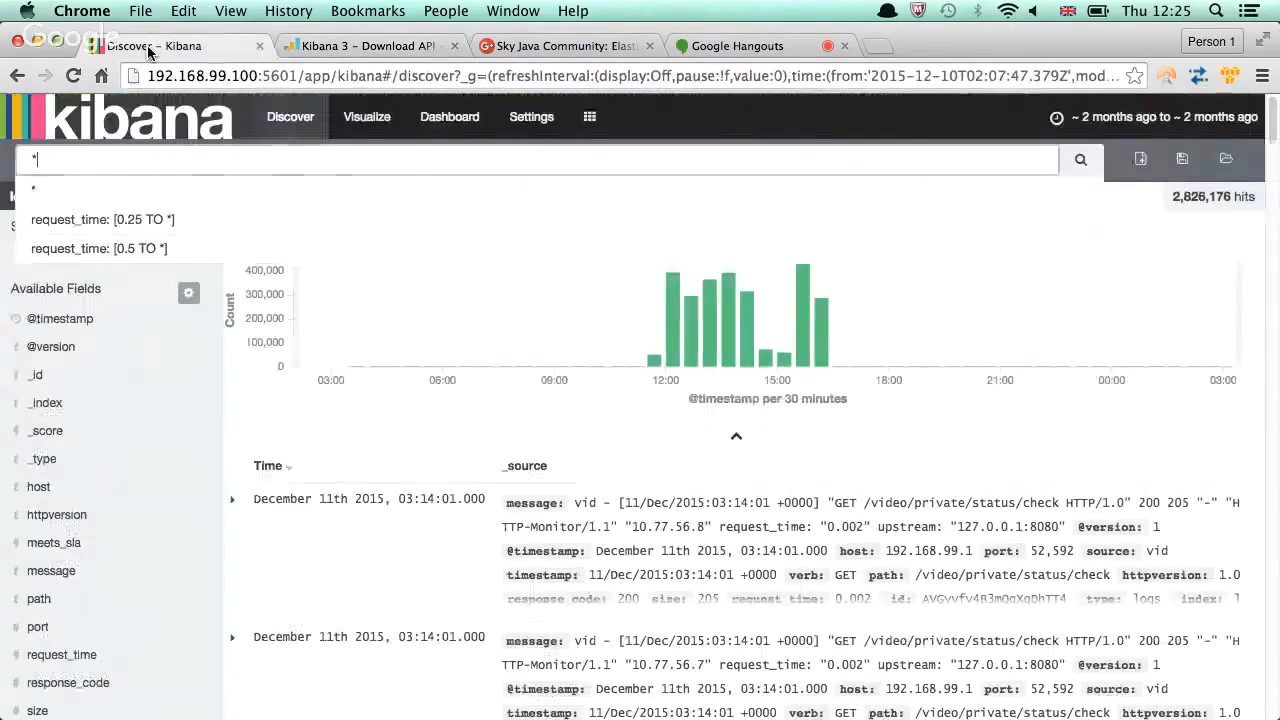
mouse_move(256, 218)
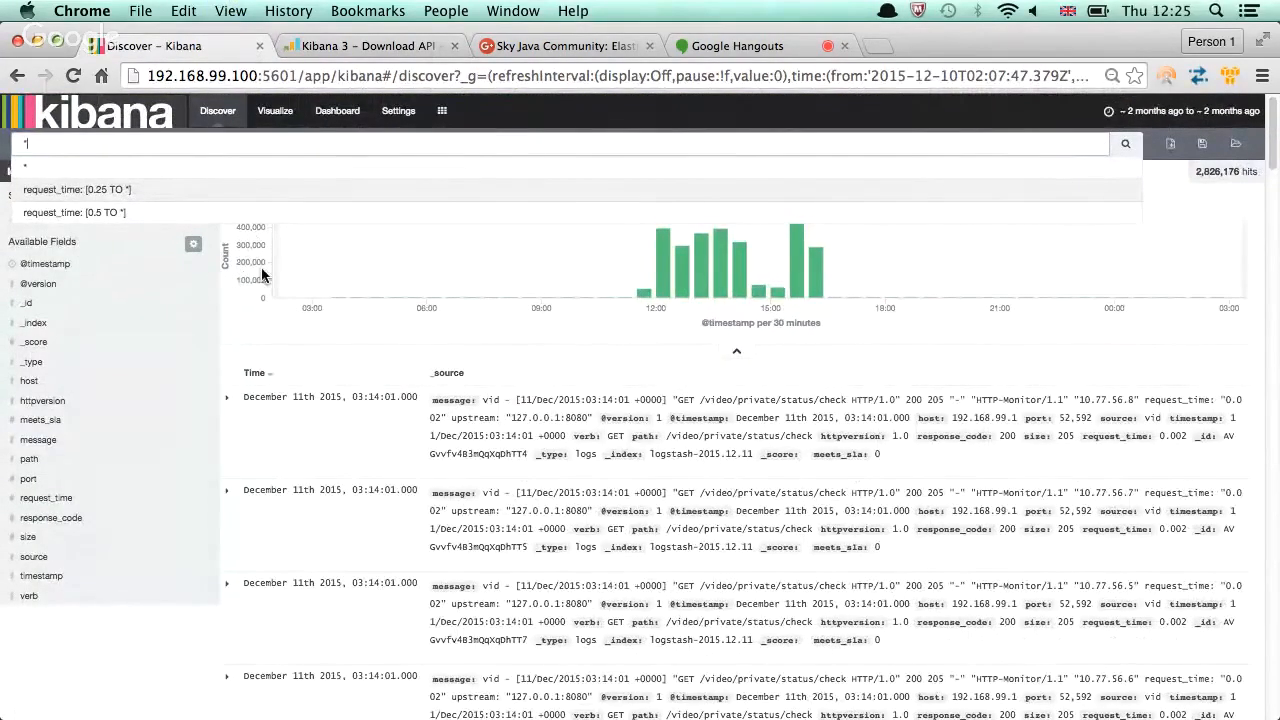
mouse_move(276, 360)
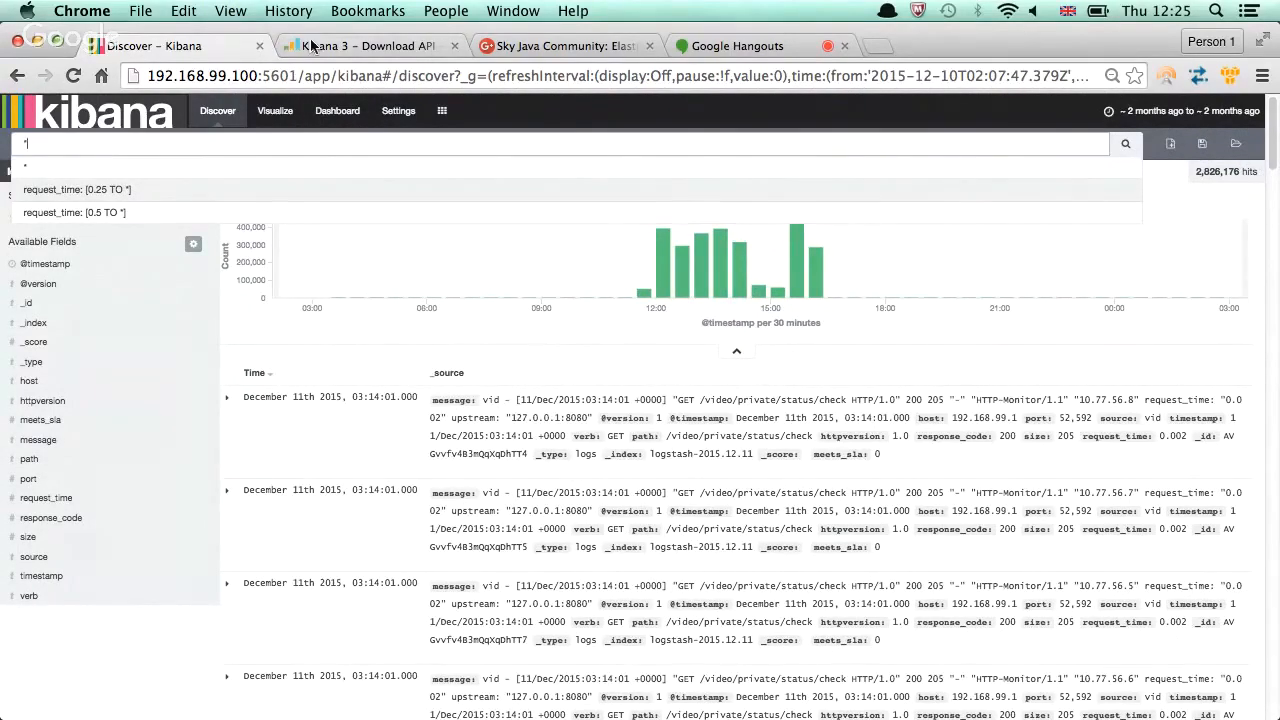
click(370, 46)
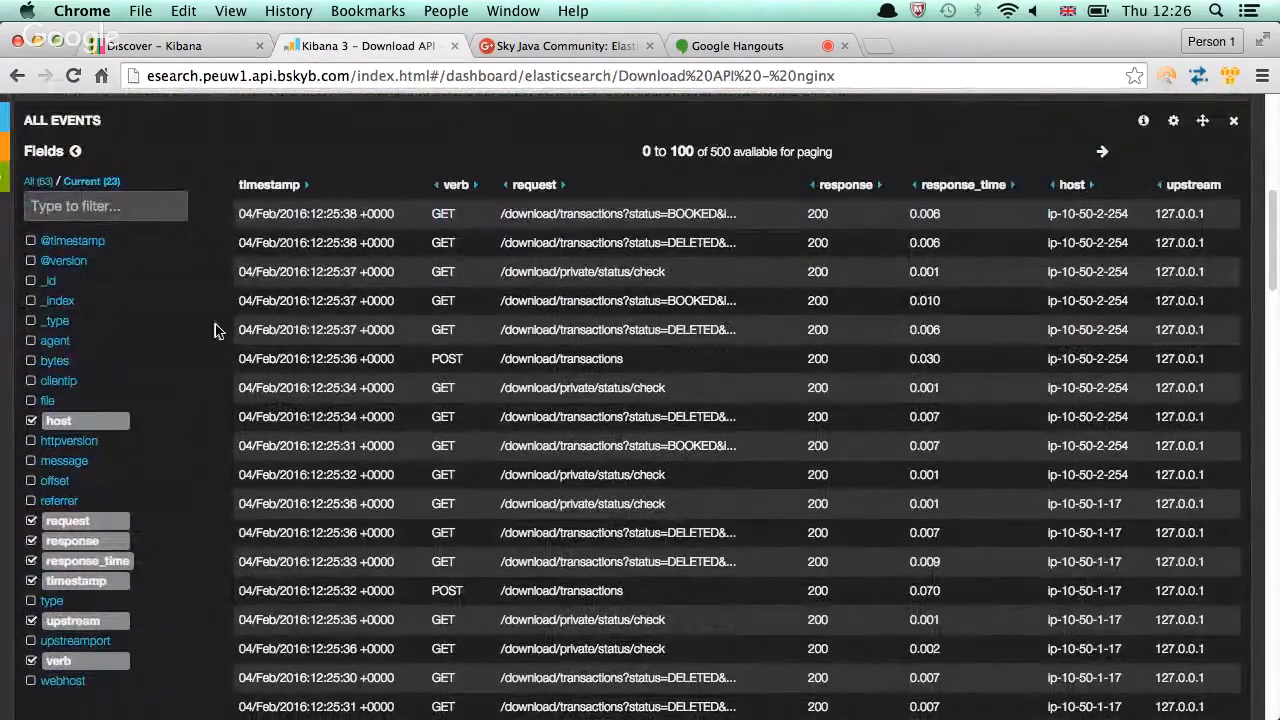
mouse_move(308, 208)
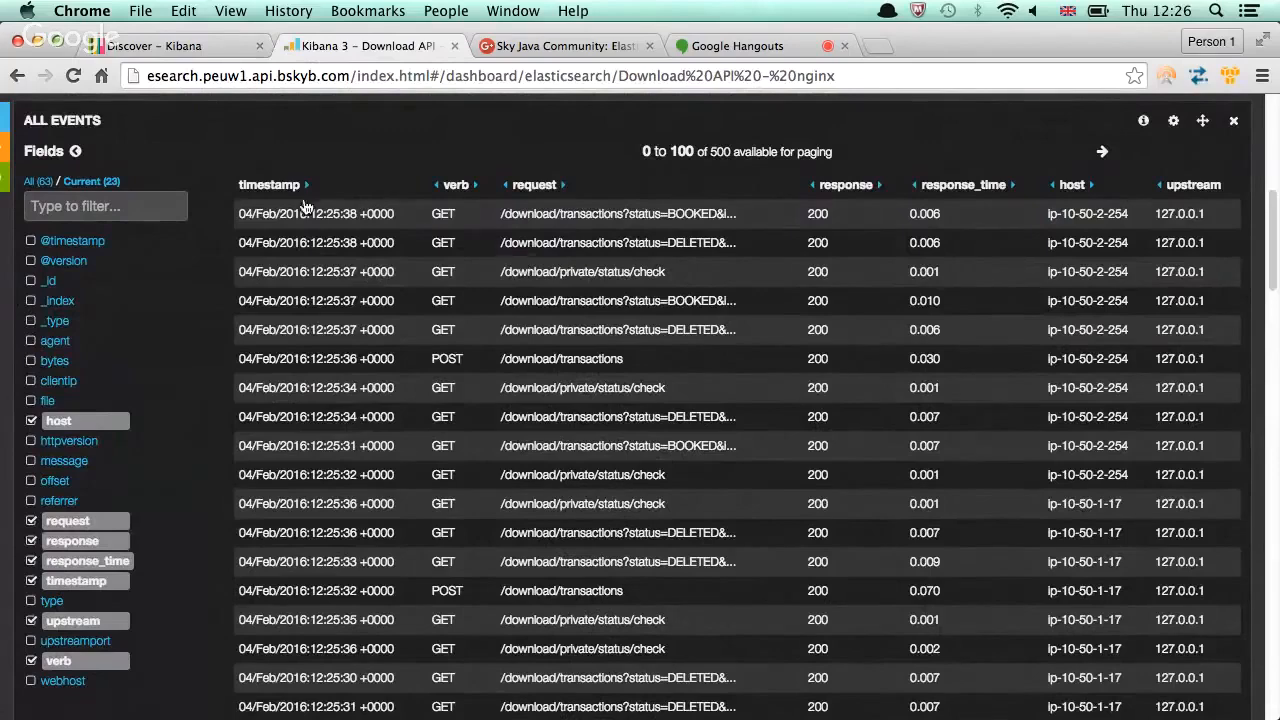
click(156, 46)
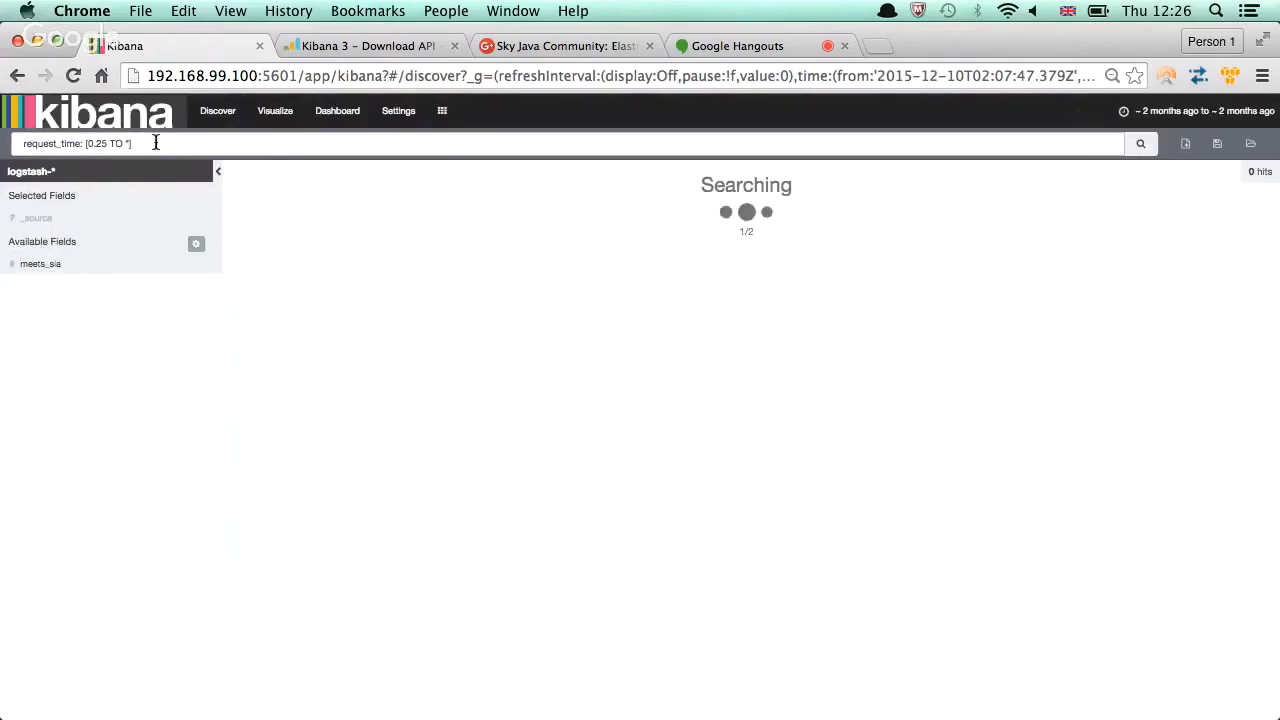
Run the request_time ≥ 0.25 search to get about 1,460,781 hits with a histogram
click(1140, 144)
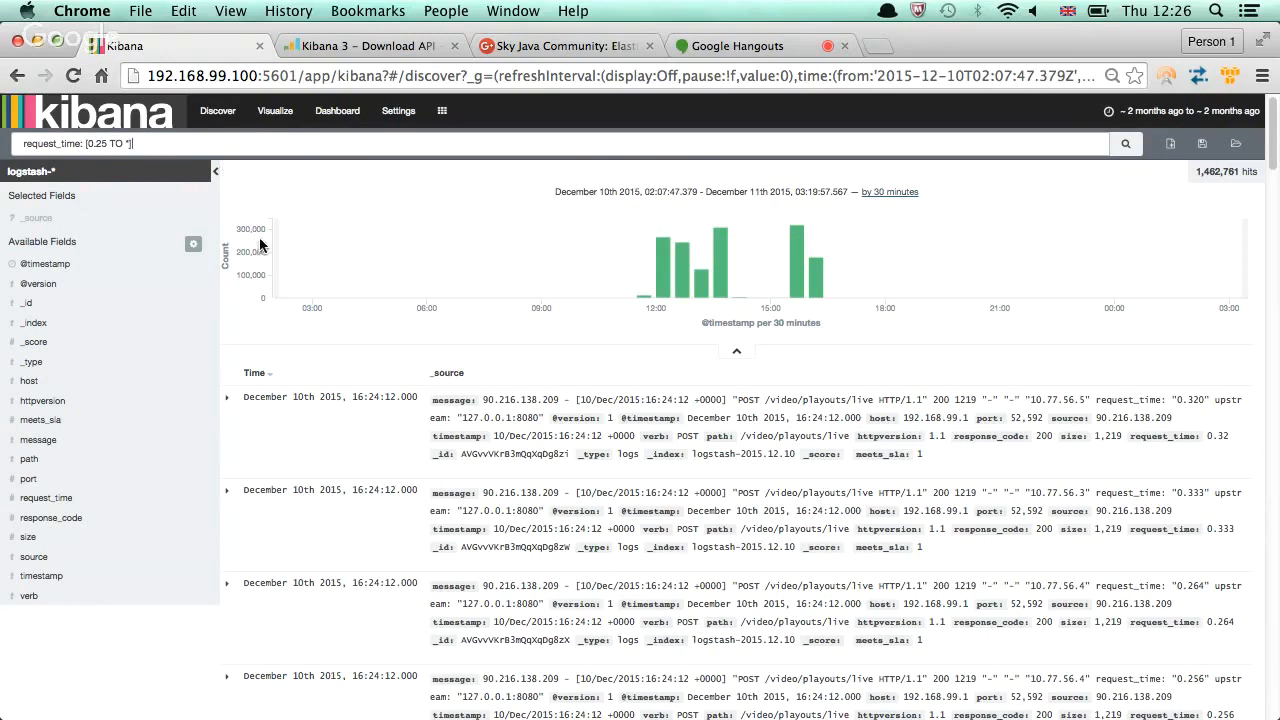
mouse_move(924, 176)
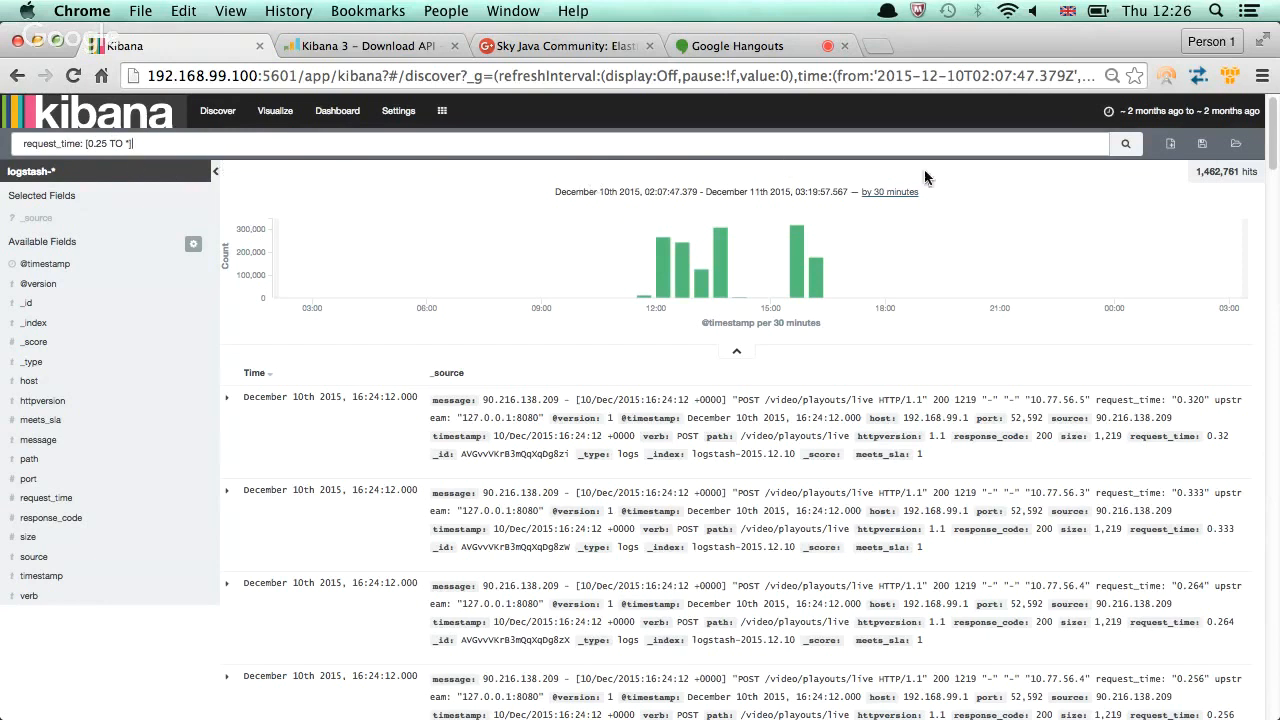
mouse_move(1204, 144)
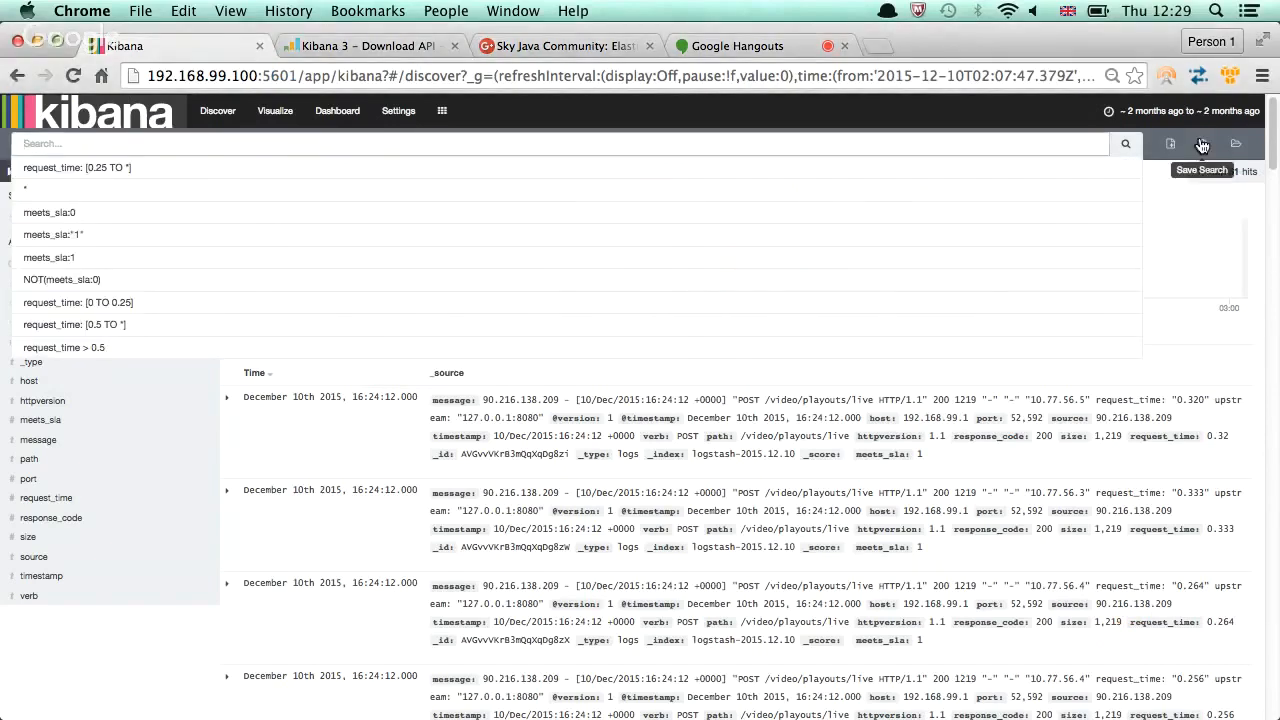
mouse_move(1136, 92)
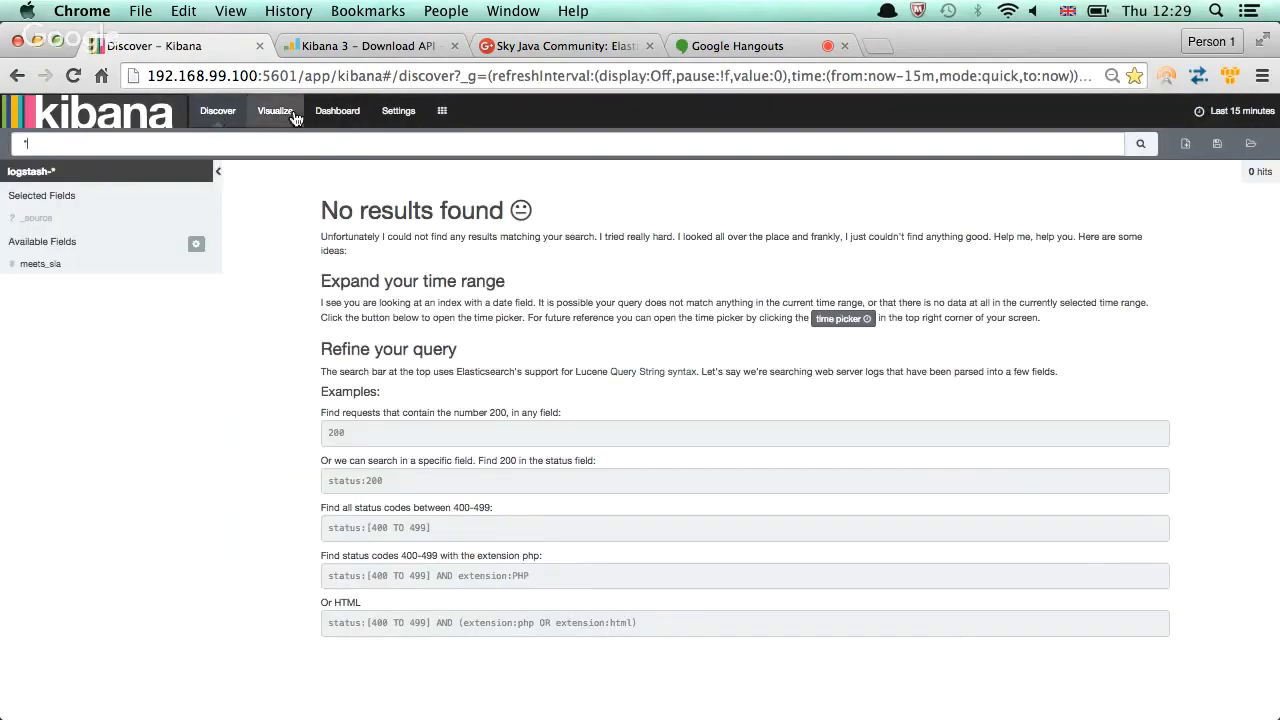
Set the time range to Last 60 days, then zoom the histogram into December 10th, 2015
click(1228, 110)
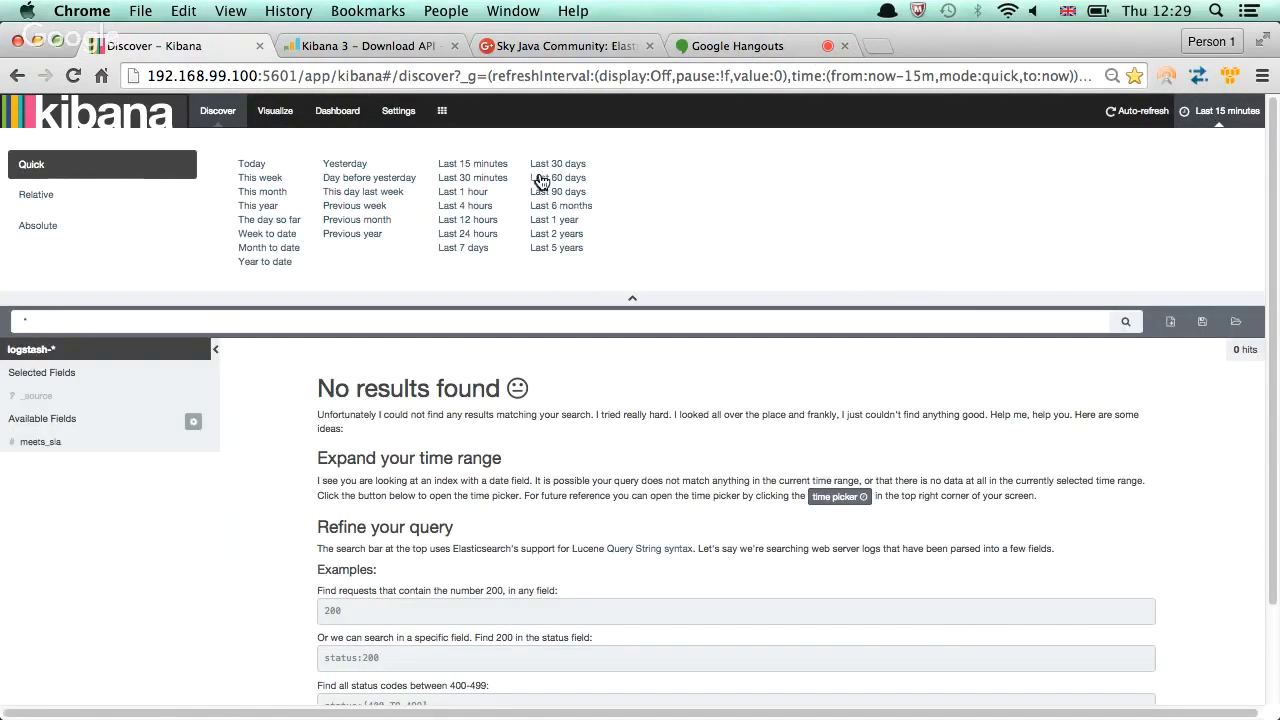
click(558, 176)
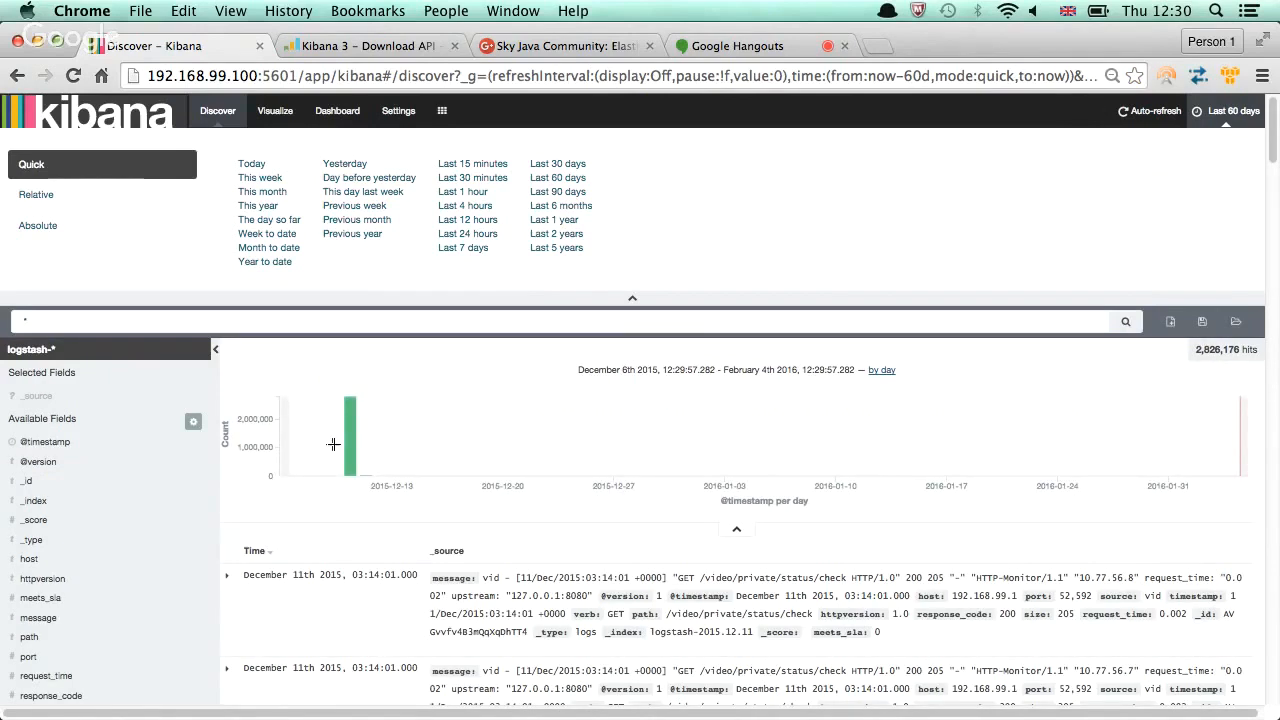
click(38, 224)
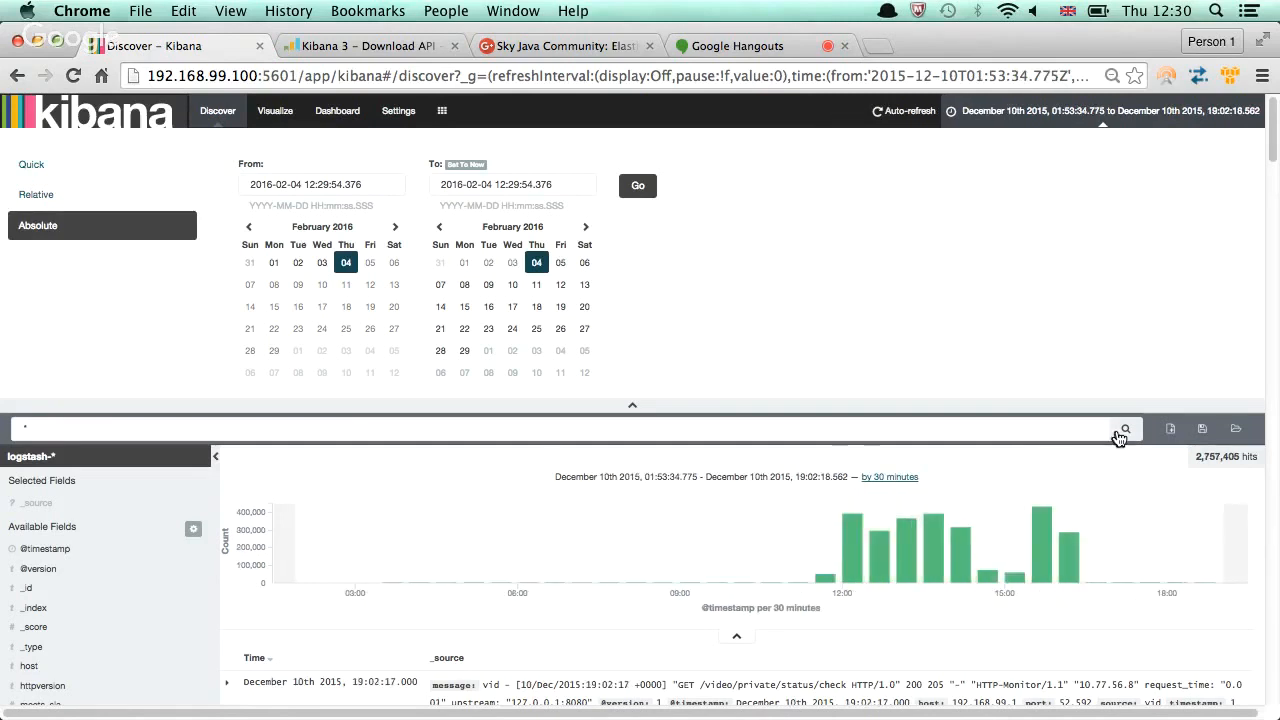
mouse_move(880, 490)
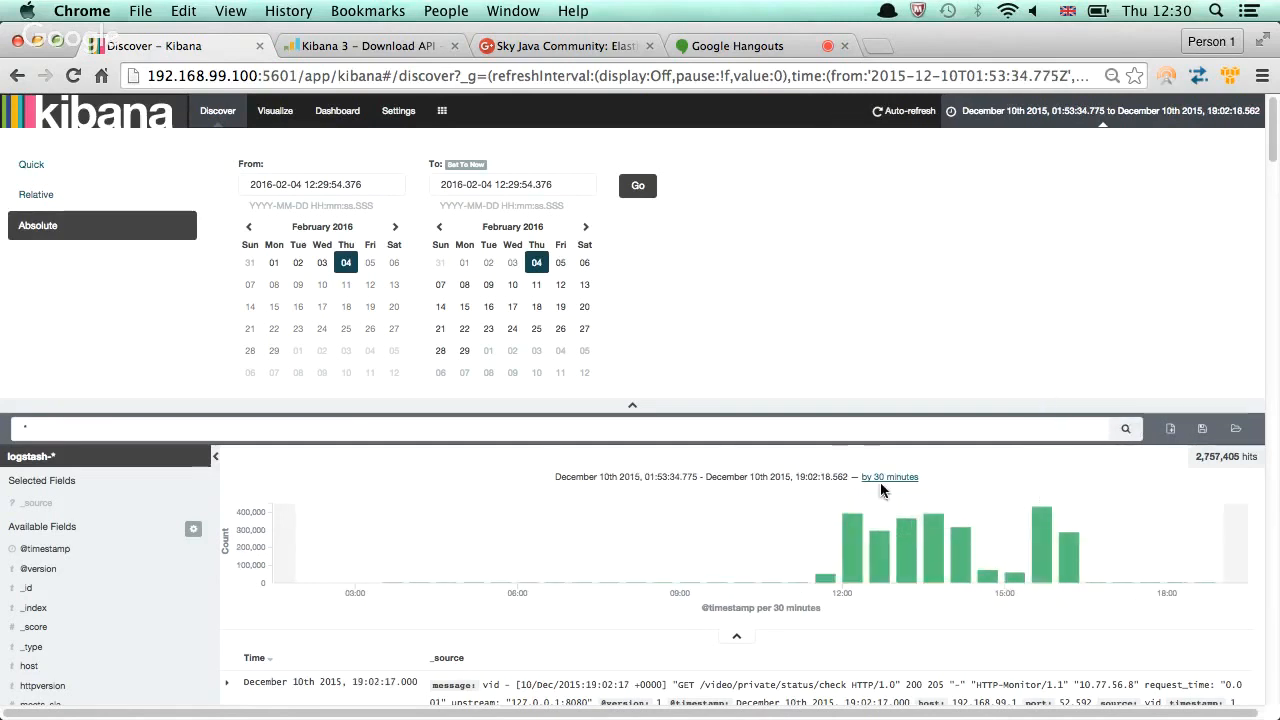
mouse_move(632, 412)
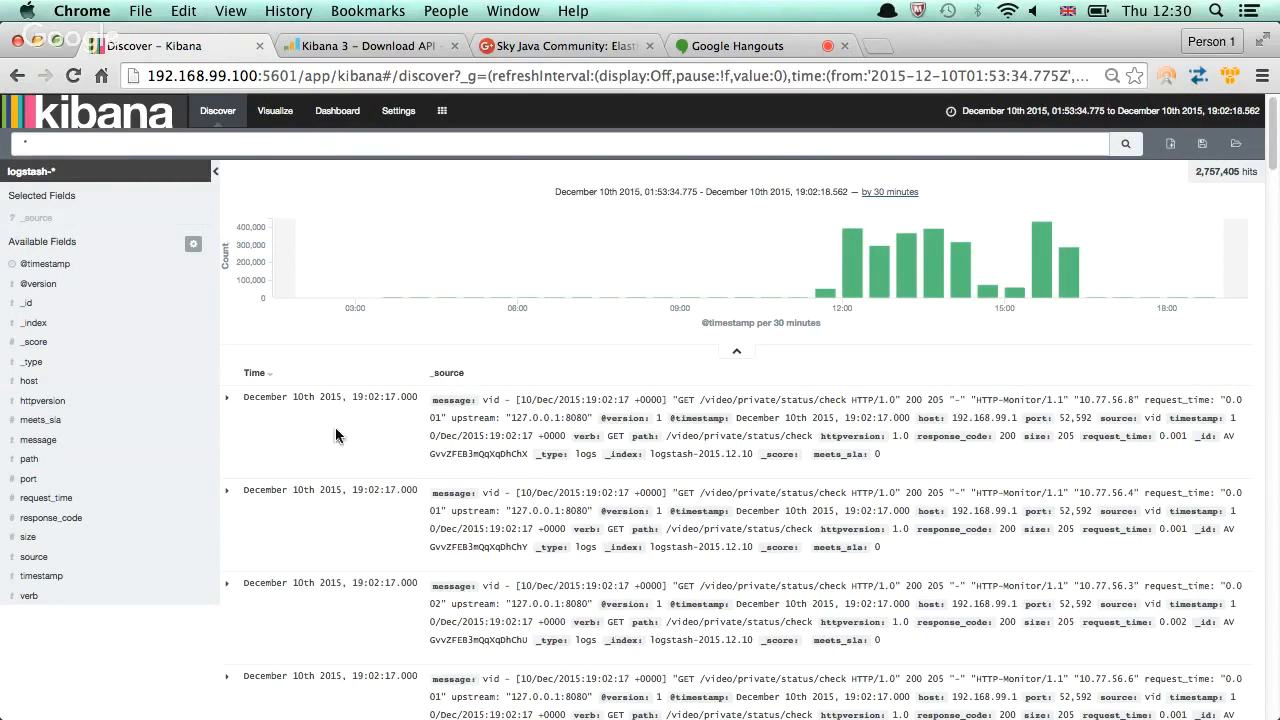
mouse_move(168, 360)
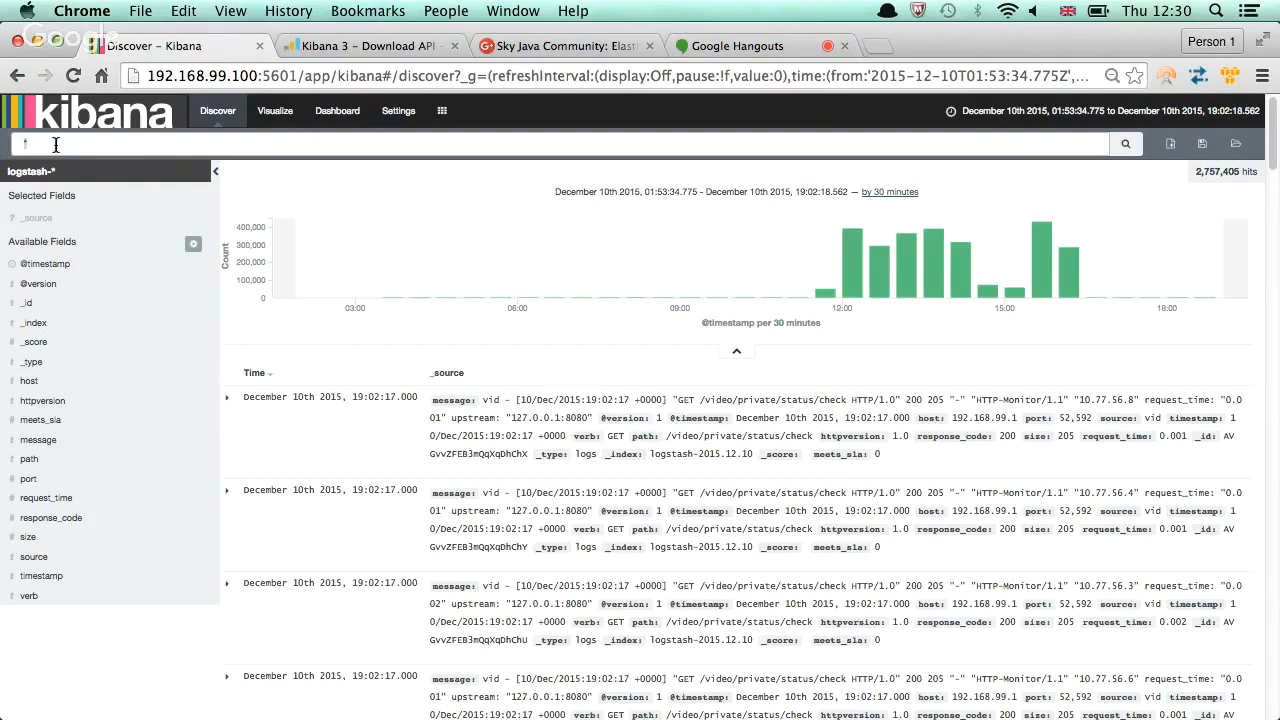
Save the December 10th wildcard search as 'All Video Requests'
text(1)
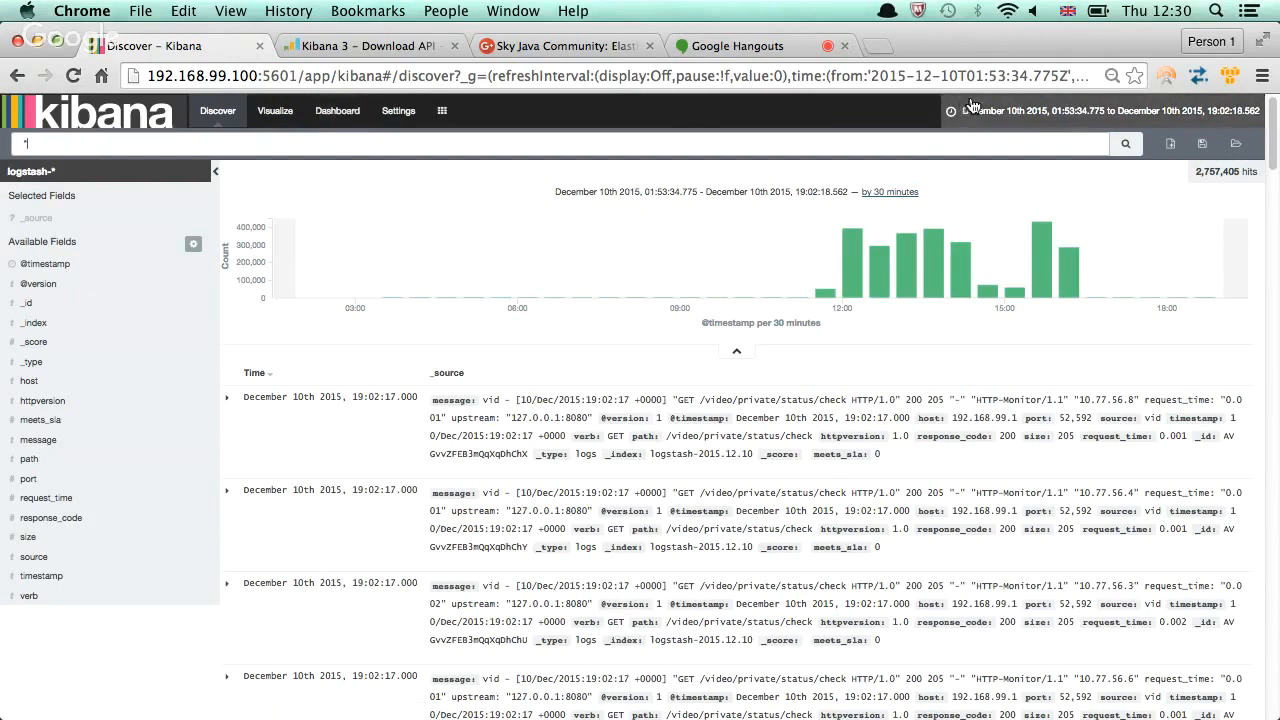
mouse_move(1204, 144)
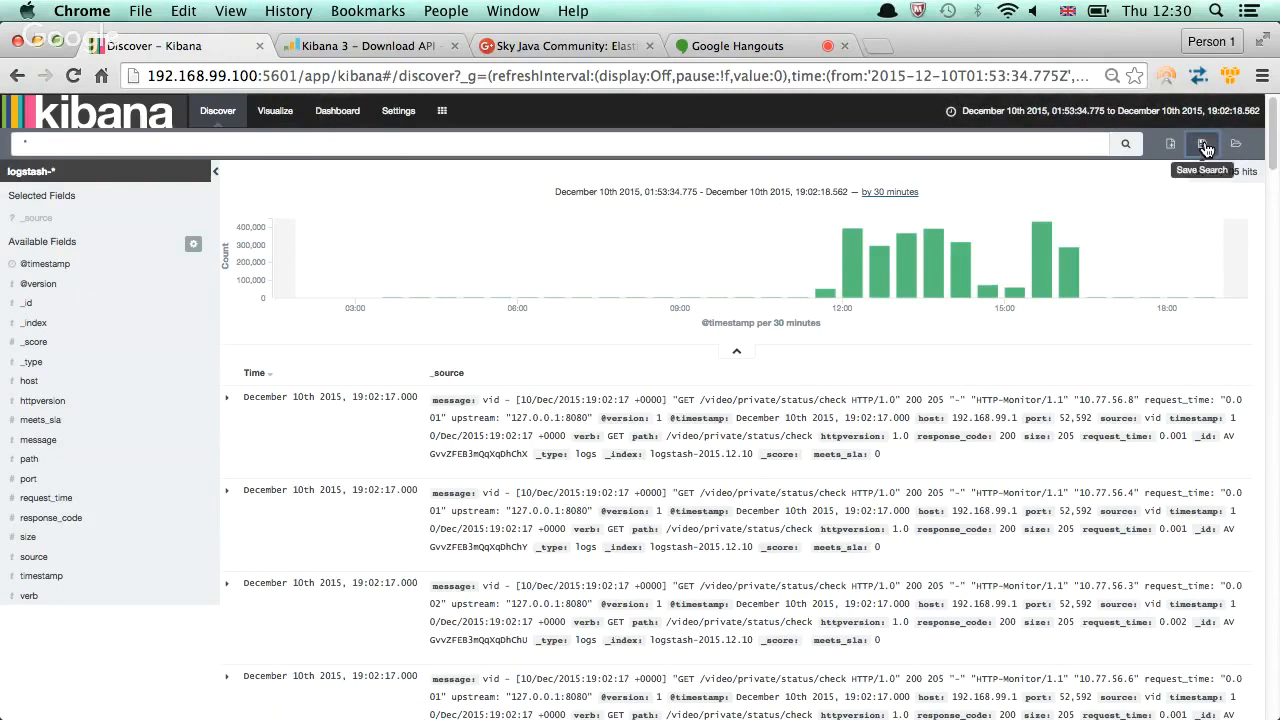
click(1204, 144)
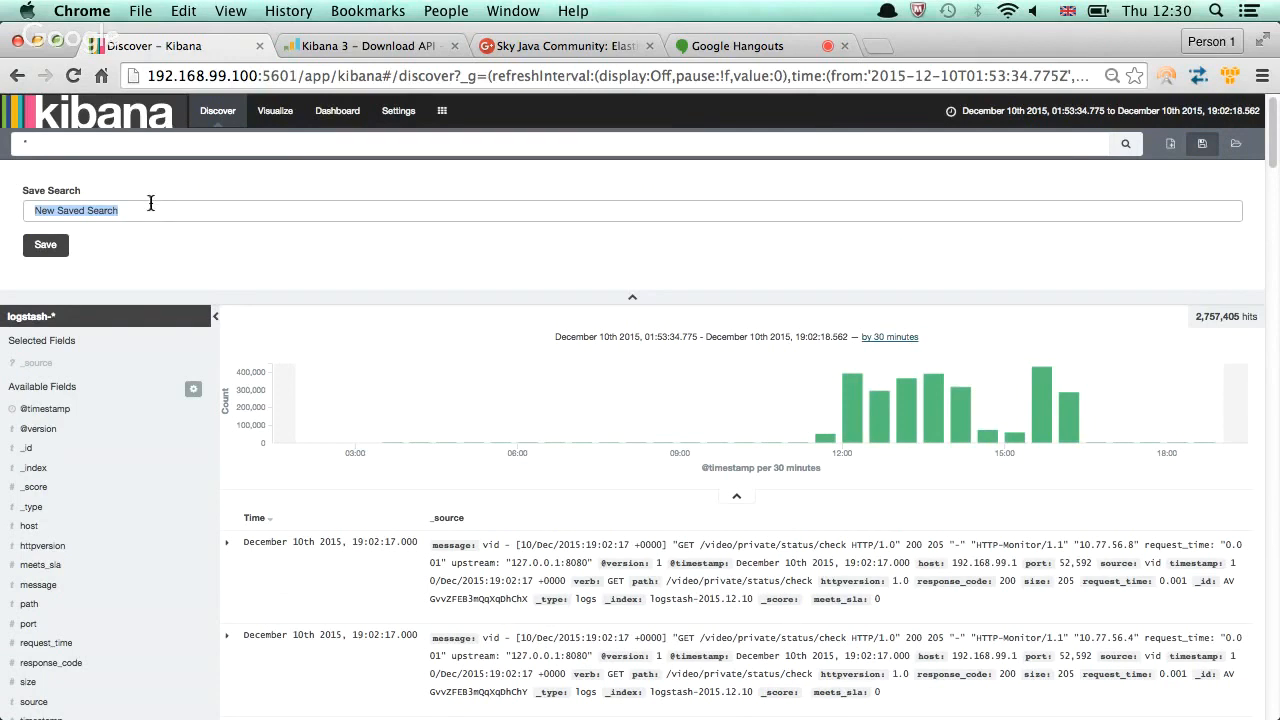
text(All Vid)
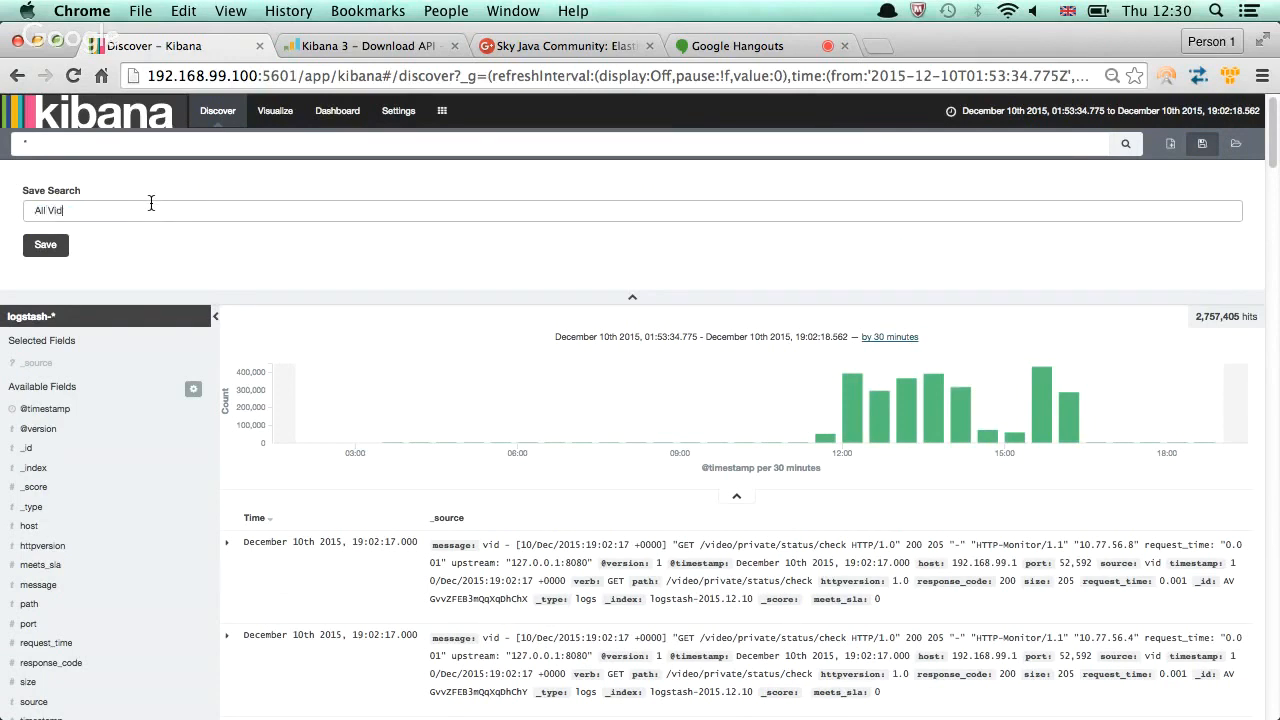
text(eo Requests)
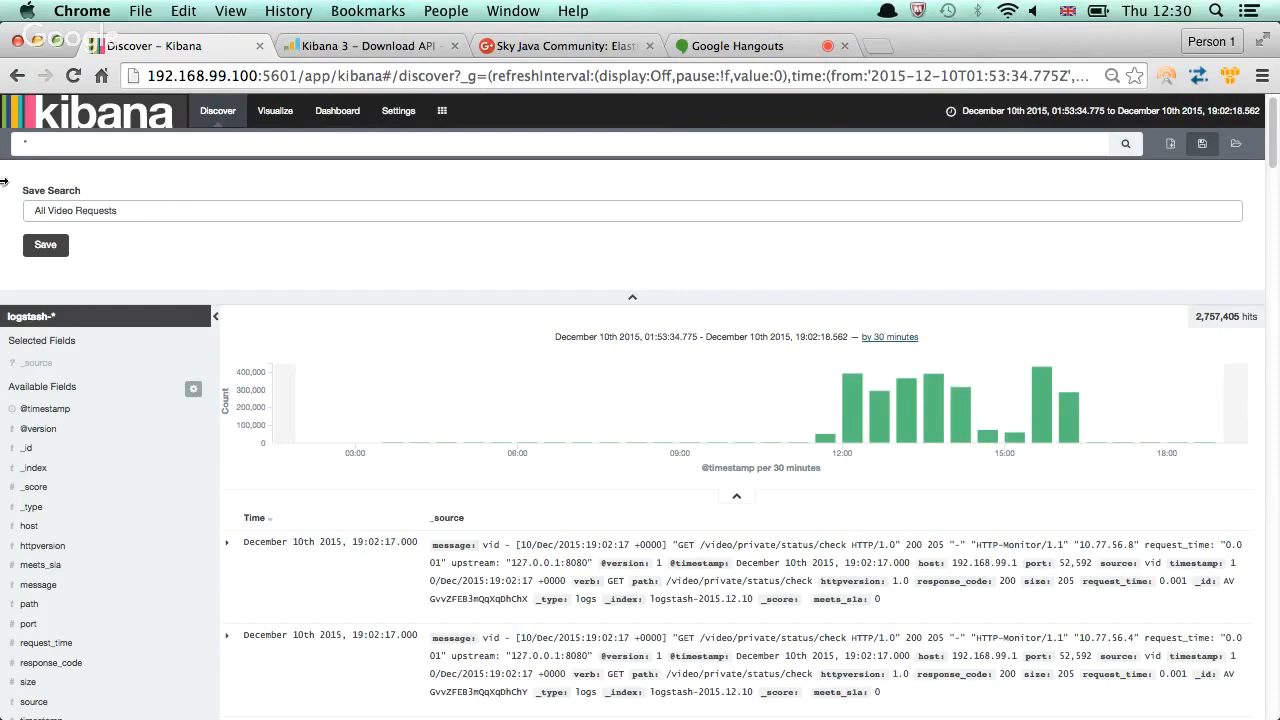
click(44, 244)
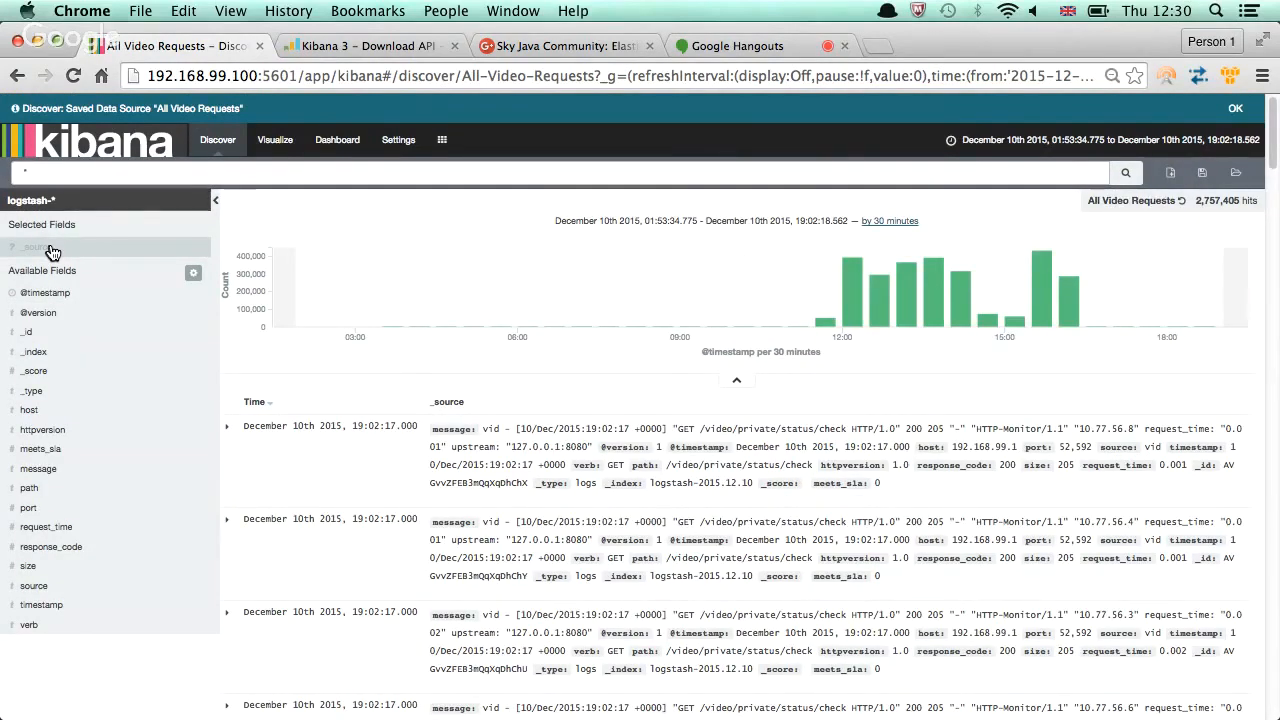
Dismiss the 'Discover: Saved Data Source' notice, keeping the 2,757,409-hit results
click(1236, 108)
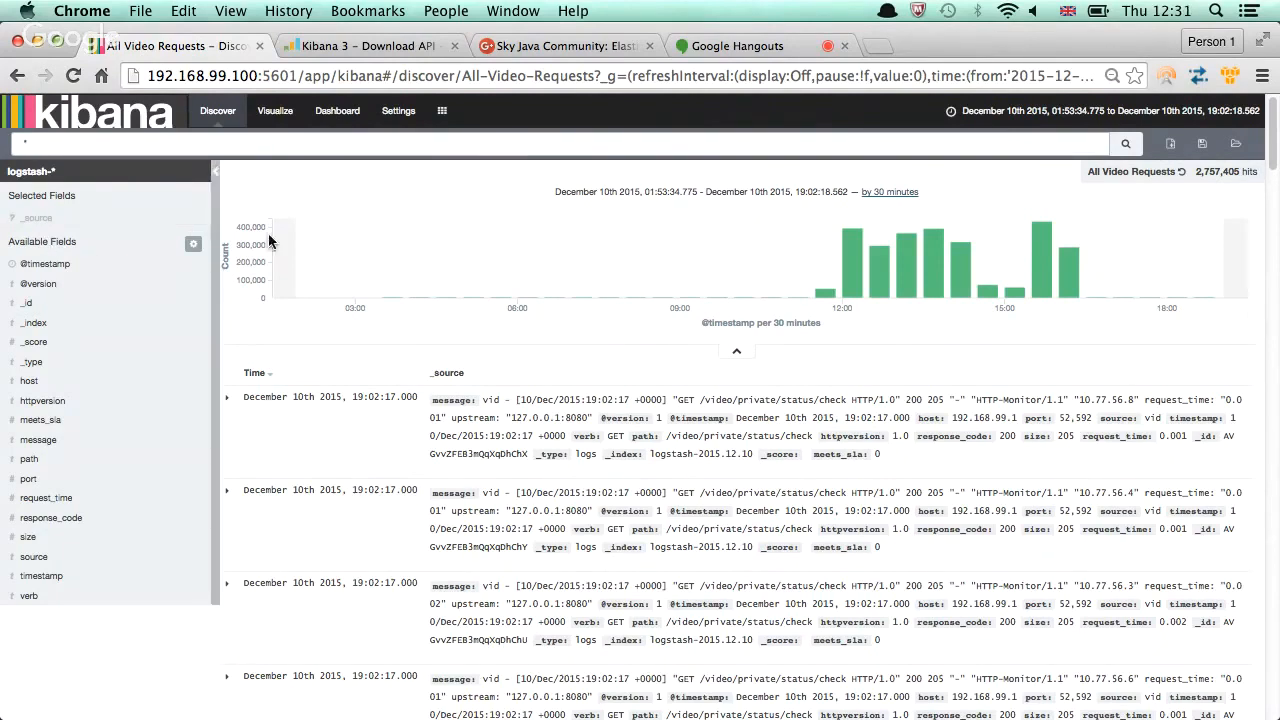
text(1)
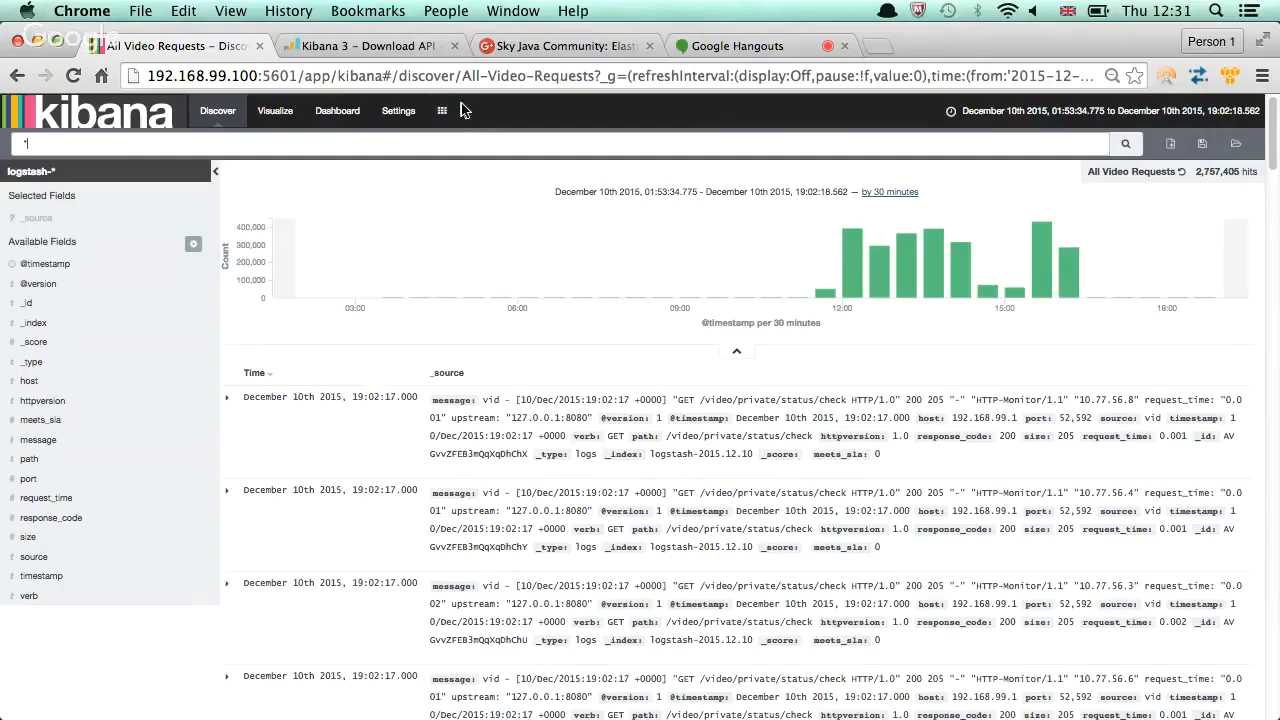
Reach the All Video Requests definition via Settings > Objects > Searches
click(398, 110)
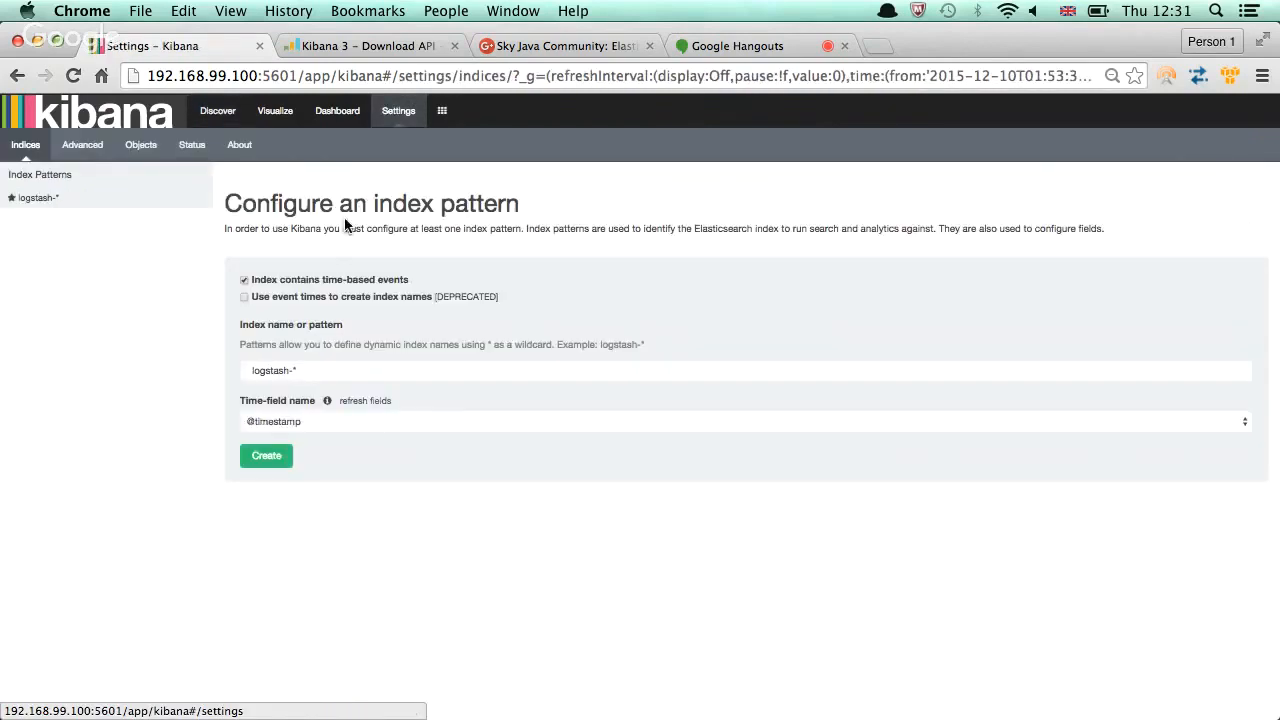
click(140, 144)
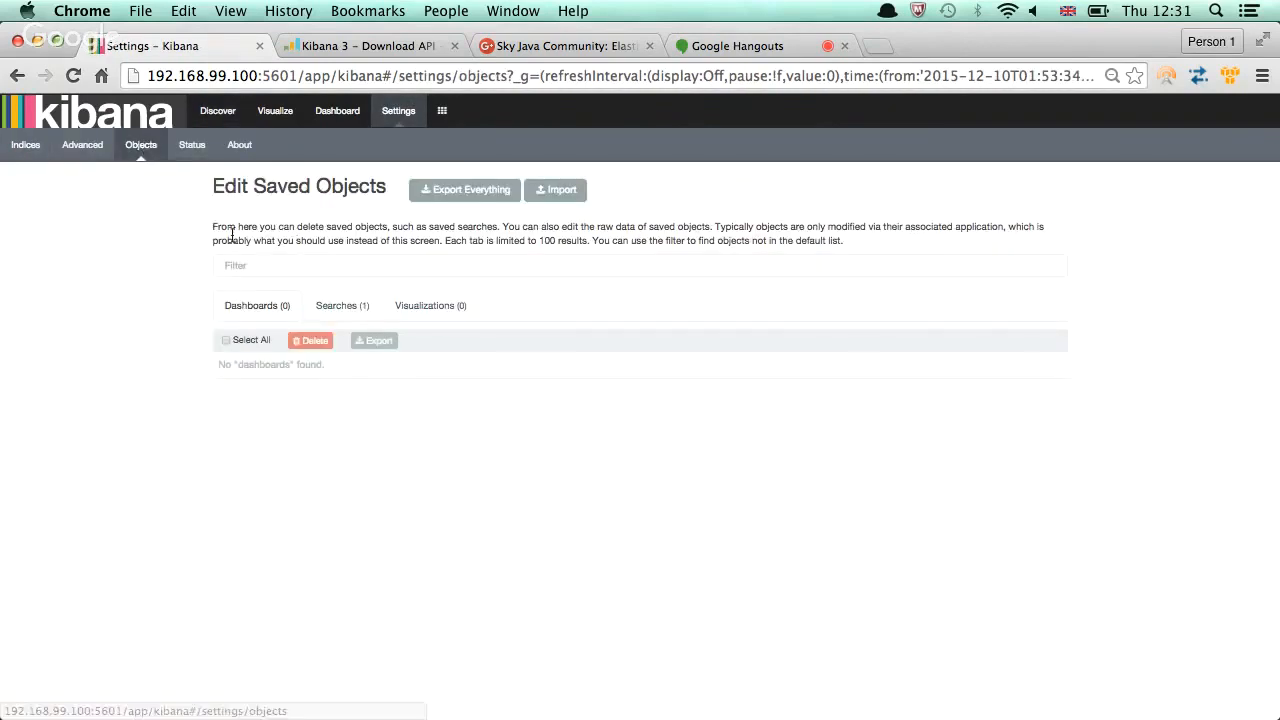
mouse_move(82, 144)
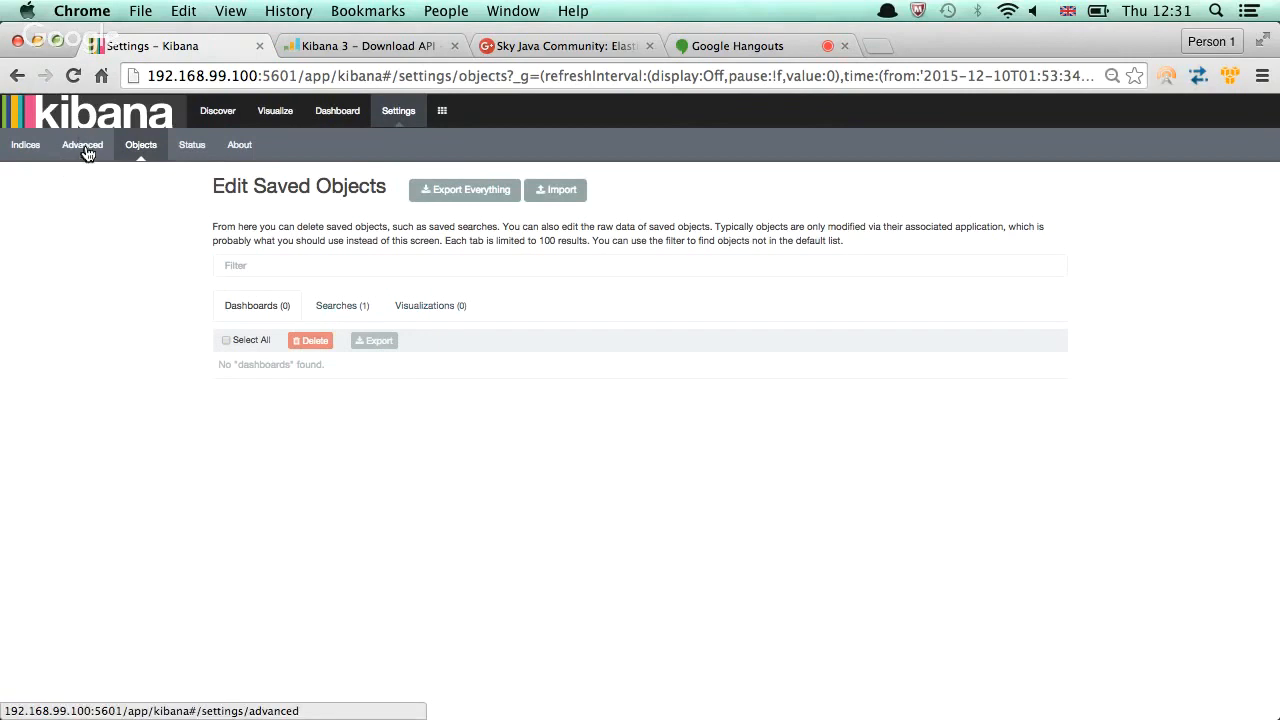
click(342, 304)
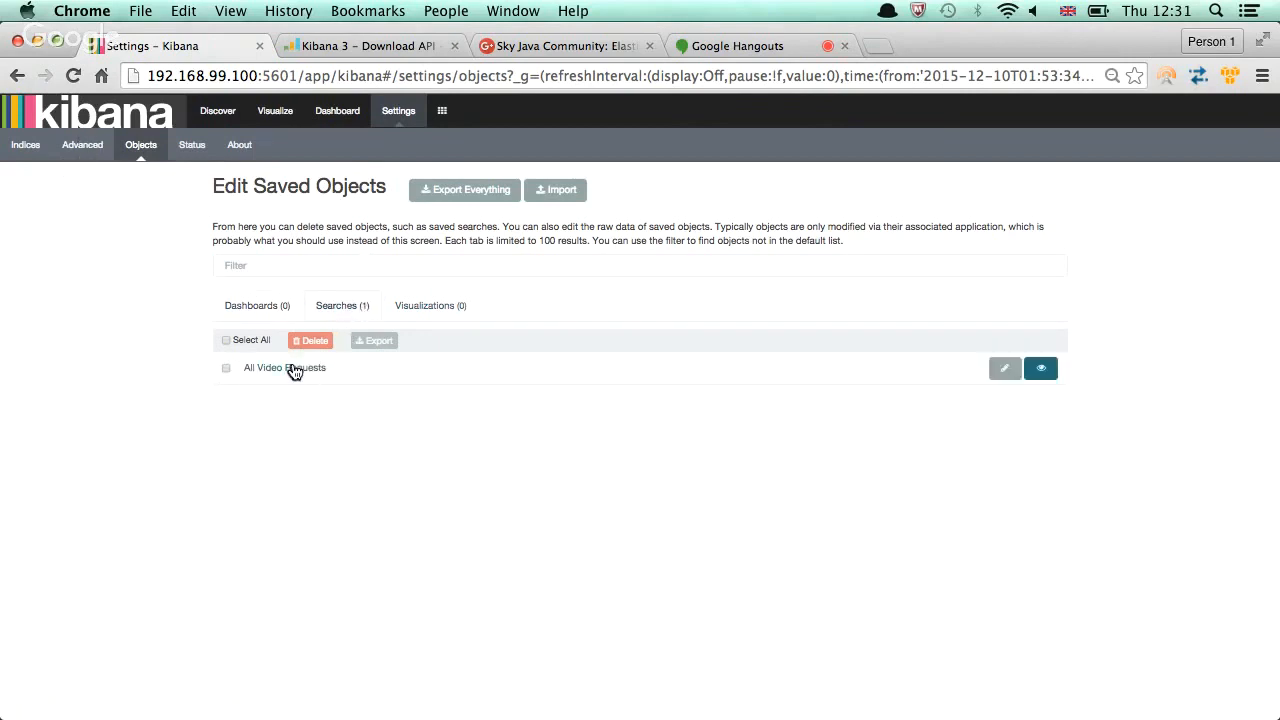
click(1004, 368)
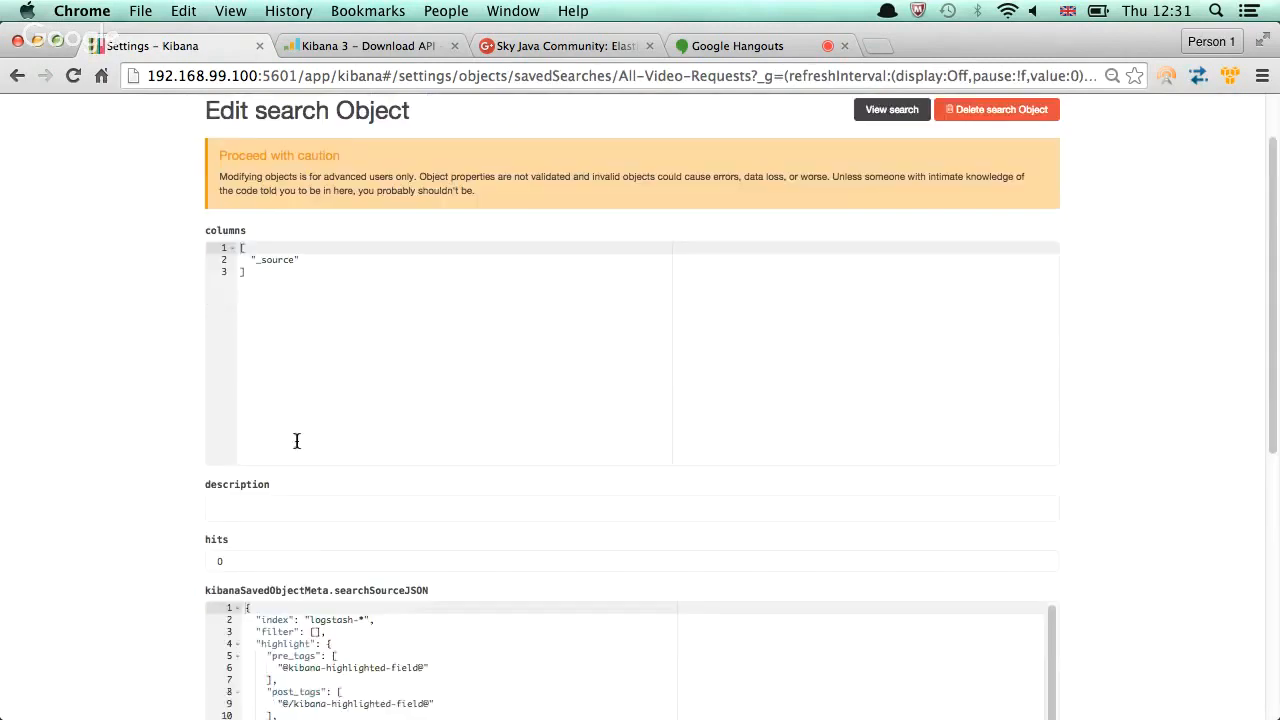
Scroll through the Edit search Object page to review columns, hits, searchSourceJSON and sort
scroll(down, 3)
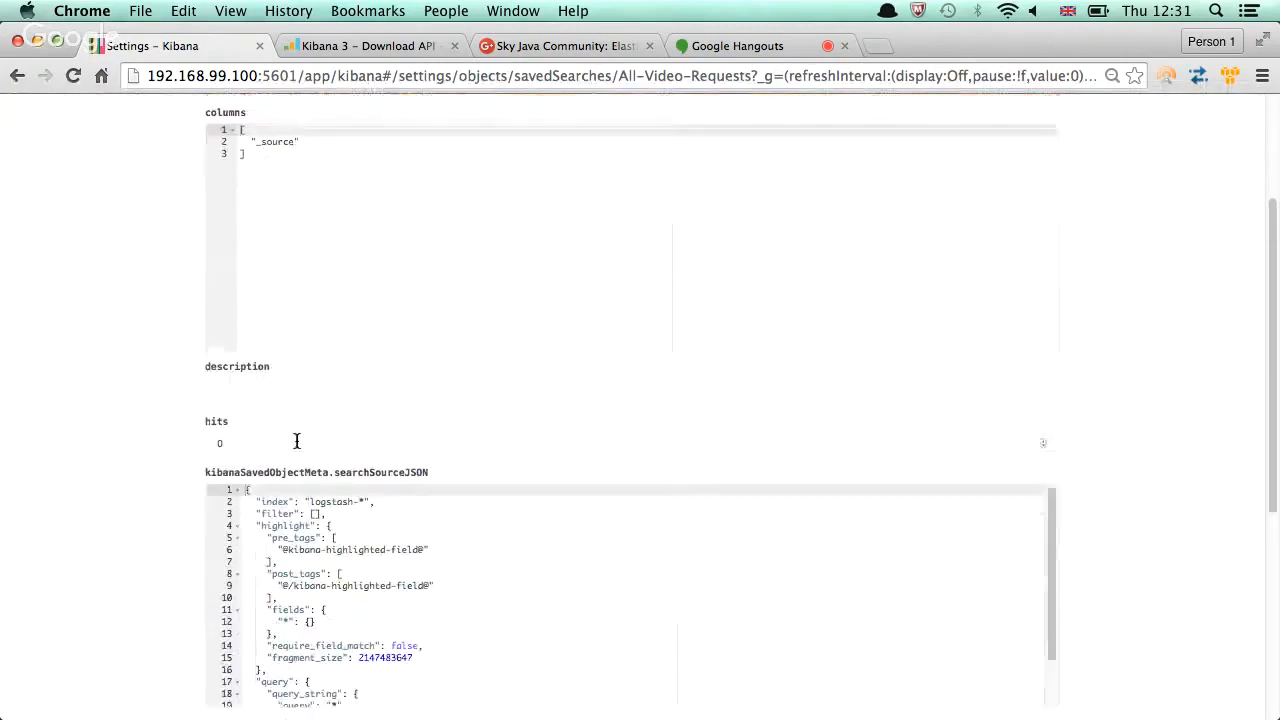
scroll(down, 3)
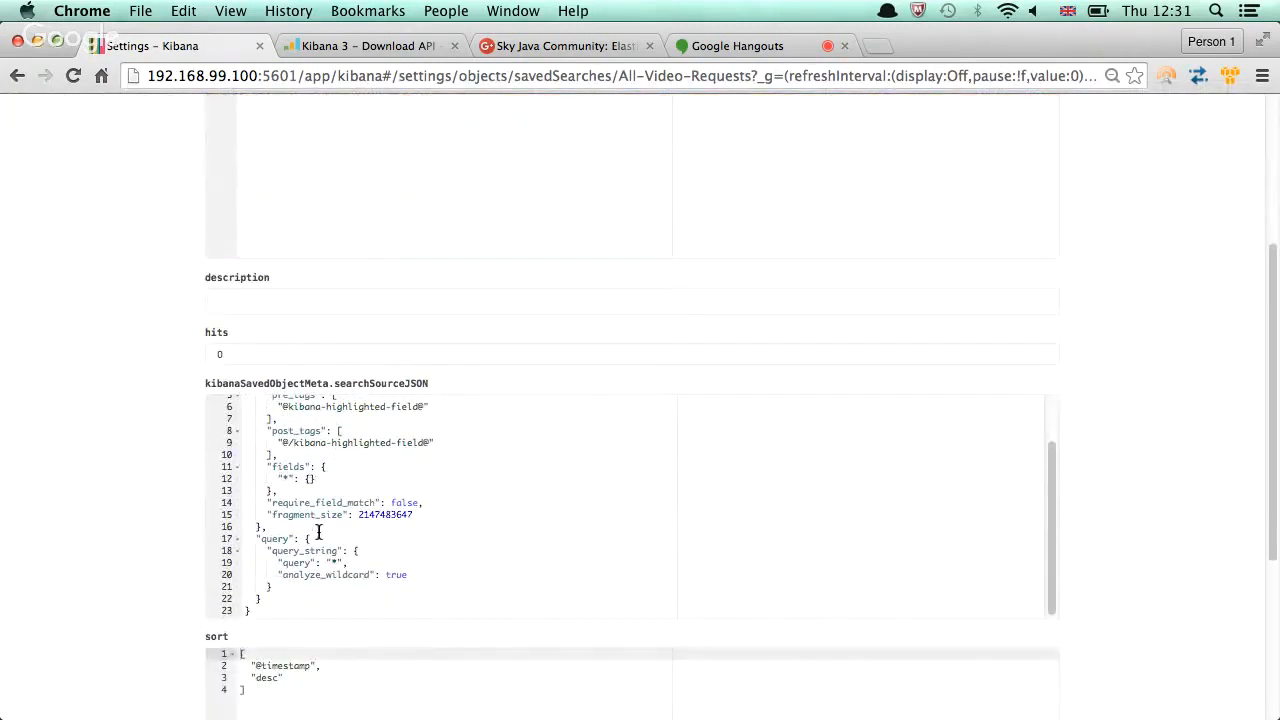
scroll(up, 3)
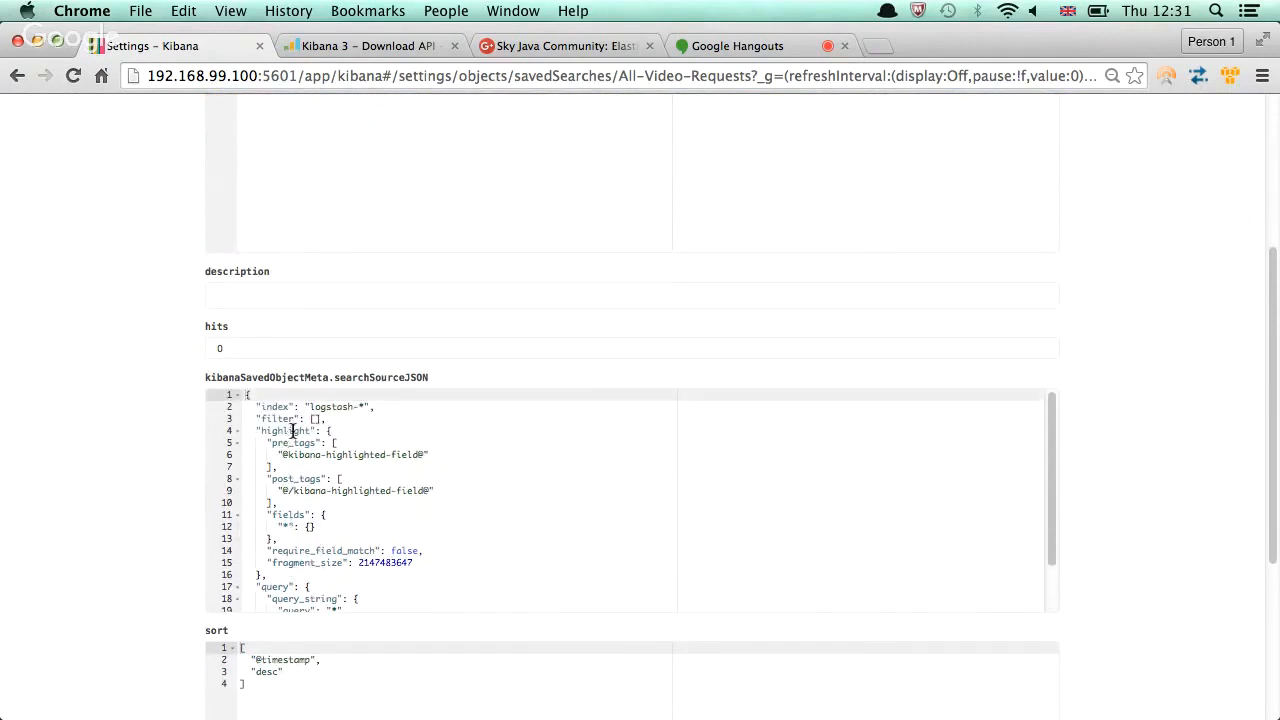
scroll(up, 3)
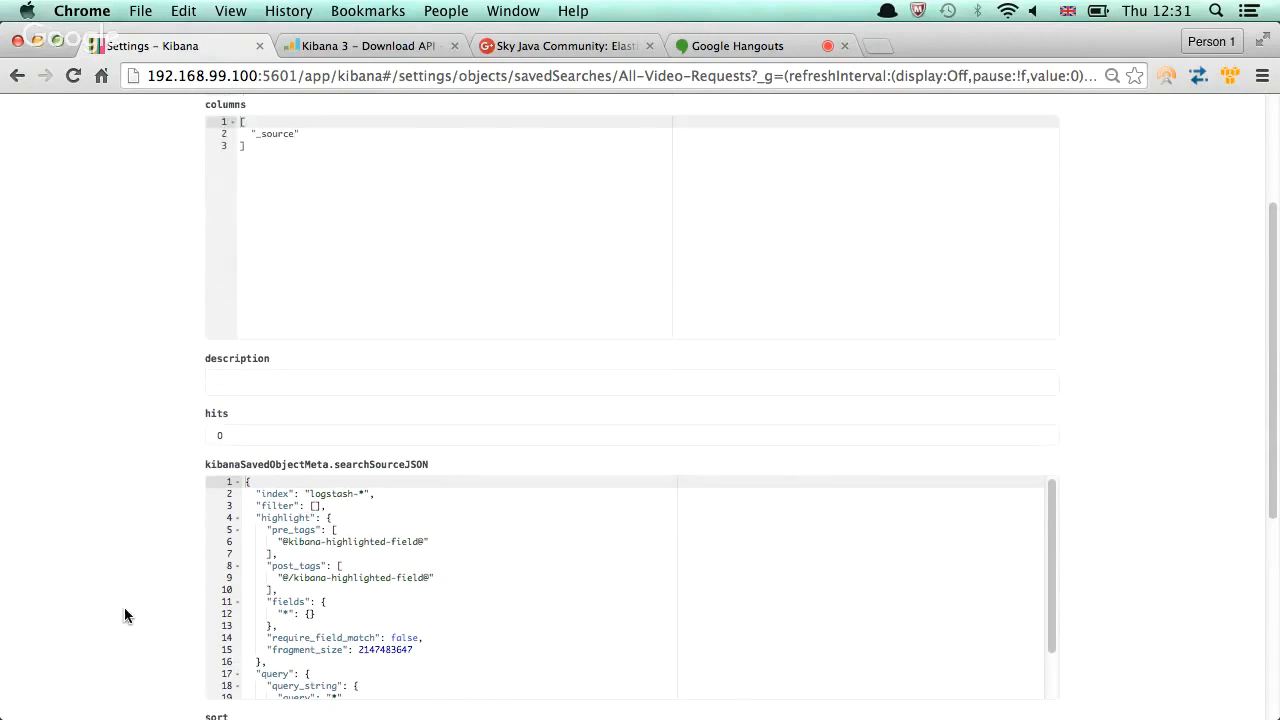
scroll(up, 3)
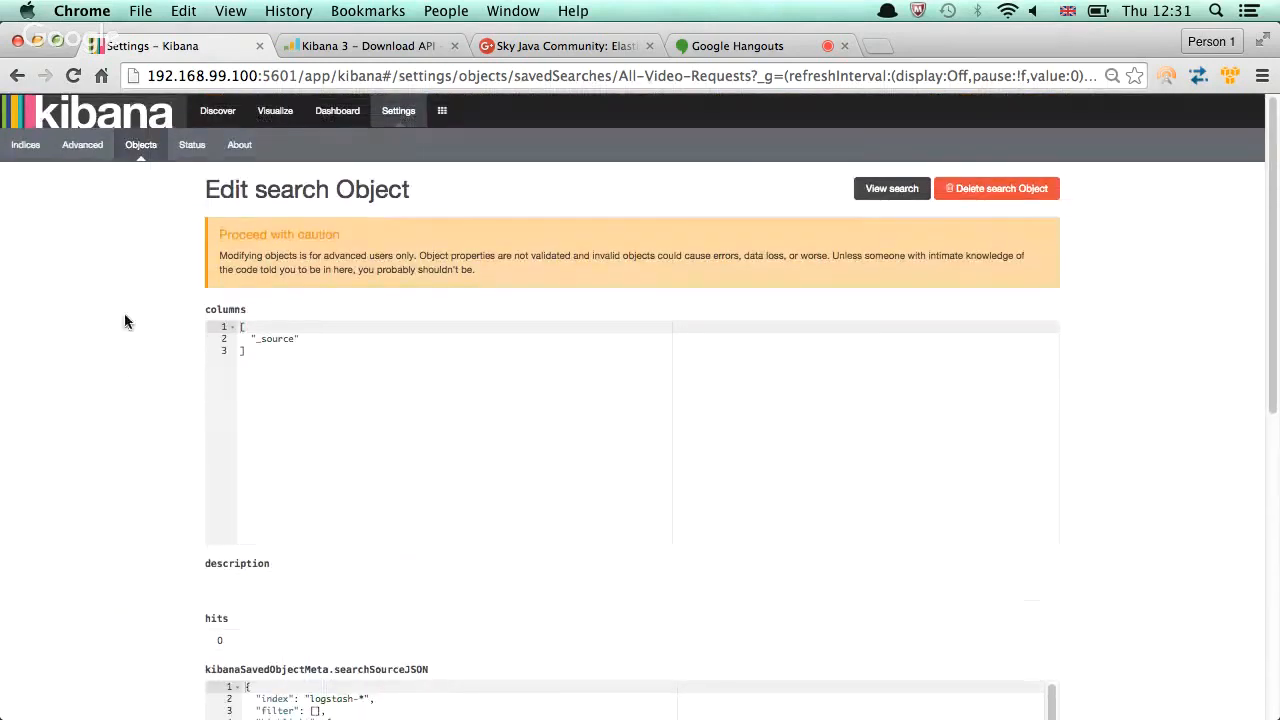
mouse_move(24, 144)
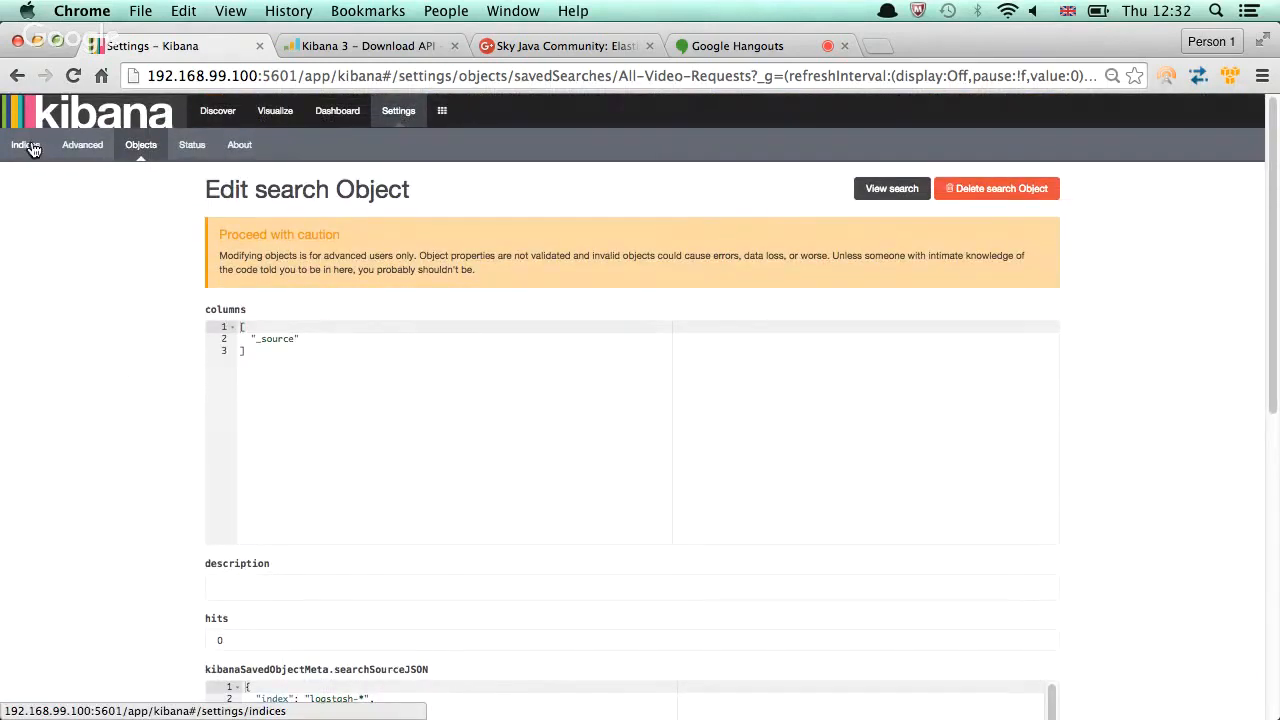
mouse_move(218, 110)
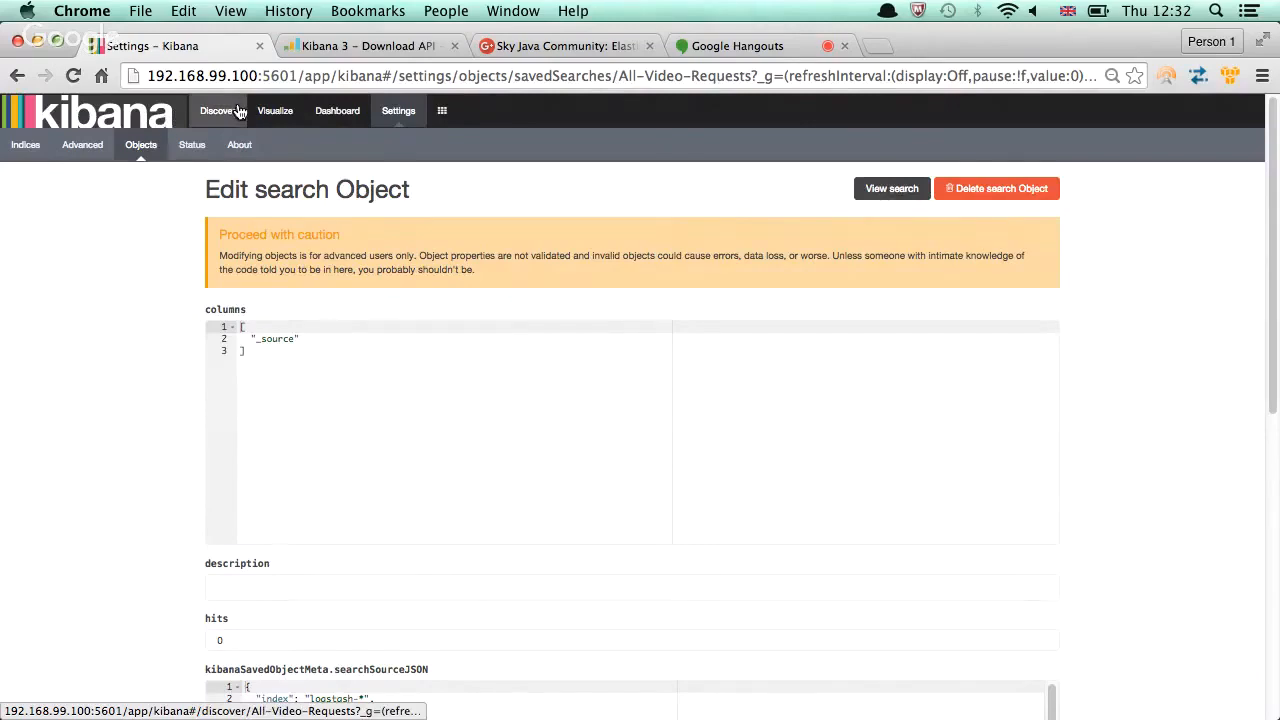
Return to the saved search in Discover, then go to Visualize's 'Create a new visualization' page
click(890, 188)
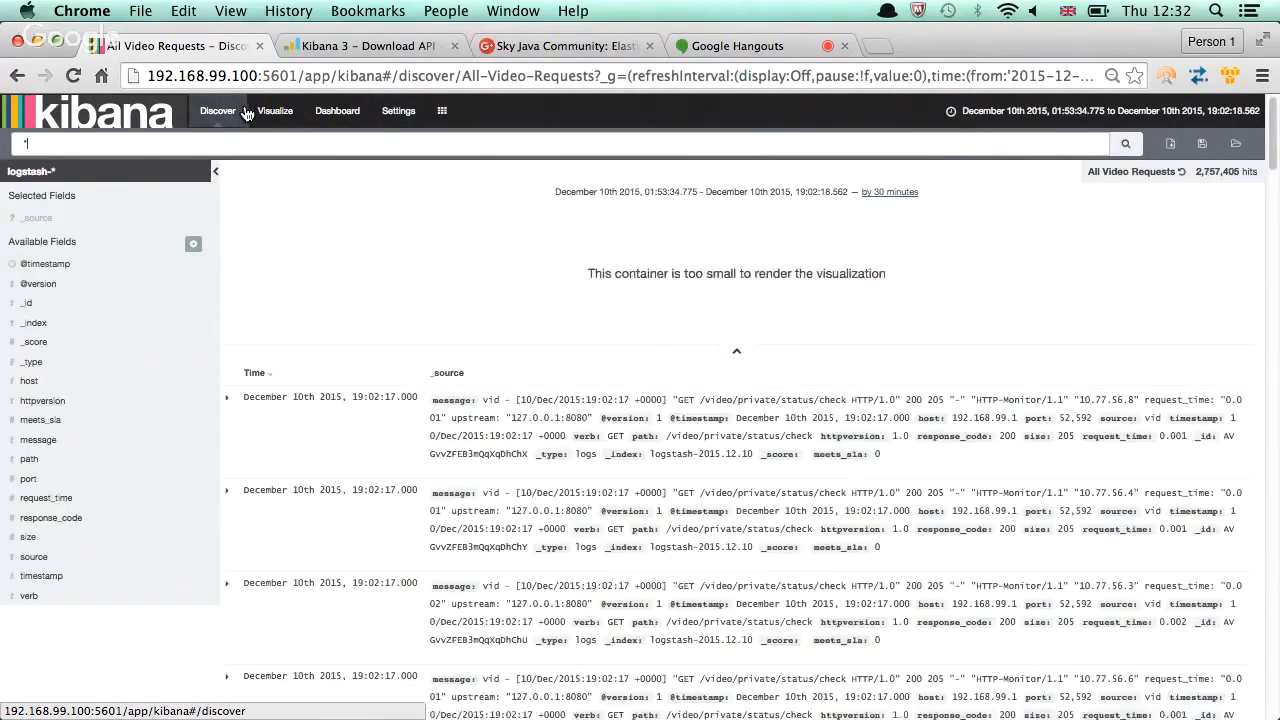
click(274, 110)
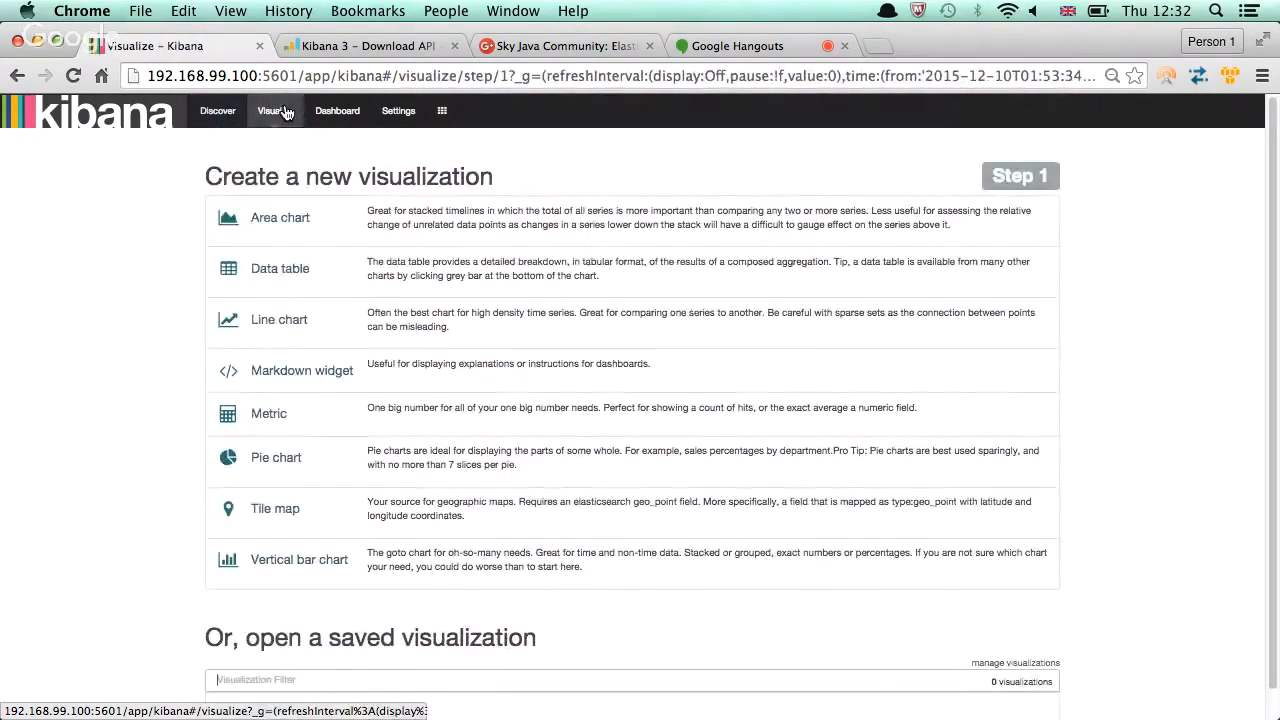
mouse_move(148, 452)
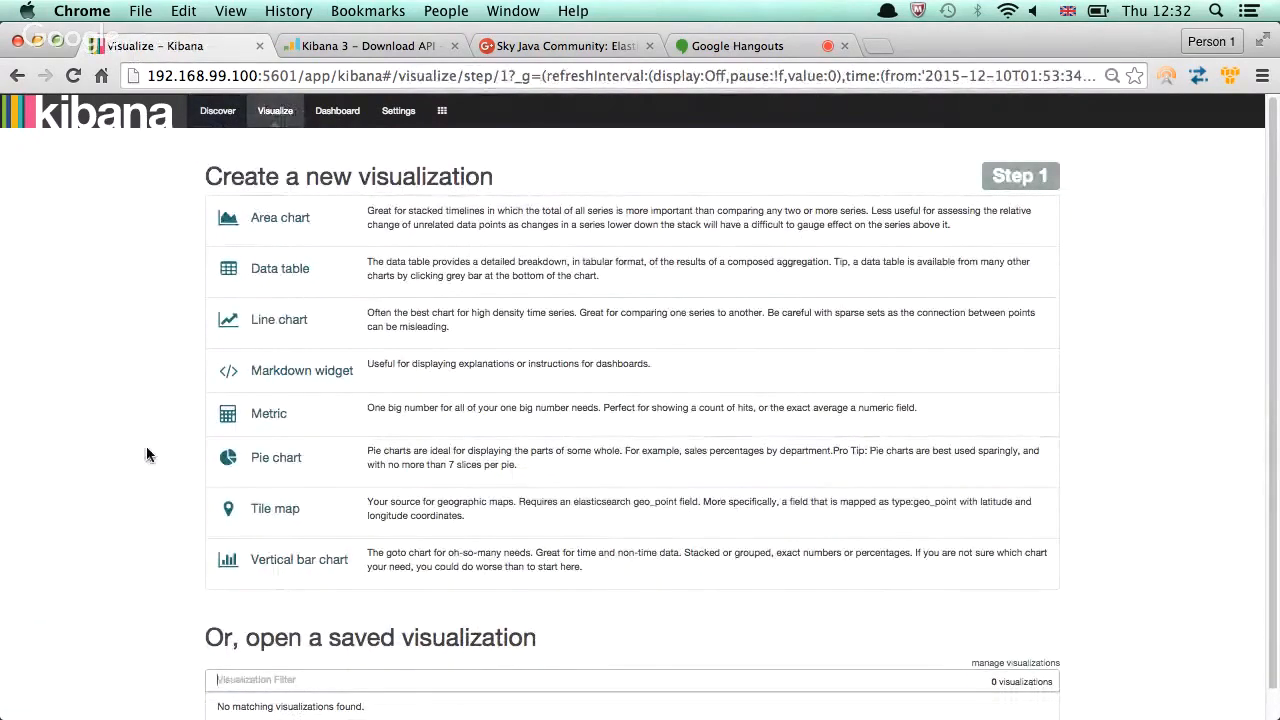
mouse_move(132, 448)
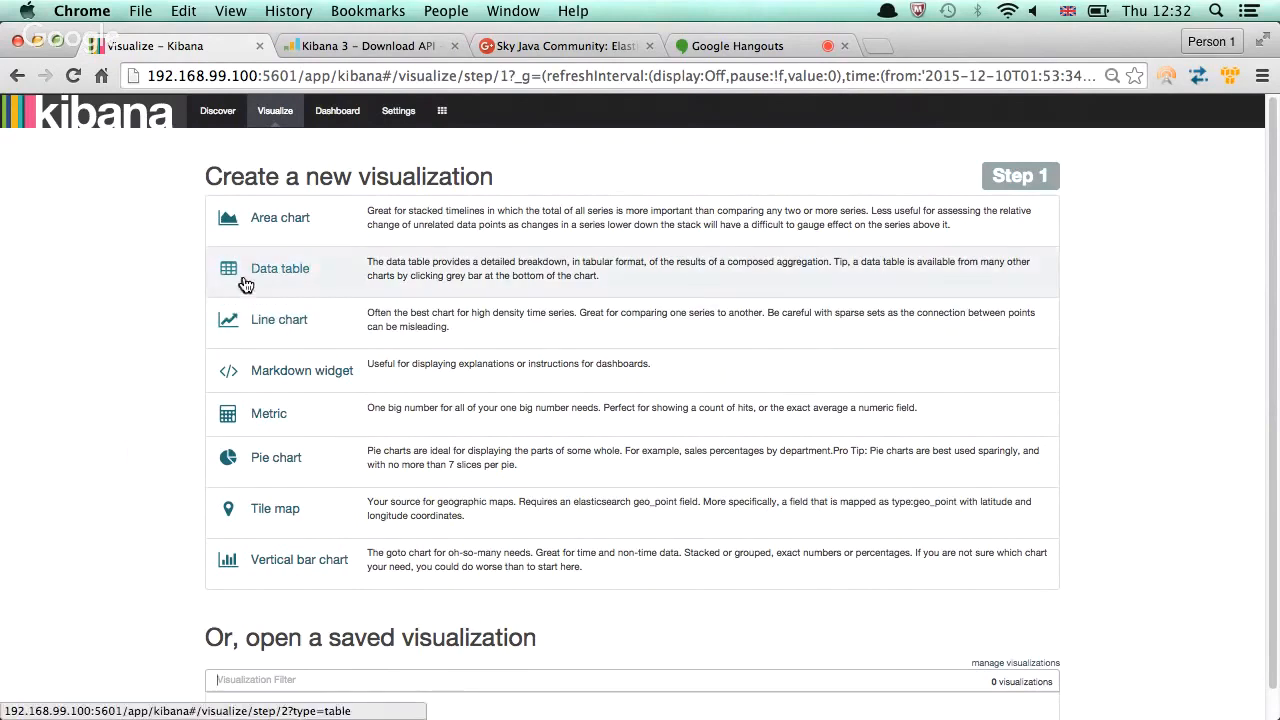
mouse_move(262, 288)
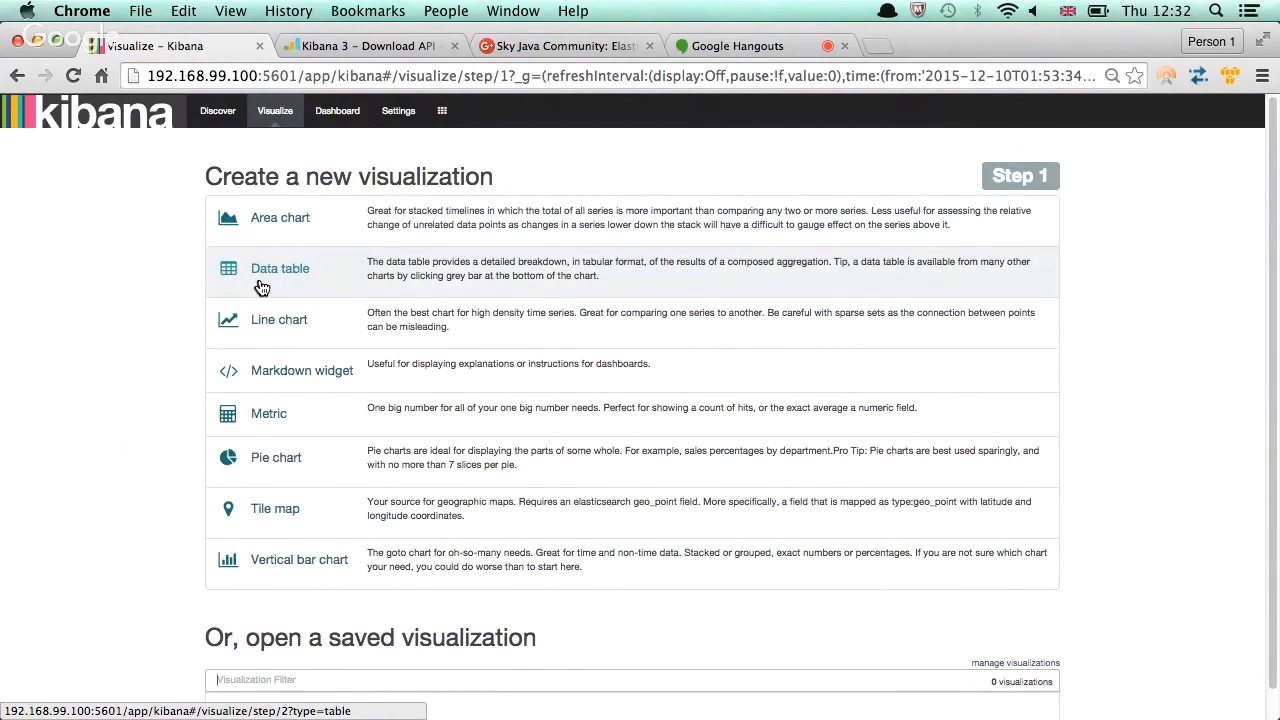
mouse_move(276, 432)
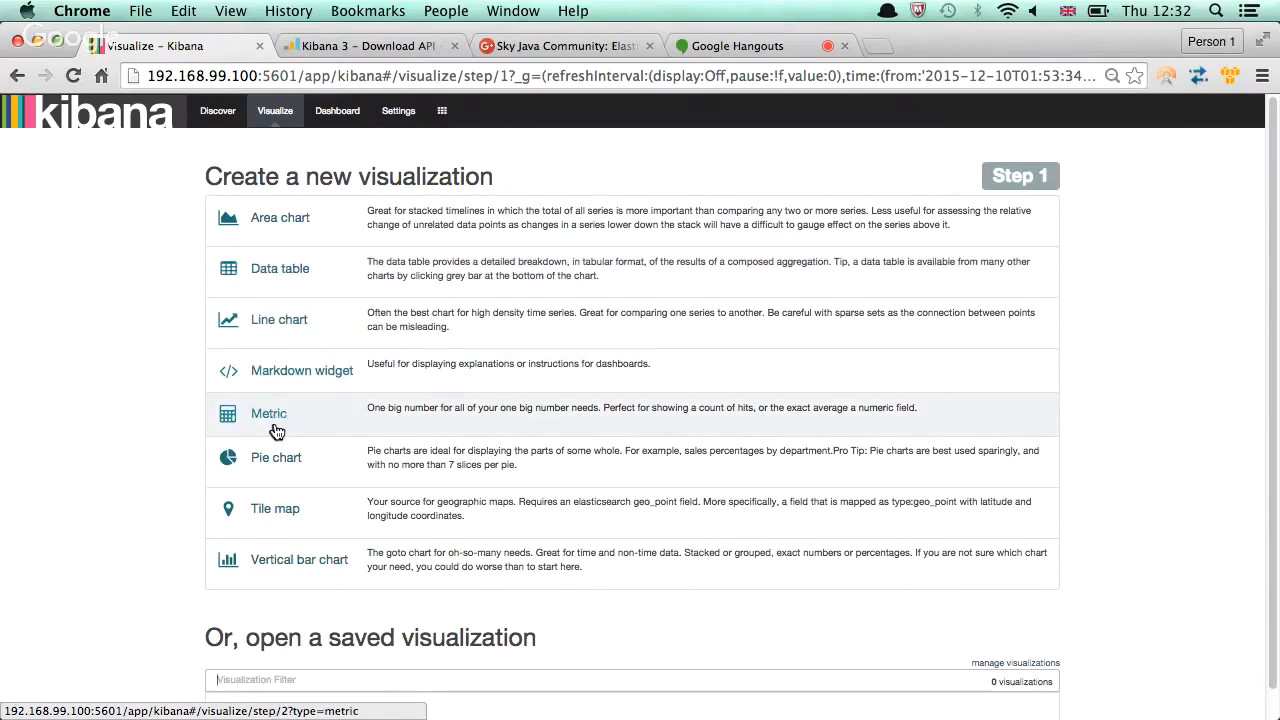
mouse_move(276, 456)
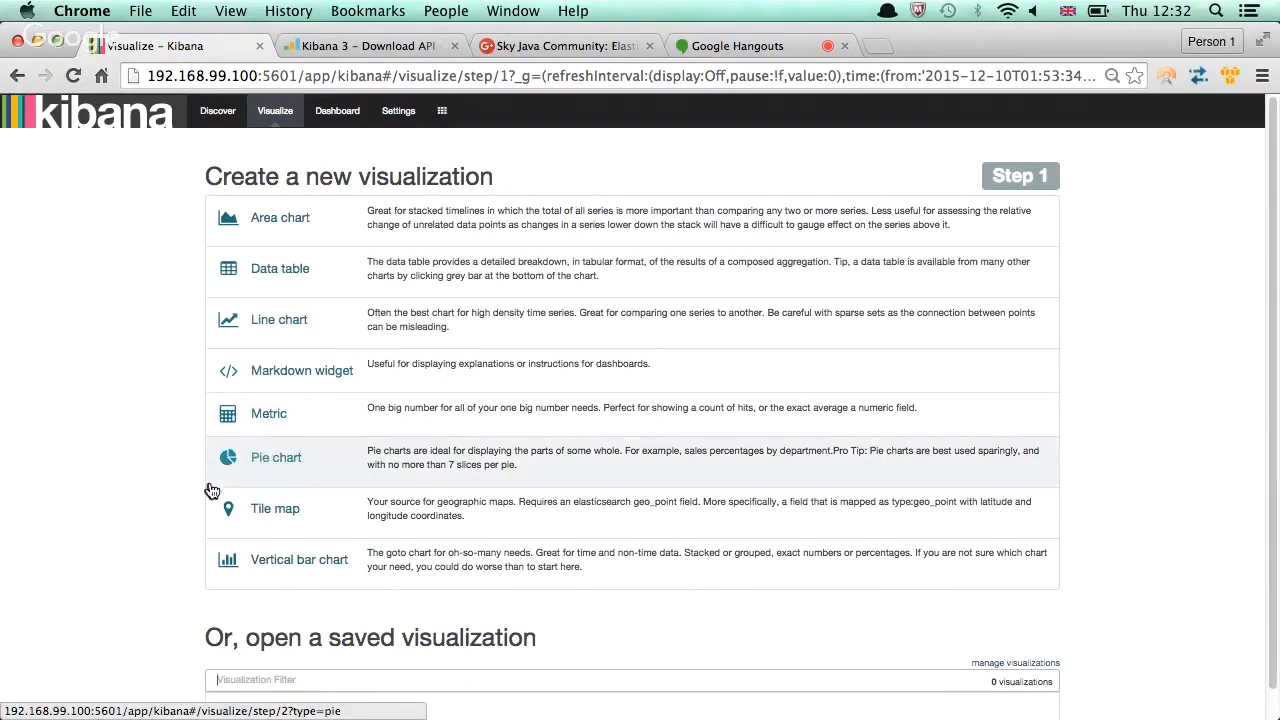
mouse_move(256, 564)
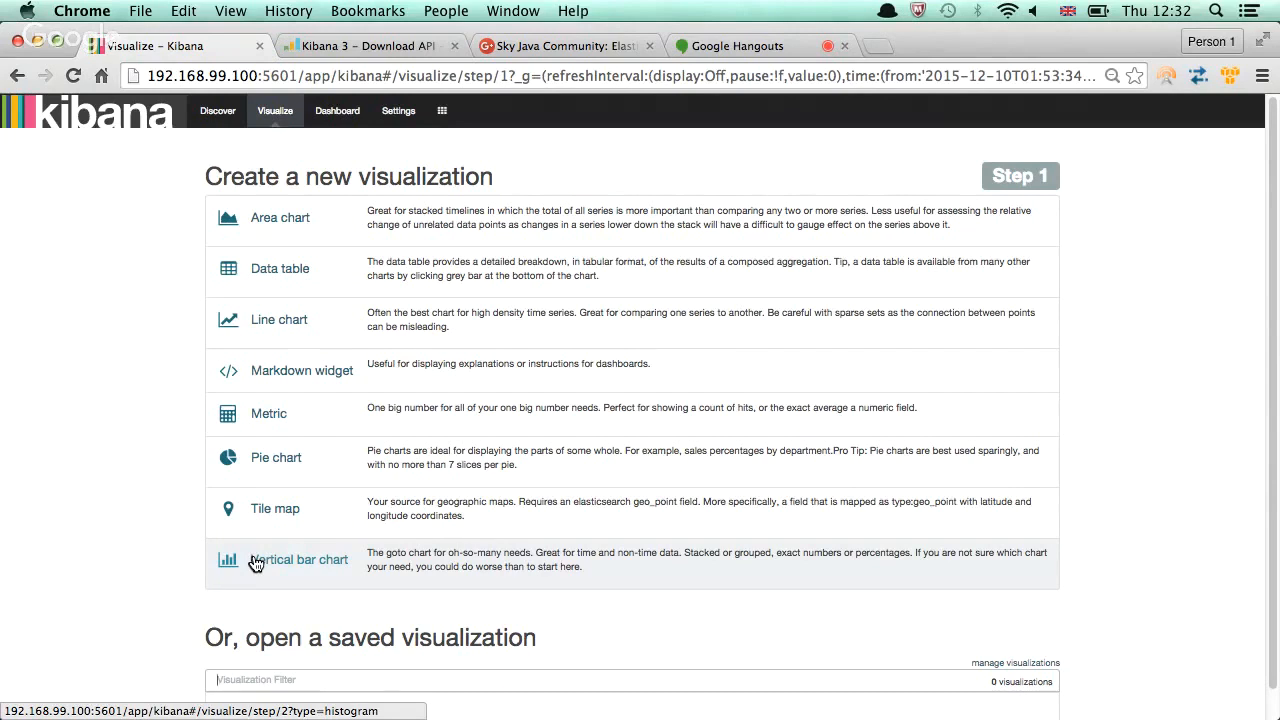
mouse_move(248, 568)
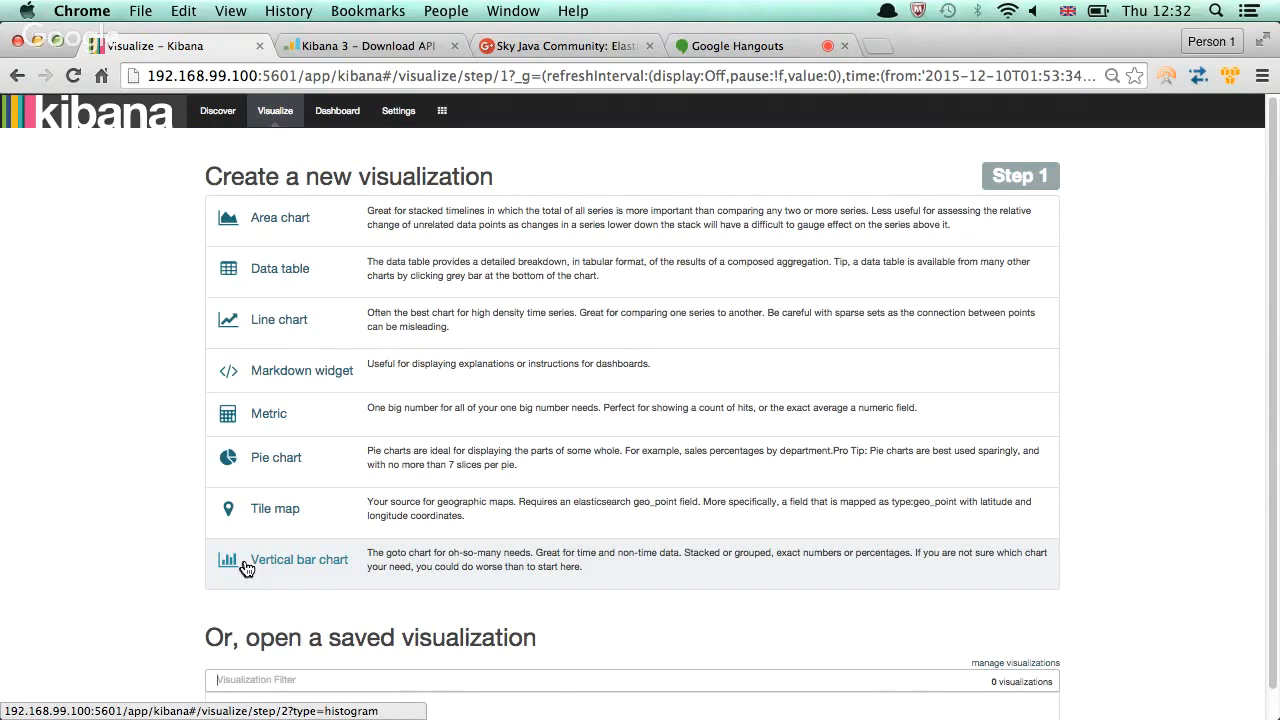
Choose a Vertical bar chart so Visualize asks for a search source
click(300, 560)
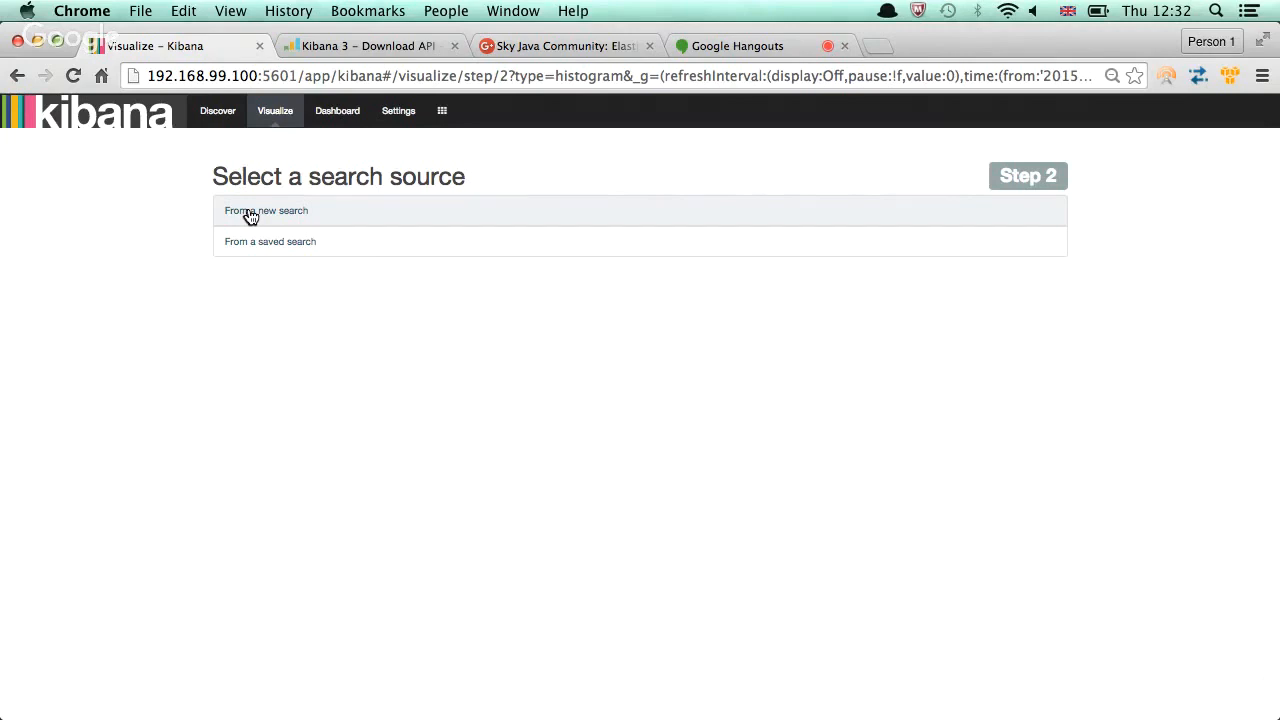
mouse_move(248, 248)
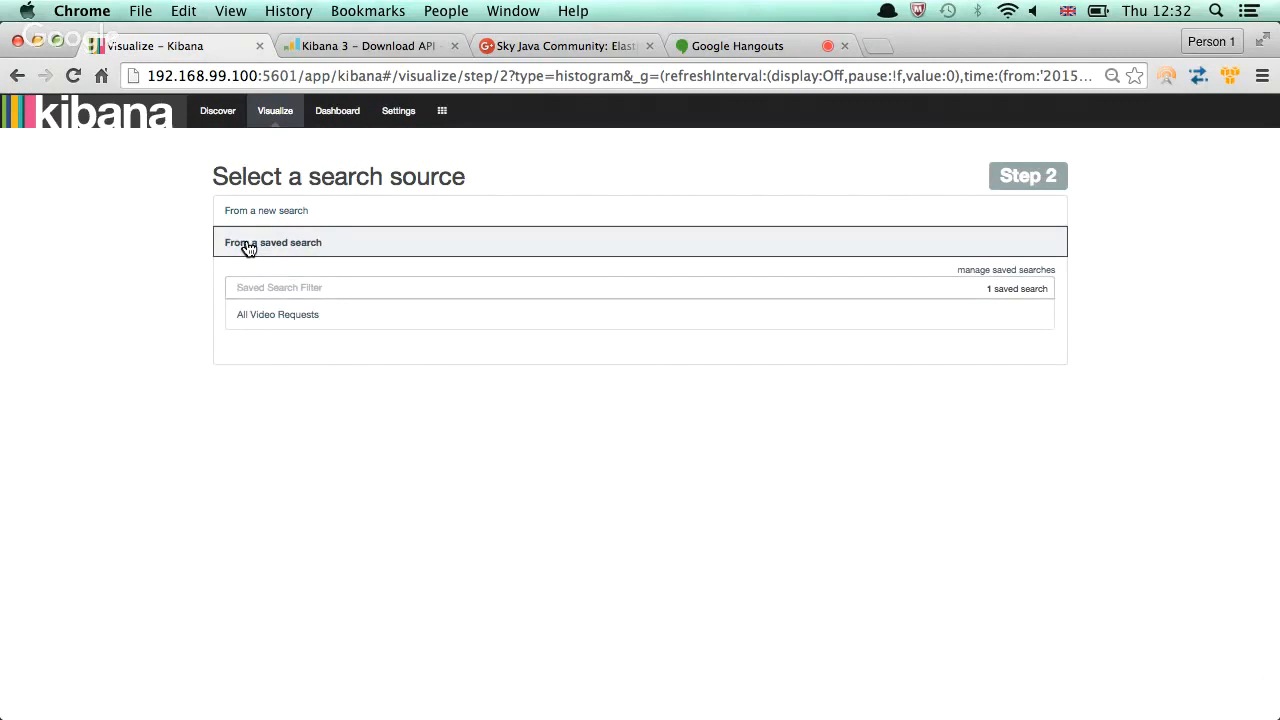
mouse_move(288, 330)
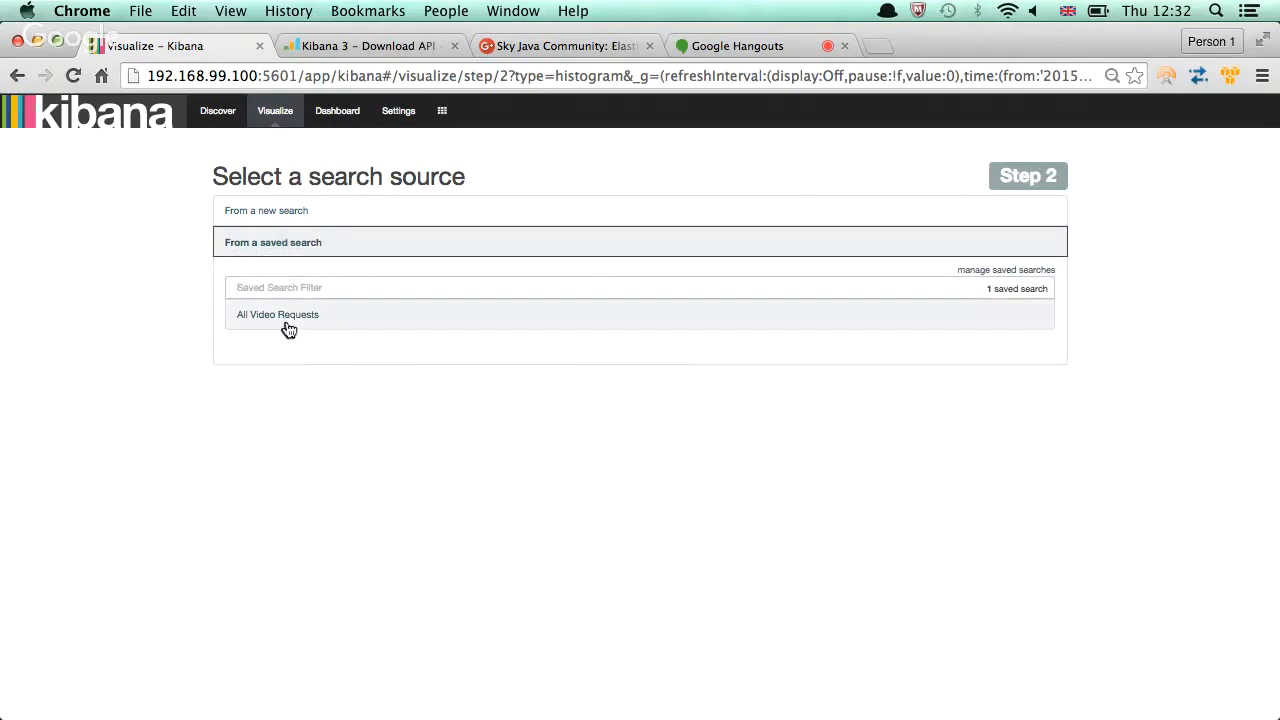
mouse_move(288, 316)
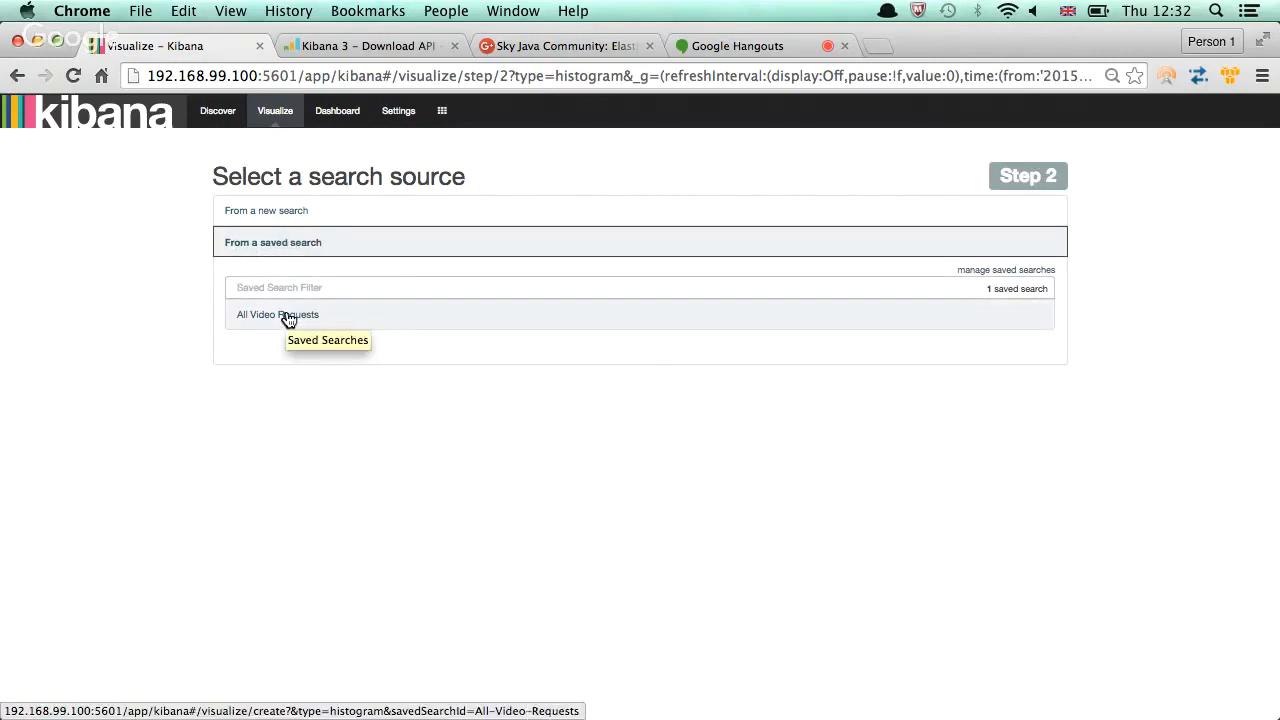
click(276, 314)
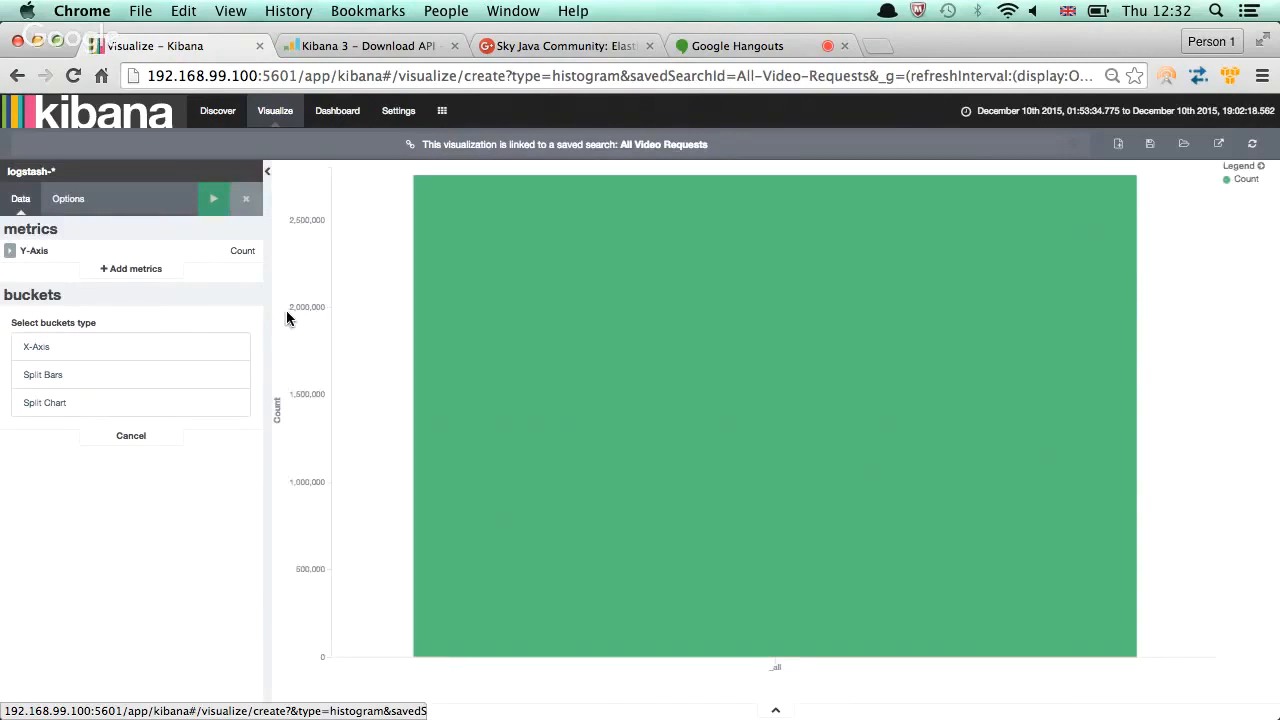
mouse_move(616, 276)
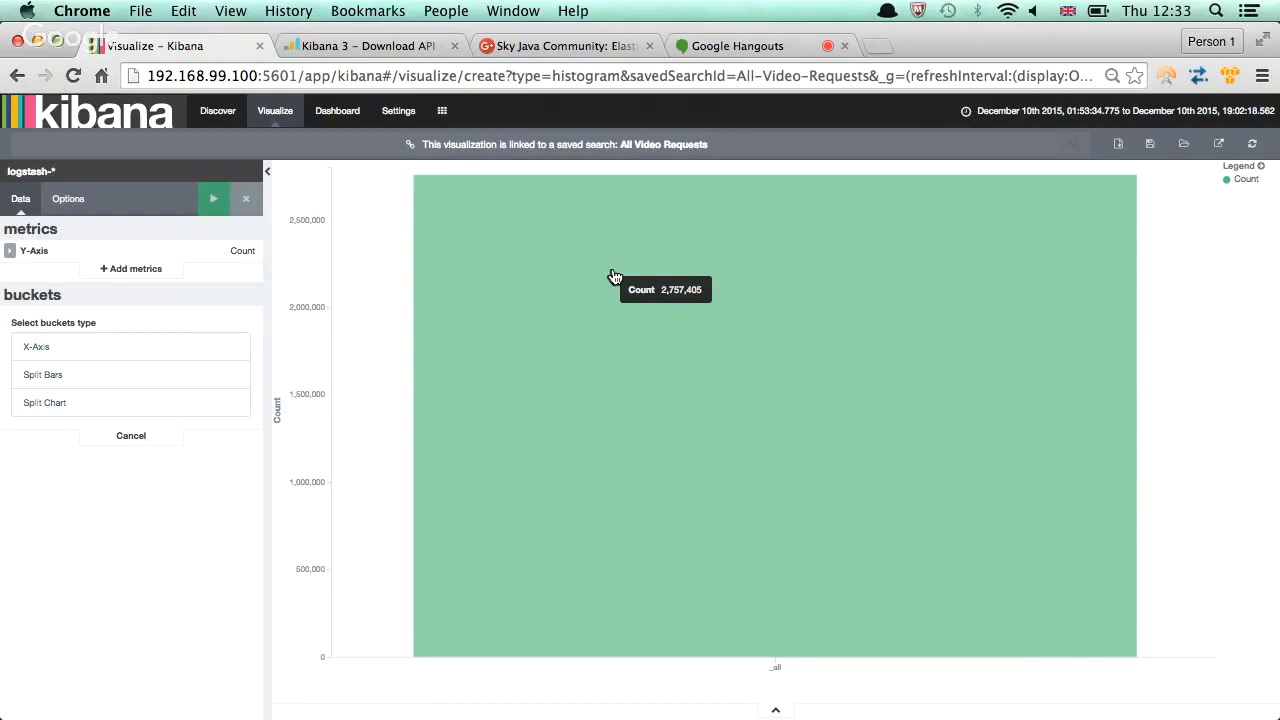
mouse_move(628, 284)
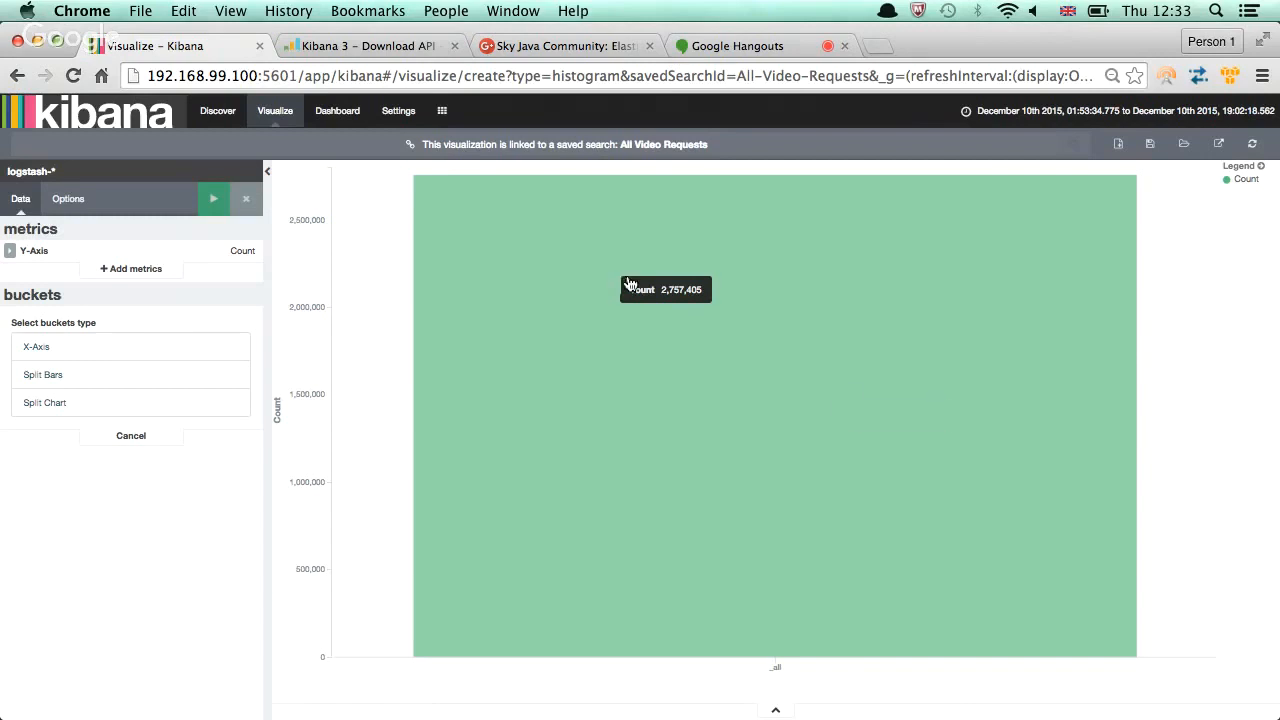
mouse_move(756, 658)
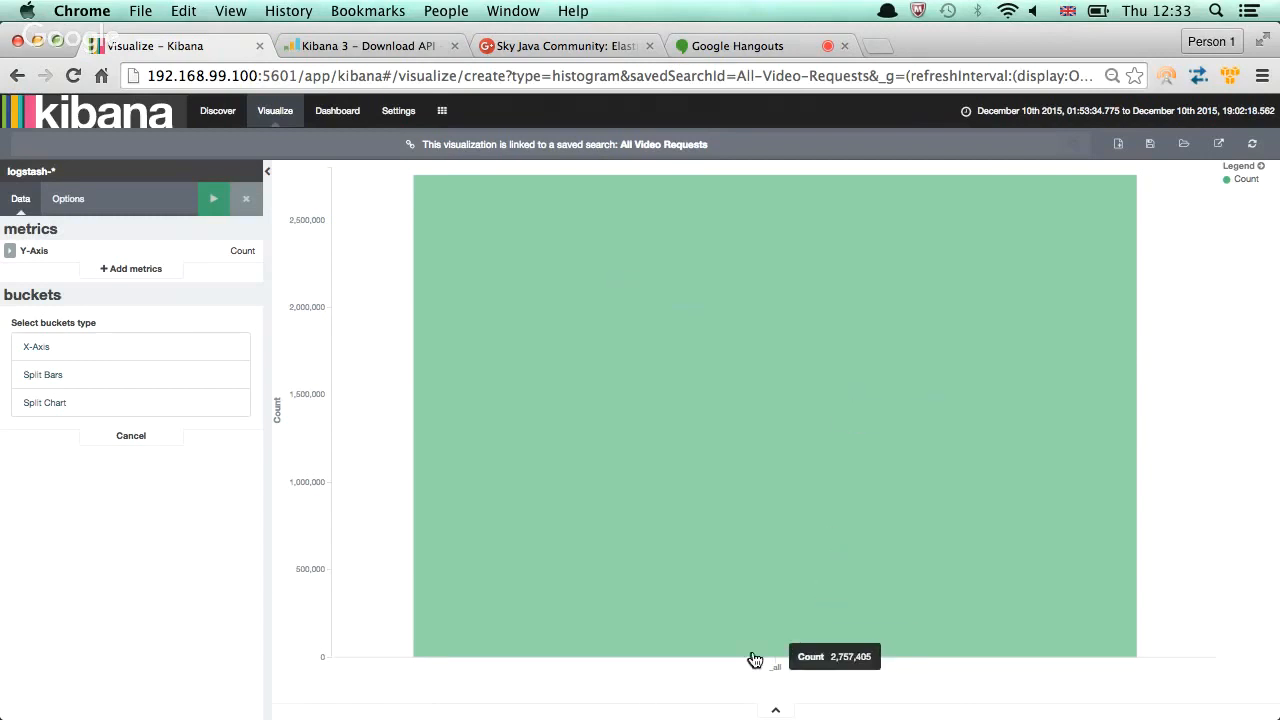
mouse_move(384, 604)
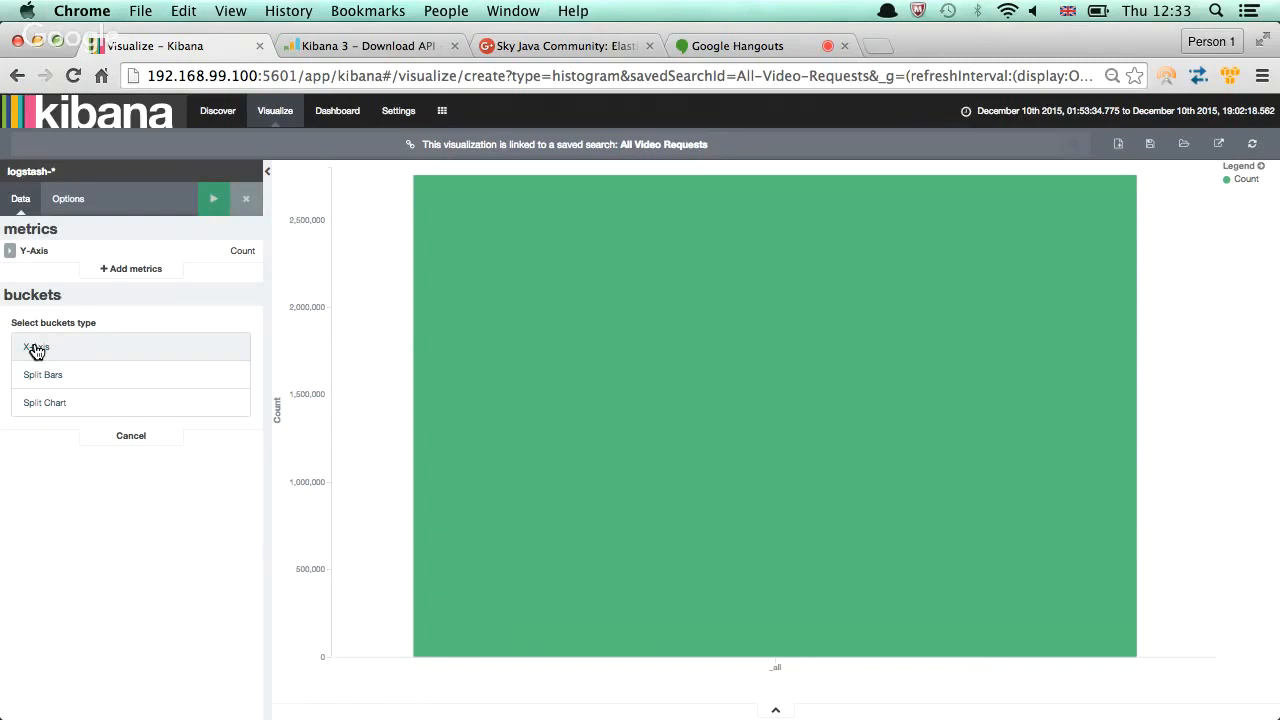
click(36, 346)
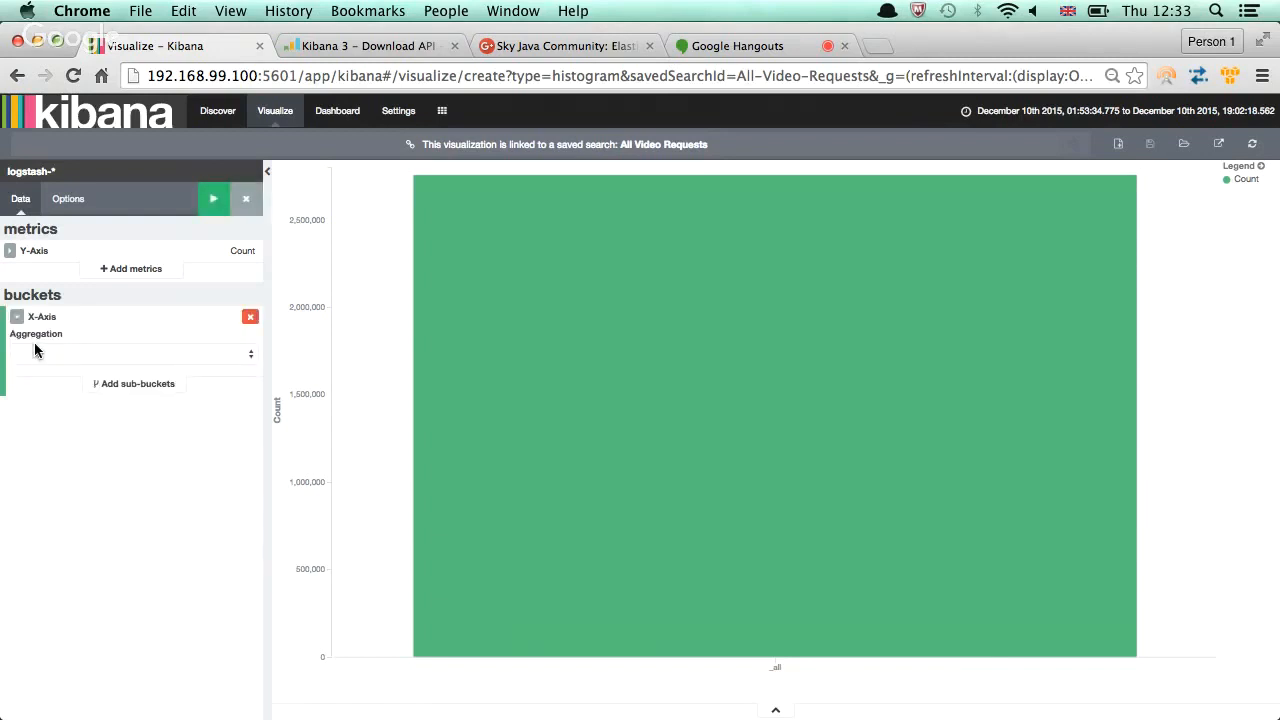
mouse_move(68, 370)
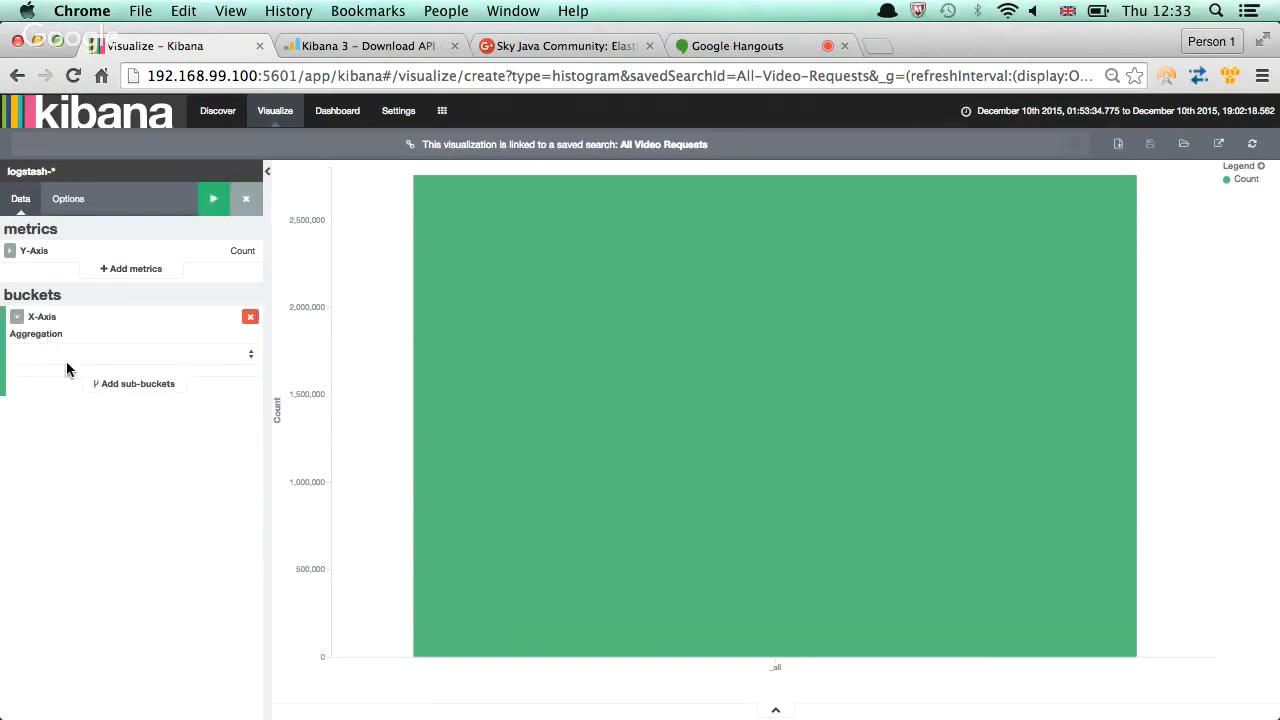
click(130, 354)
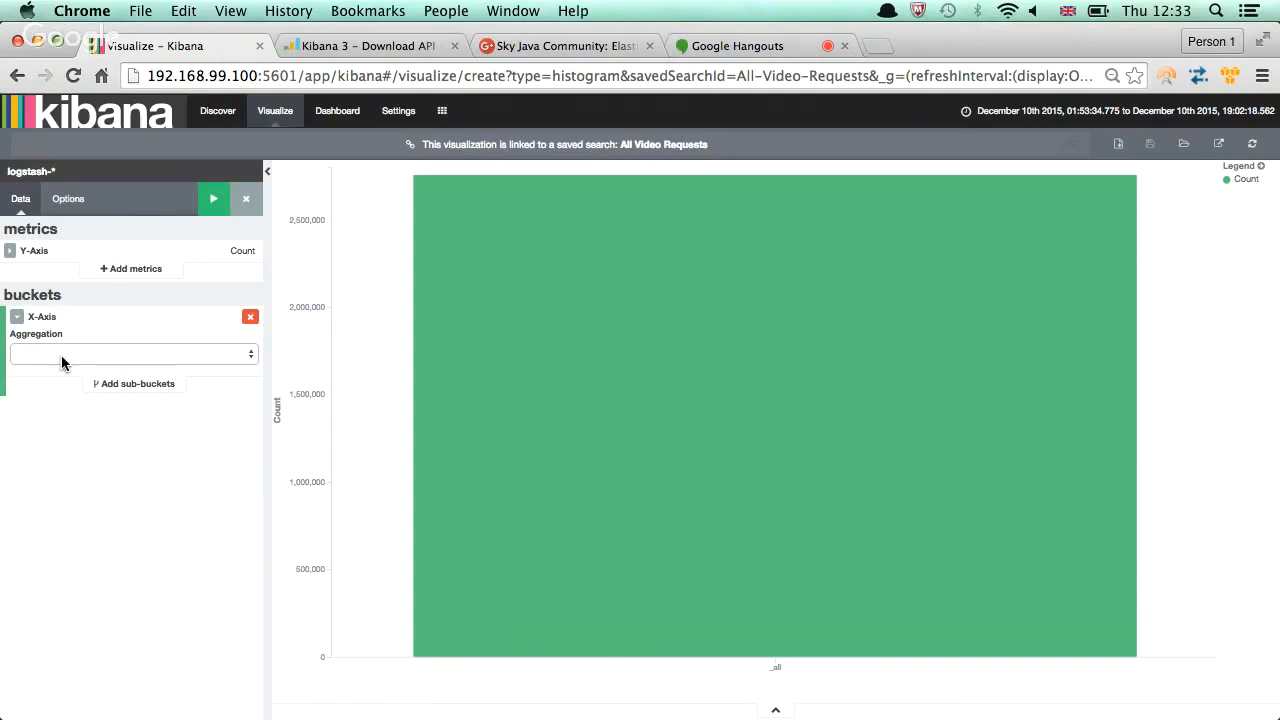
click(132, 352)
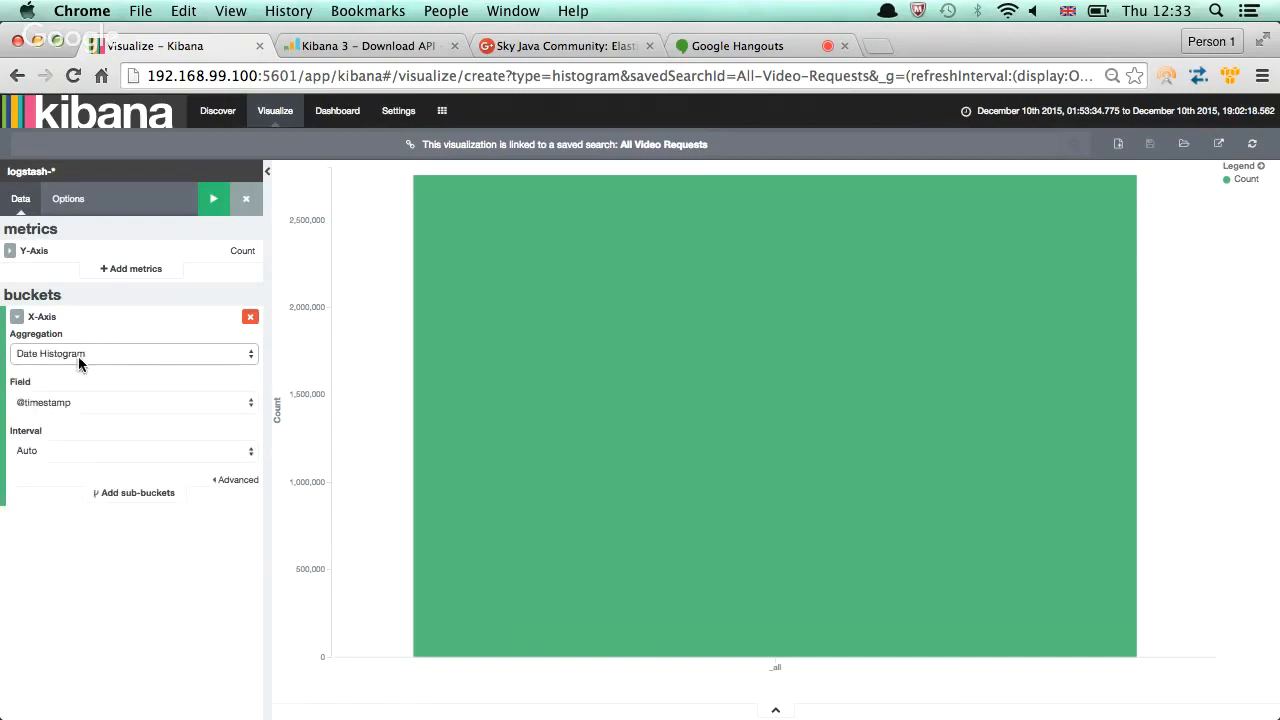
mouse_move(48, 364)
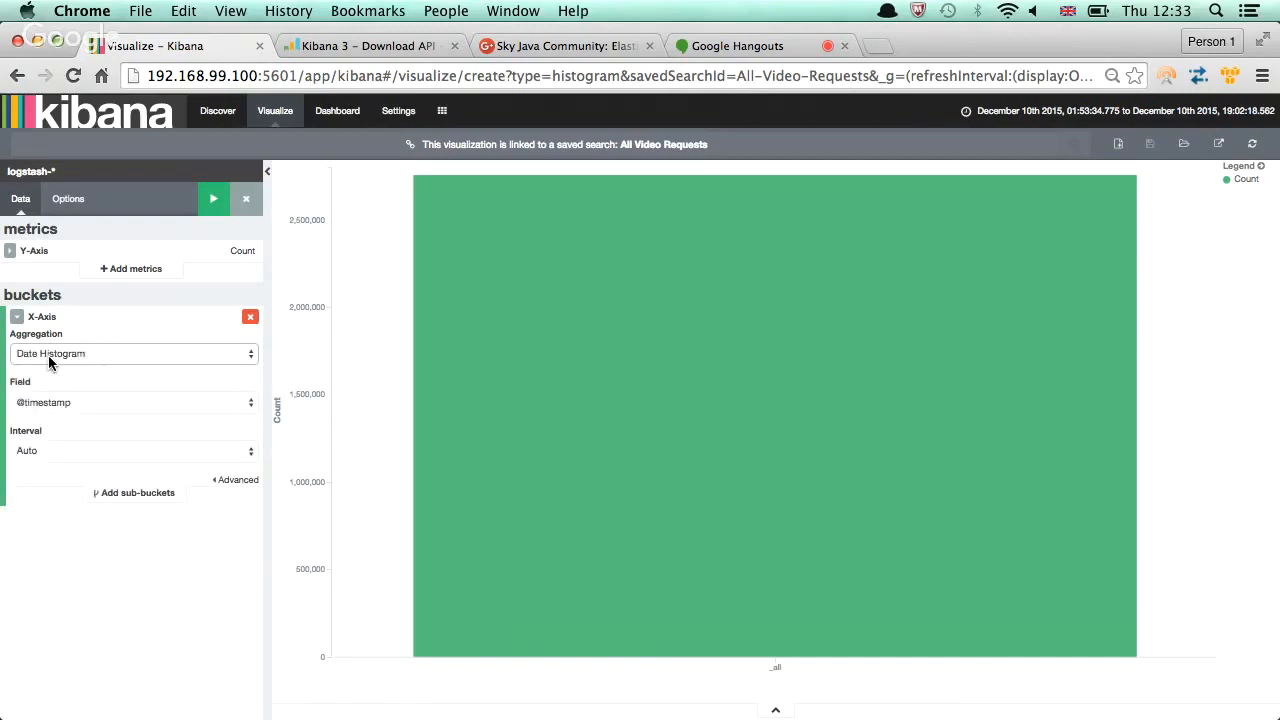
mouse_move(600, 490)
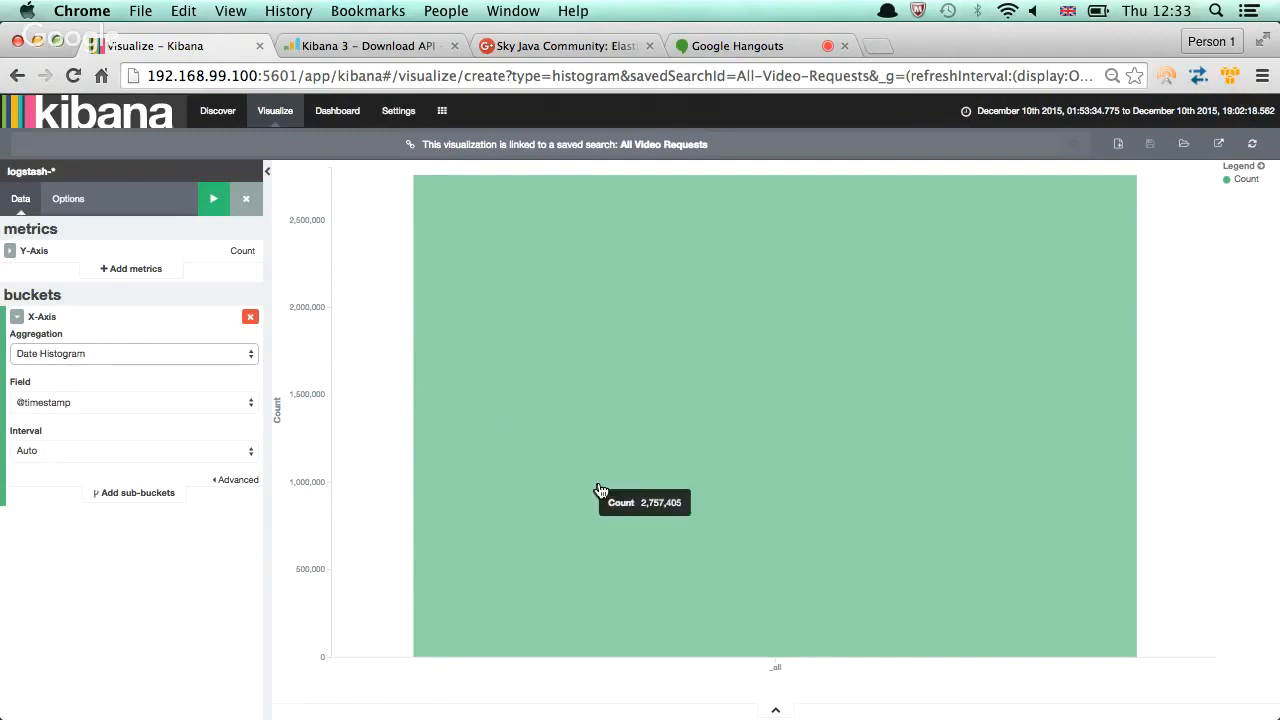
mouse_move(244, 504)
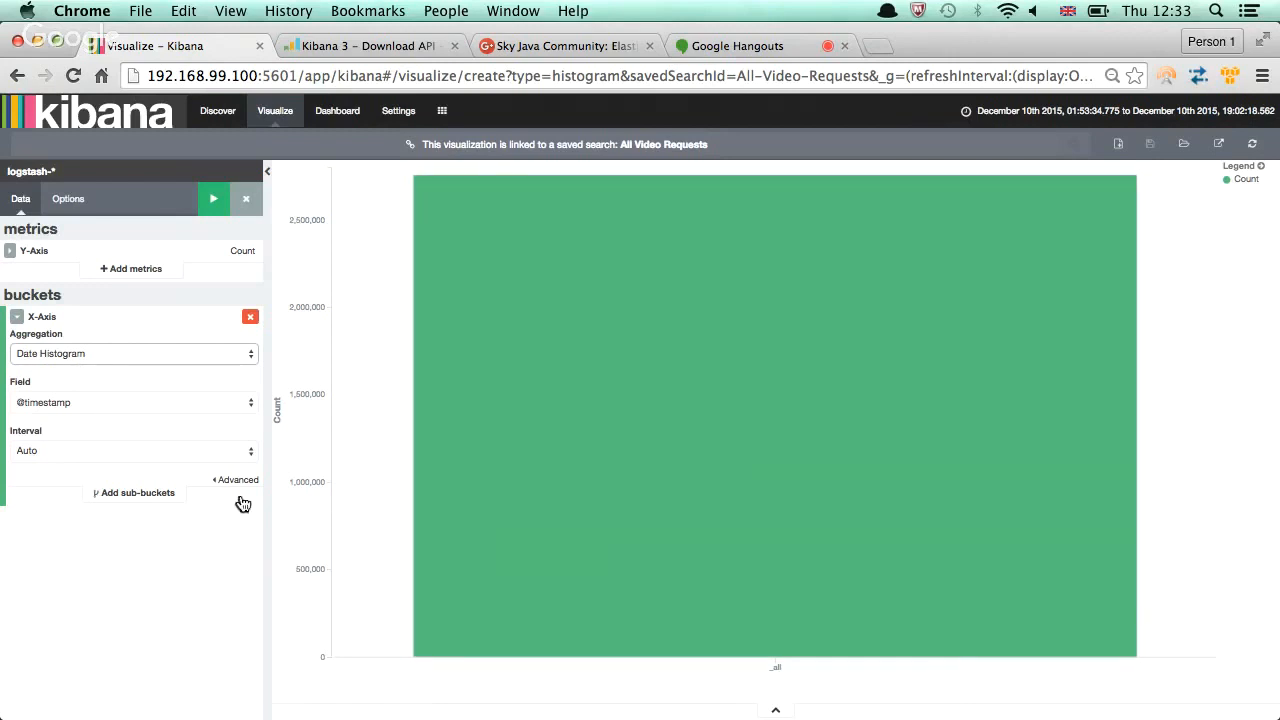
mouse_move(60, 408)
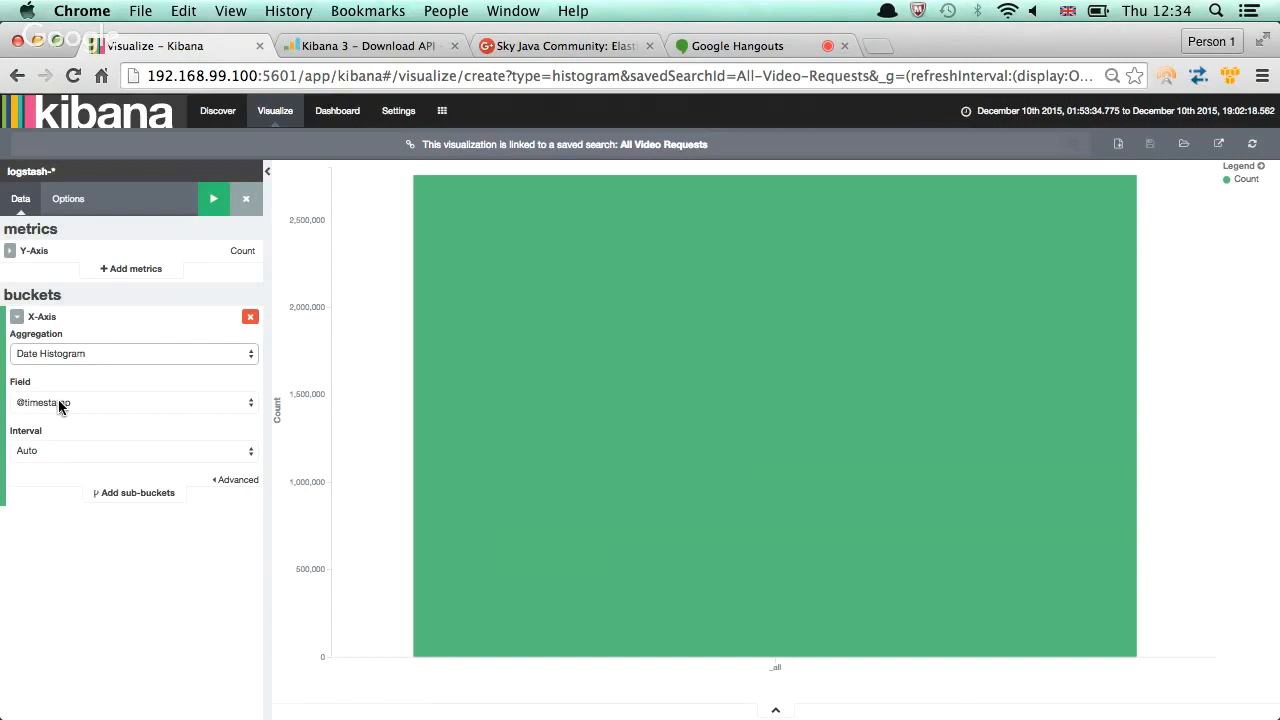
mouse_move(56, 452)
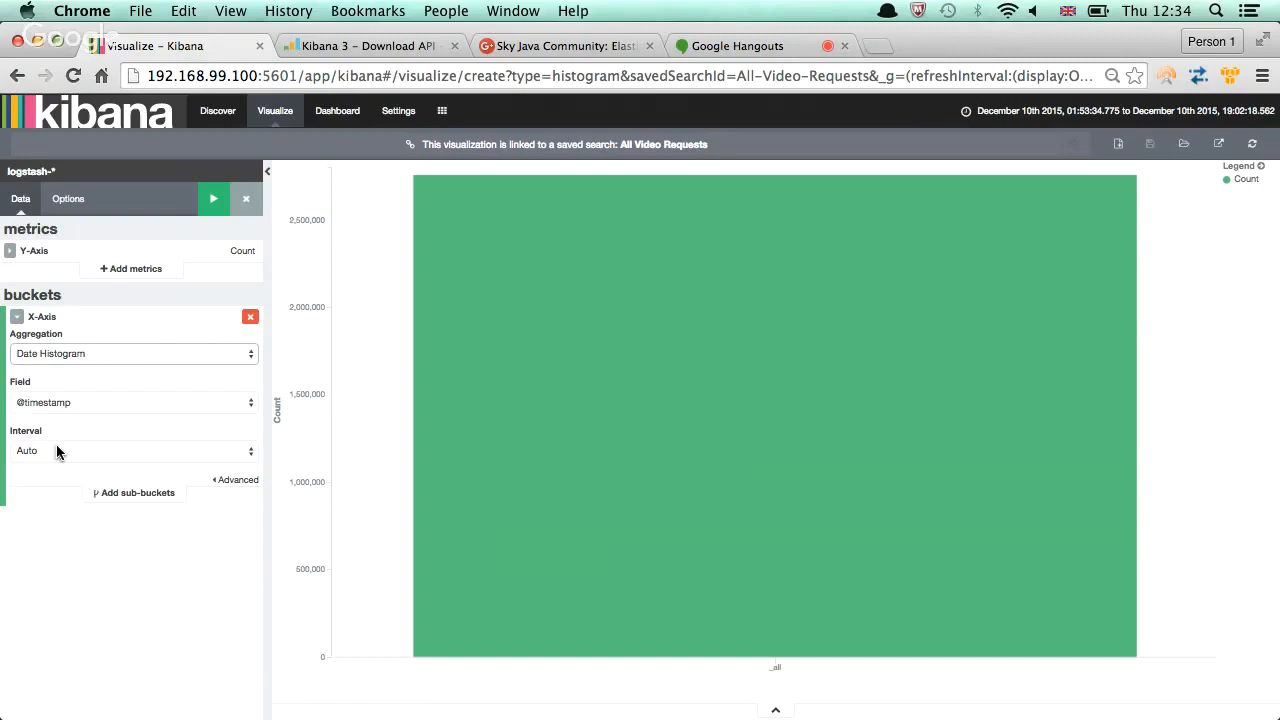
click(130, 450)
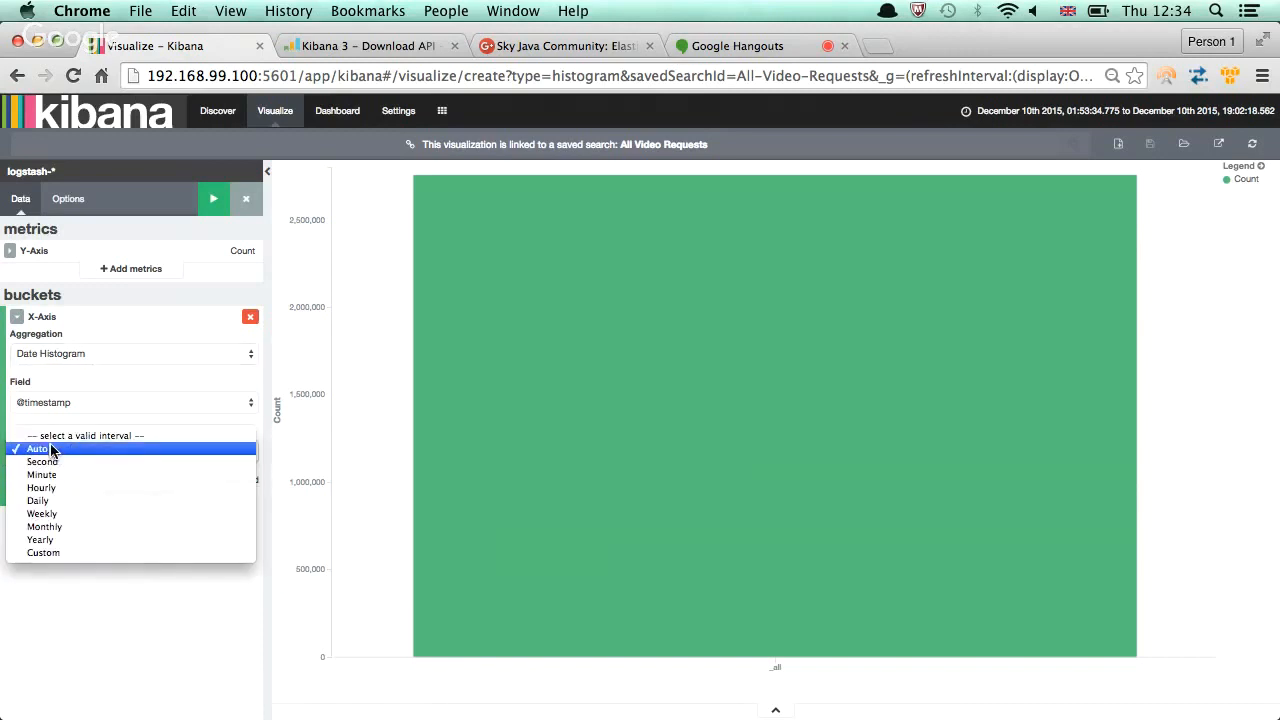
mouse_move(42, 488)
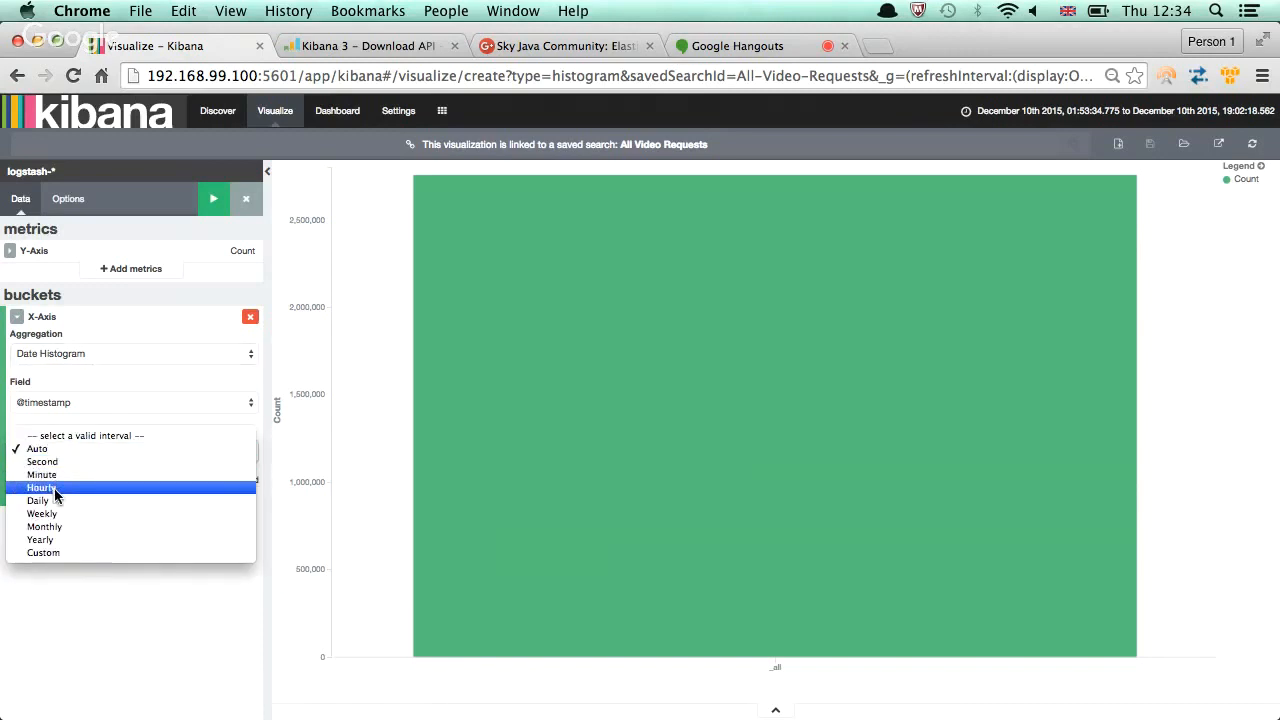
mouse_move(44, 528)
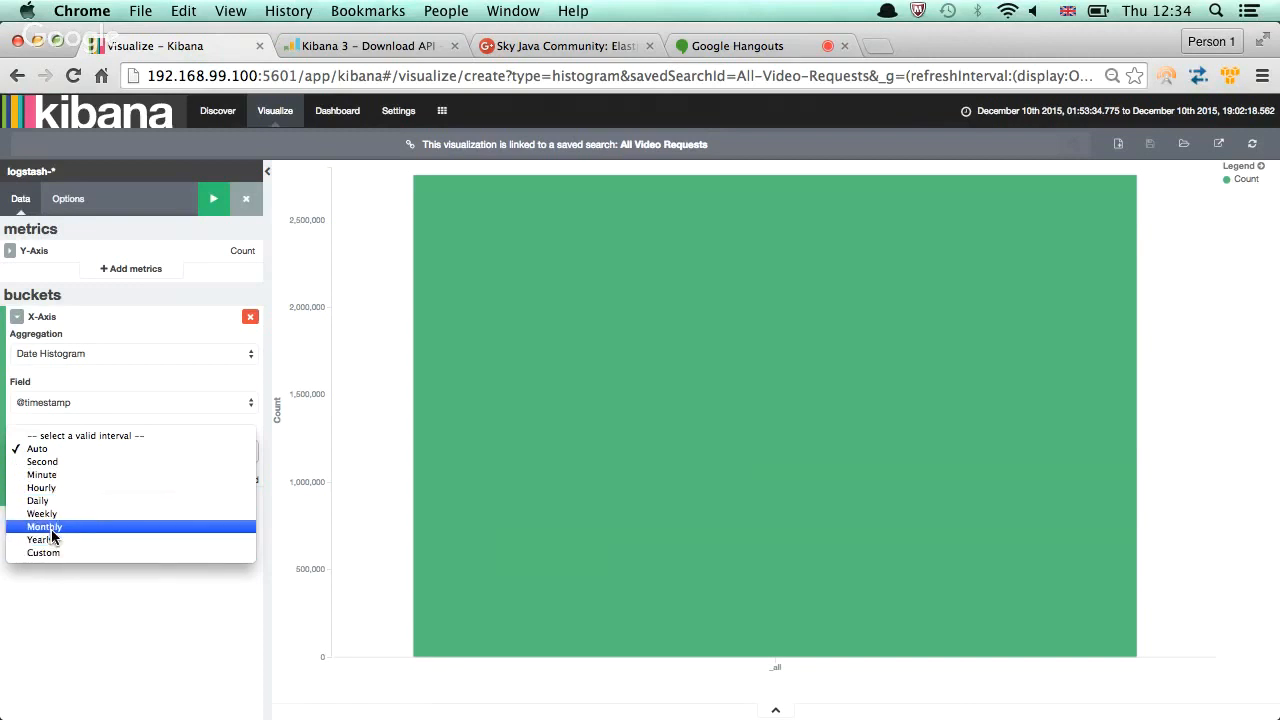
mouse_move(42, 500)
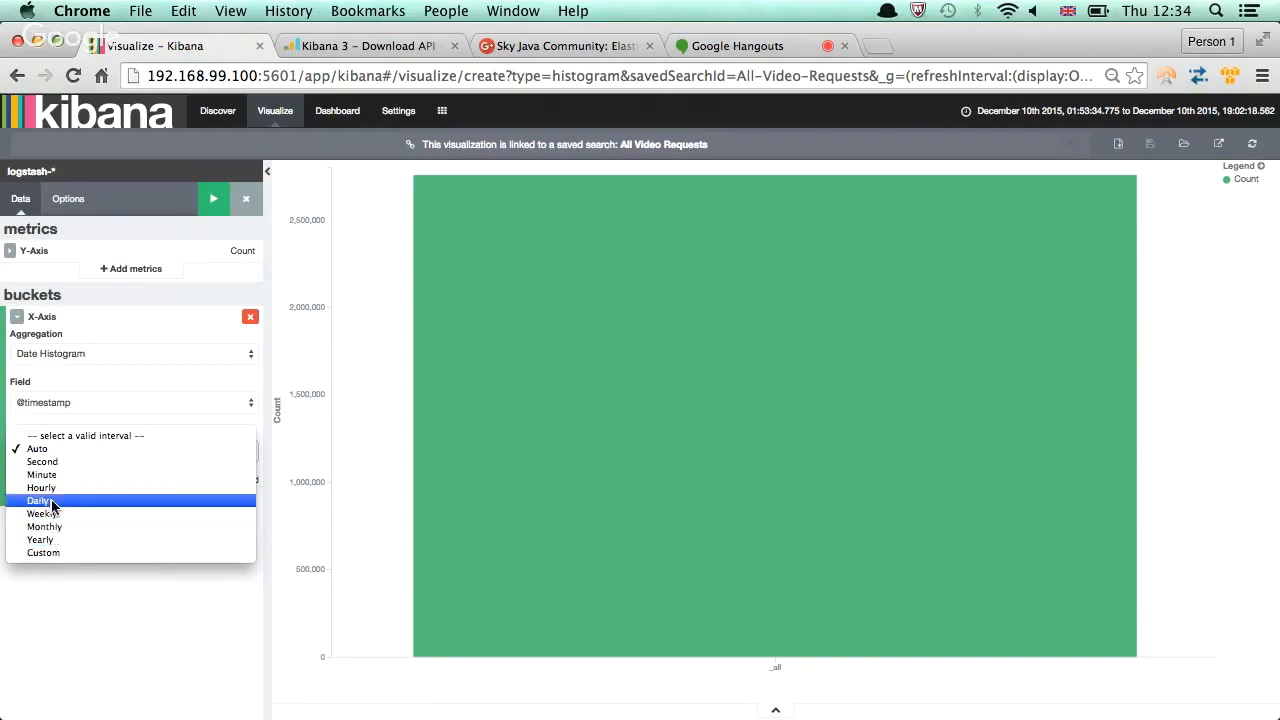
mouse_move(40, 448)
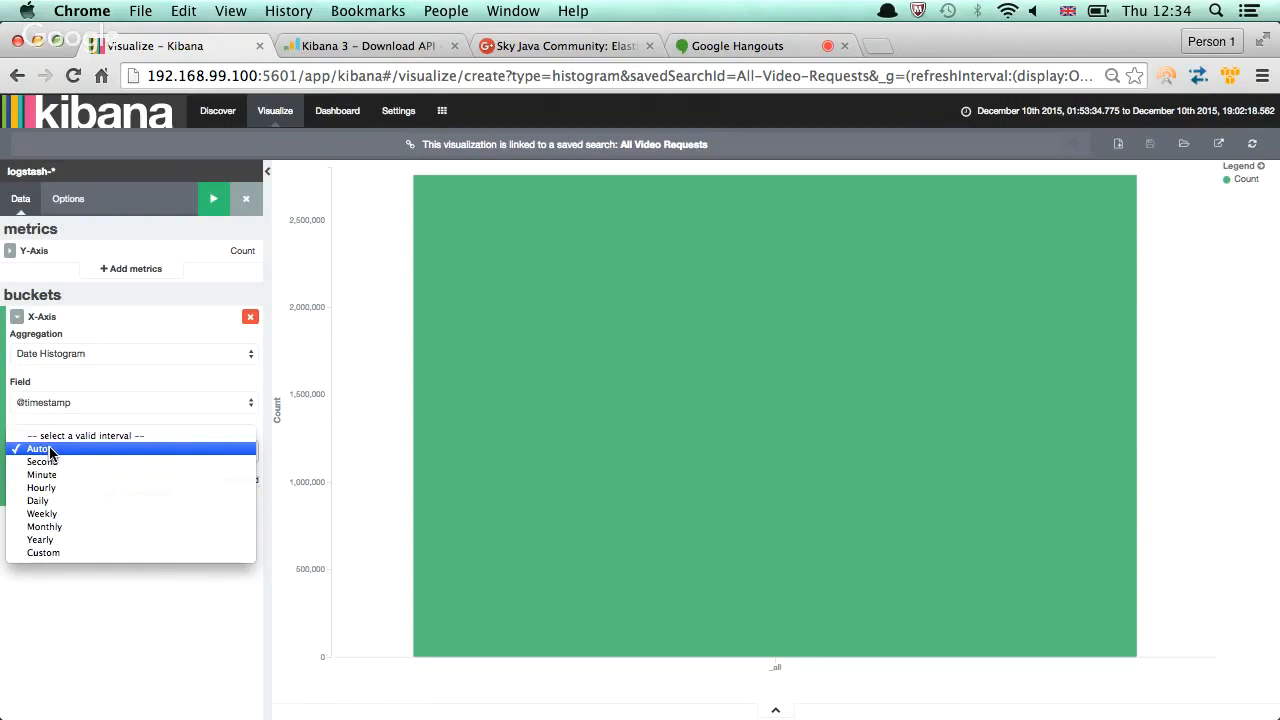
click(36, 448)
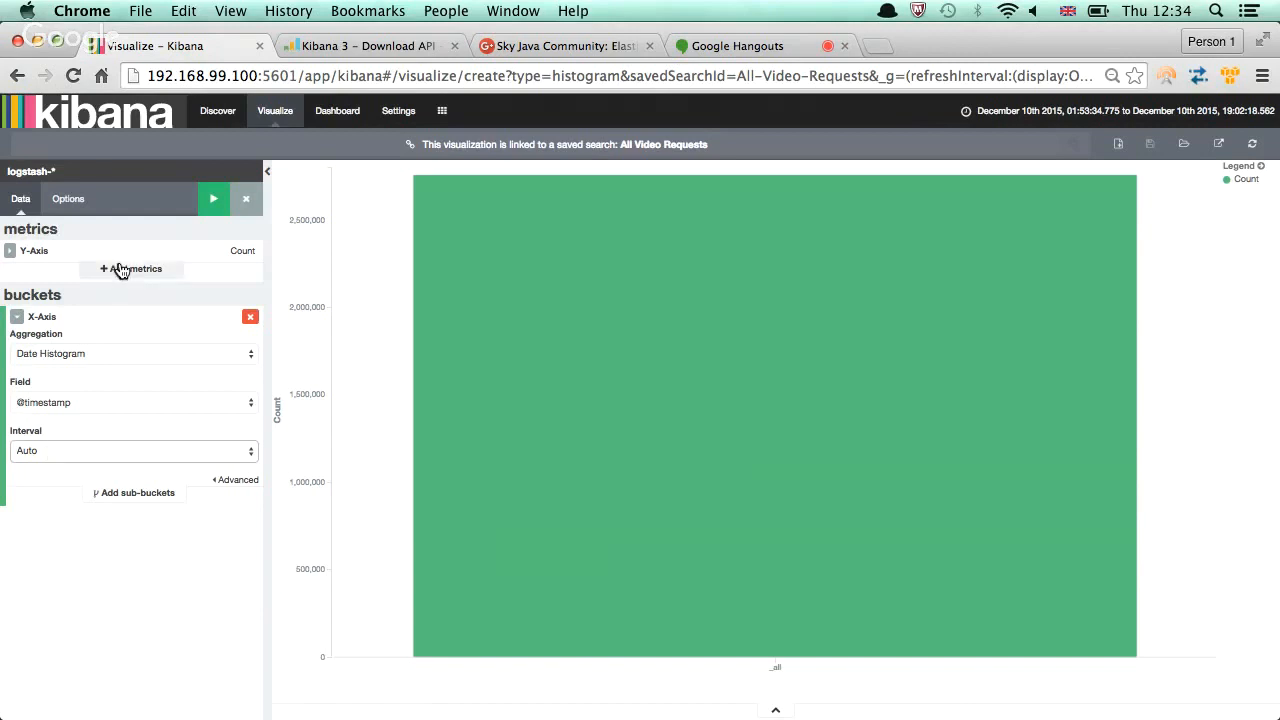
mouse_move(164, 254)
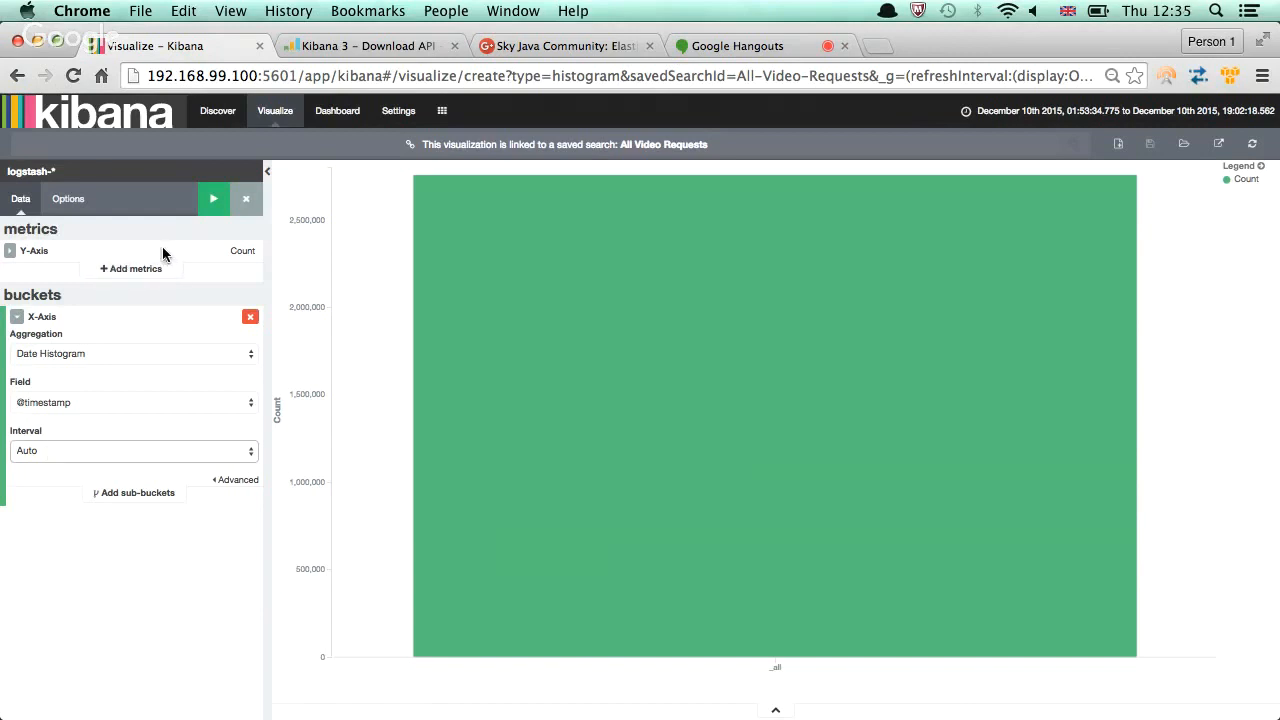
mouse_move(96, 362)
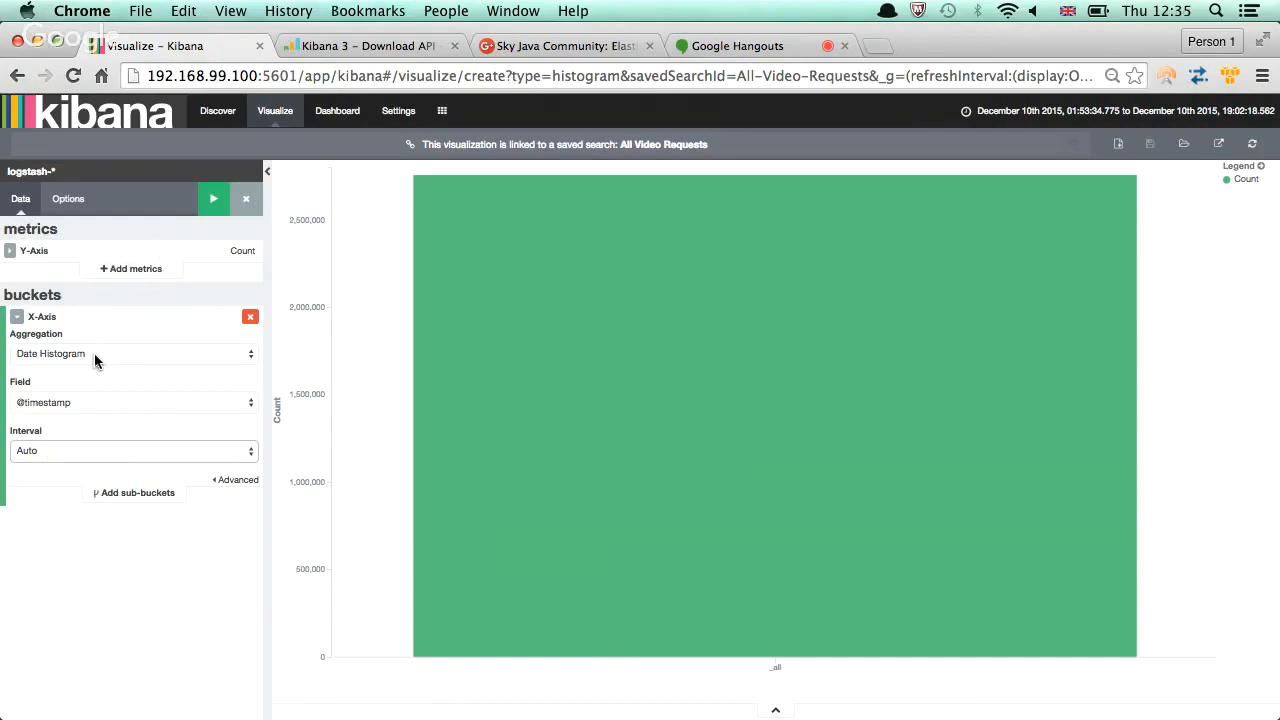
mouse_move(212, 198)
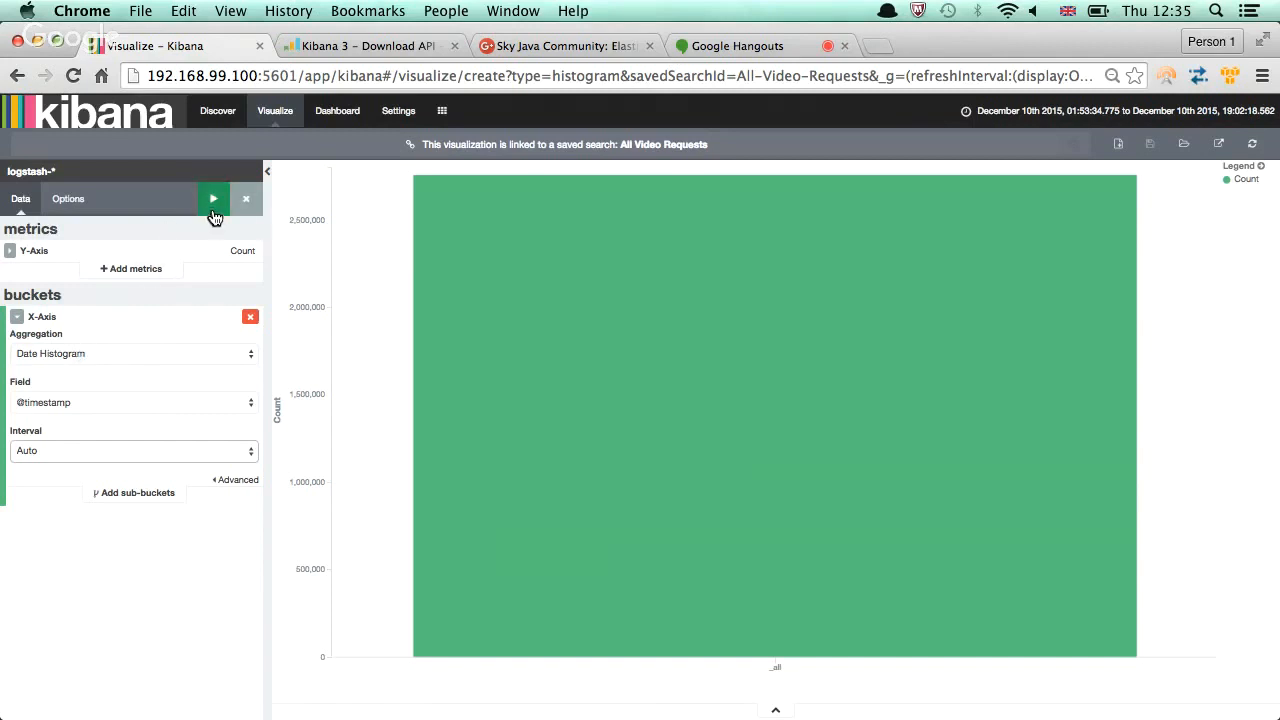
mouse_move(212, 198)
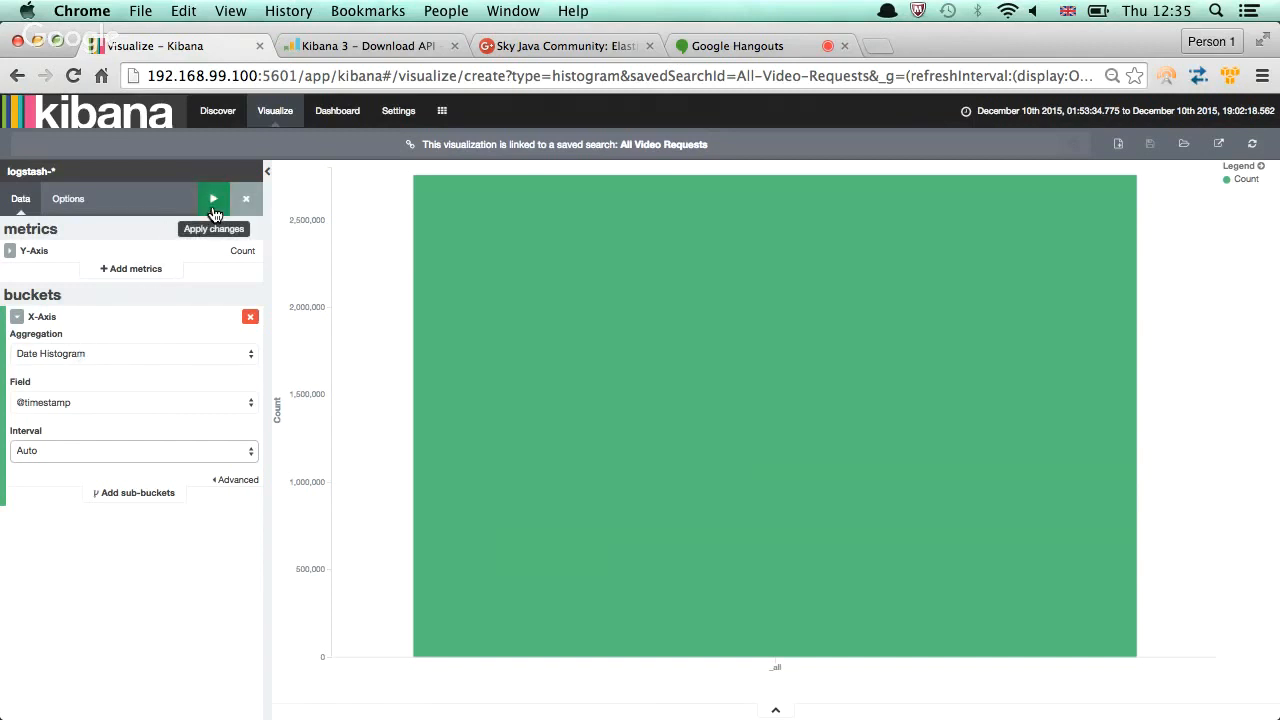
click(212, 198)
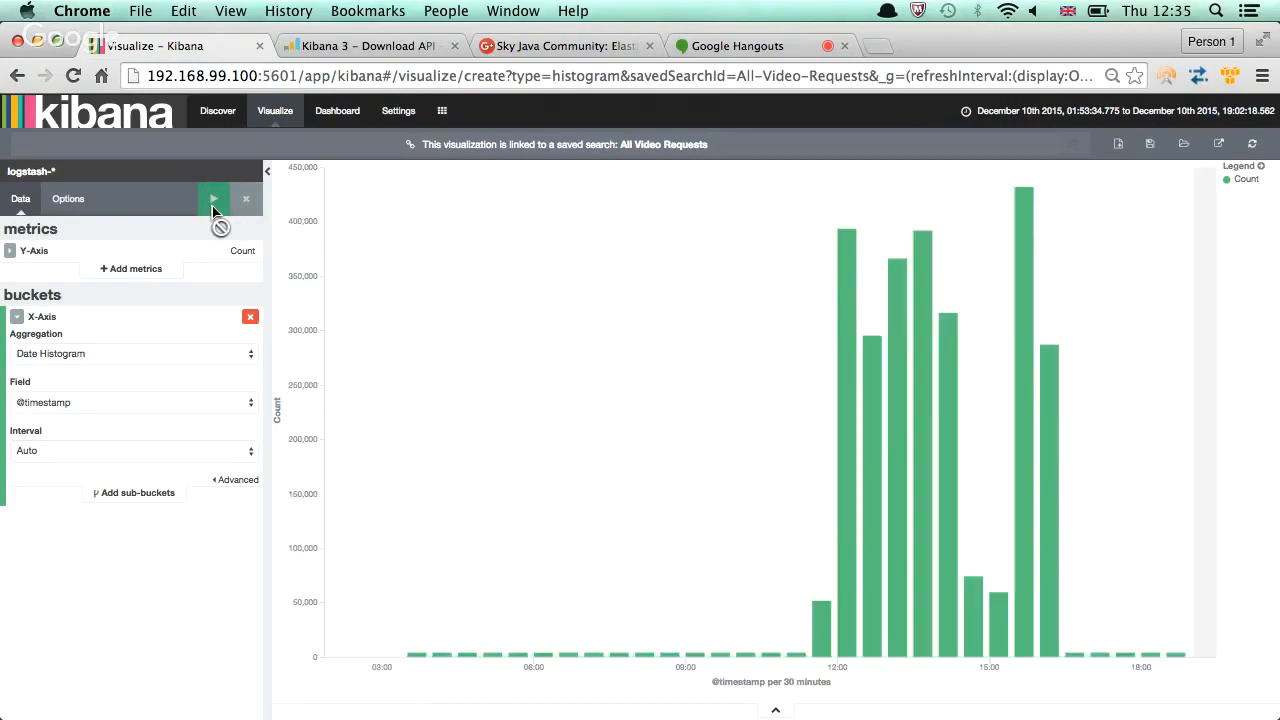
mouse_move(676, 620)
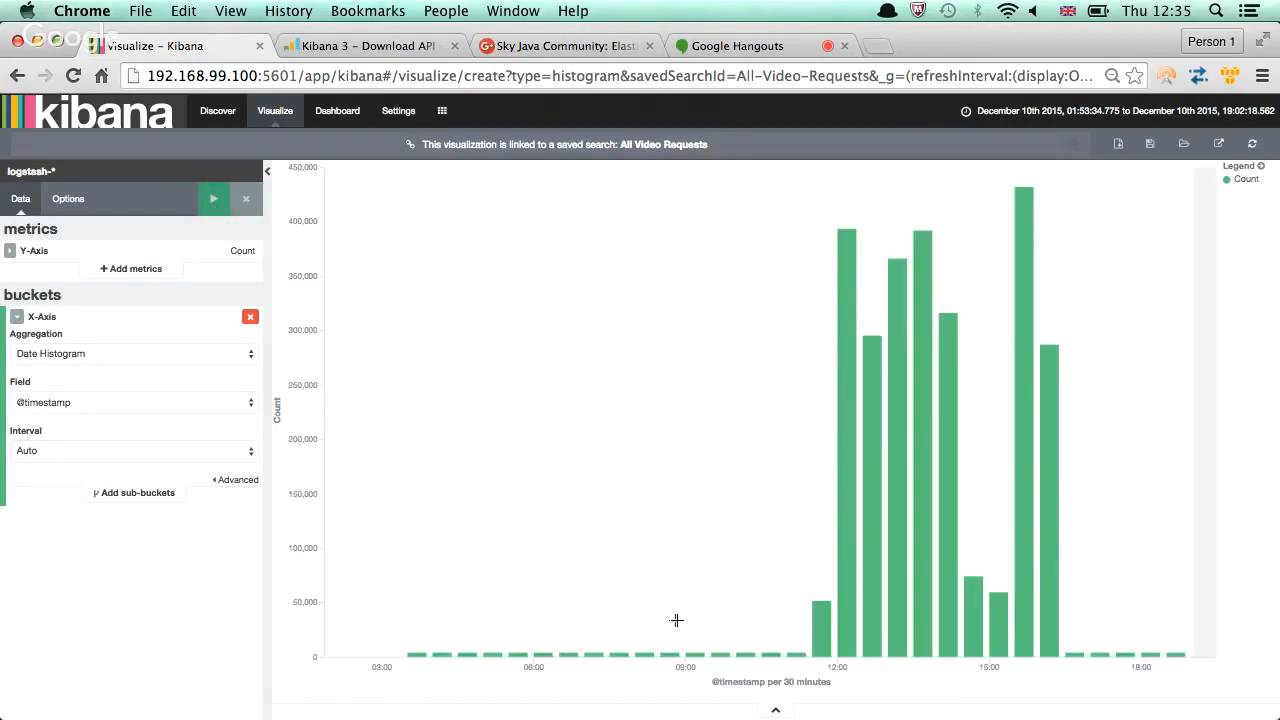
mouse_move(780, 624)
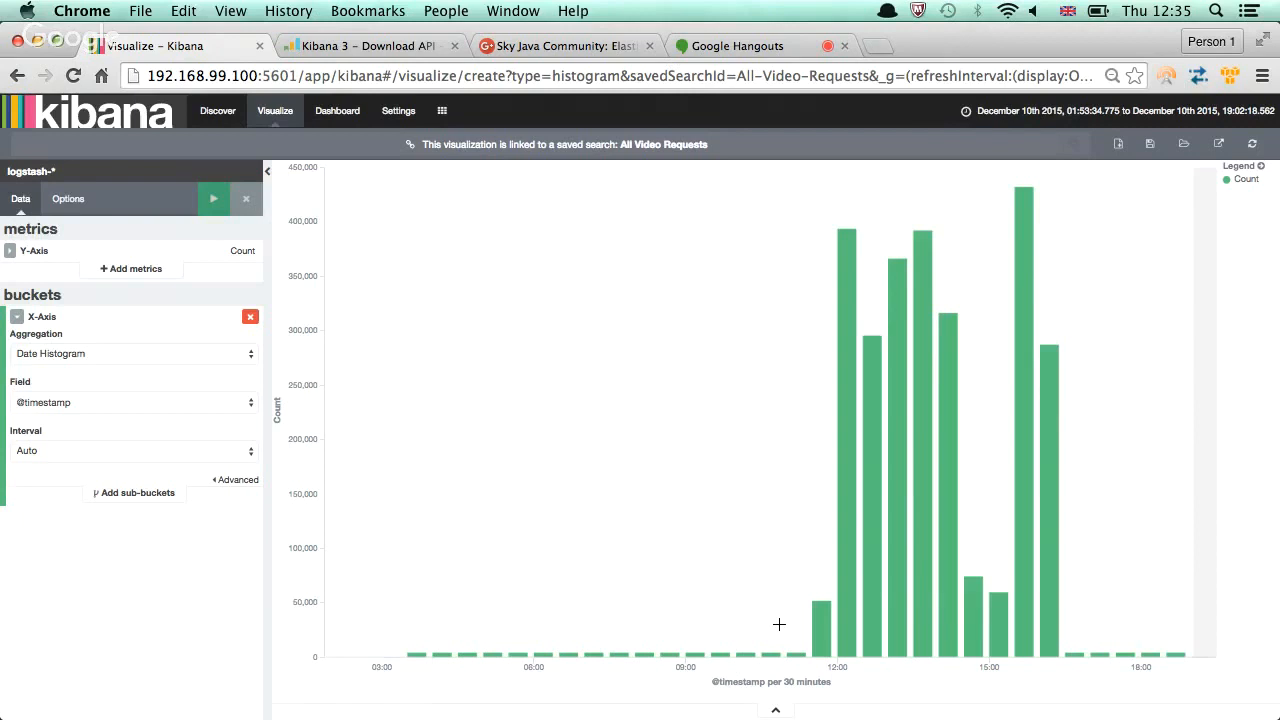
mouse_move(788, 682)
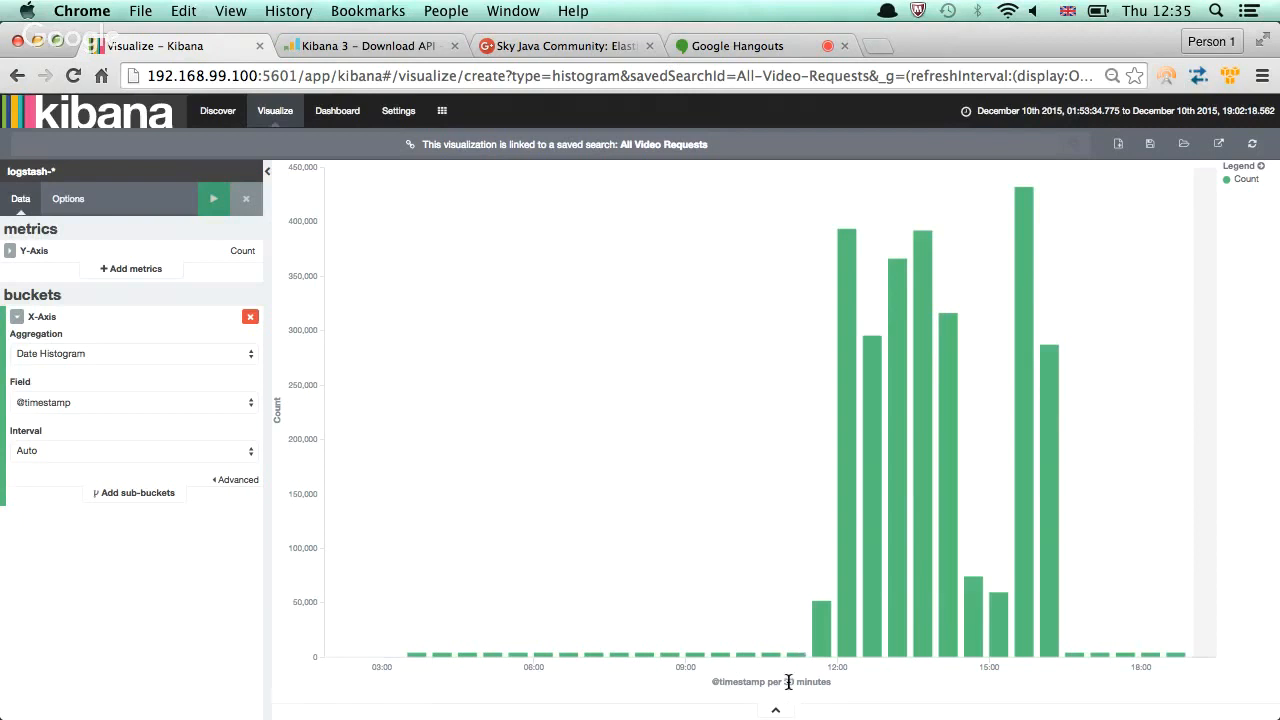
mouse_move(822, 620)
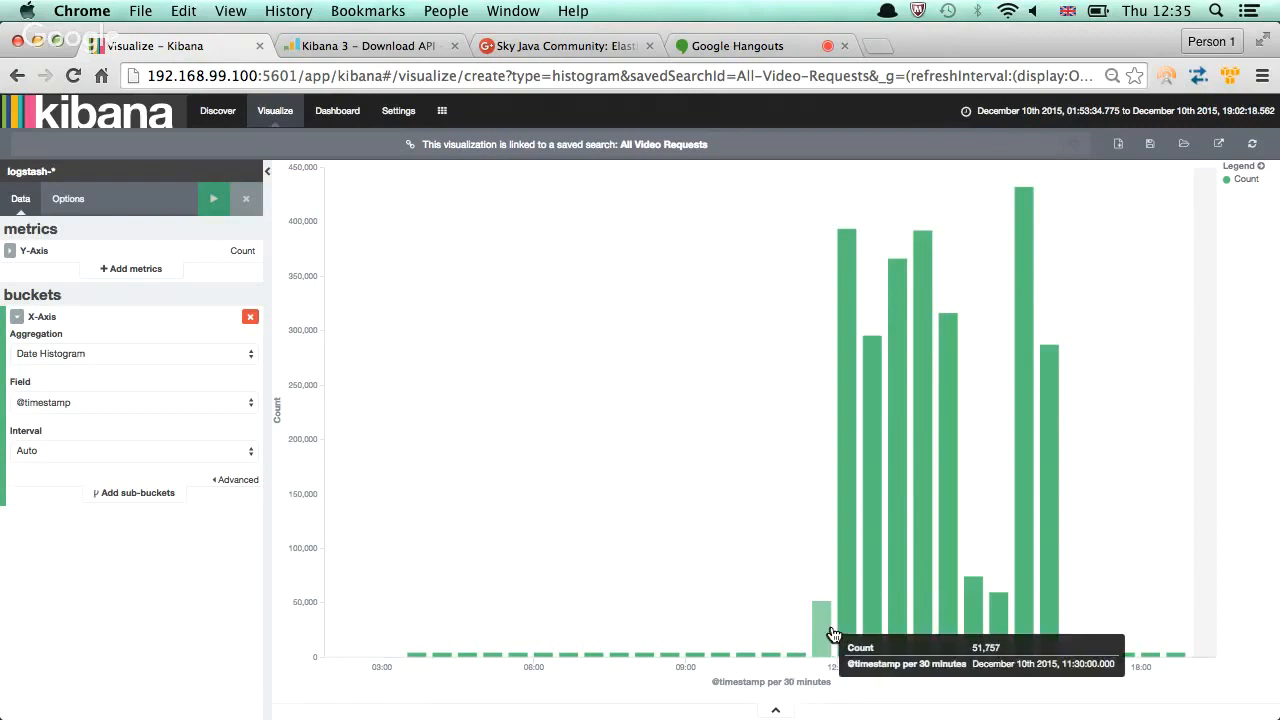
mouse_move(452, 692)
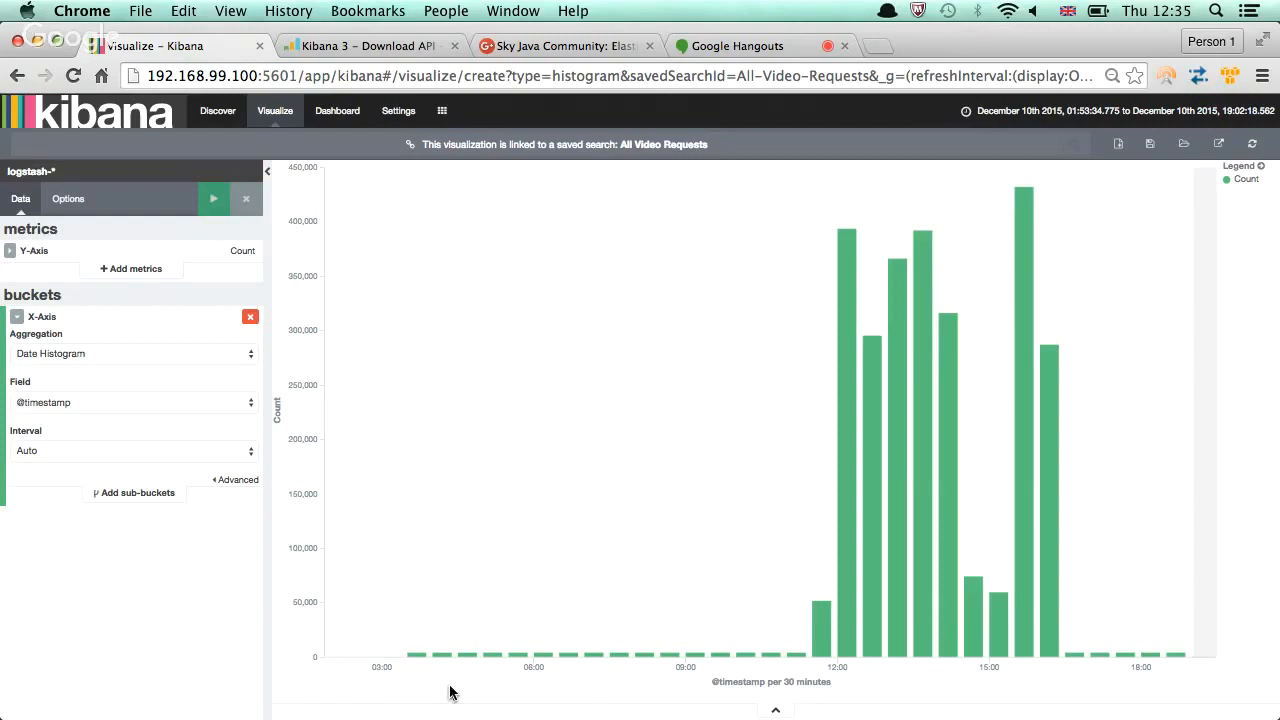
mouse_move(350, 620)
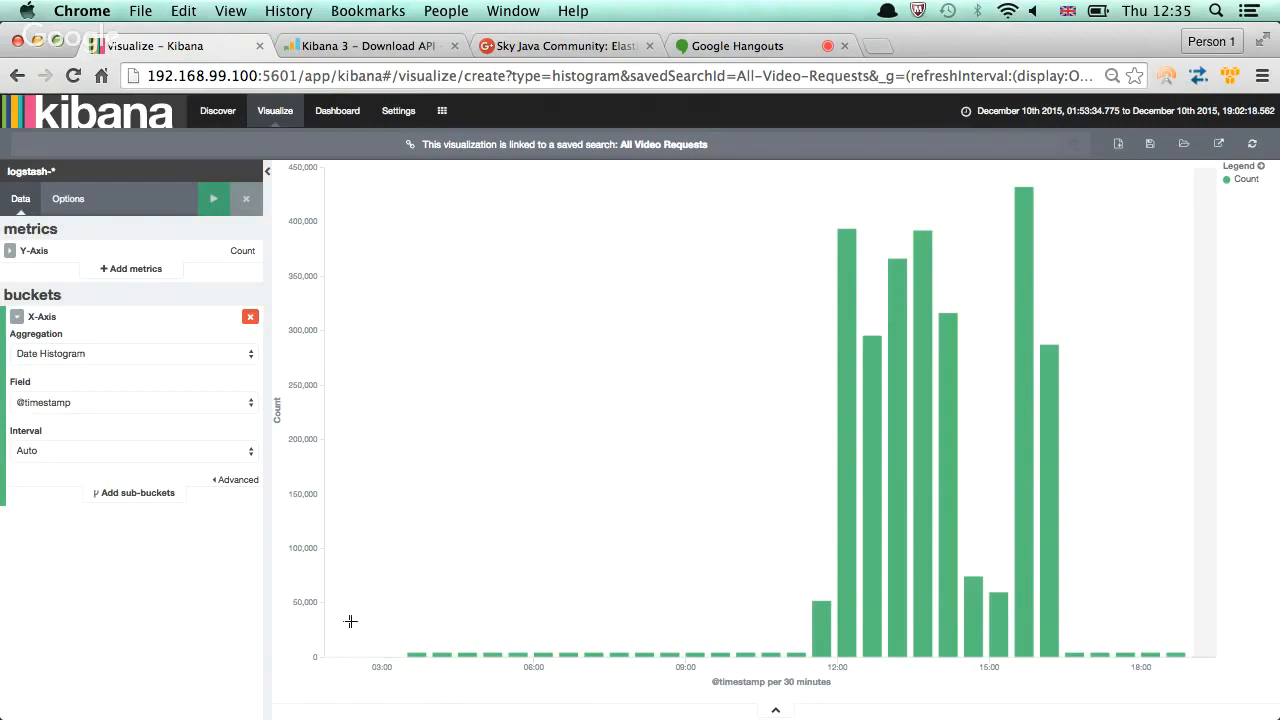
mouse_move(132, 492)
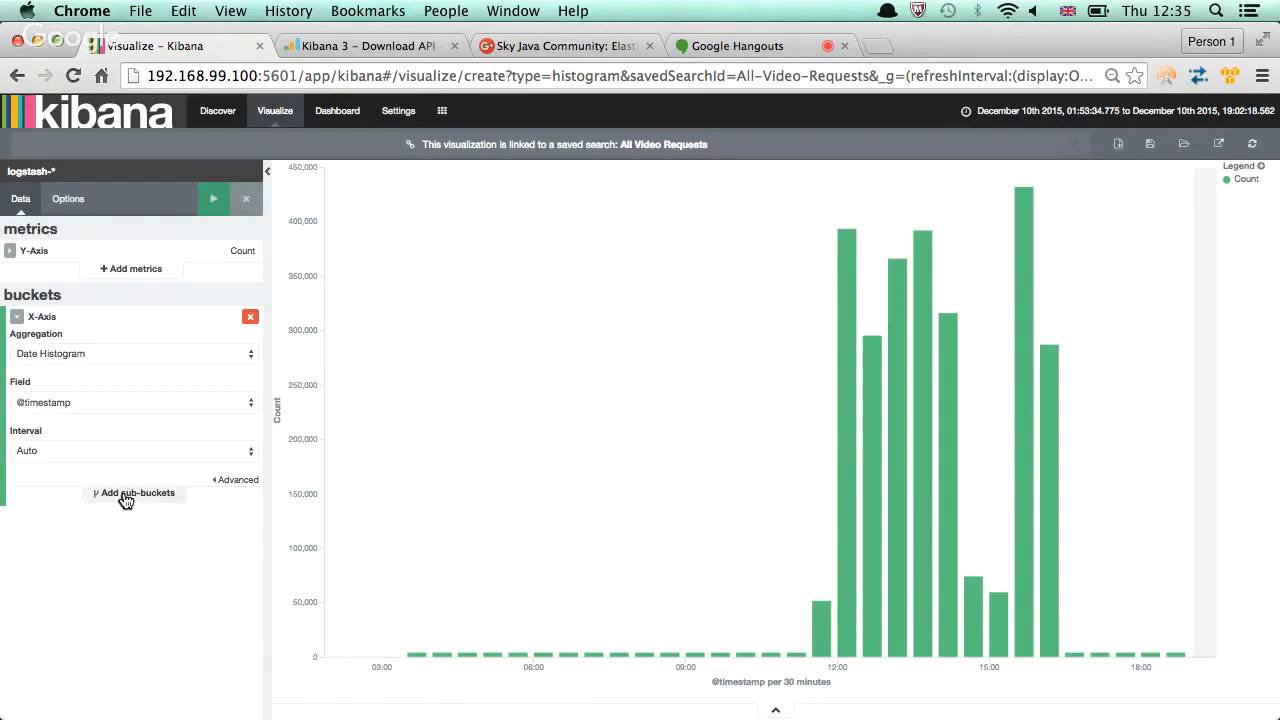
Begin a Split Bars sub-bucket using Filters and start typing the first filter query
click(132, 492)
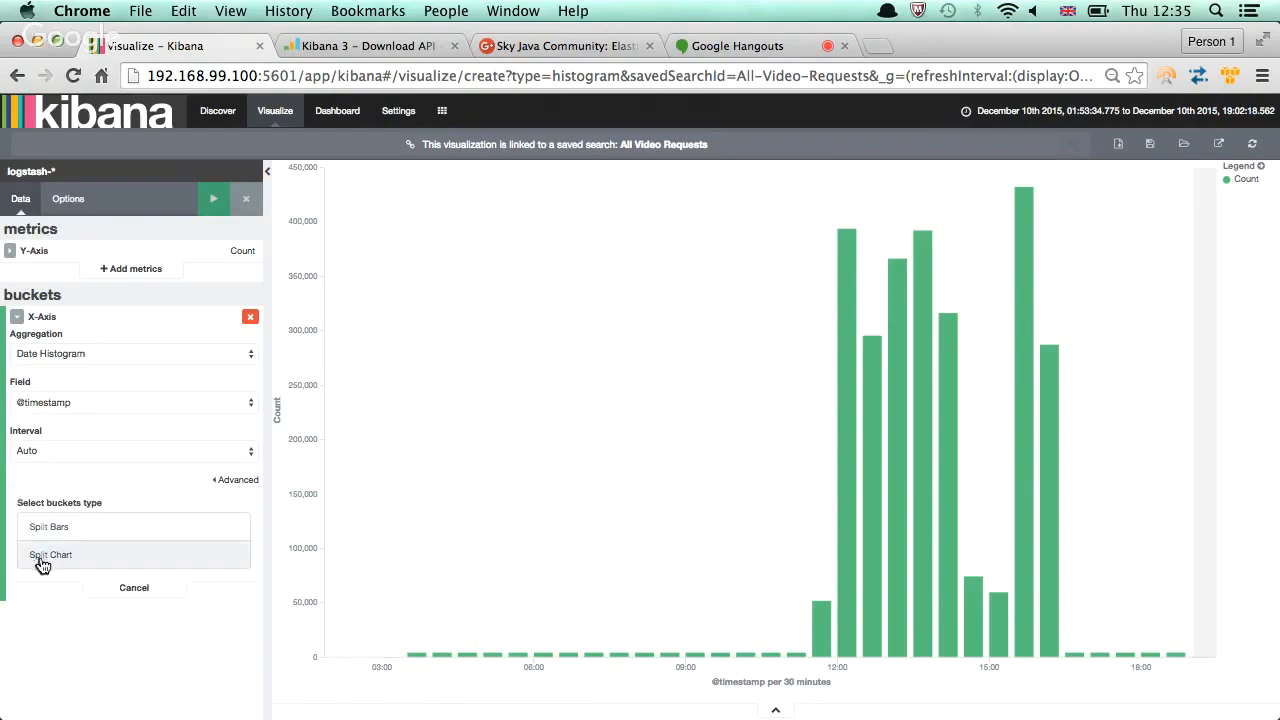
mouse_move(48, 528)
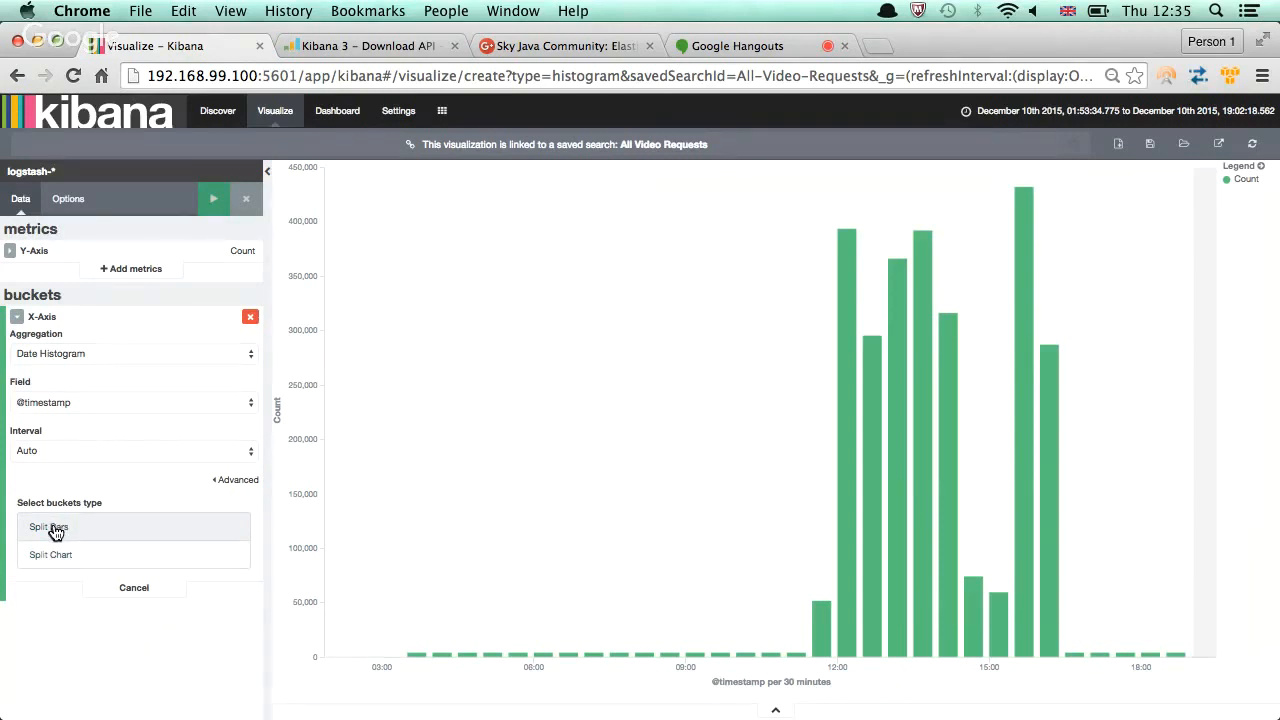
click(48, 528)
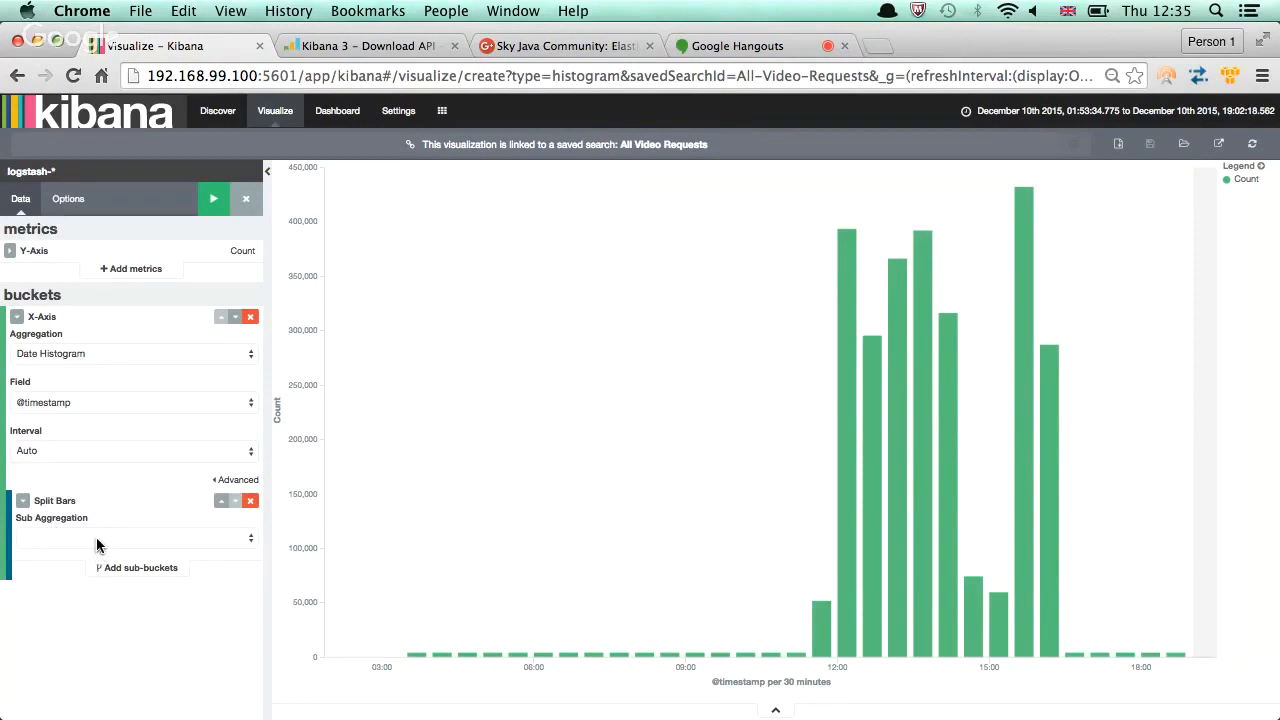
click(130, 536)
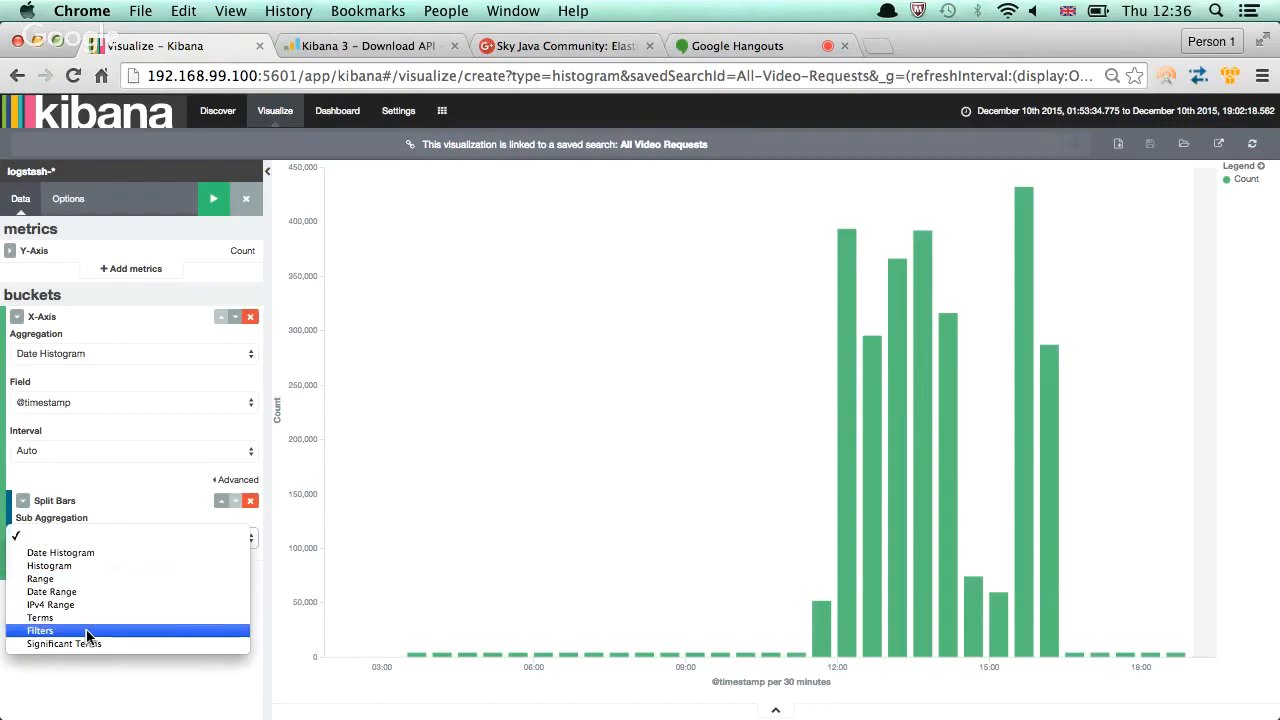
click(40, 630)
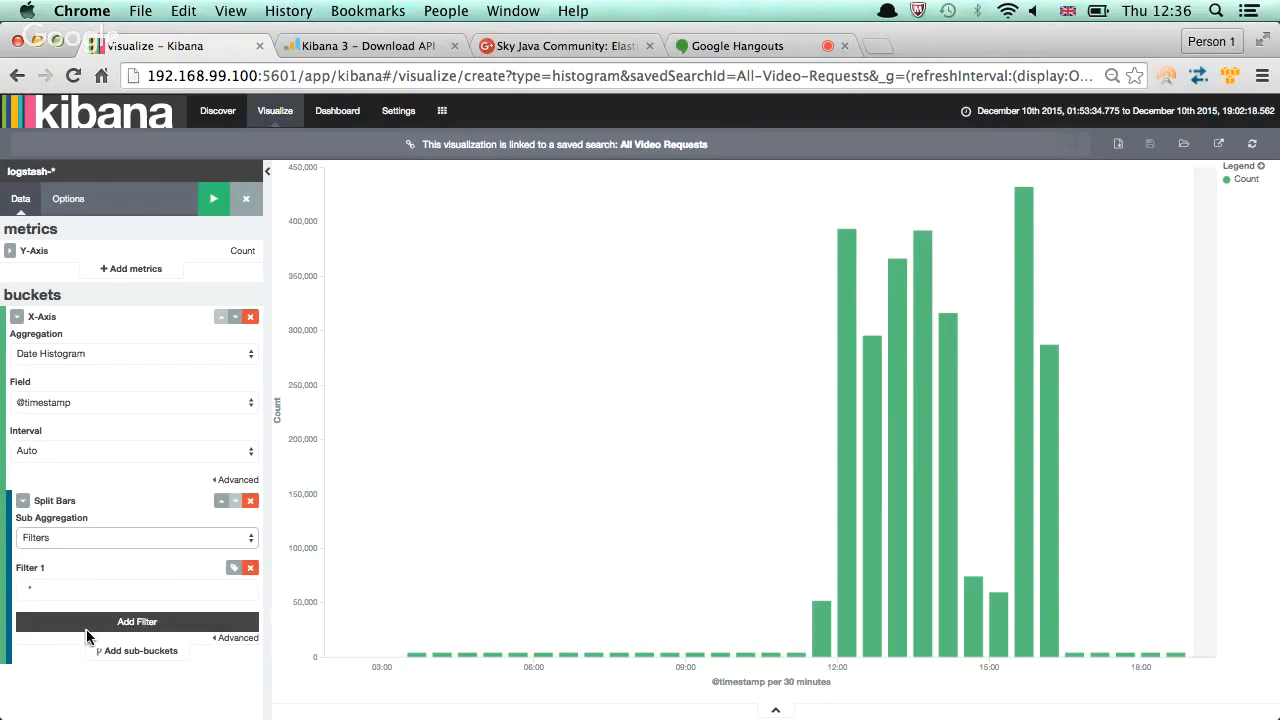
click(136, 590)
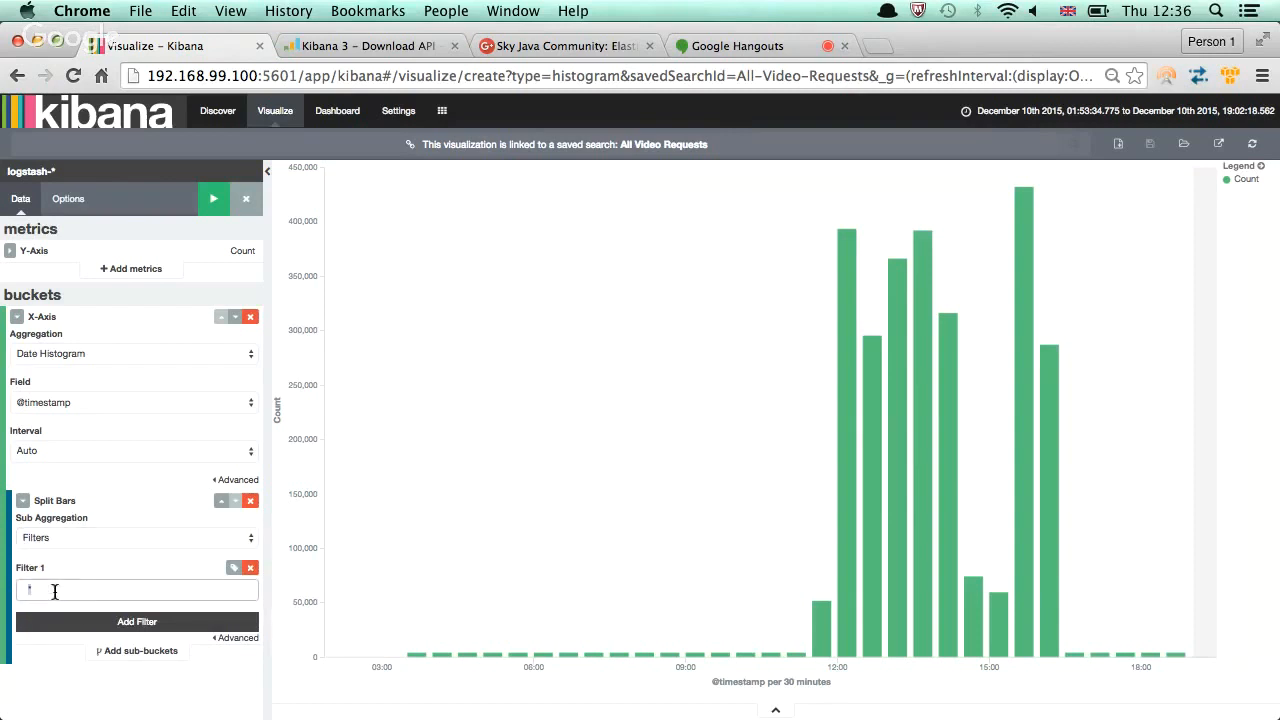
text(r)
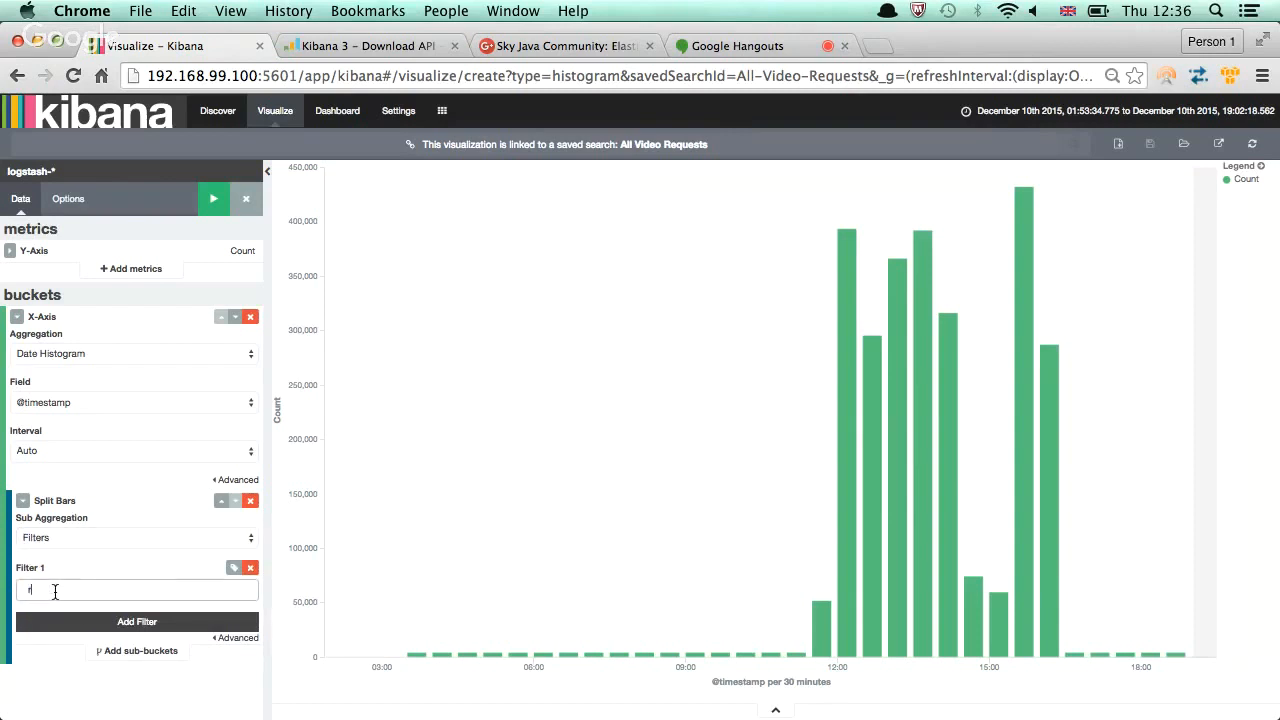
text(req)
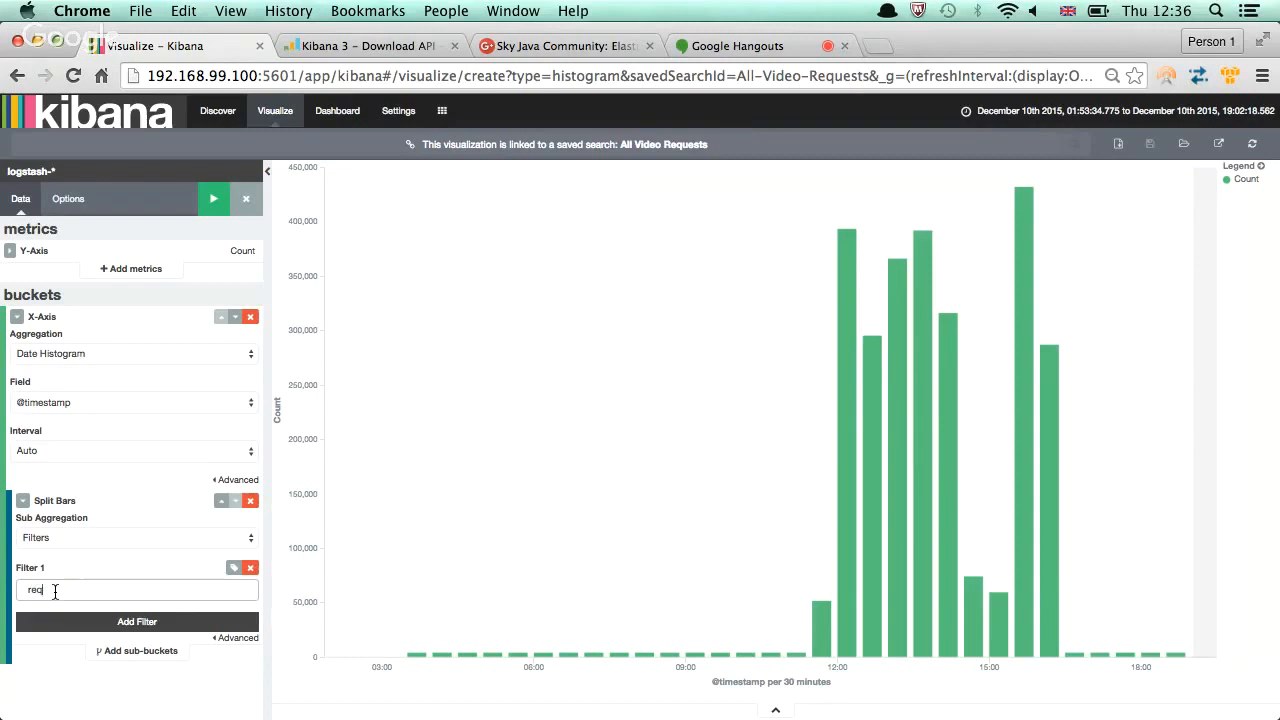
key(Backspace)
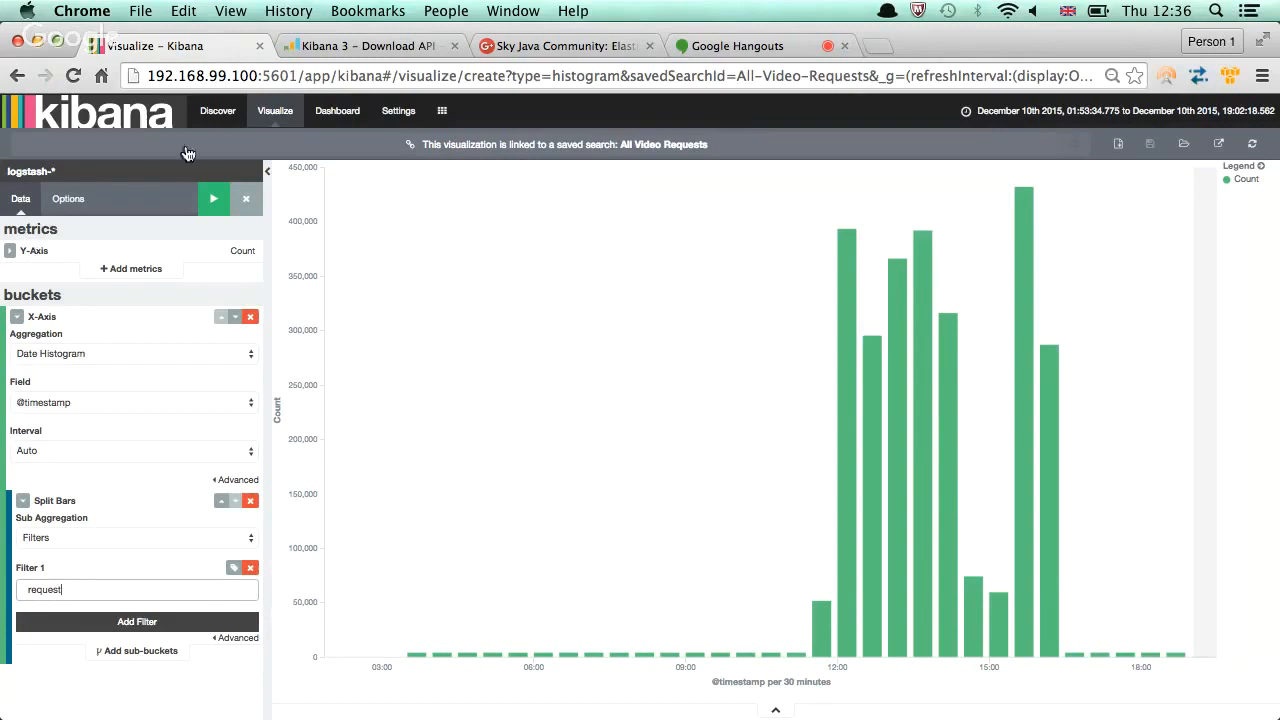
Return to Discover to browse the All Video Requests documents
click(216, 110)
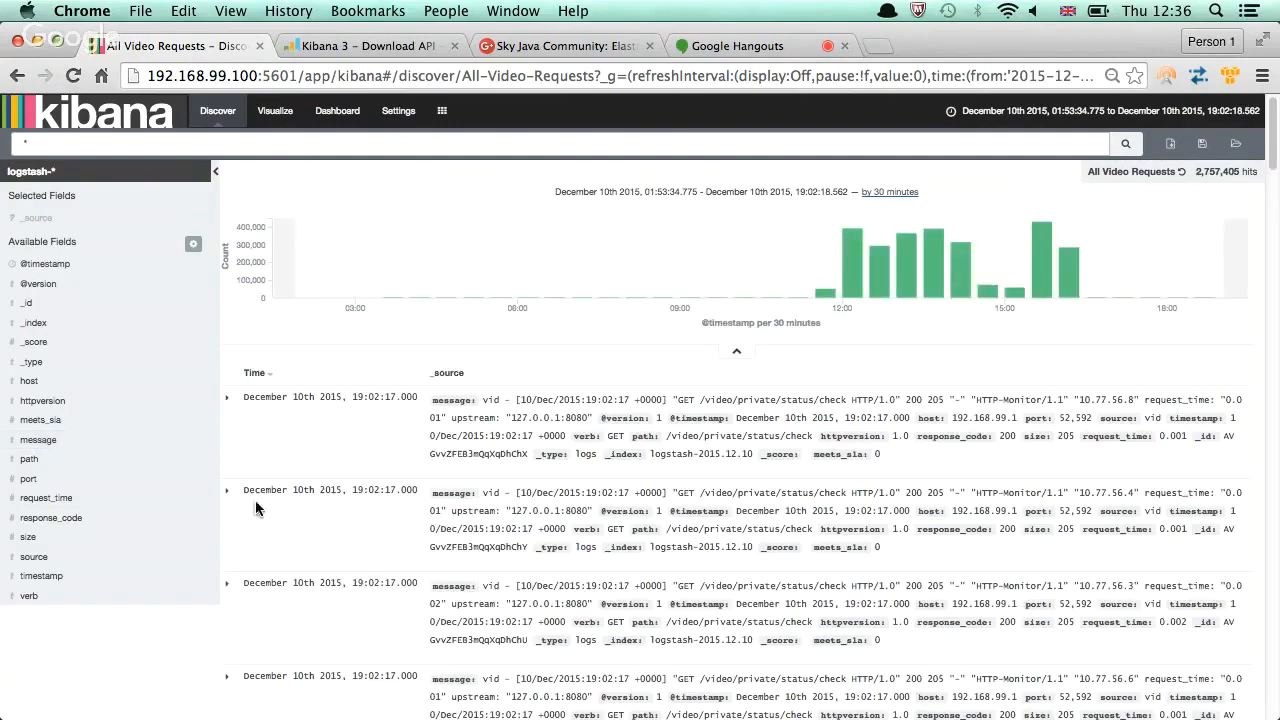
Expand a request document row and review its field table (request_time, response_code)
click(228, 488)
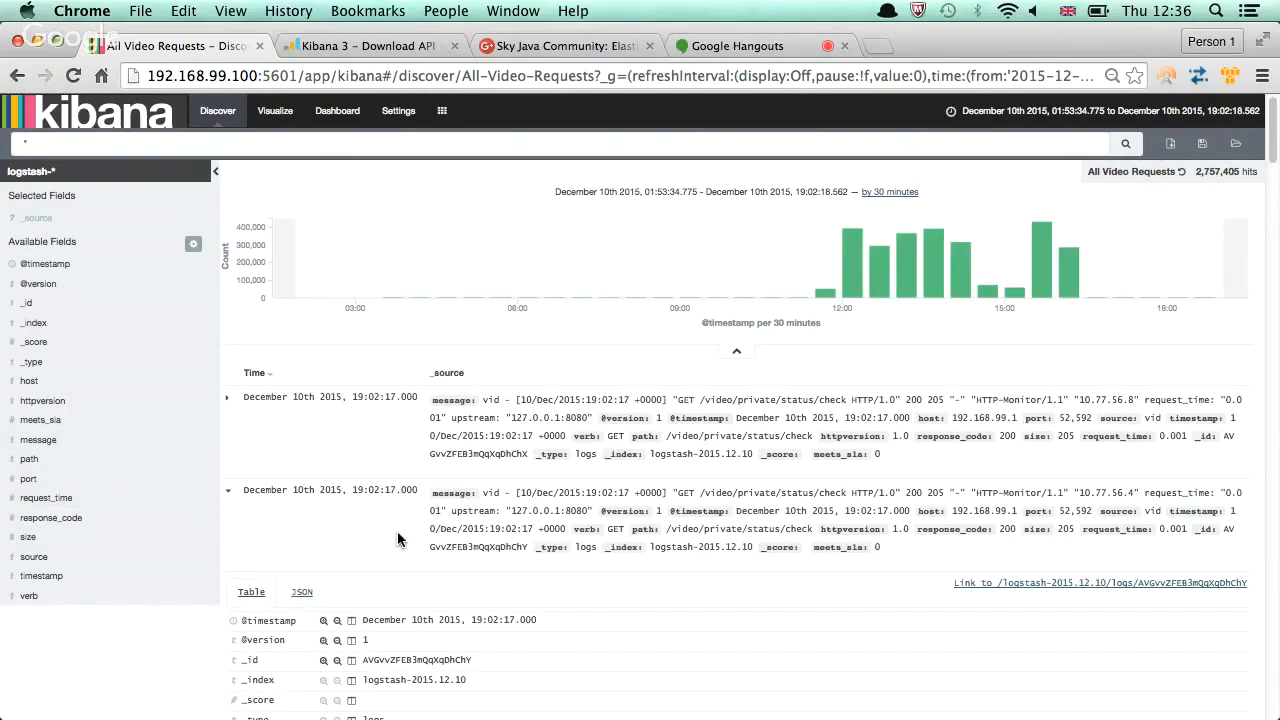
scroll(down, 3)
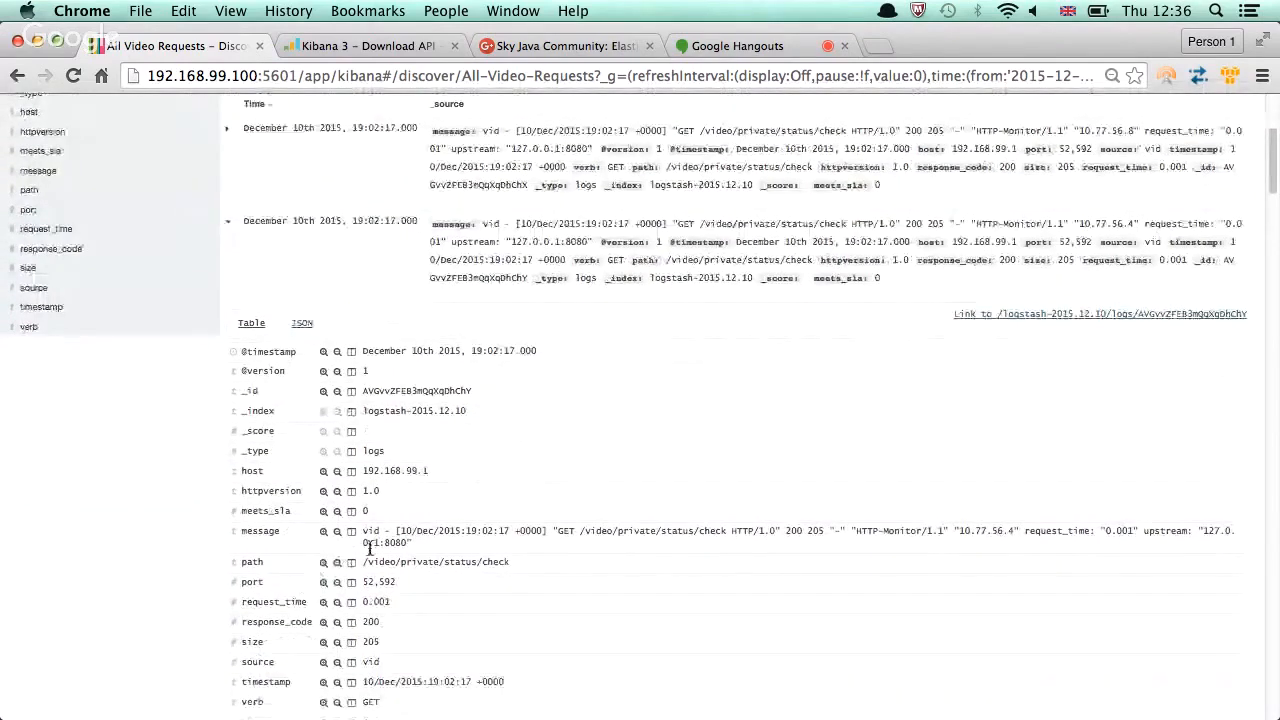
scroll(up, 3)
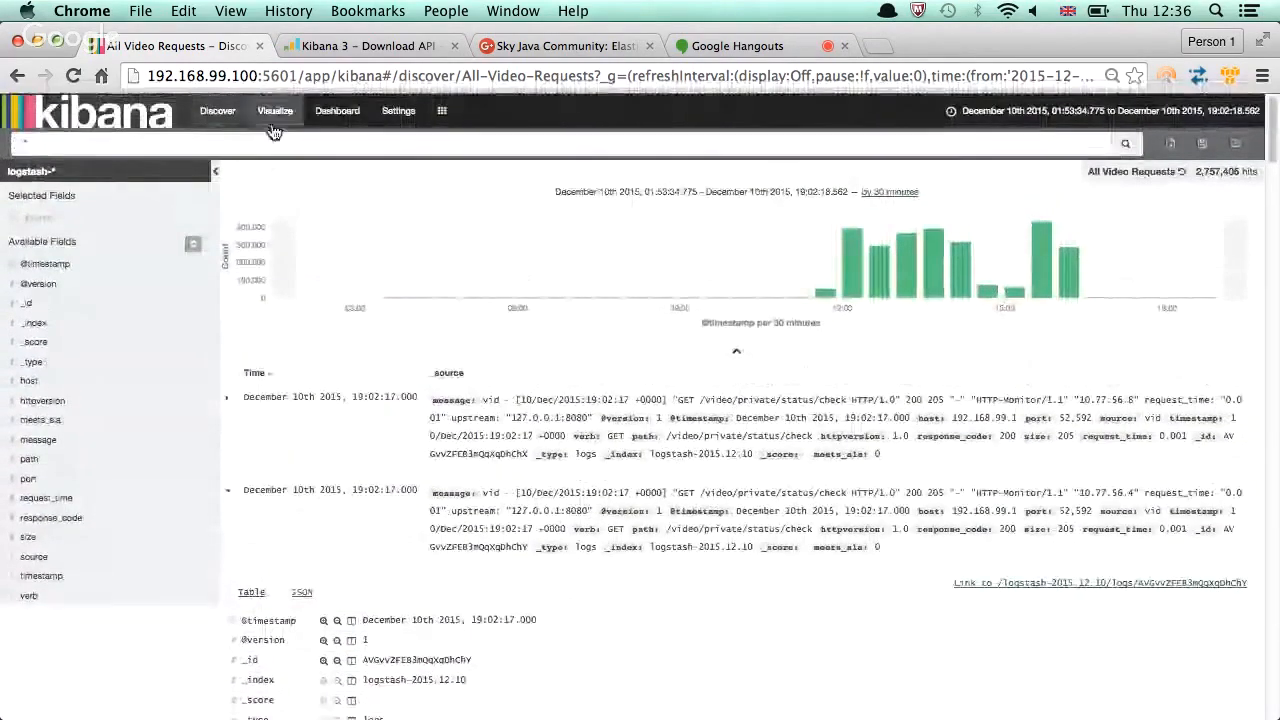
Split the bars by Filters with path:"/video/playouts/live" as filter 1 and apply
click(274, 110)
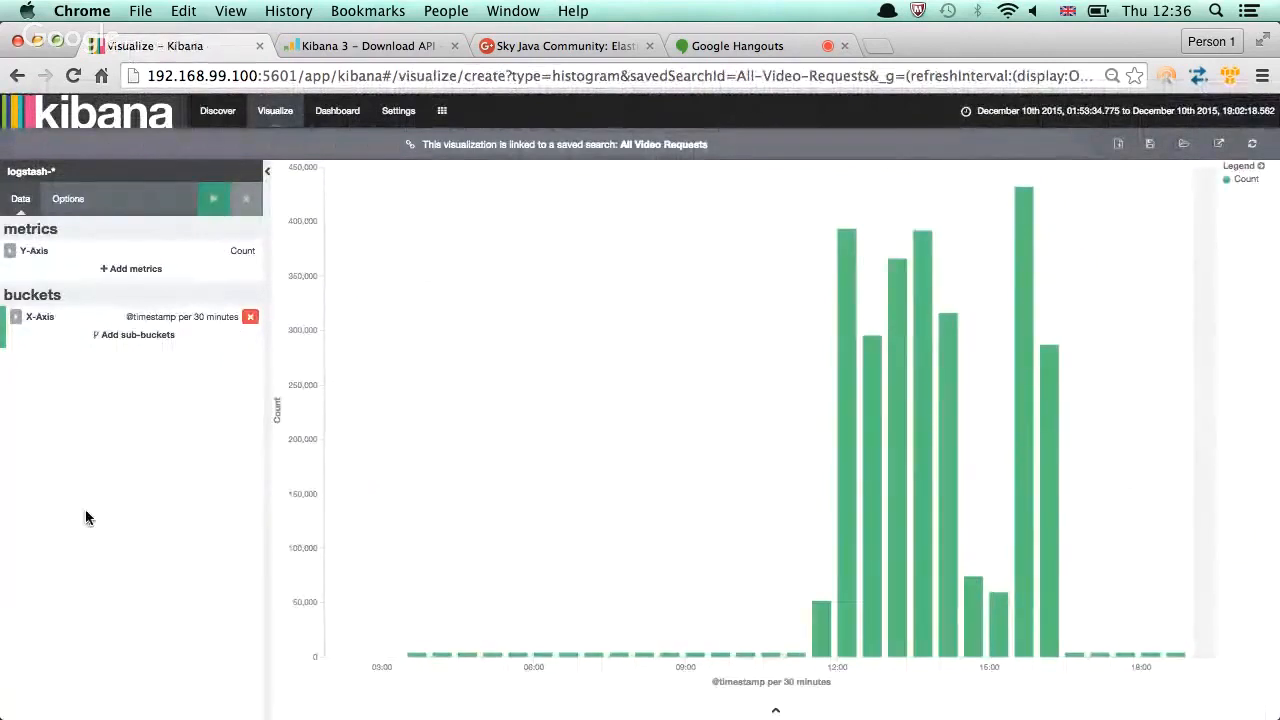
click(138, 334)
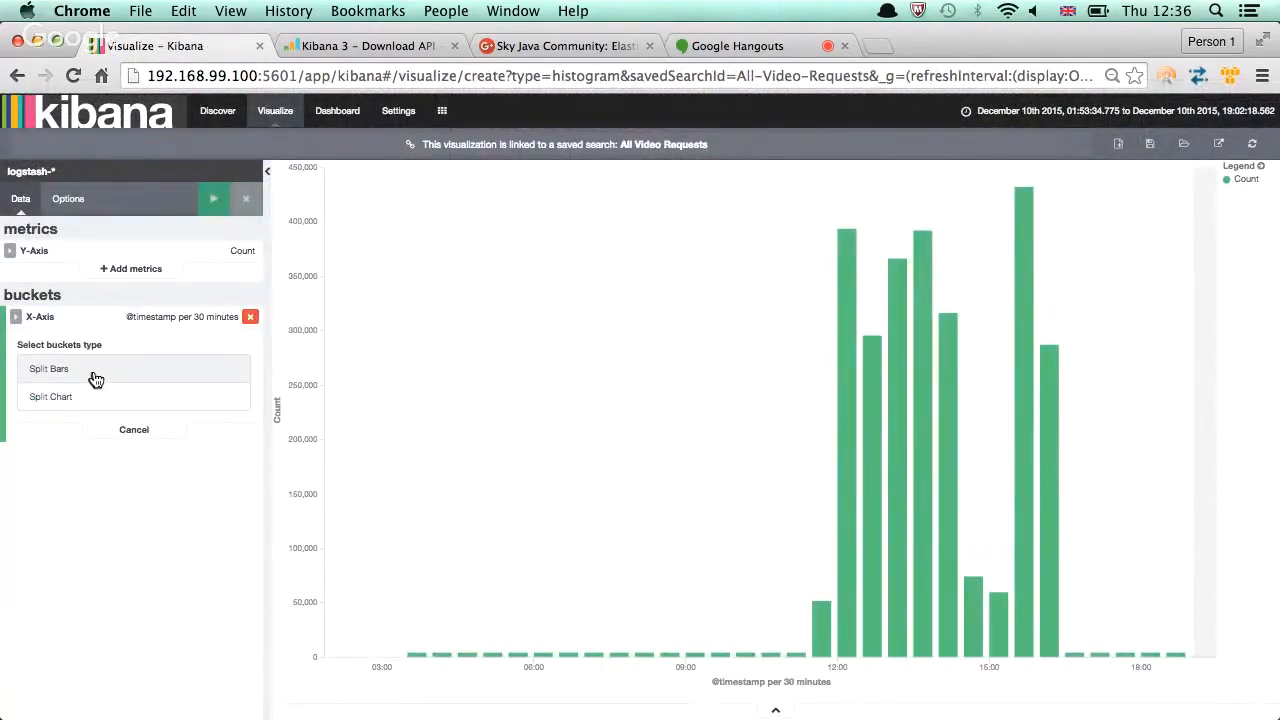
click(48, 368)
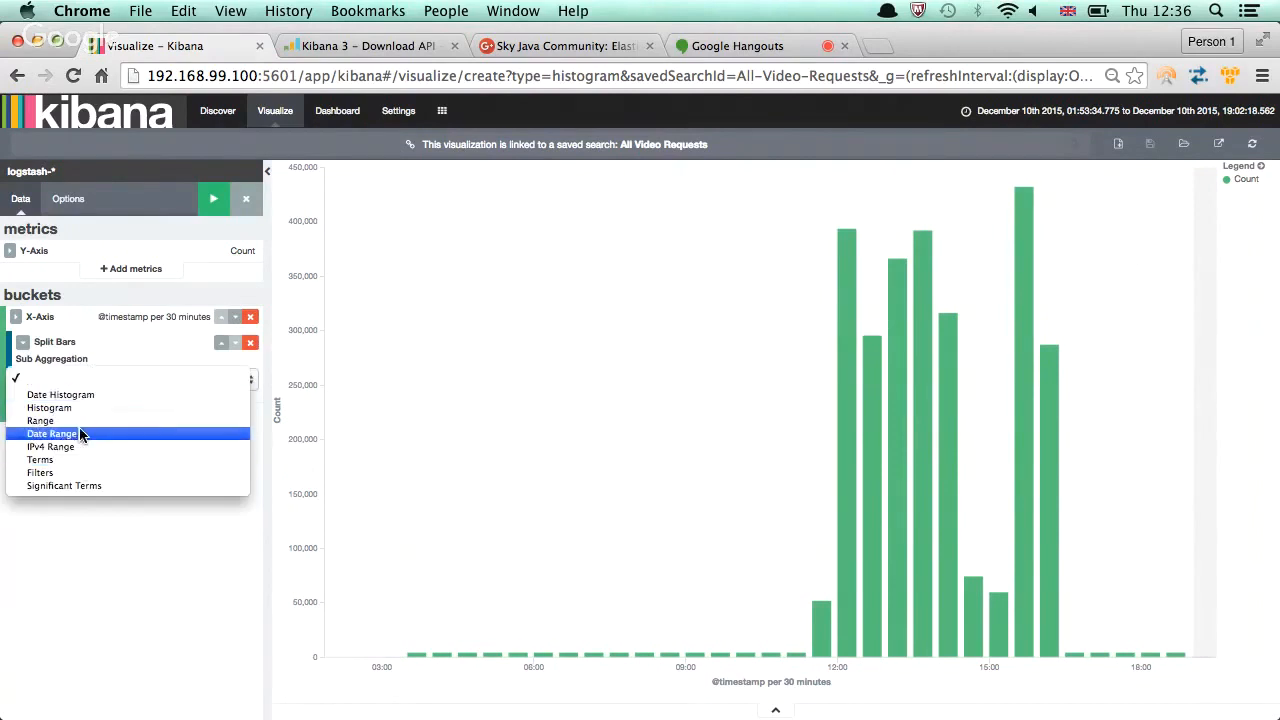
click(40, 472)
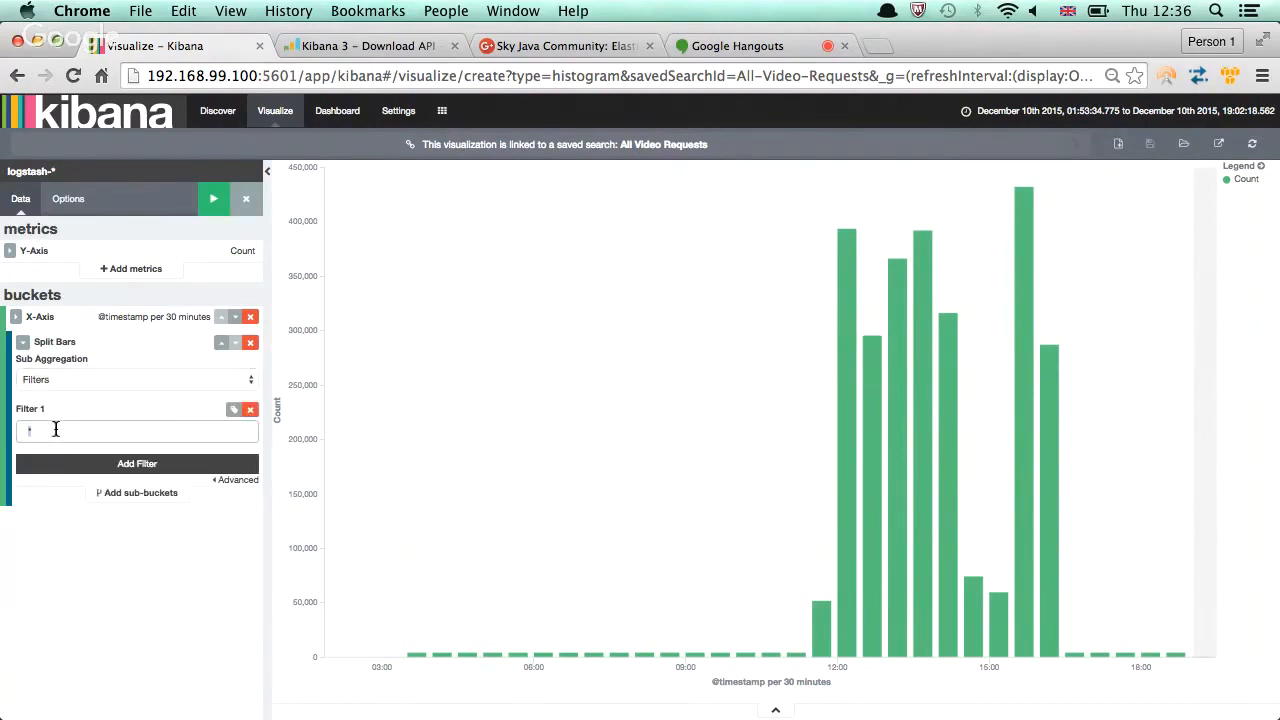
text(pa)
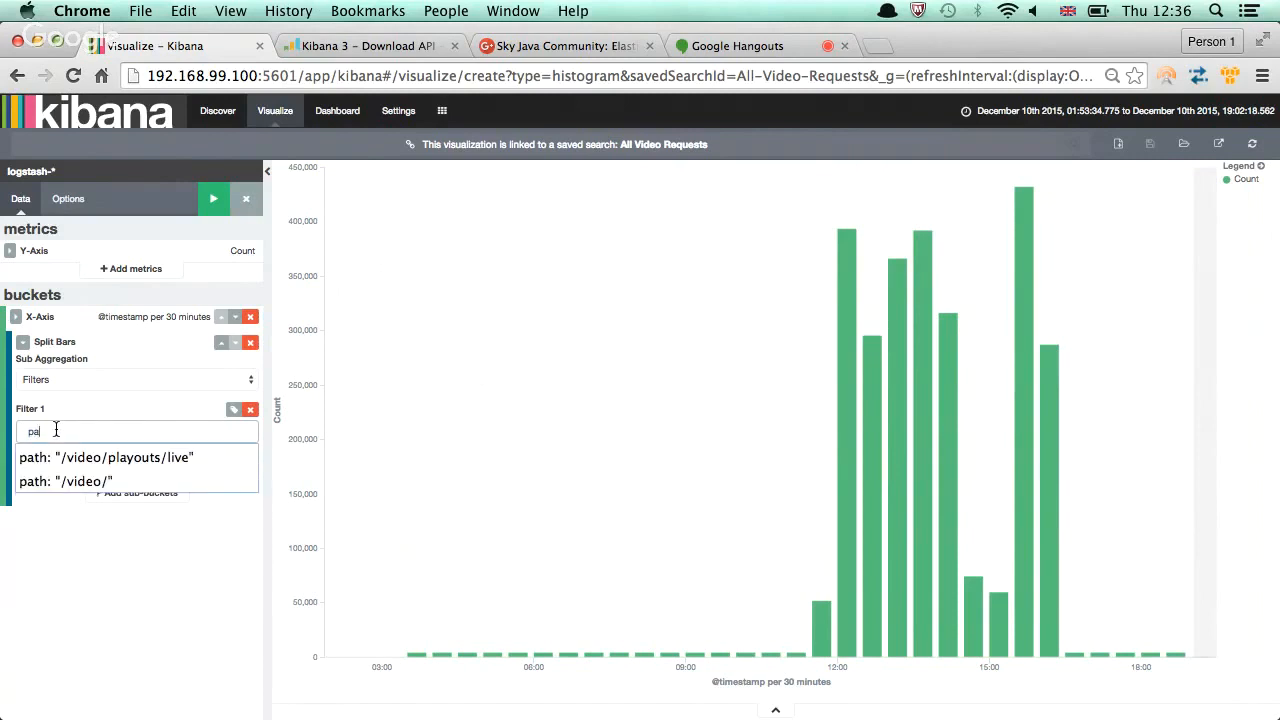
click(106, 456)
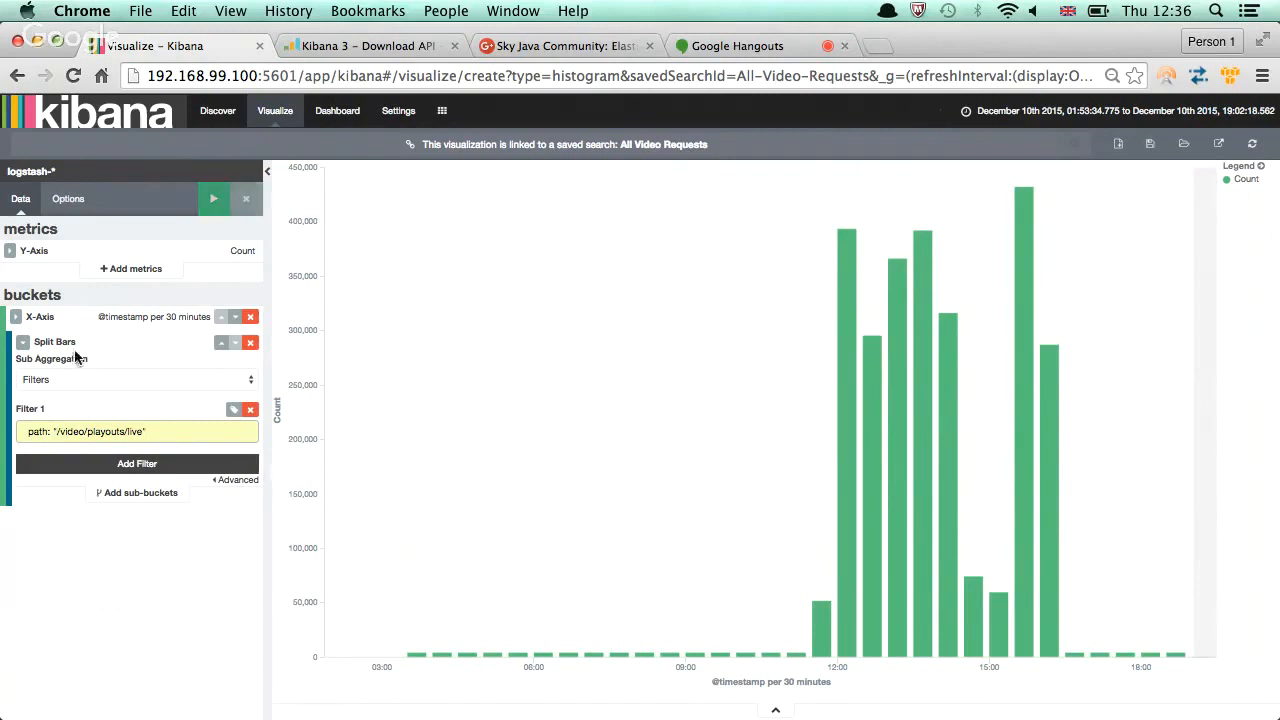
click(212, 198)
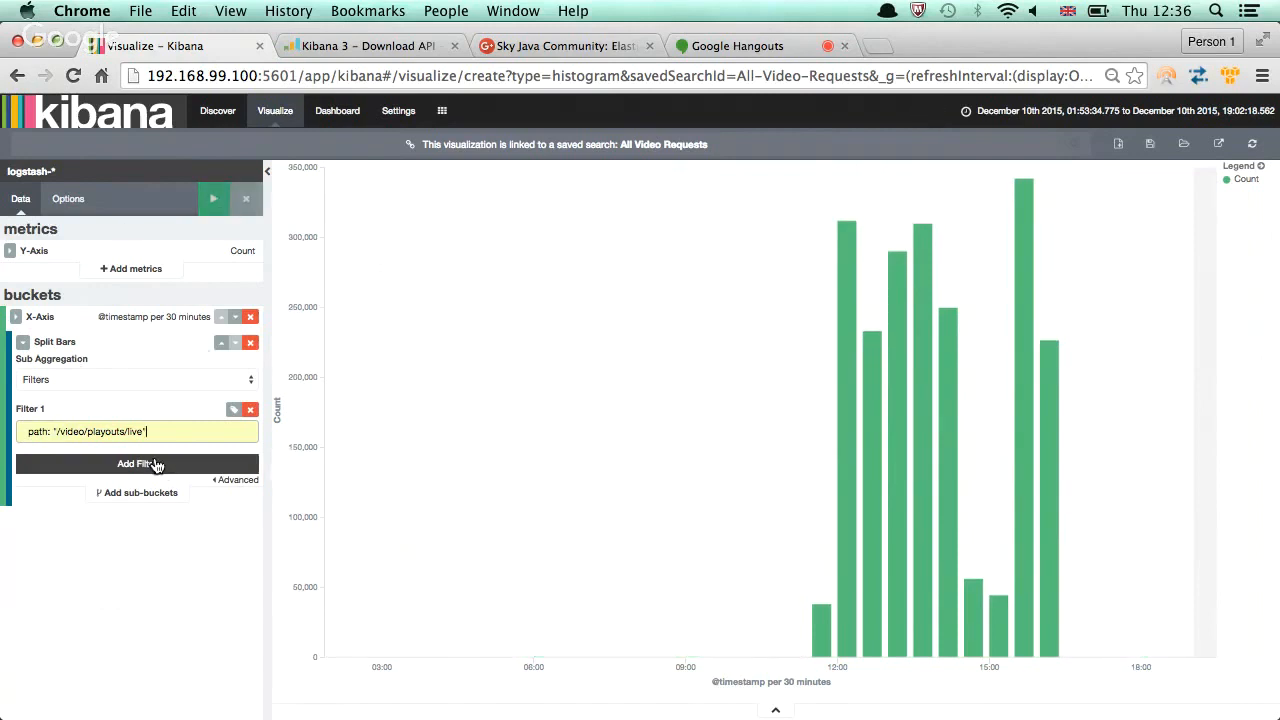
Add path:"/video/playouts/vod" as filter 2 and redraw the stacked bars
click(136, 464)
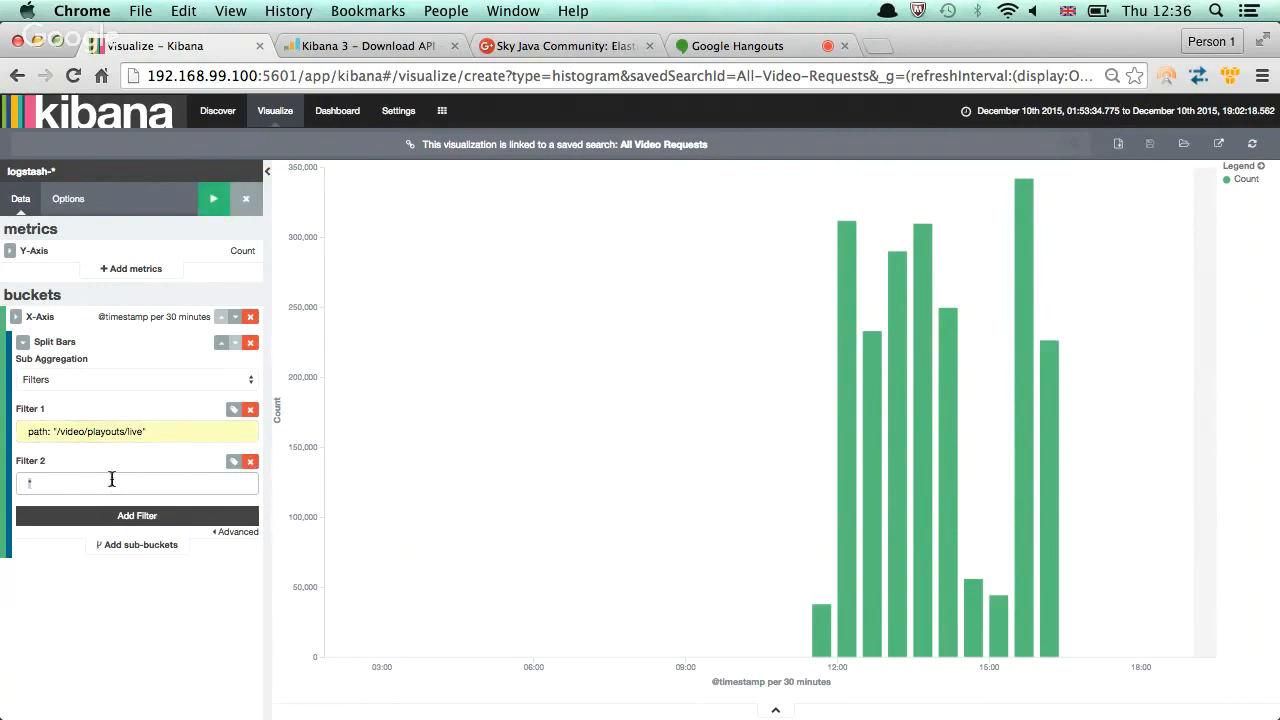
text(p)
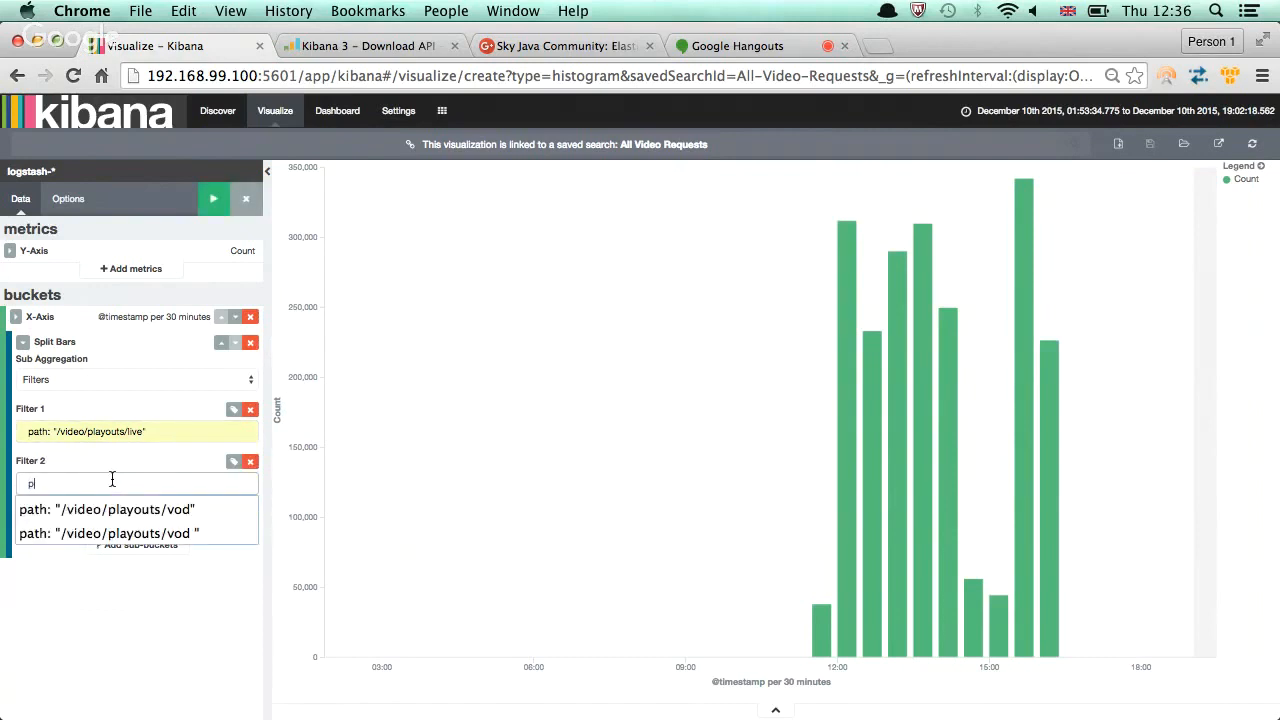
click(106, 510)
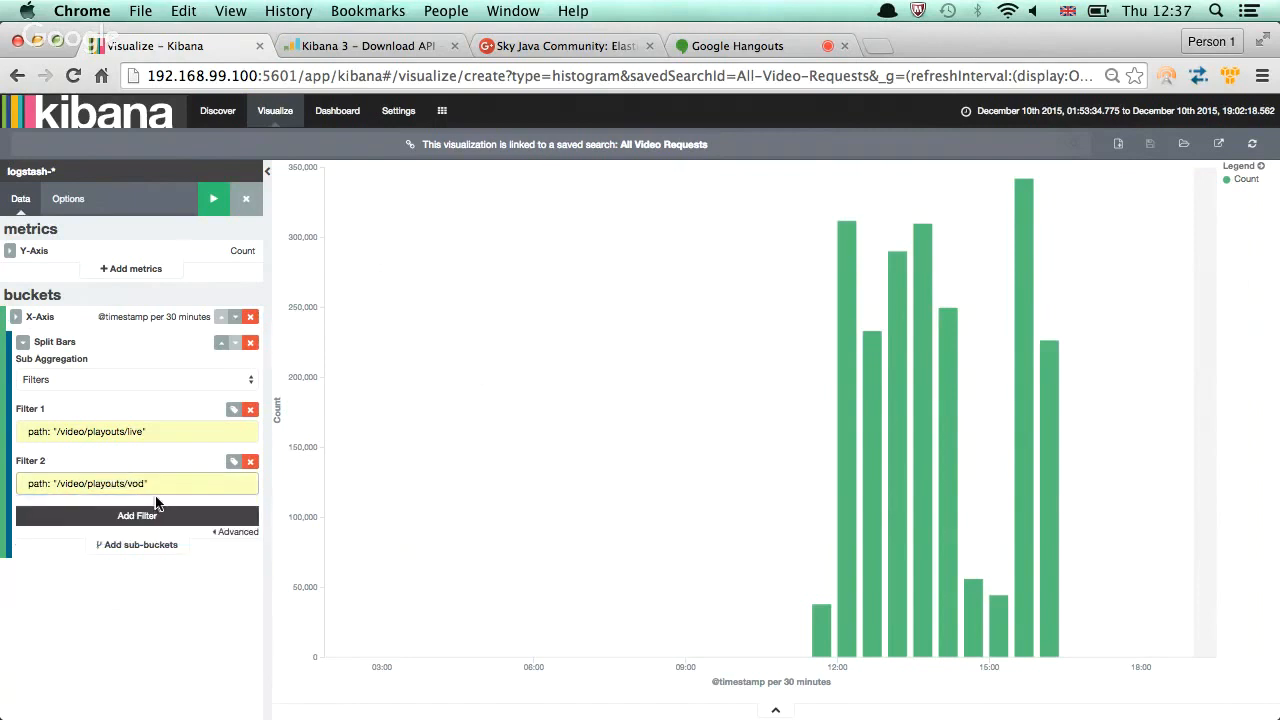
click(212, 198)
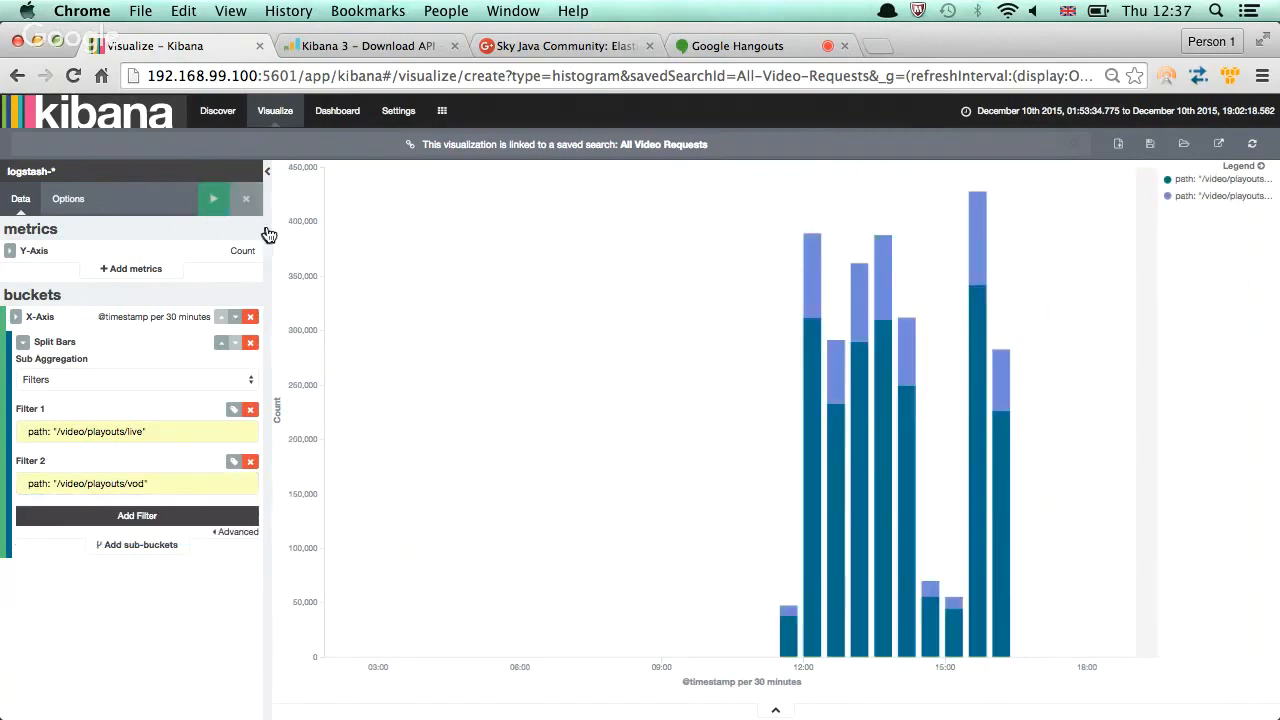
mouse_move(788, 448)
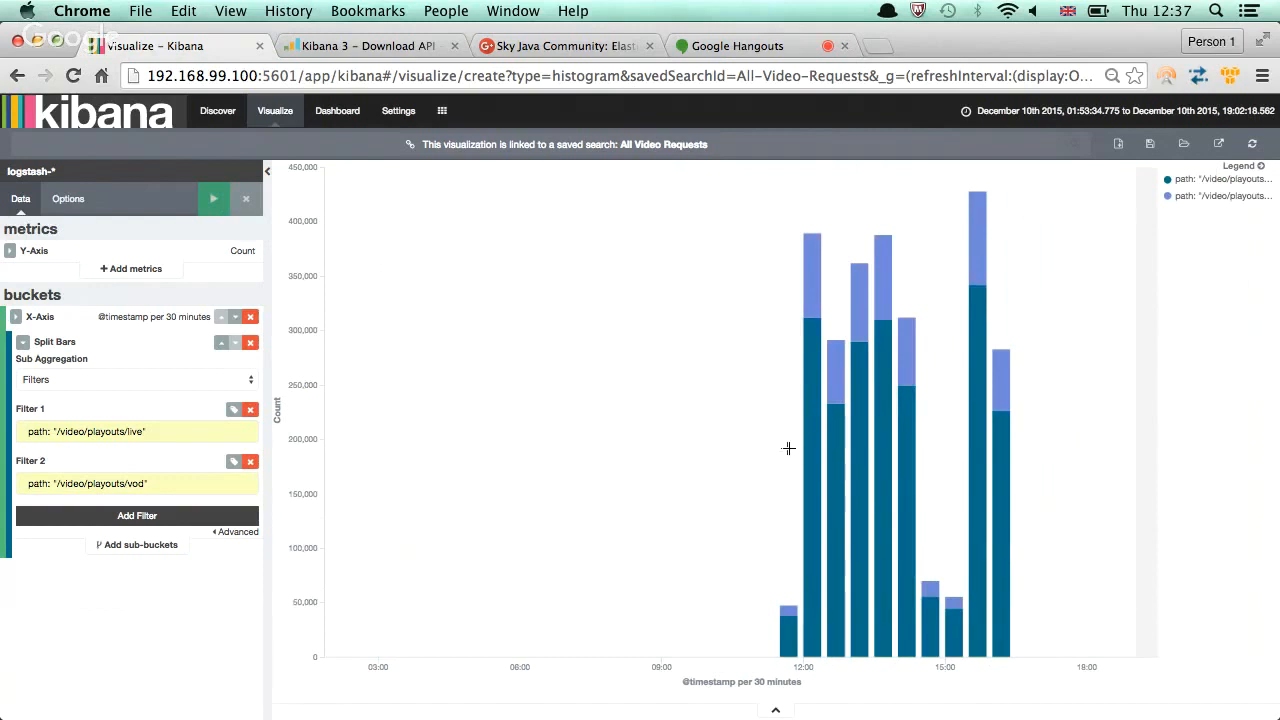
mouse_move(1056, 224)
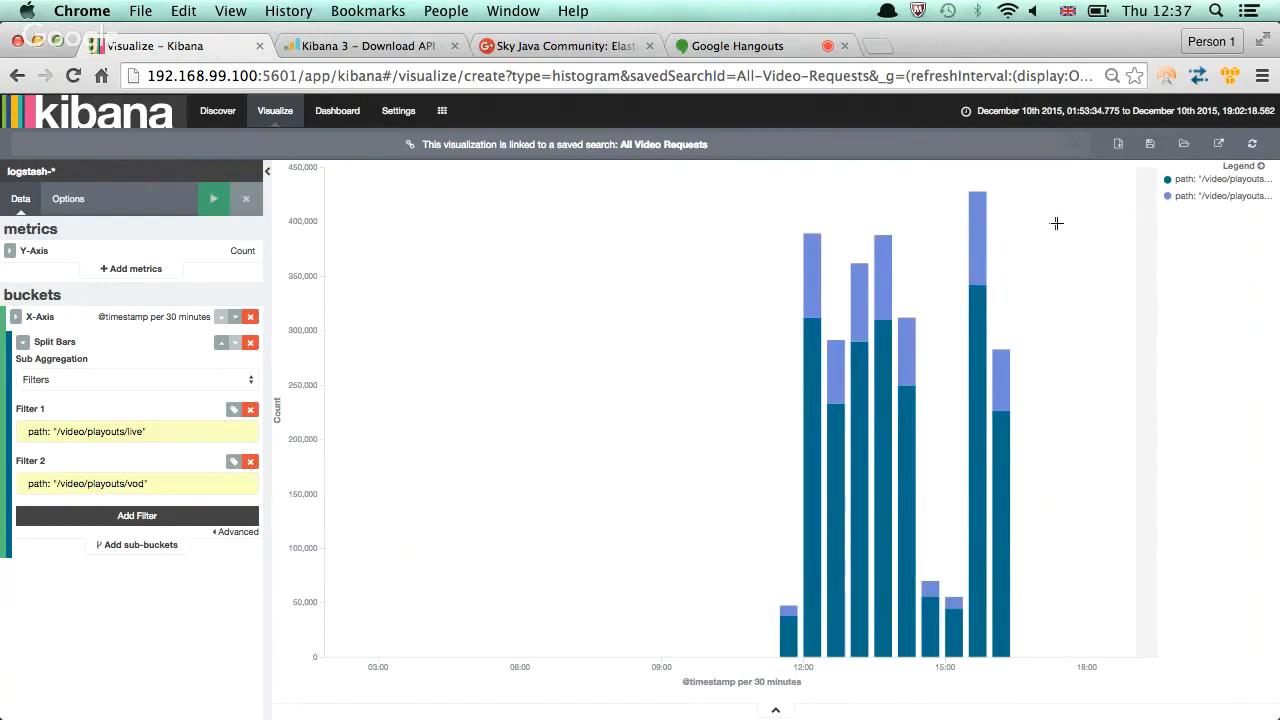
mouse_move(1162, 208)
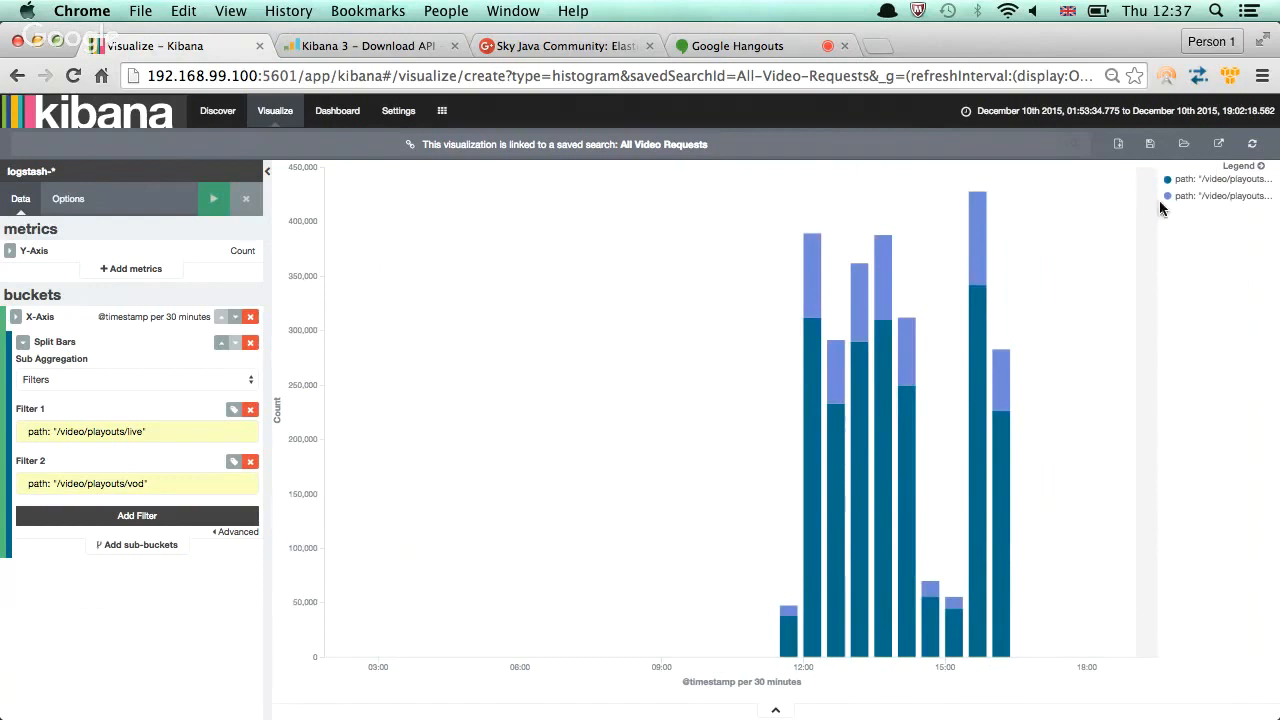
mouse_move(784, 290)
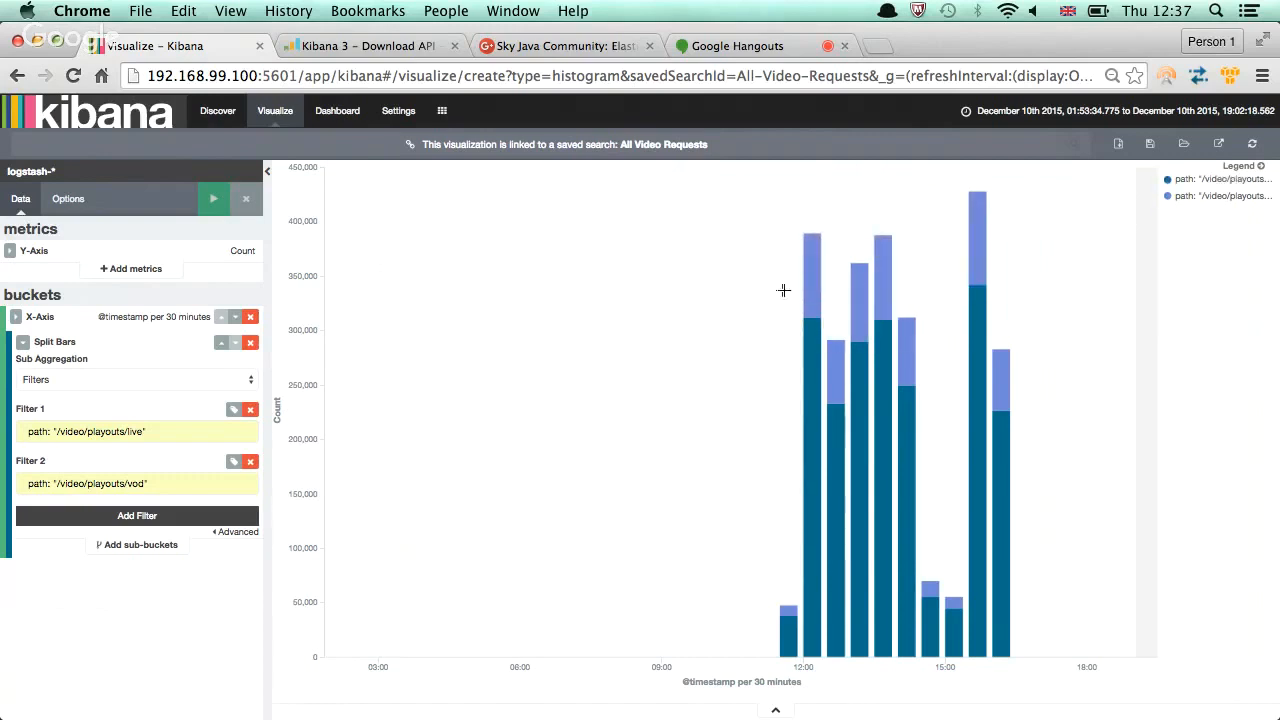
mouse_move(810, 290)
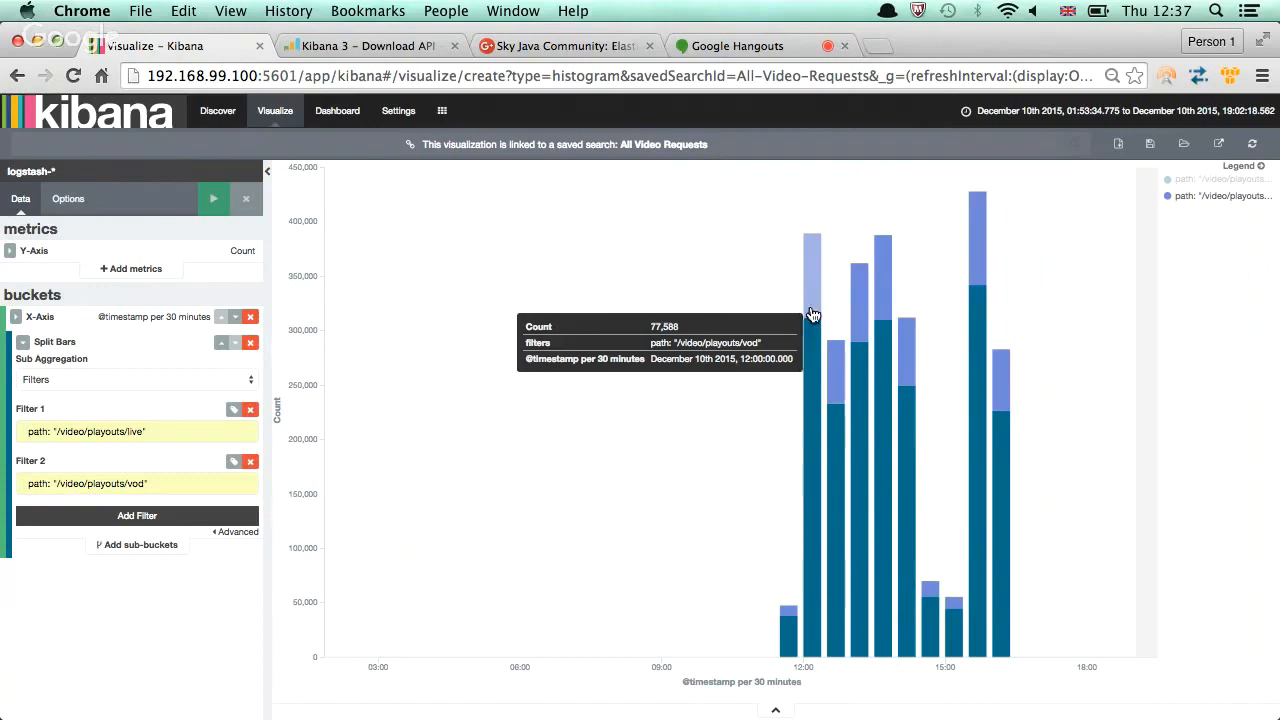
mouse_move(816, 364)
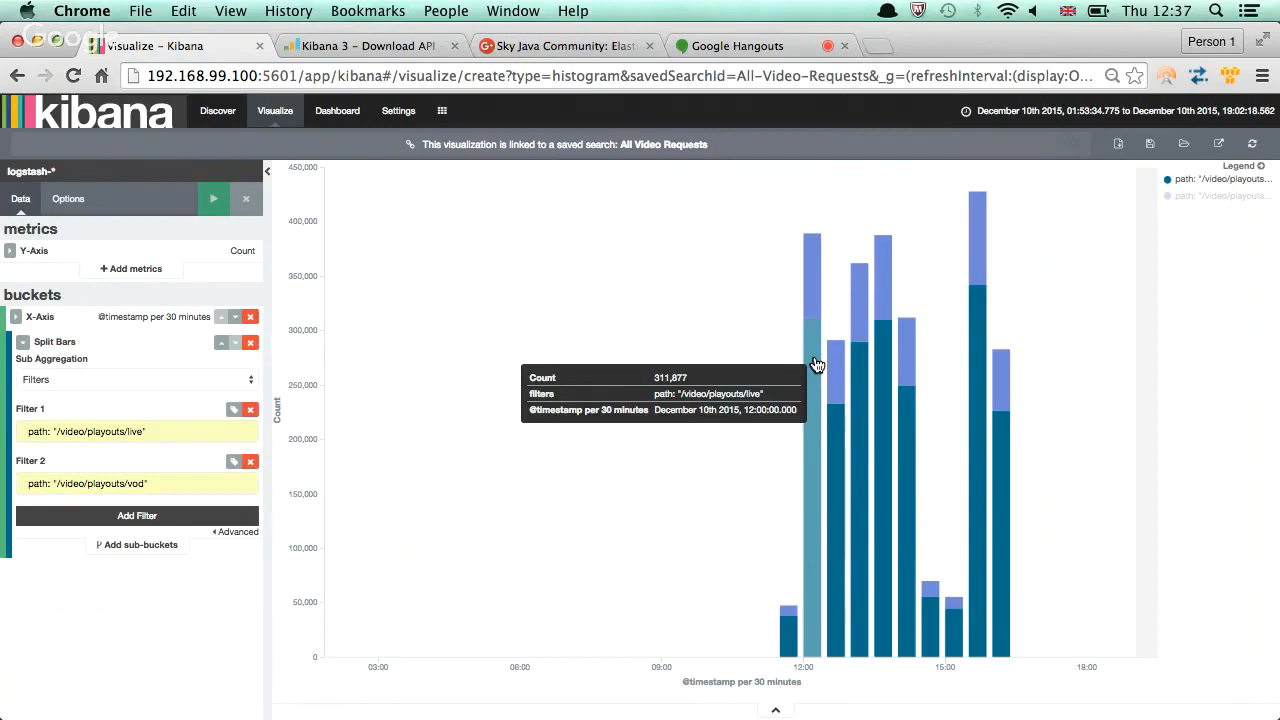
mouse_move(336, 578)
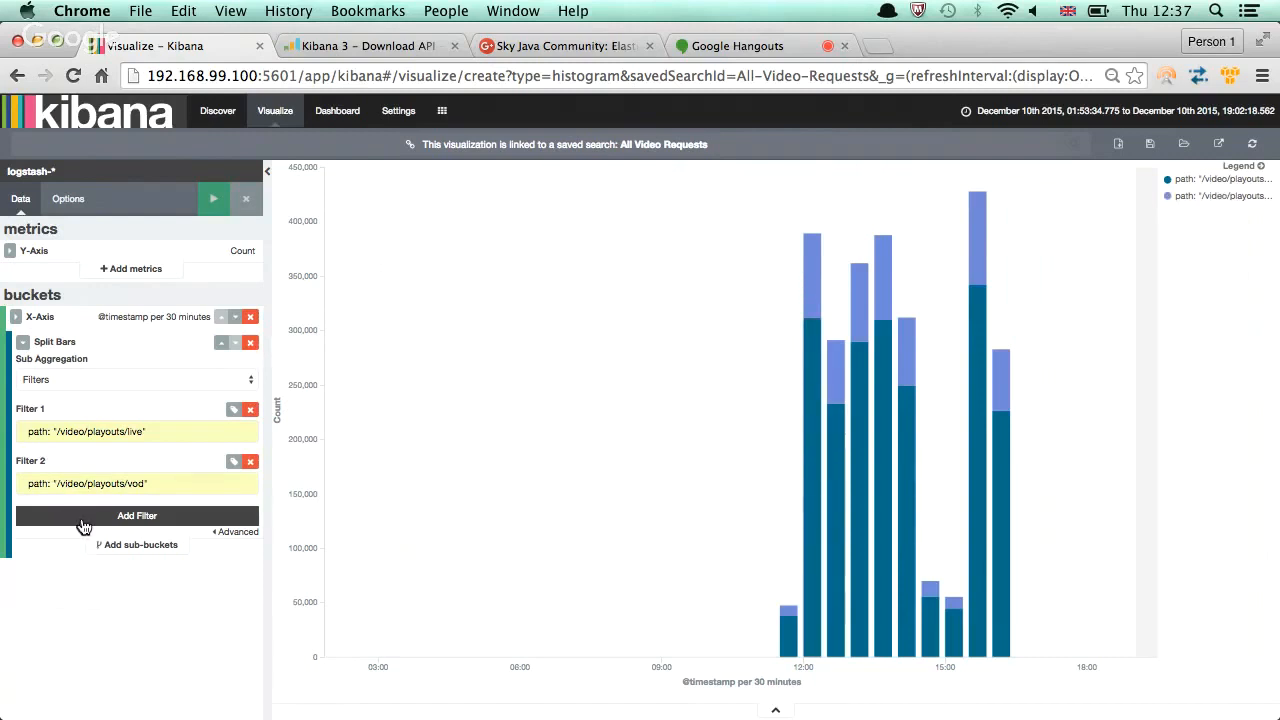
Add a third, still empty filter to the split bars
click(136, 516)
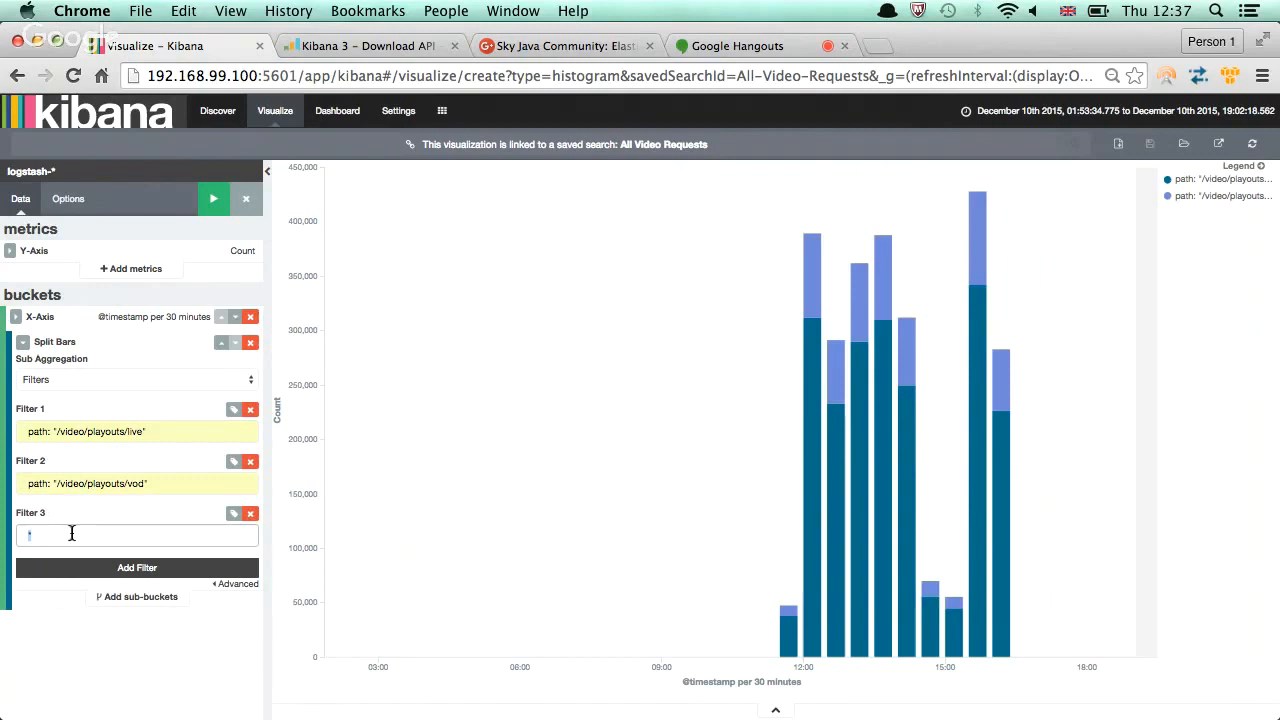
mouse_move(74, 538)
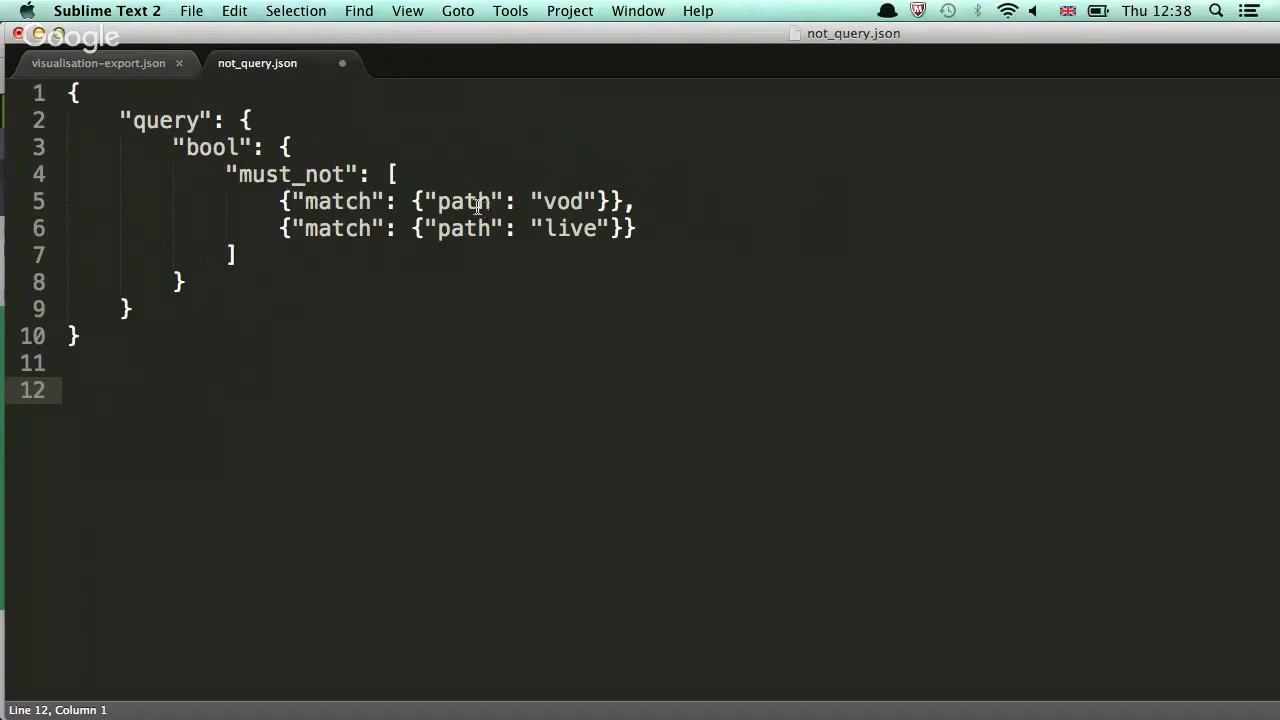
mouse_move(584, 228)
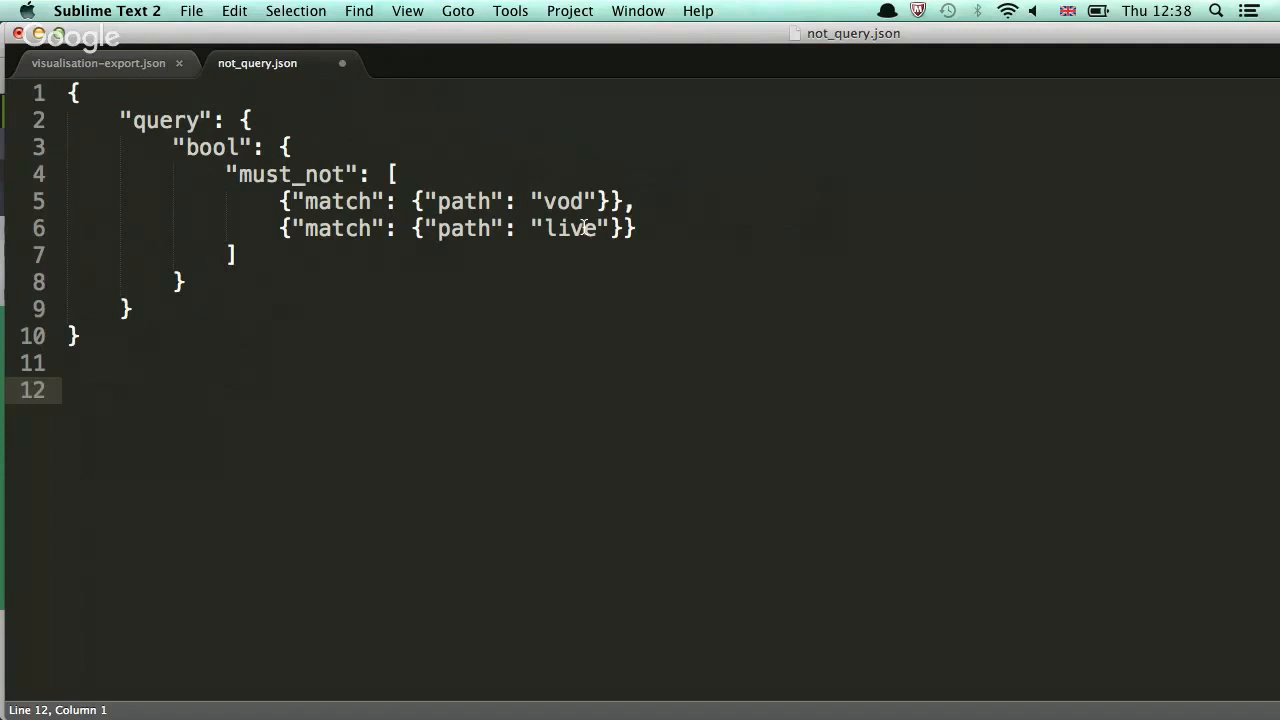
mouse_move(832, 190)
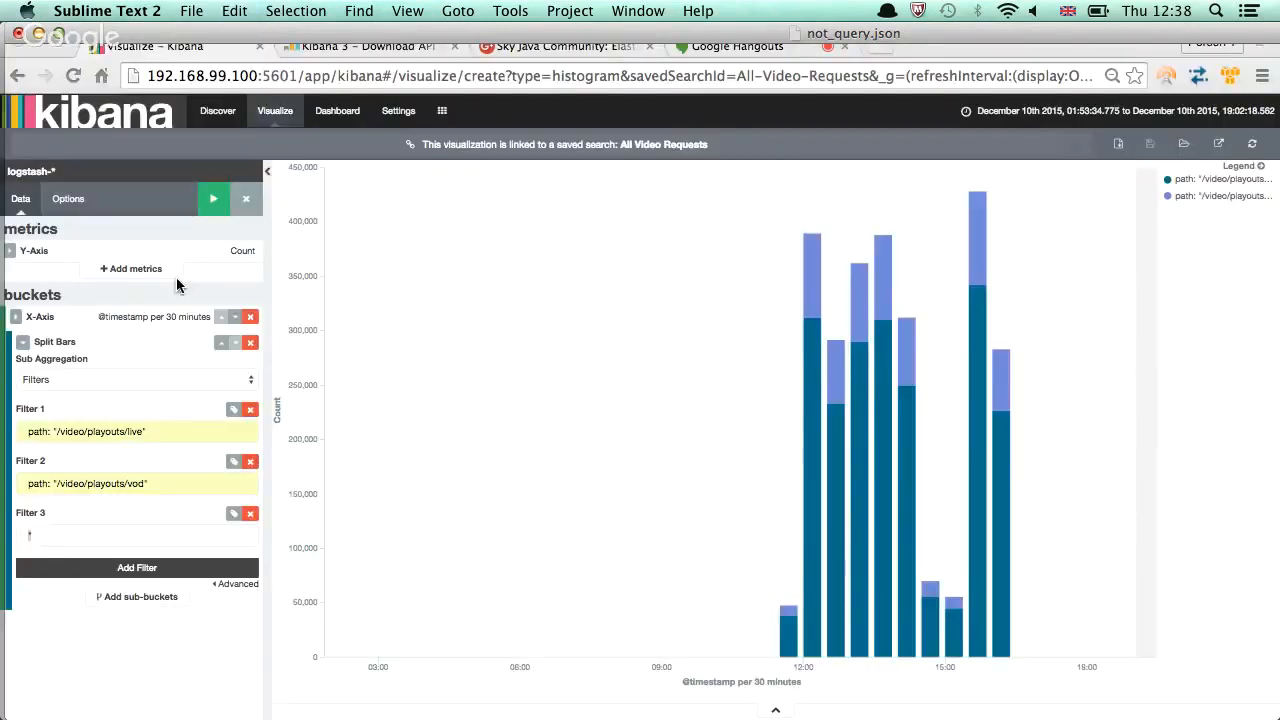
Enter the bool must_not JSON query as filter 3 and redraw the chart
click(136, 536)
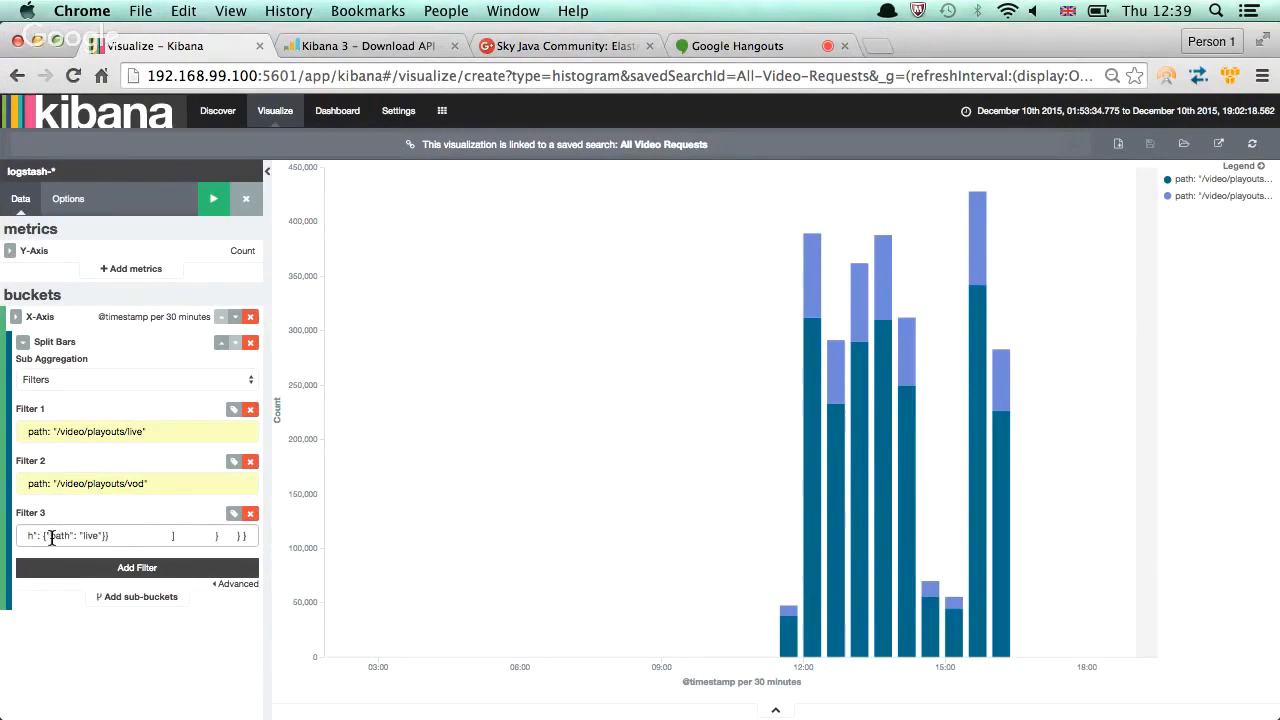
click(212, 198)
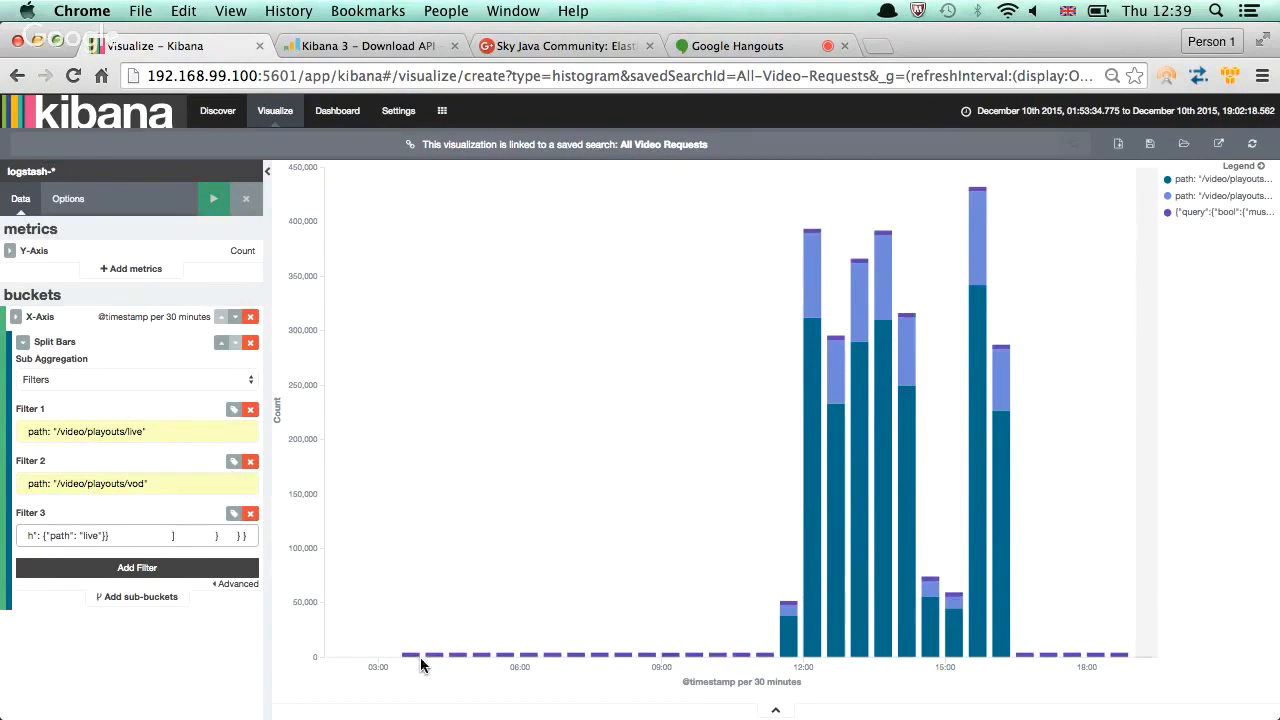
mouse_move(416, 656)
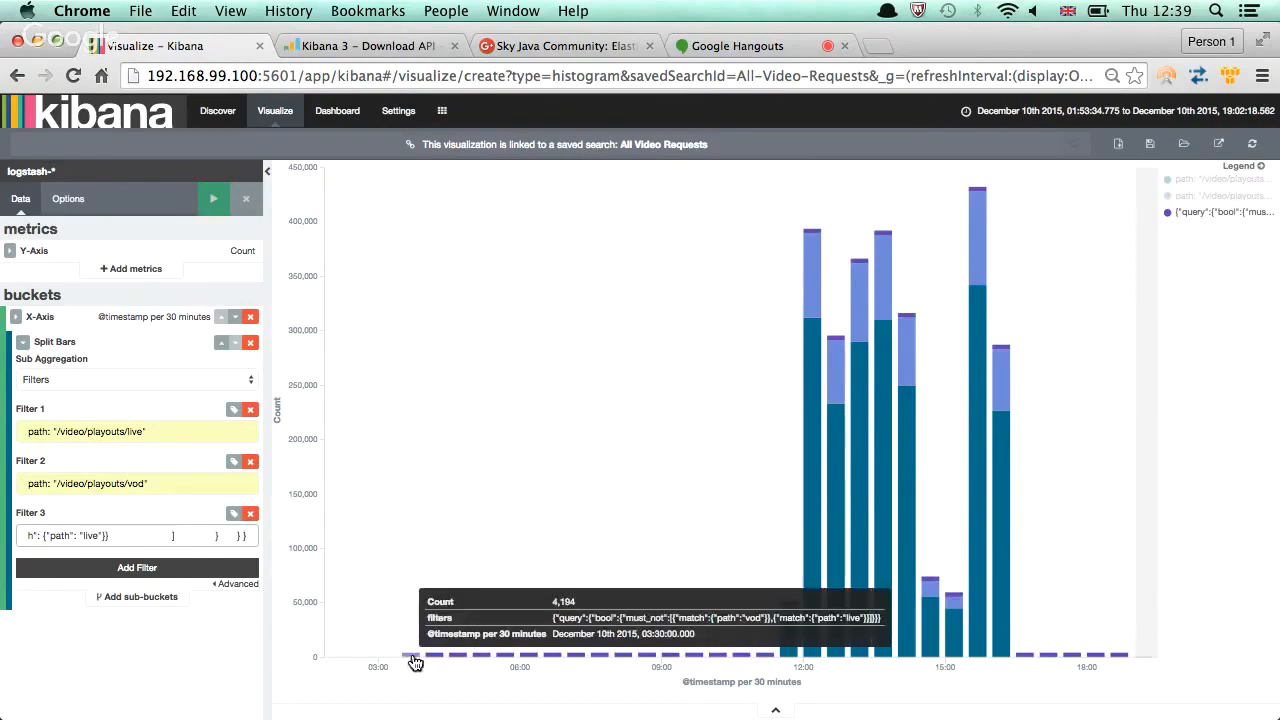
mouse_move(442, 662)
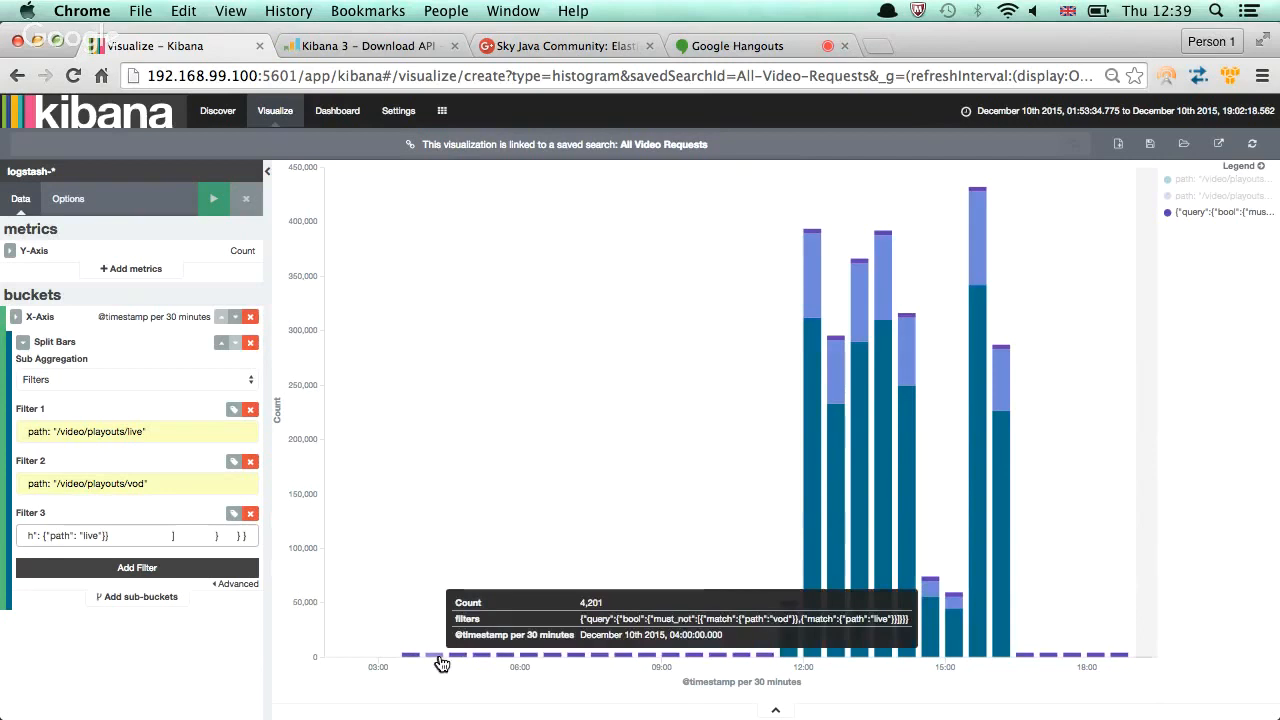
mouse_move(492, 652)
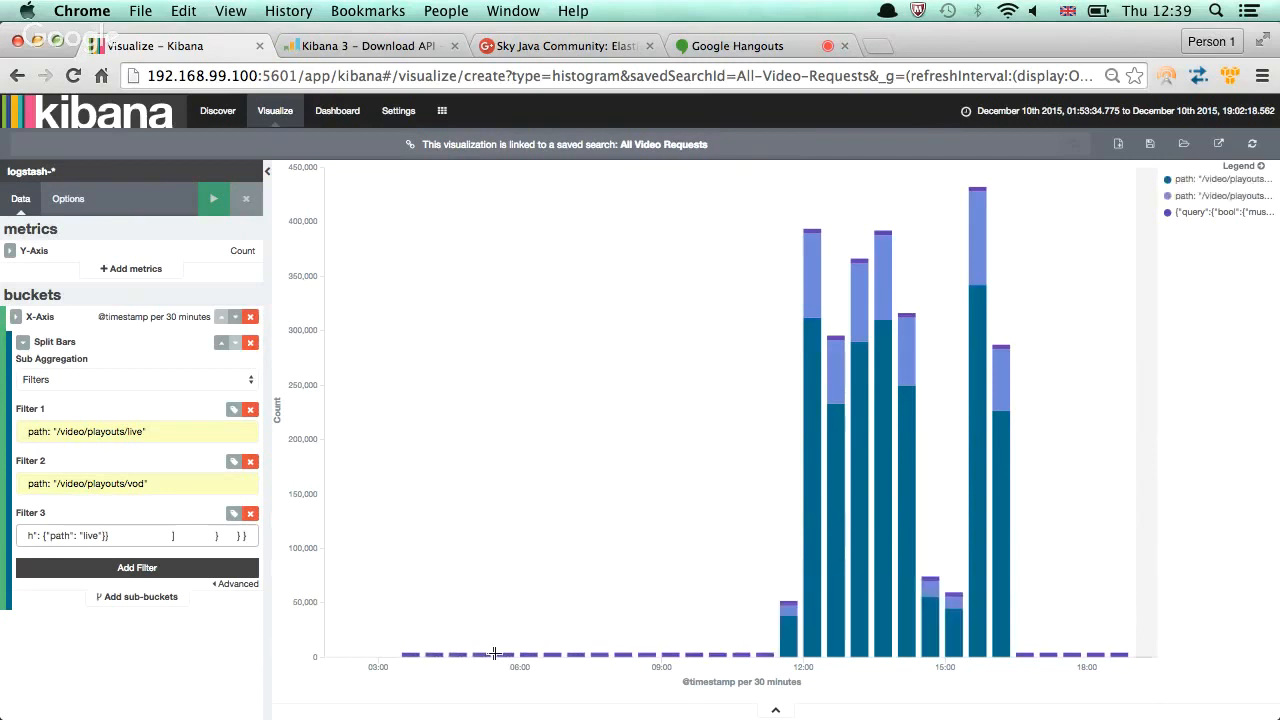
mouse_move(632, 638)
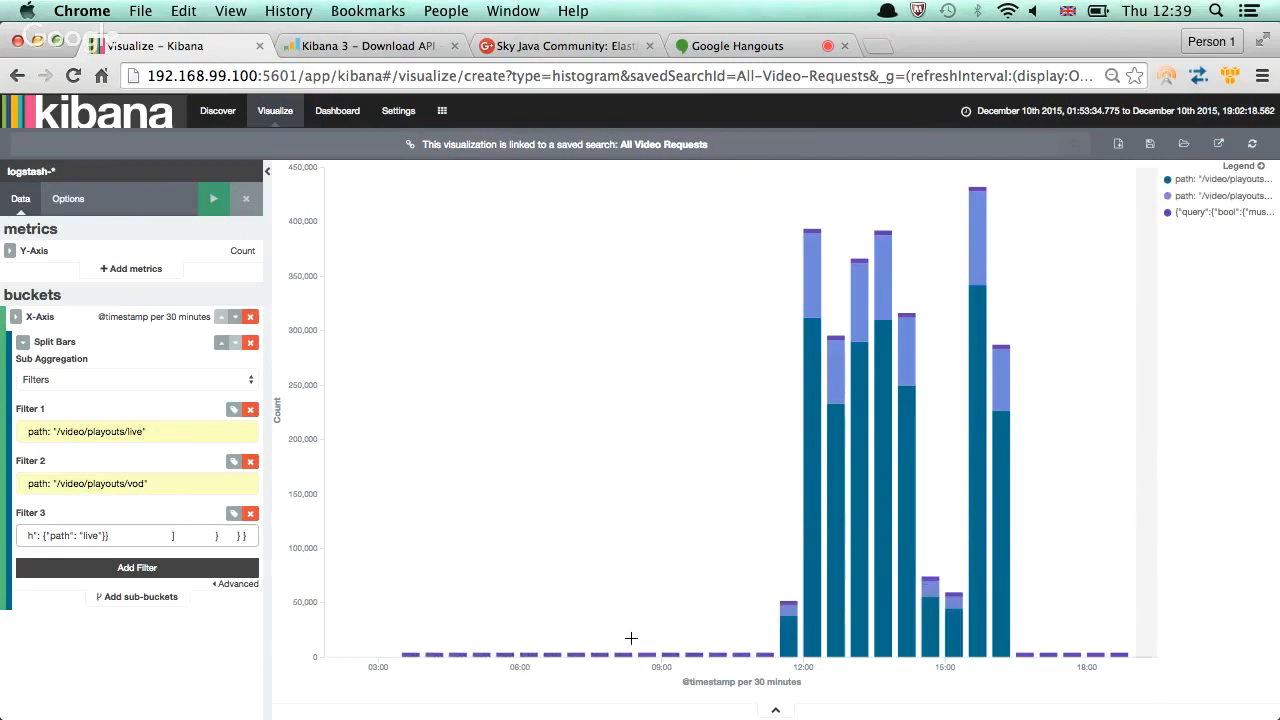
mouse_move(780, 644)
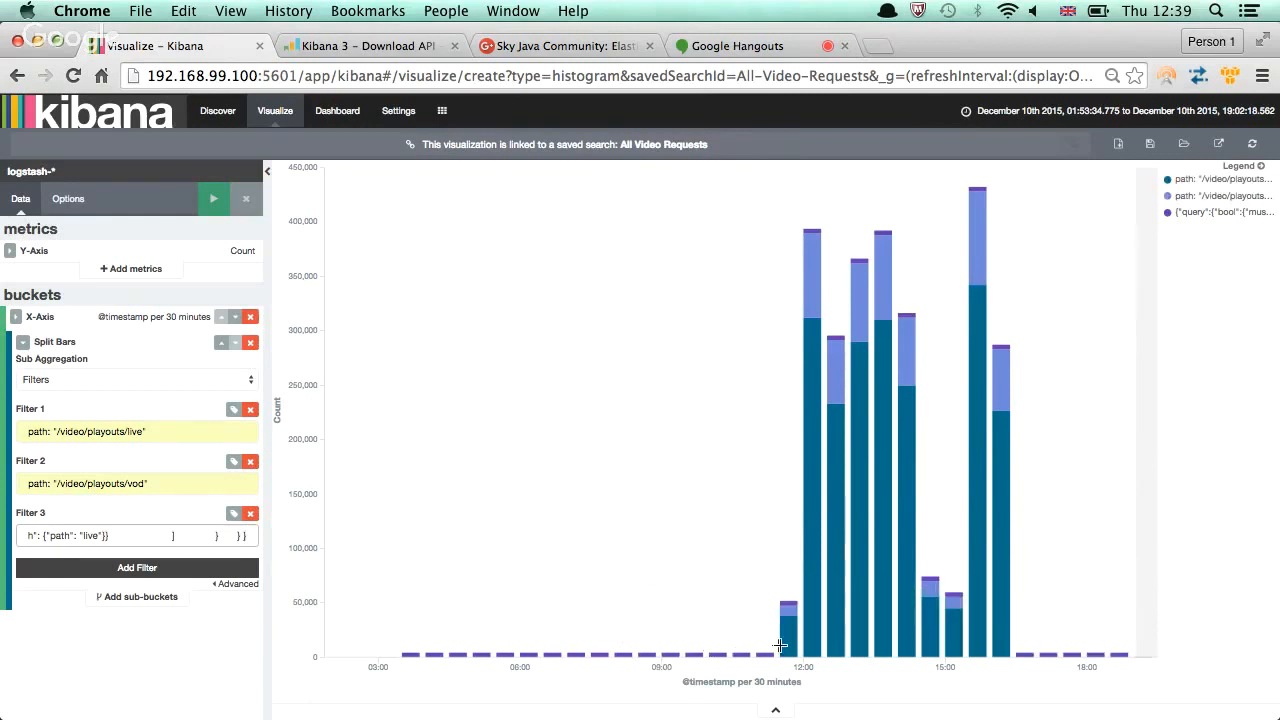
mouse_move(1036, 648)
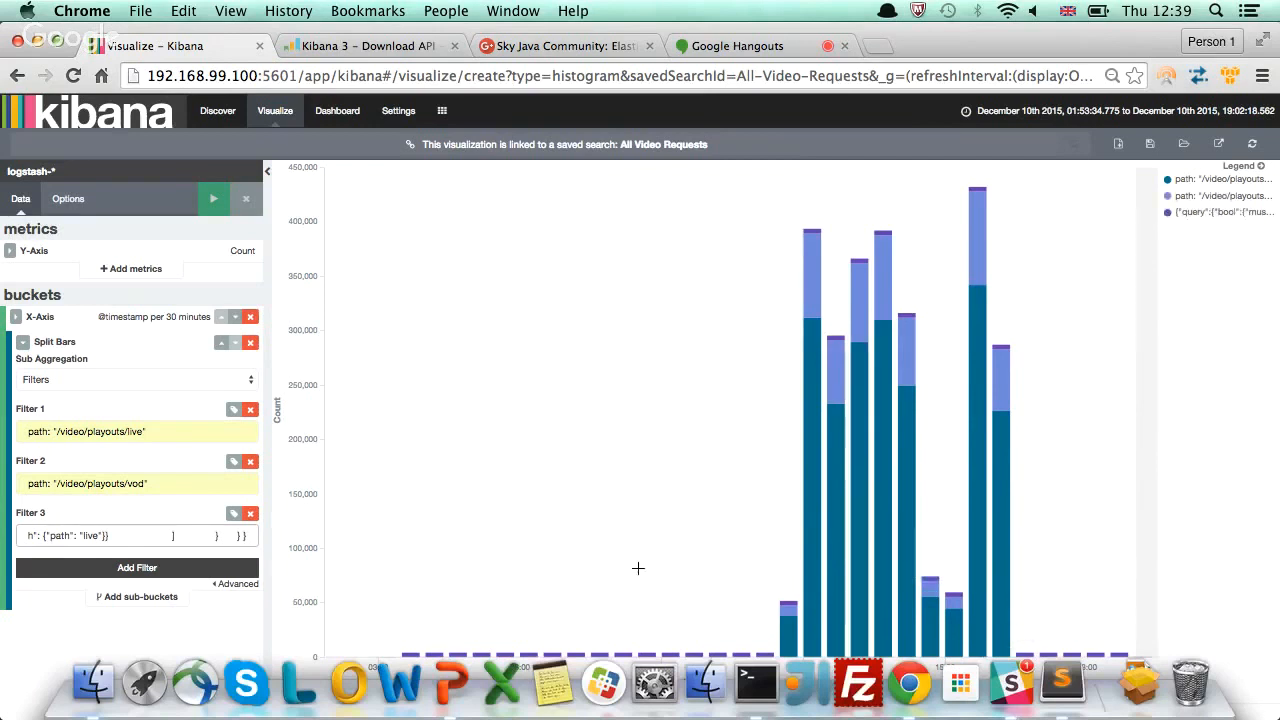
mouse_move(524, 544)
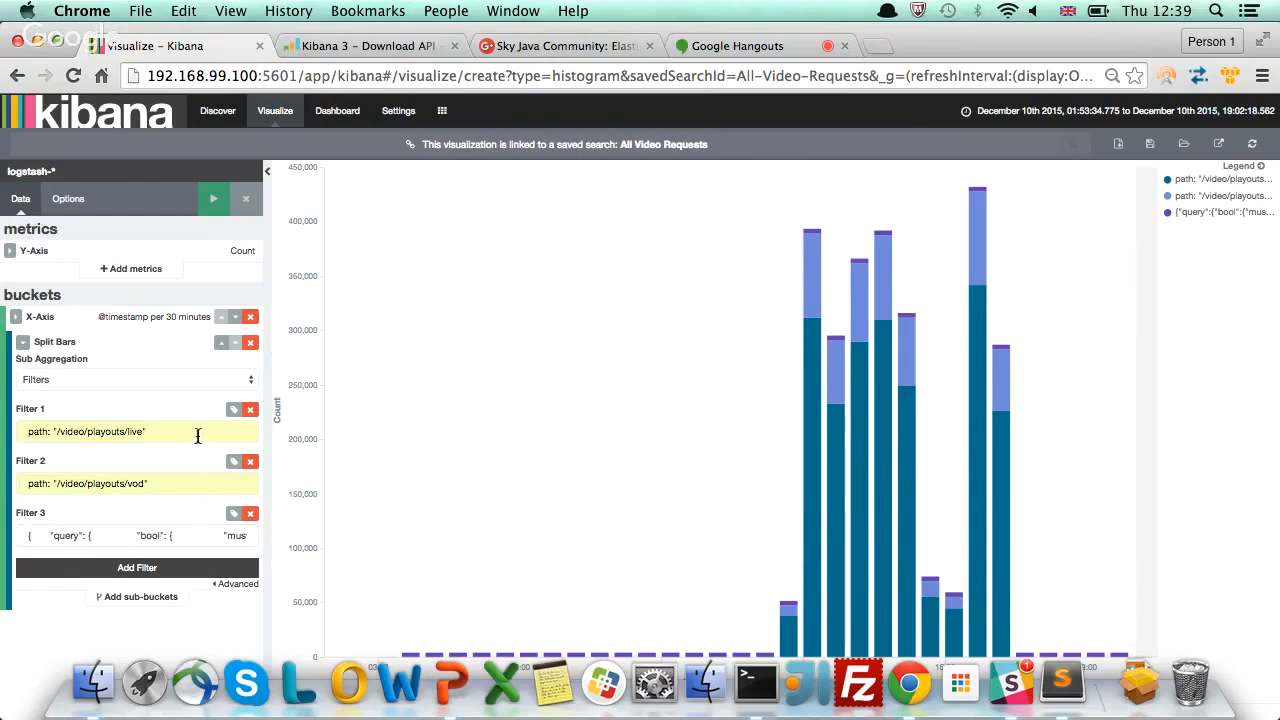
Label the three filters live, VOD and Other and apply so the legend shows them
click(234, 410)
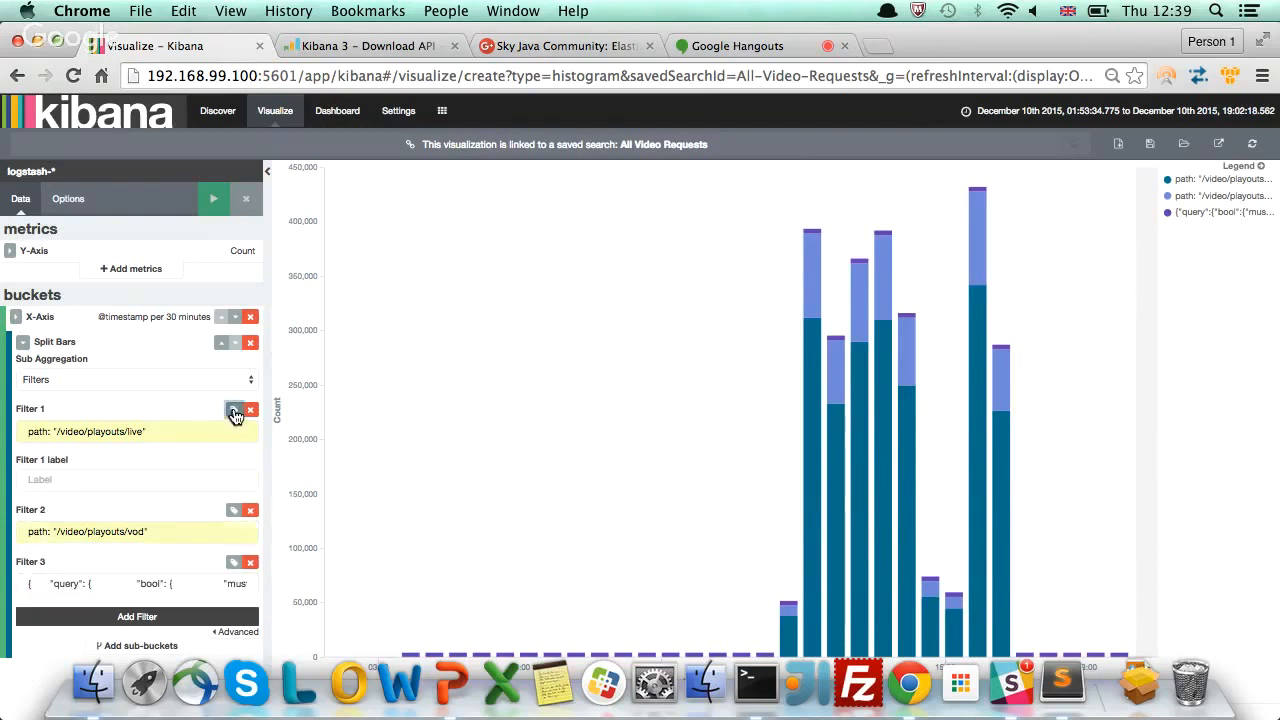
click(136, 480)
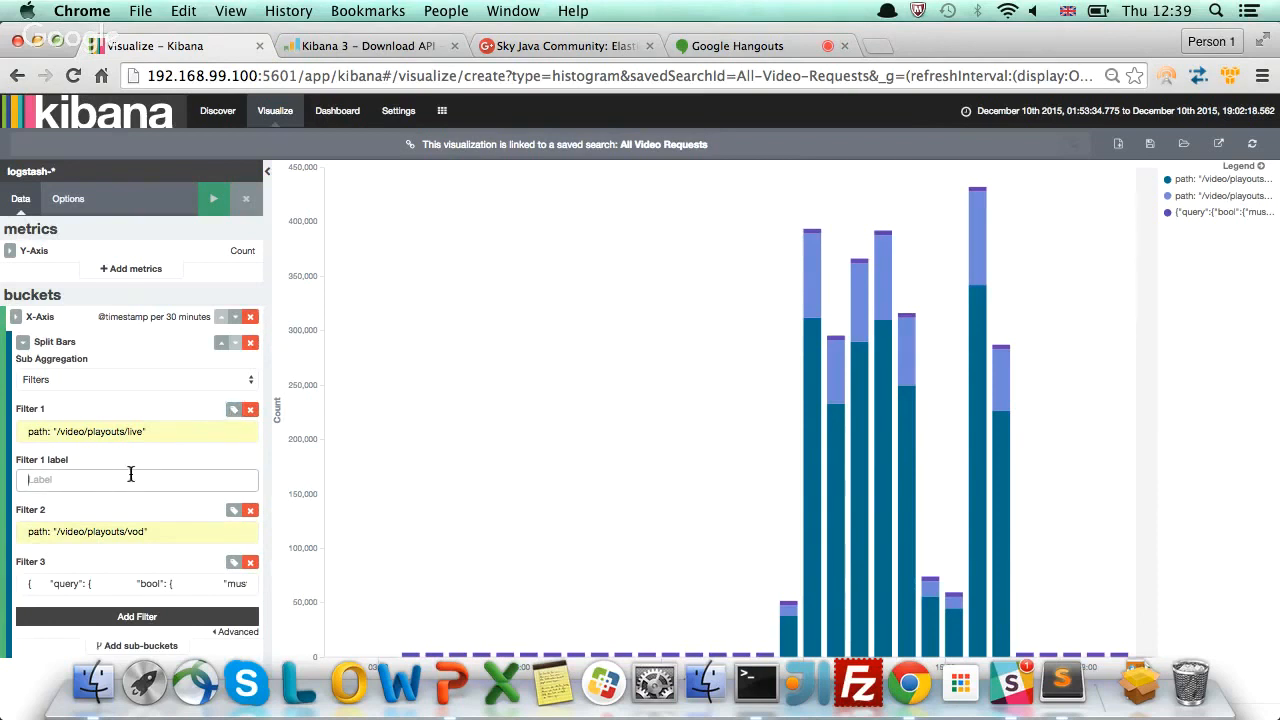
text(Live)
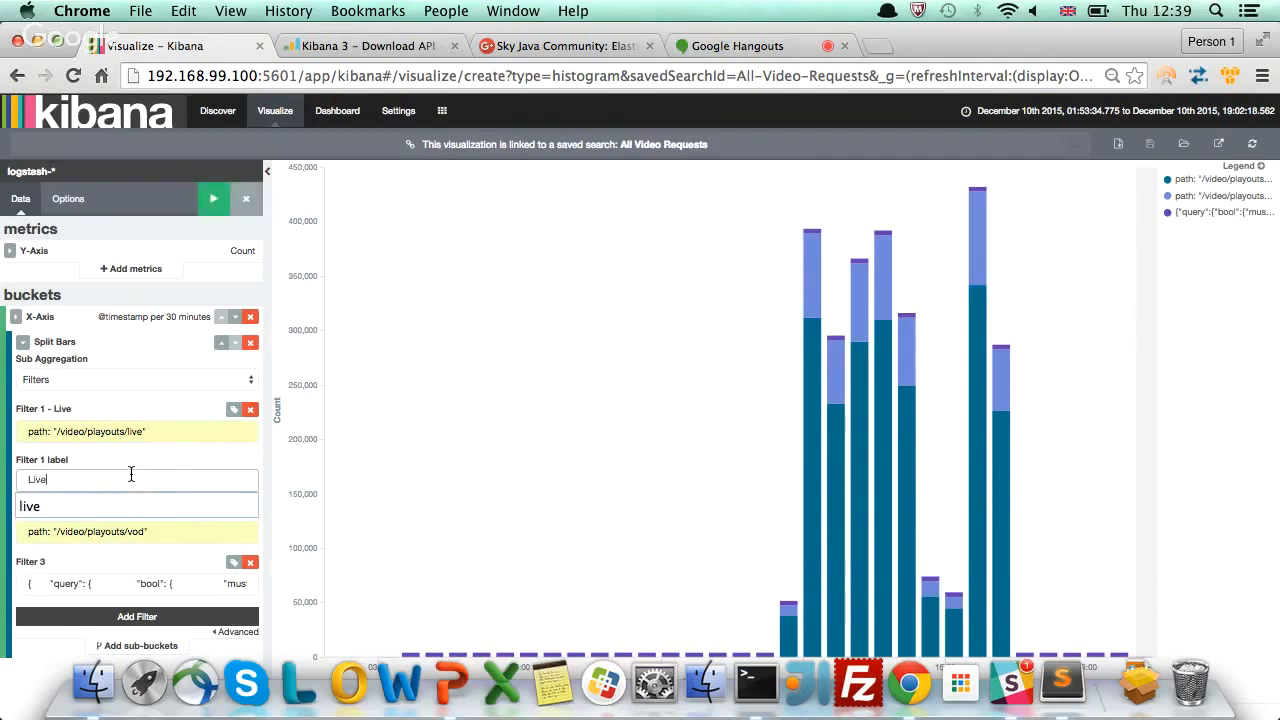
text(live)
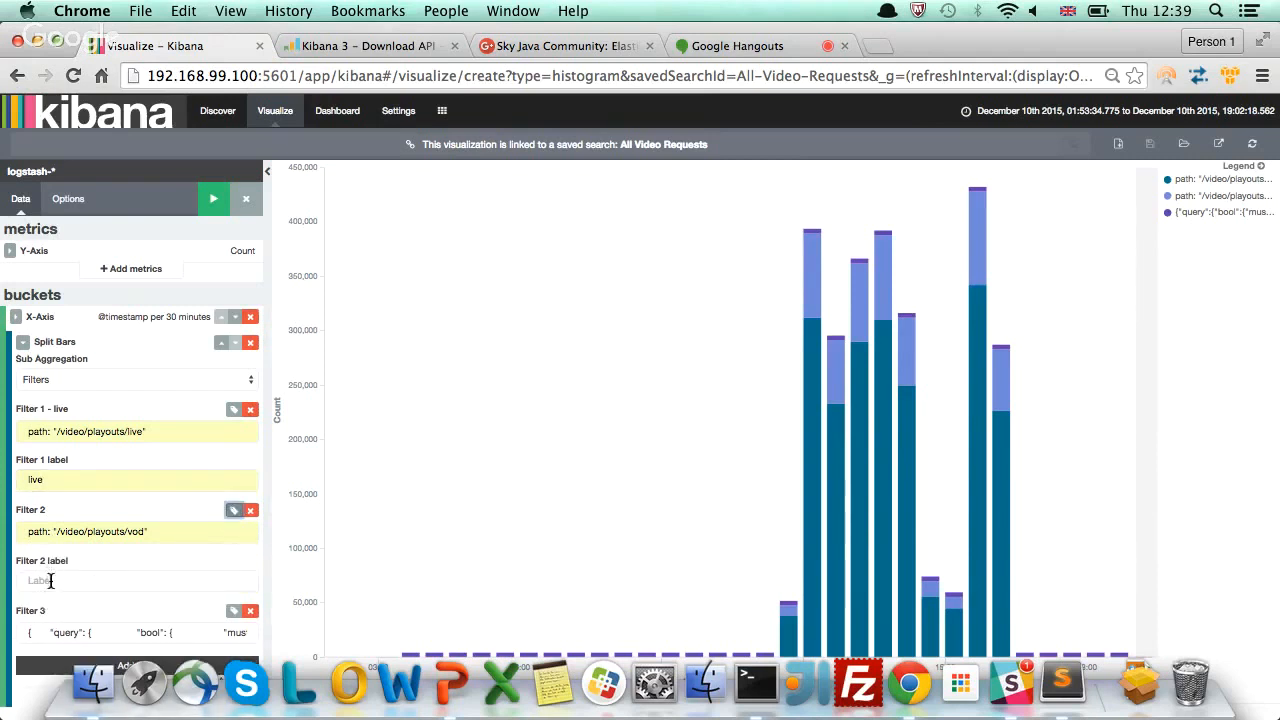
text(VOD)
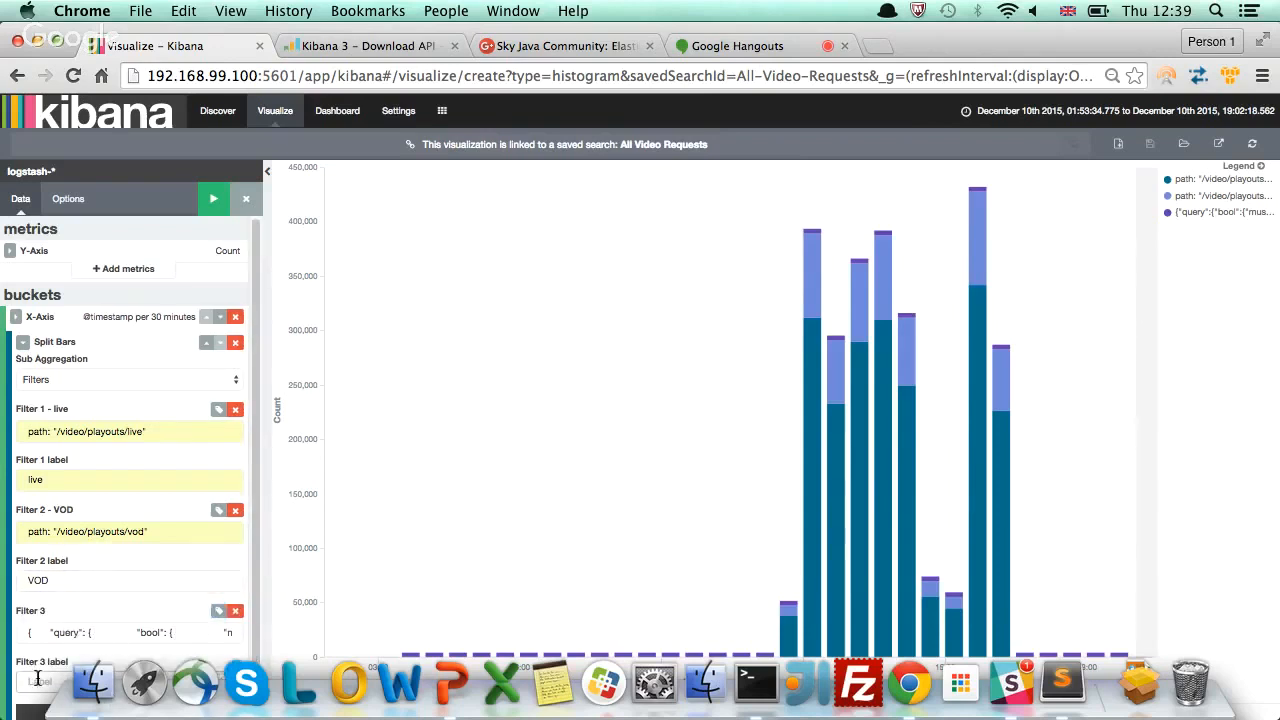
text(Other)
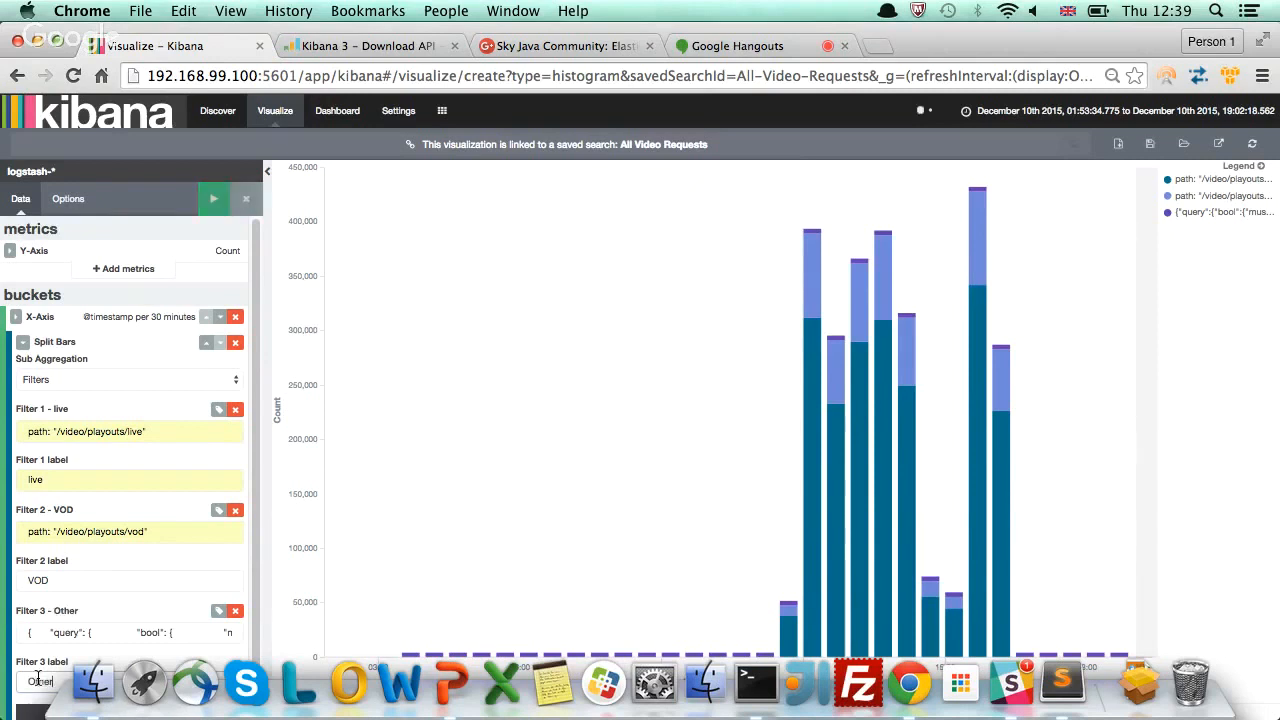
click(214, 198)
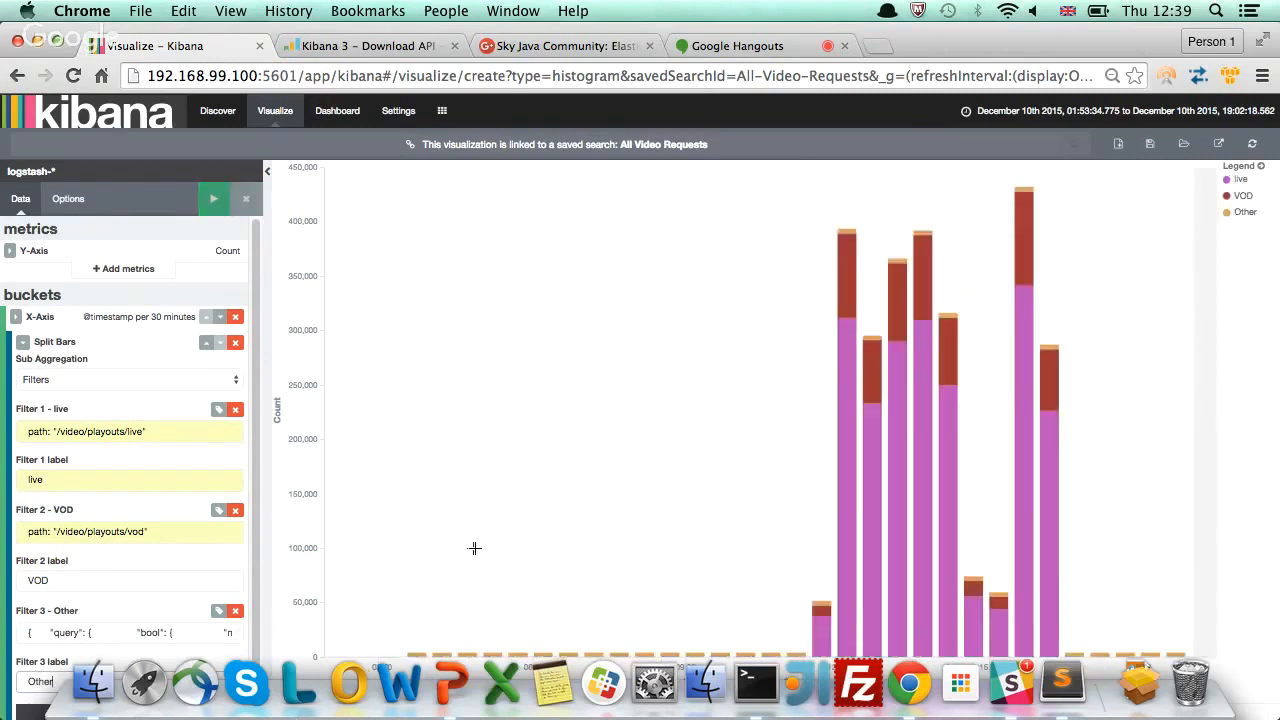
mouse_move(396, 316)
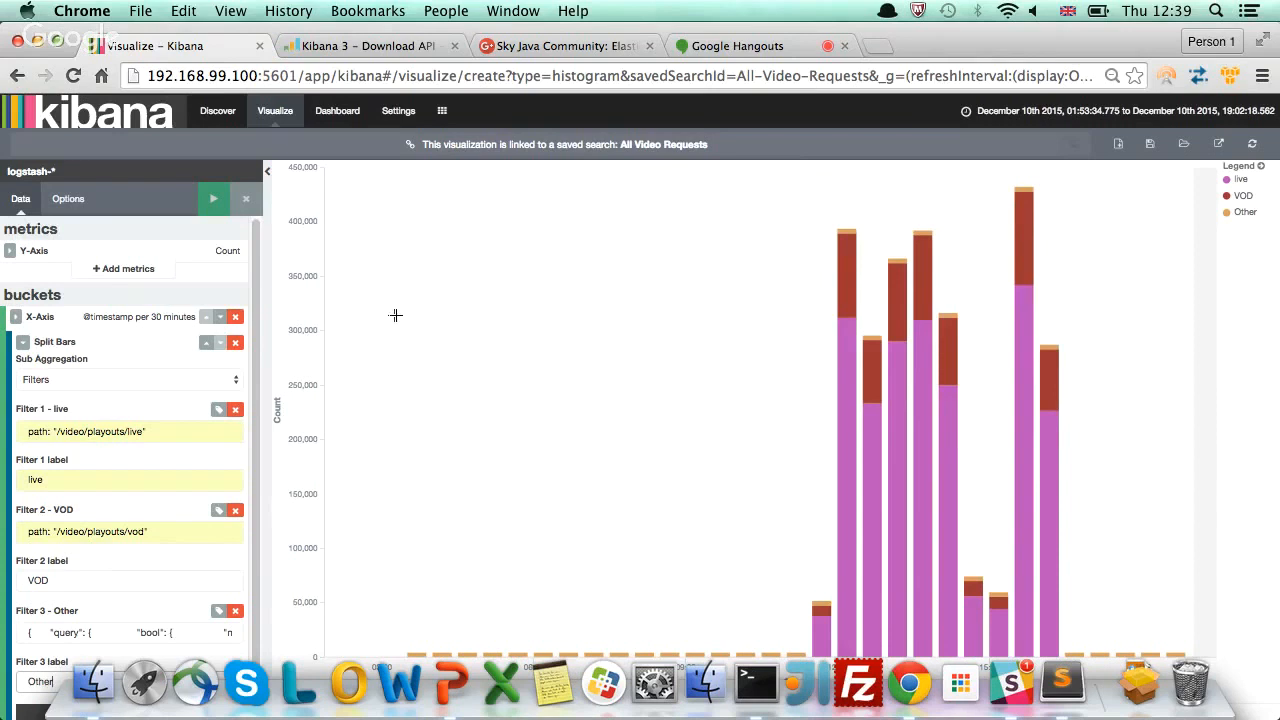
mouse_move(1058, 232)
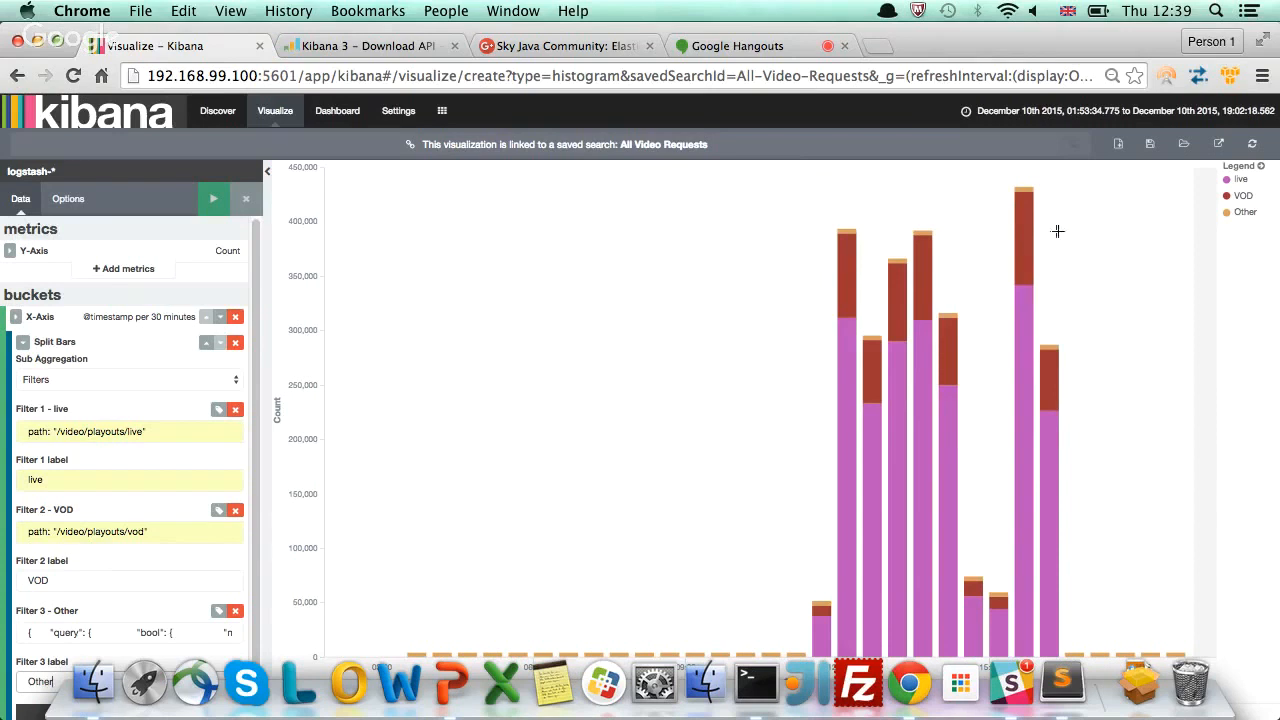
click(1240, 180)
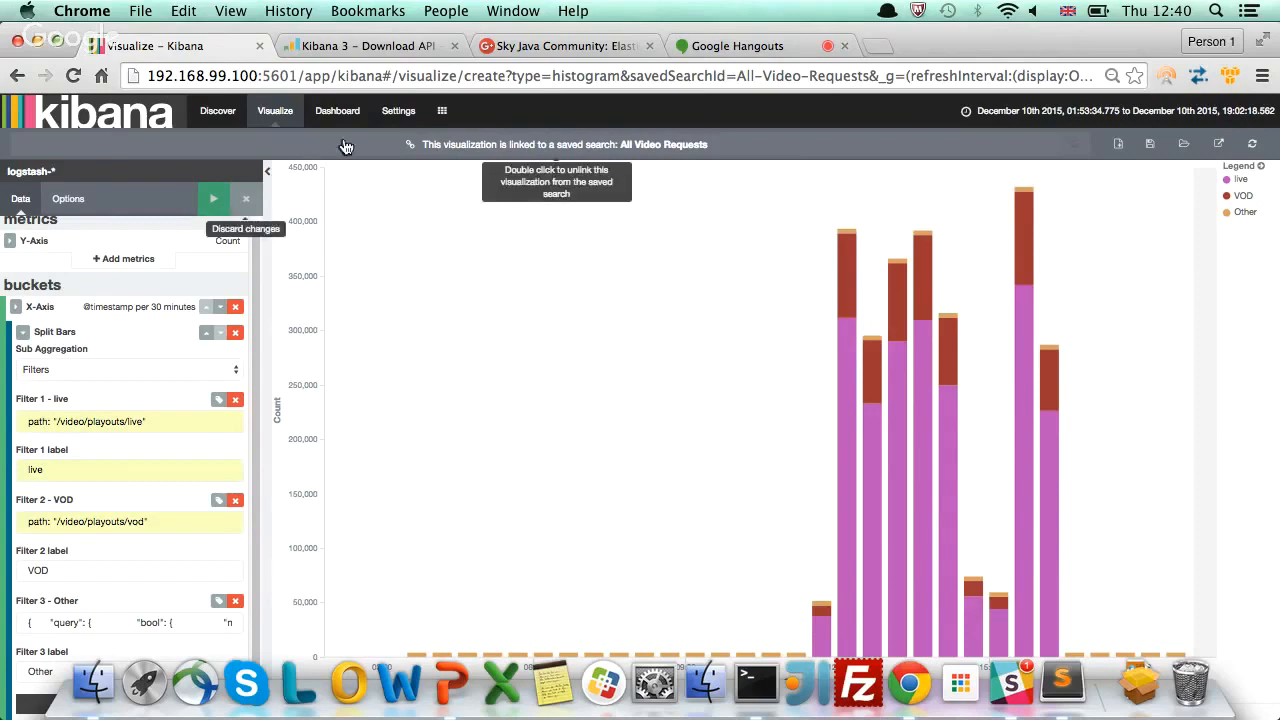
mouse_move(884, 104)
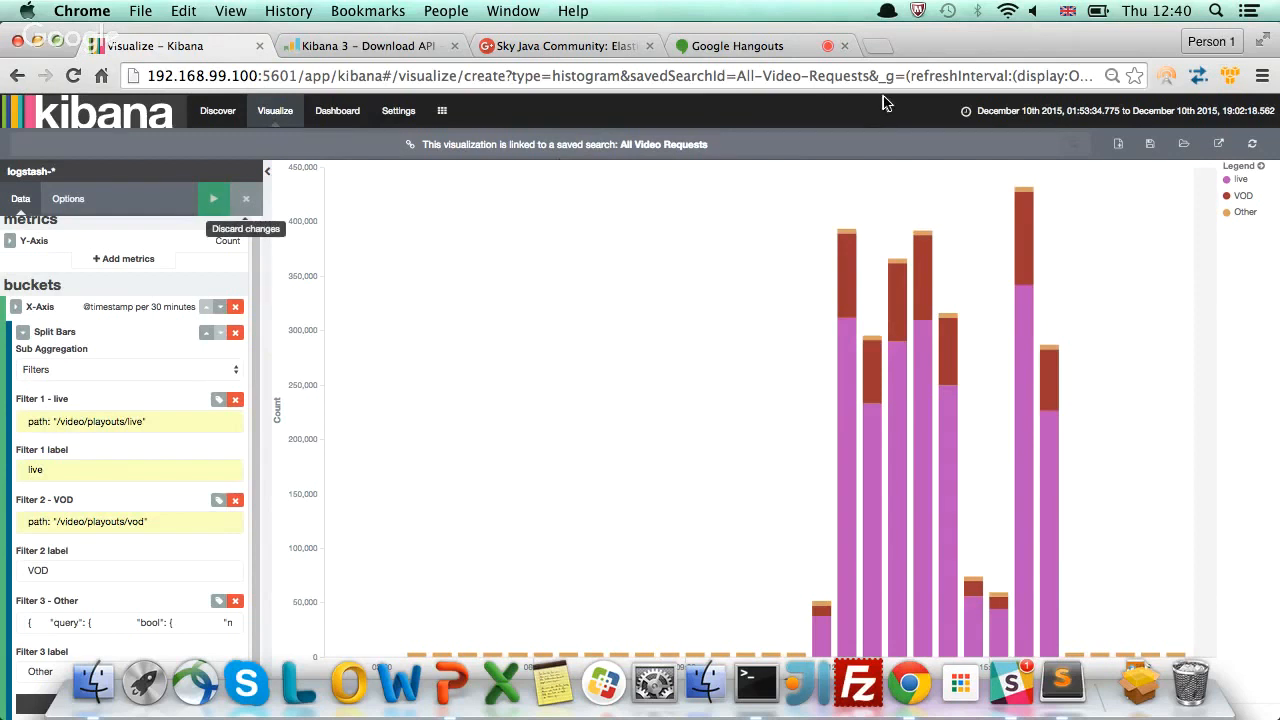
mouse_move(1150, 144)
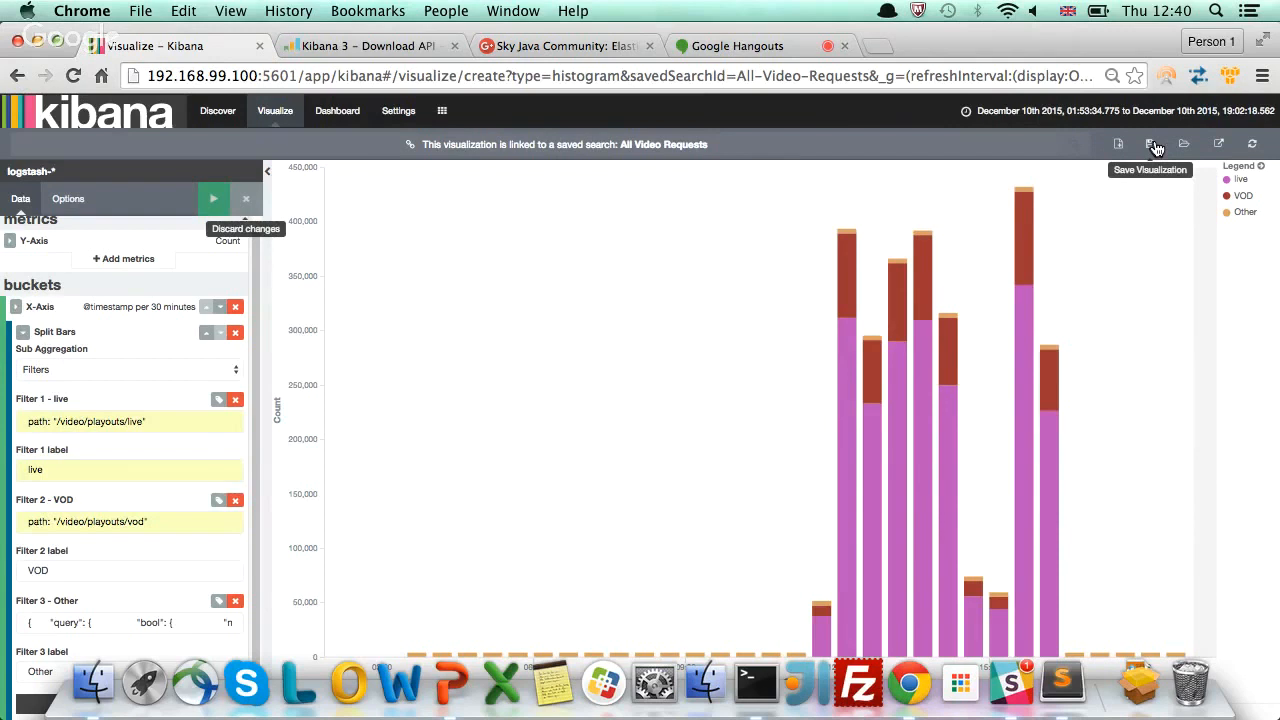
Save the visualization under the title 'Video Requests'
click(1150, 144)
text(Vide)
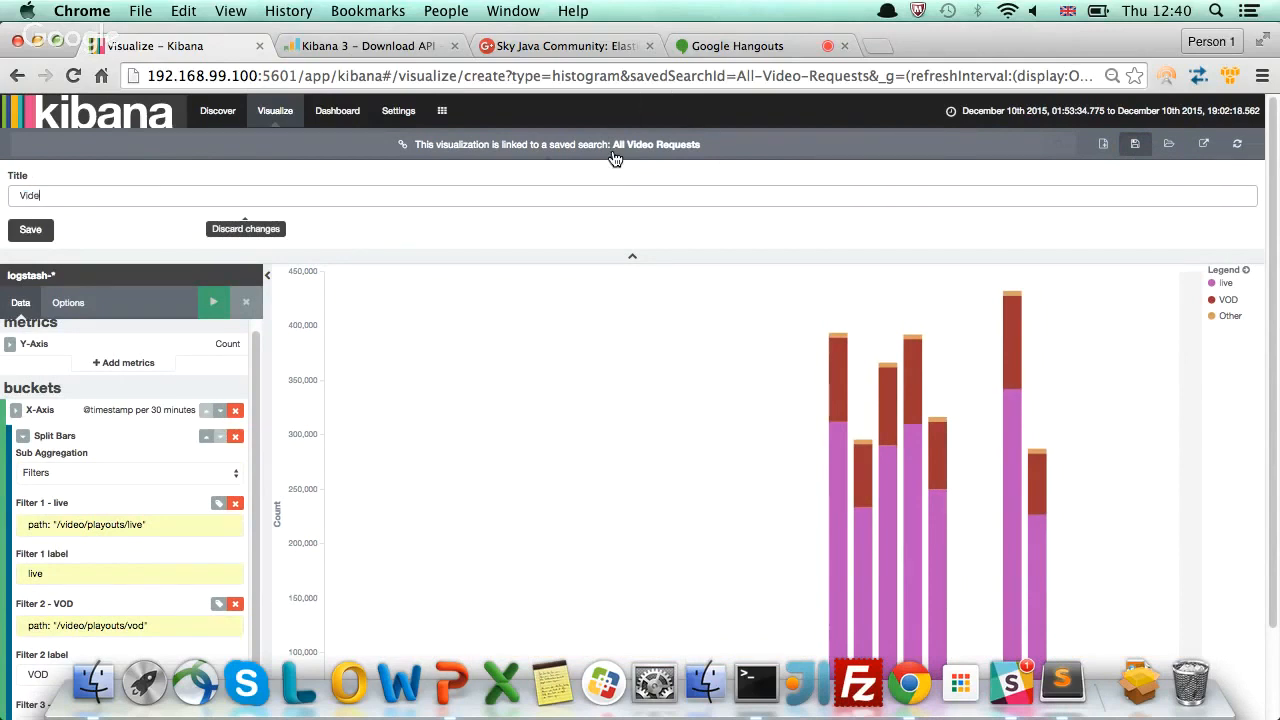
text(o Re)
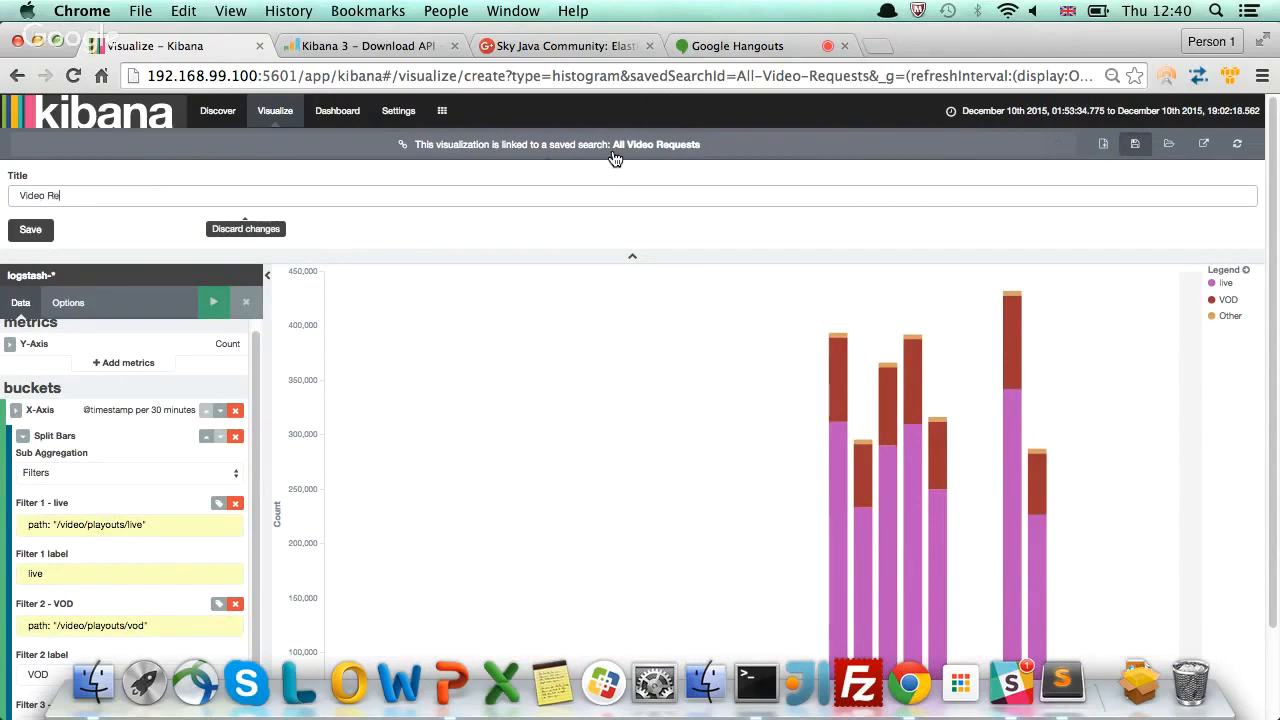
text(quests)
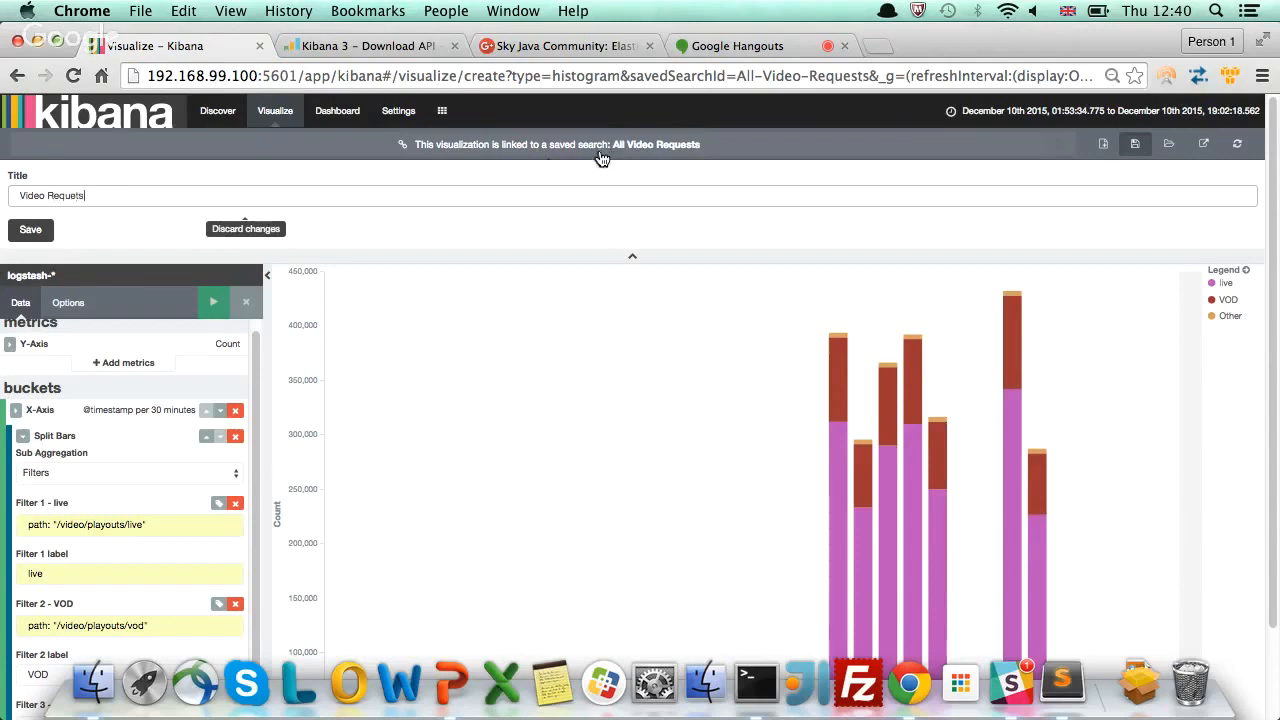
mouse_move(30, 228)
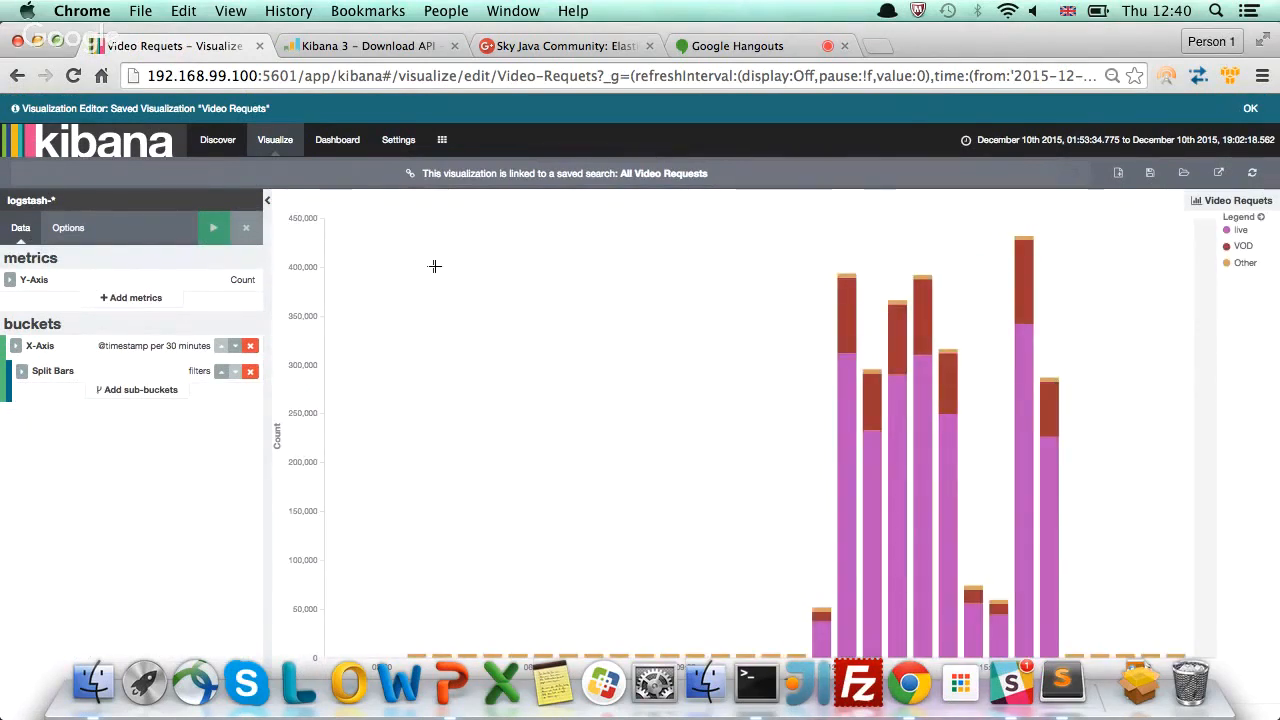
click(1248, 108)
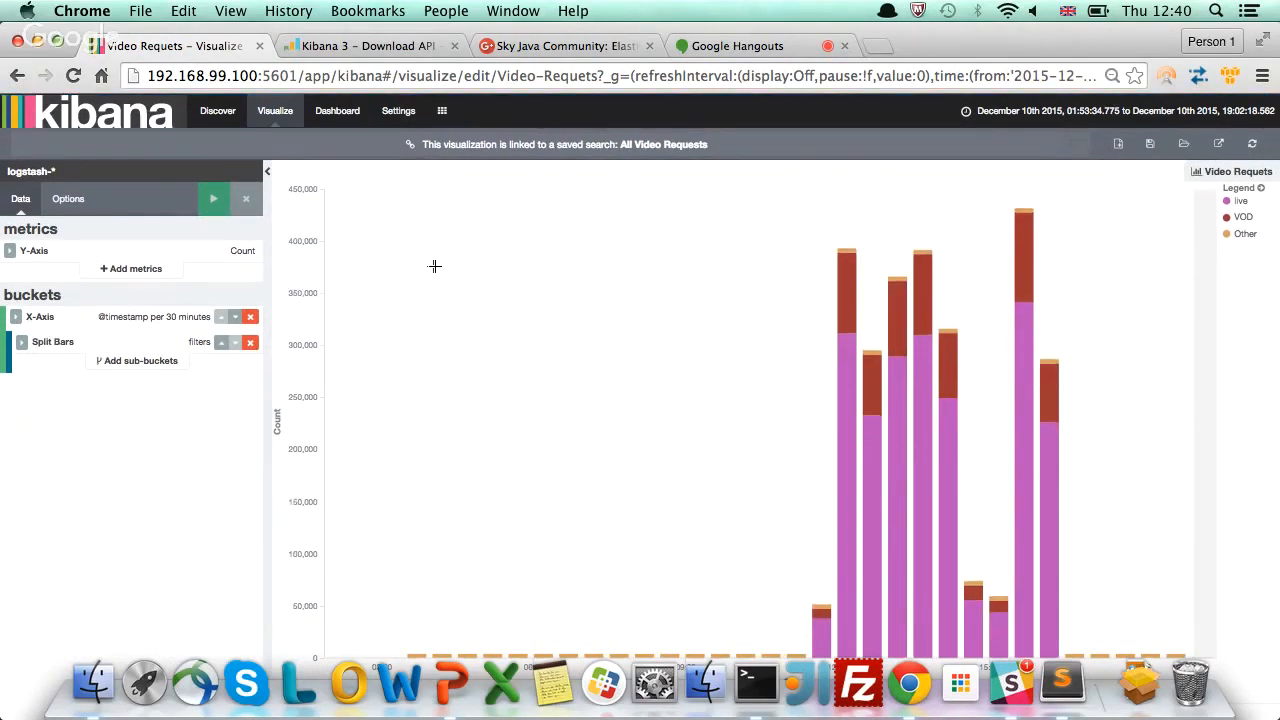
mouse_move(356, 160)
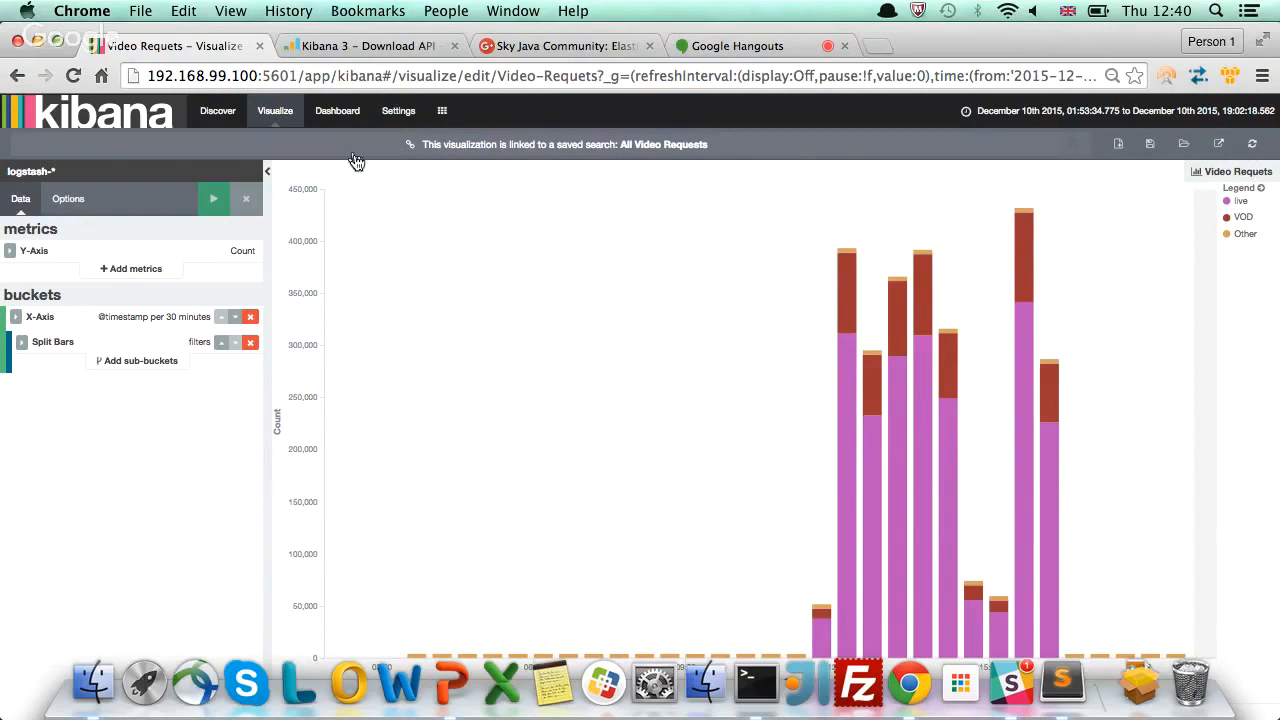
Go to the empty Dashboard and list saved Visualizations and Searches to add
click(336, 110)
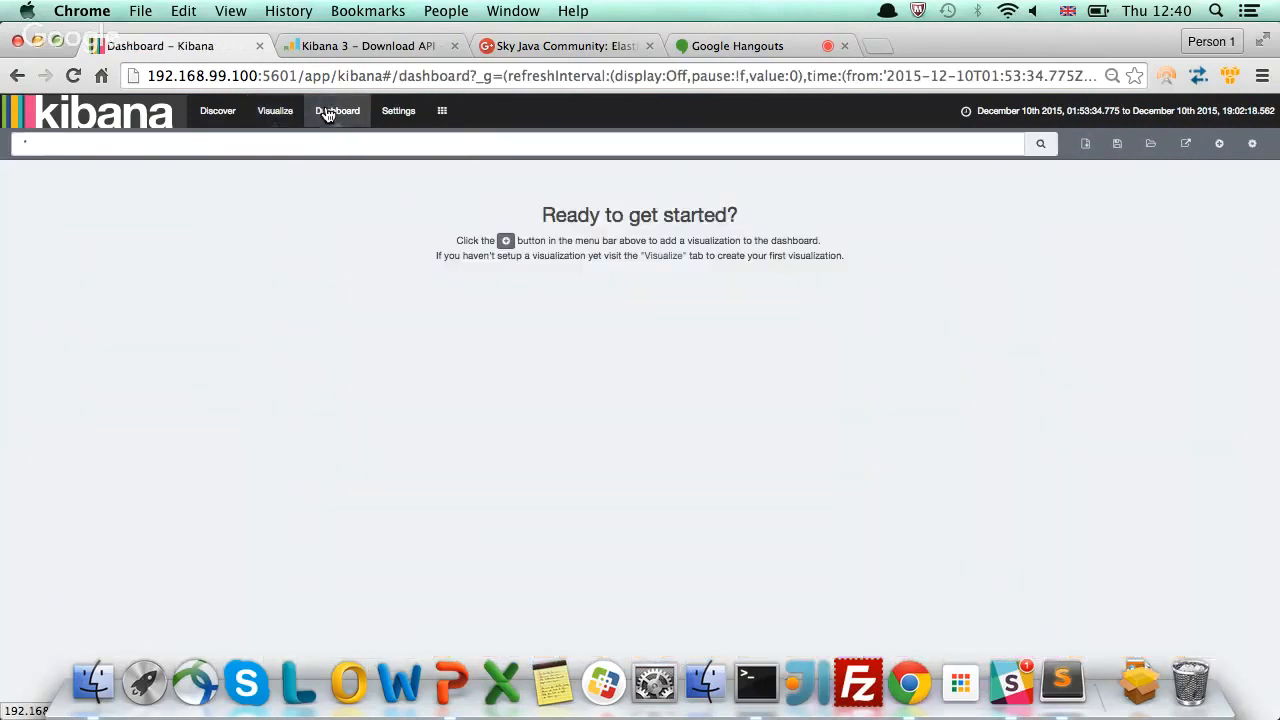
mouse_move(268, 390)
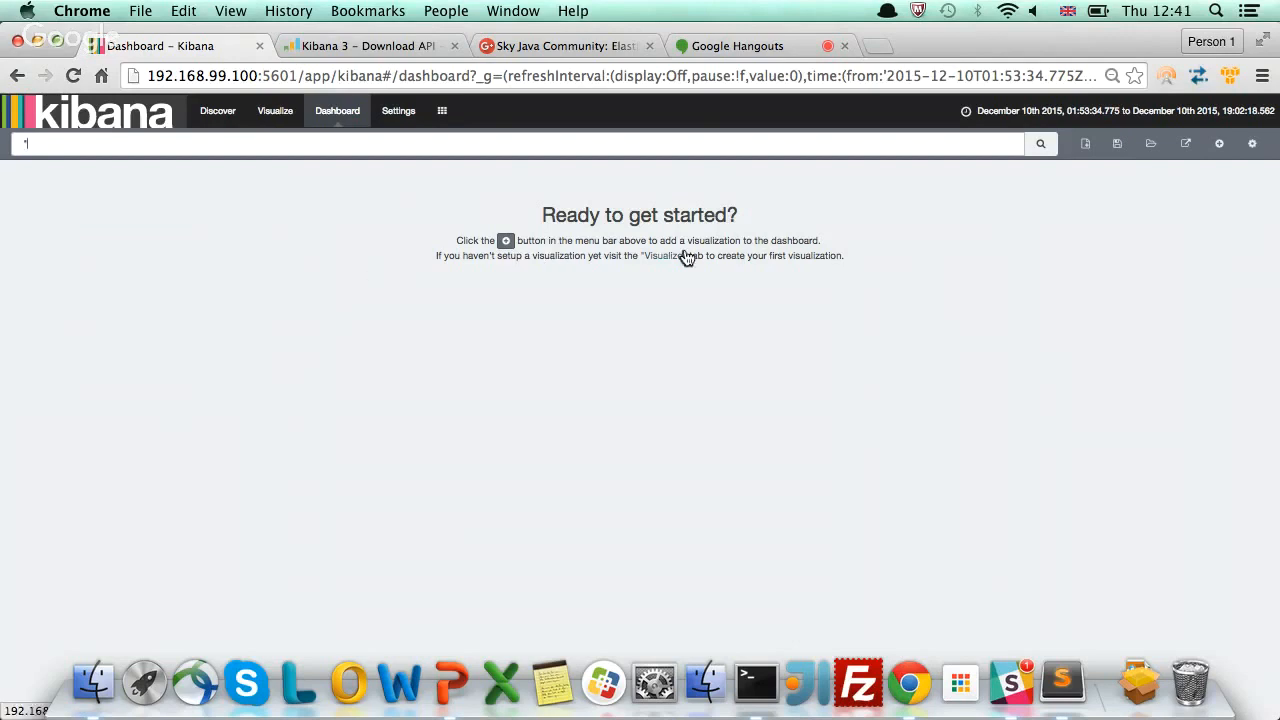
mouse_move(1186, 144)
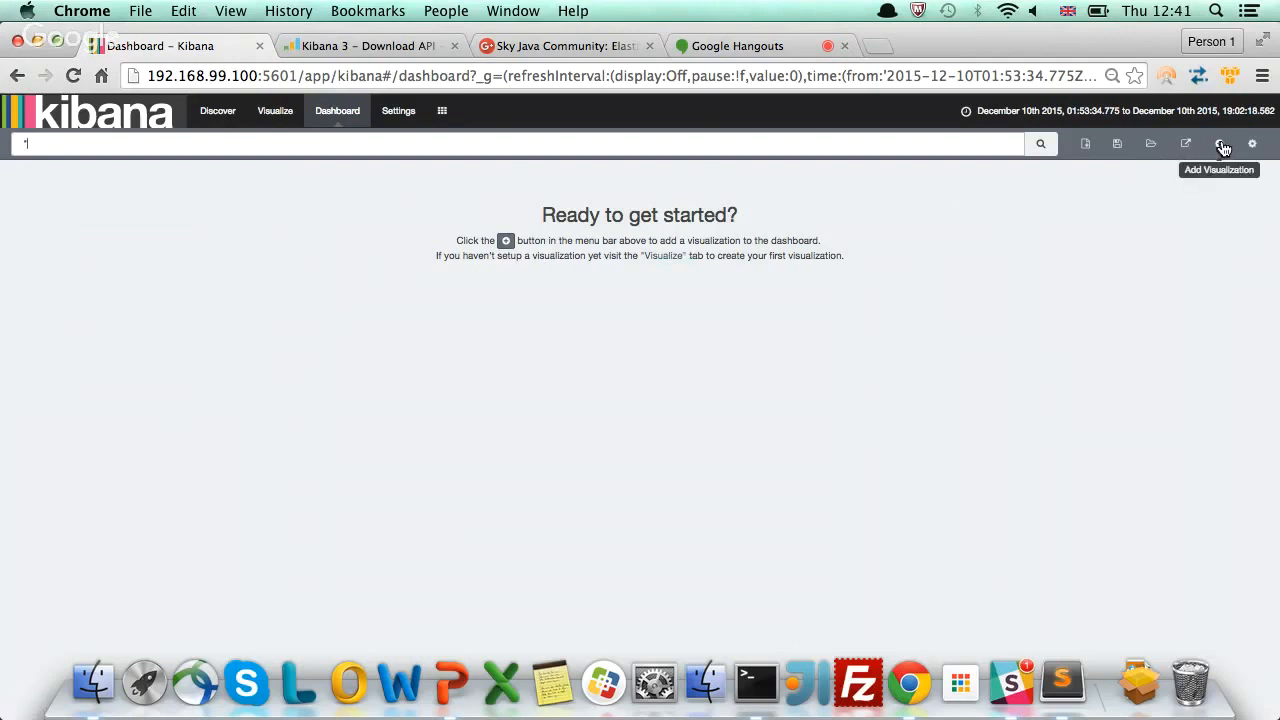
click(1220, 144)
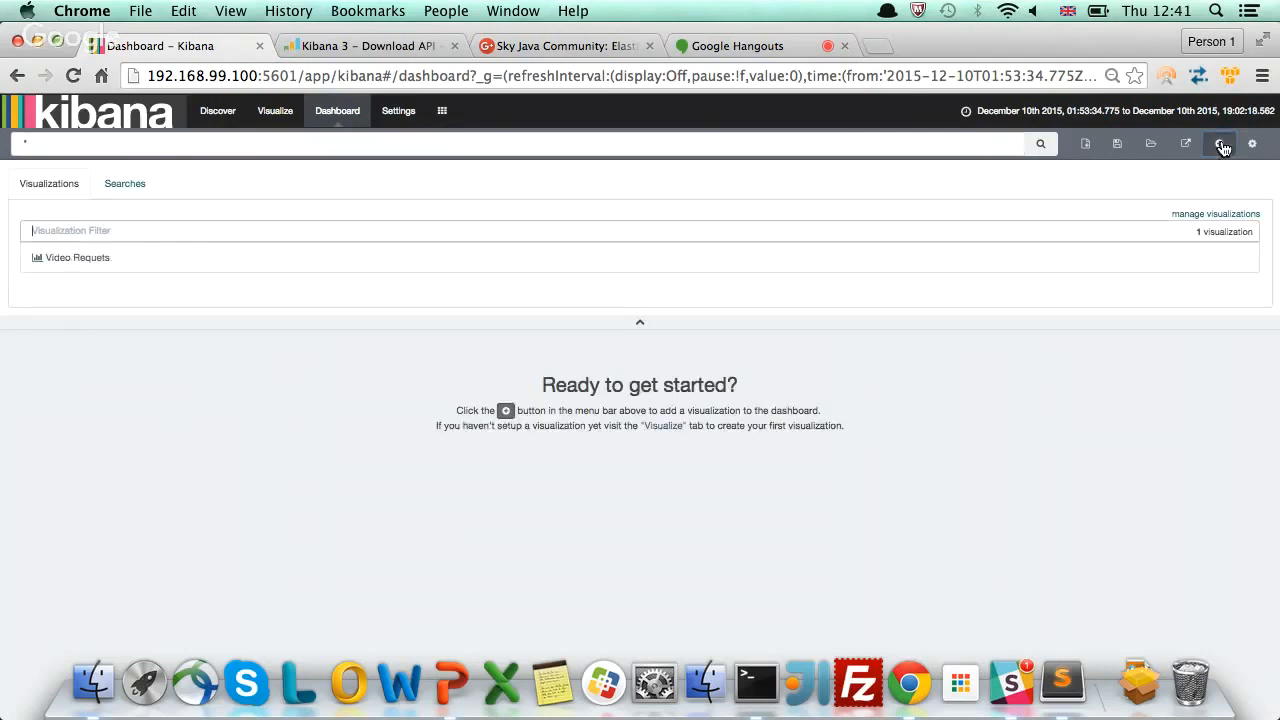
mouse_move(58, 192)
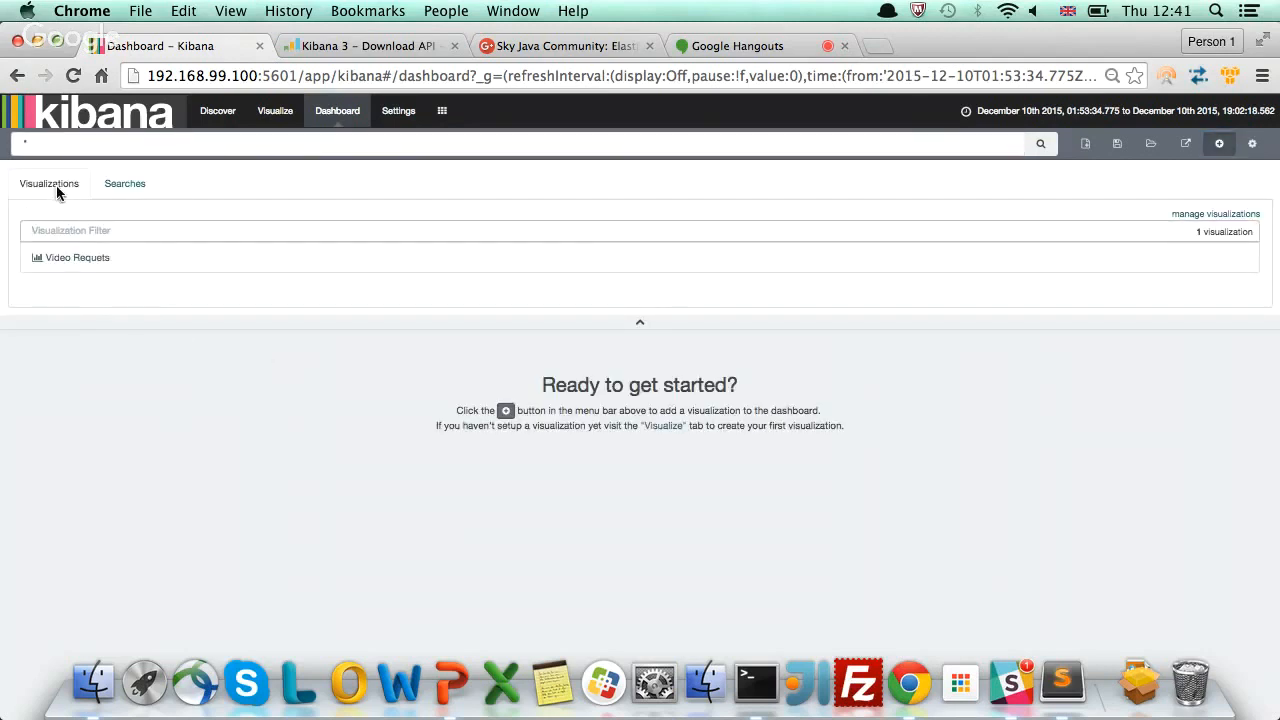
click(124, 184)
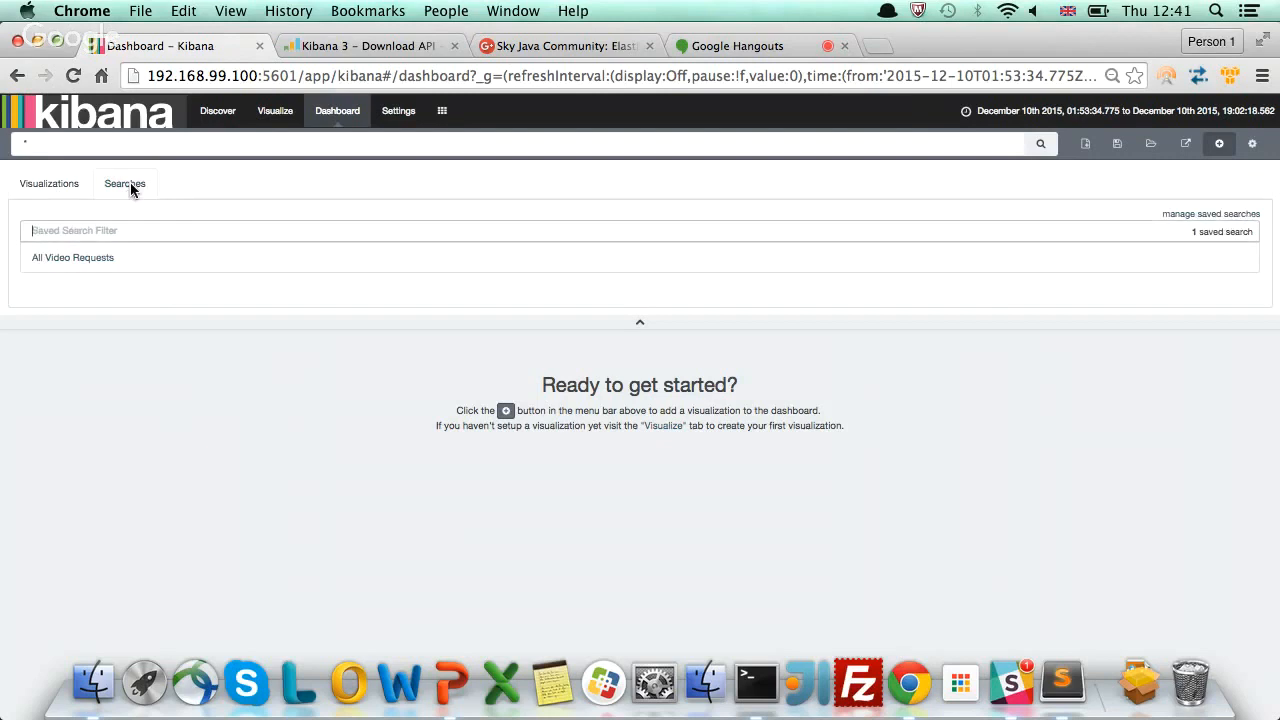
click(48, 184)
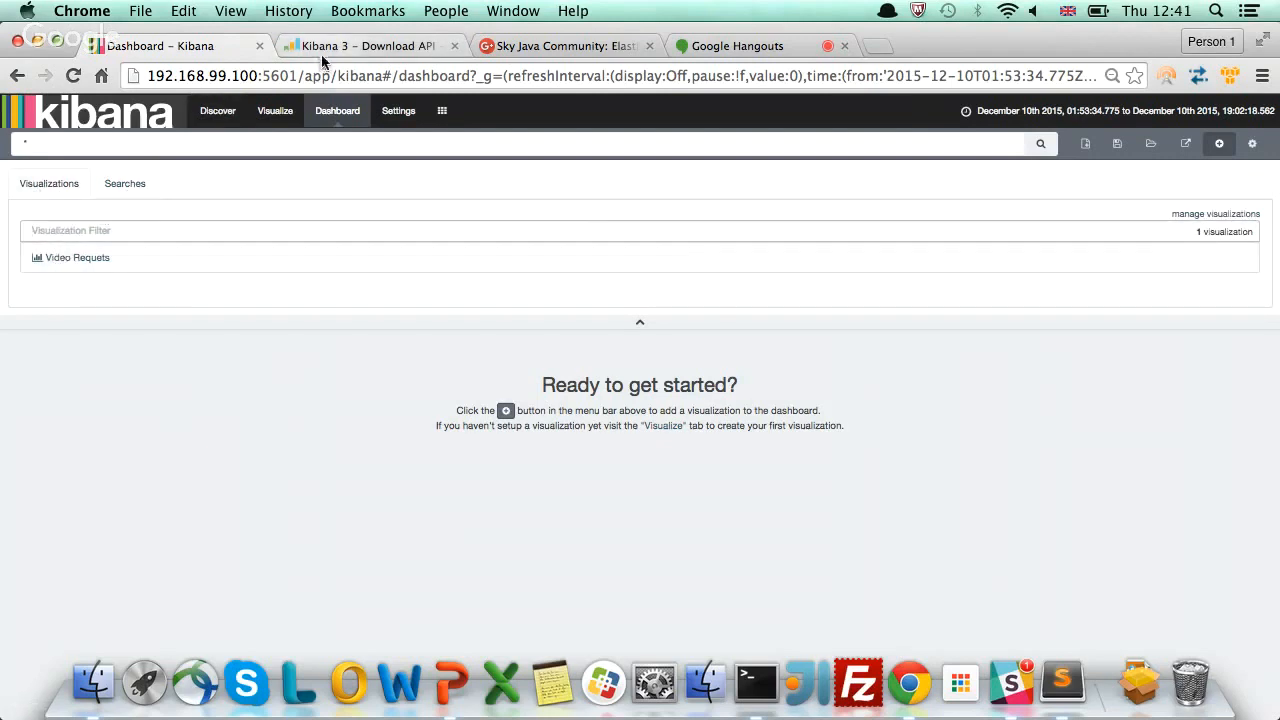
Switch to the Kibana 3 Download API - nginx dashboard and scroll through its panels
click(370, 46)
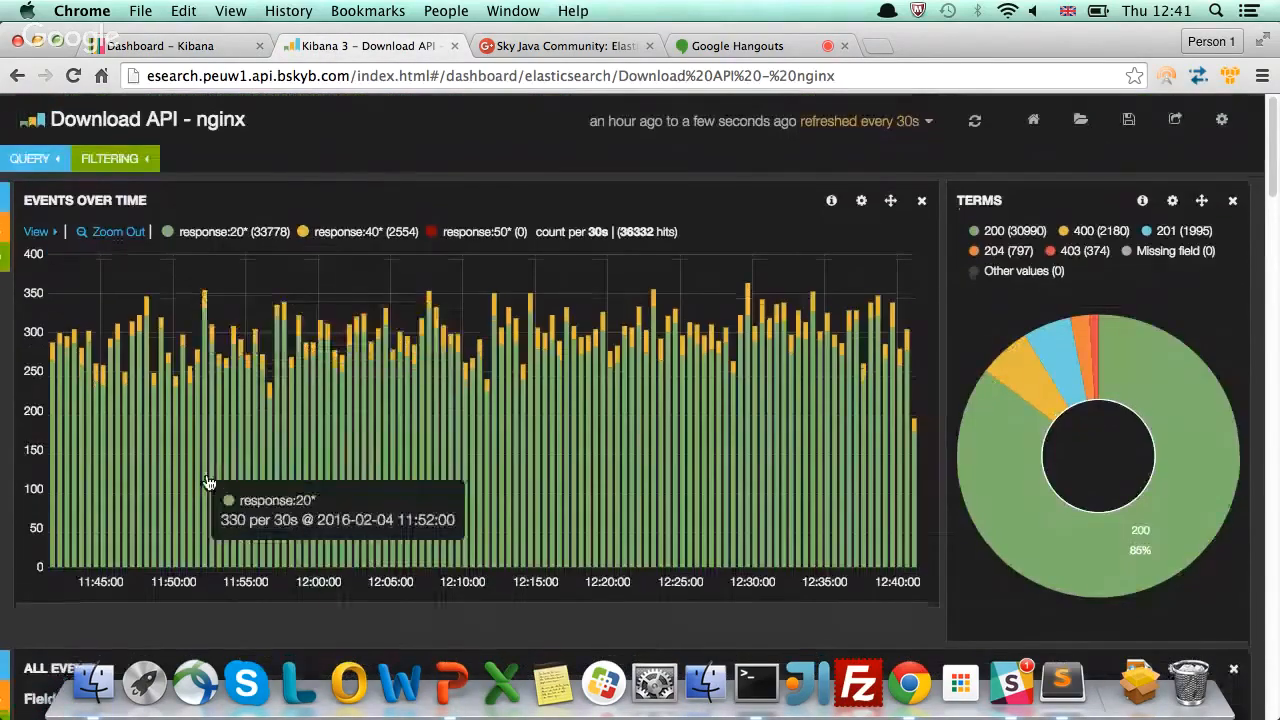
scroll(down, 3)
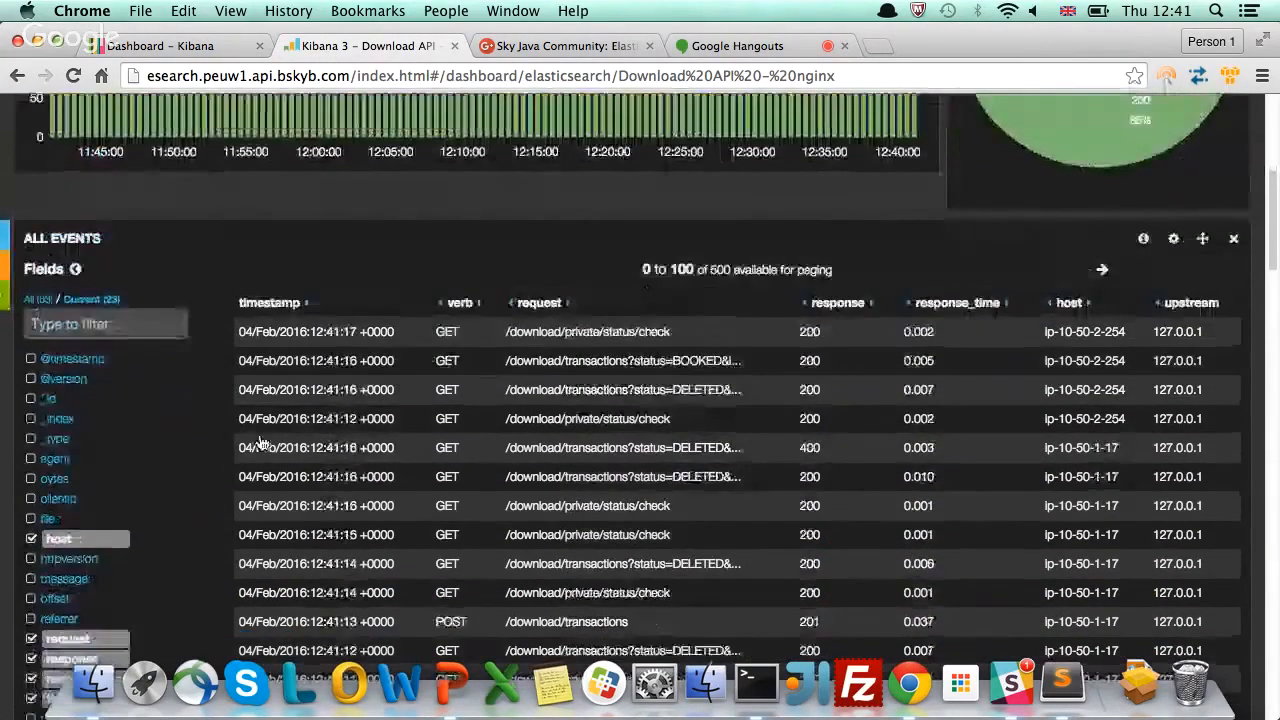
scroll(up, 3)
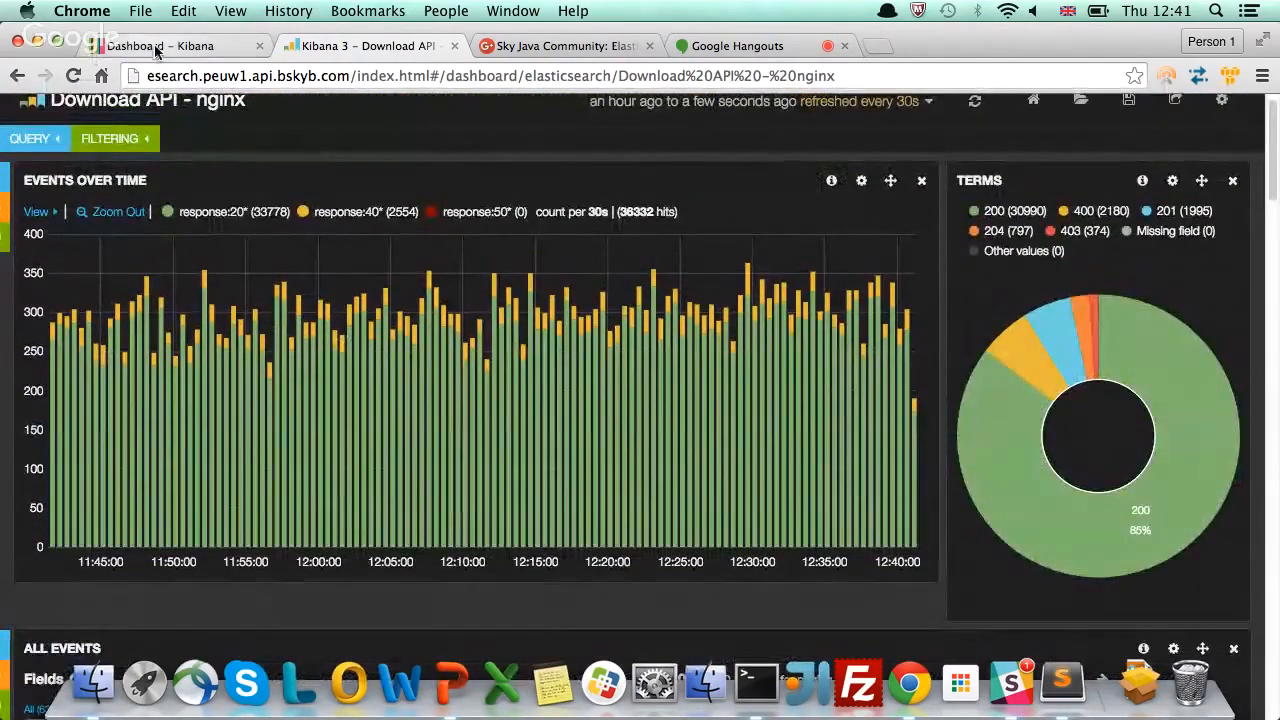
Add the Video Requests visualization as a panel on the dashboard
click(180, 46)
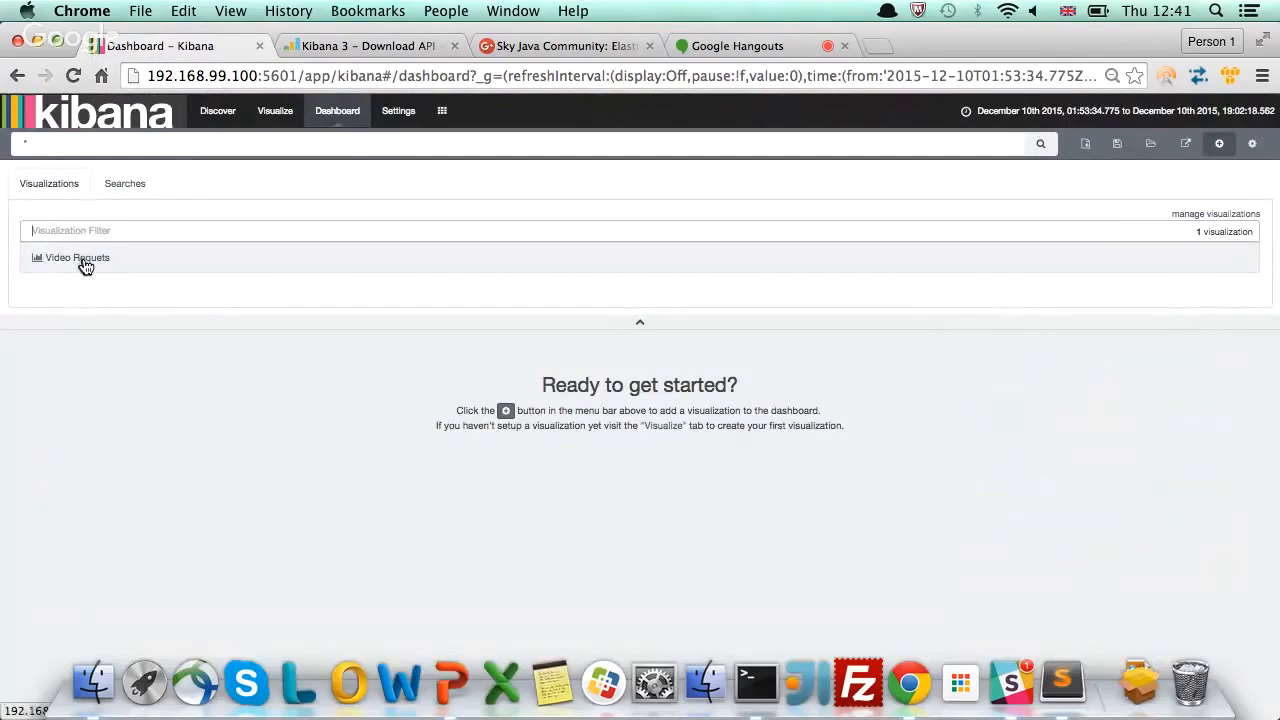
click(76, 258)
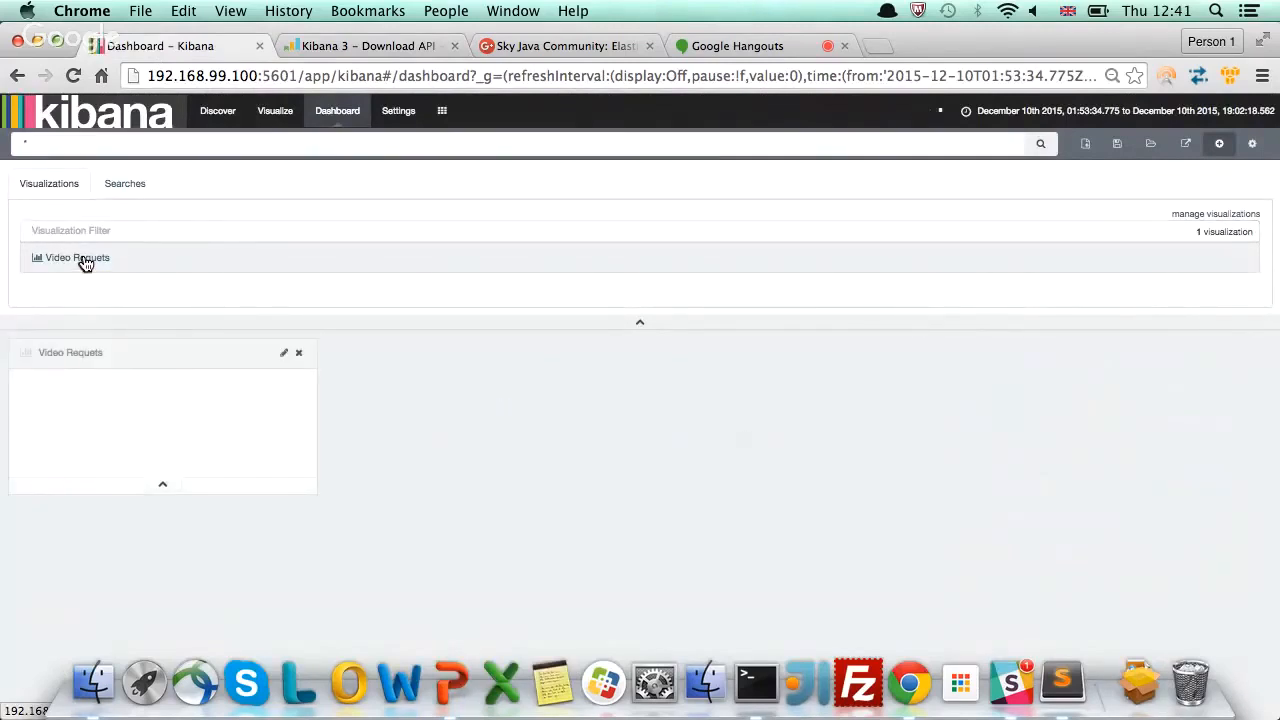
click(76, 256)
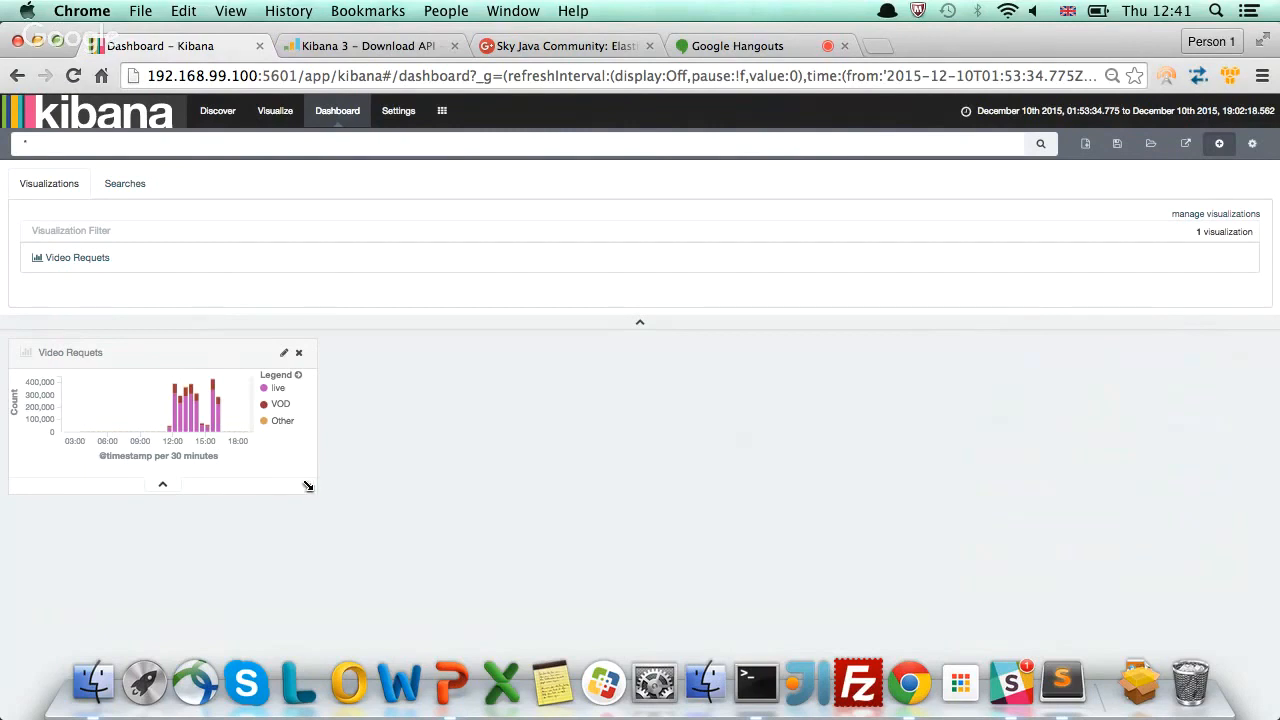
Resize the Video Requests panel wider across the dashboard and taller
drag(308, 488, 1130, 496)
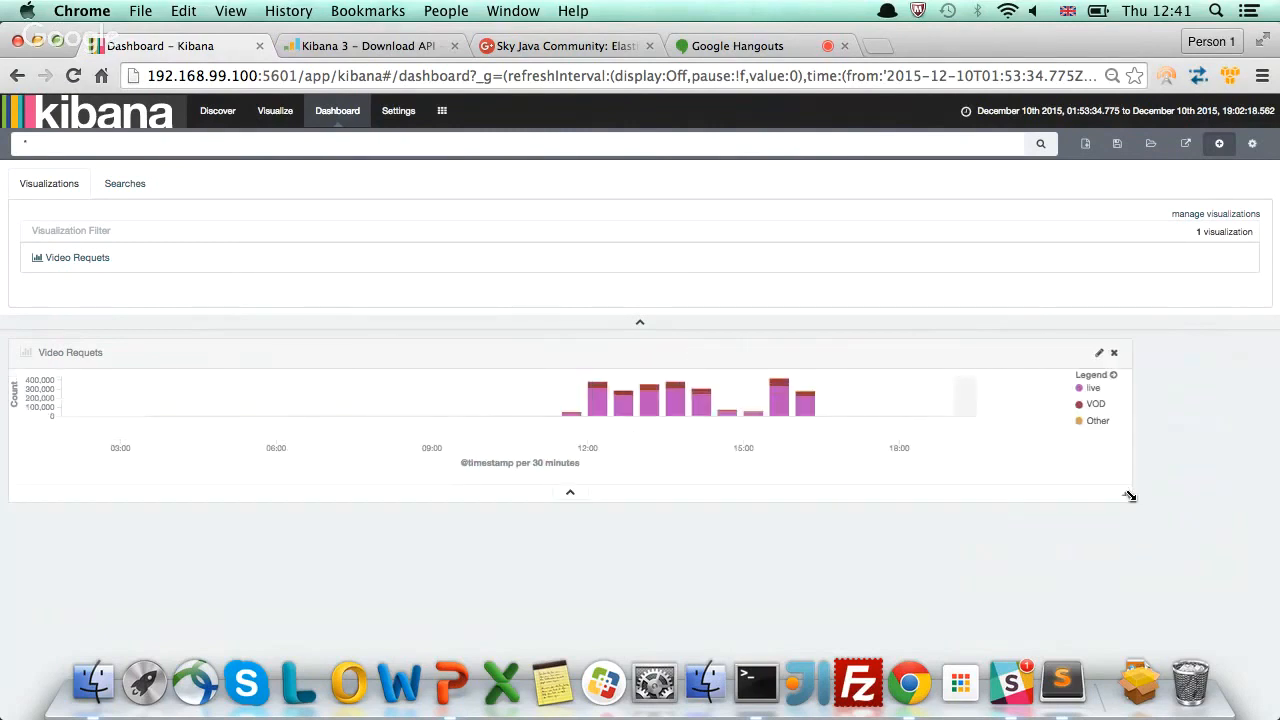
drag(1130, 496, 1264, 568)
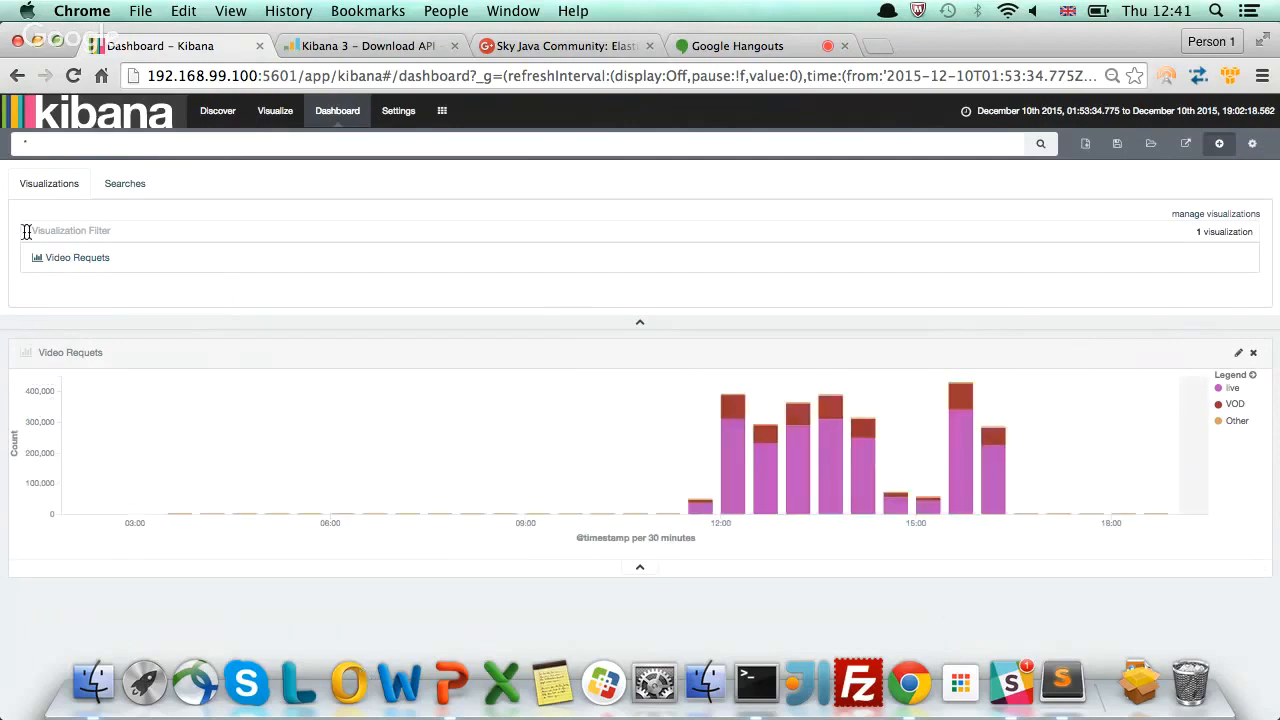
Add the All Video Requests saved search as a panel below the chart
click(124, 184)
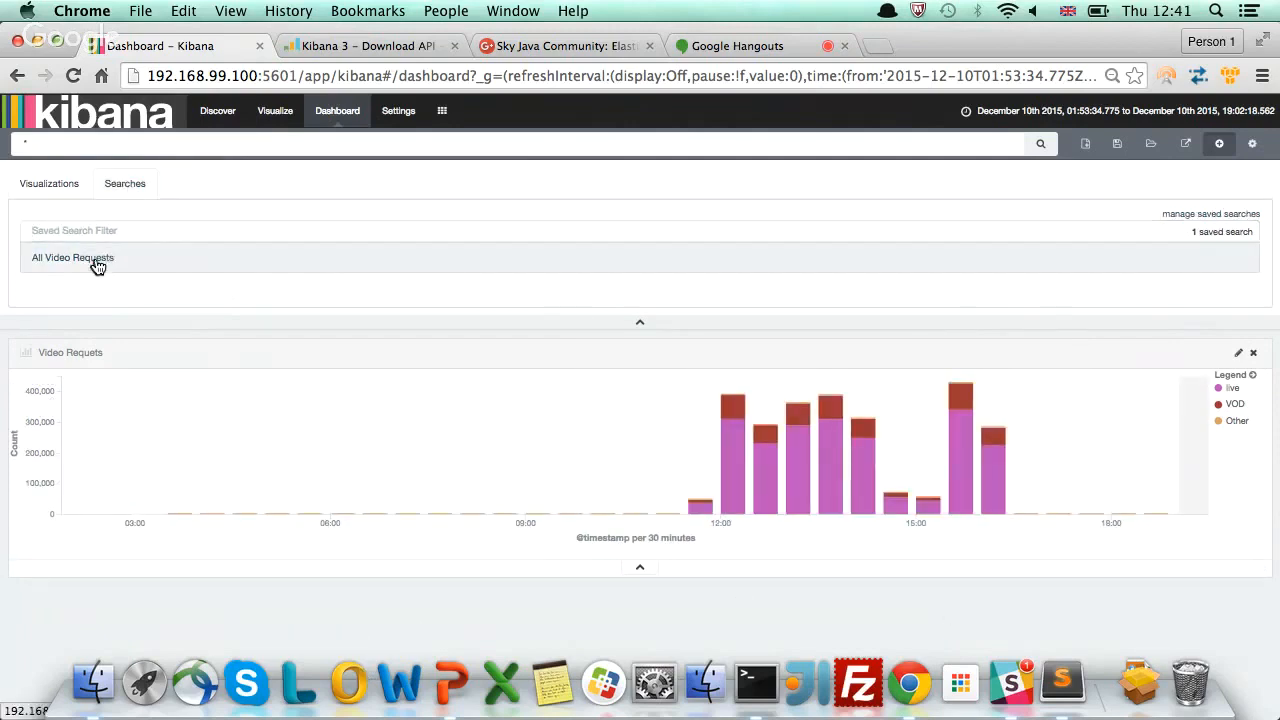
click(72, 256)
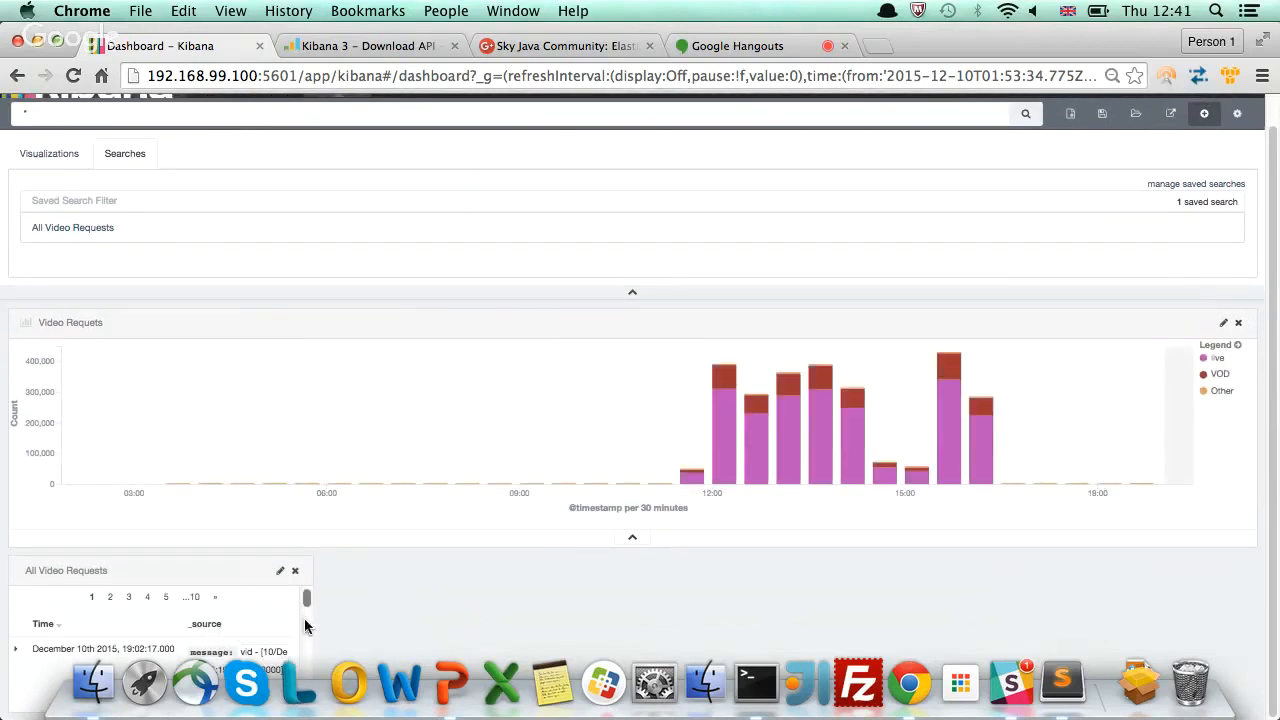
scroll(down, 3)
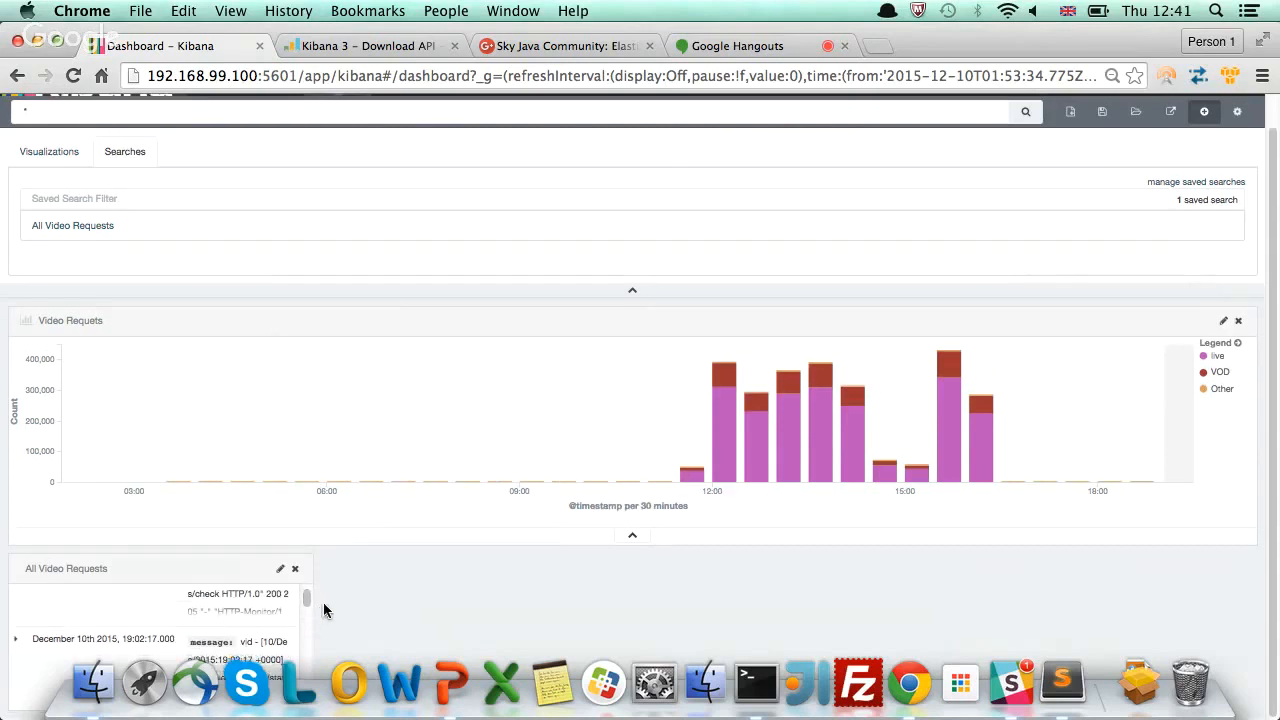
mouse_move(144, 684)
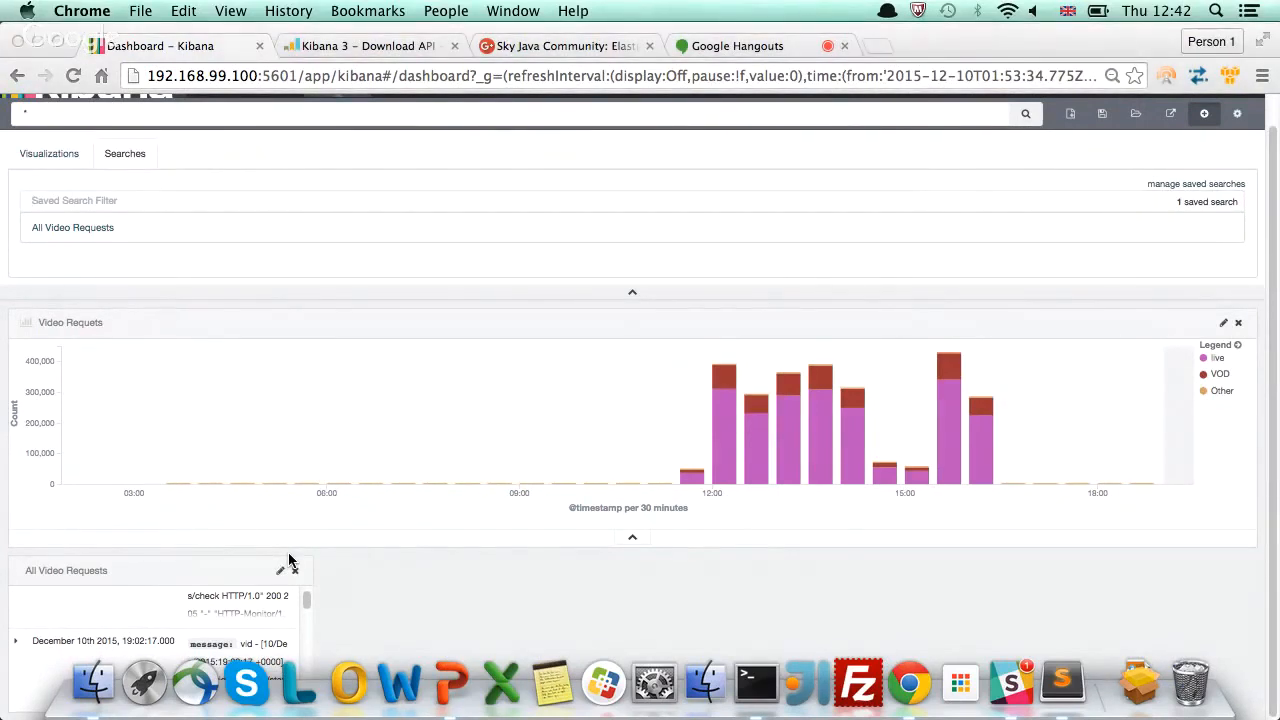
click(652, 684)
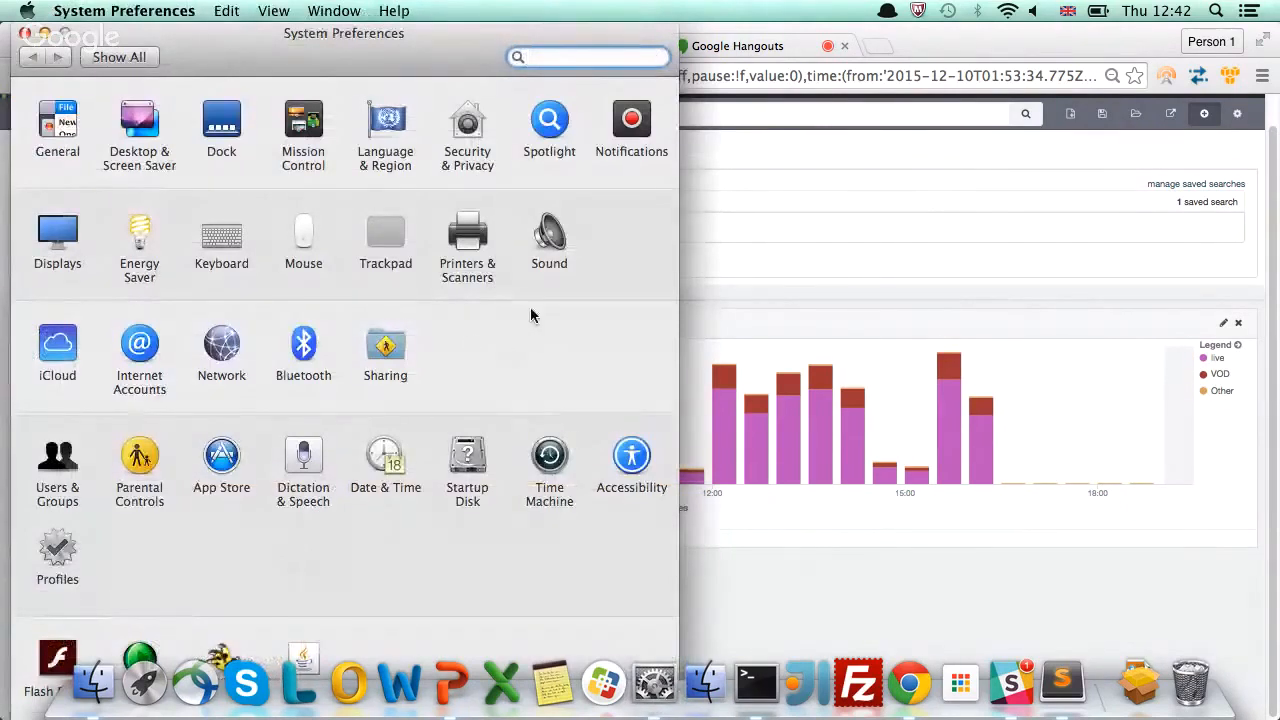
mouse_move(472, 344)
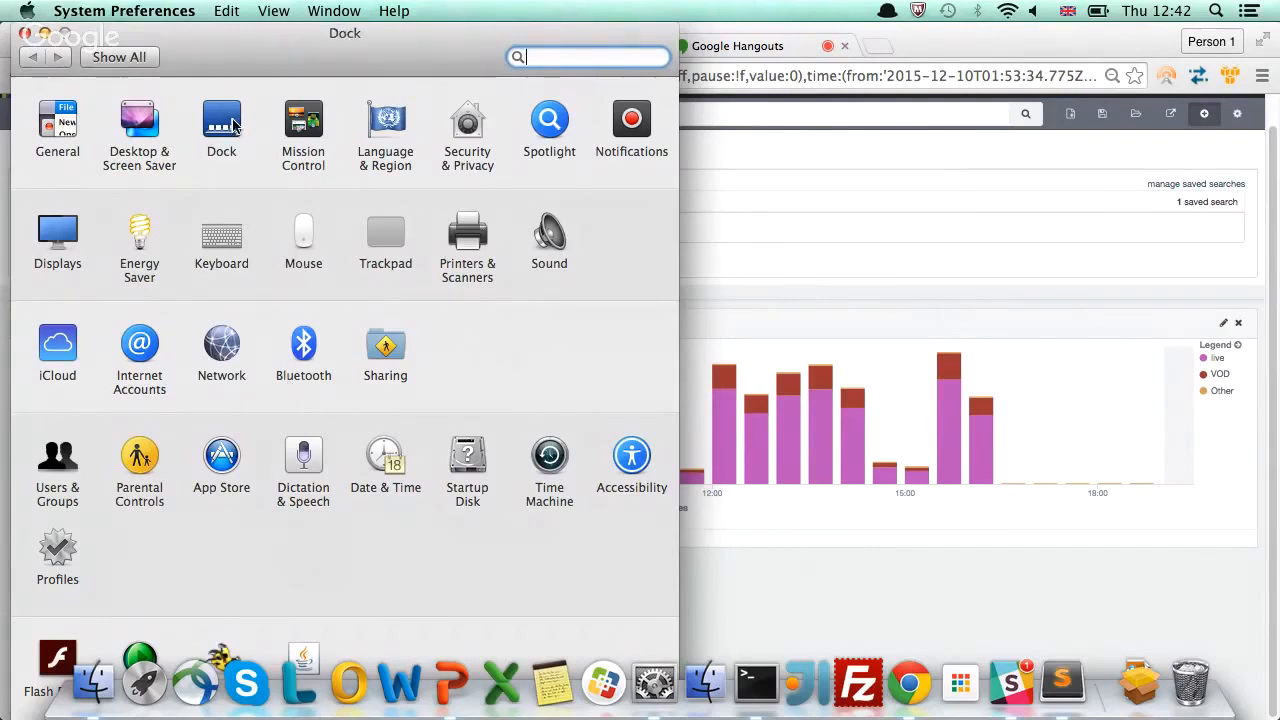
Turn on 'Automatically hide and show the Dock' in the Dock preferences
click(220, 120)
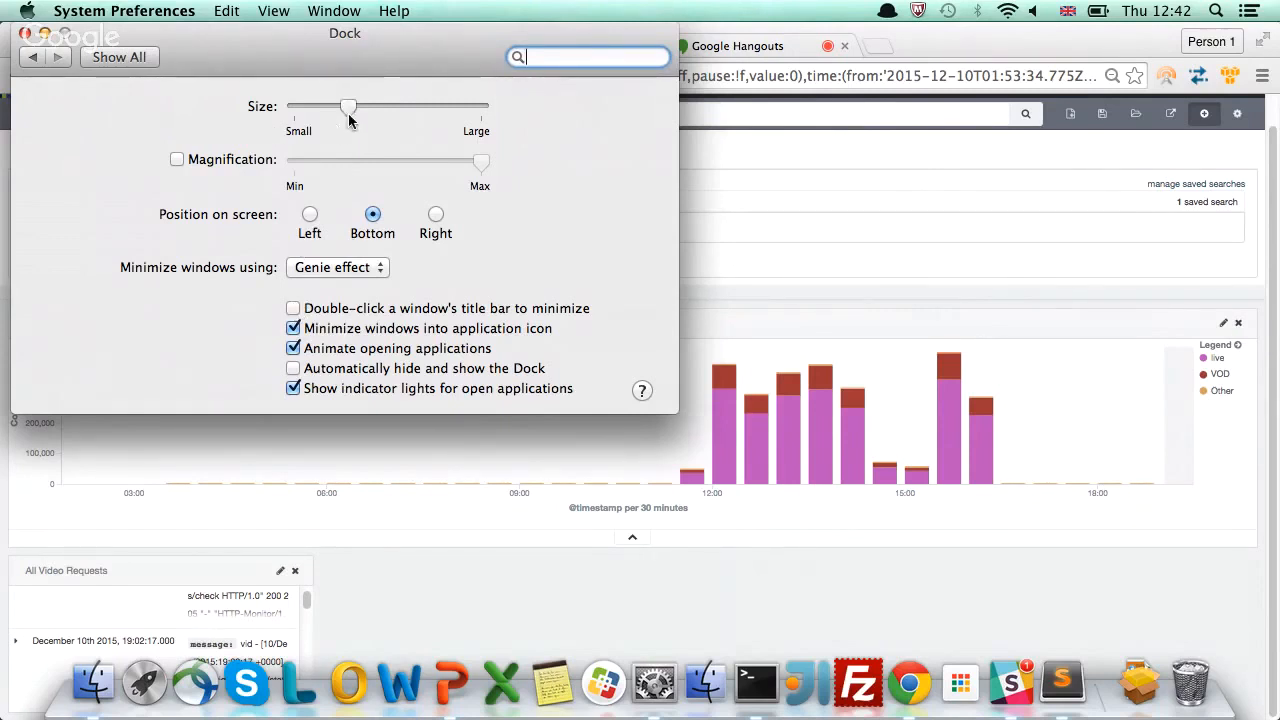
click(292, 368)
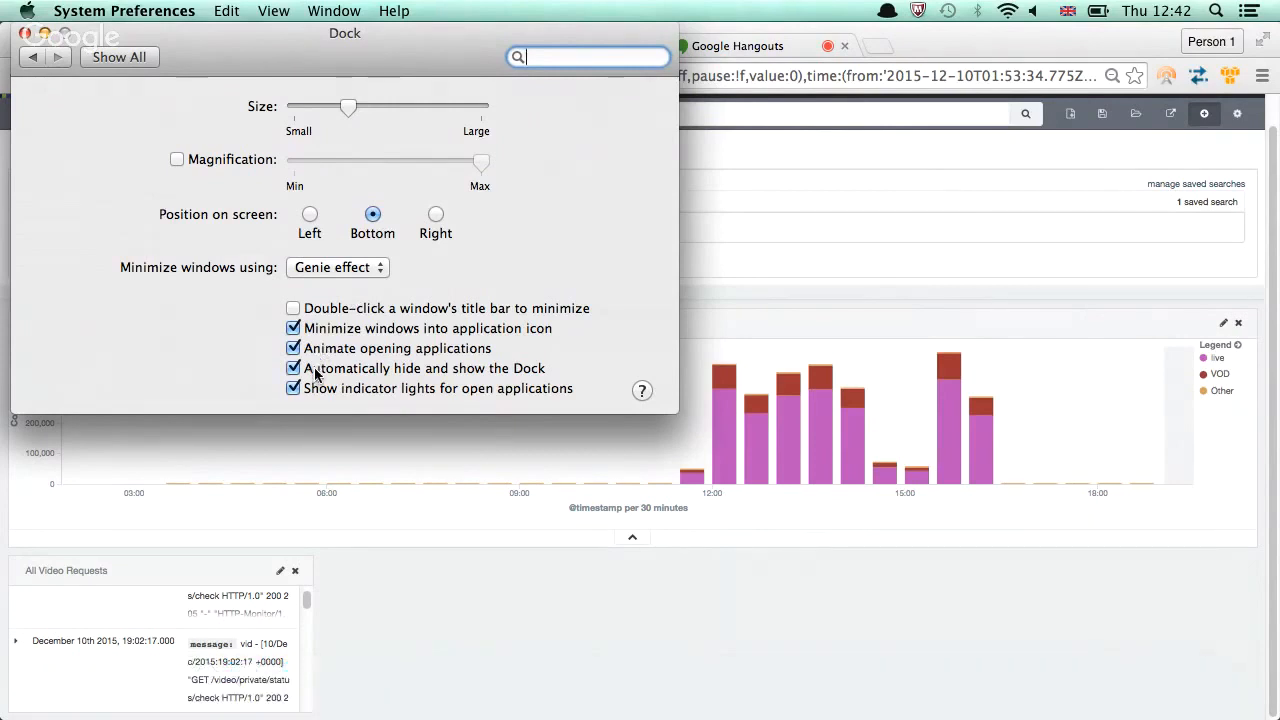
mouse_move(204, 256)
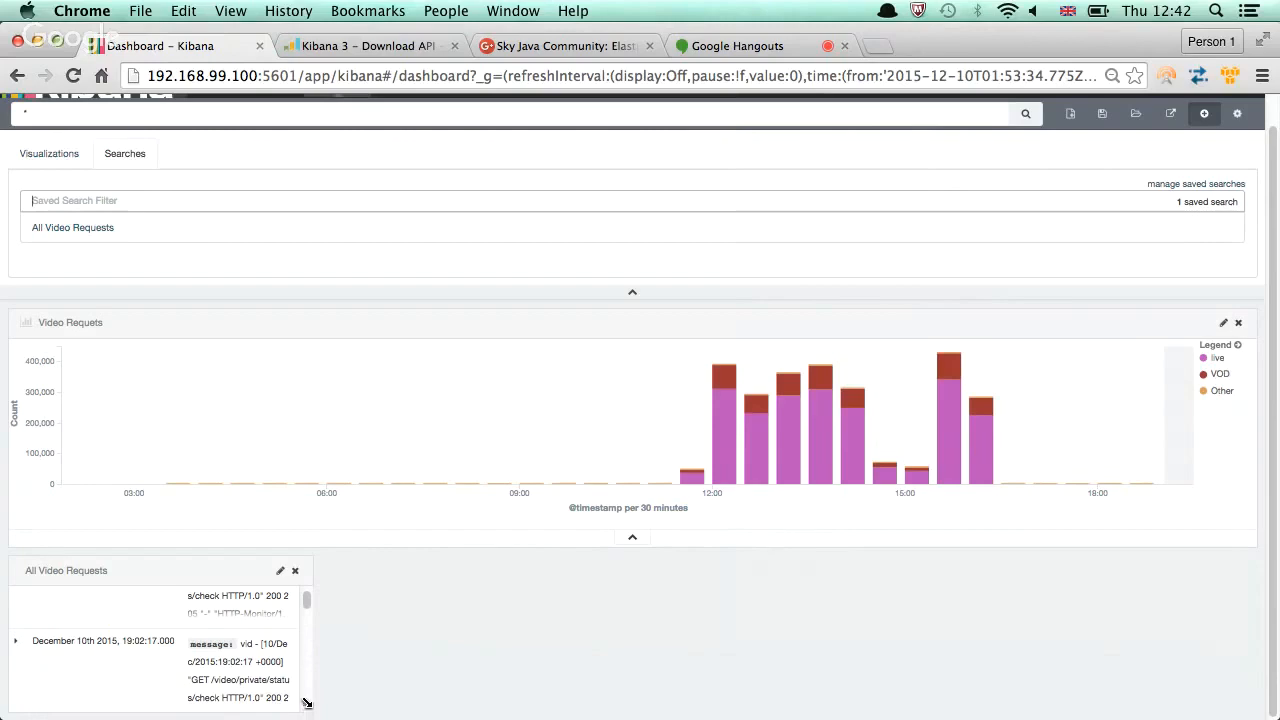
click(16, 640)
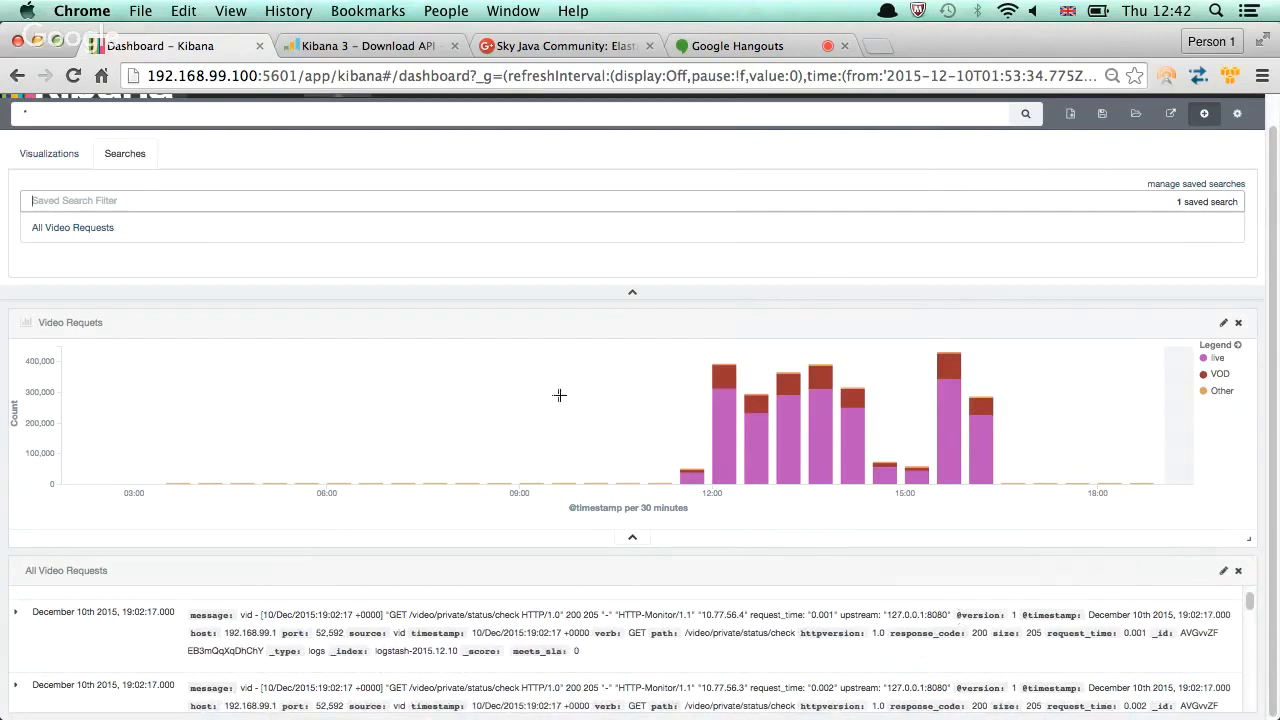
mouse_move(636, 300)
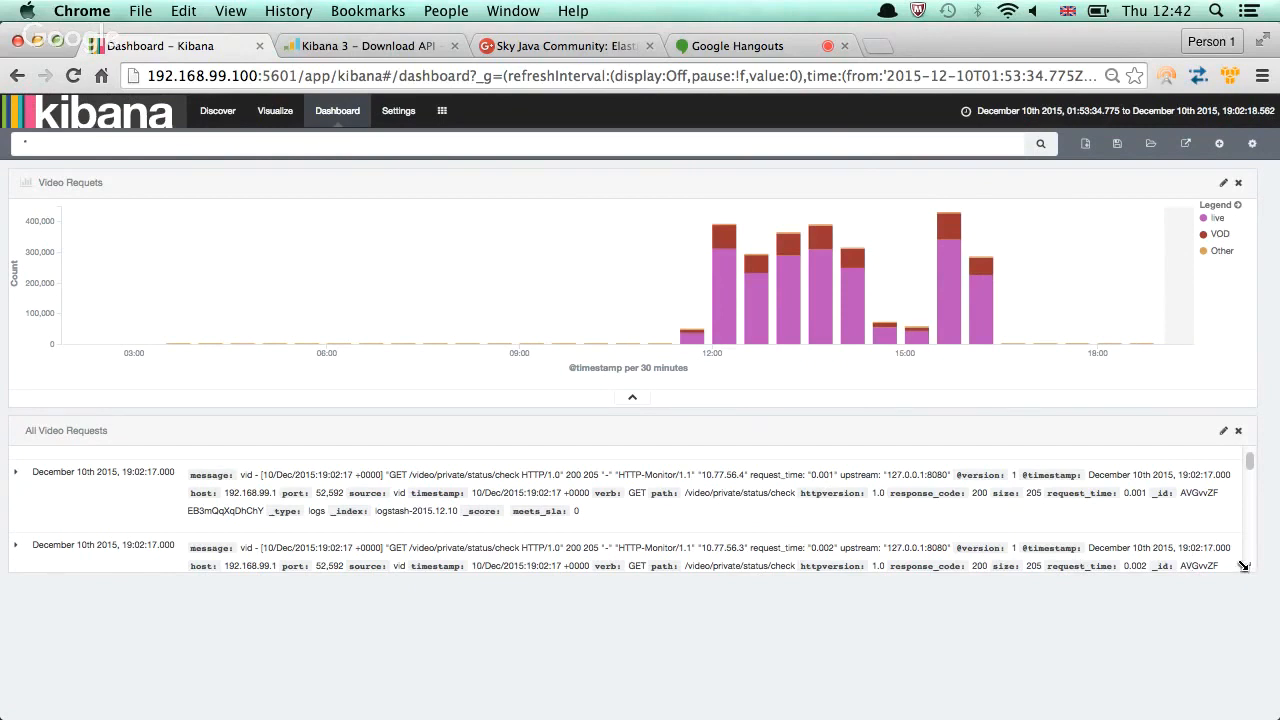
scroll(down, 3)
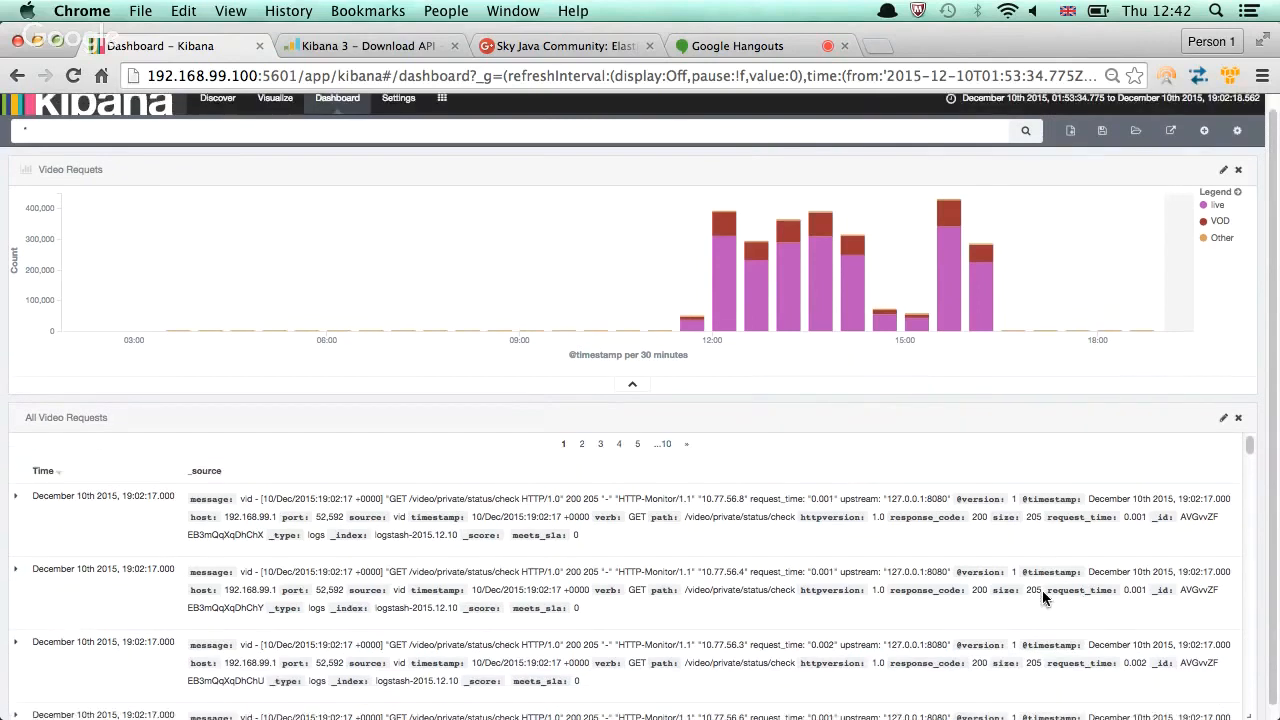
scroll(up, 3)
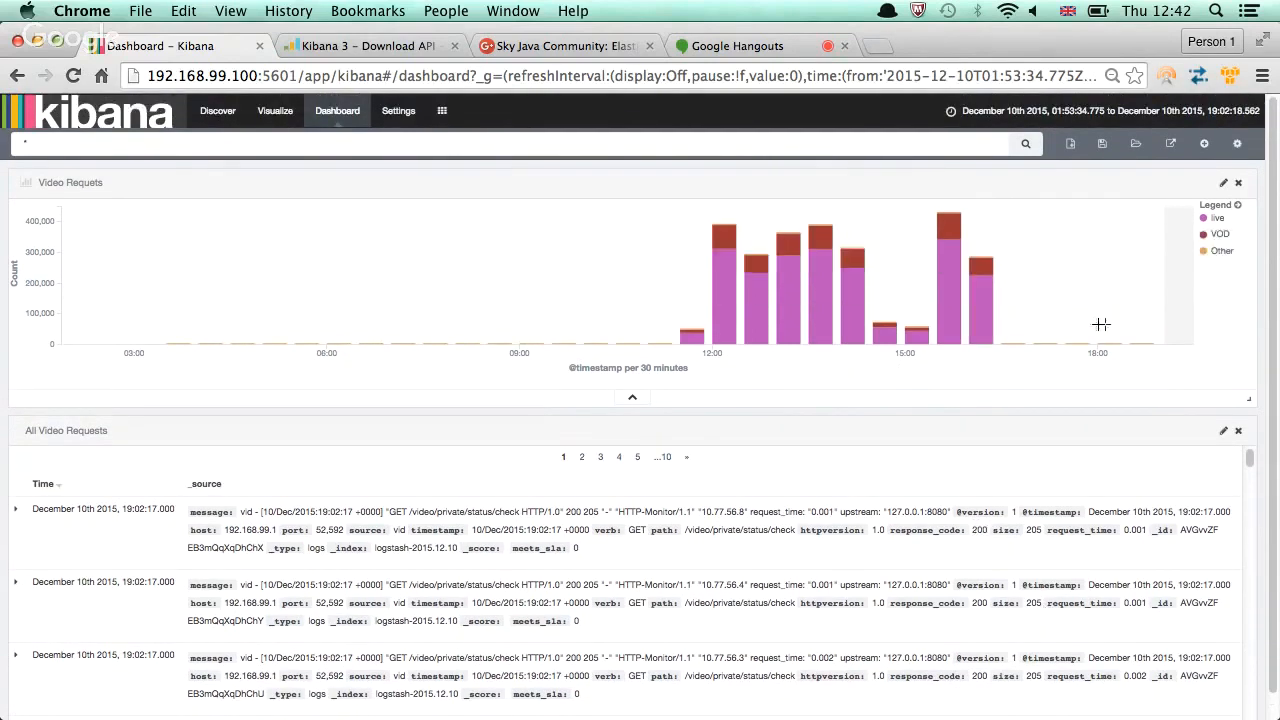
mouse_move(1136, 284)
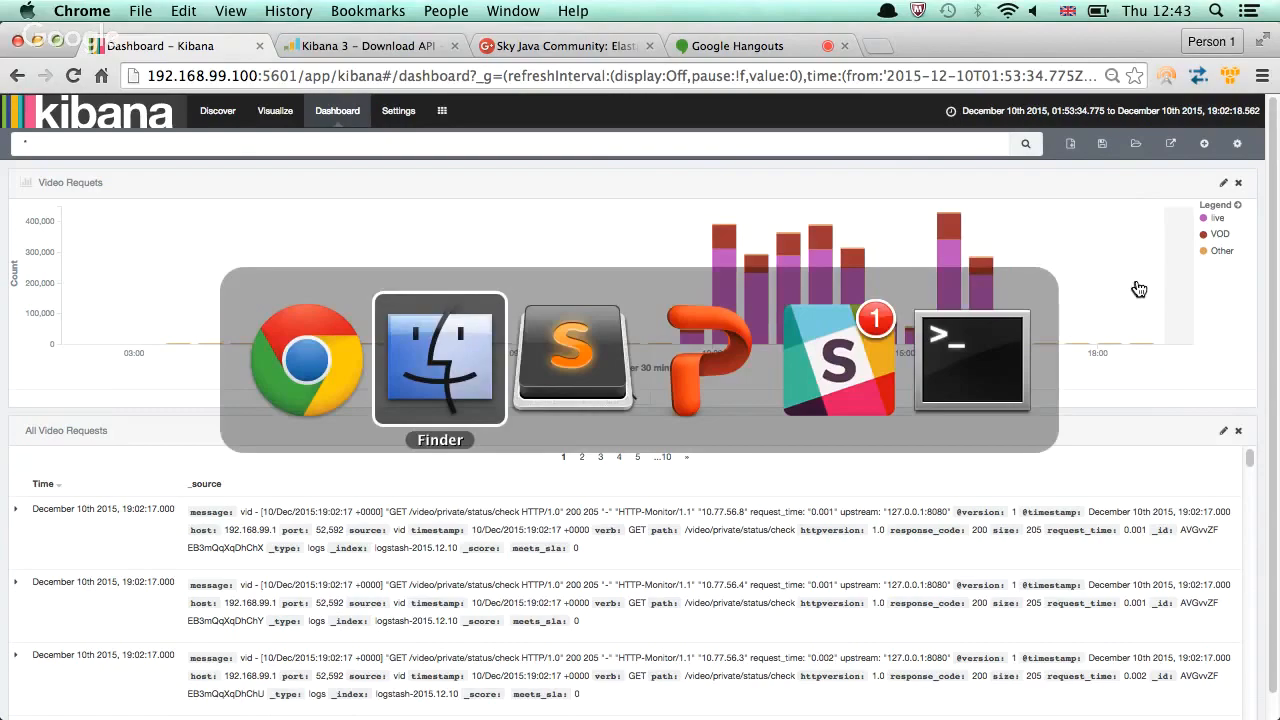
Advance the presentation from Building Dashboards to Import and Export, then return to Kibana
click(704, 360)
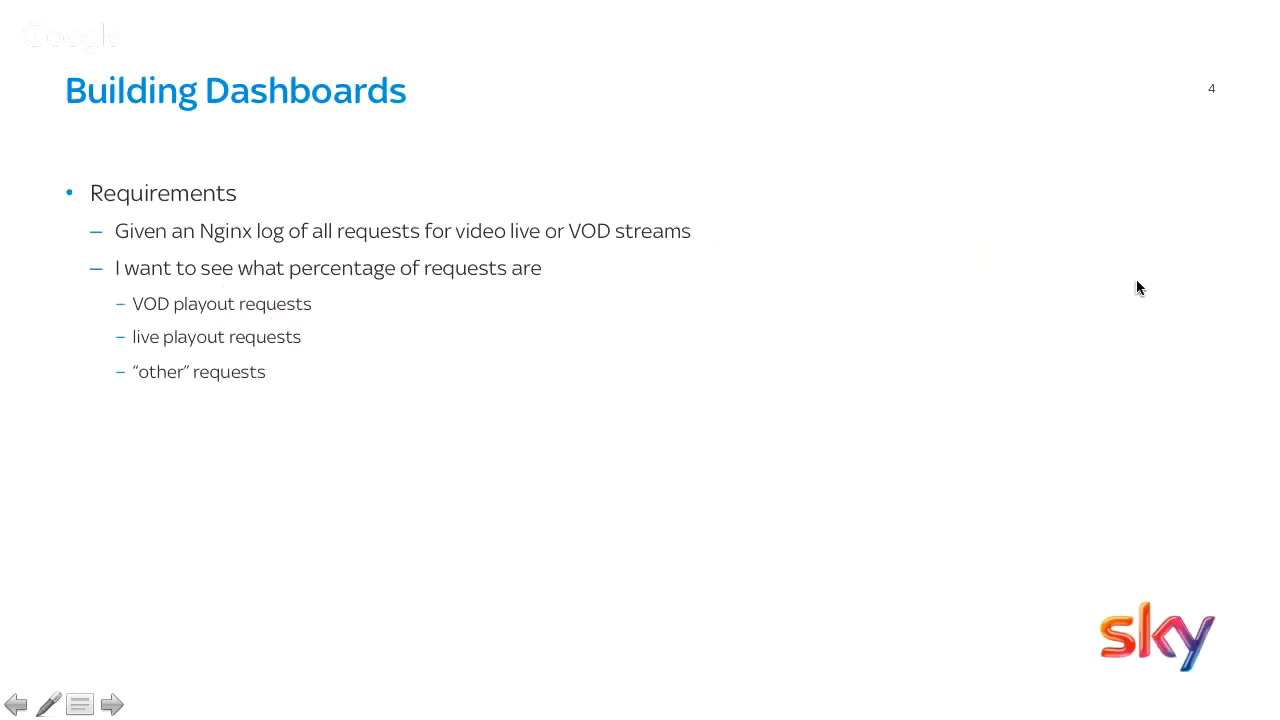
click(112, 704)
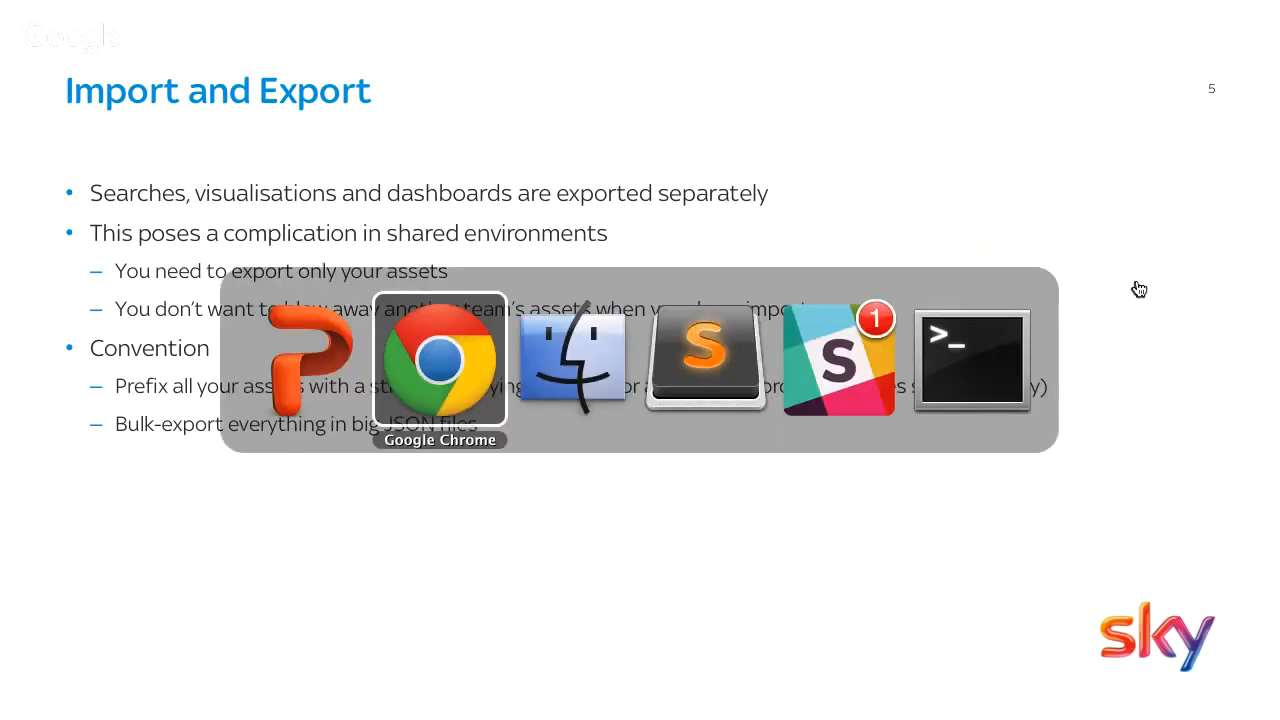
click(440, 358)
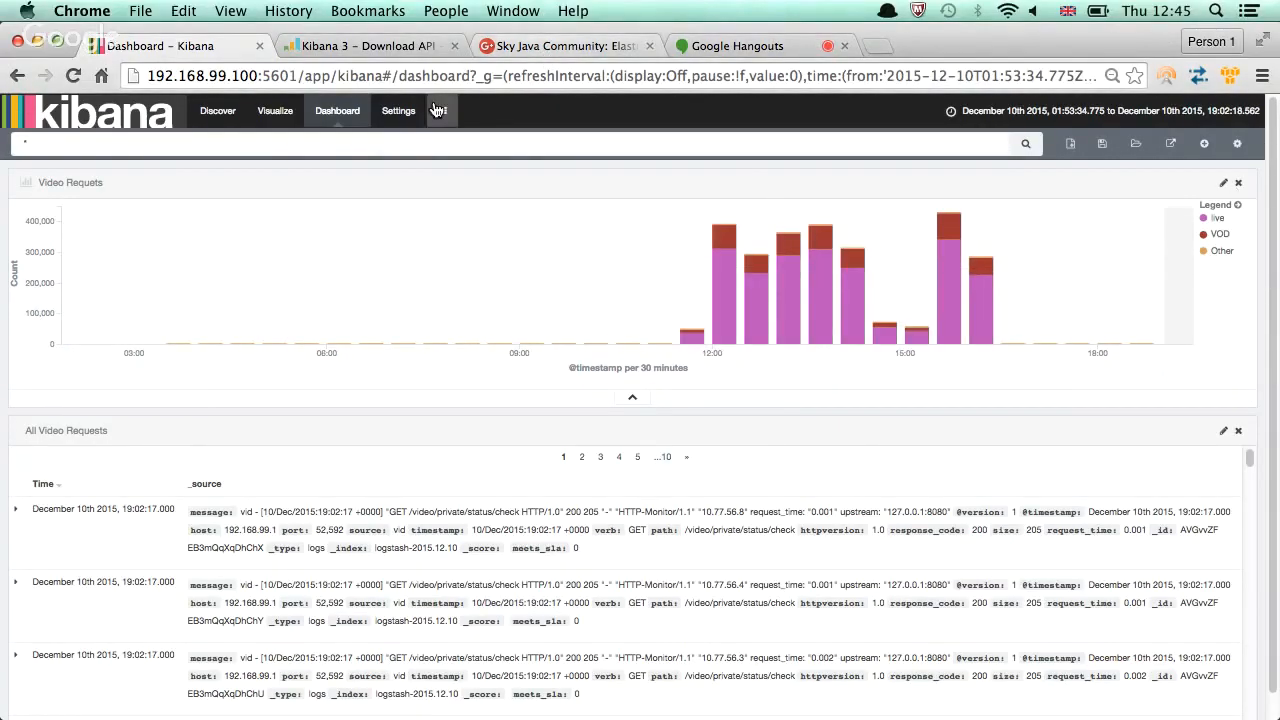
List the saved searches under Settings > Objects and filter them by 'Video'
click(398, 110)
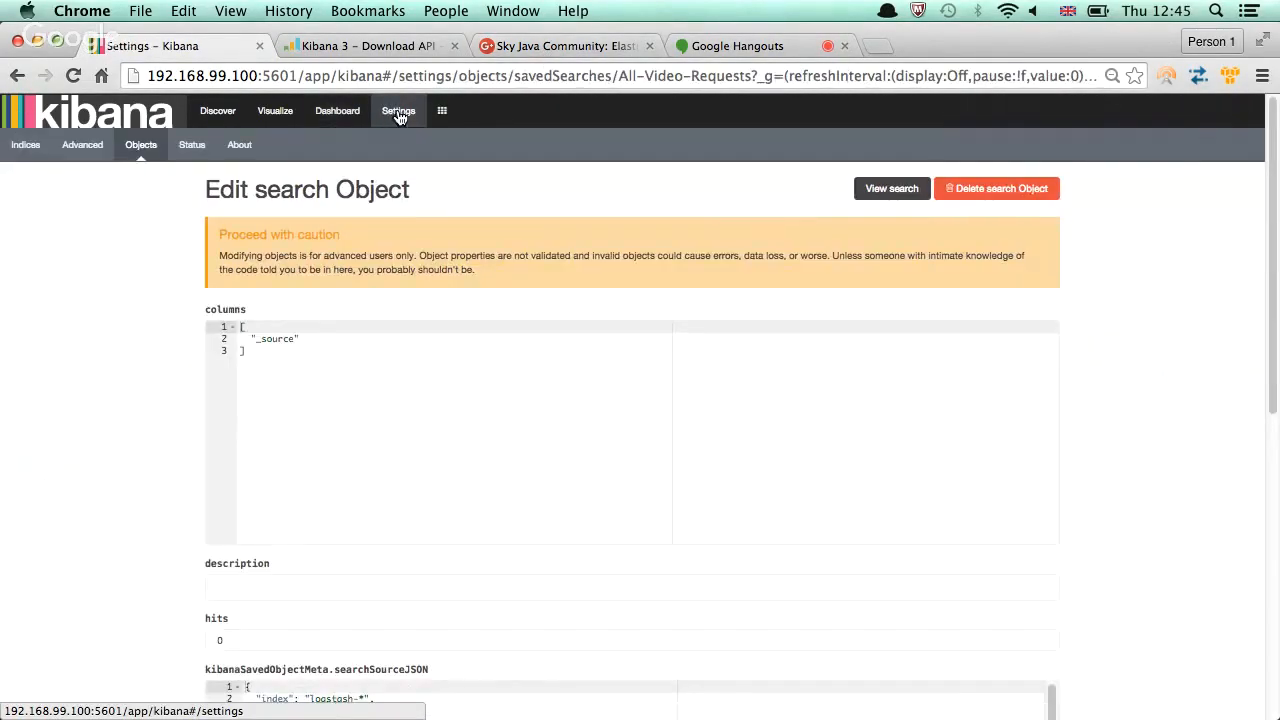
mouse_move(192, 144)
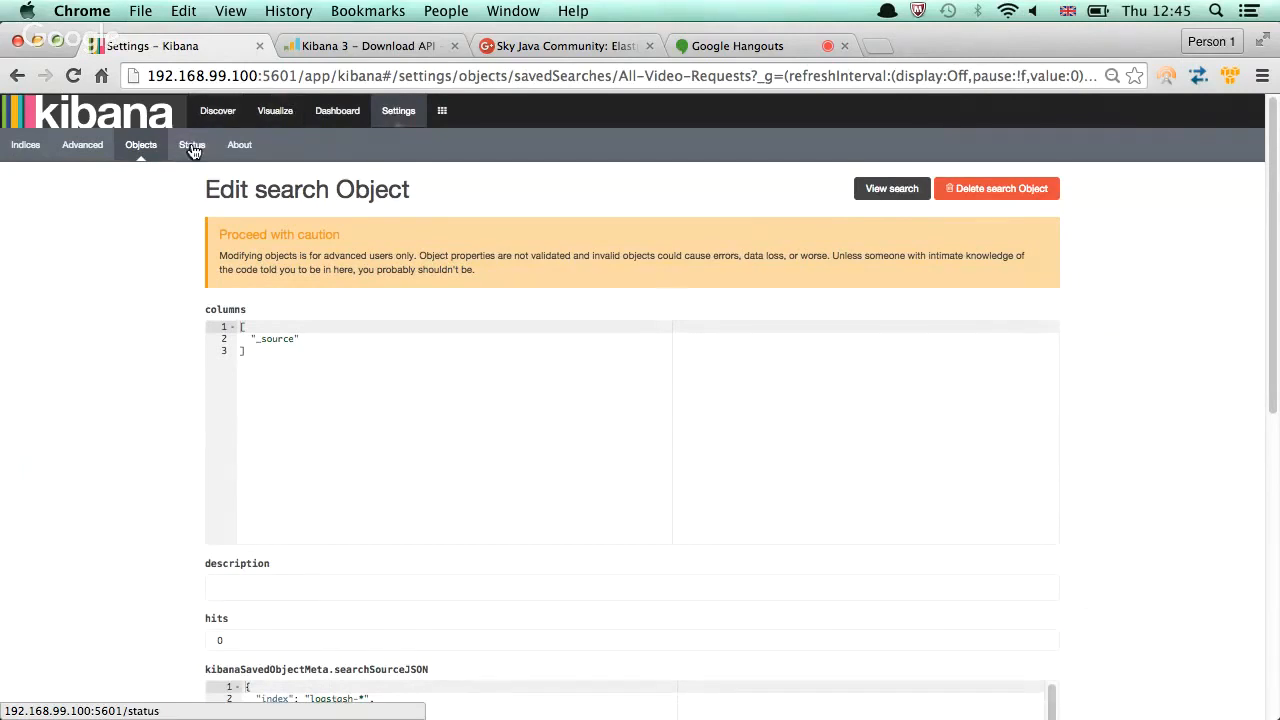
click(140, 144)
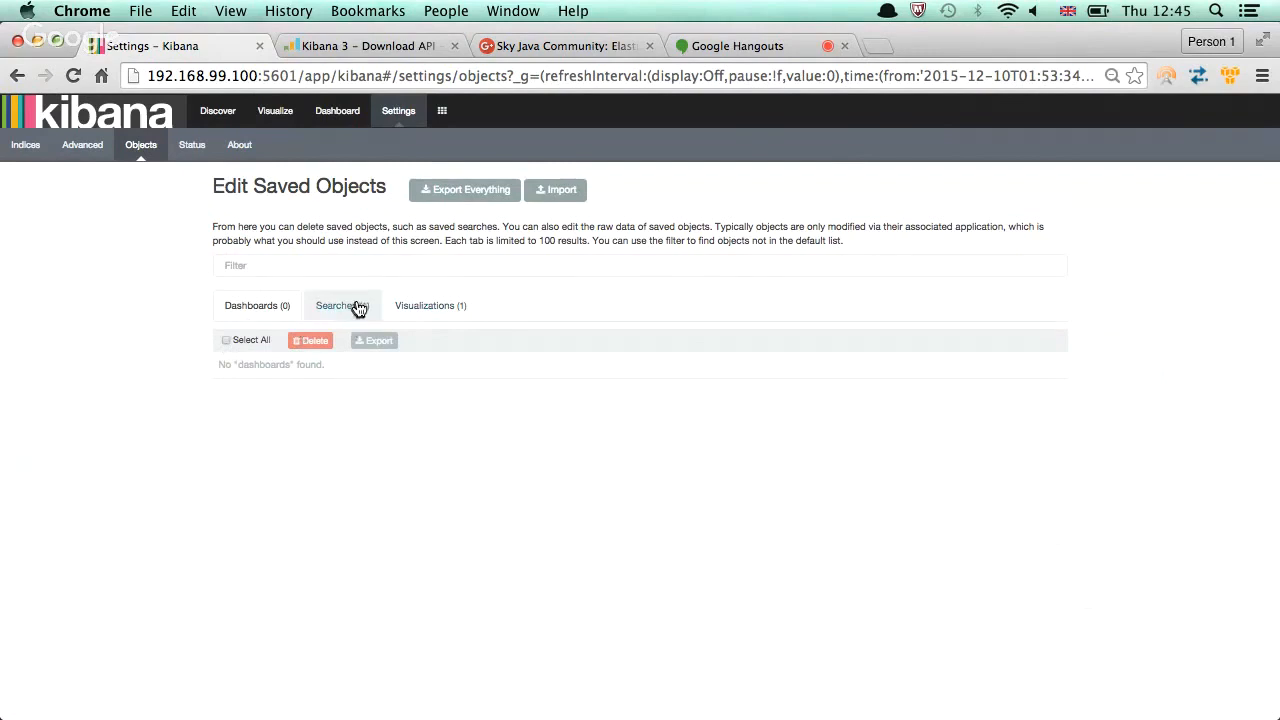
click(340, 304)
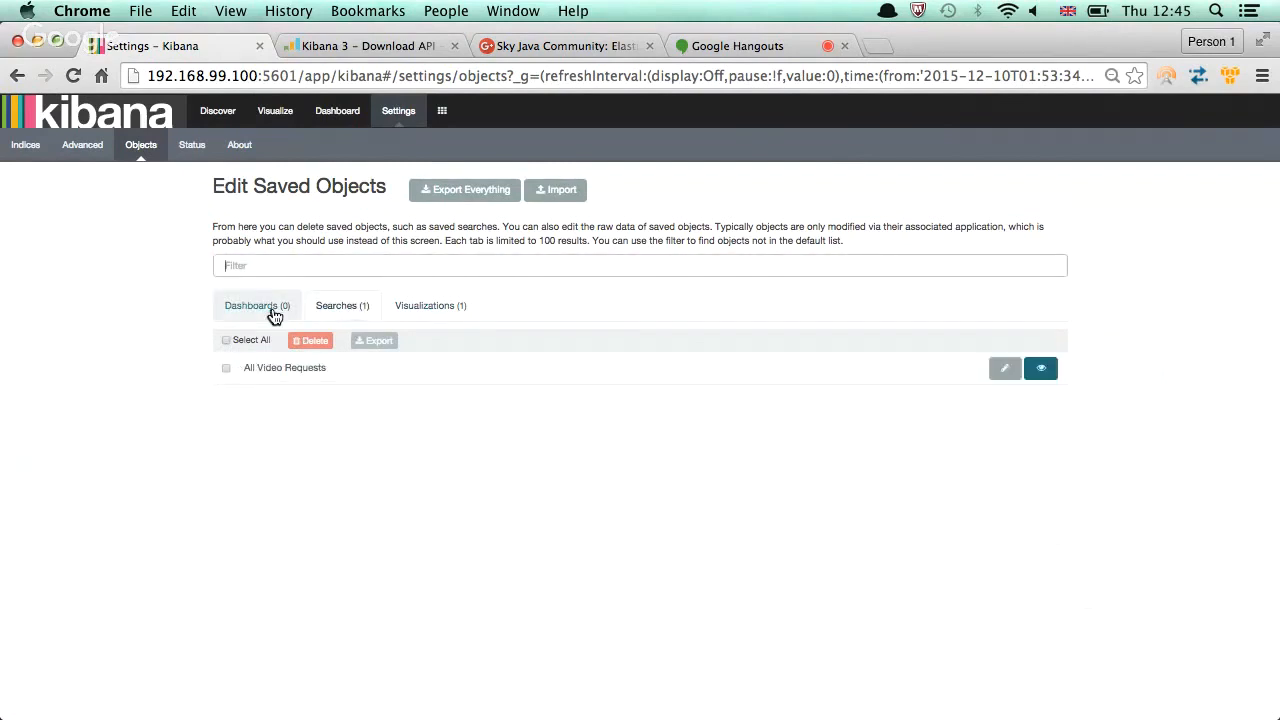
text(Vid)
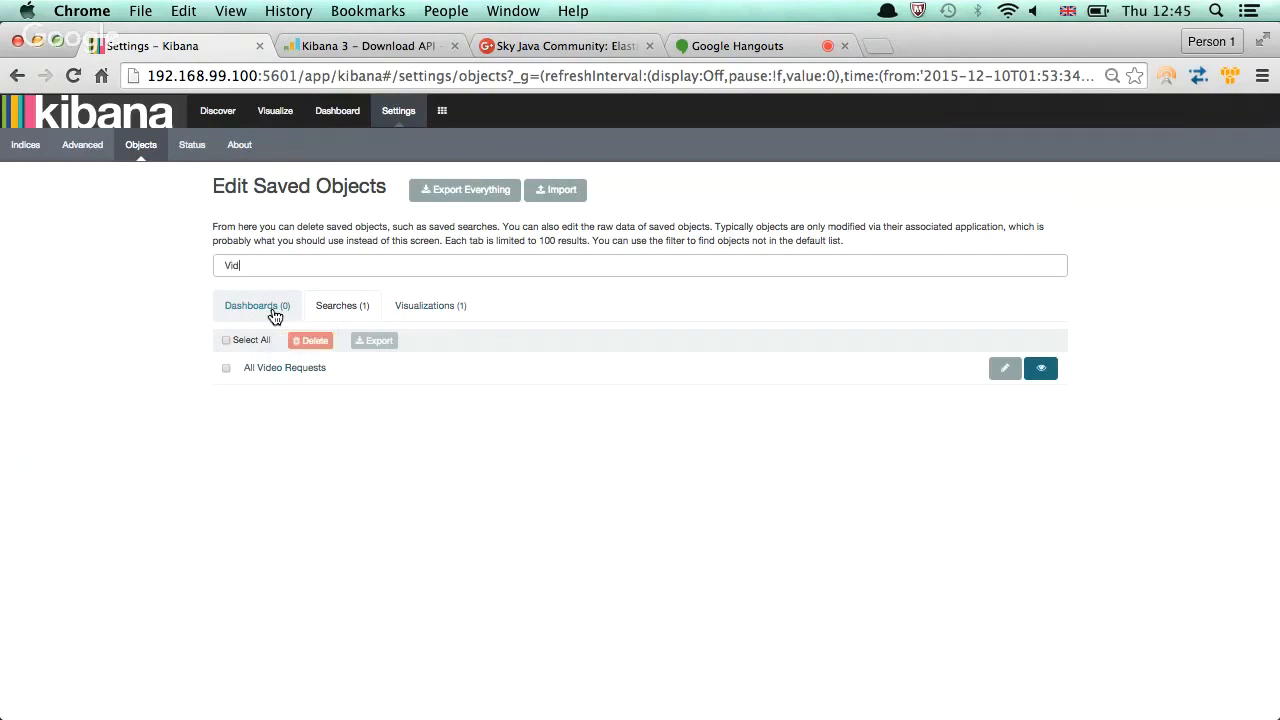
text(eo)
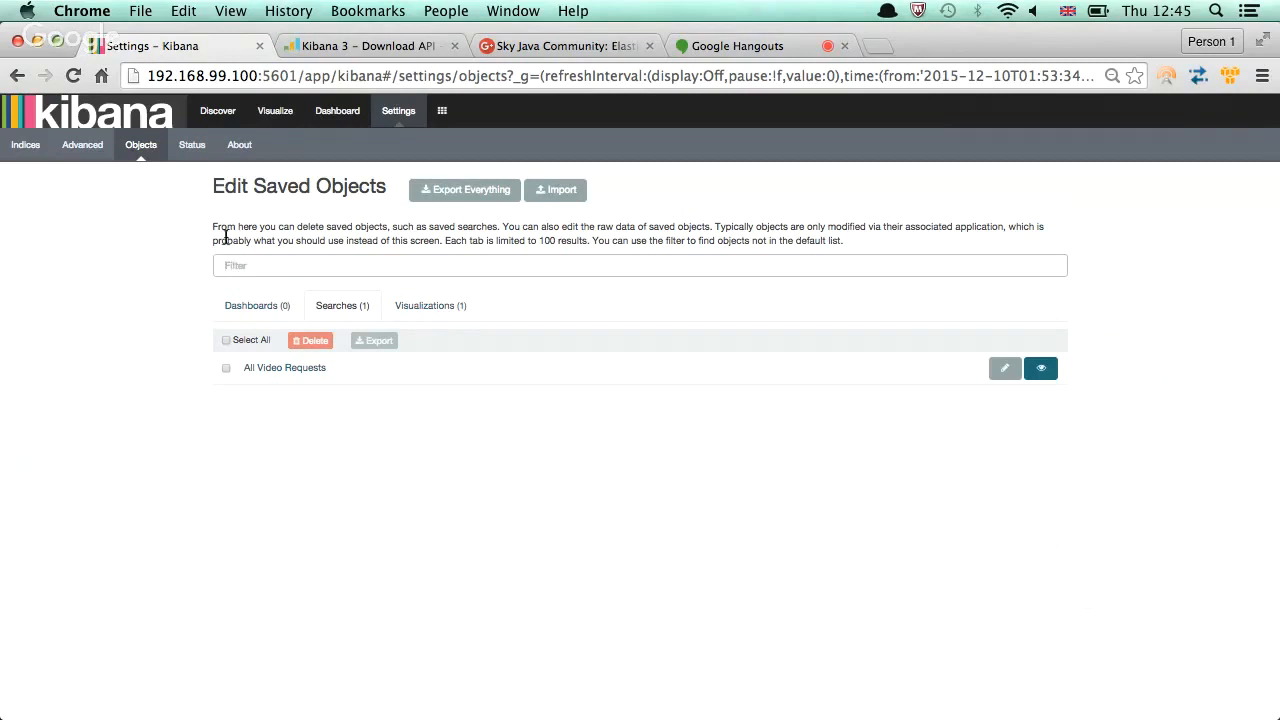
mouse_move(192, 128)
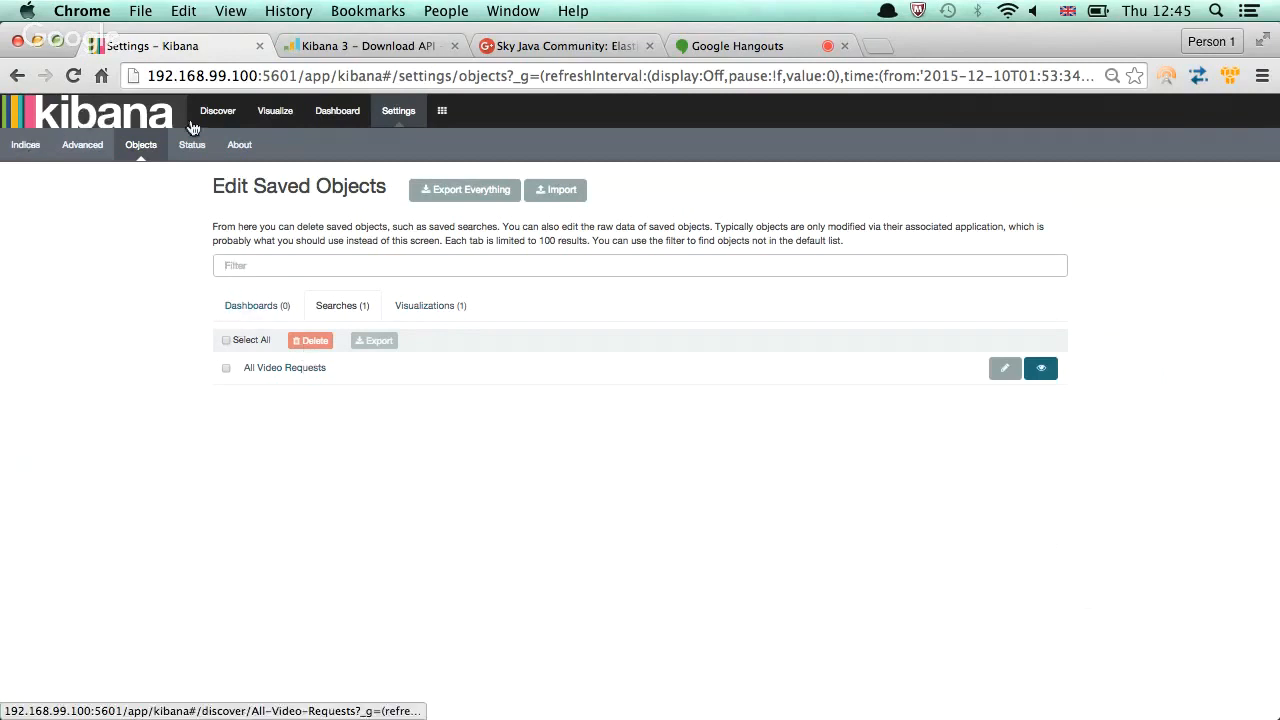
Save the All Video Requests search in Discover as 'Other Kind of Request'
click(1040, 368)
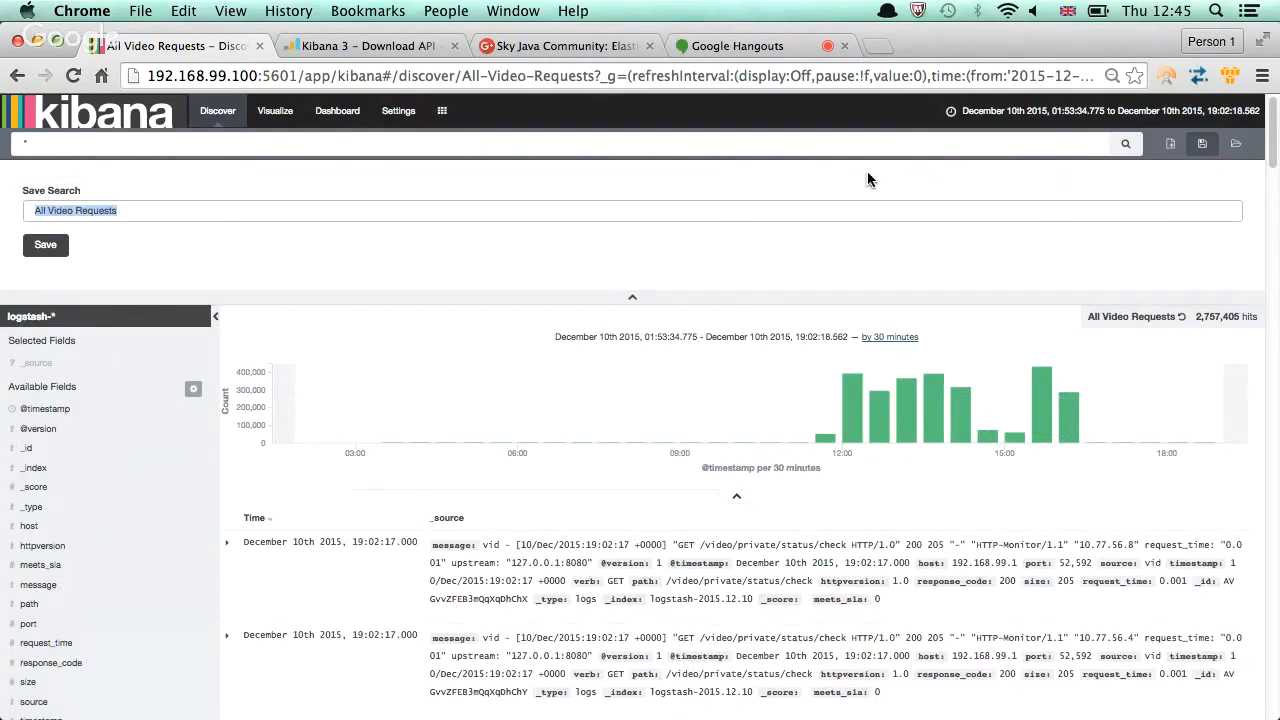
text(Otther)
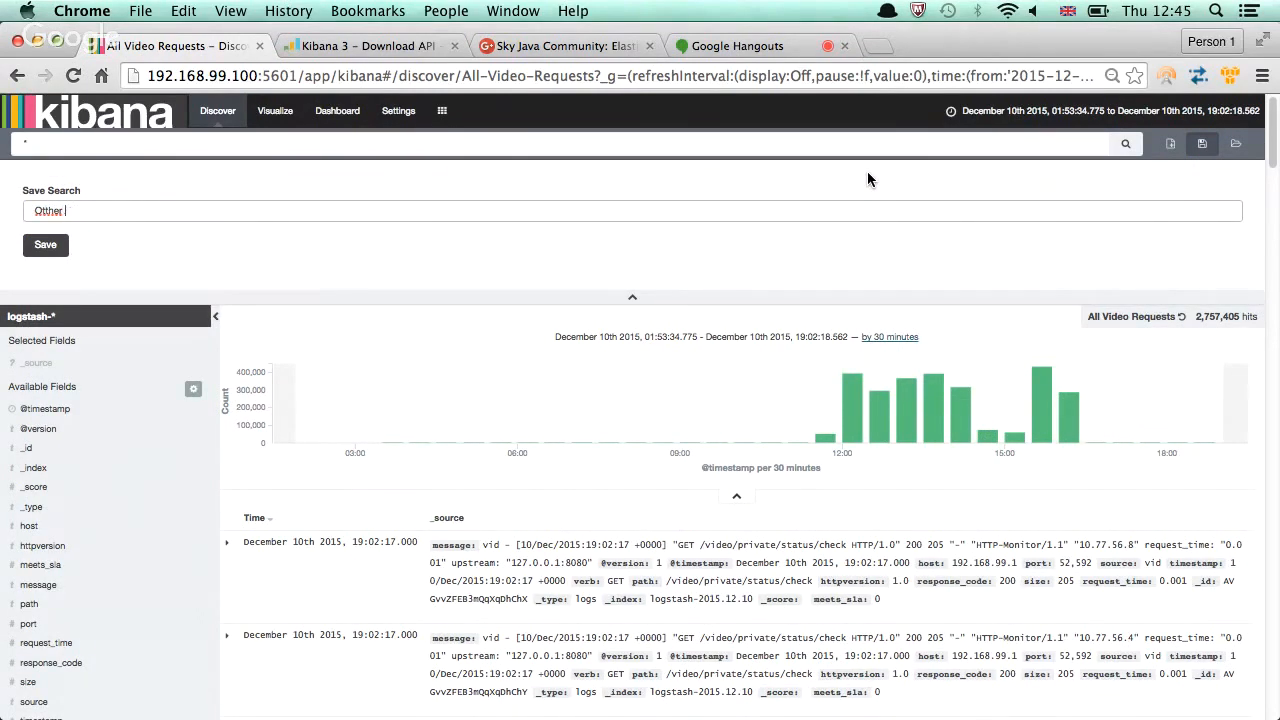
key(backspace)
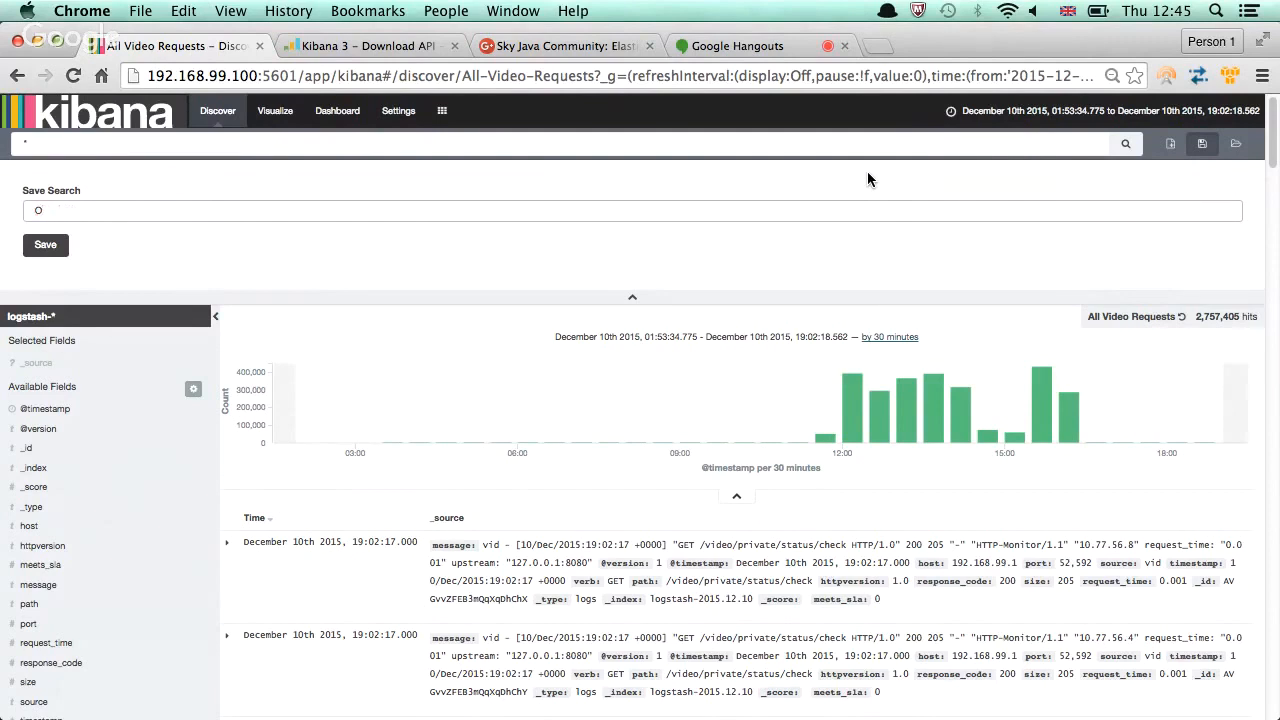
text(Other Kind of Request)
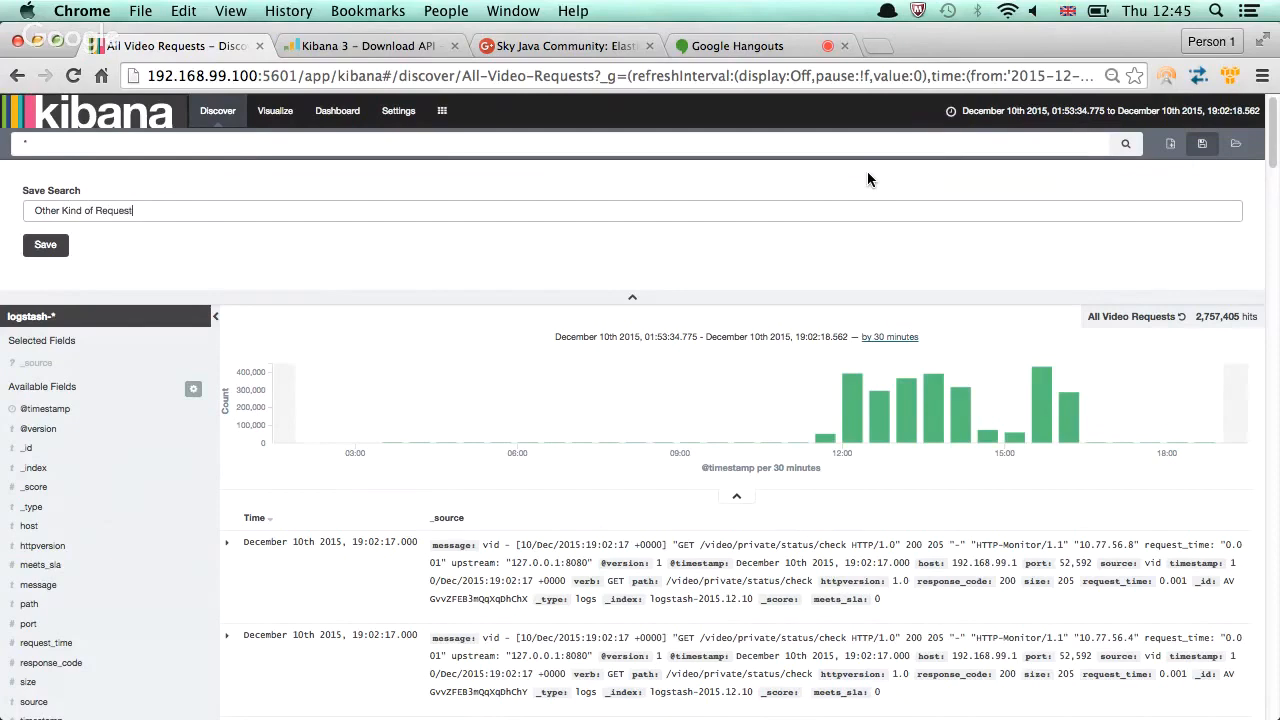
mouse_move(48, 272)
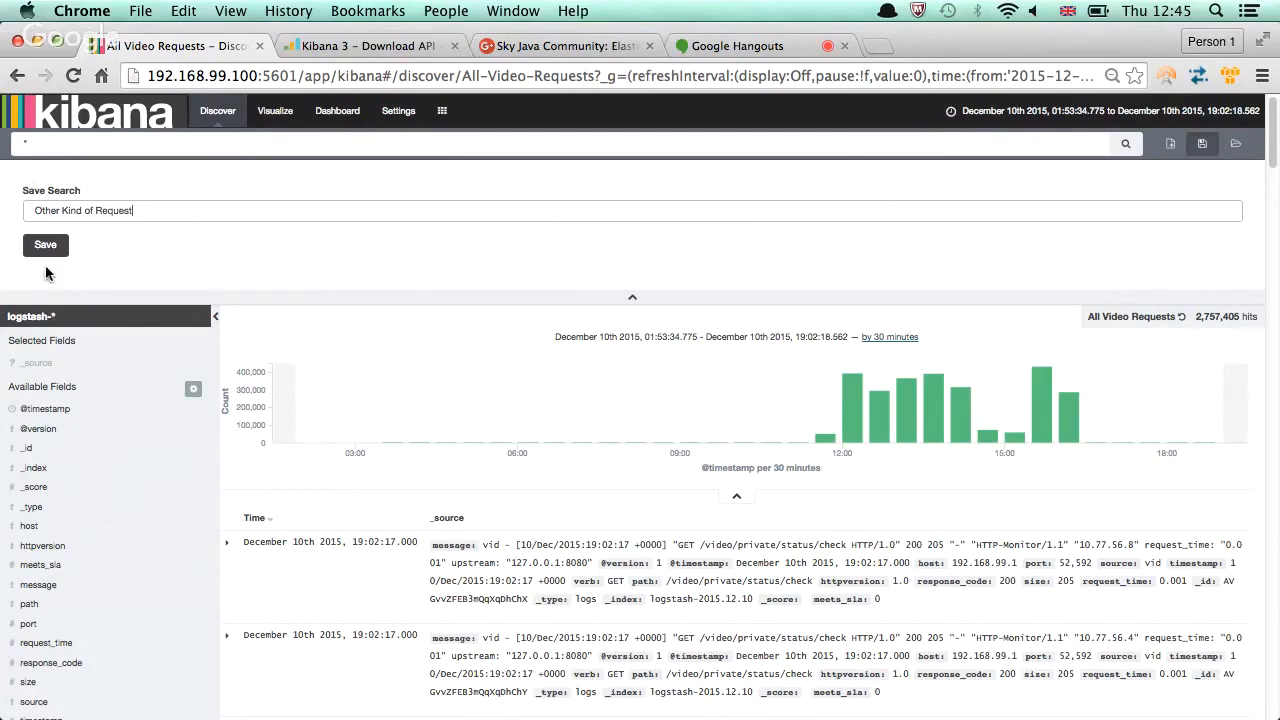
click(44, 244)
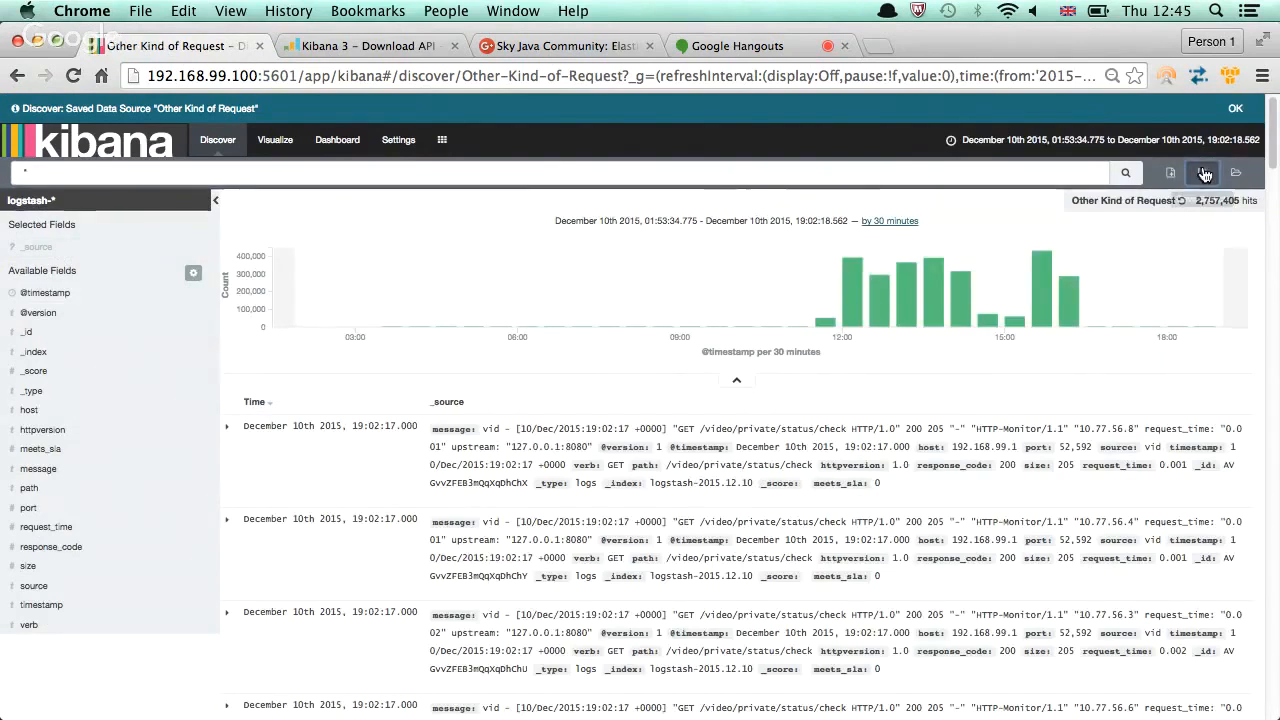
Save another copy of the search as 'More Video Requests'
click(1202, 172)
text(More Video)
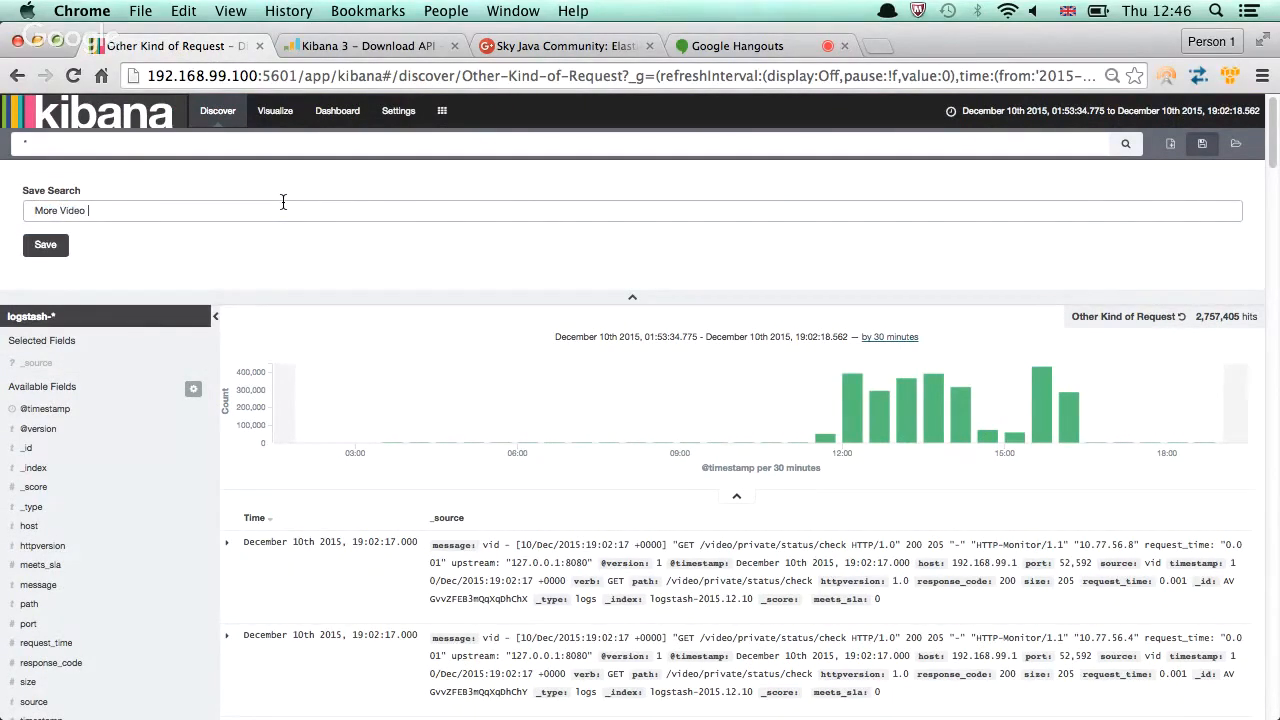
text(Requests)
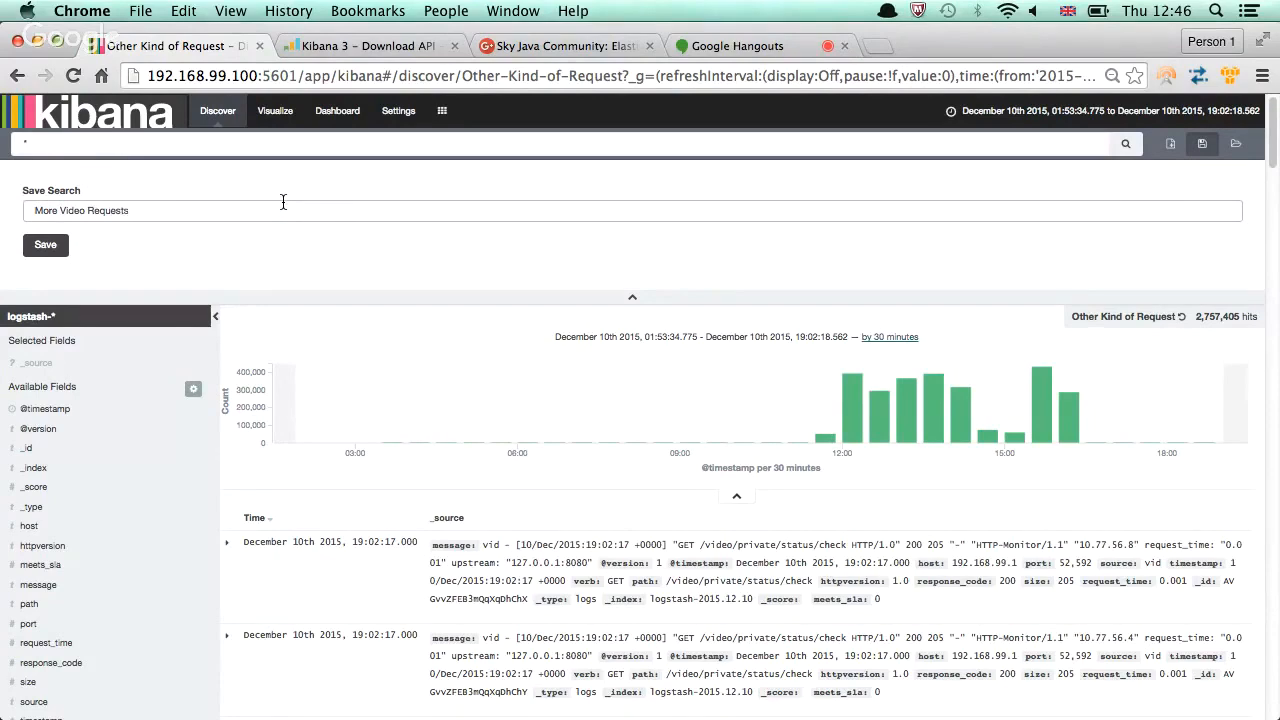
click(44, 244)
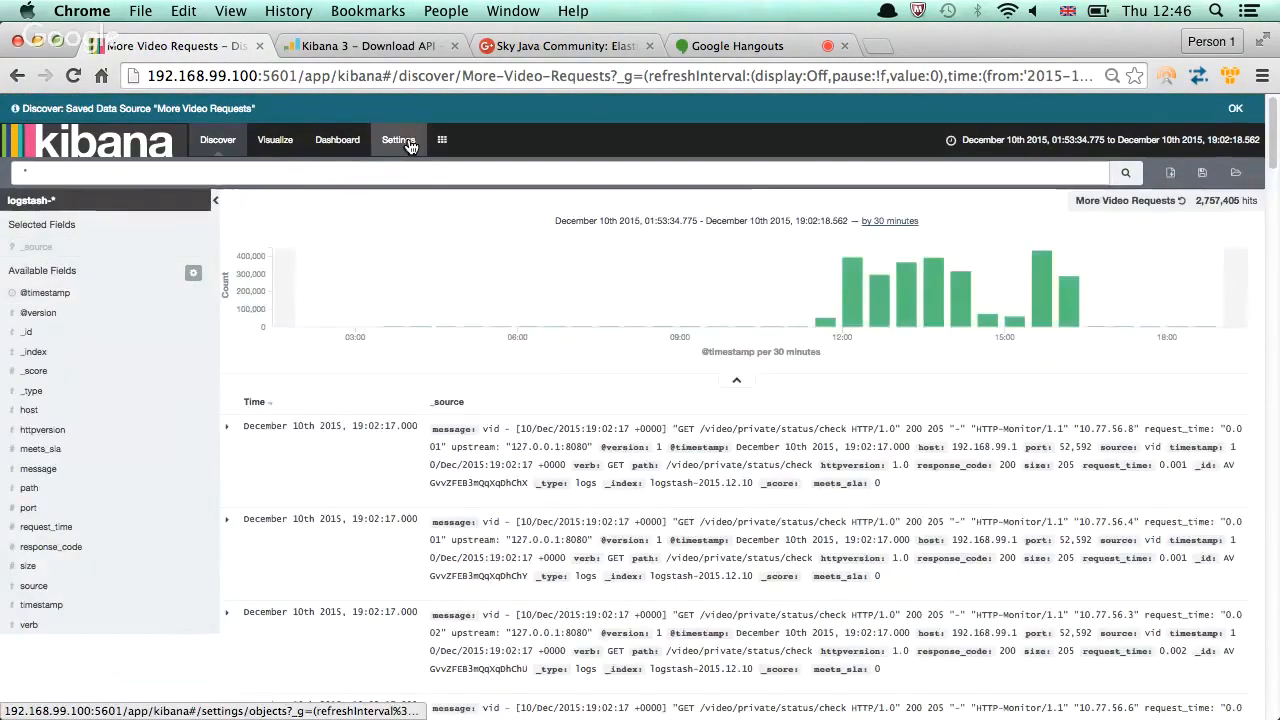
Filter saved objects by 'video', select All Video Requests and More Video Requests, and export them as JSON
click(398, 140)
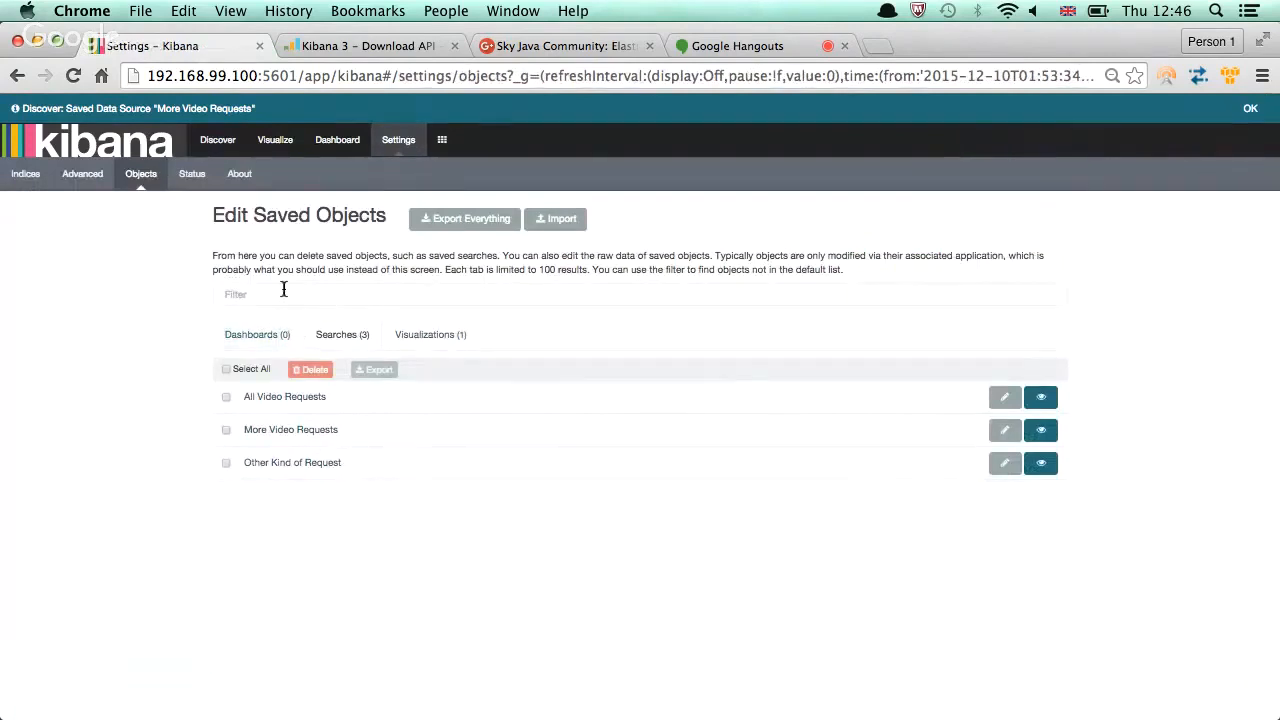
text(v)
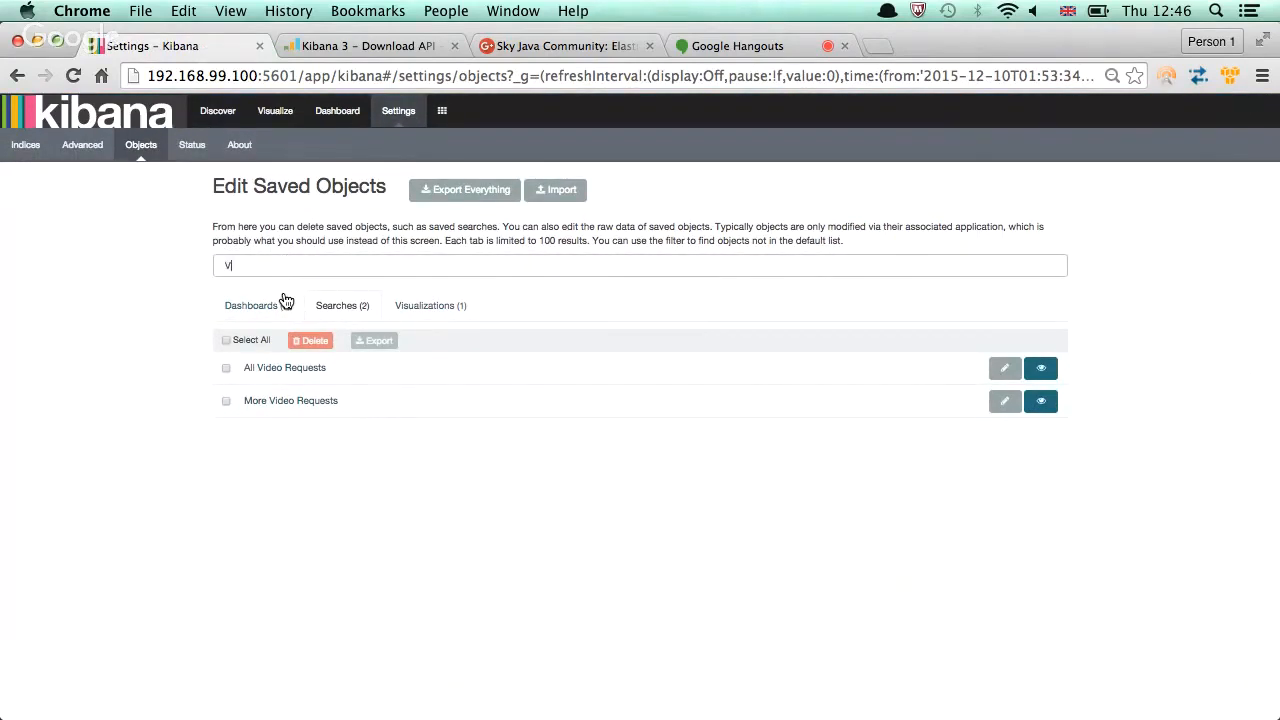
text(ideo)
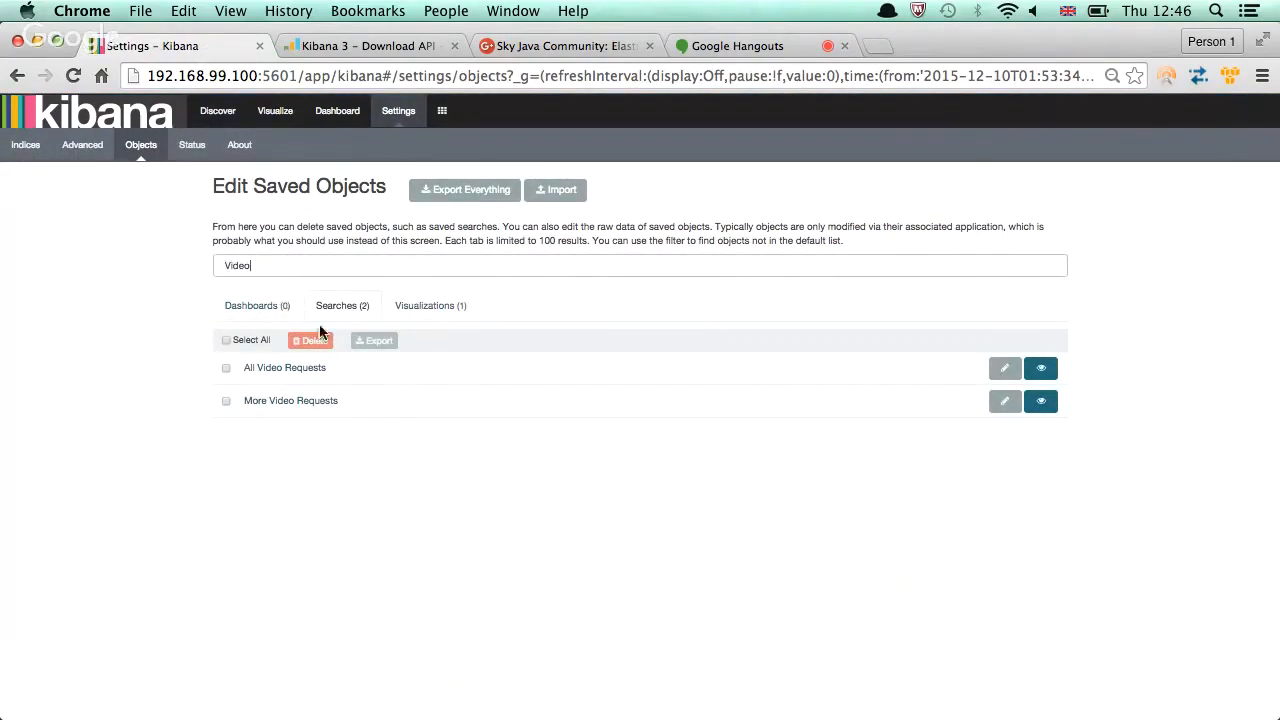
mouse_move(240, 380)
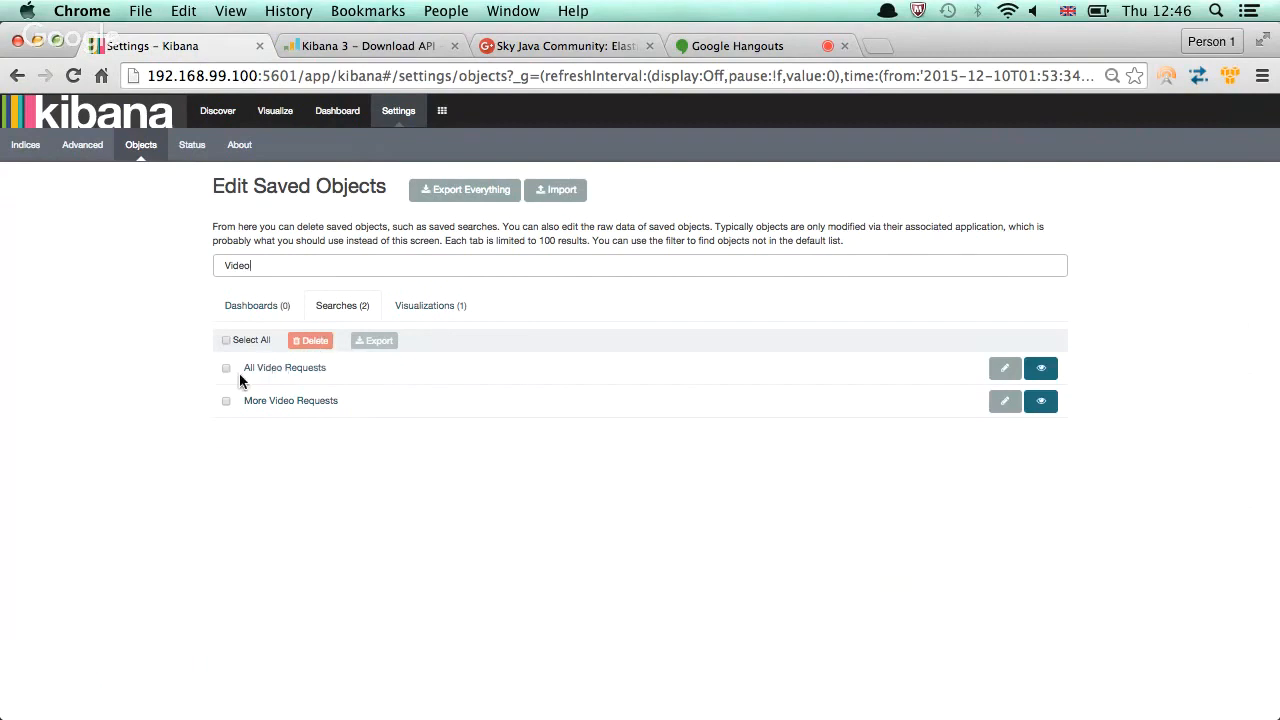
click(224, 340)
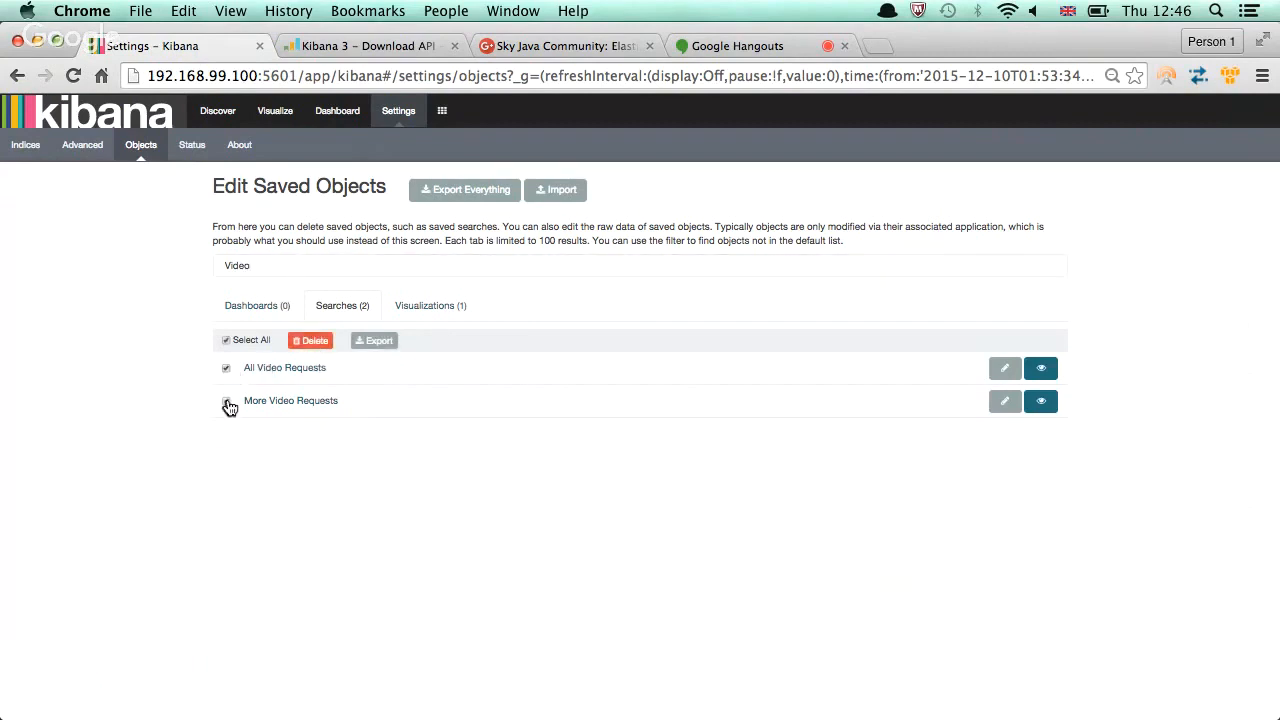
click(374, 340)
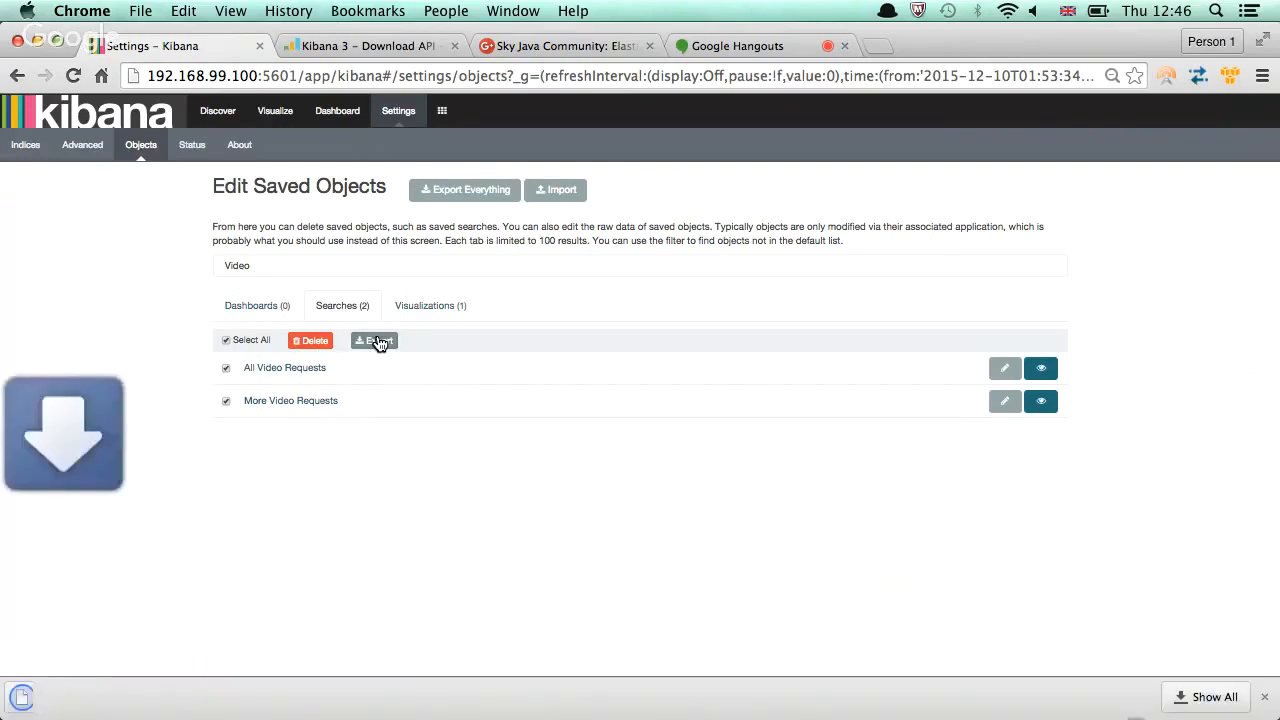
click(378, 340)
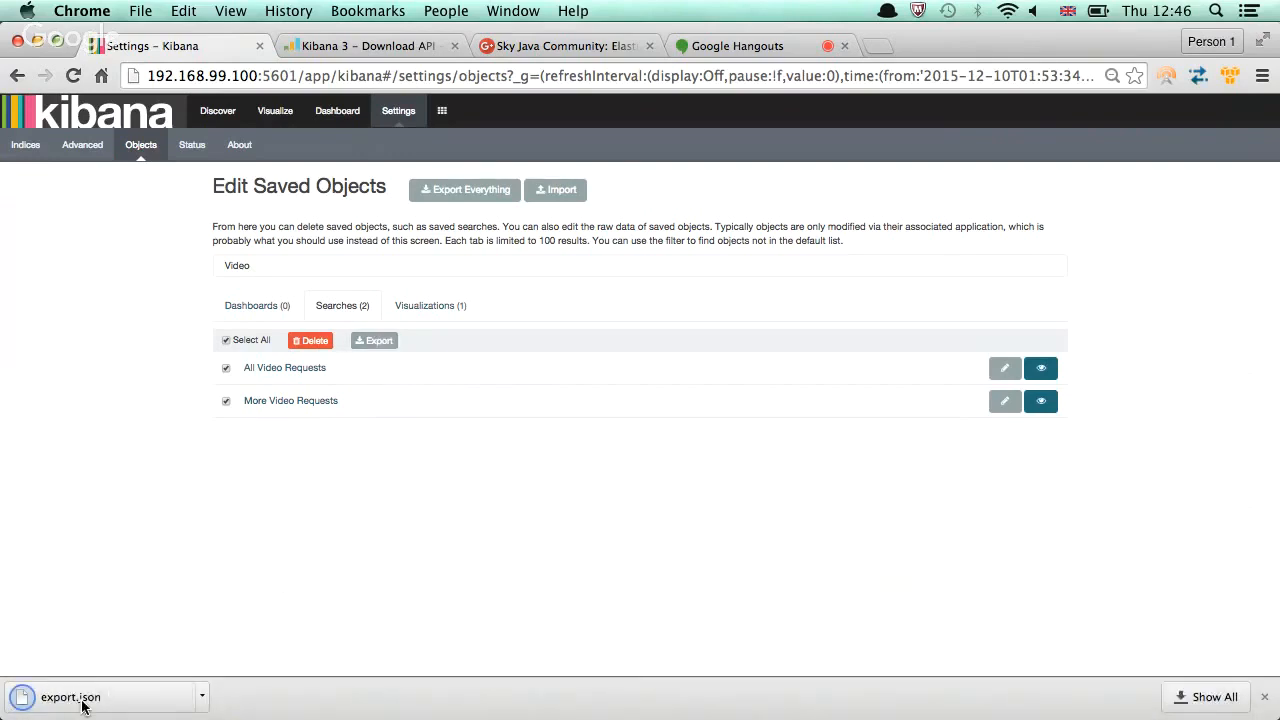
mouse_move(70, 696)
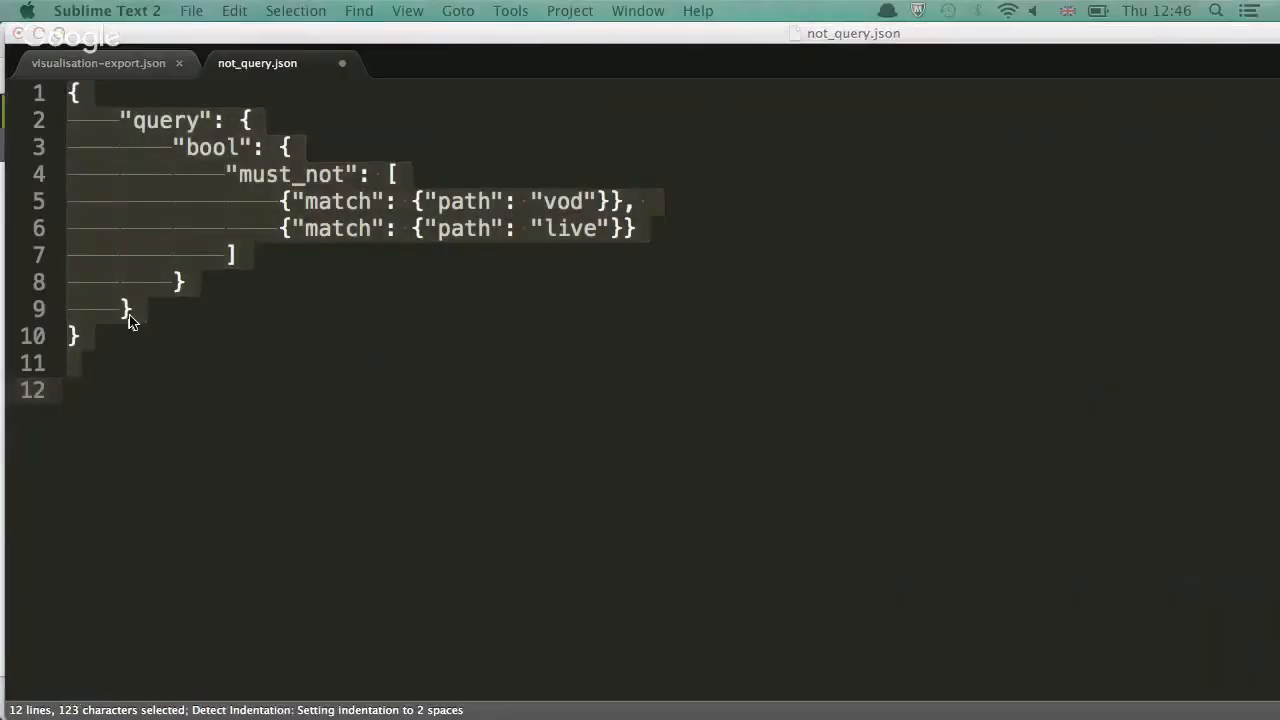
mouse_move(194, 518)
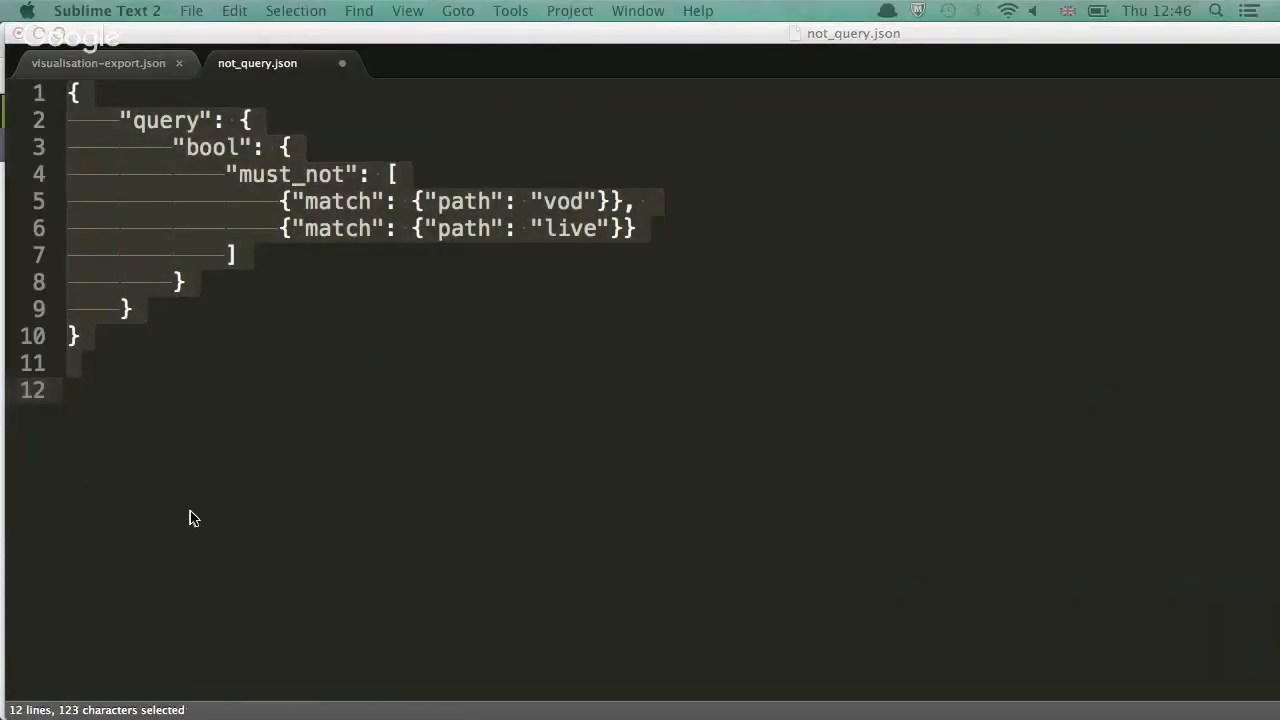
mouse_move(112, 104)
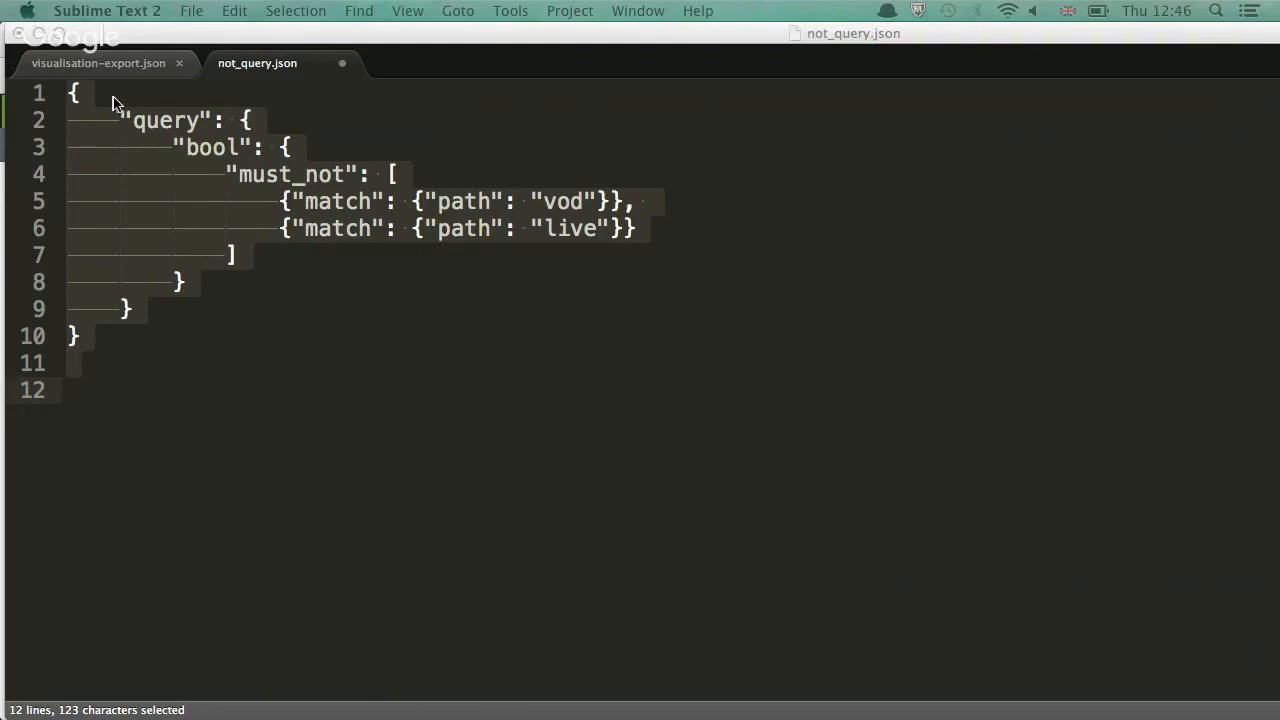
Show the visualisation-export.json file with the exported Request Types visualization
click(100, 62)
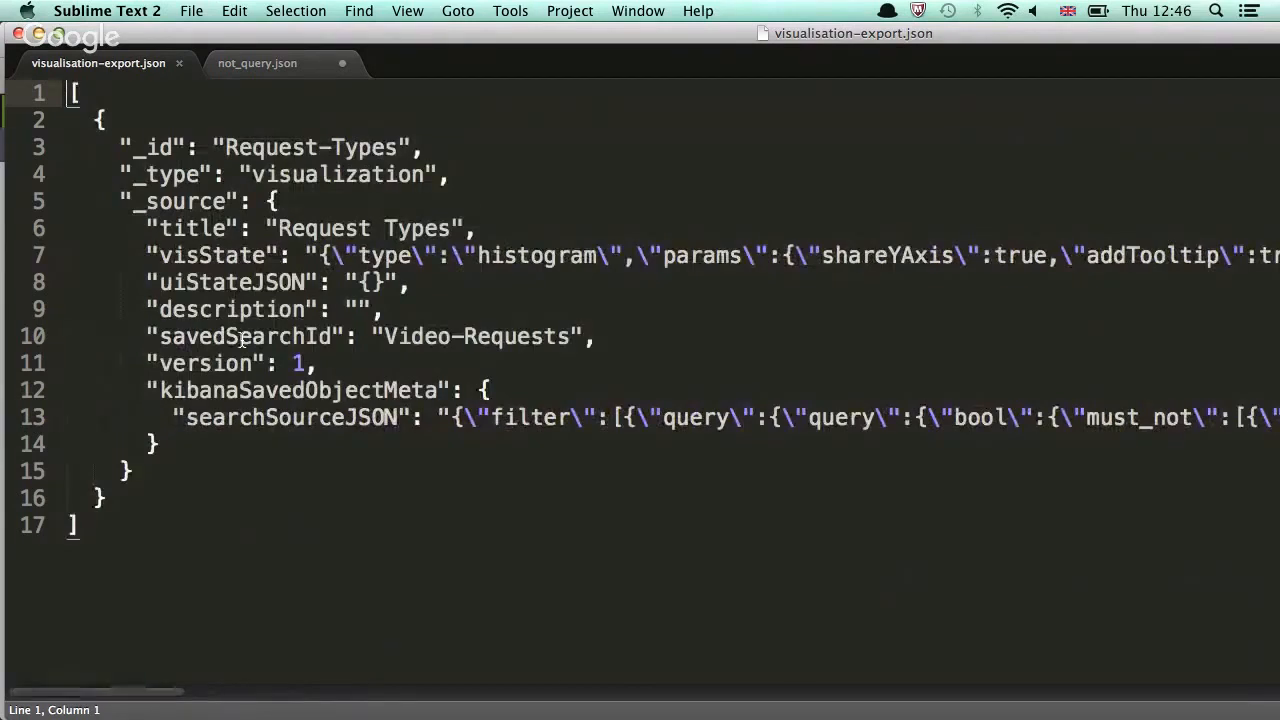
mouse_move(440, 360)
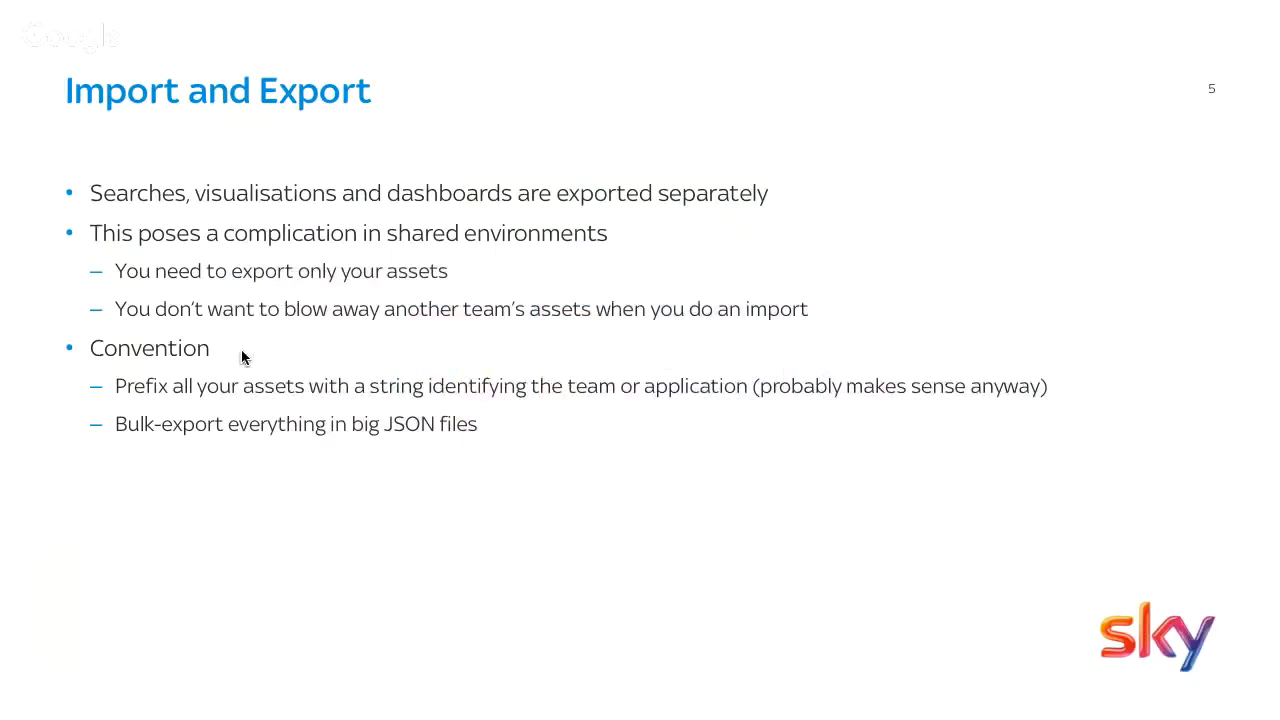
mouse_move(4, 488)
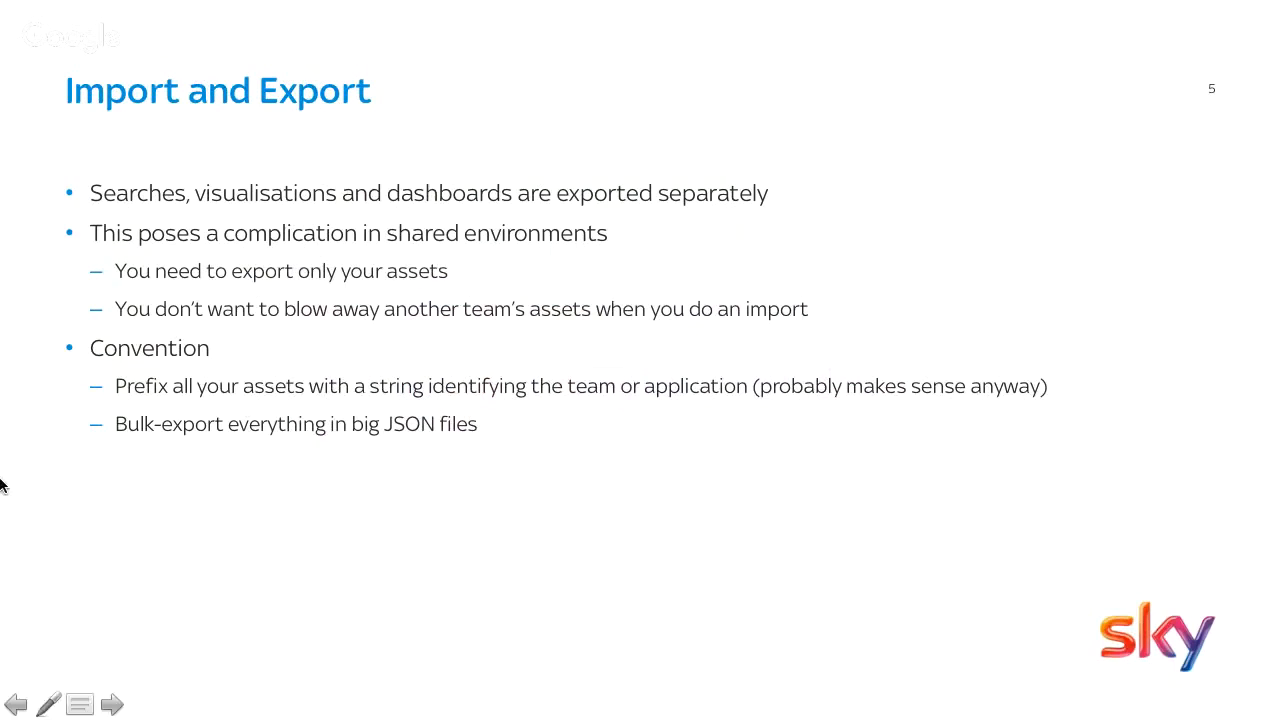
mouse_move(70, 488)
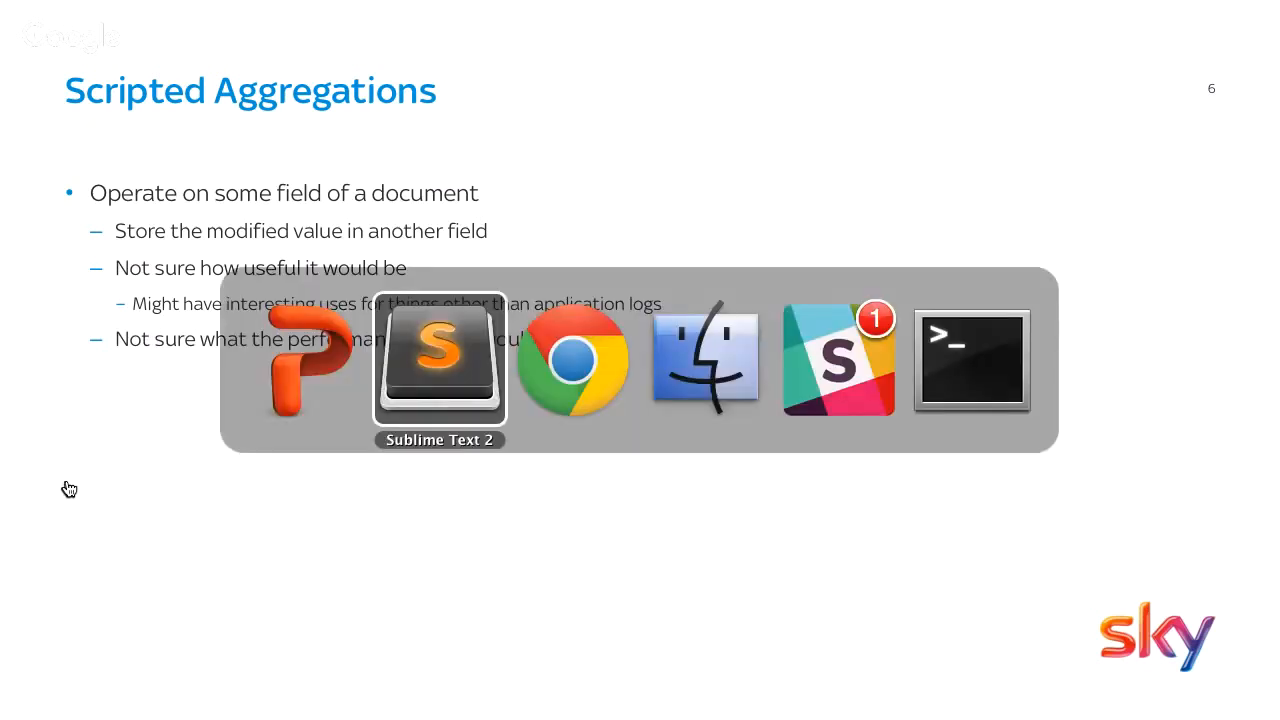
Return from the Scripted Aggregations slide to Kibana's Saved Objects page in the browser
click(572, 358)
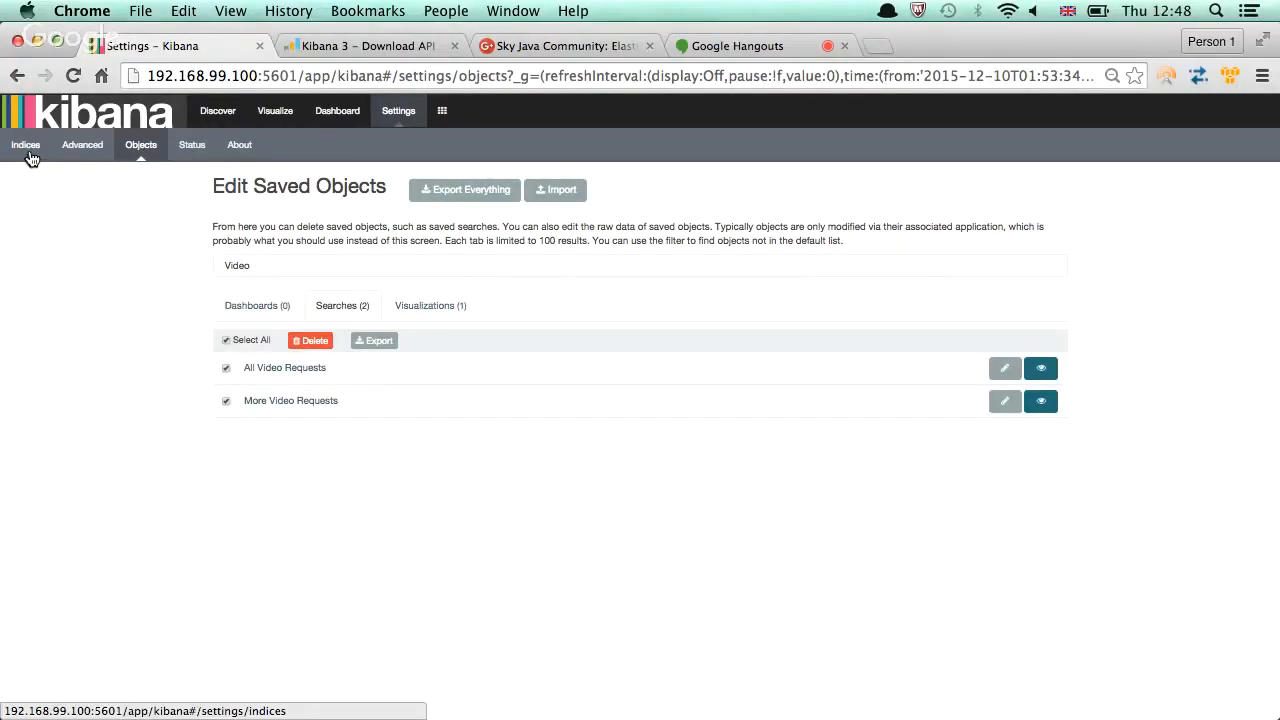
Switch Settings to the Indices page showing the logstash-* index pattern form
click(24, 144)
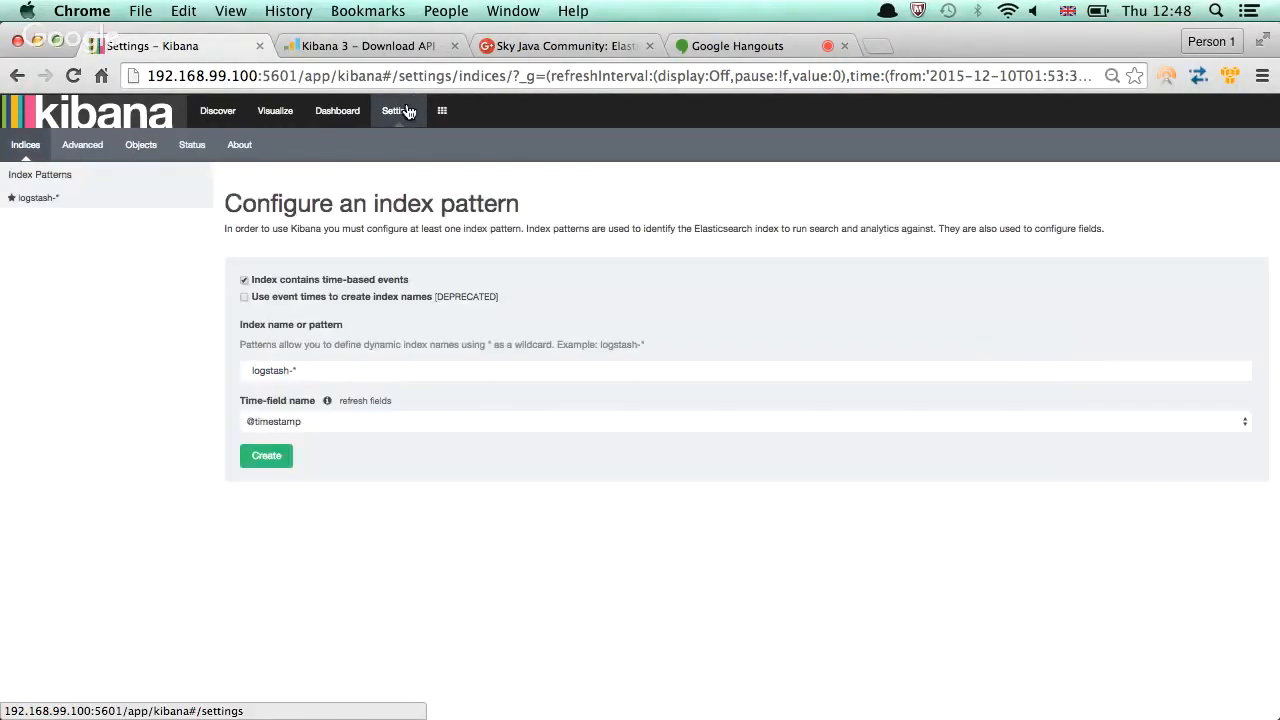
mouse_move(24, 144)
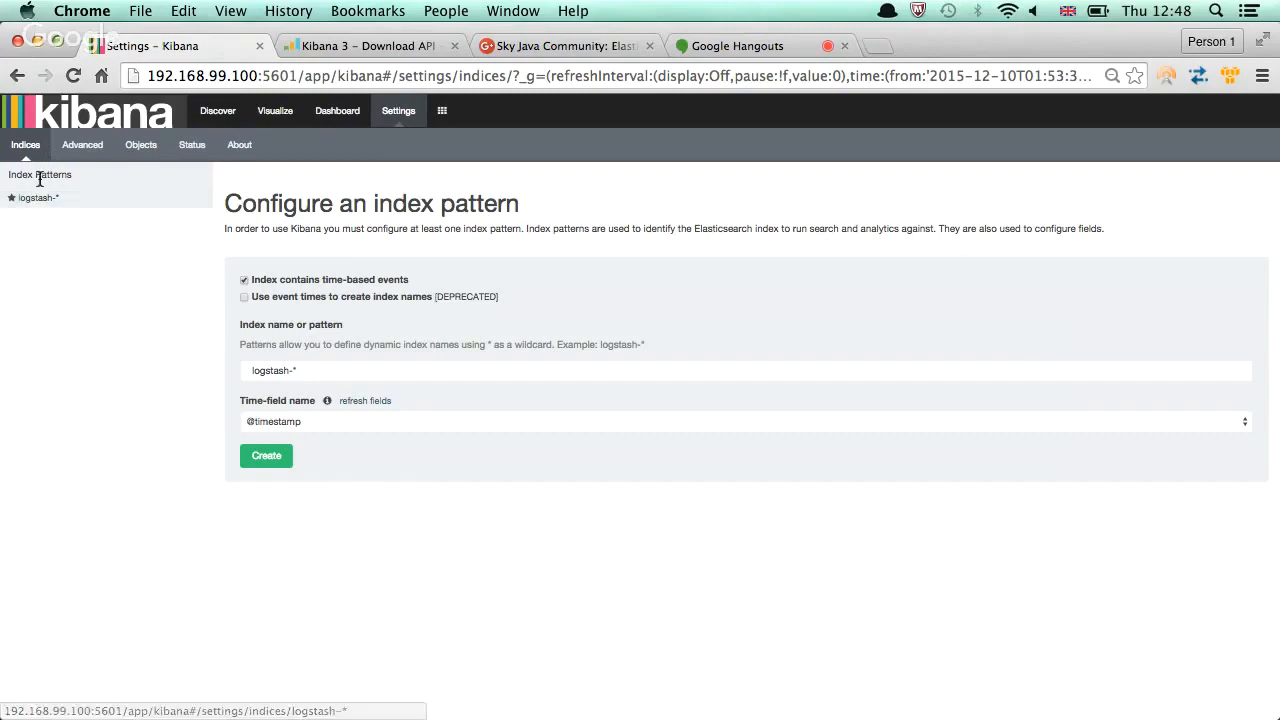
mouse_move(36, 198)
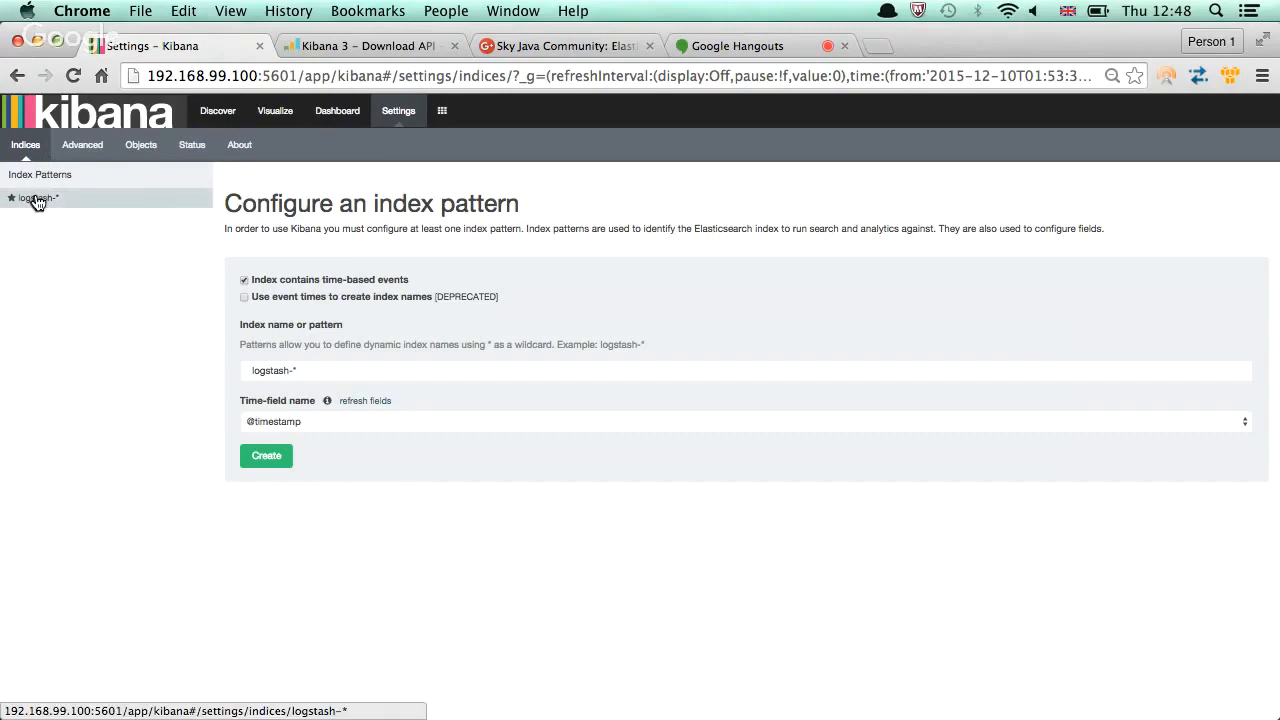
Browse the logstash-* index pattern's field list in Settings
click(32, 198)
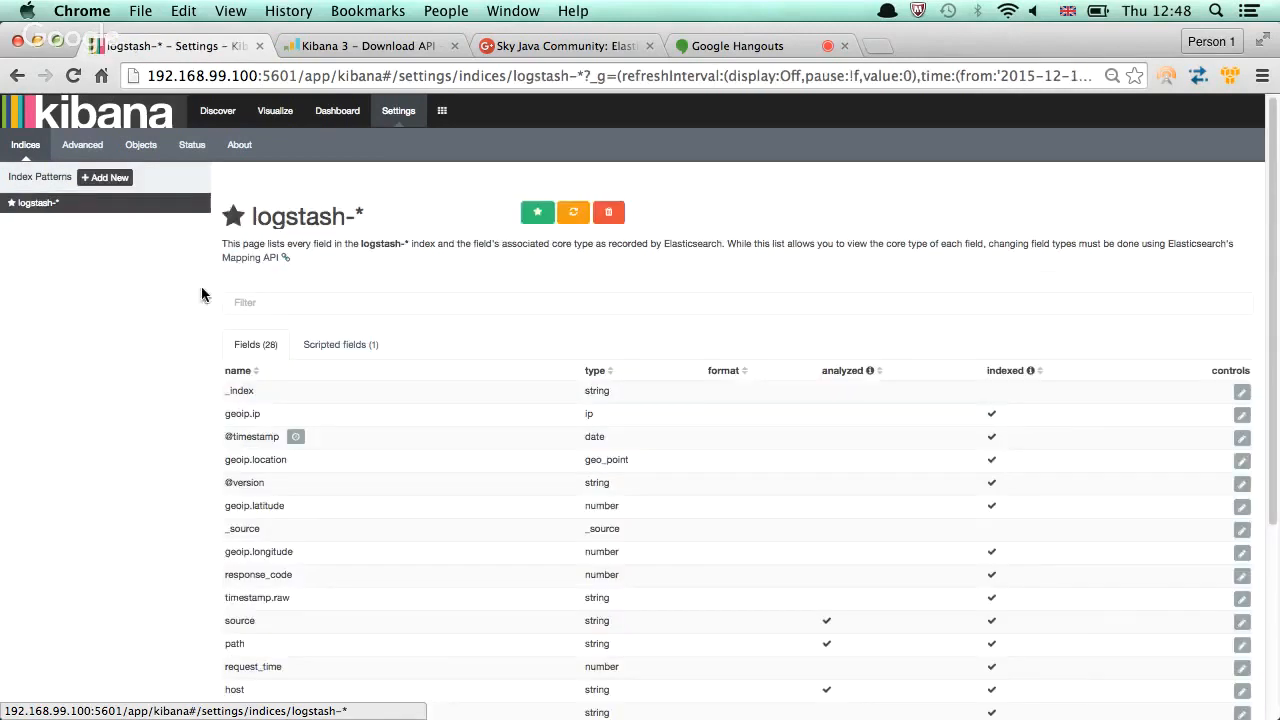
scroll(down, 3)
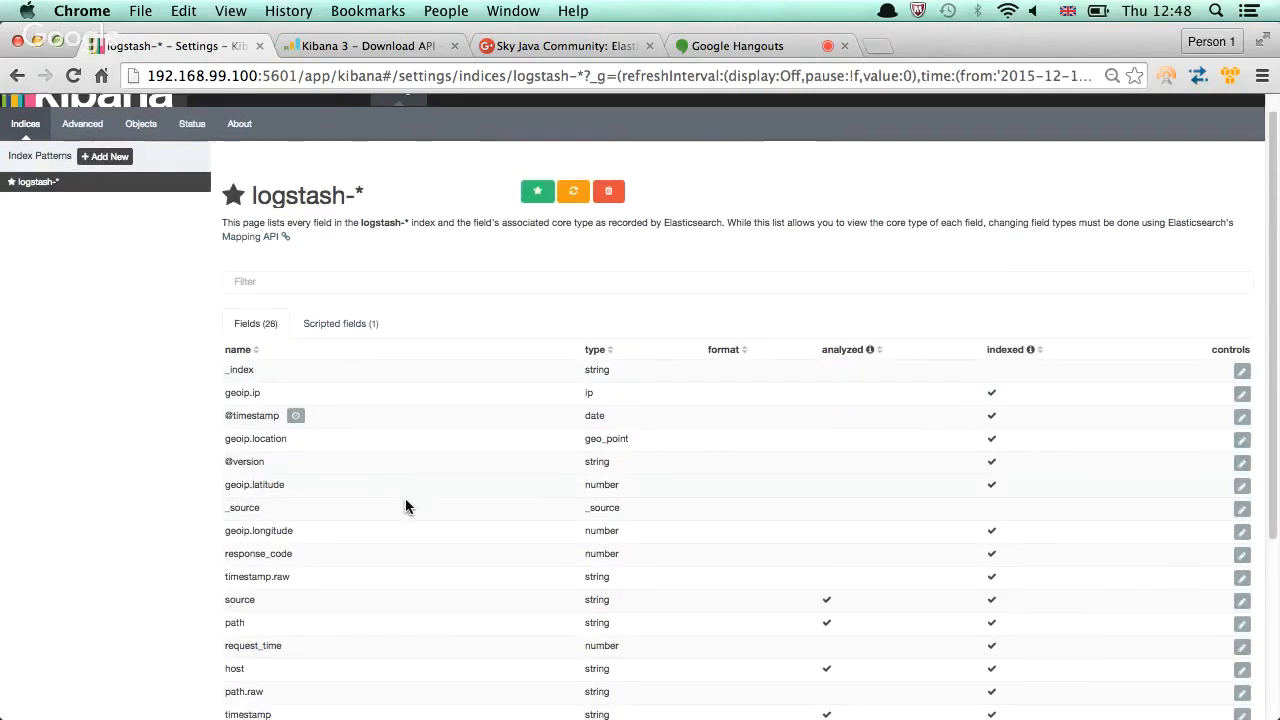
scroll(down, 3)
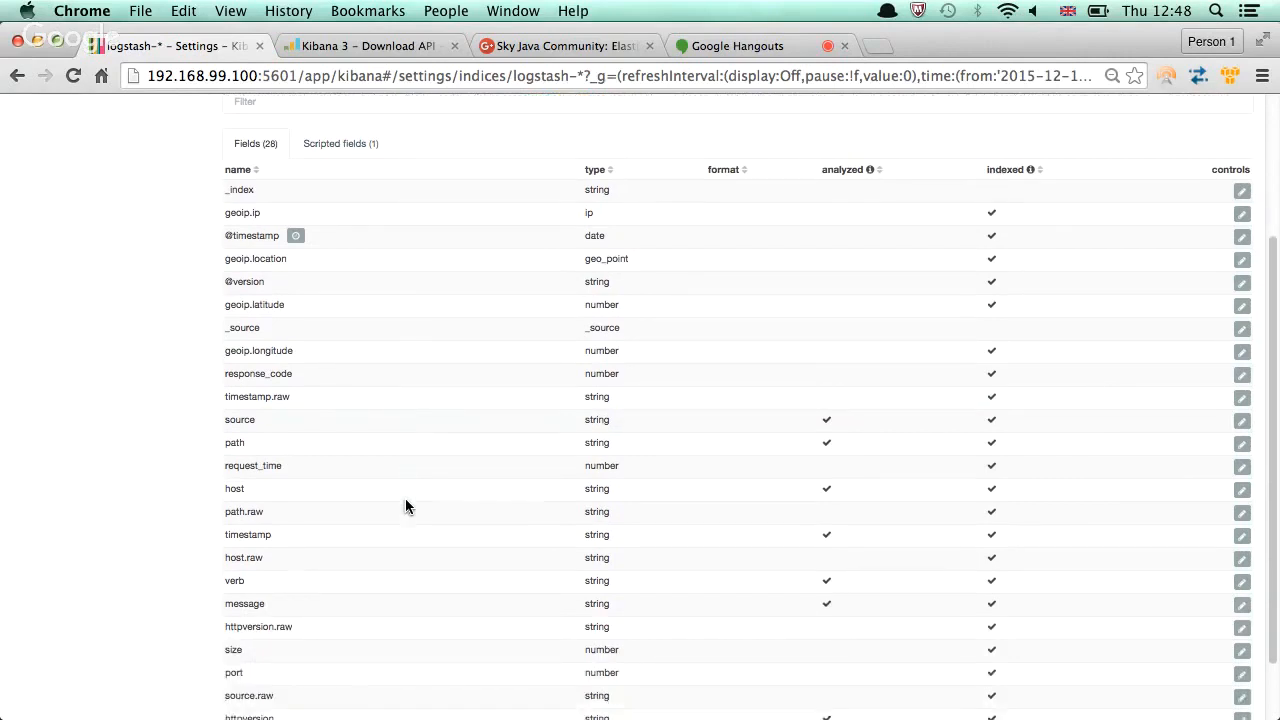
scroll(down, 3)
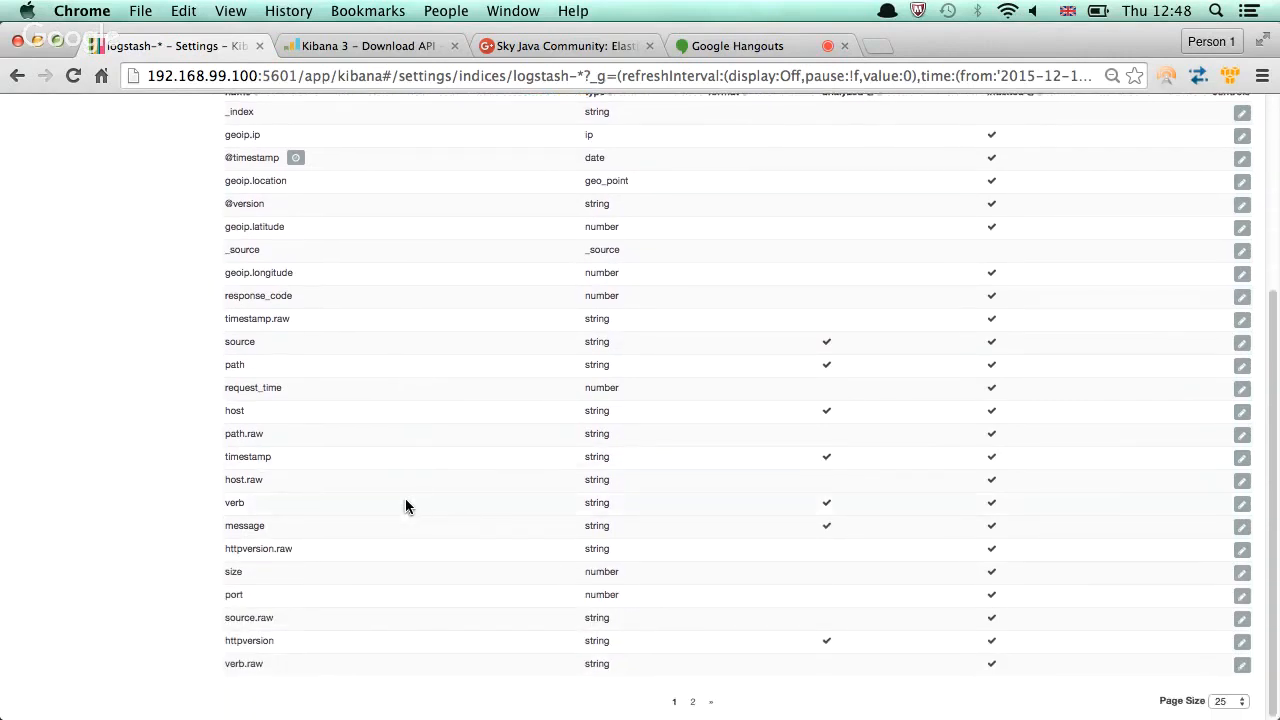
scroll(up, 3)
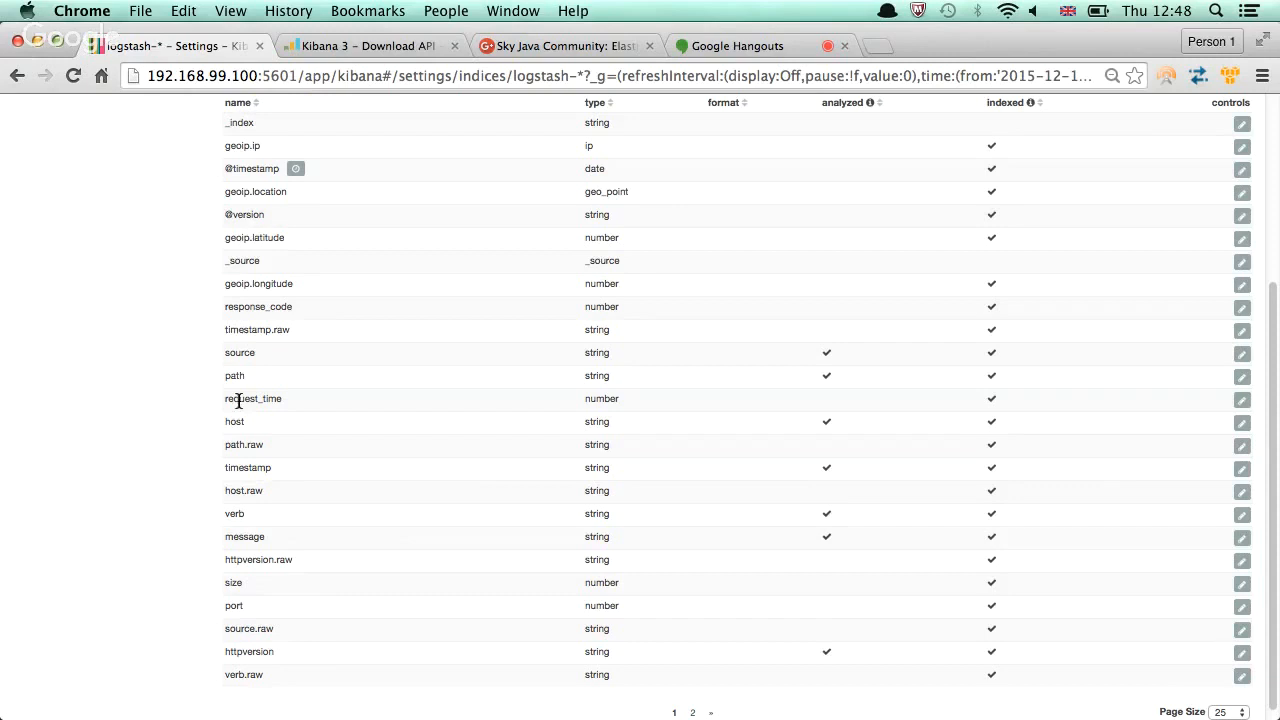
scroll(up, 3)
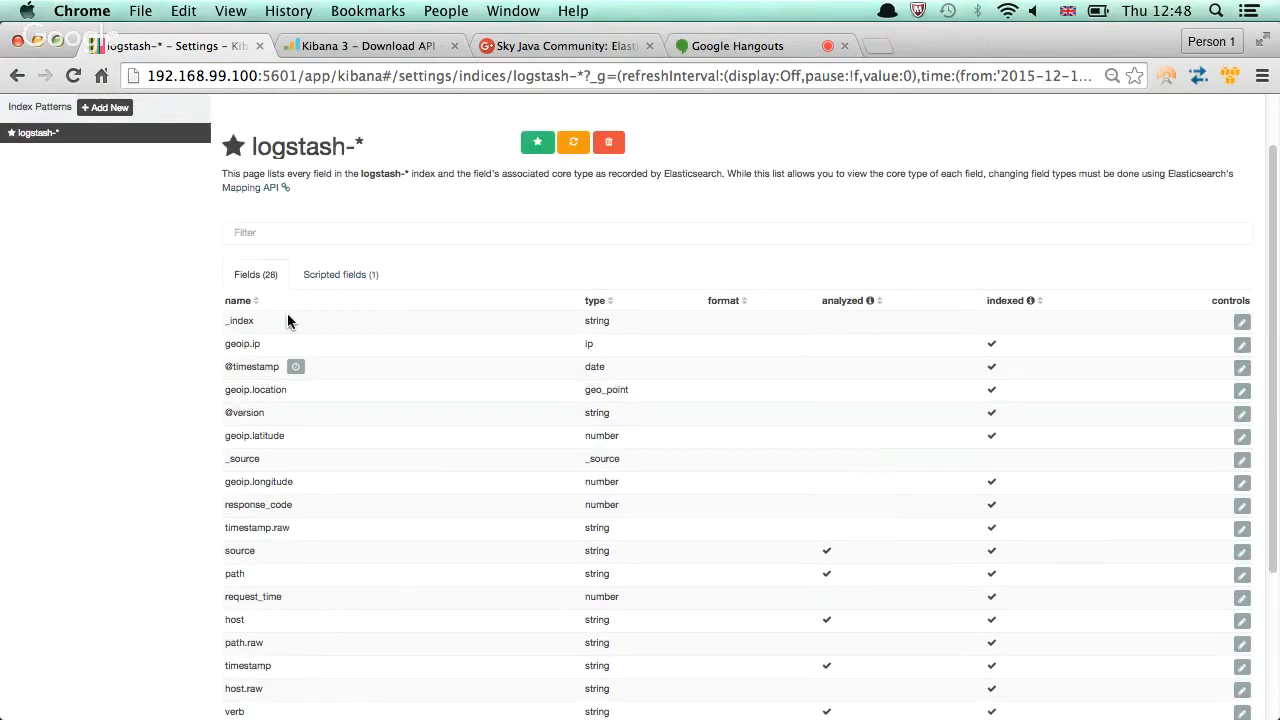
View the meets_sla scripted field, then return to the More Video Requests results in Discover
click(340, 274)
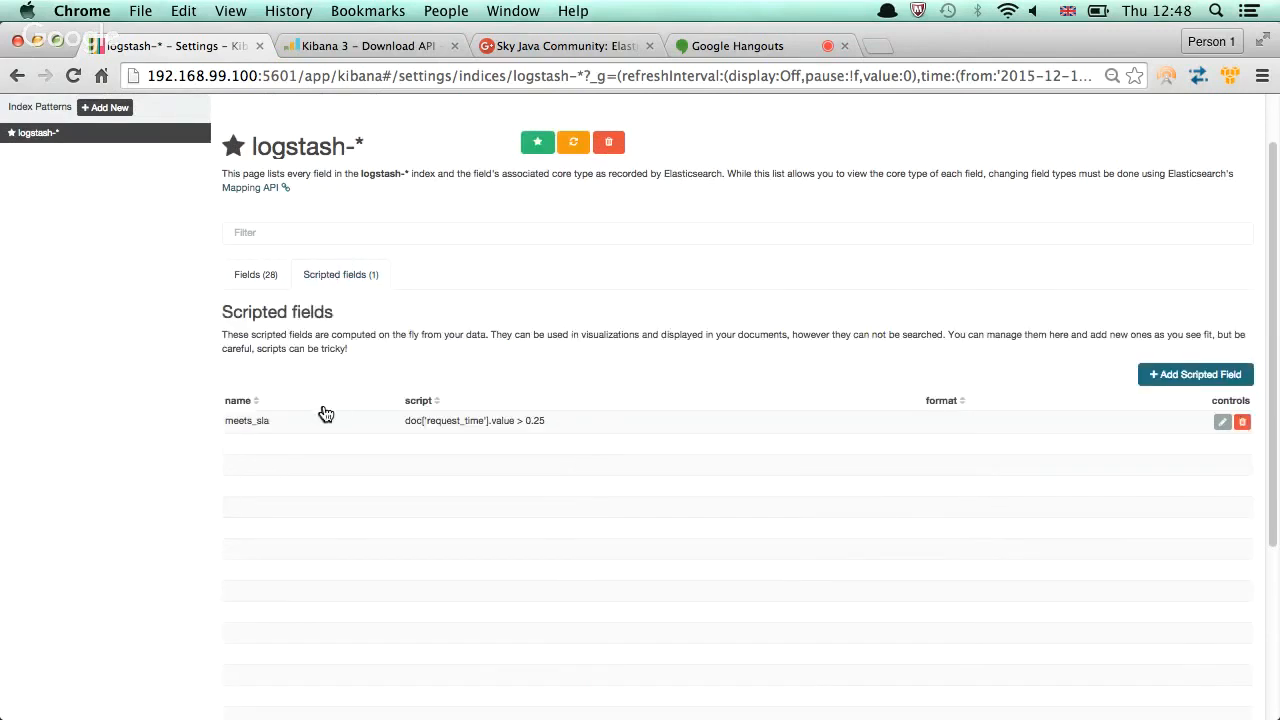
mouse_move(108, 400)
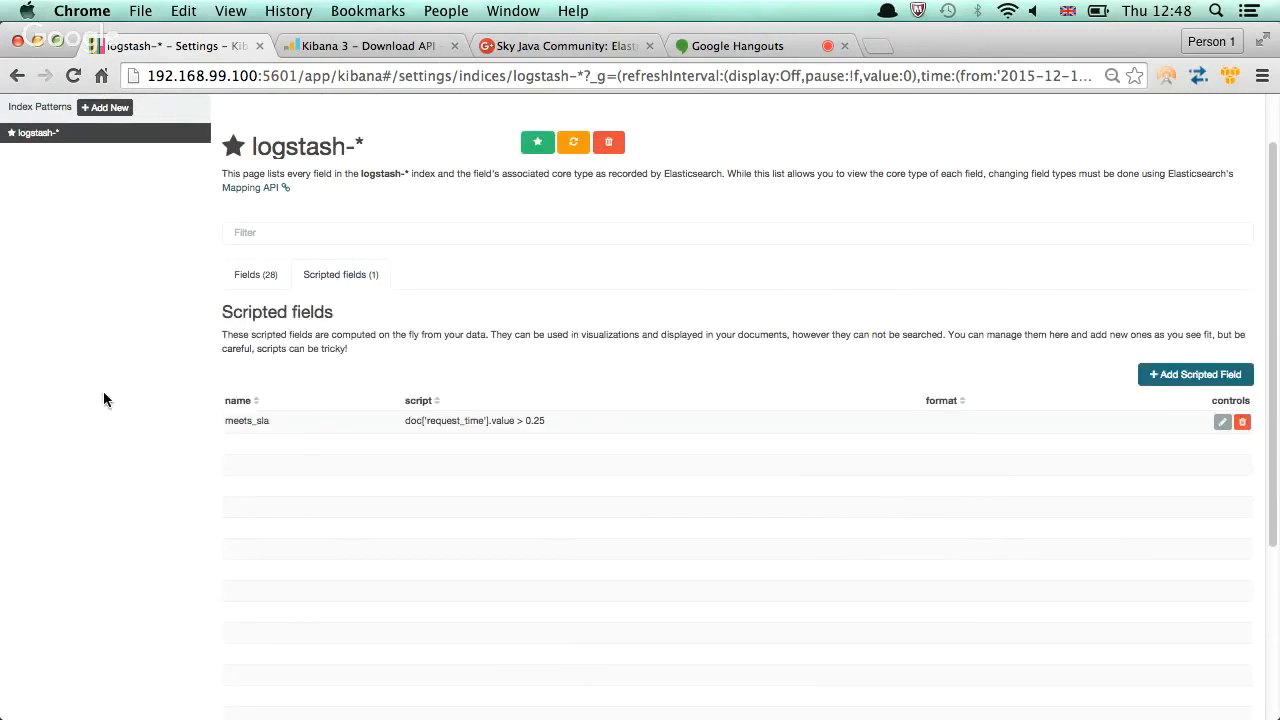
mouse_move(52, 174)
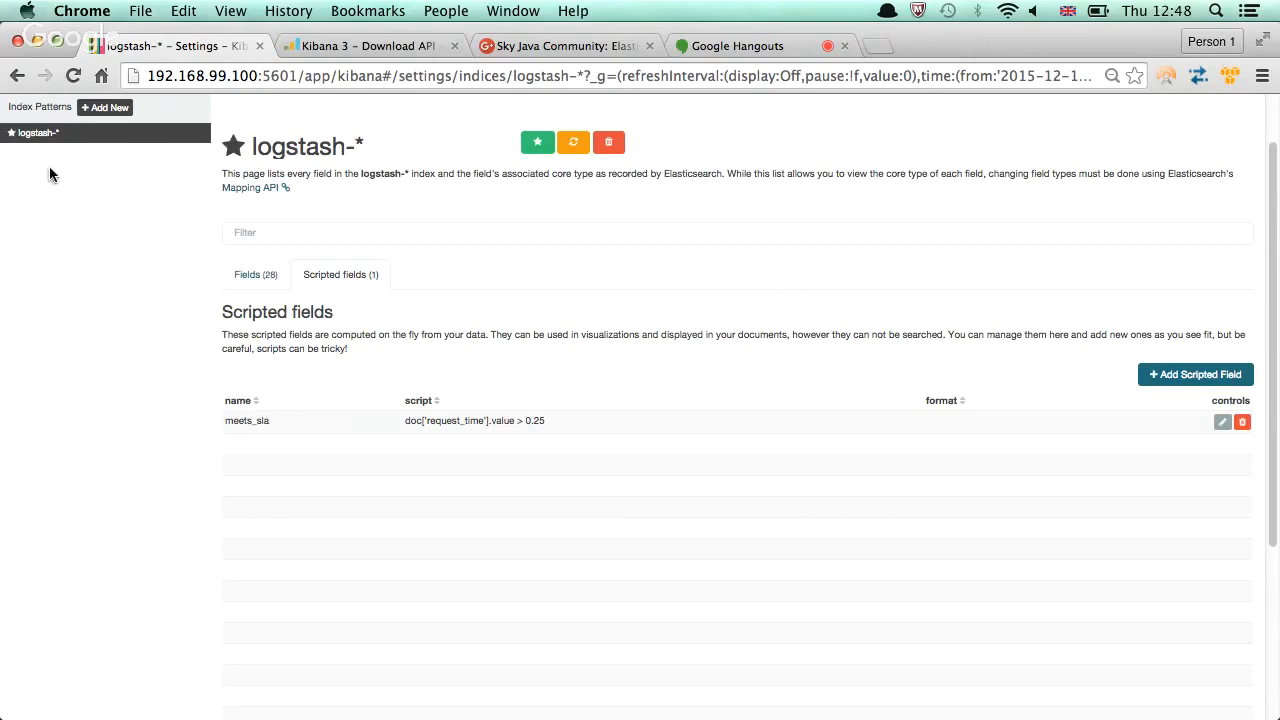
click(218, 110)
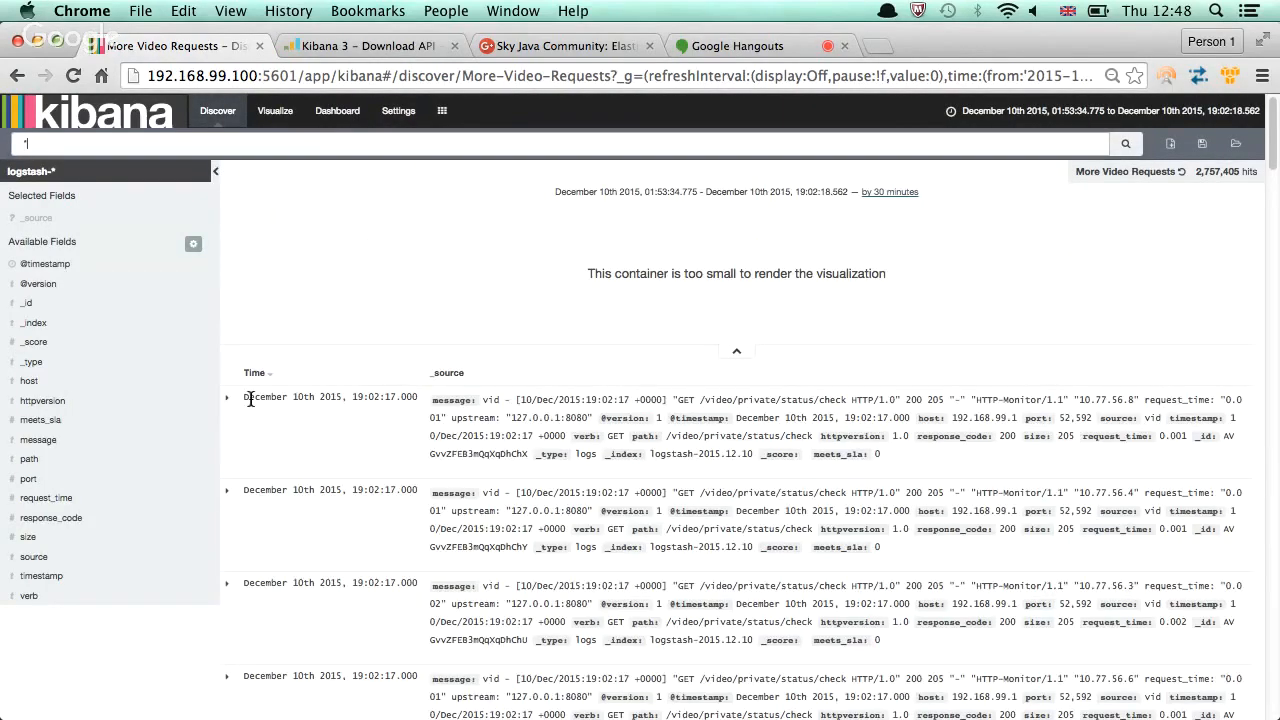
Expand the first More Video Requests entry and read its fields, including meets_sla 0
click(228, 396)
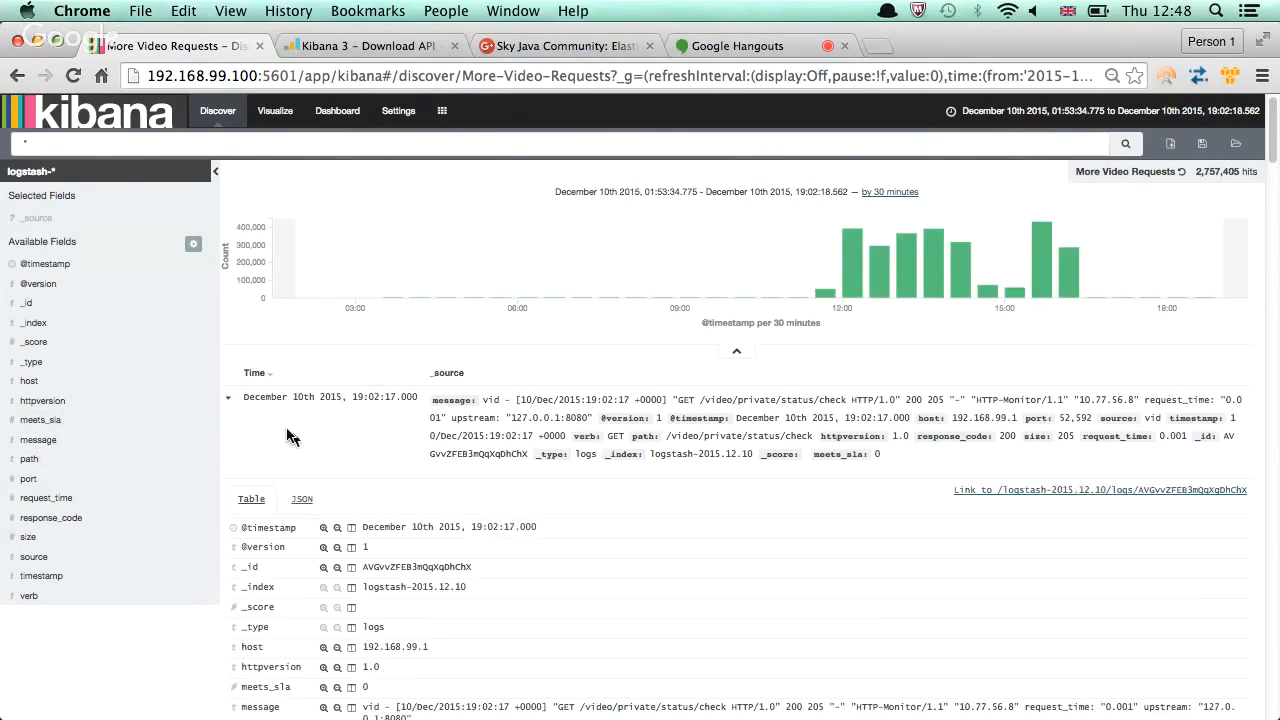
scroll(down, 3)
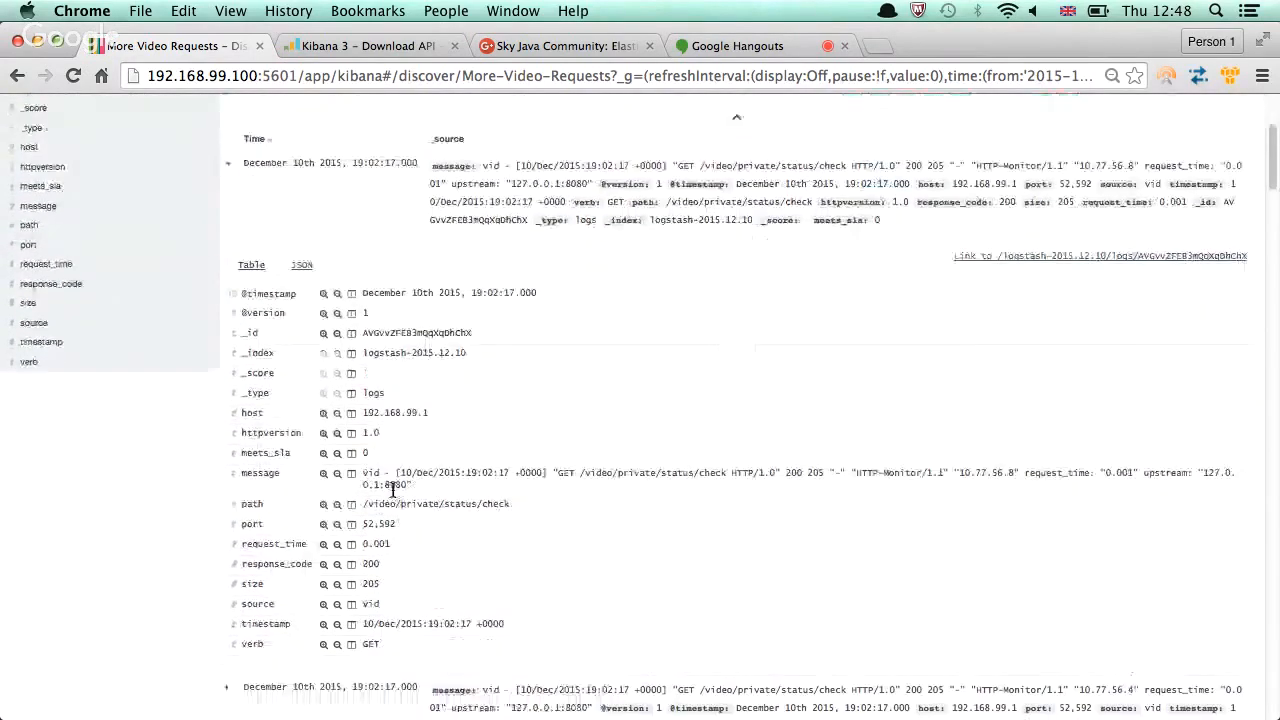
mouse_move(392, 548)
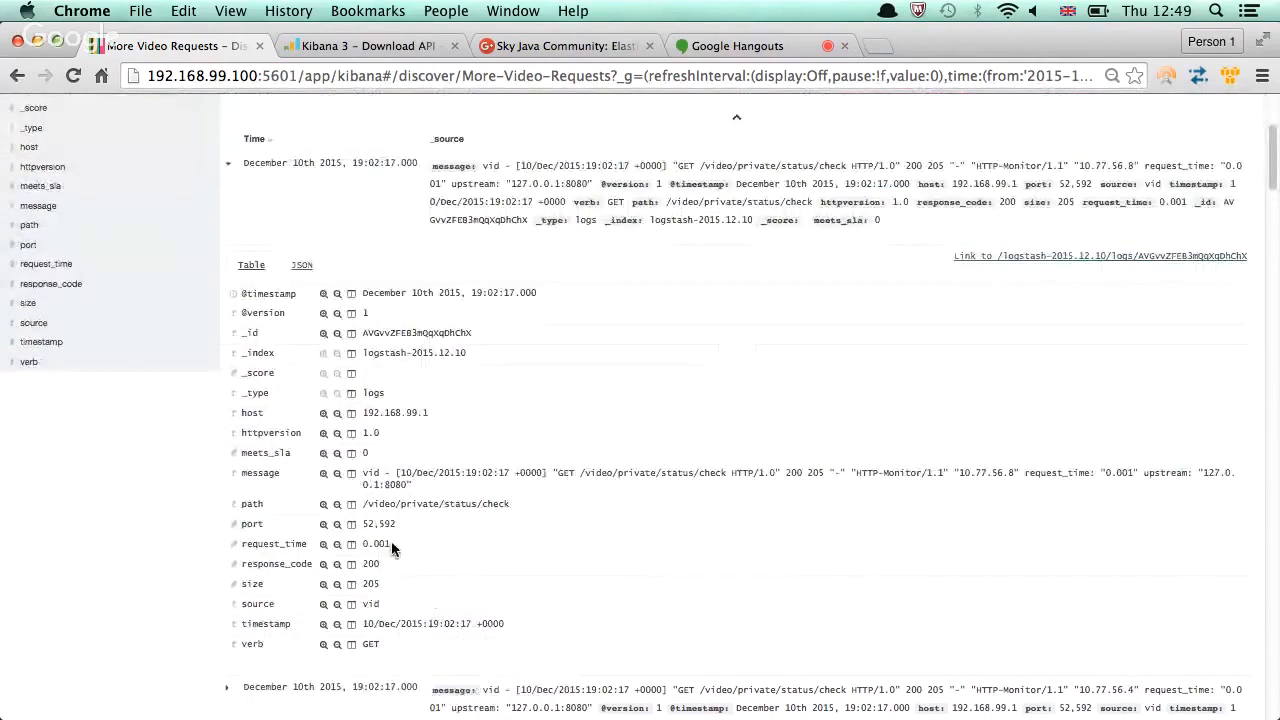
scroll(up, 3)
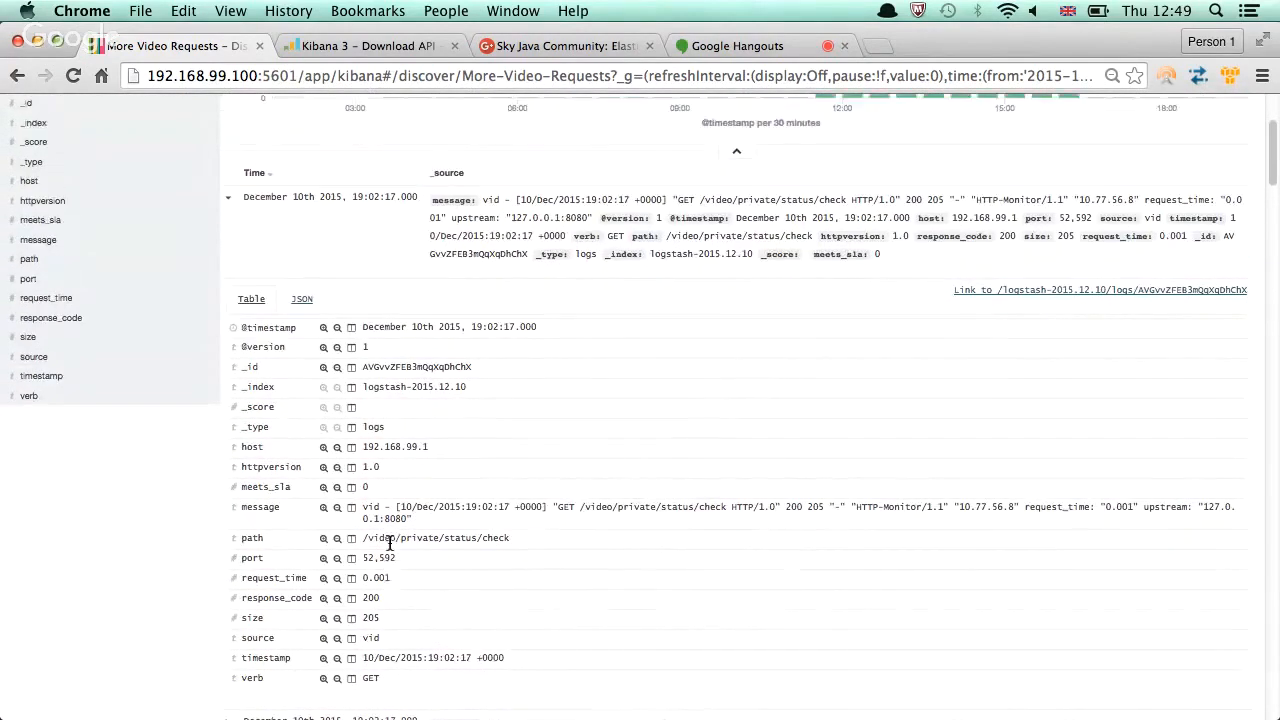
Delete the meets_sla scripted field from the logstash-* index pattern
scroll(up, 3)
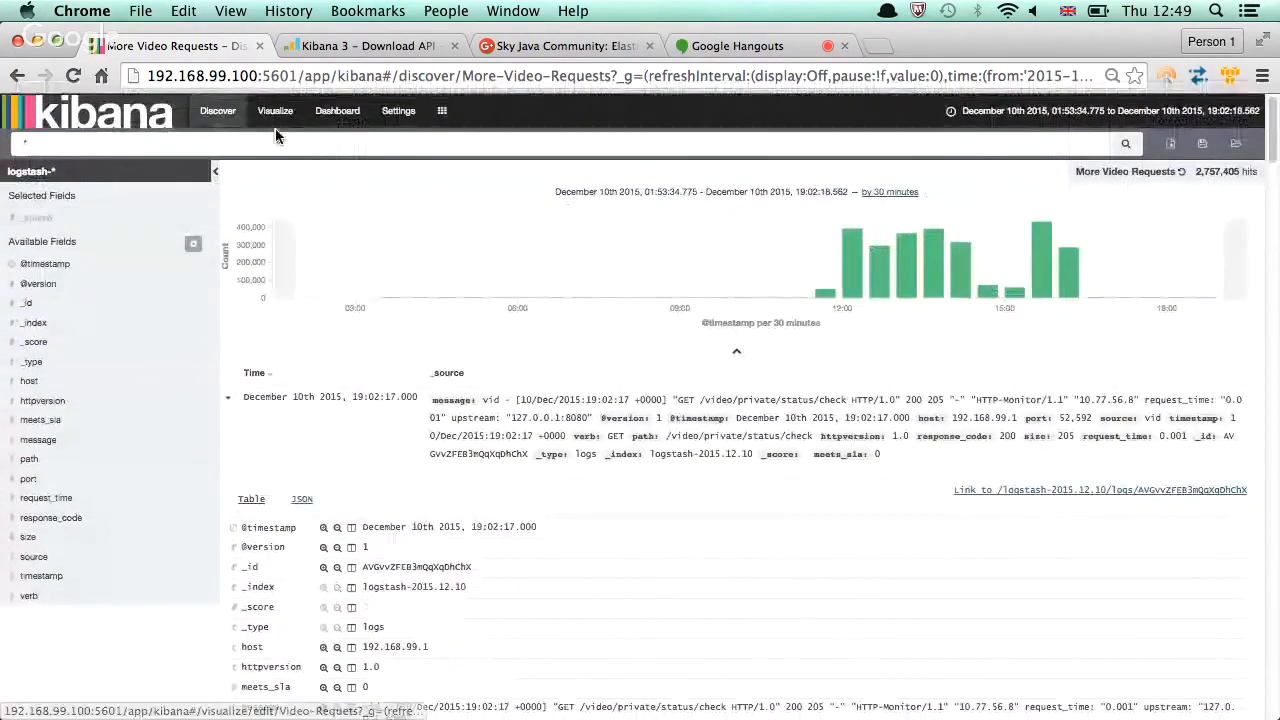
click(398, 110)
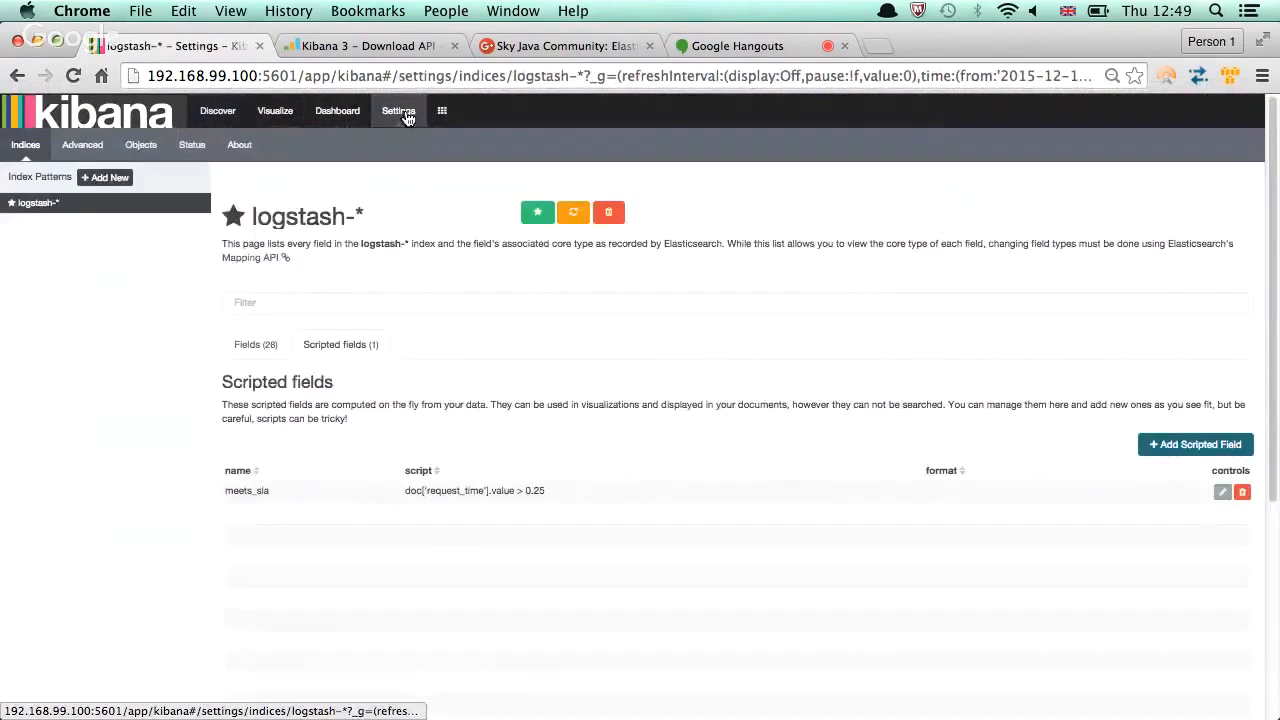
mouse_move(1242, 492)
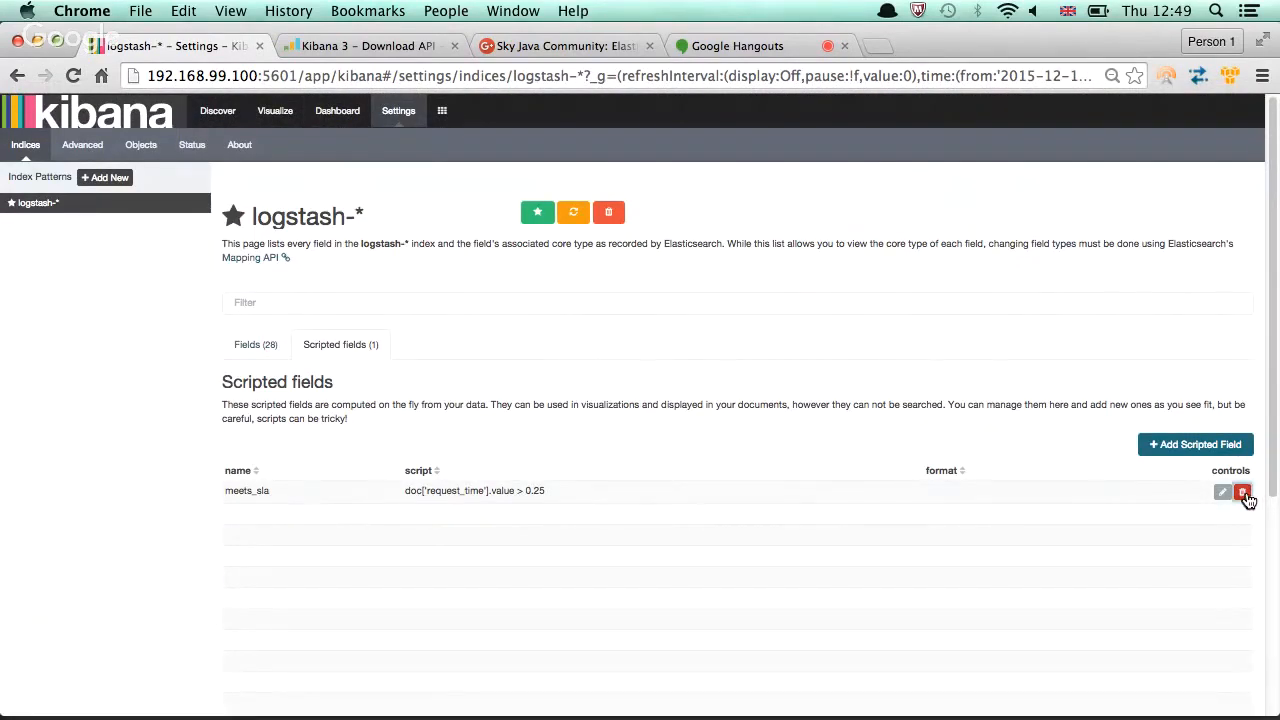
click(1242, 492)
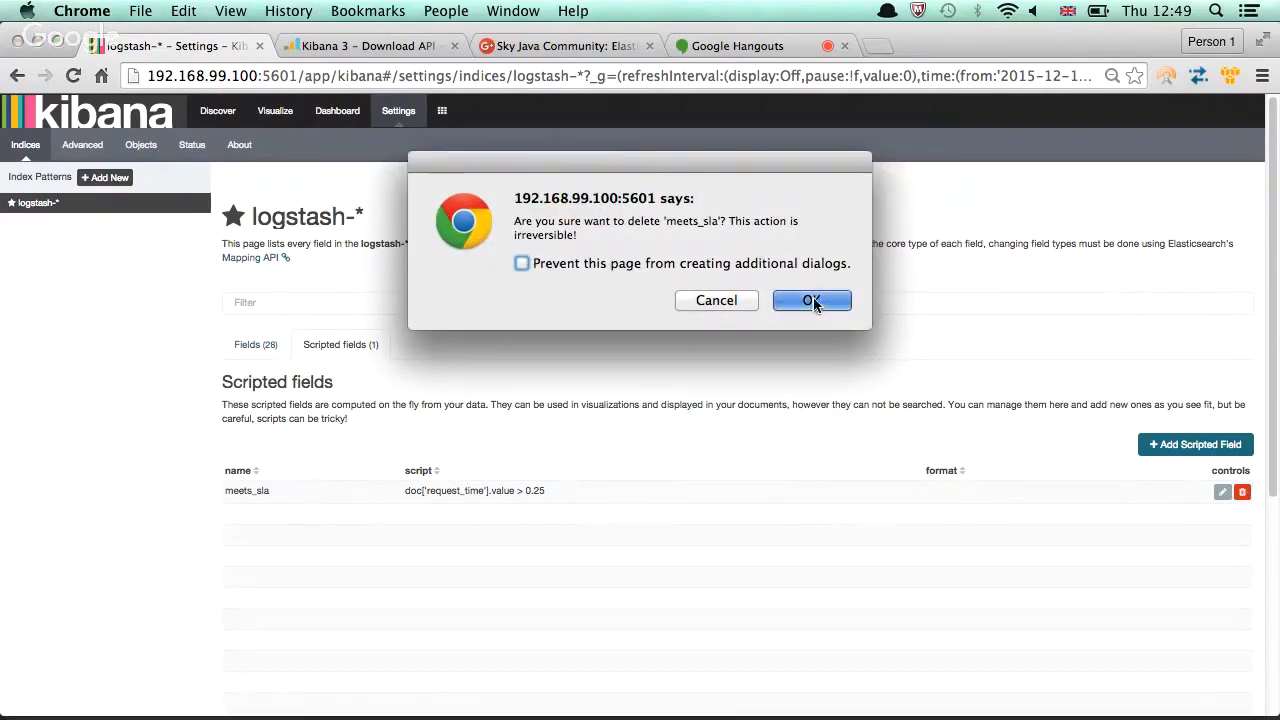
click(812, 300)
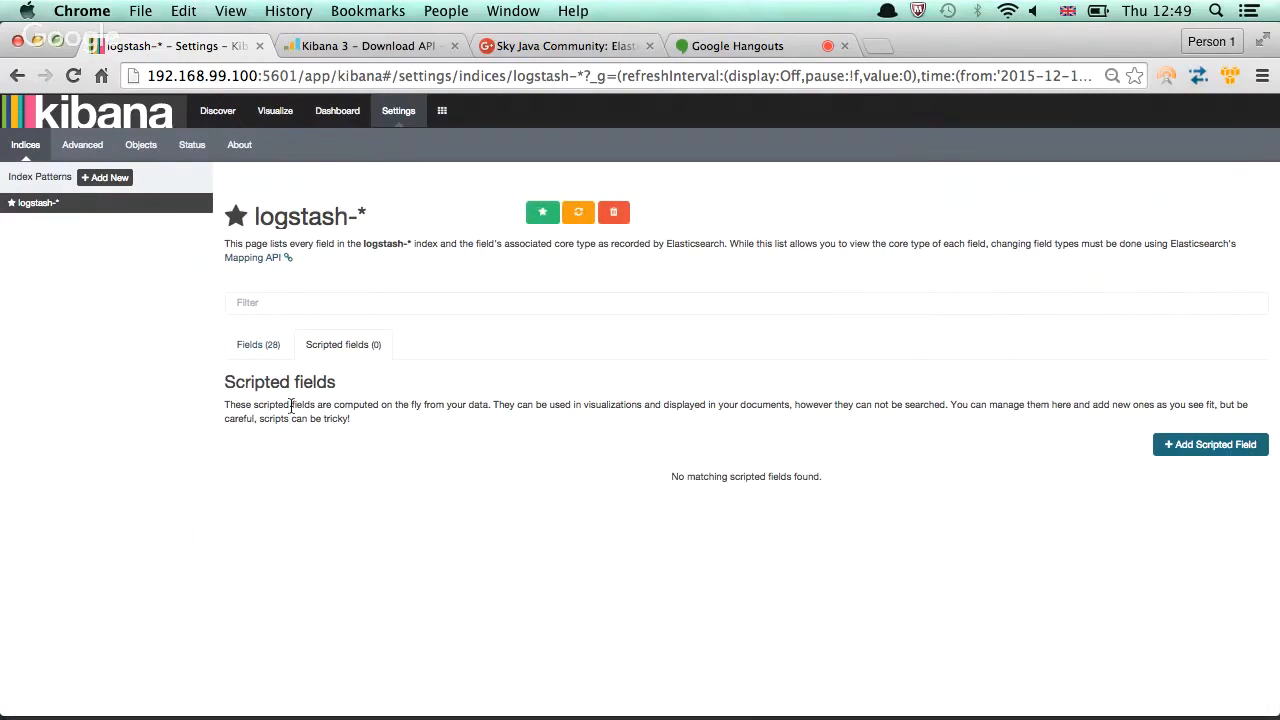
mouse_move(398, 404)
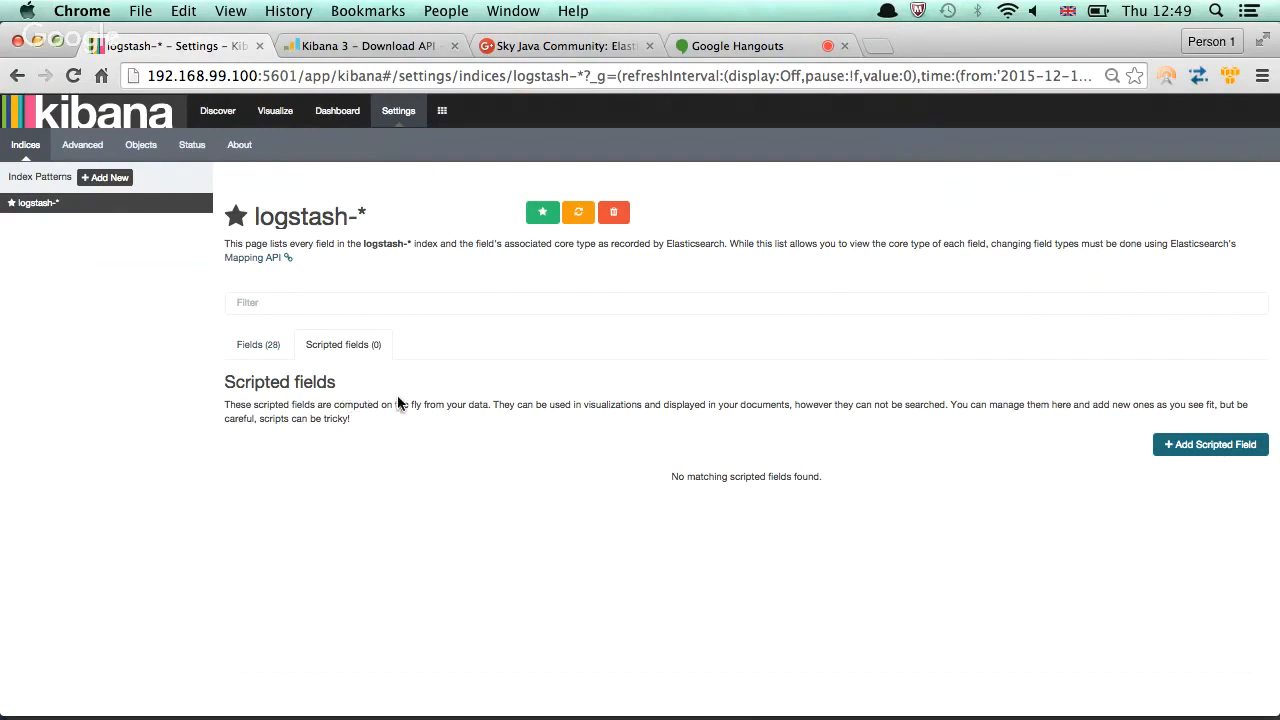
mouse_move(792, 376)
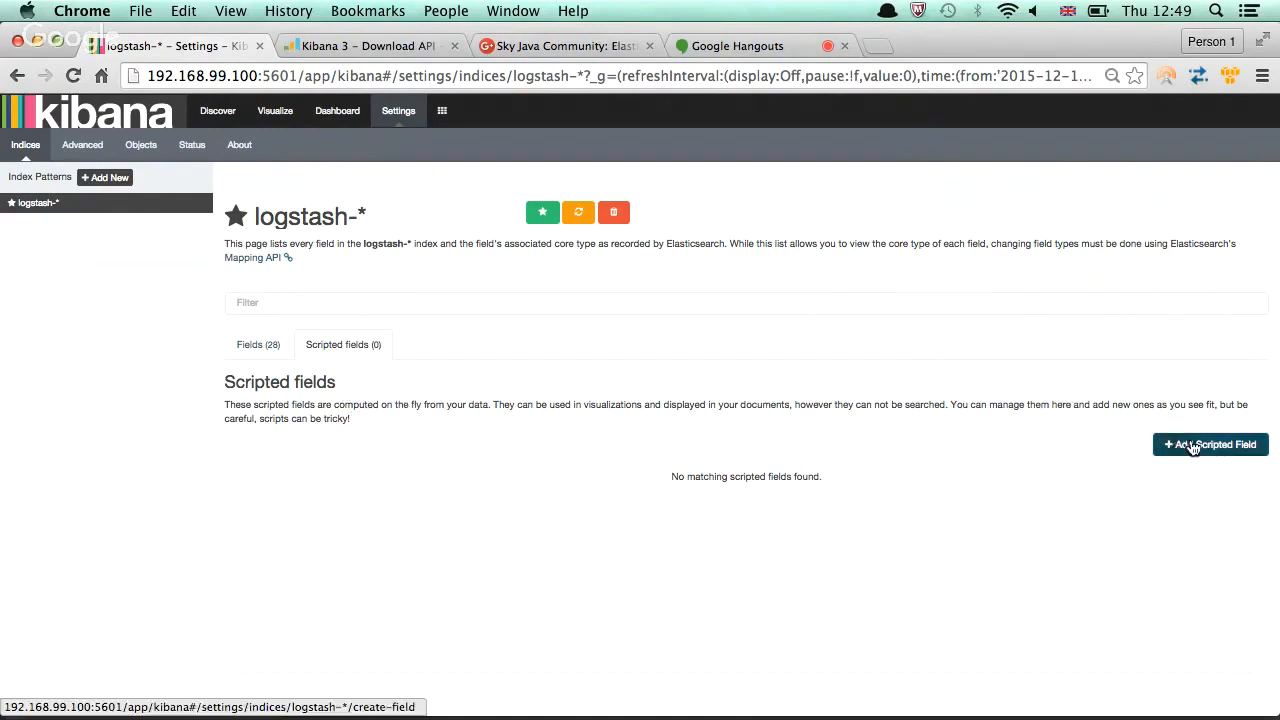
Start a scripted field named within_sla with script doc['request_time'] > 0.25
click(1210, 444)
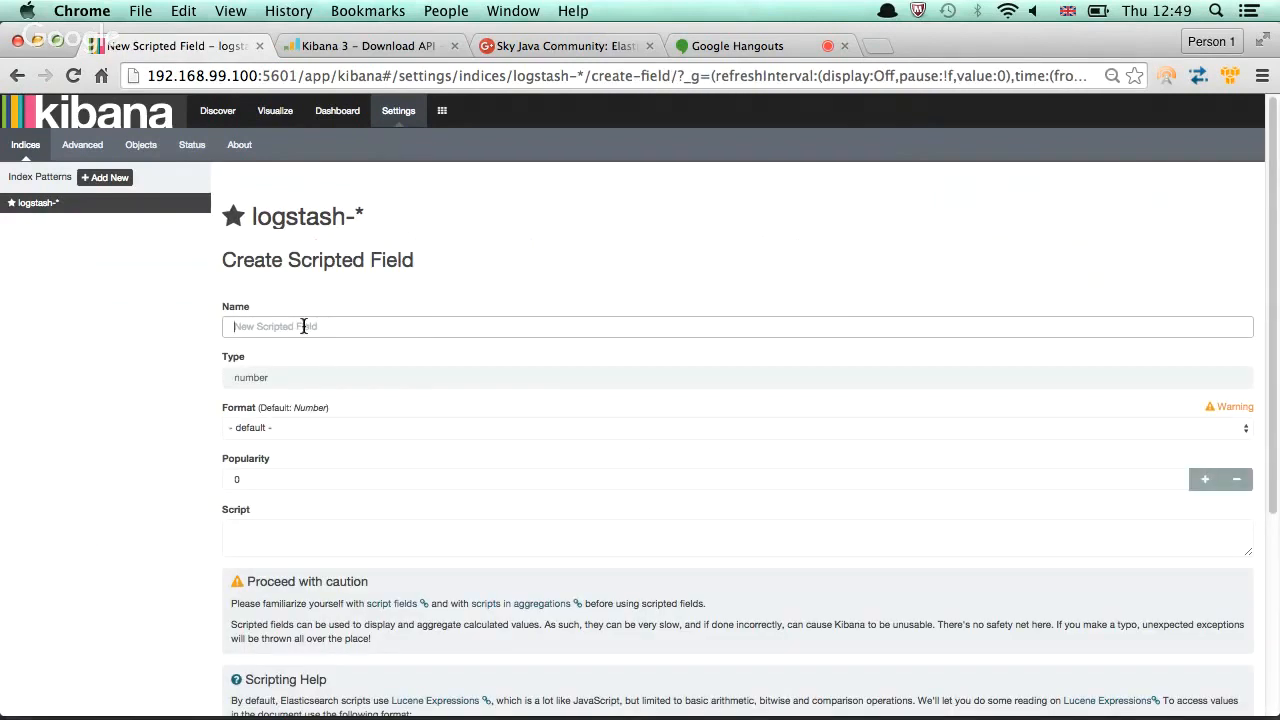
mouse_move(296, 444)
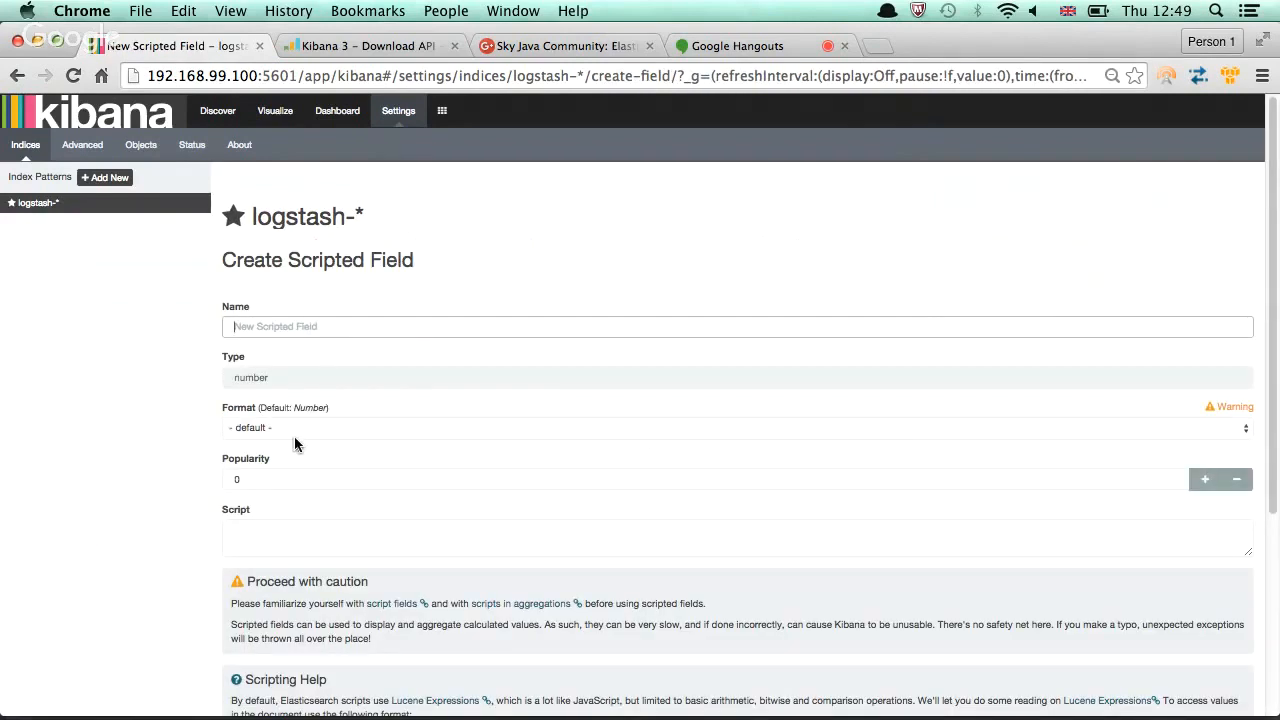
text(within)
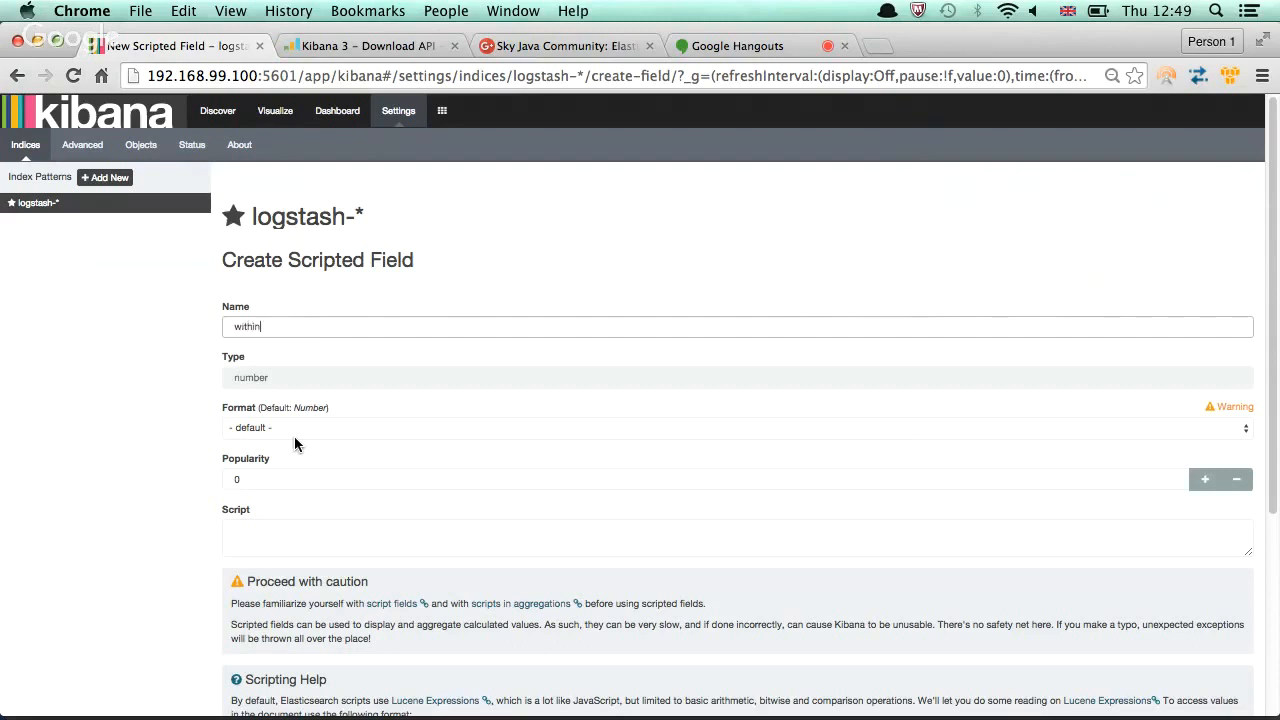
text(_sla)
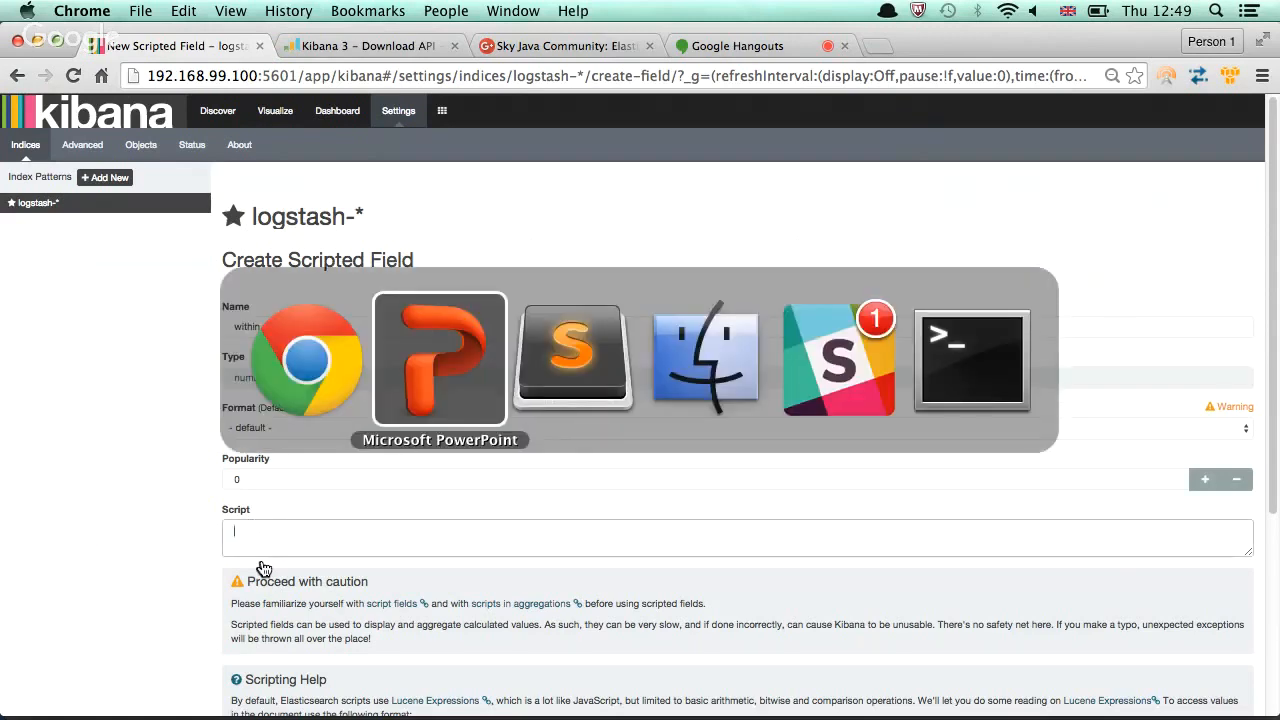
click(572, 358)
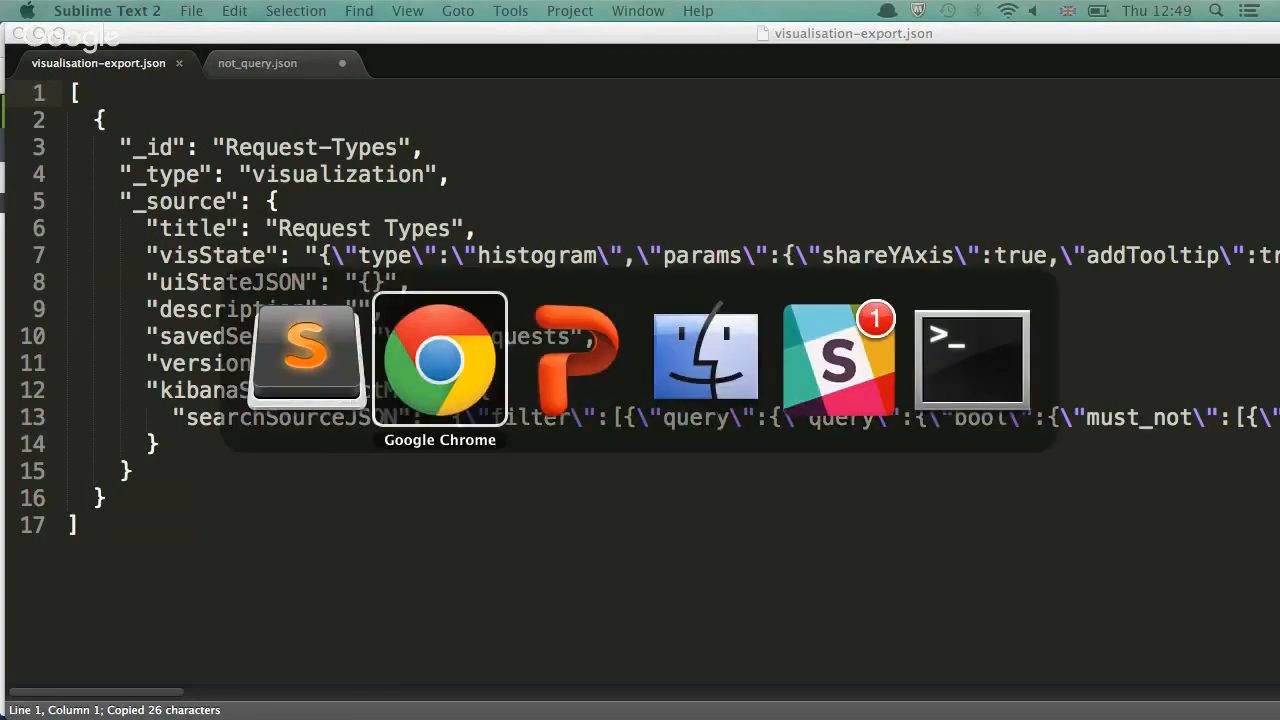
click(440, 360)
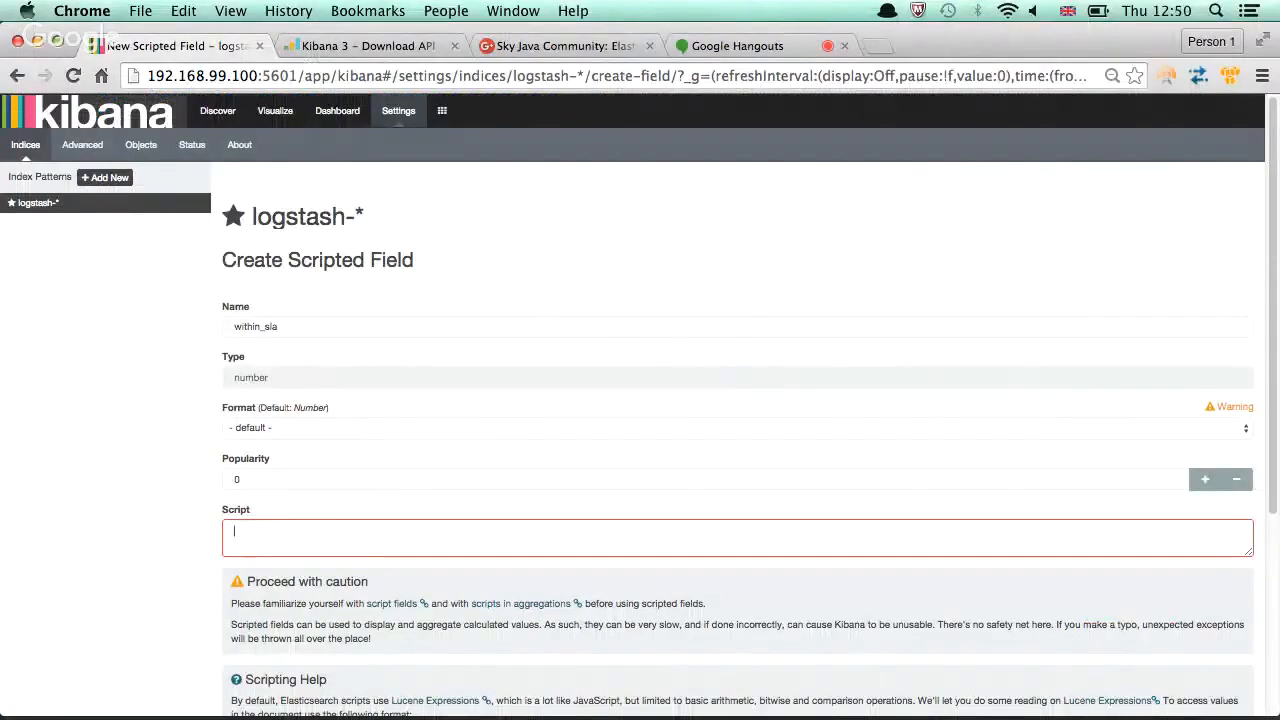
text(doc['request_time'] > 0.25)
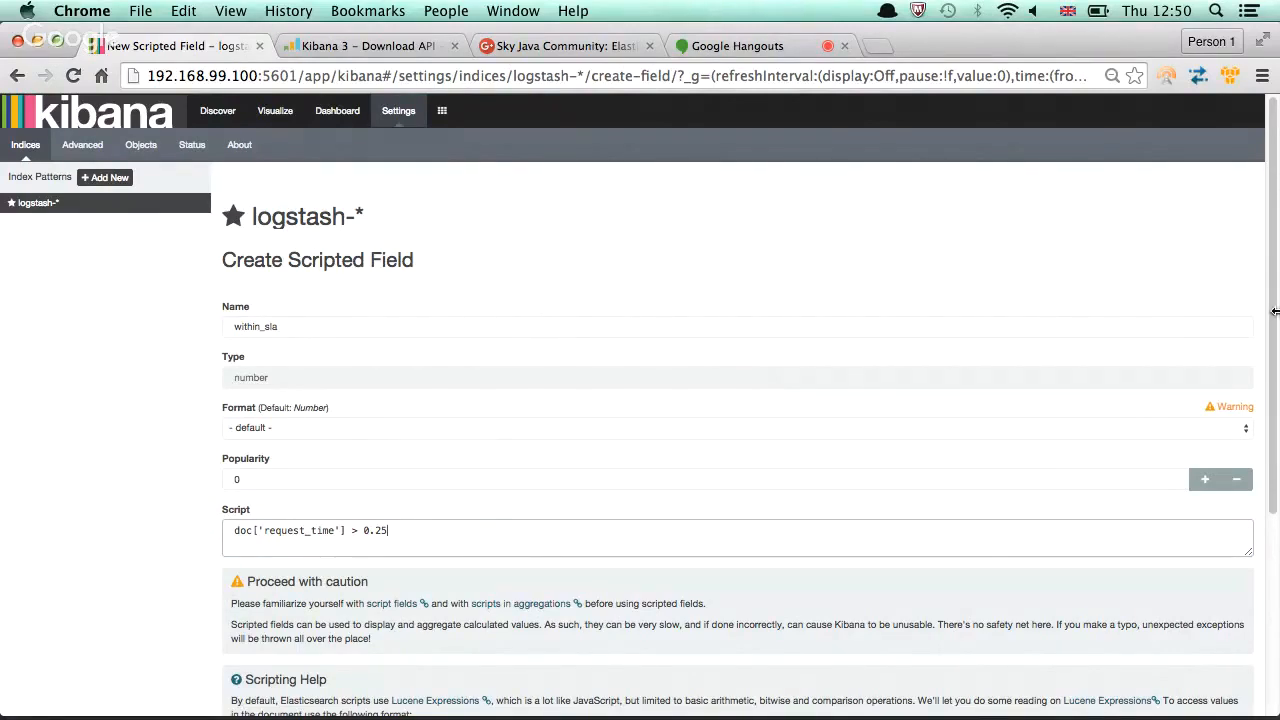
mouse_move(752, 472)
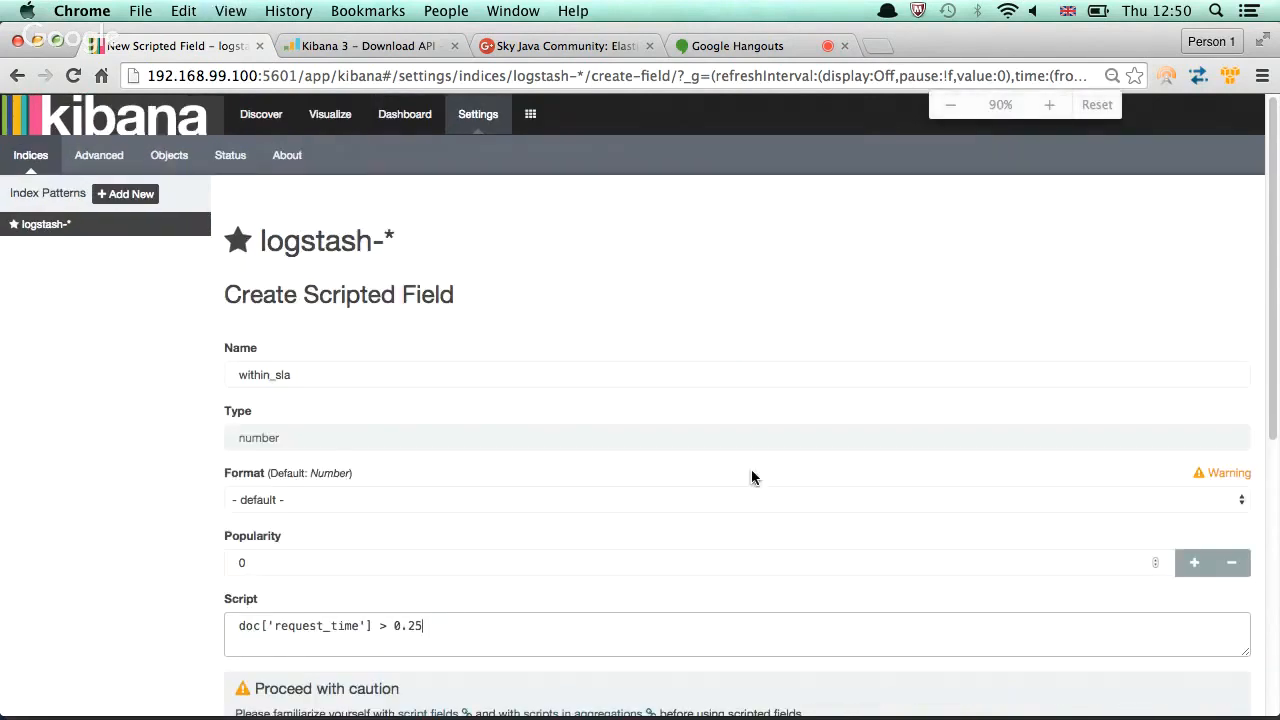
Correct the script to doc['request_time'].value > 0.25
scroll(down, 3)
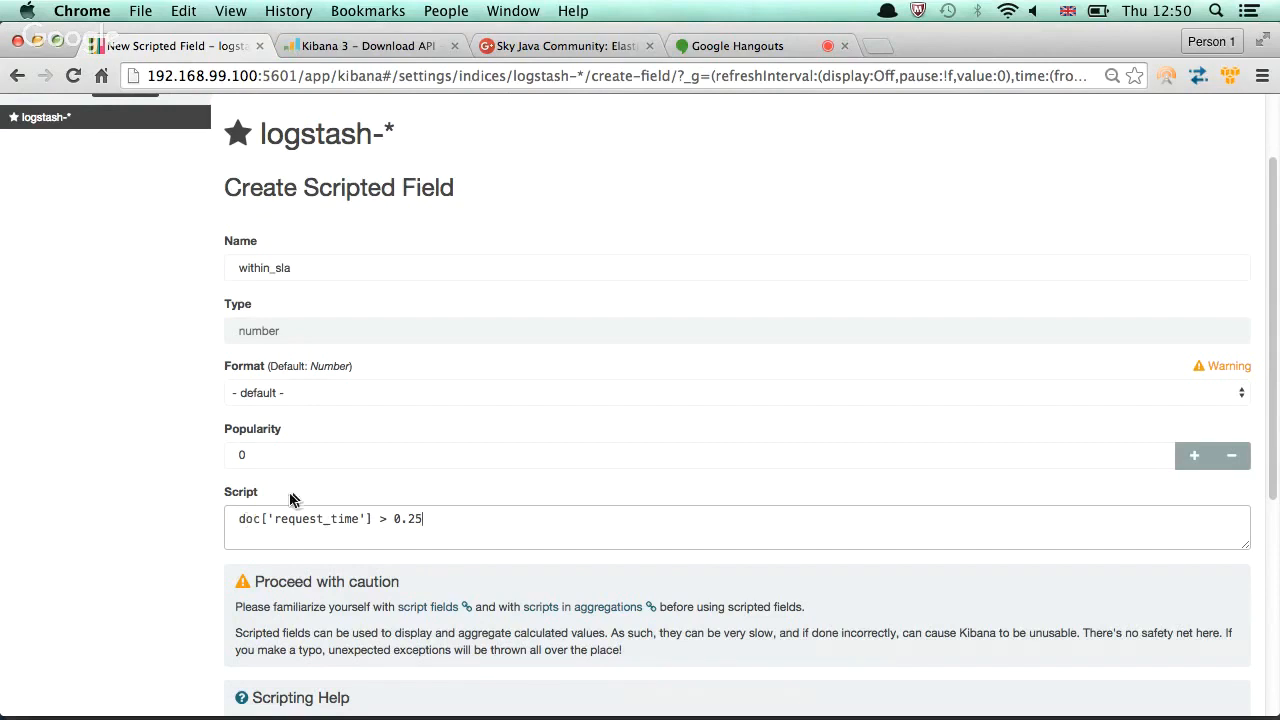
double_click(316, 518)
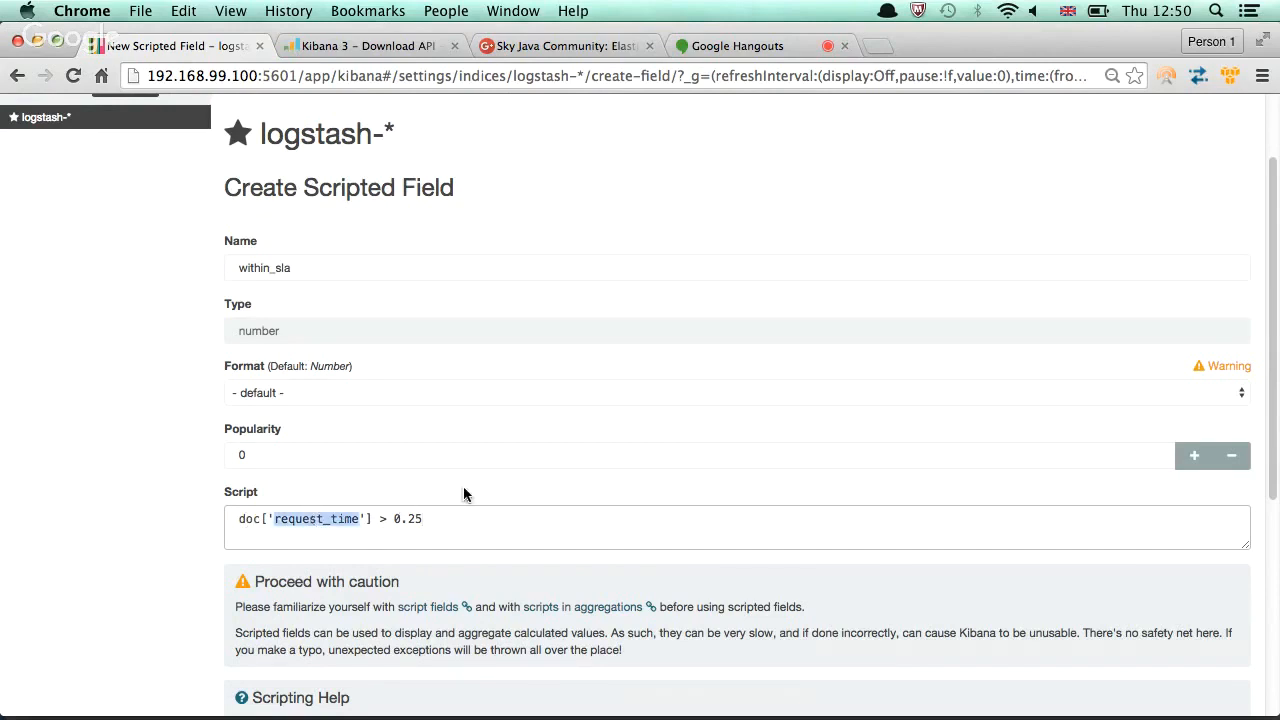
double_click(406, 520)
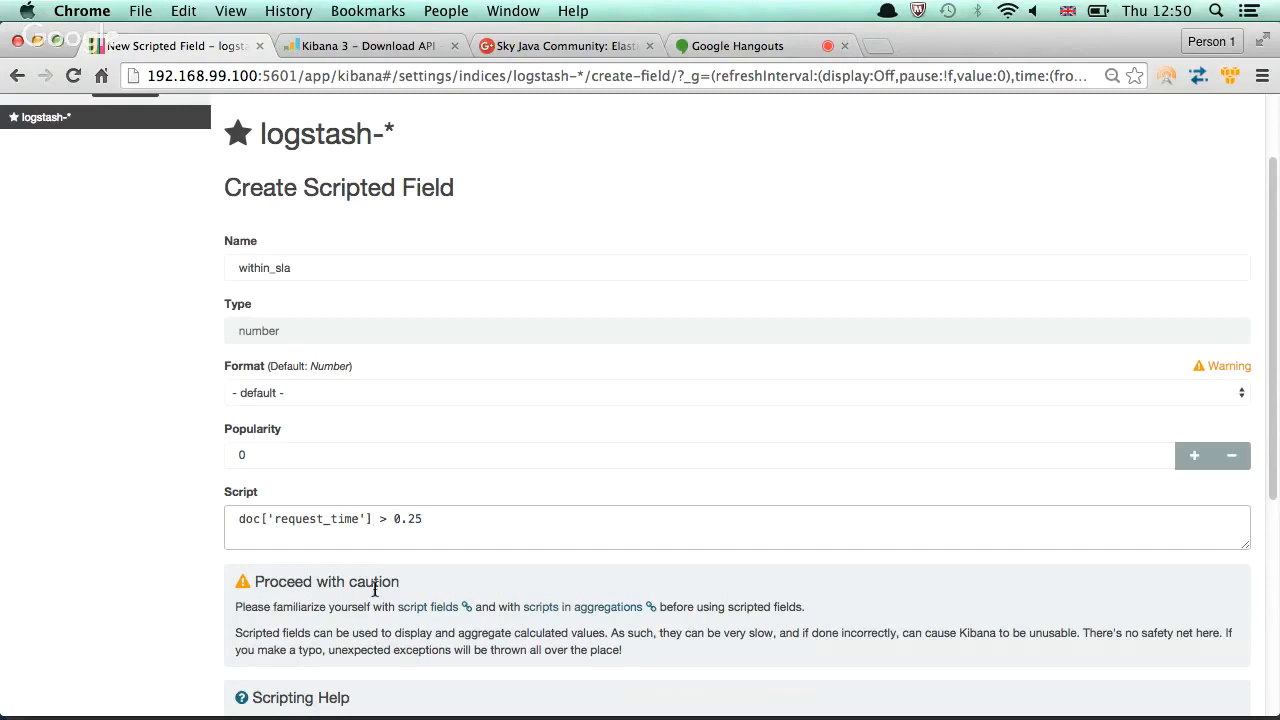
text(.val)
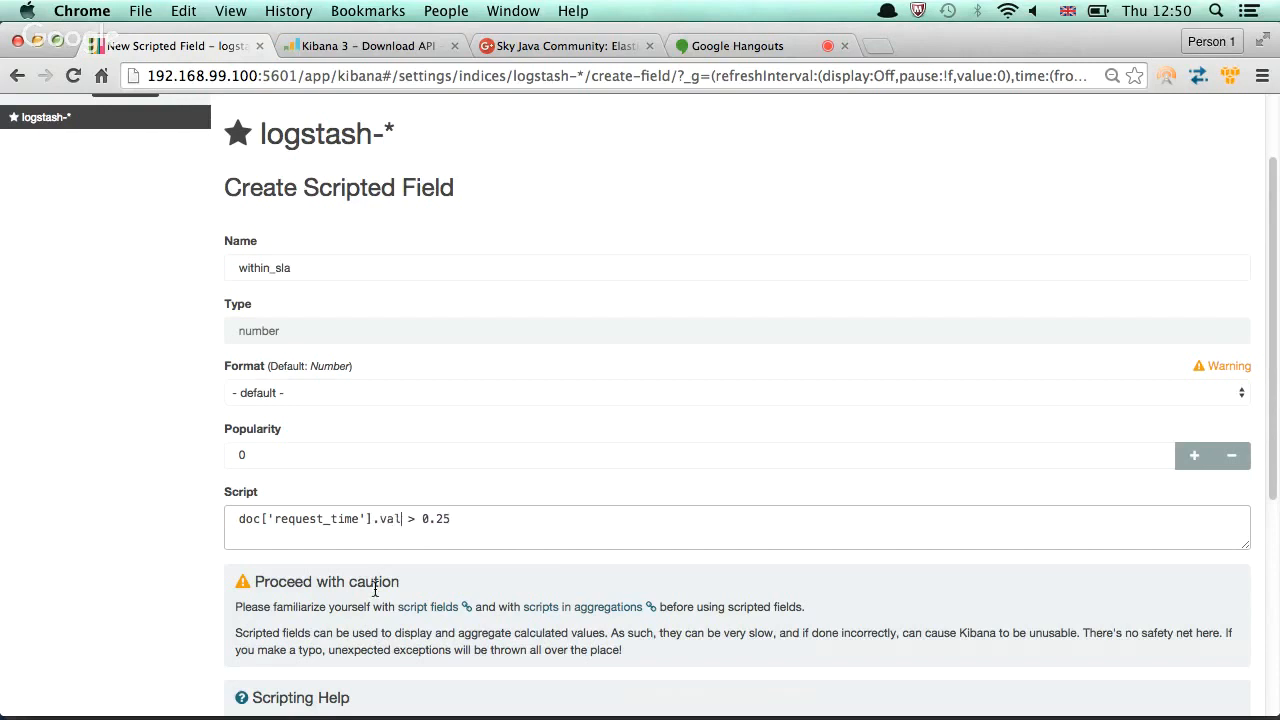
text(ue)
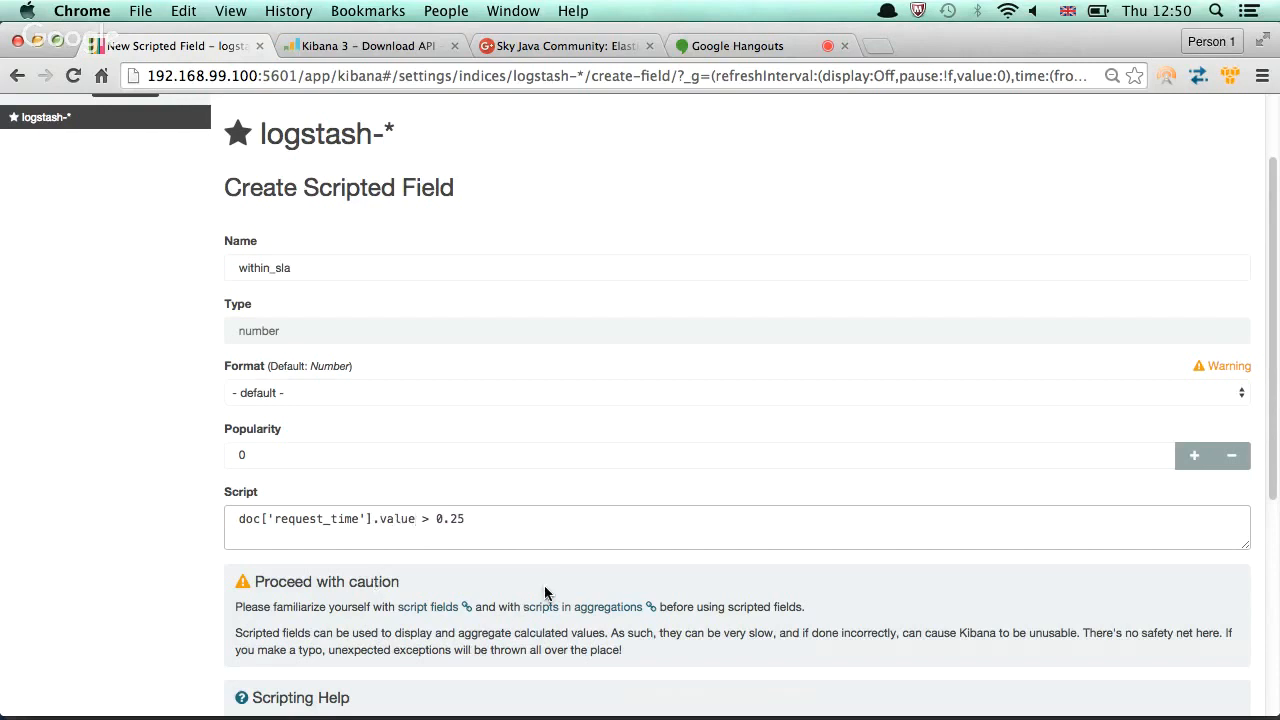
scroll(down, 3)
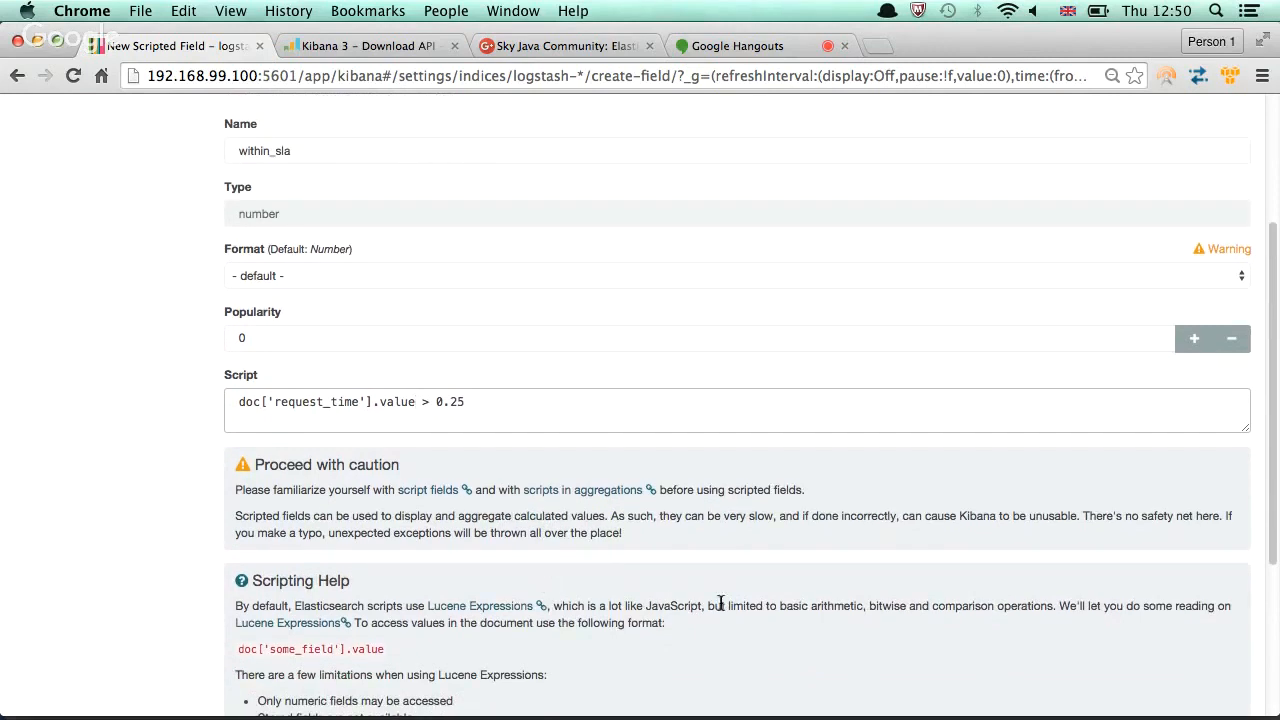
scroll(down, 3)
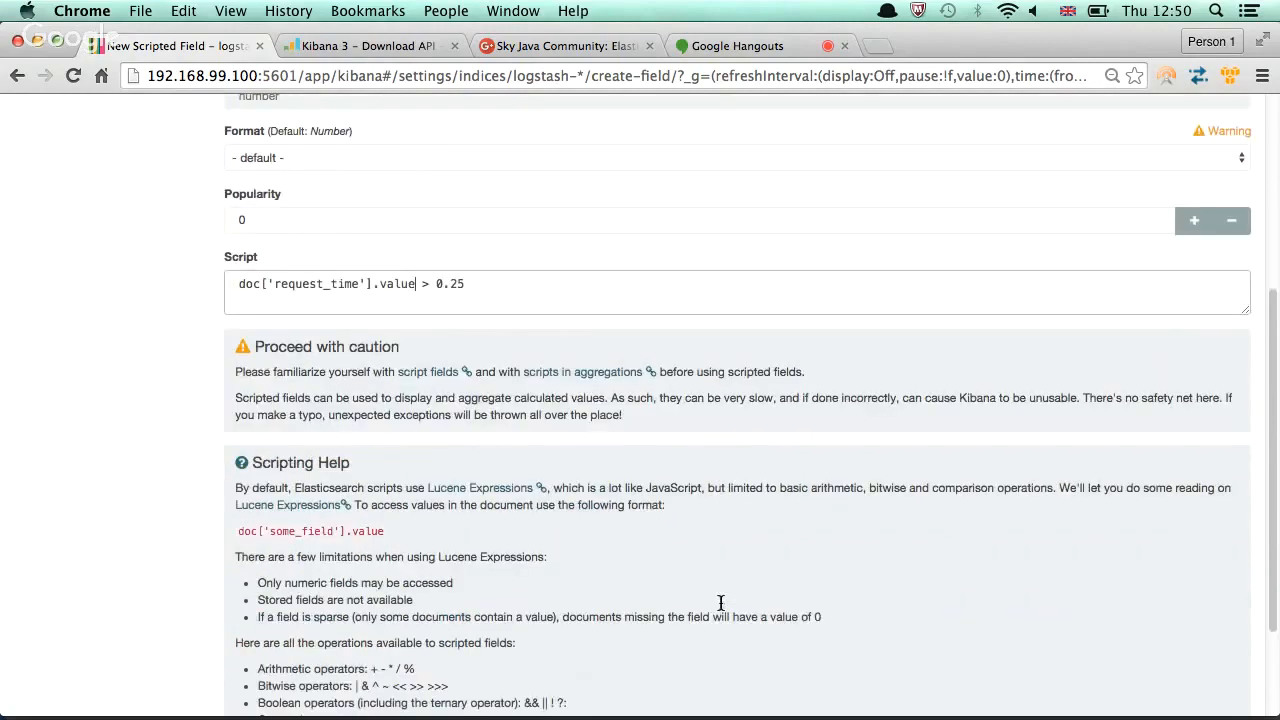
scroll(down, 3)
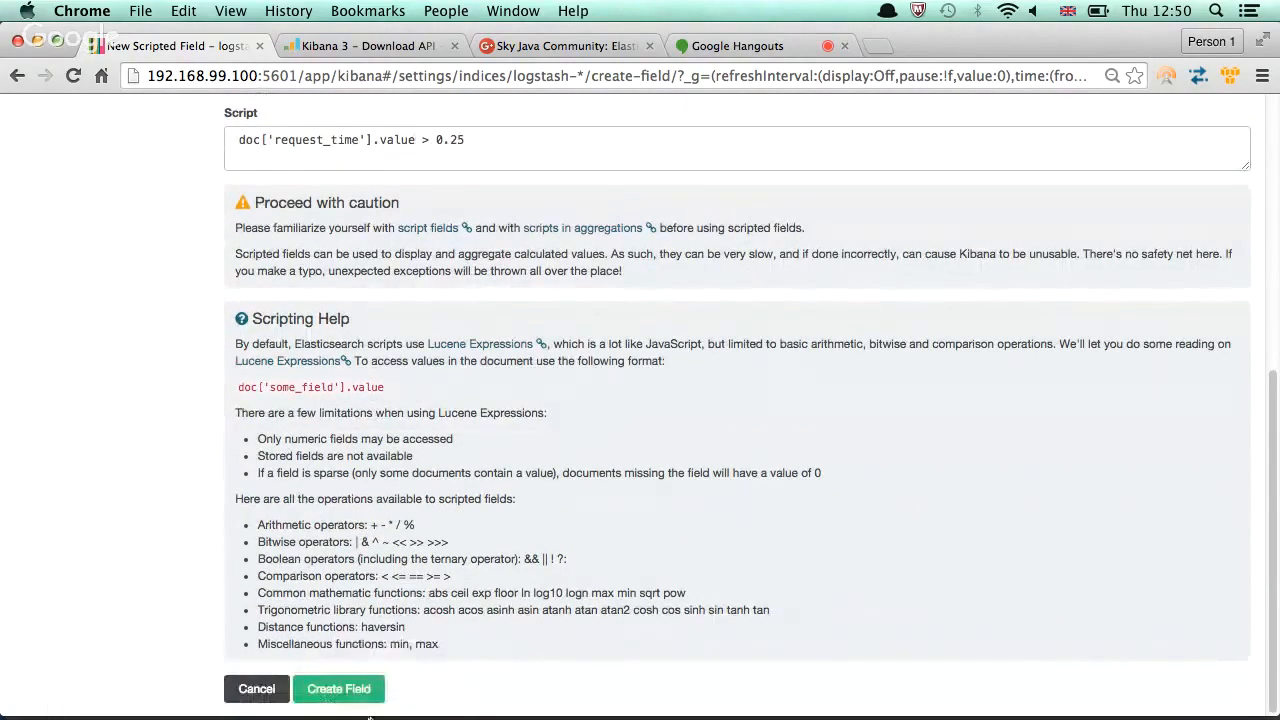
Create the within_sla scripted field on logstash-*
click(338, 688)
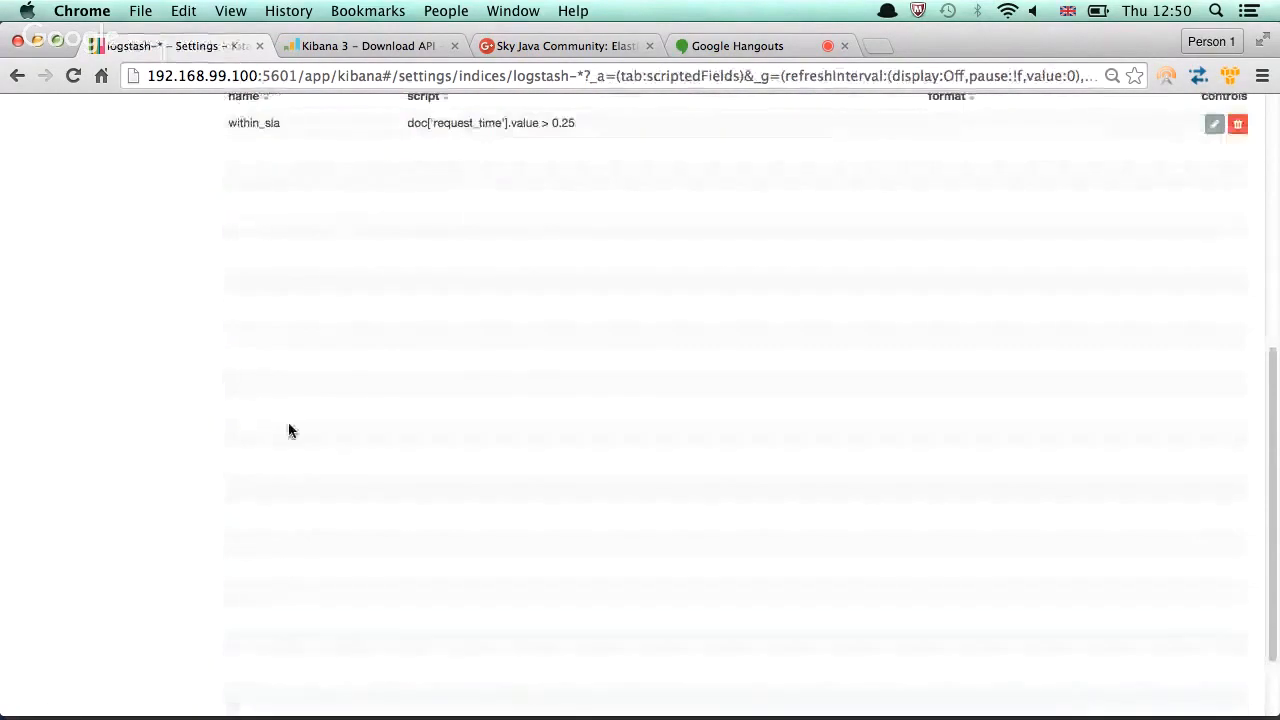
scroll(up, 3)
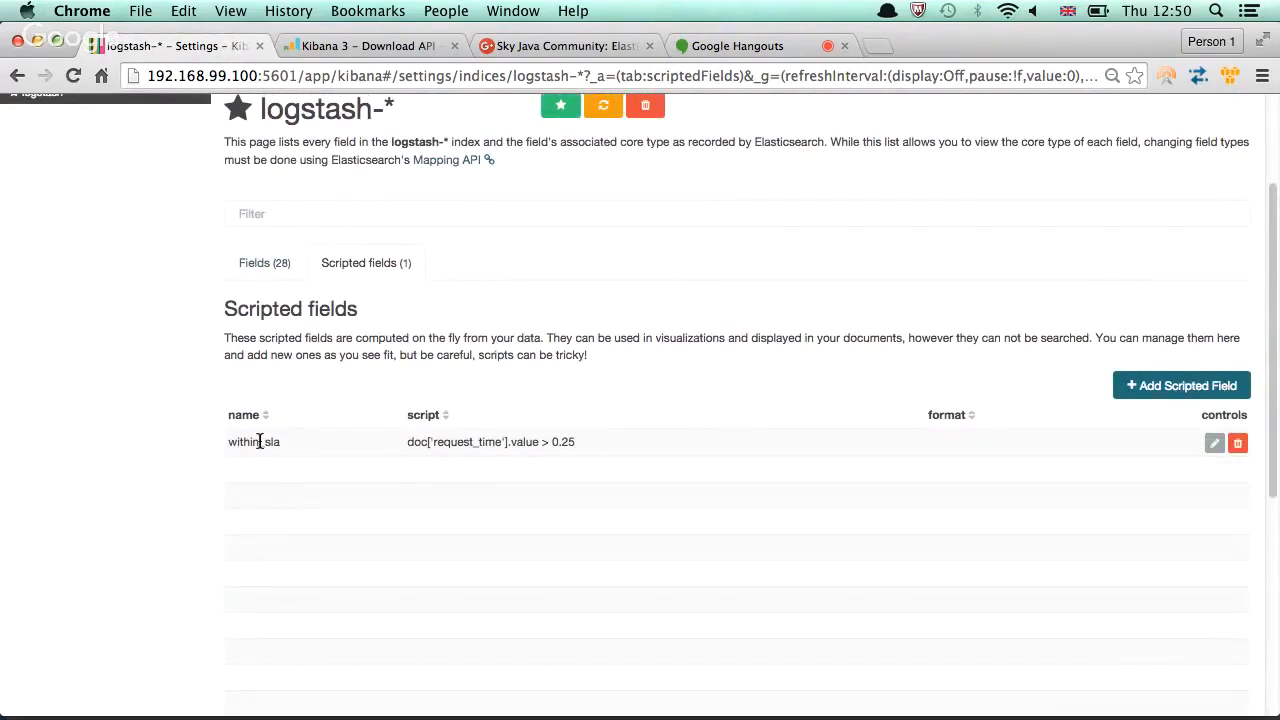
scroll(up, 3)
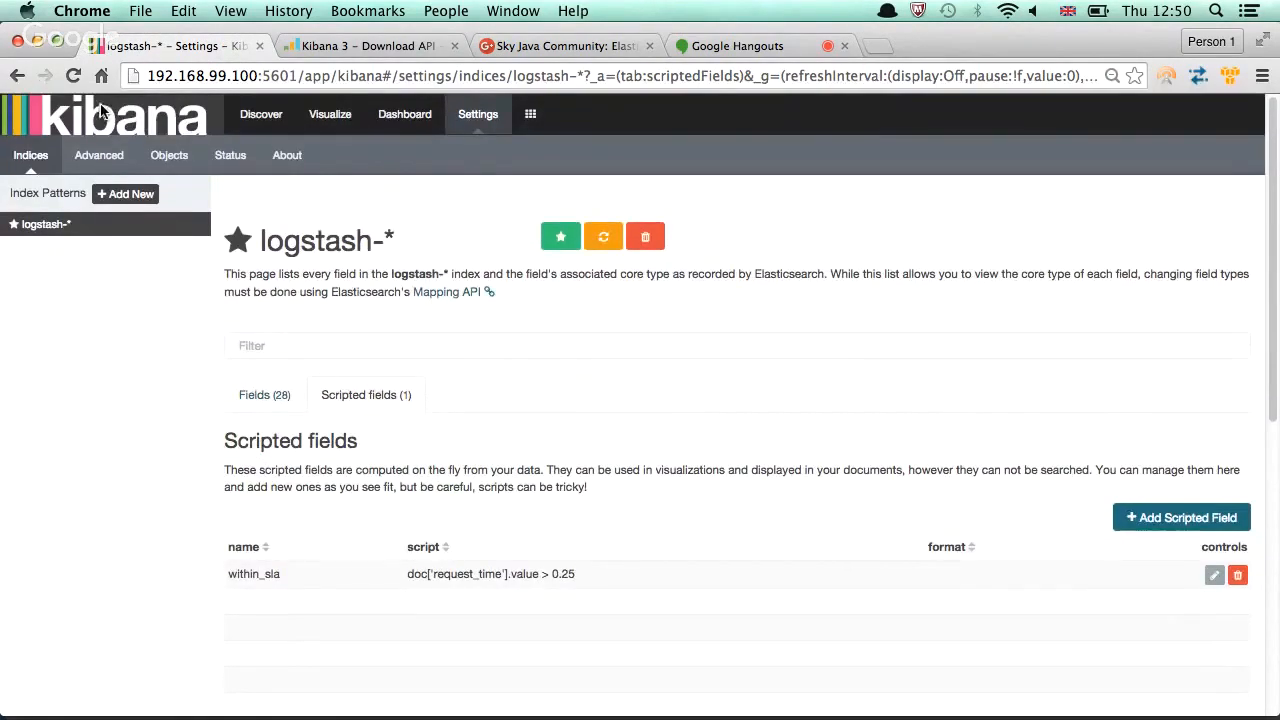
Expand the first More Video Requests document in Discover to see within_sla as 0
click(260, 114)
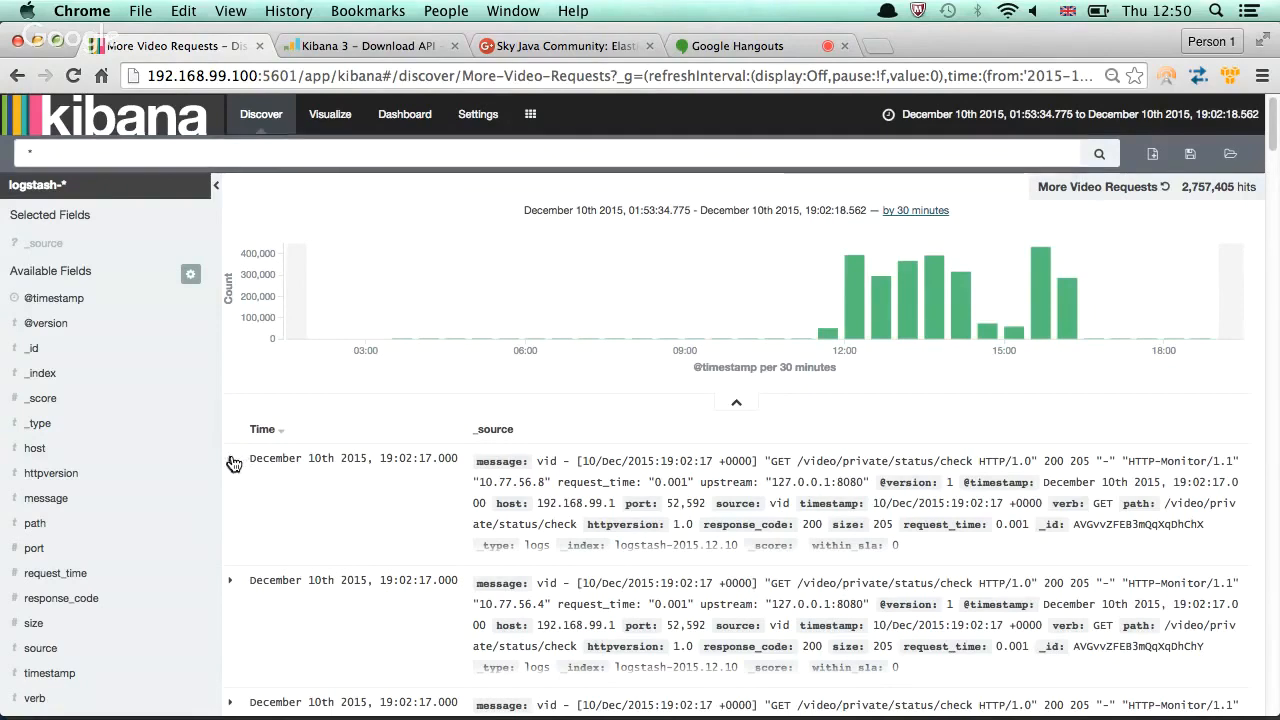
click(232, 464)
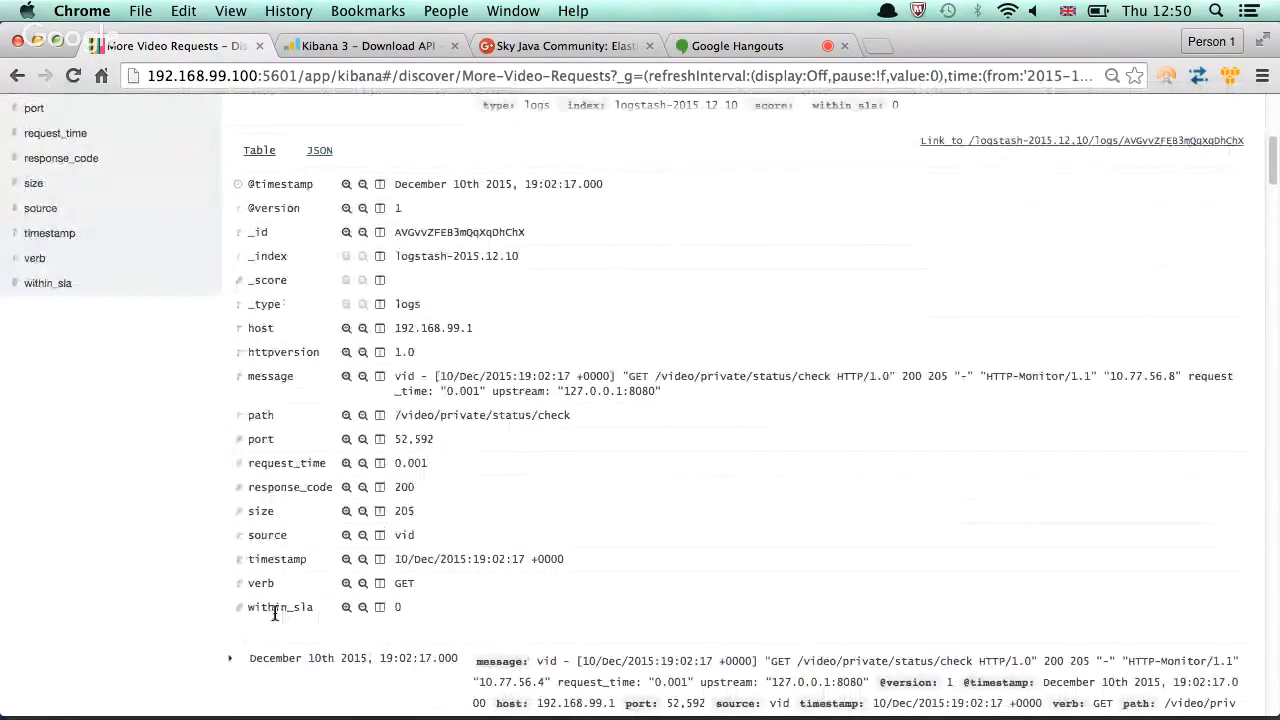
mouse_move(404, 604)
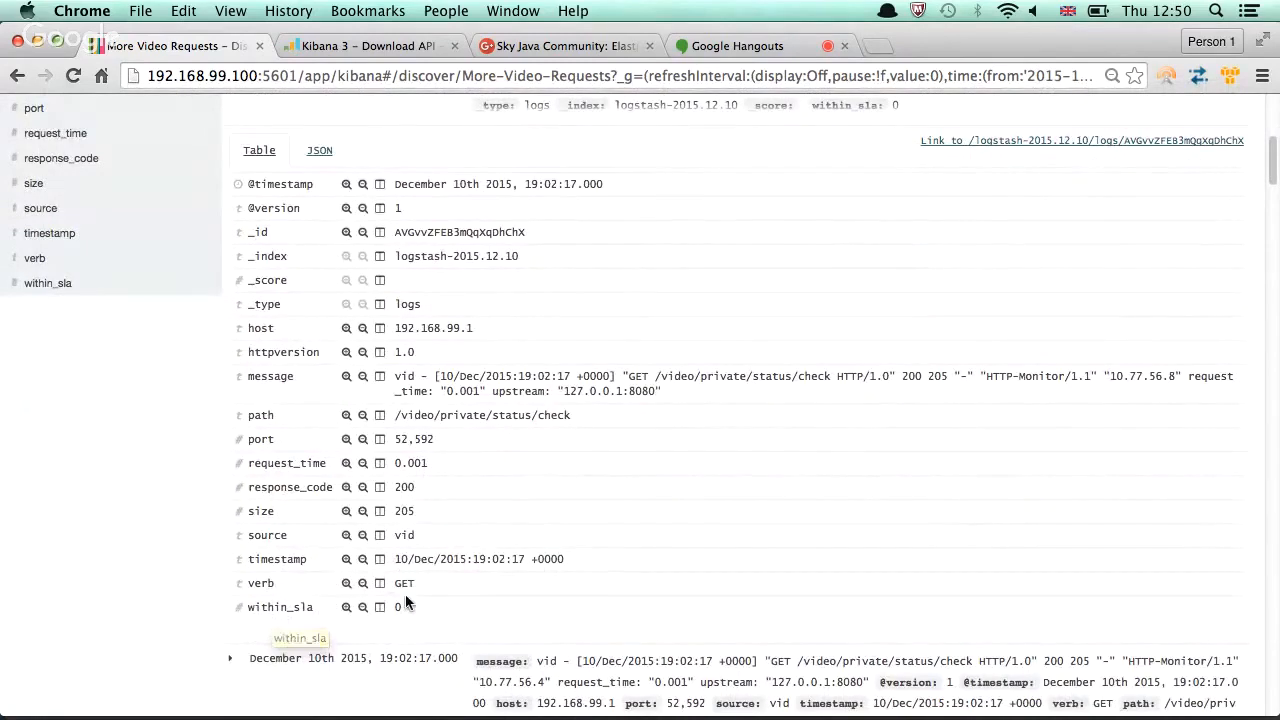
mouse_move(390, 482)
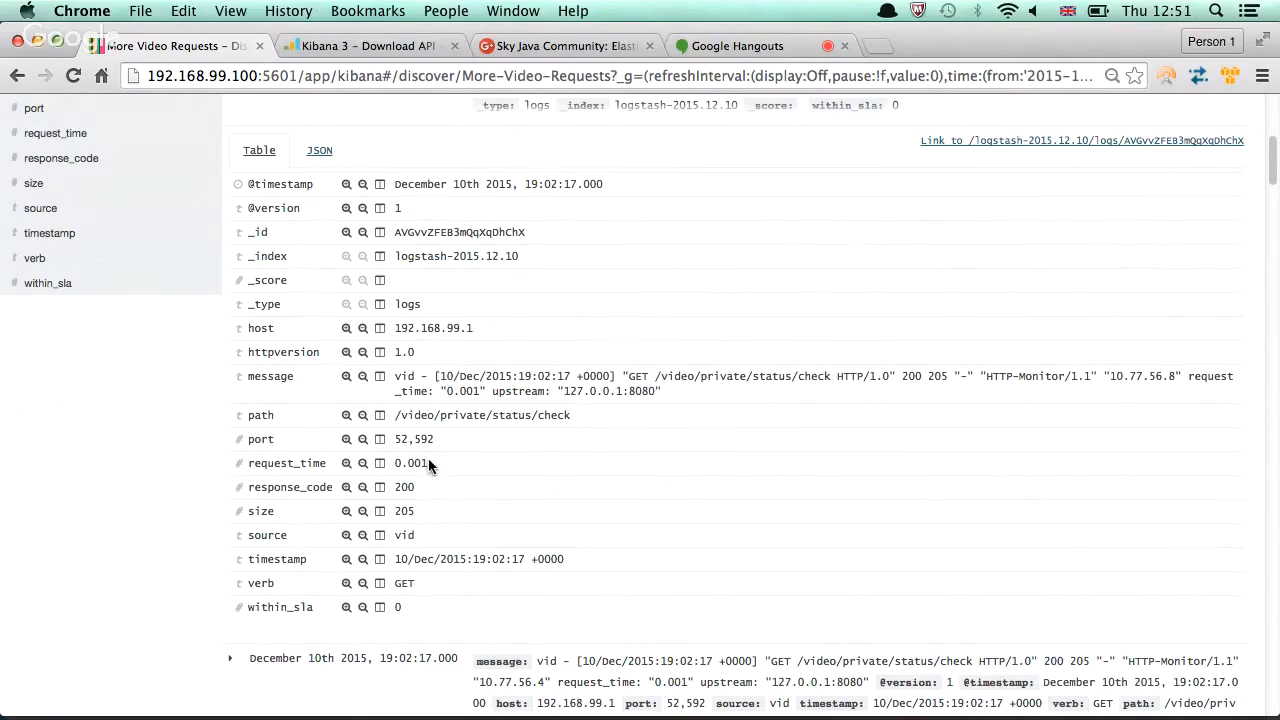
scroll(up, 3)
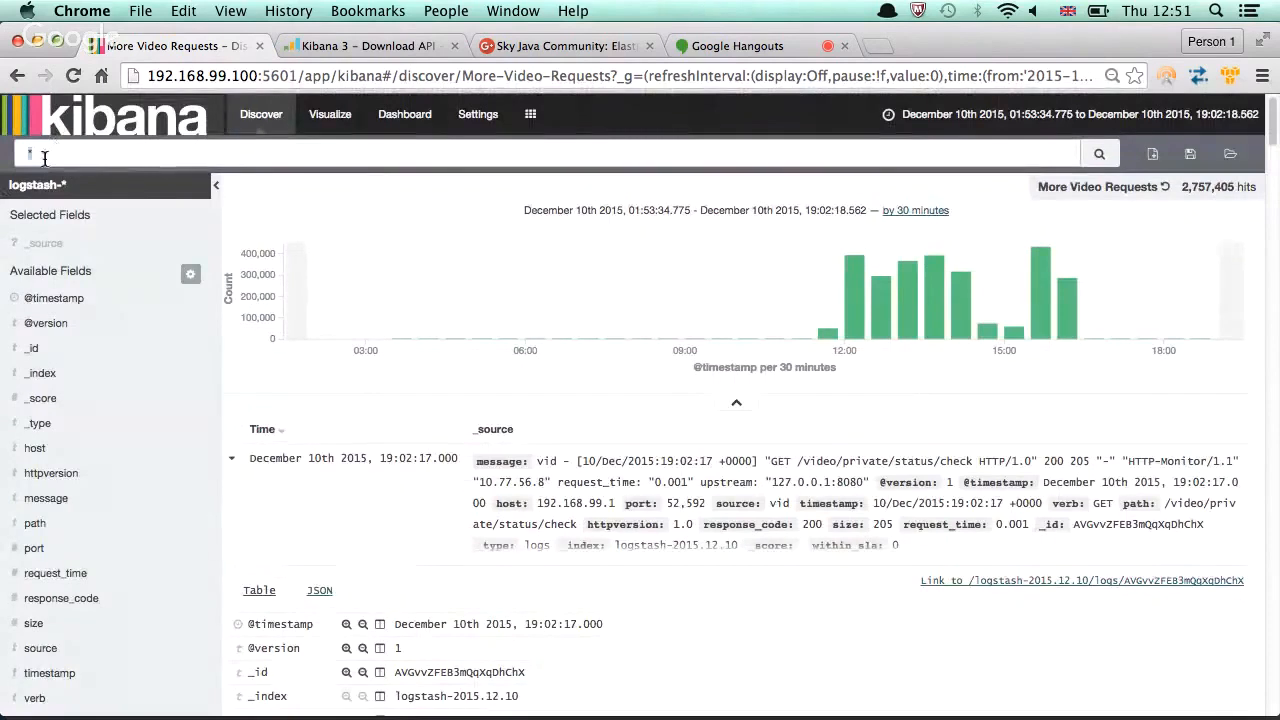
Expand the first entry and examine its within_sla value
text(request_time: [0.25 TO)
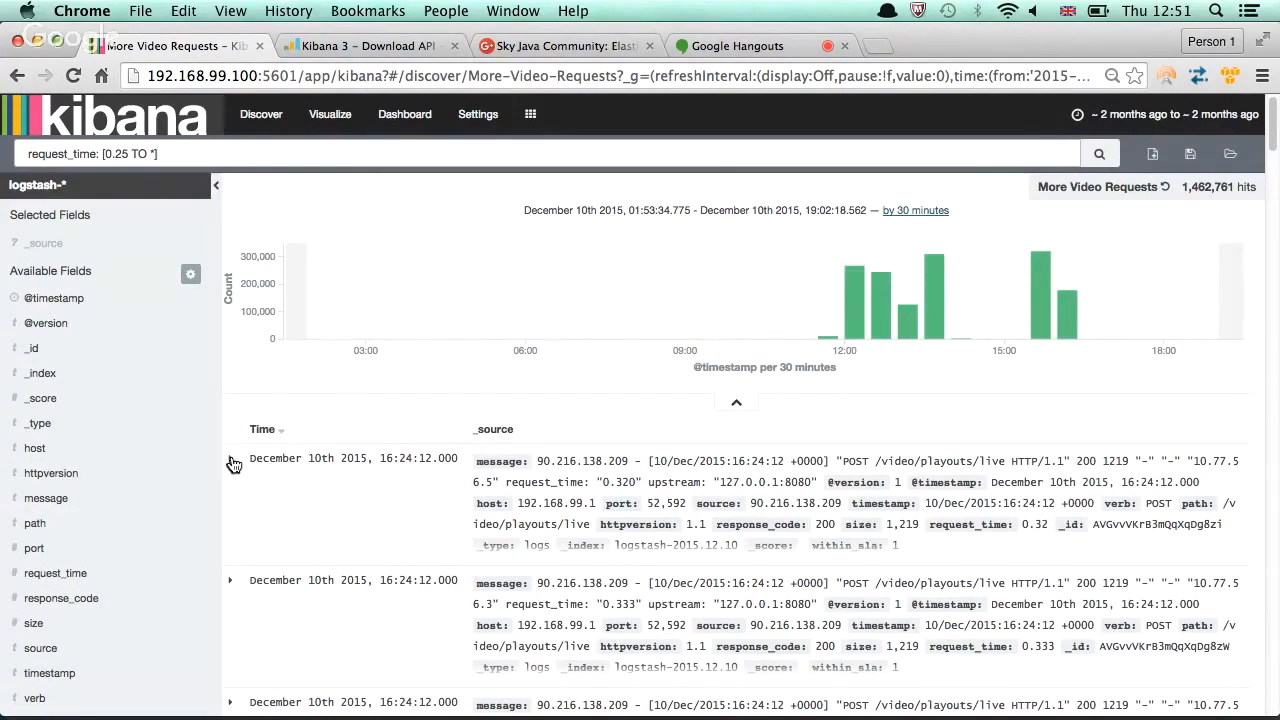
click(230, 464)
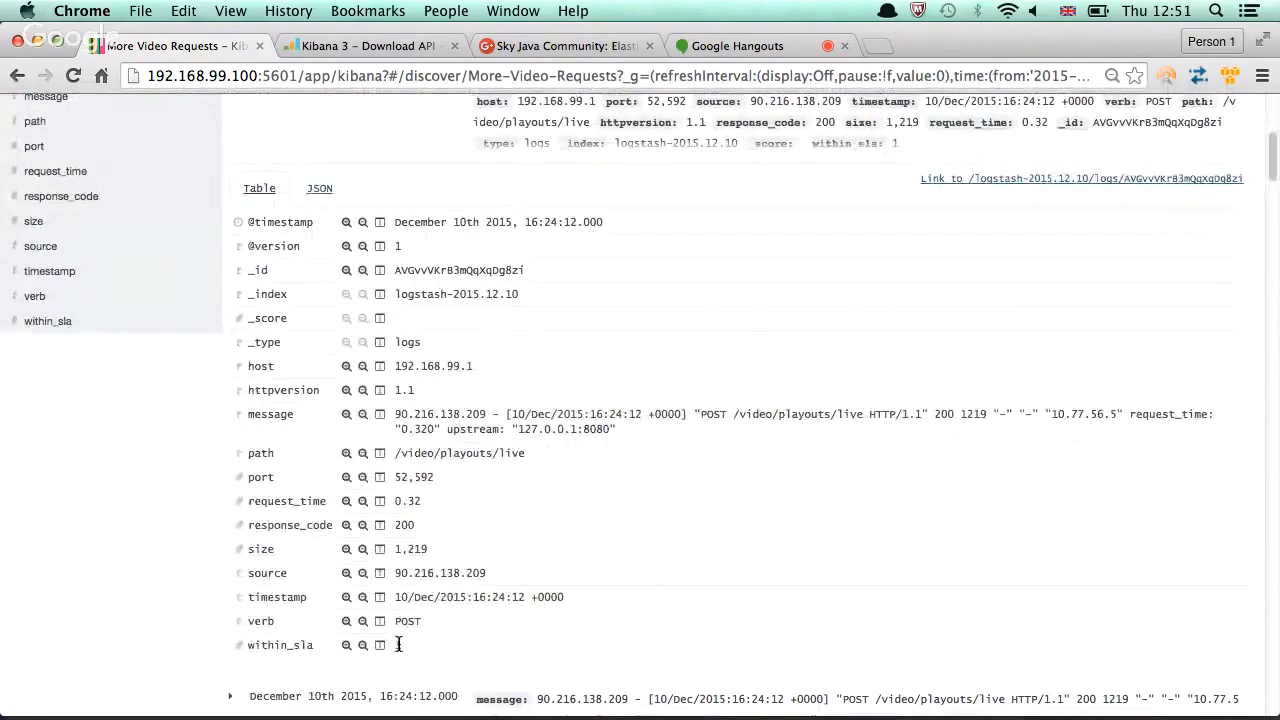
click(396, 644)
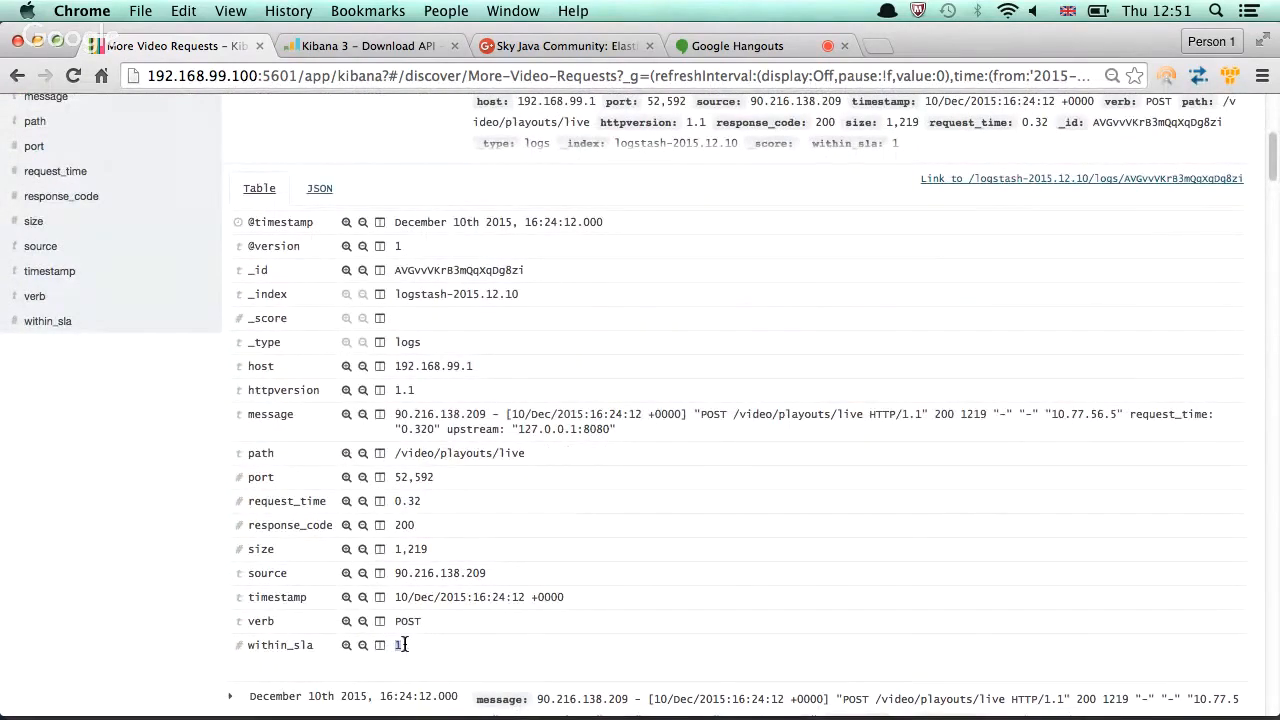
scroll(up, 3)
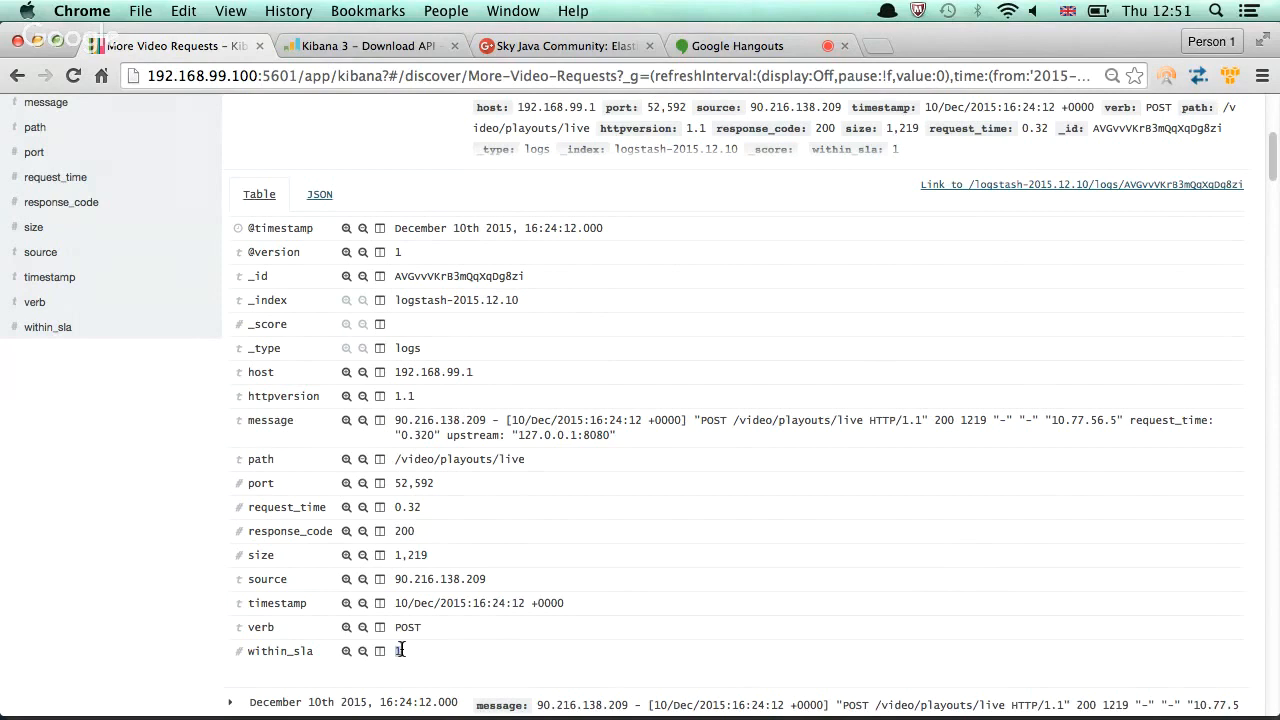
mouse_move(406, 620)
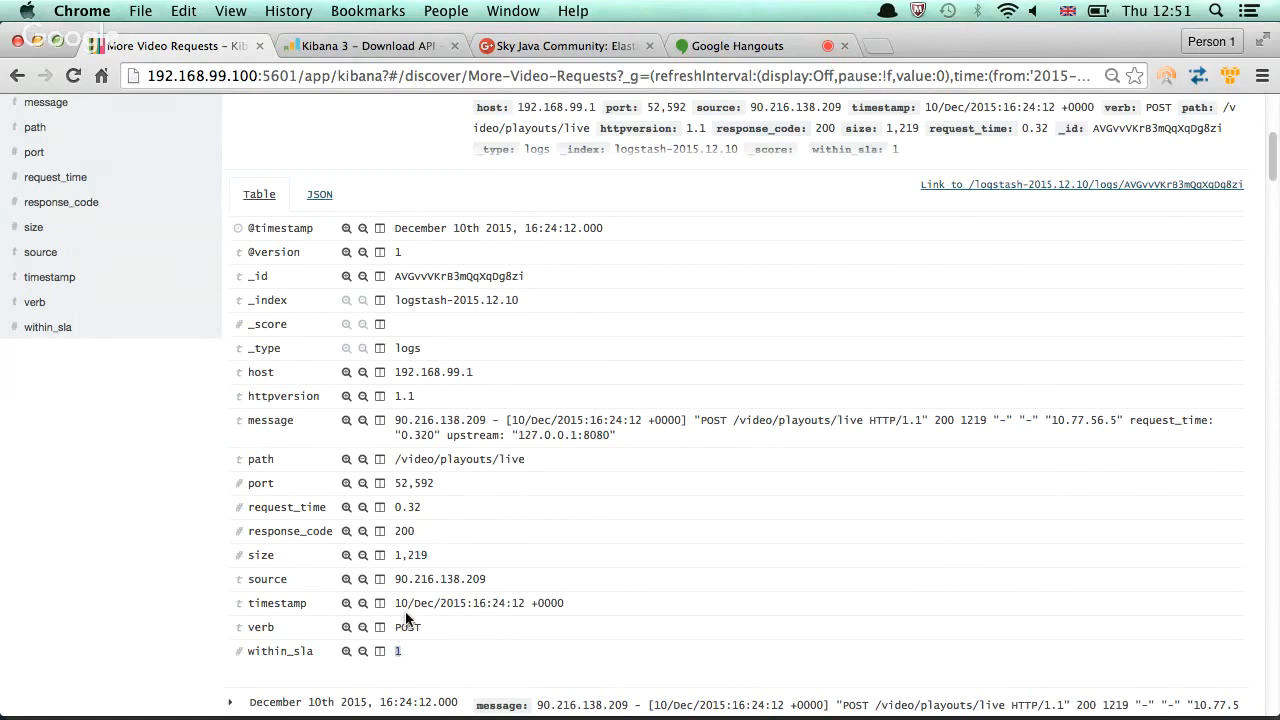
mouse_move(270, 650)
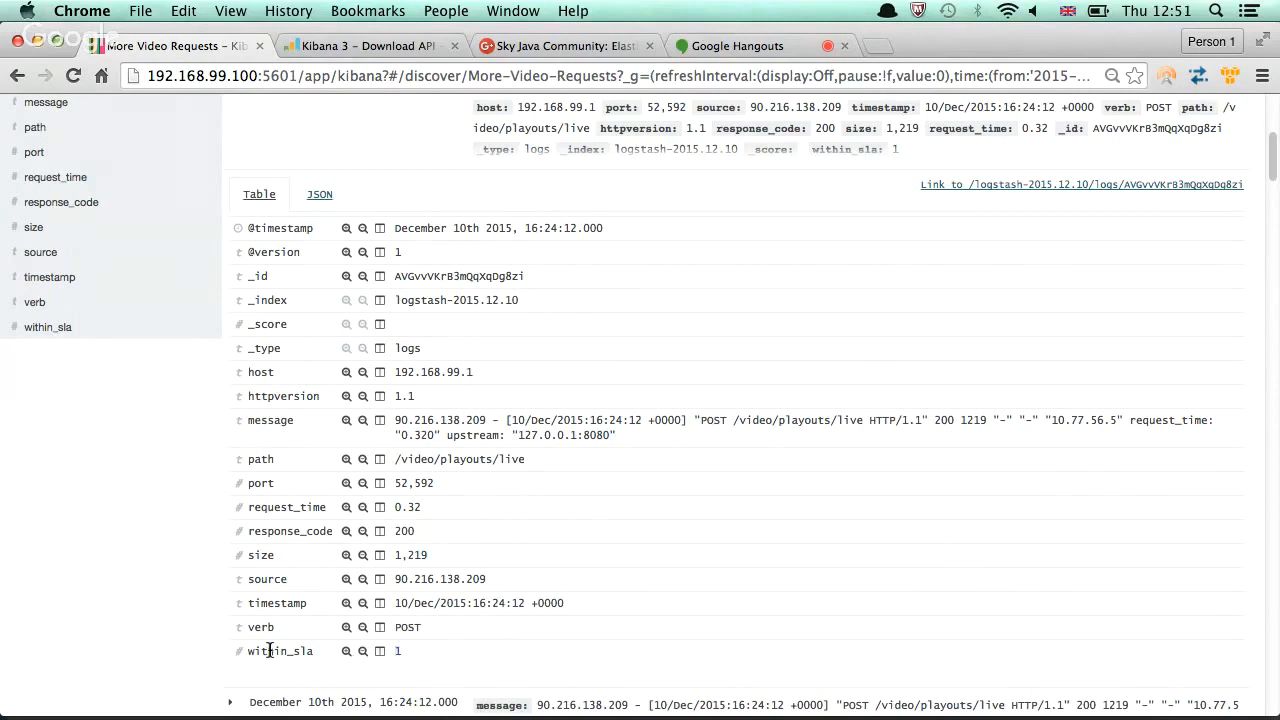
Search Discover for within_sla:1, which matches no documents
double_click(280, 652)
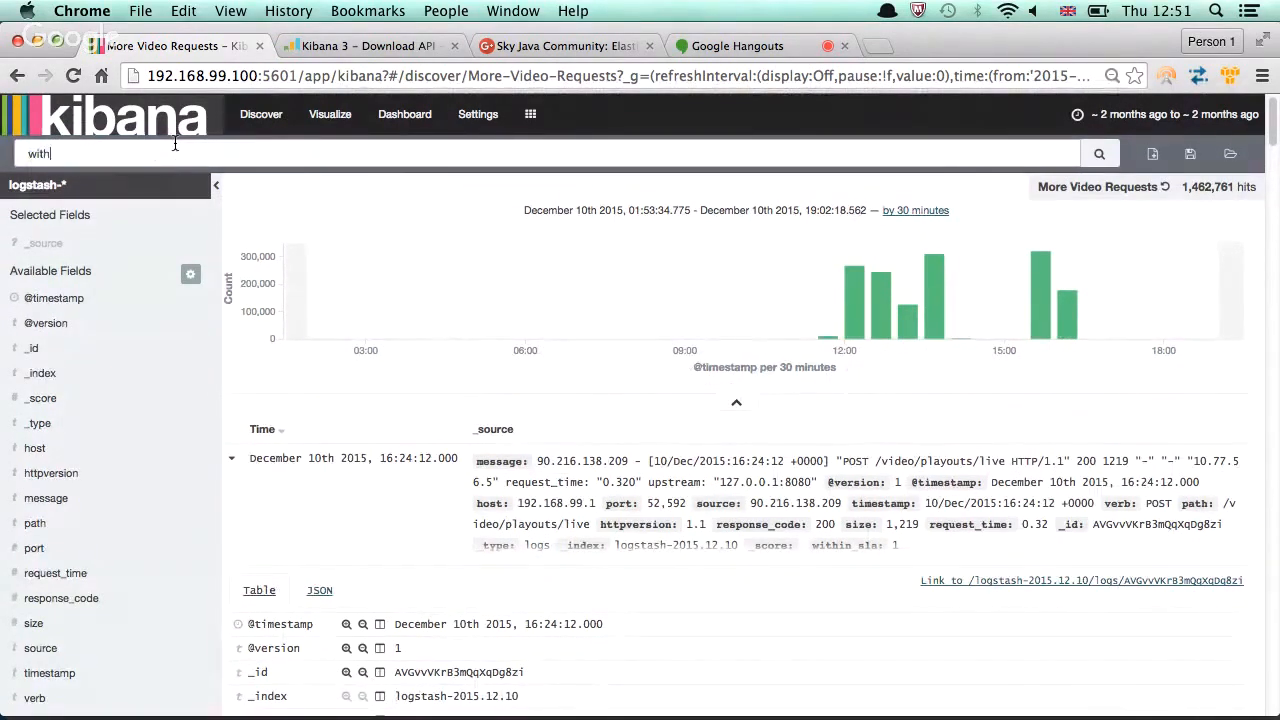
text(within_sla)
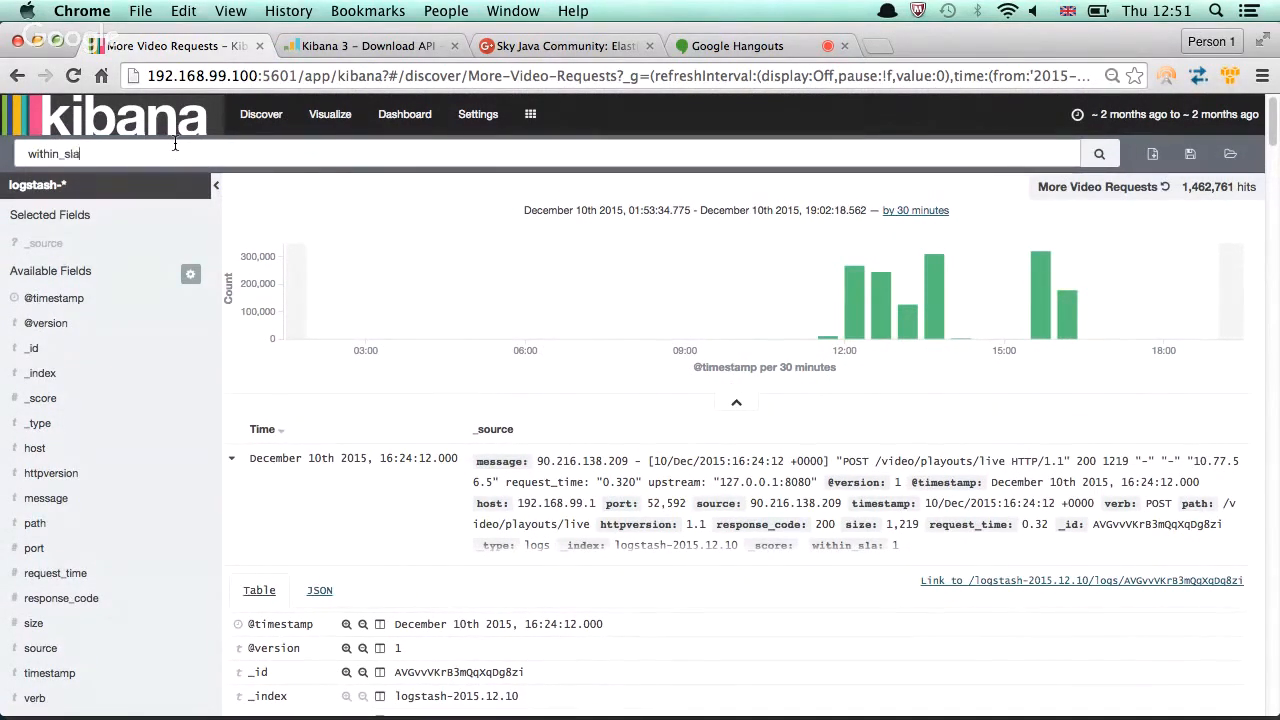
text(:1)
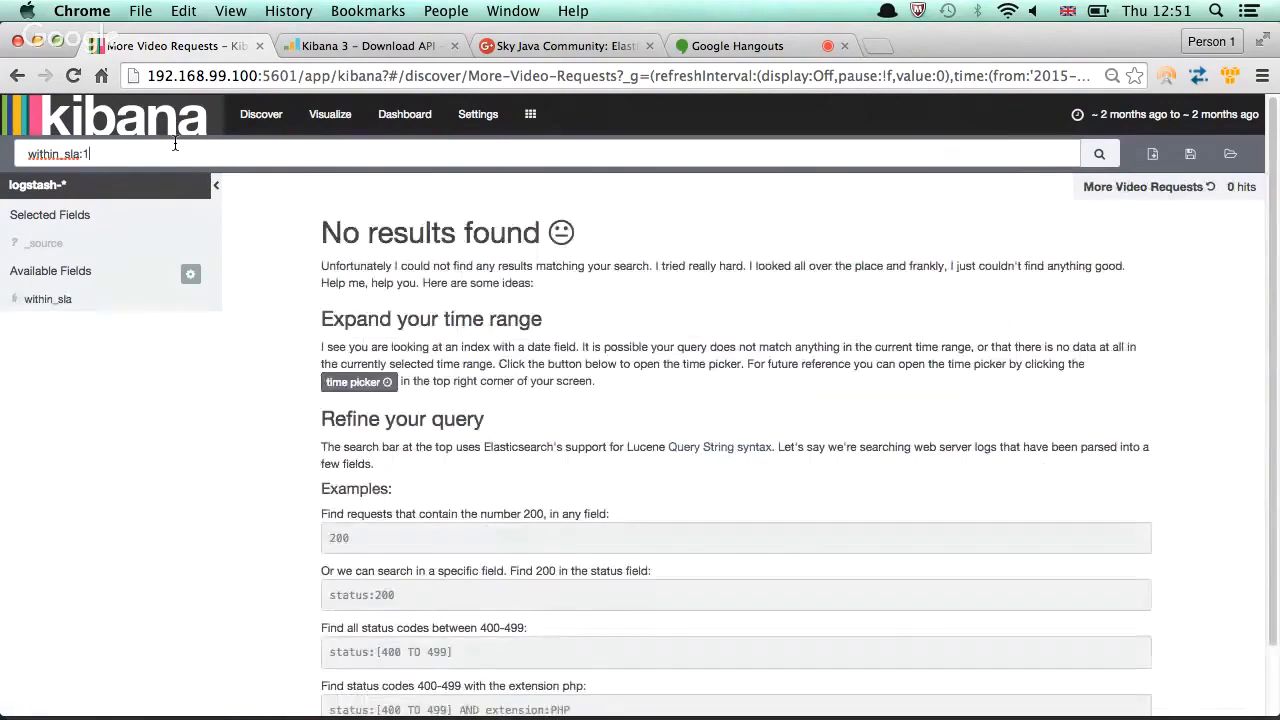
scroll(down, 3)
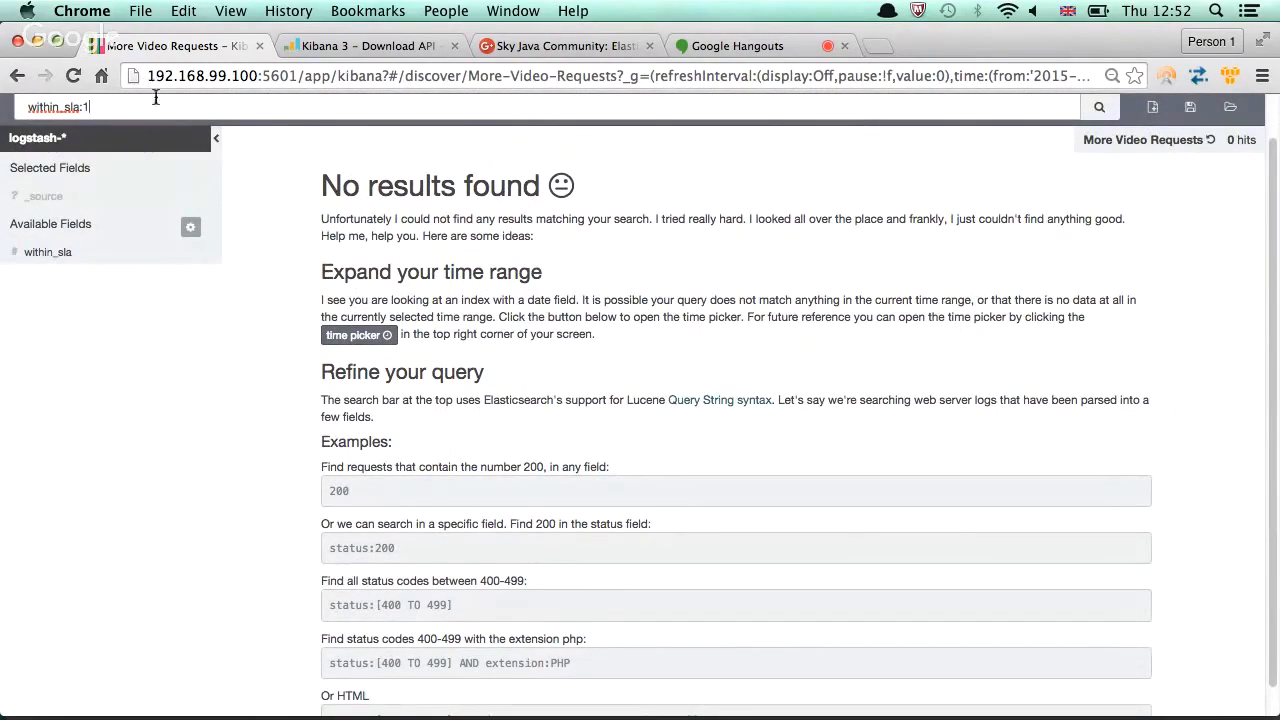
right_click(58, 108)
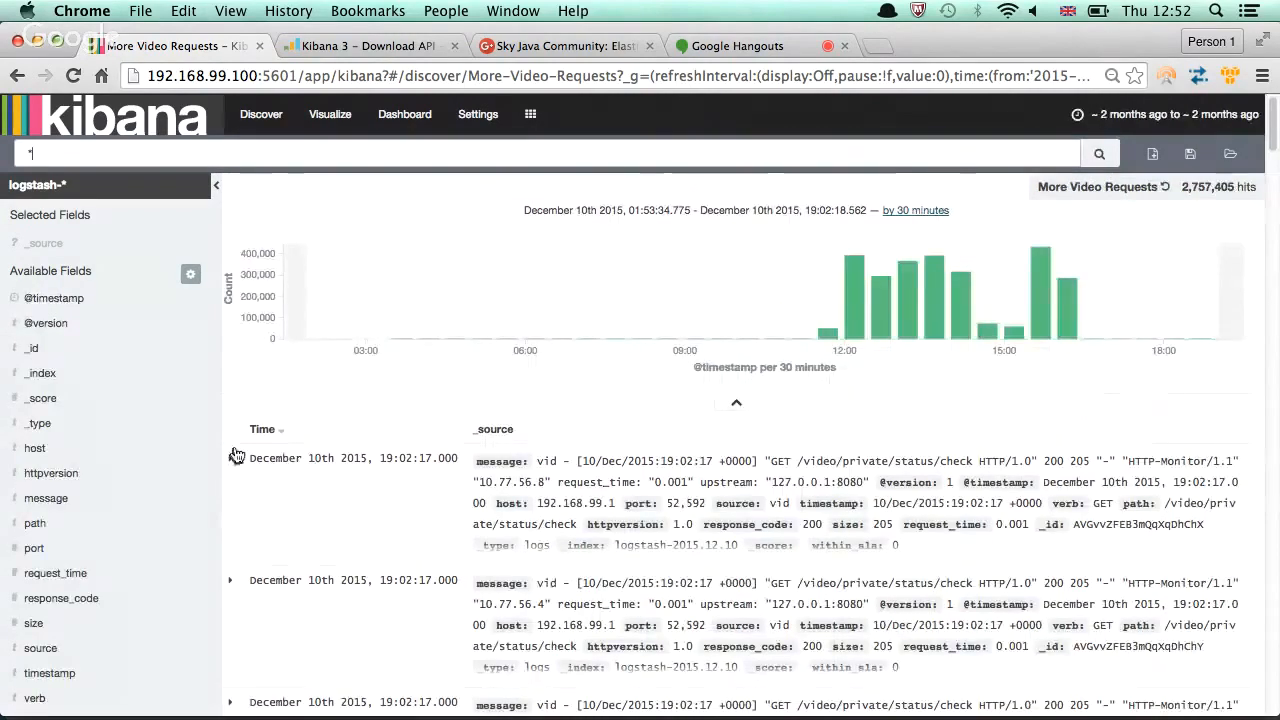
Add a within_sla 0 filter, view its script query JSON, and cancel the editor keeping the filter
click(230, 458)
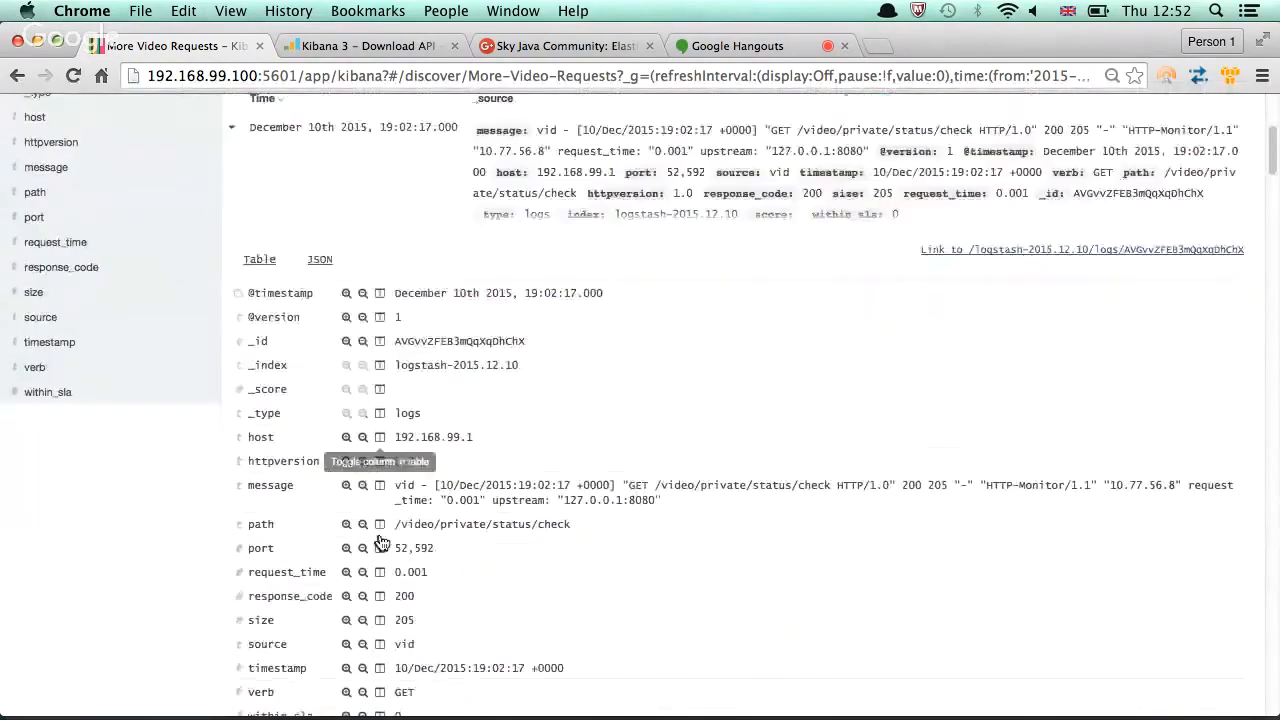
scroll(down, 3)
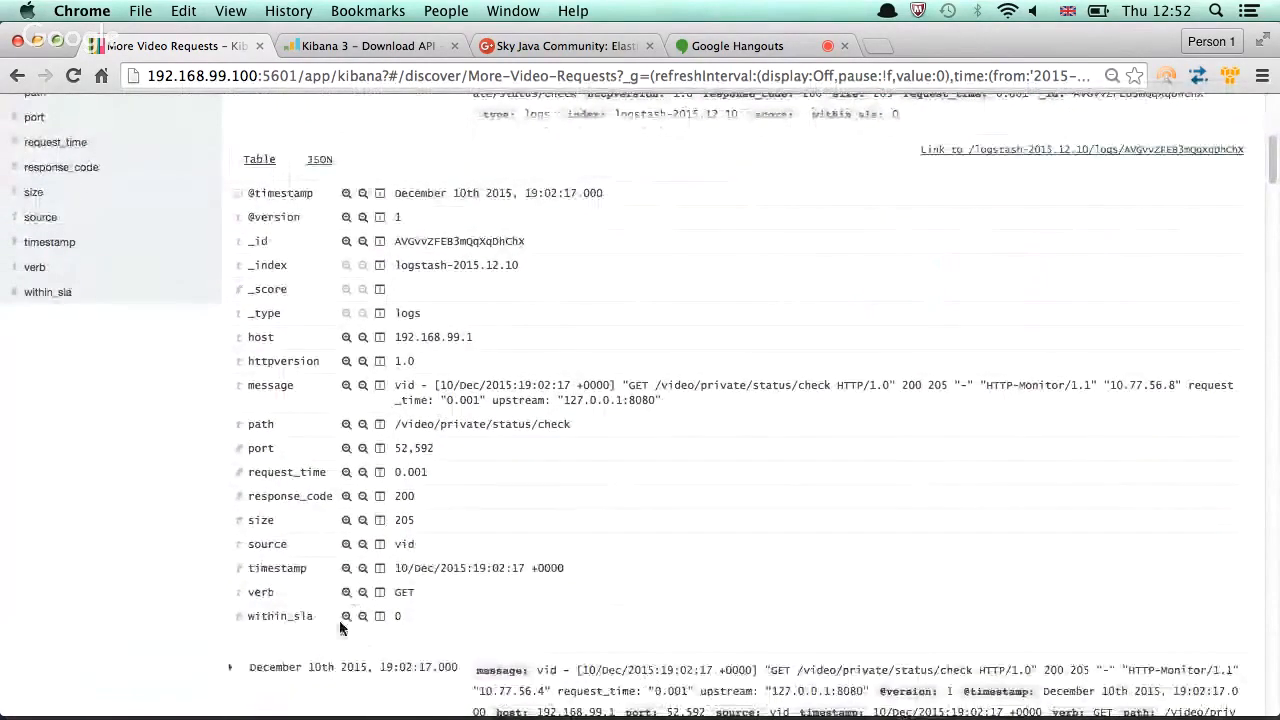
scroll(up, 3)
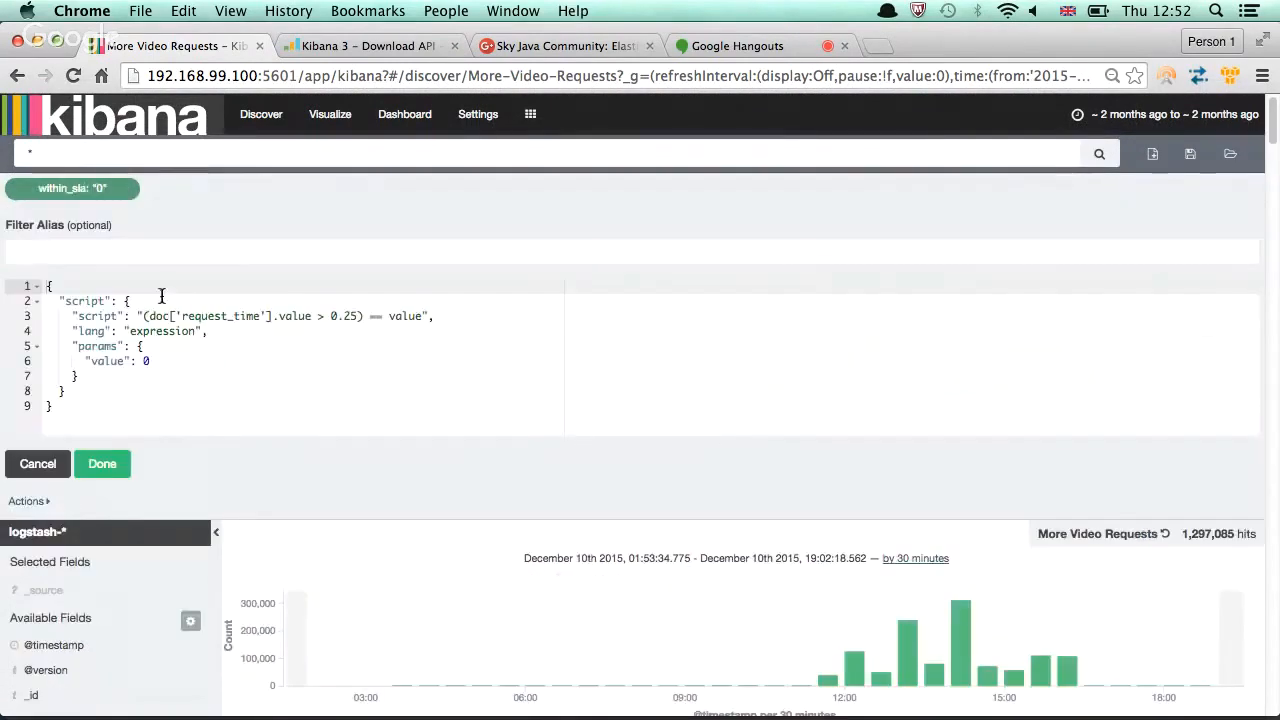
mouse_move(38, 464)
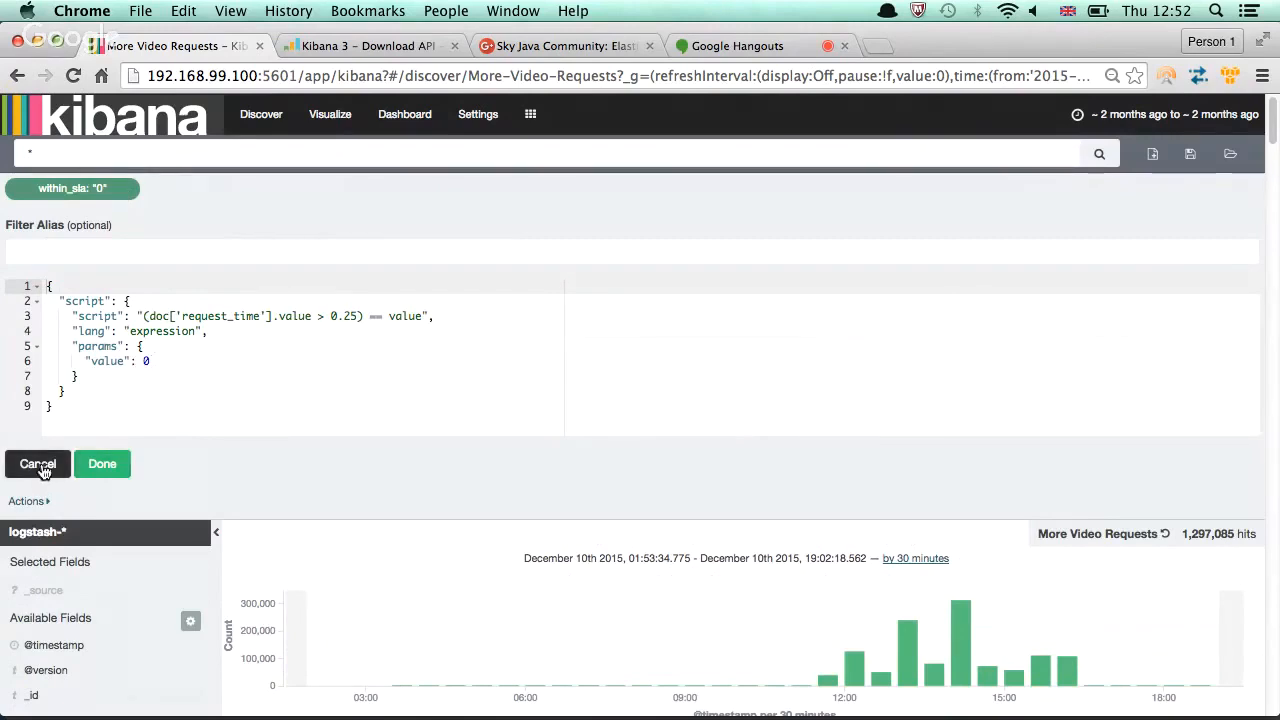
click(38, 464)
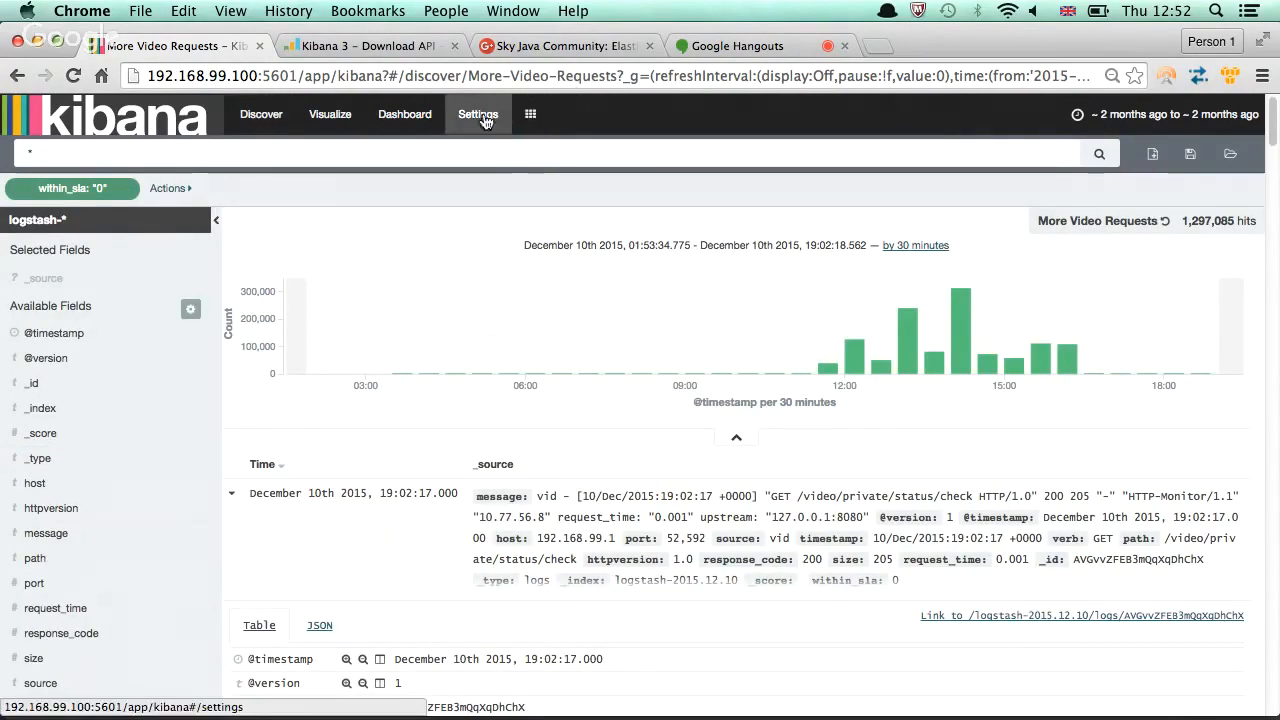
Go to the logstash-* index pattern's scripted fields in Settings
click(478, 114)
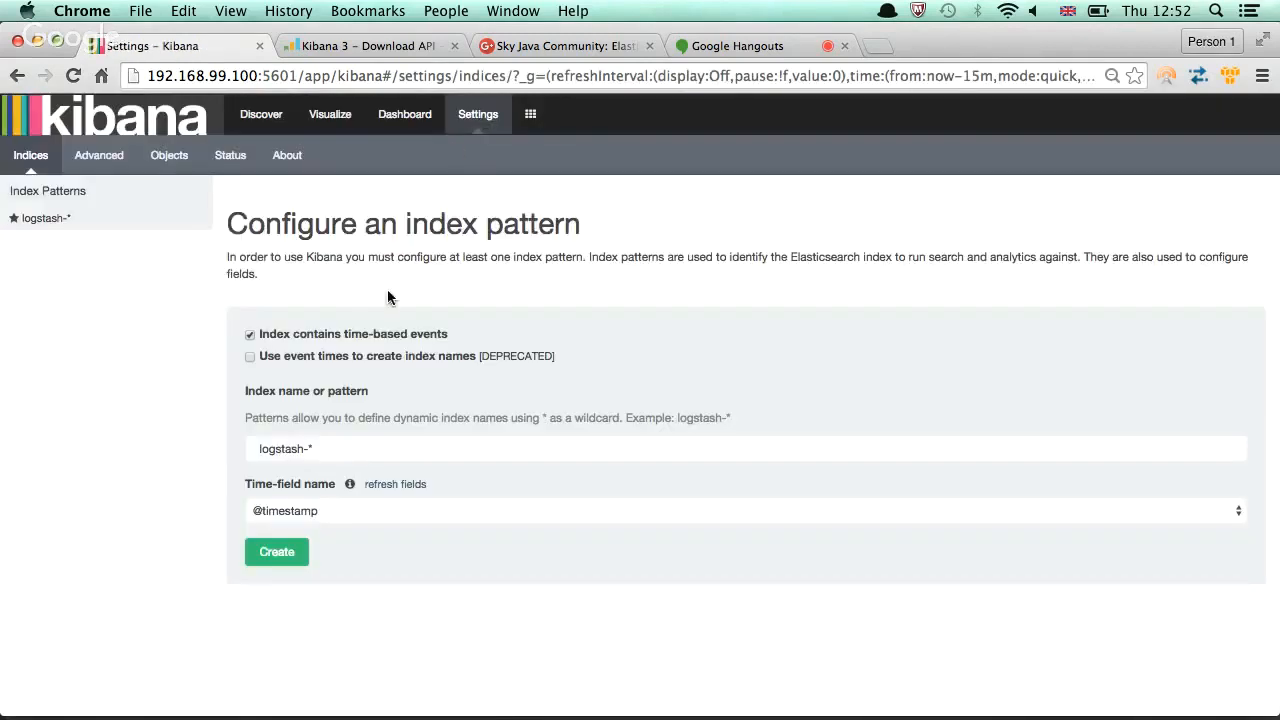
mouse_move(76, 240)
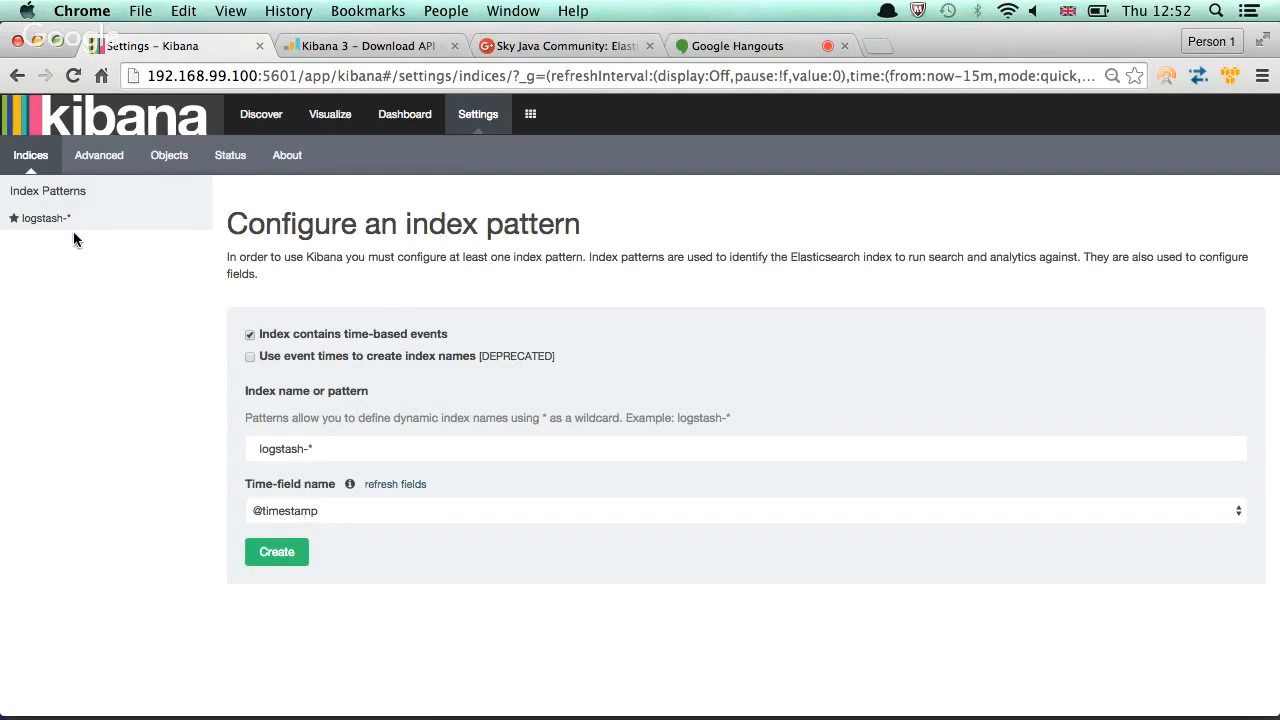
click(276, 552)
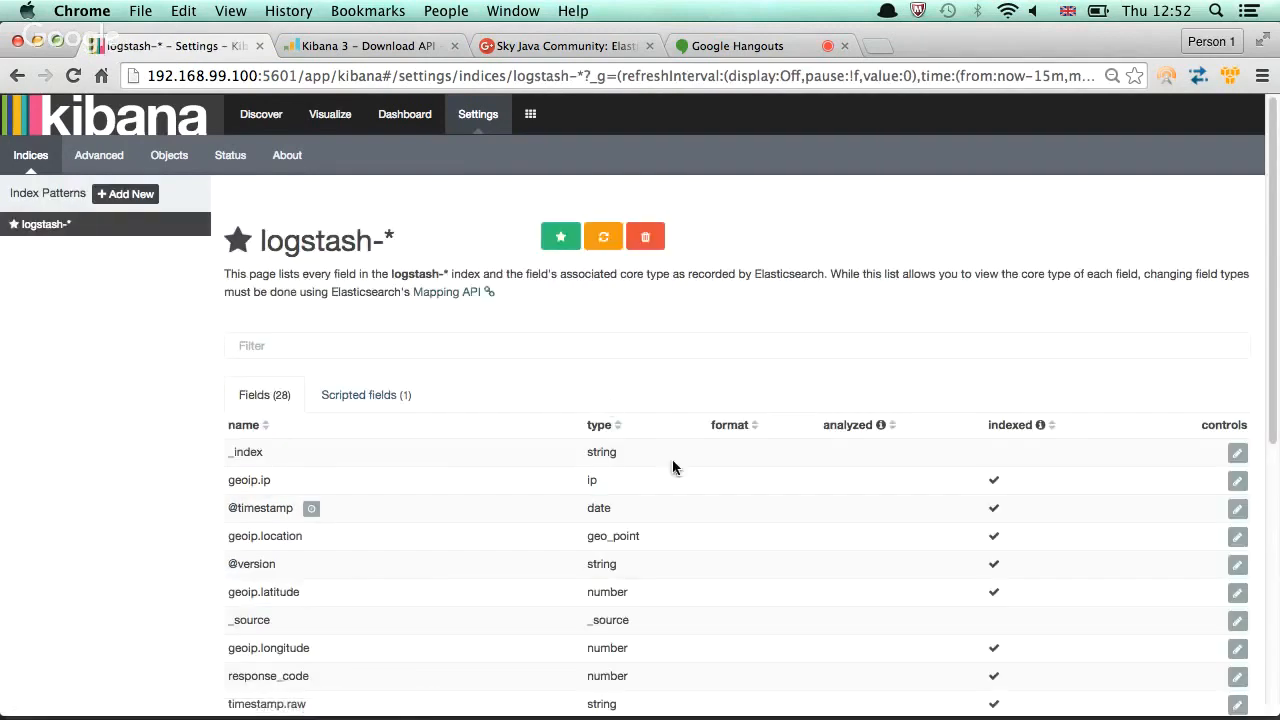
scroll(down, 3)
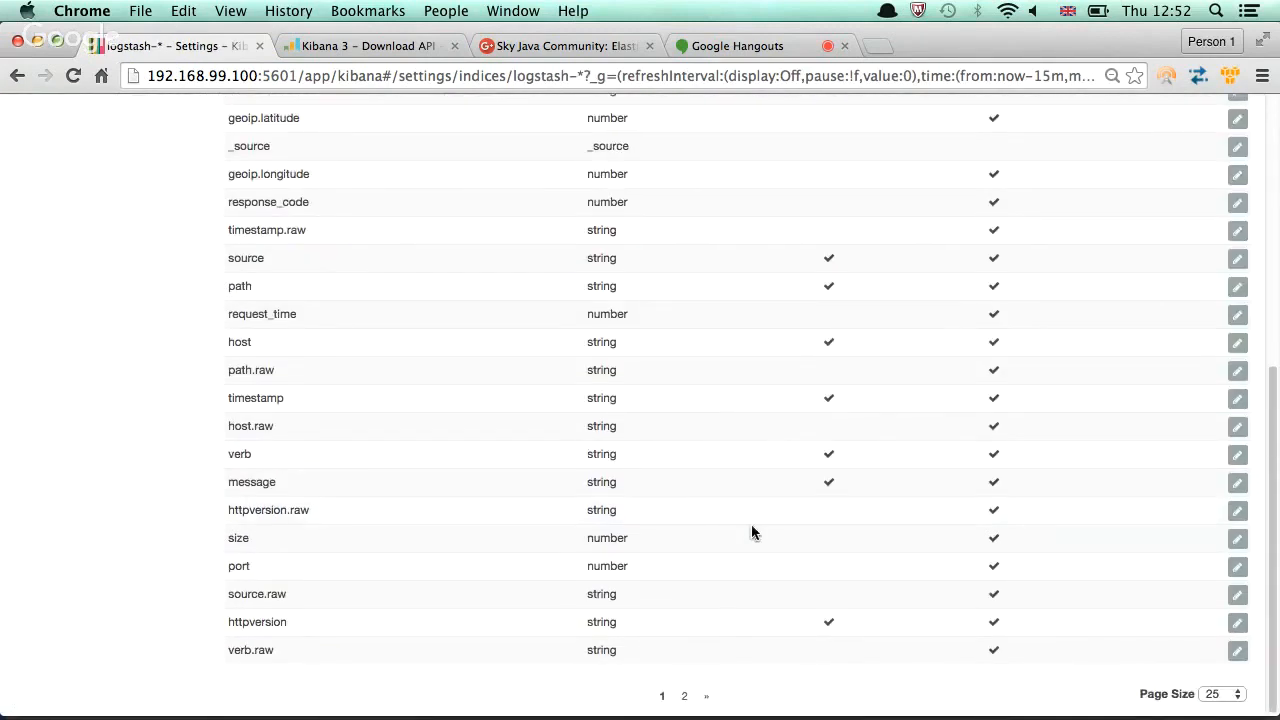
scroll(up, 3)
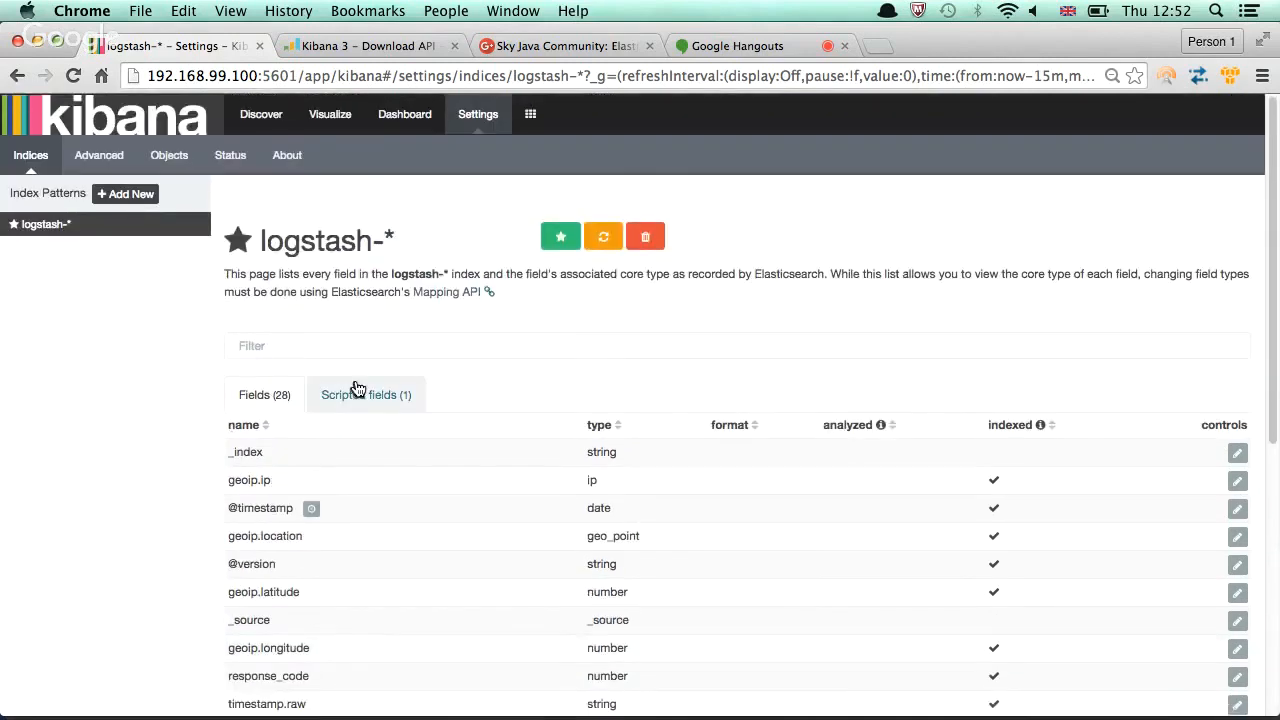
click(364, 394)
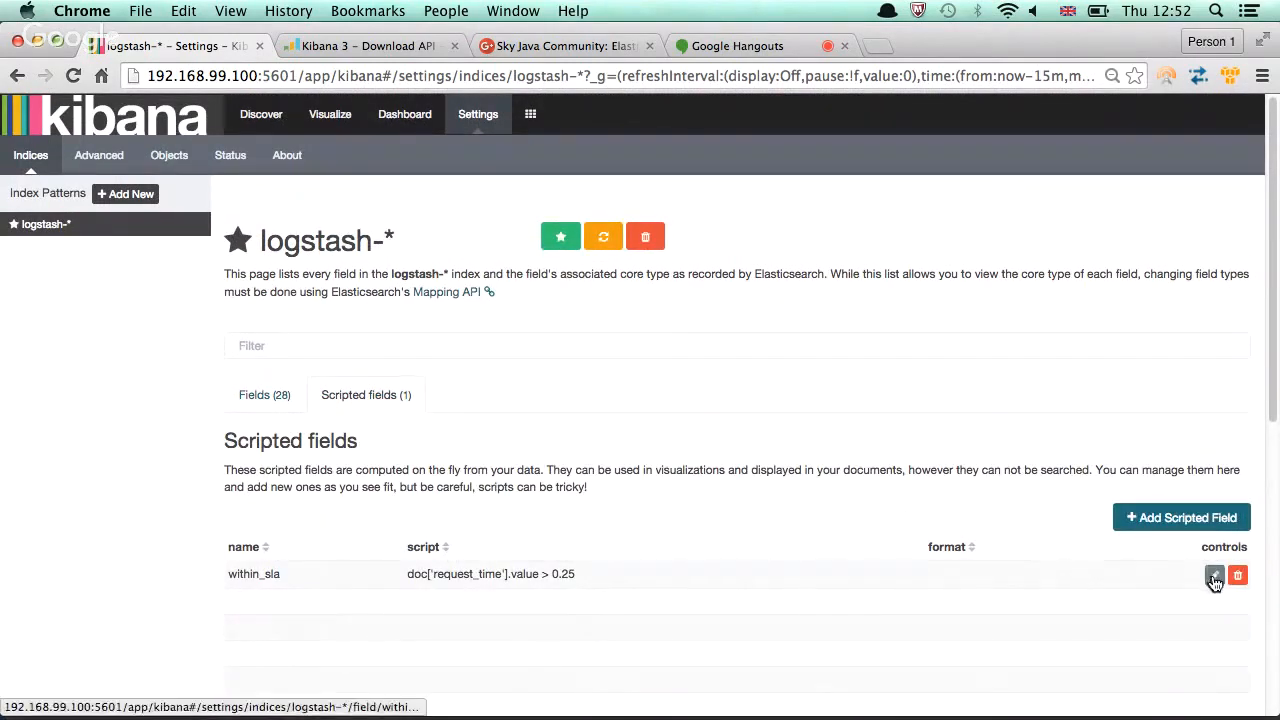
Update within_sla so its script reads doc['request_time'].value < 0.25
click(1214, 576)
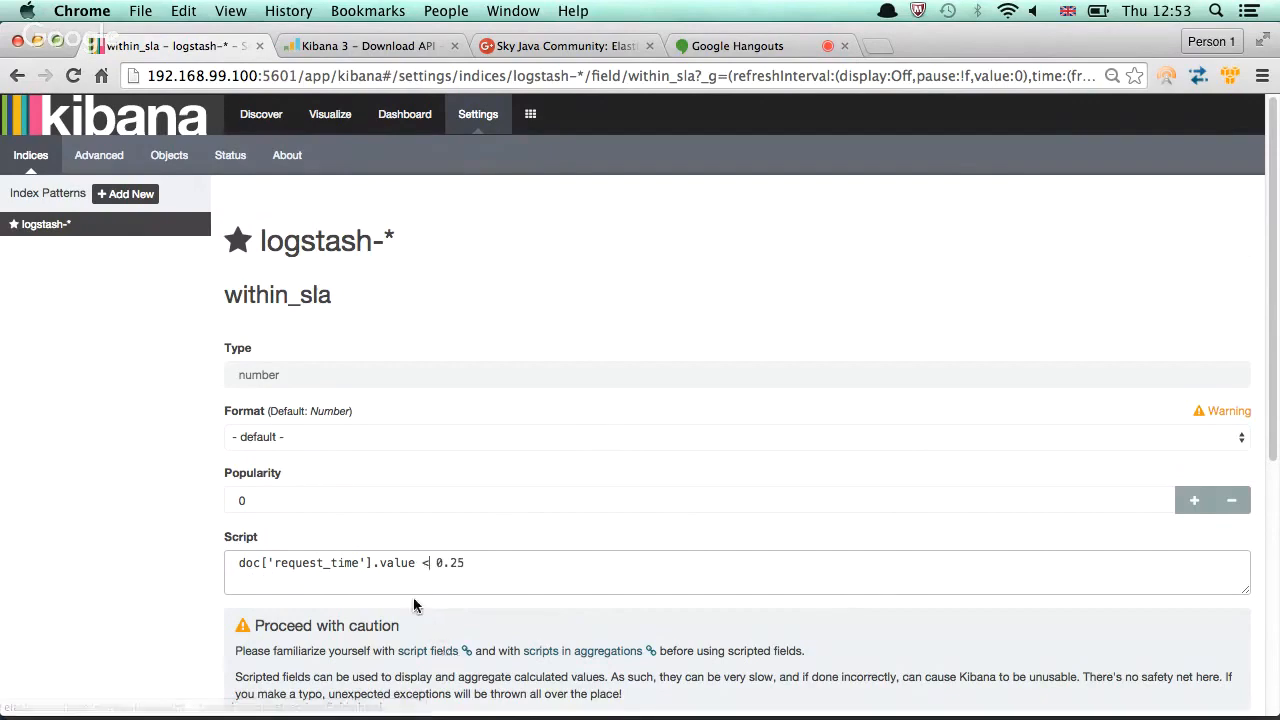
scroll(down, 3)
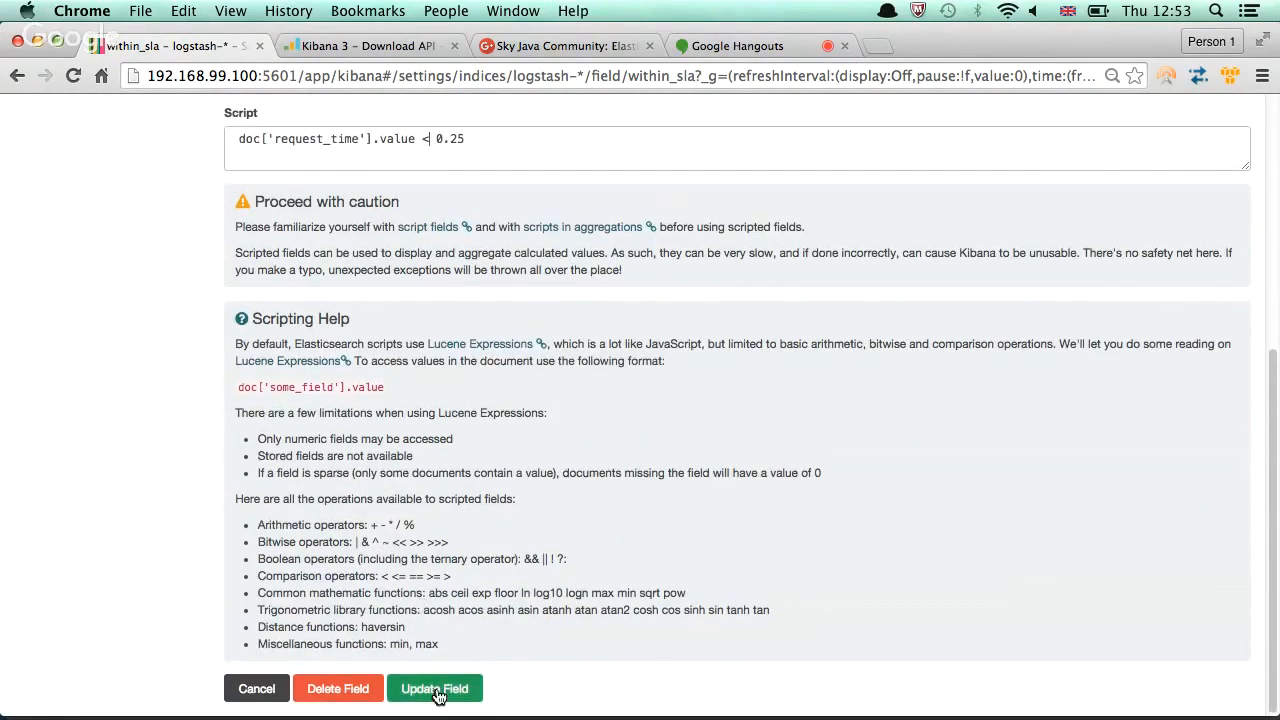
click(434, 688)
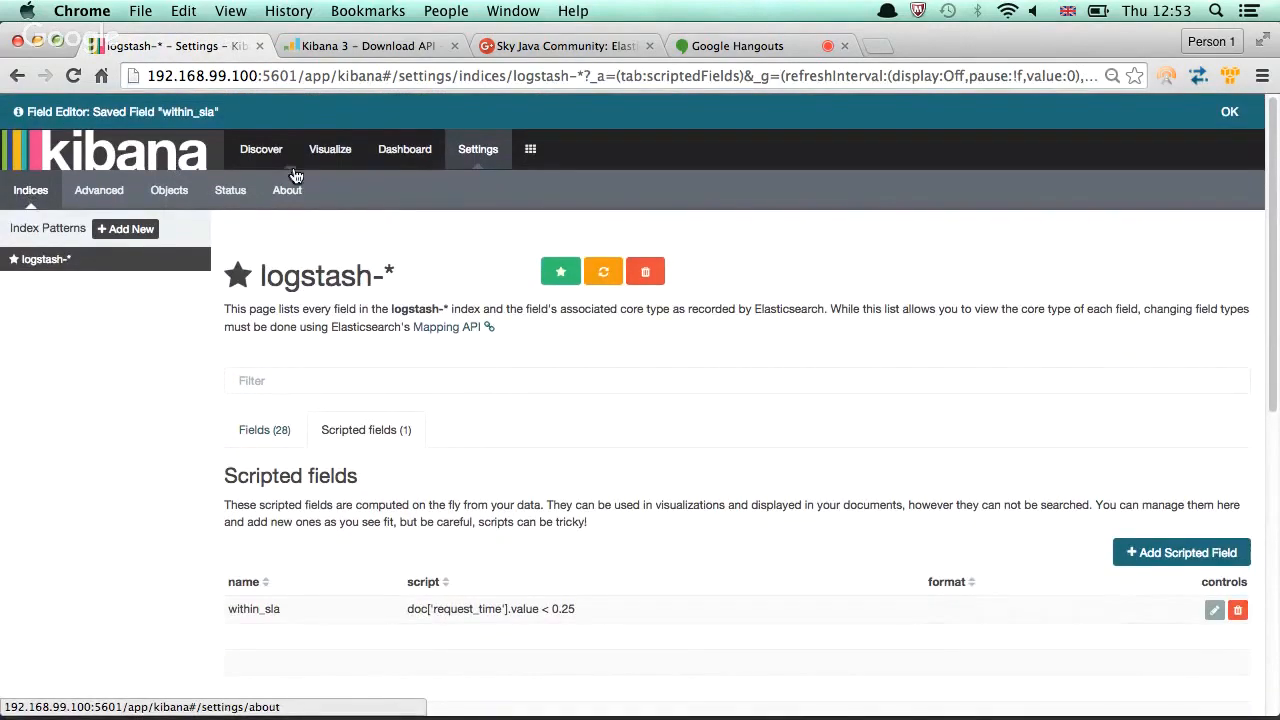
Set Discover to Last 60 days, then zoom the histogram into December 9–12, 2015
click(260, 148)
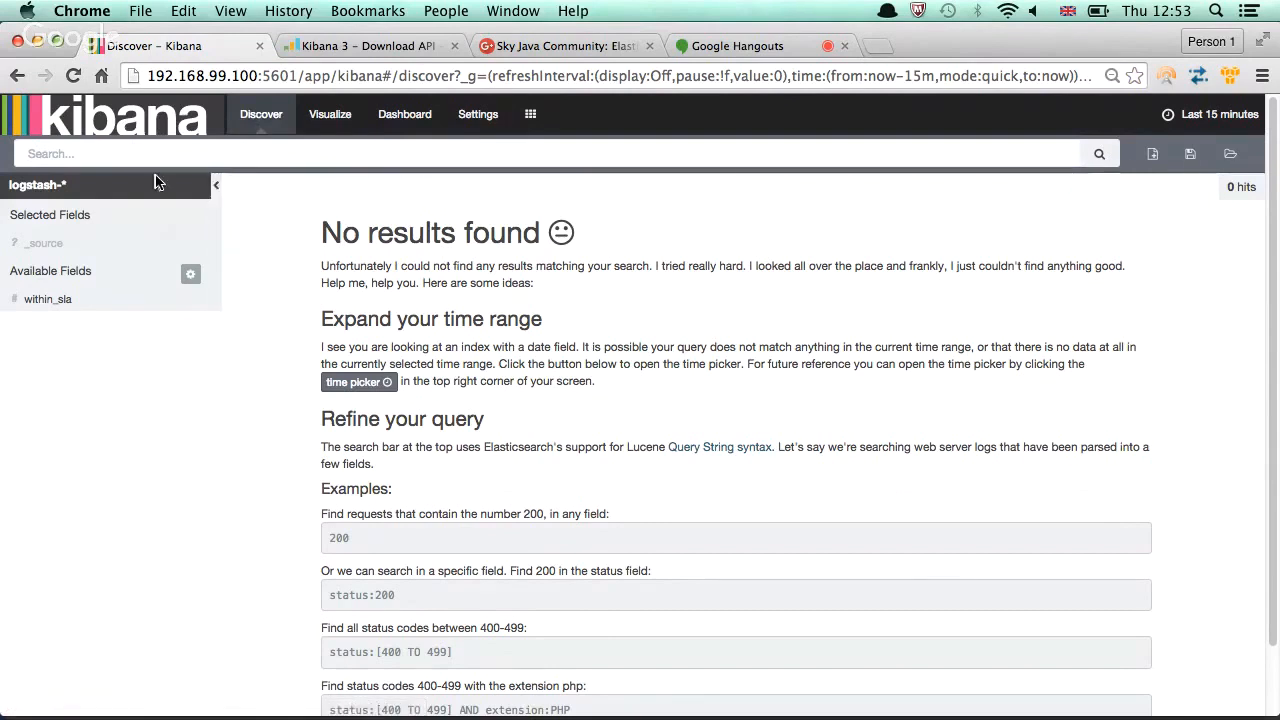
mouse_move(48, 298)
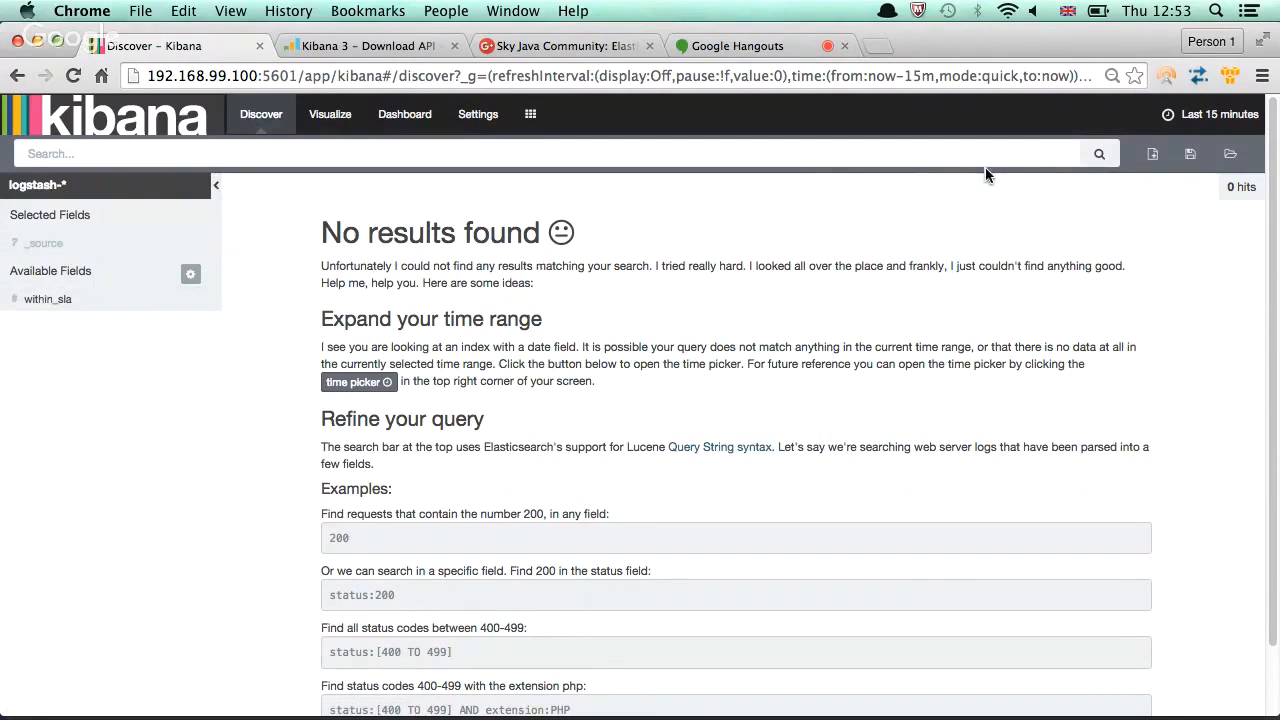
click(1218, 112)
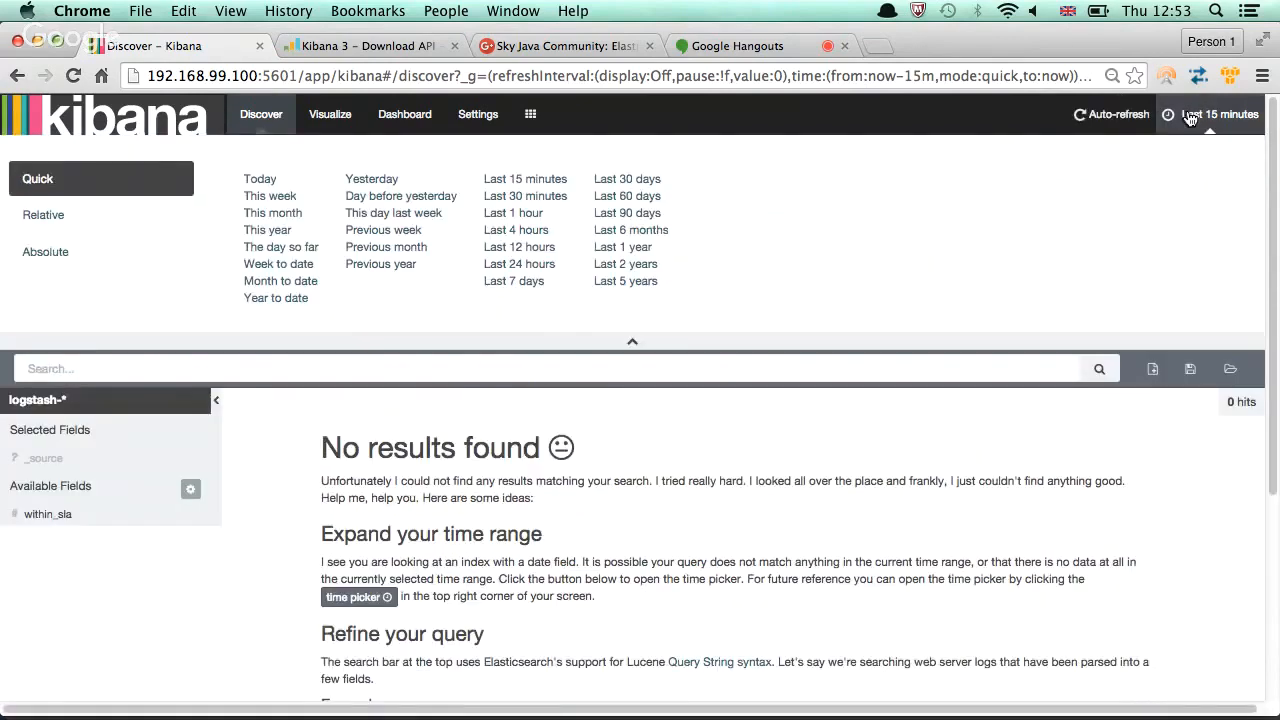
click(628, 196)
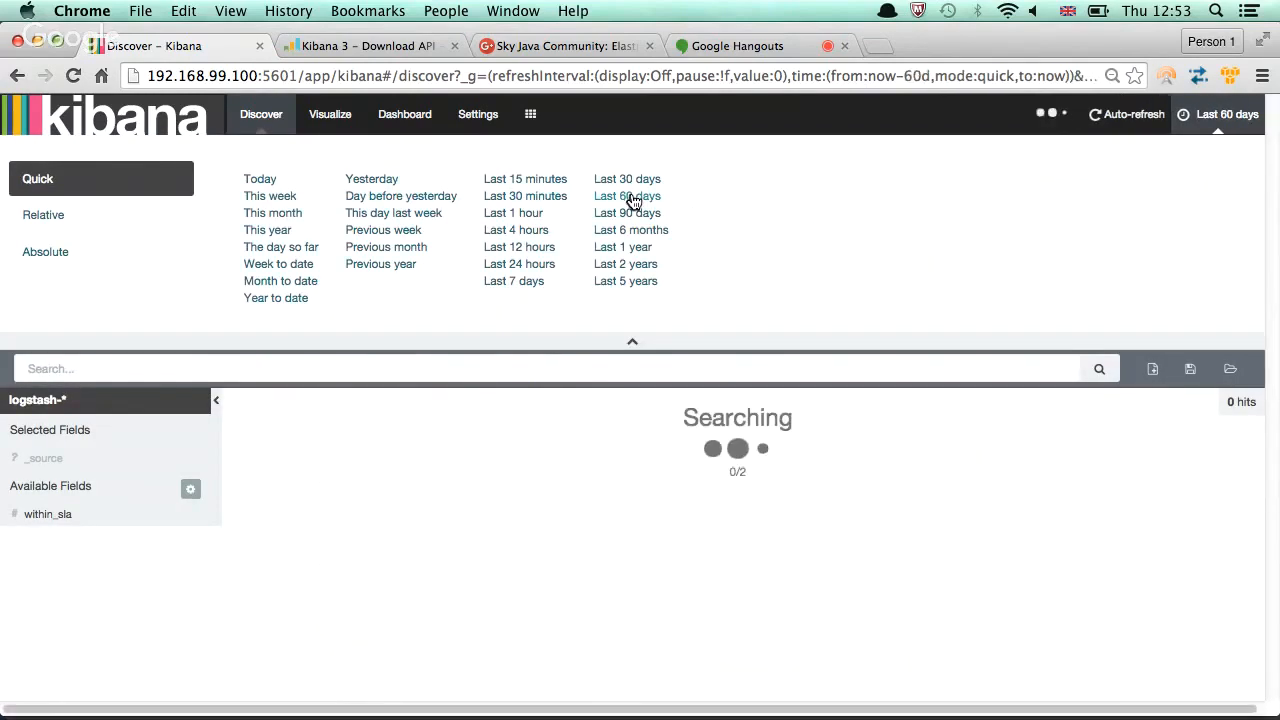
click(628, 196)
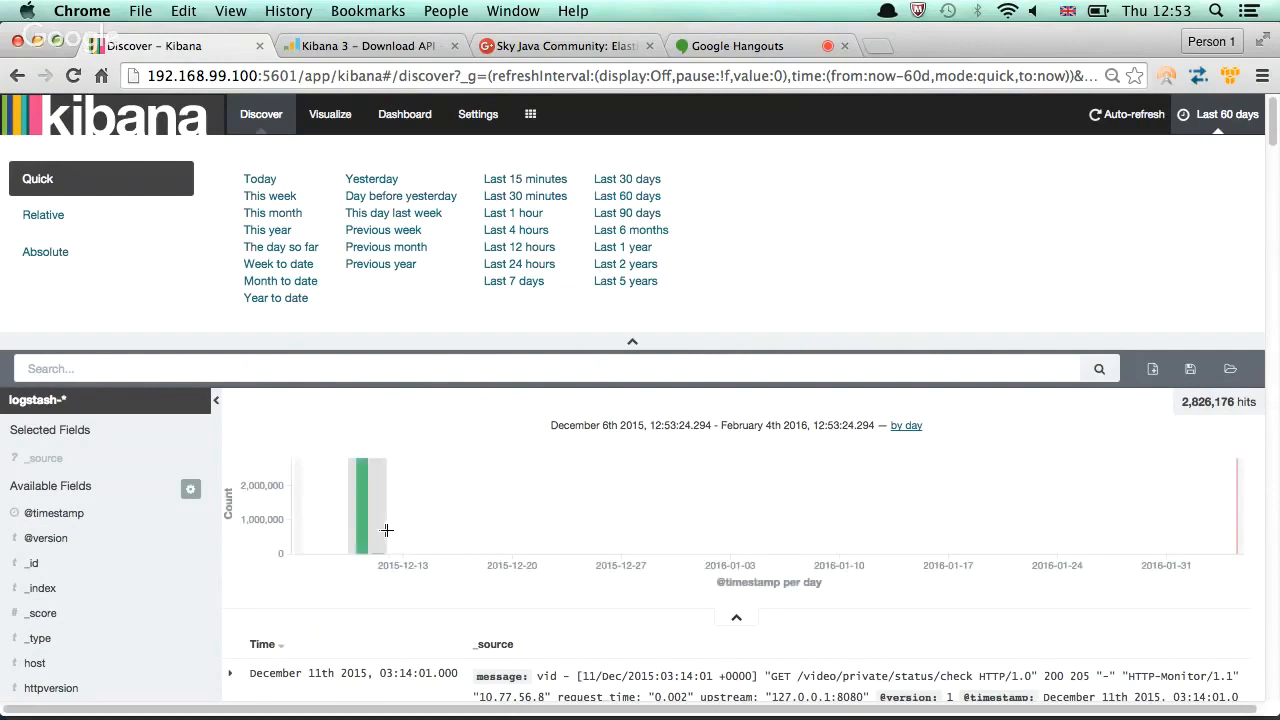
click(44, 252)
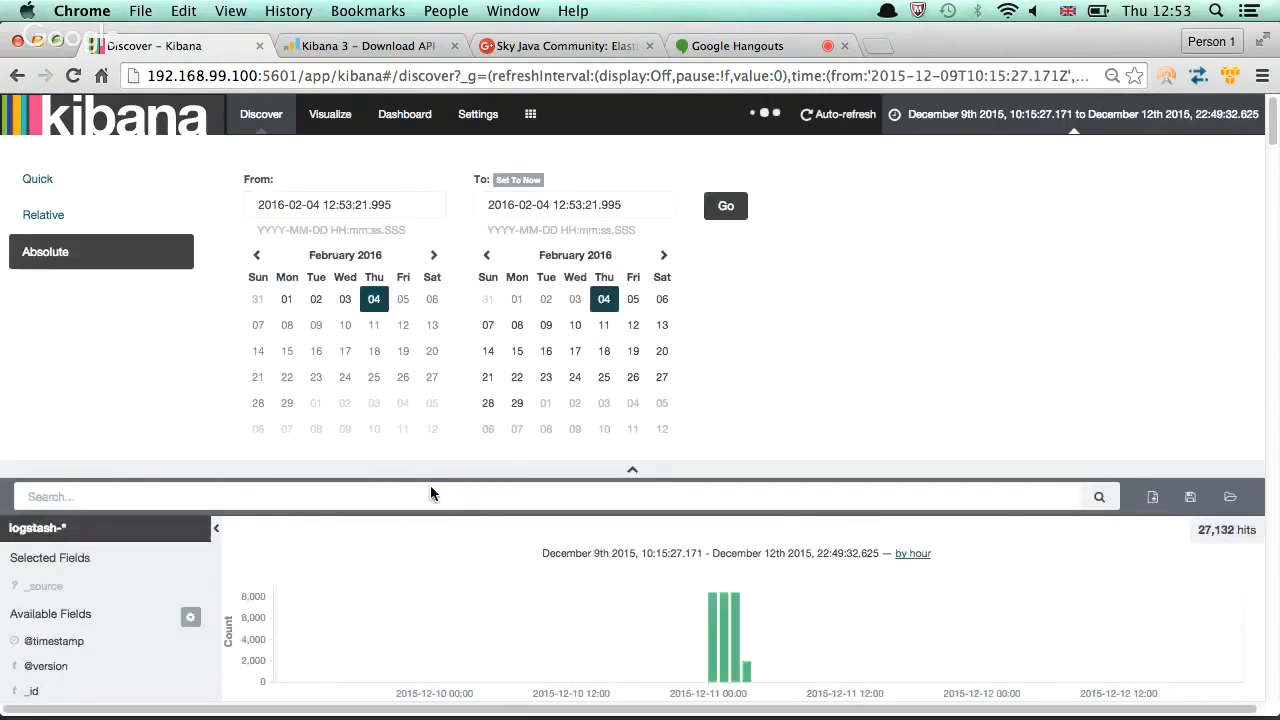
click(724, 204)
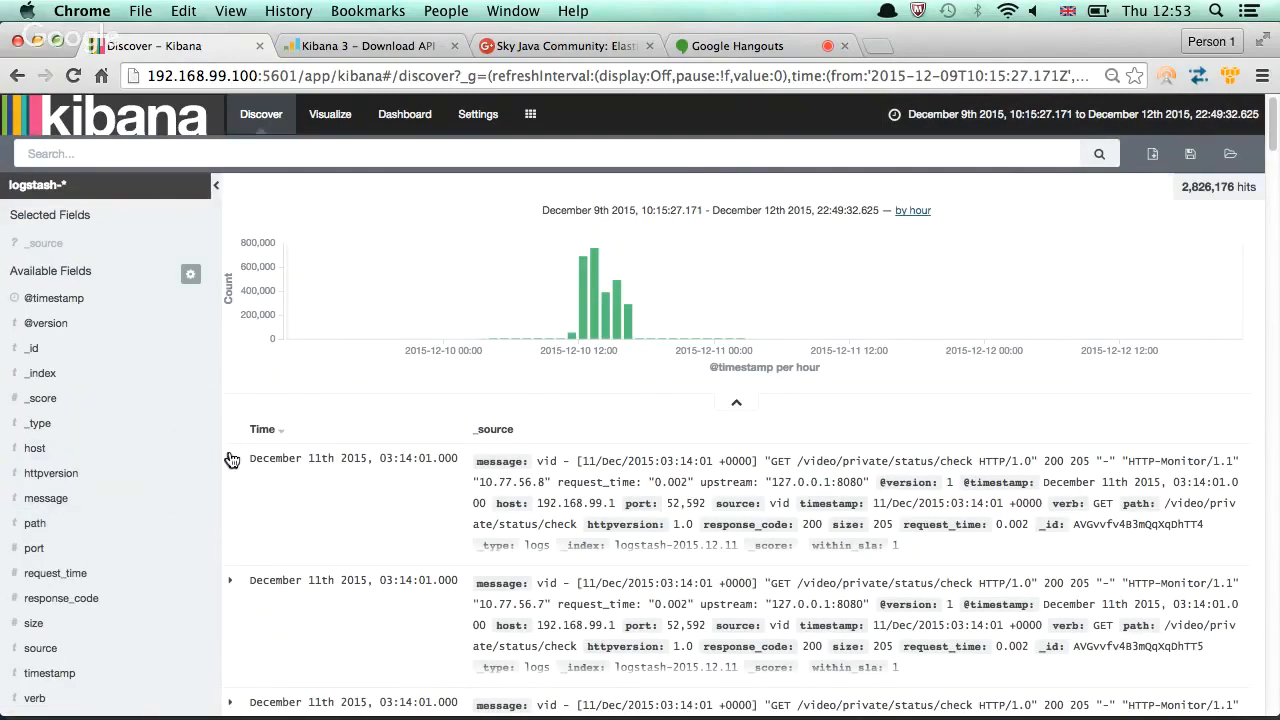
click(232, 458)
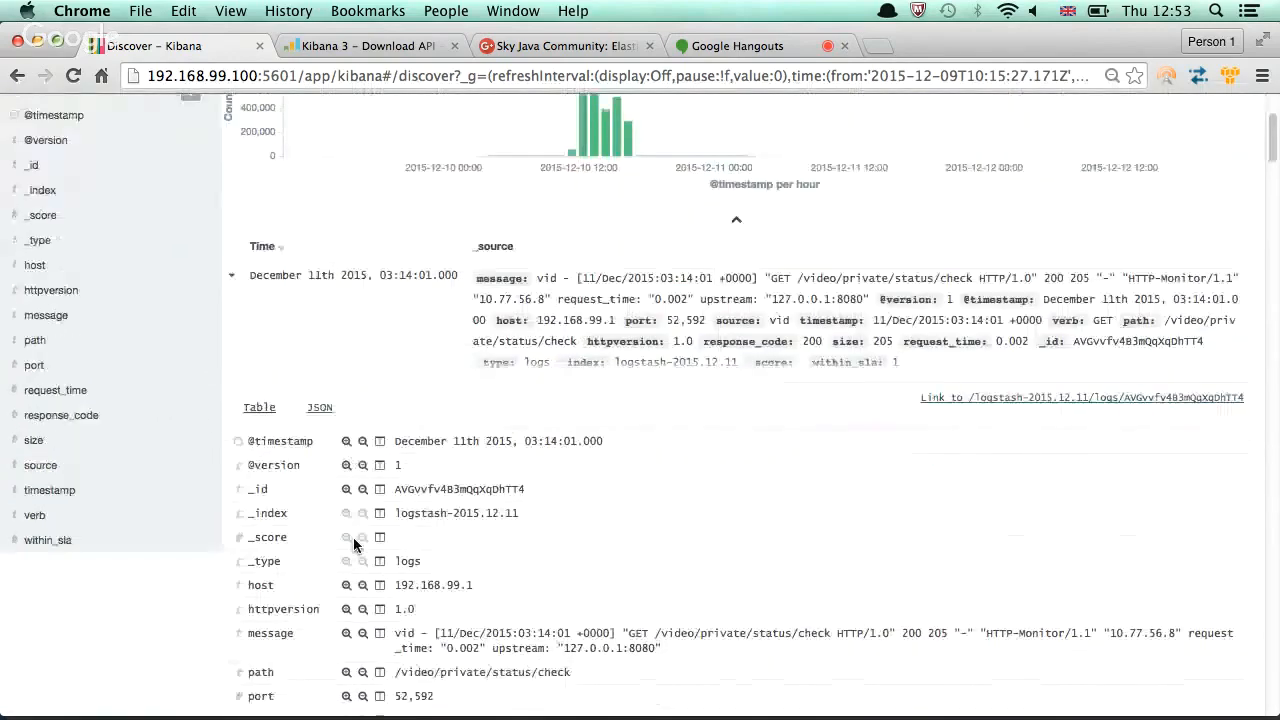
scroll(down, 3)
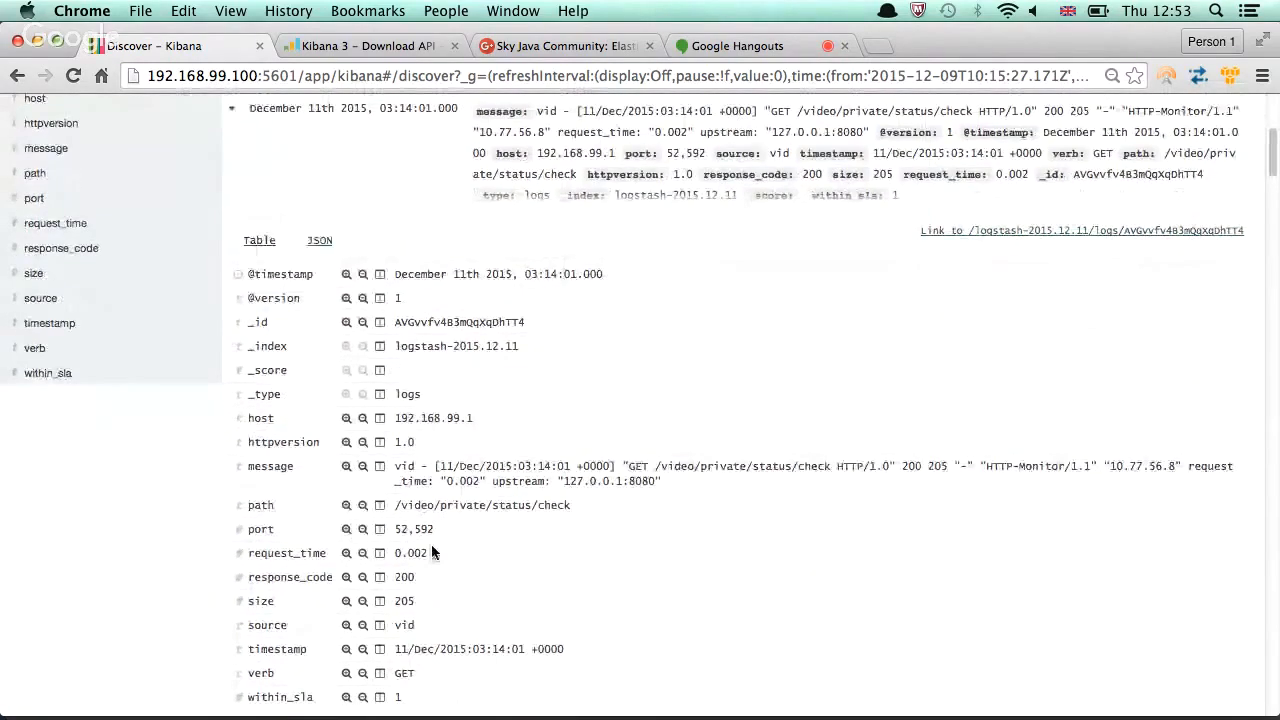
scroll(down, 3)
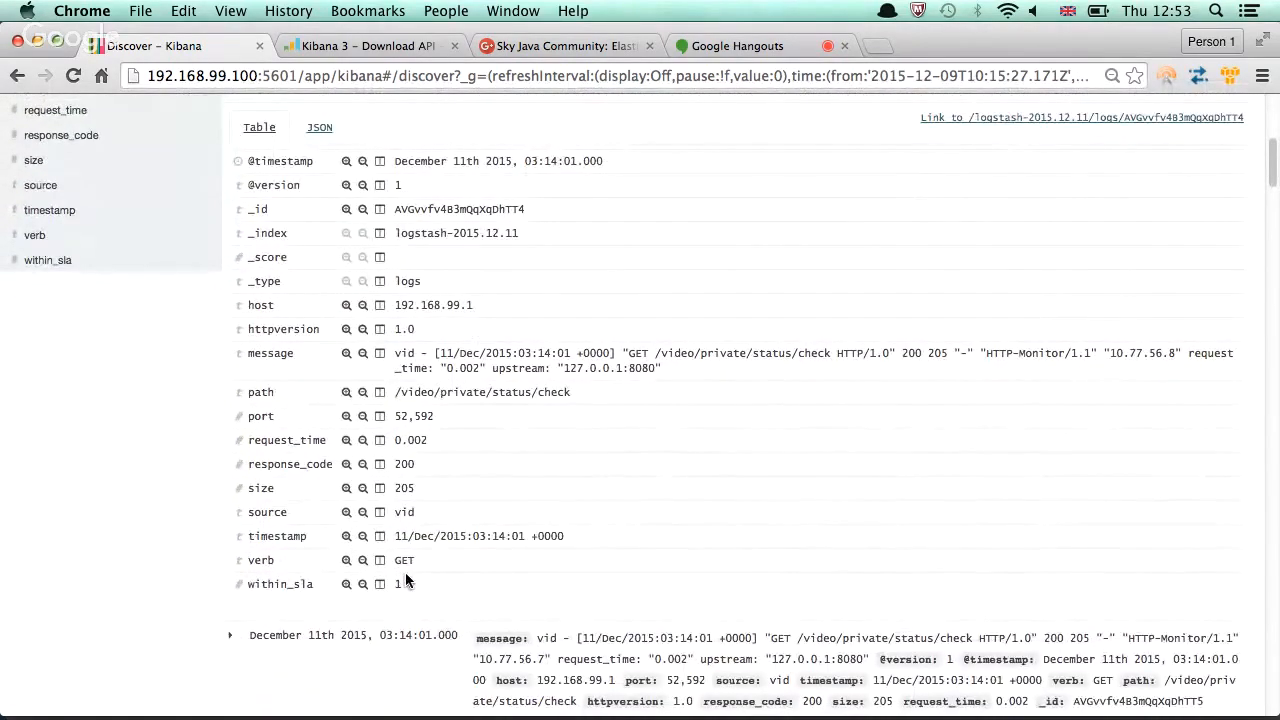
scroll(up, 3)
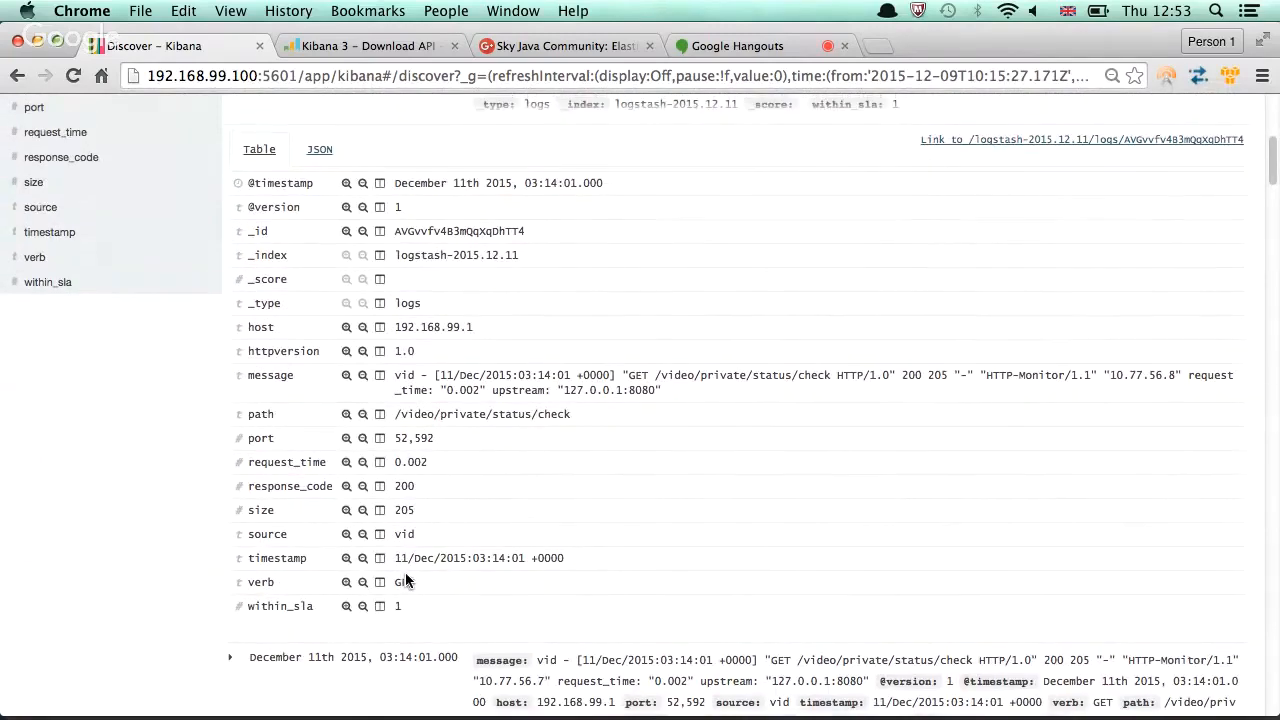
scroll(up, 3)
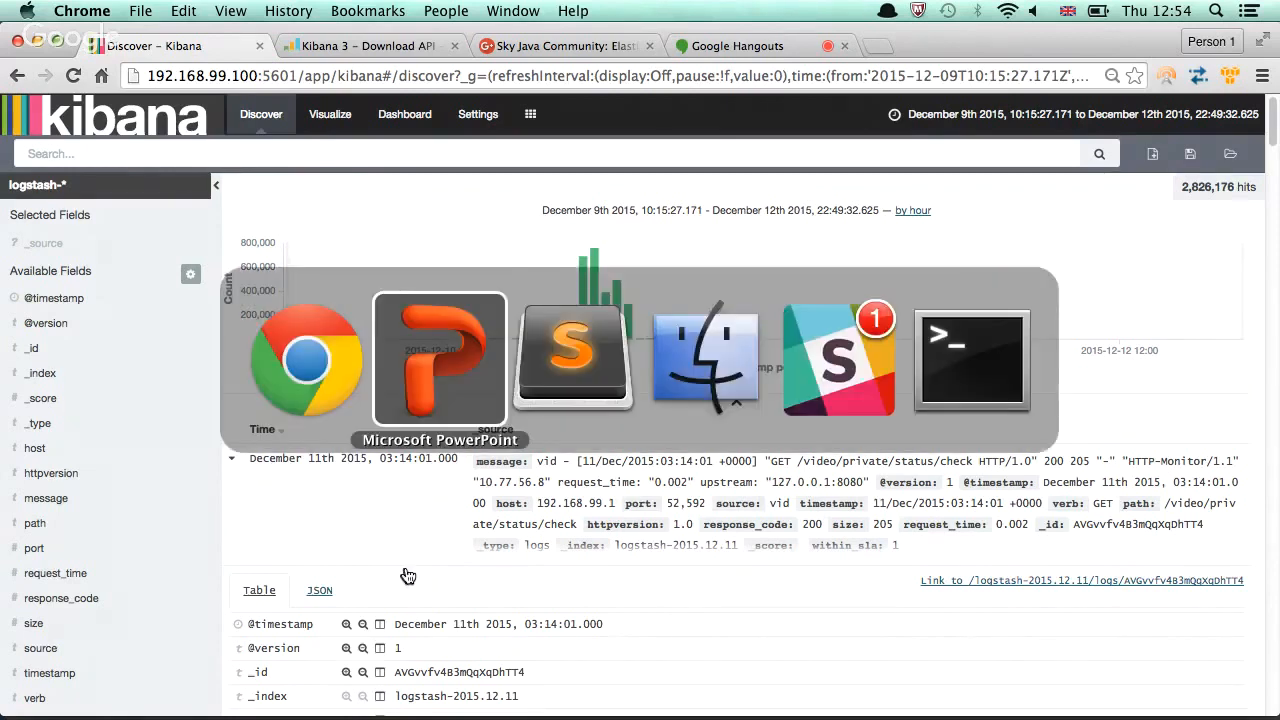
click(440, 360)
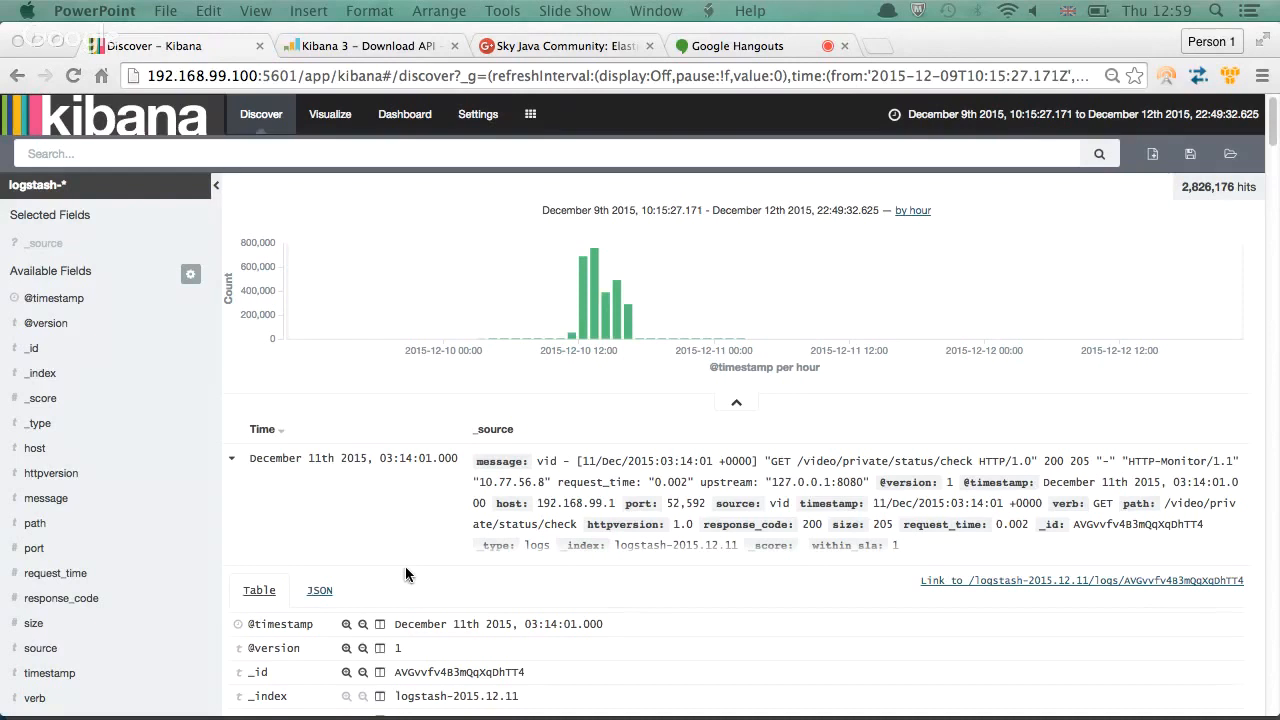
mouse_move(130, 520)
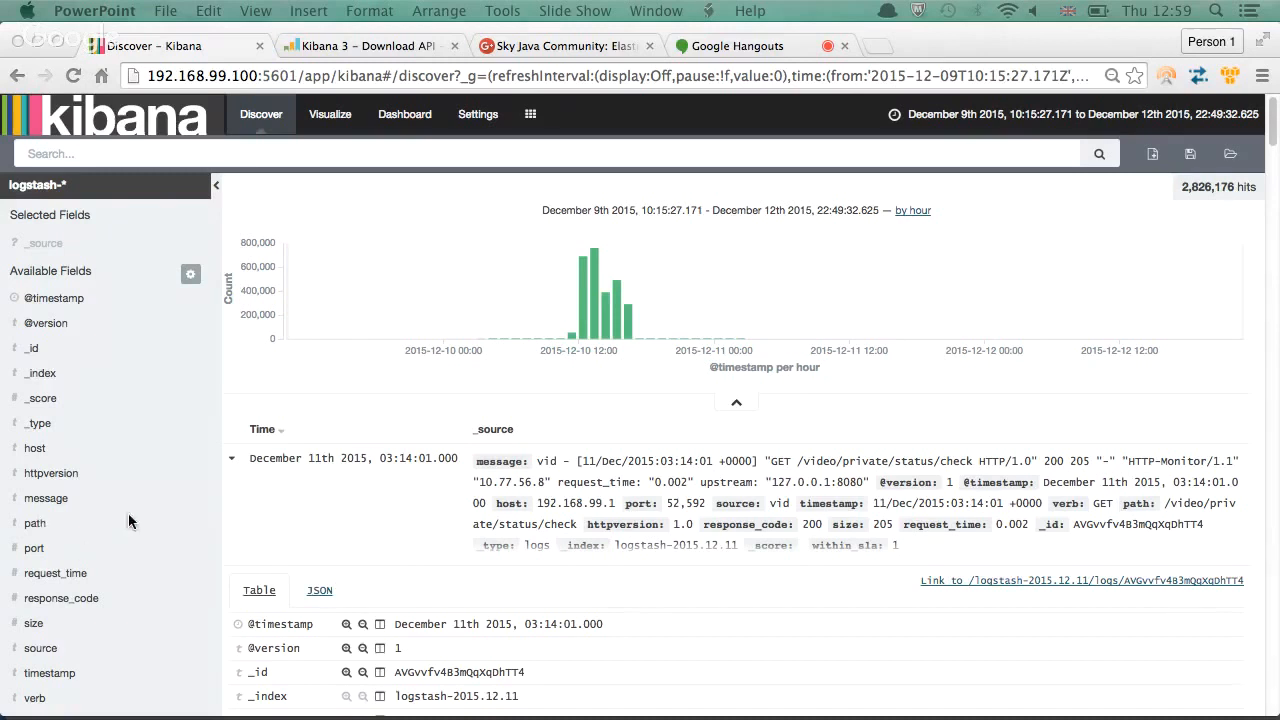
scroll(down, 3)
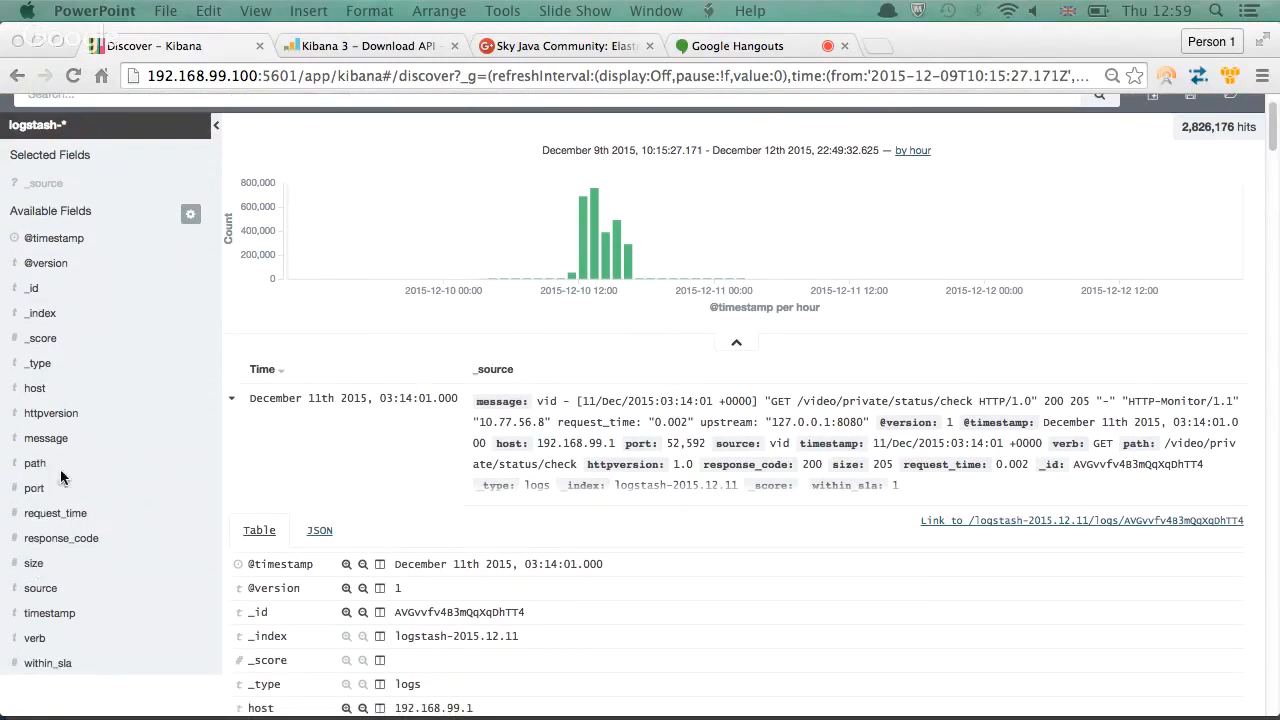
mouse_move(168, 410)
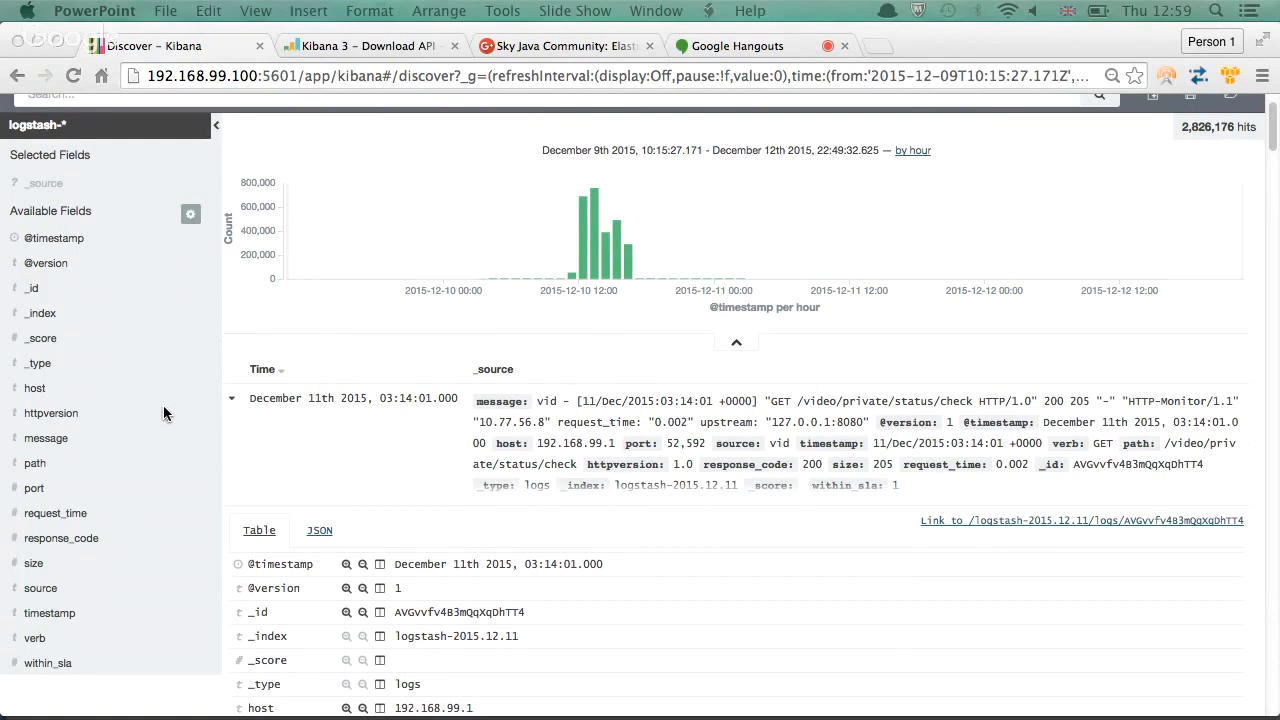
mouse_move(40, 588)
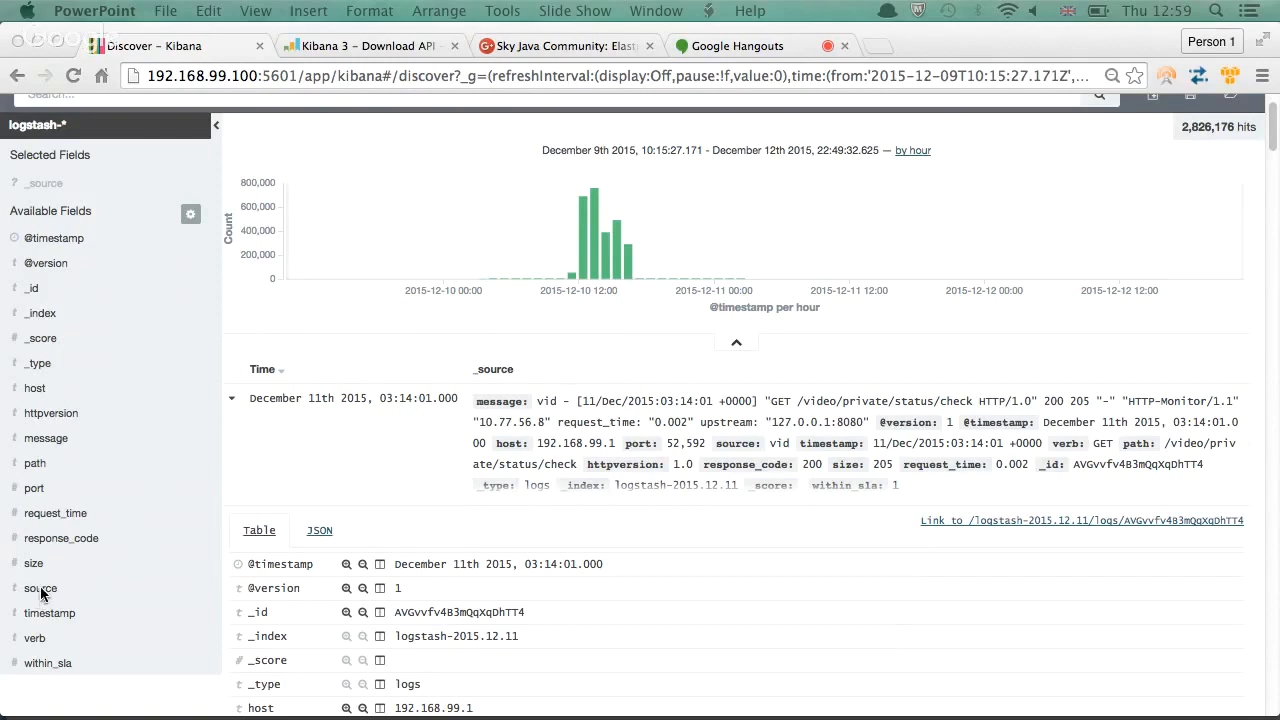
scroll(down, 3)
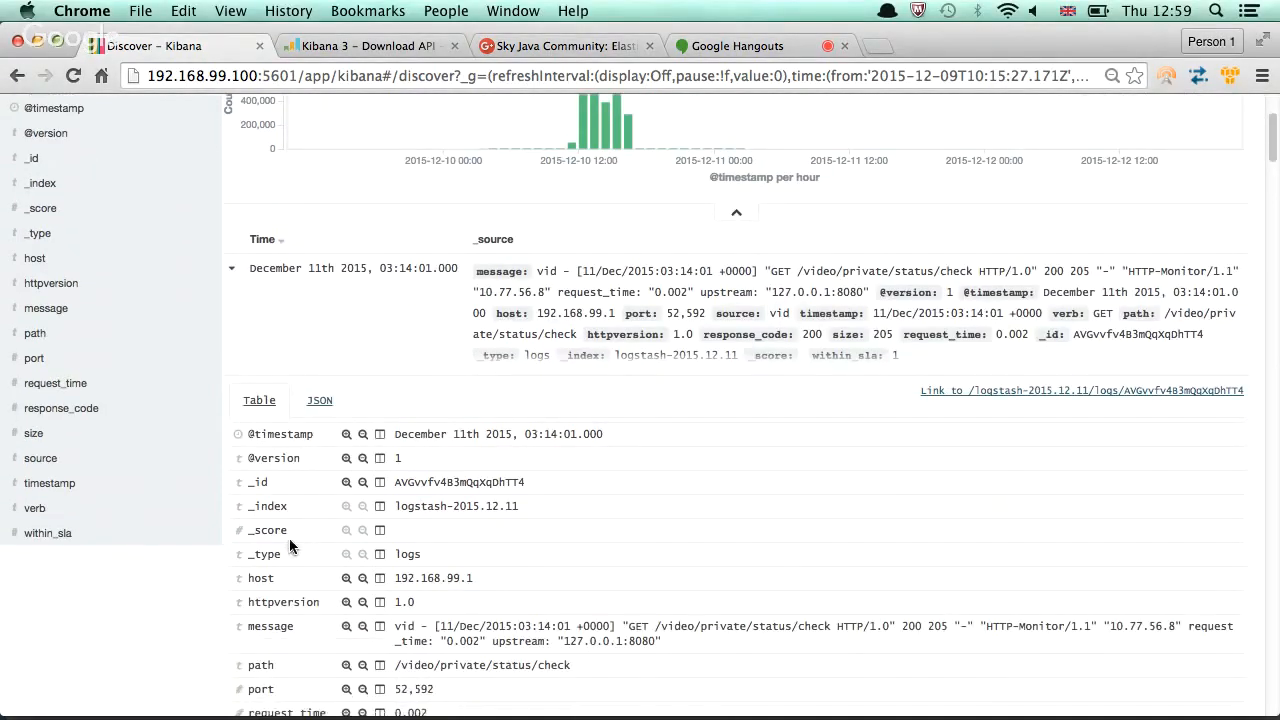
scroll(down, 3)
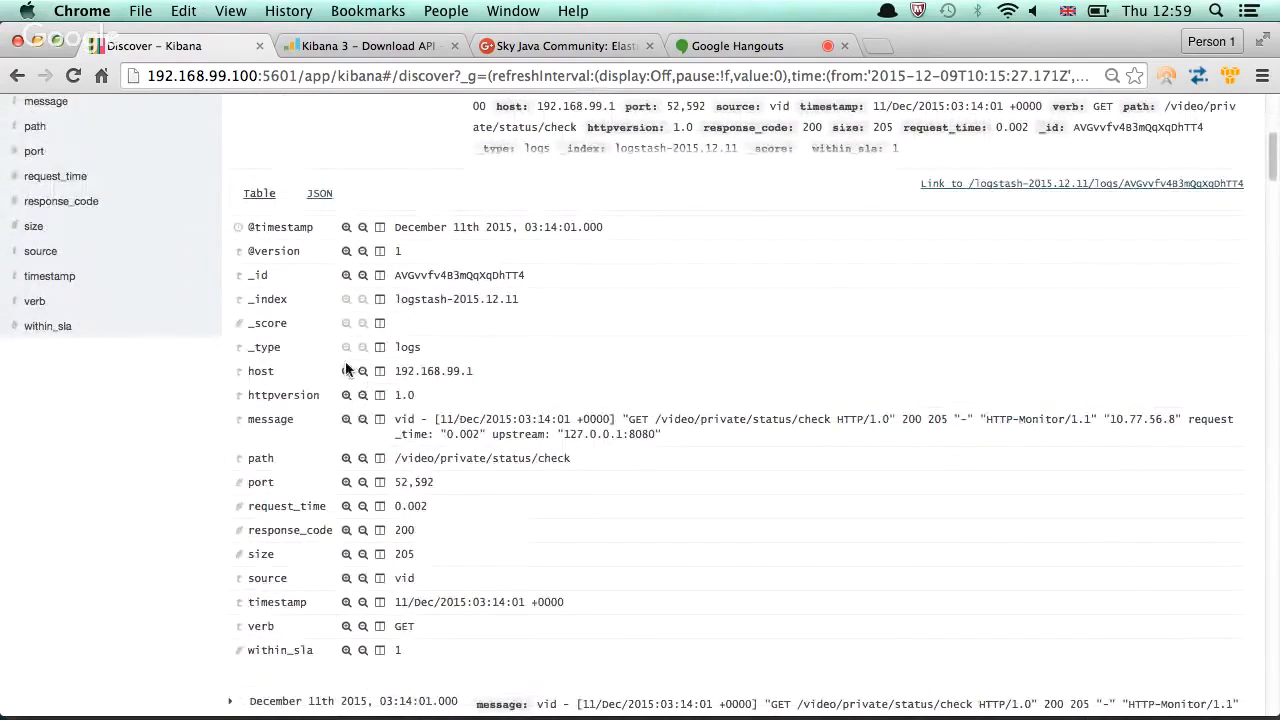
mouse_move(258, 370)
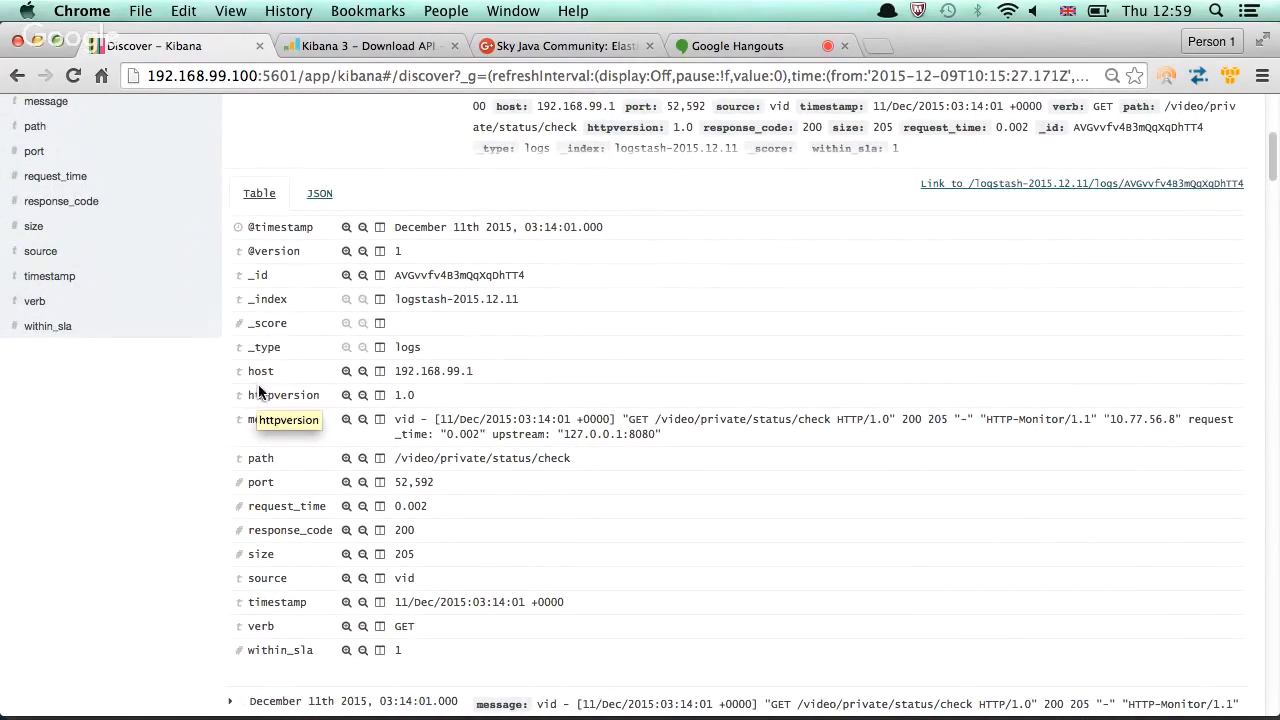
mouse_move(260, 370)
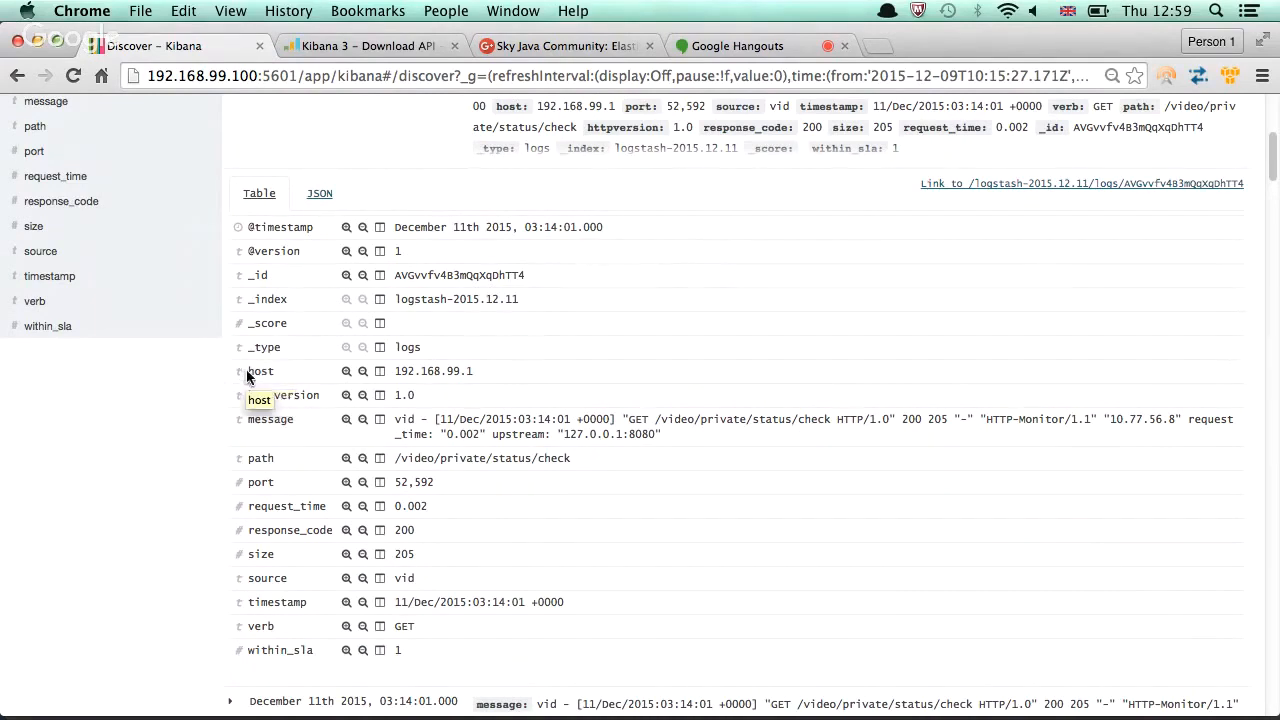
mouse_move(440, 370)
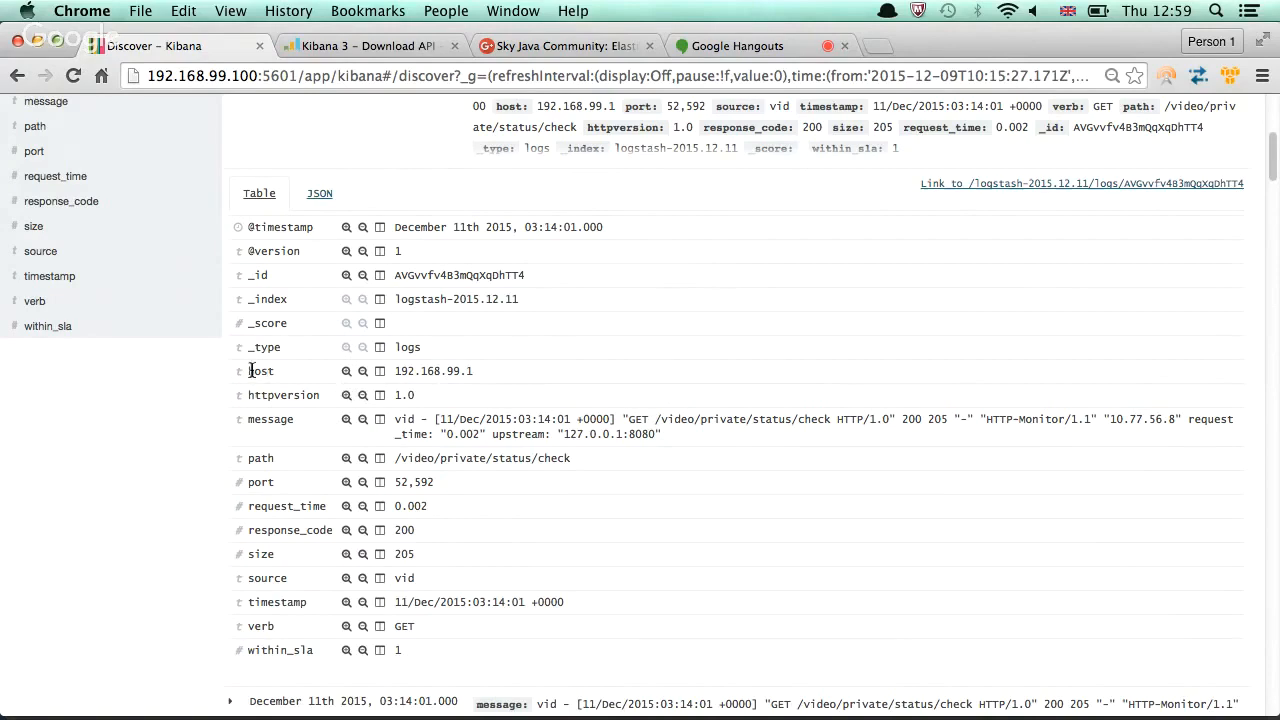
scroll(up, 3)
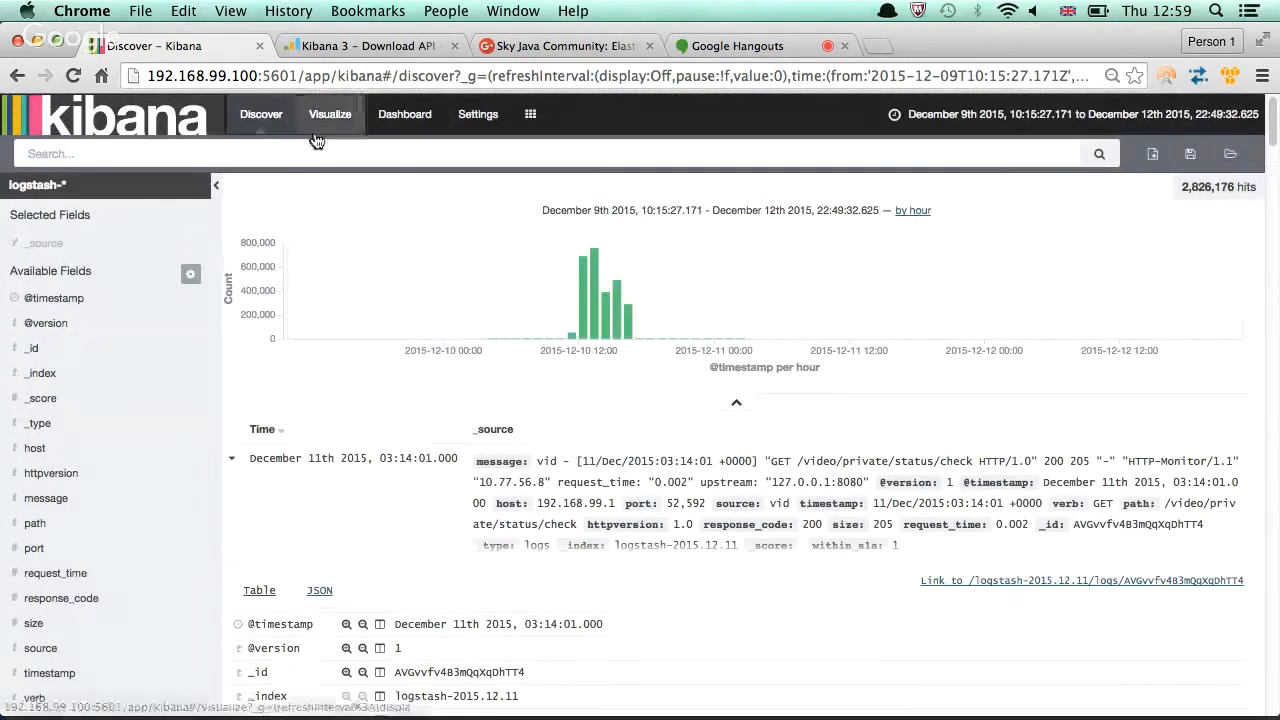
Begin a new pie chart visualization based on the All Video Requests saved search
click(328, 112)
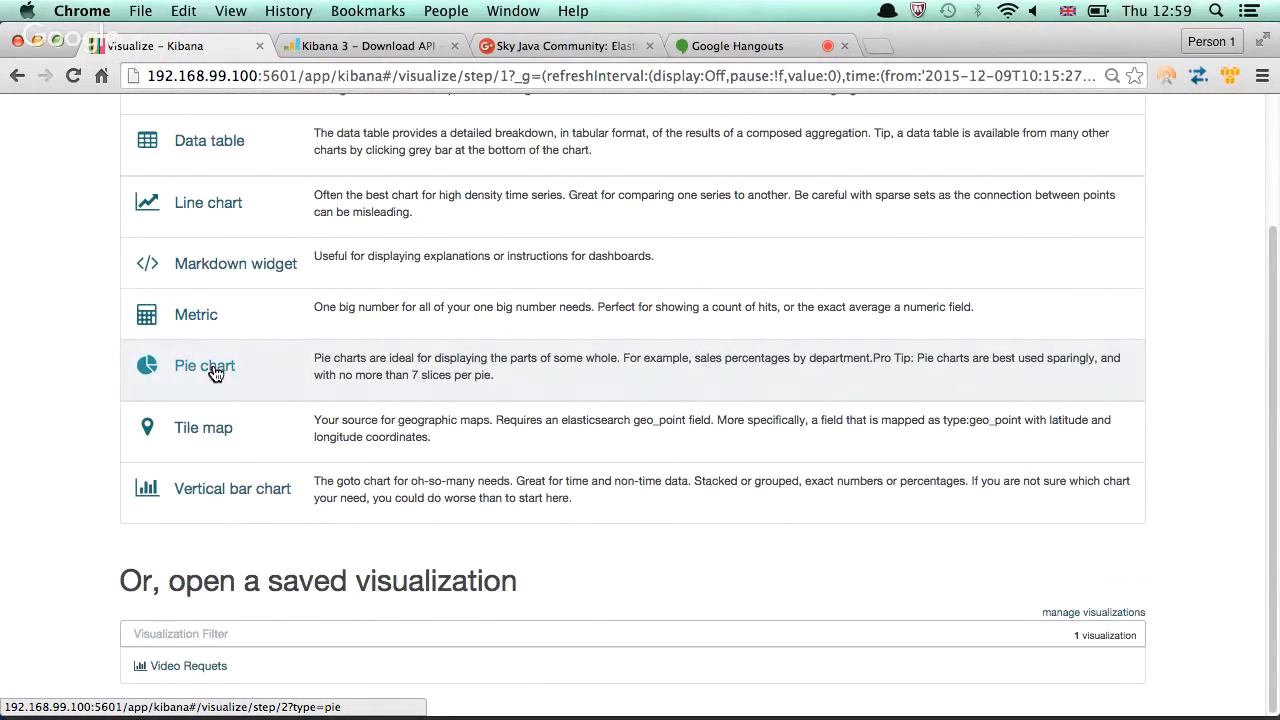
click(204, 364)
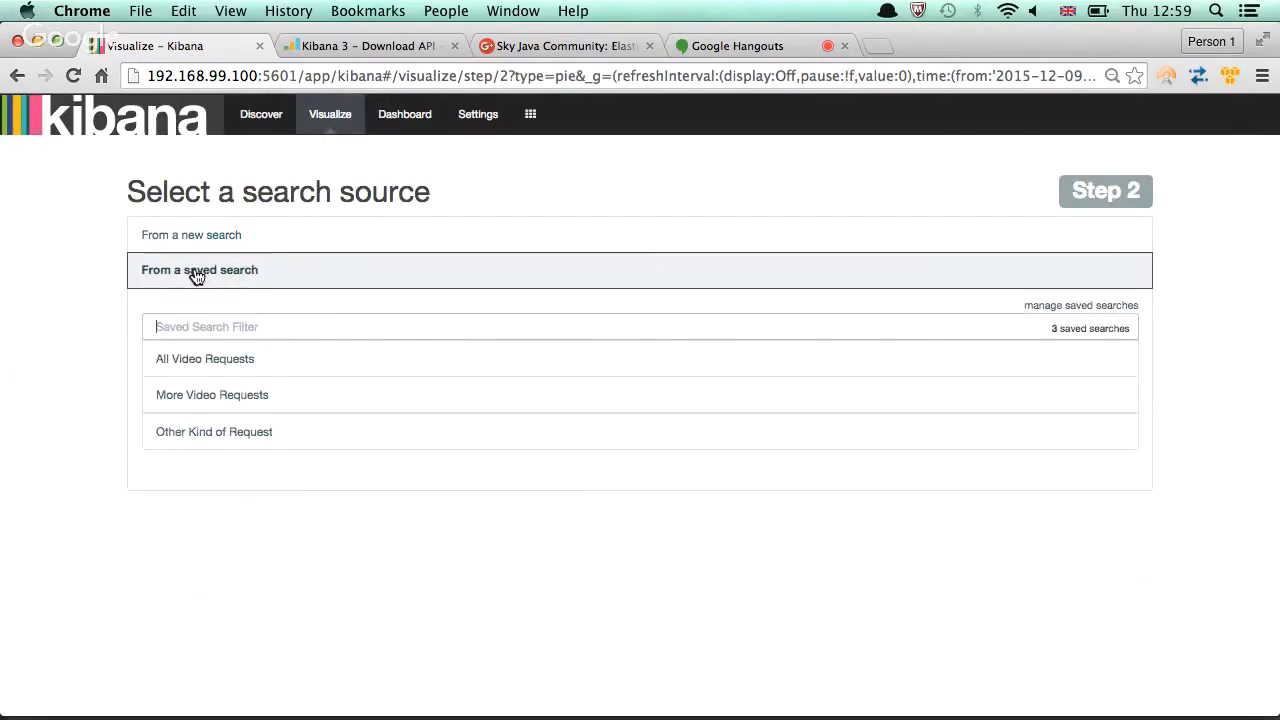
mouse_move(204, 358)
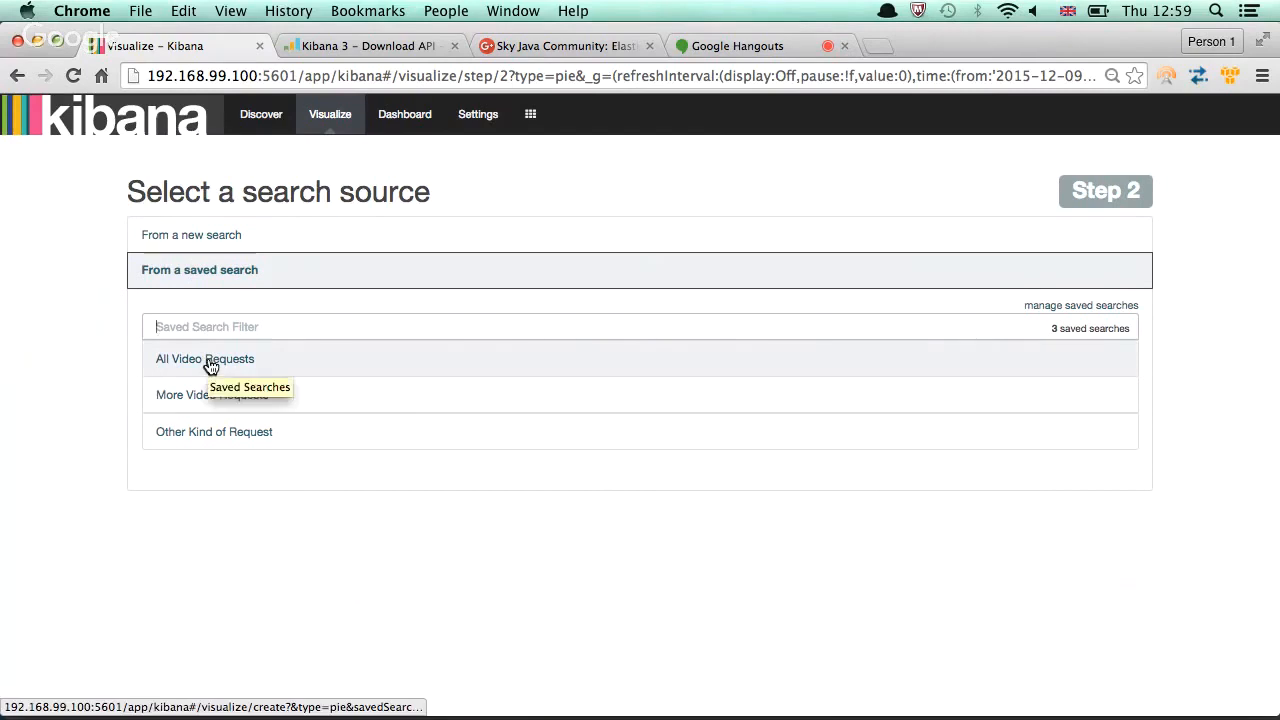
click(204, 358)
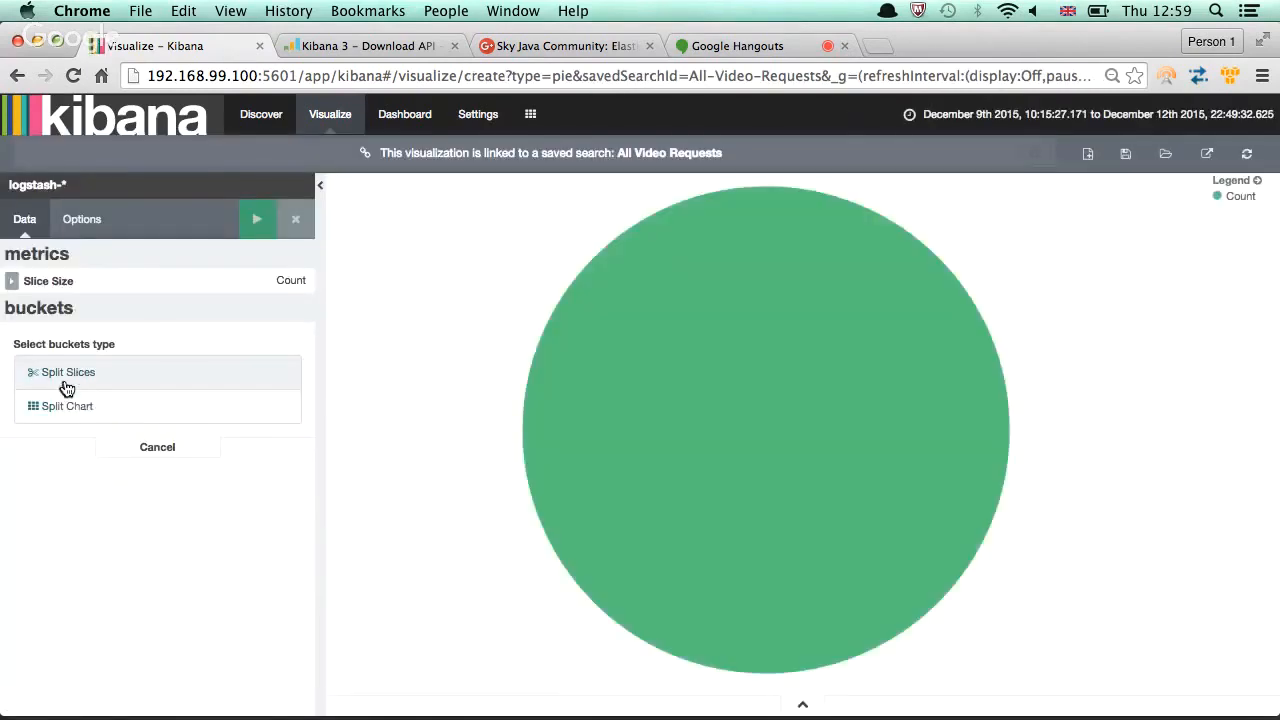
Add a Split Slices bucket with a Terms aggregation on host.raw, size 5, and apply it
click(68, 372)
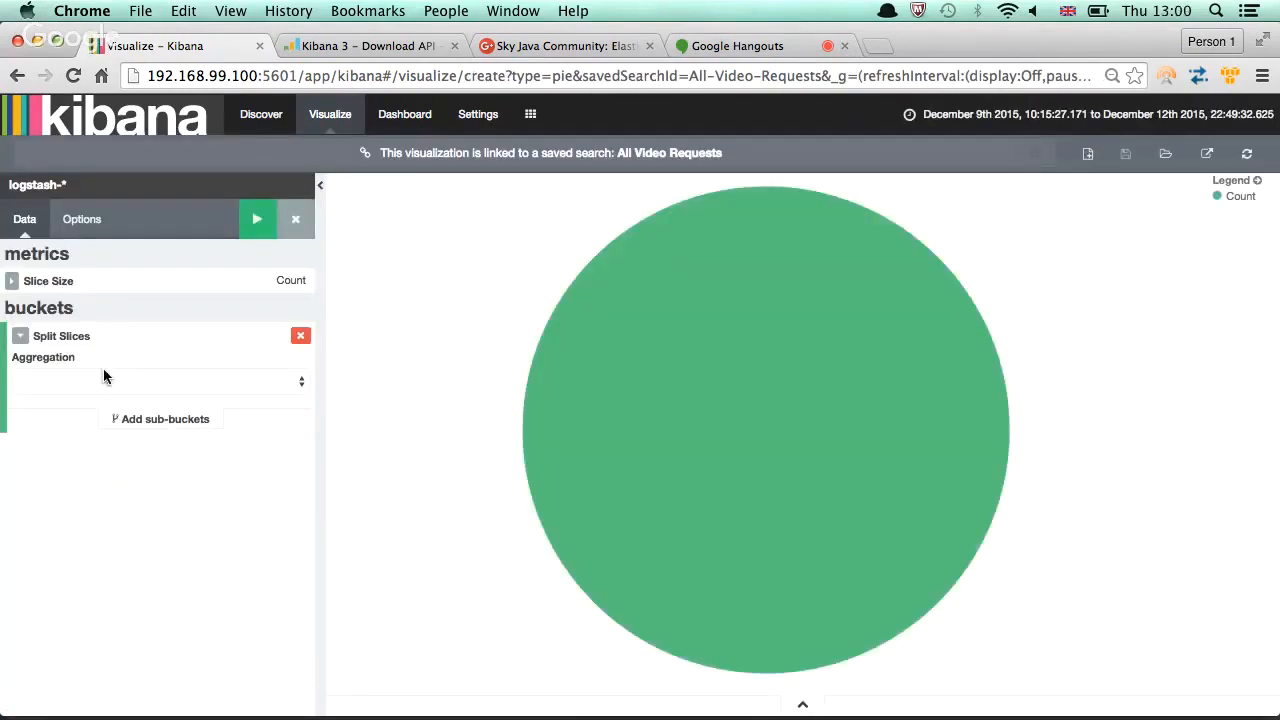
click(156, 380)
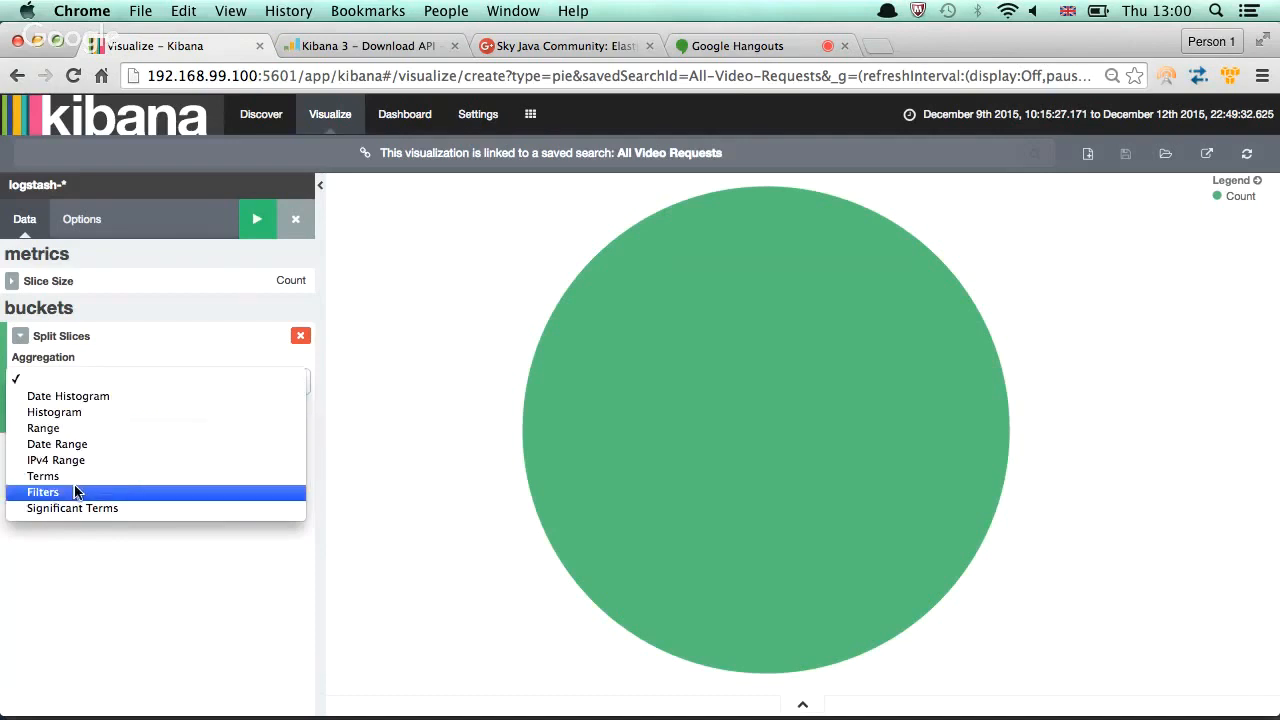
mouse_move(44, 476)
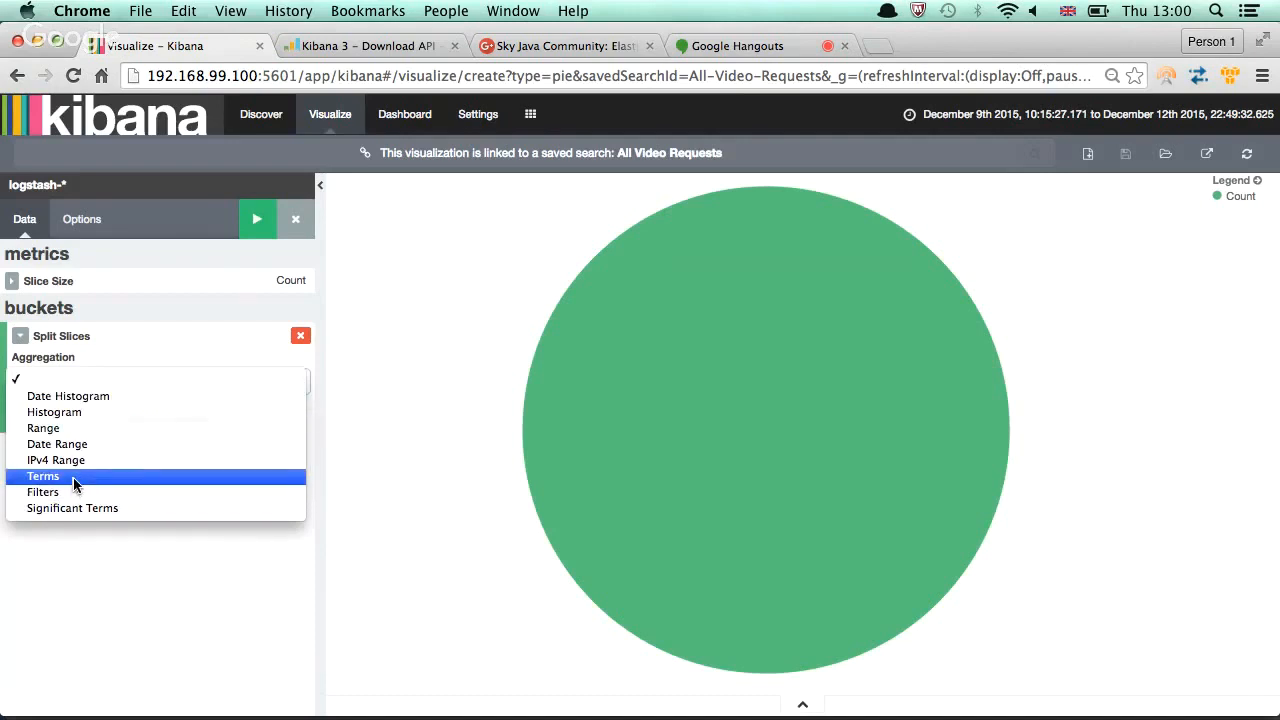
click(44, 476)
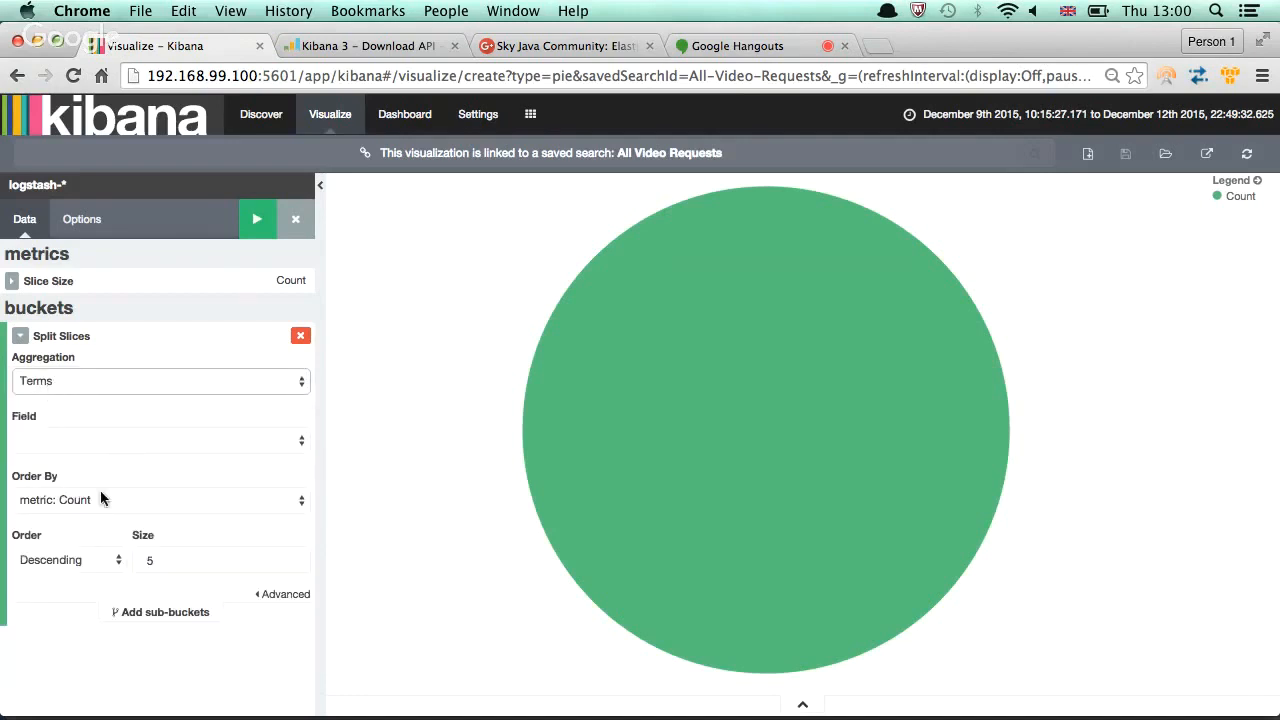
click(160, 440)
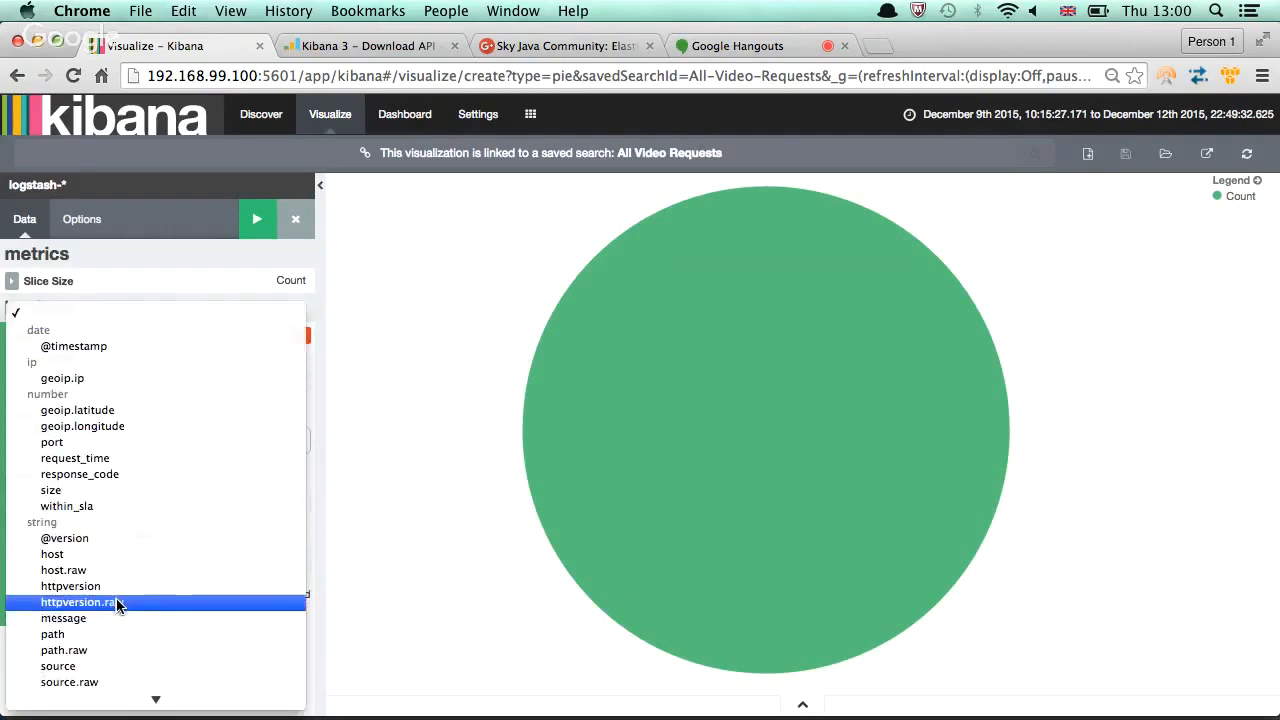
click(52, 554)
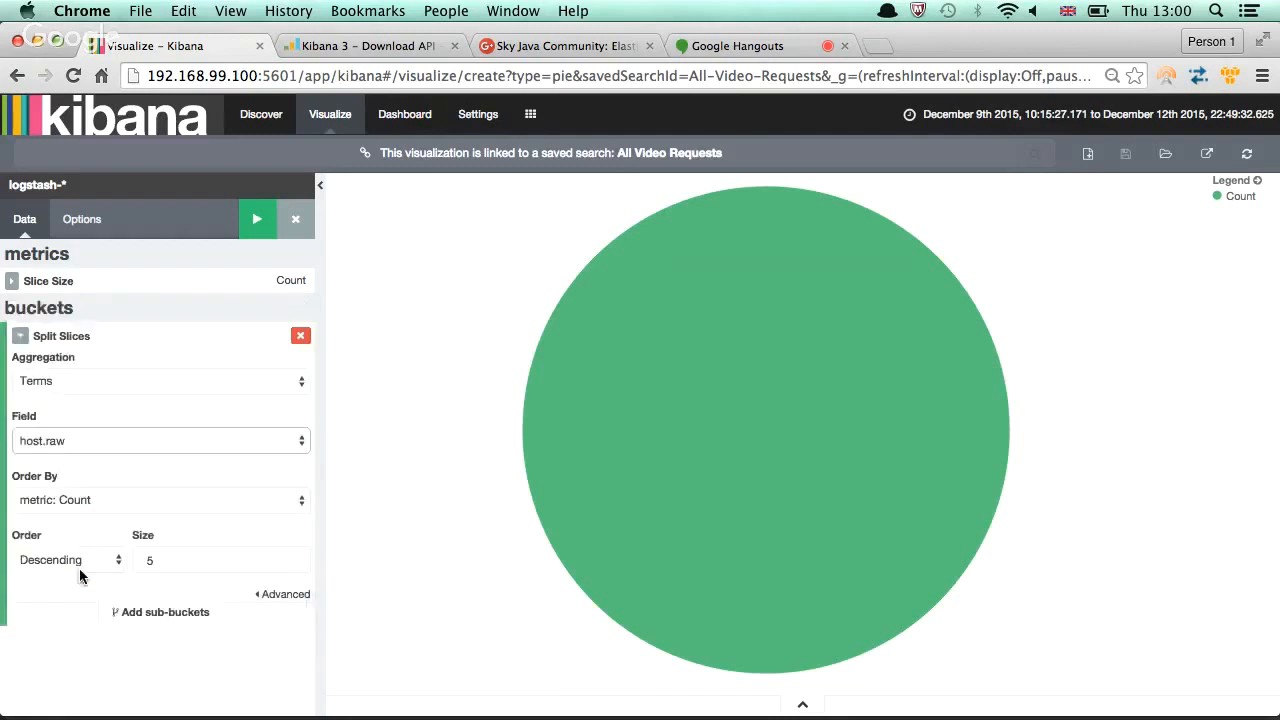
mouse_move(70, 506)
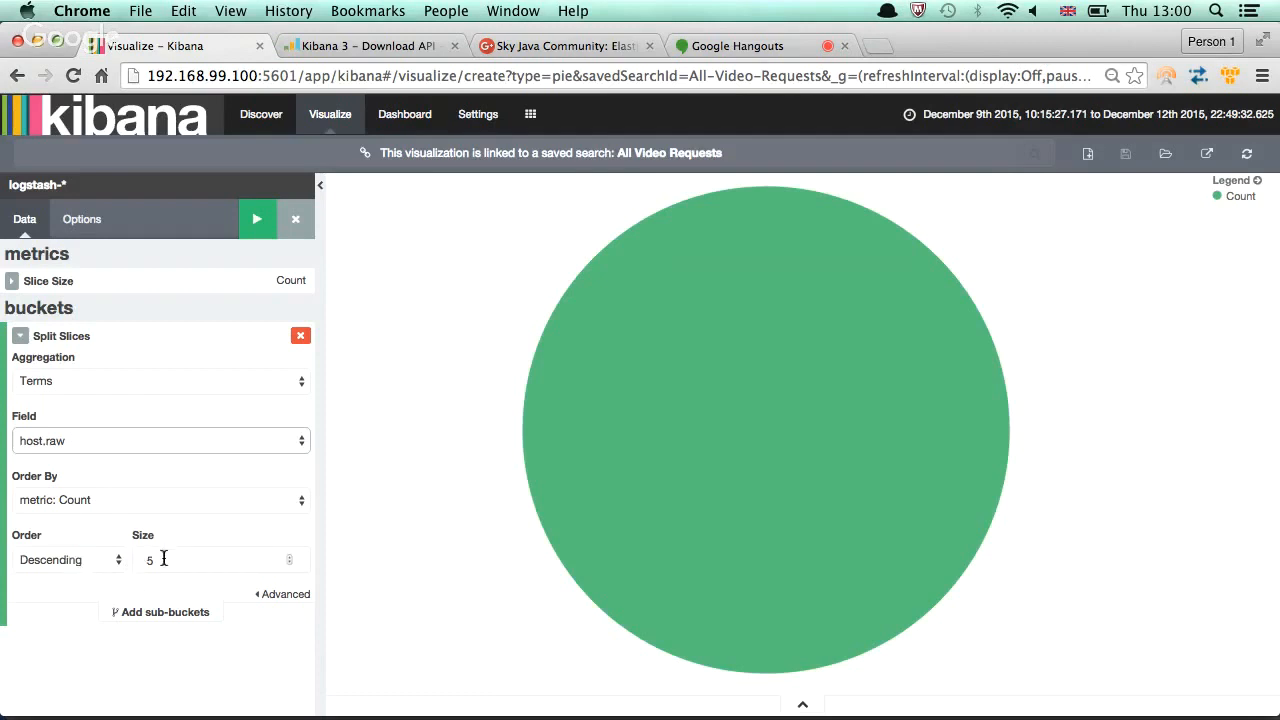
click(220, 560)
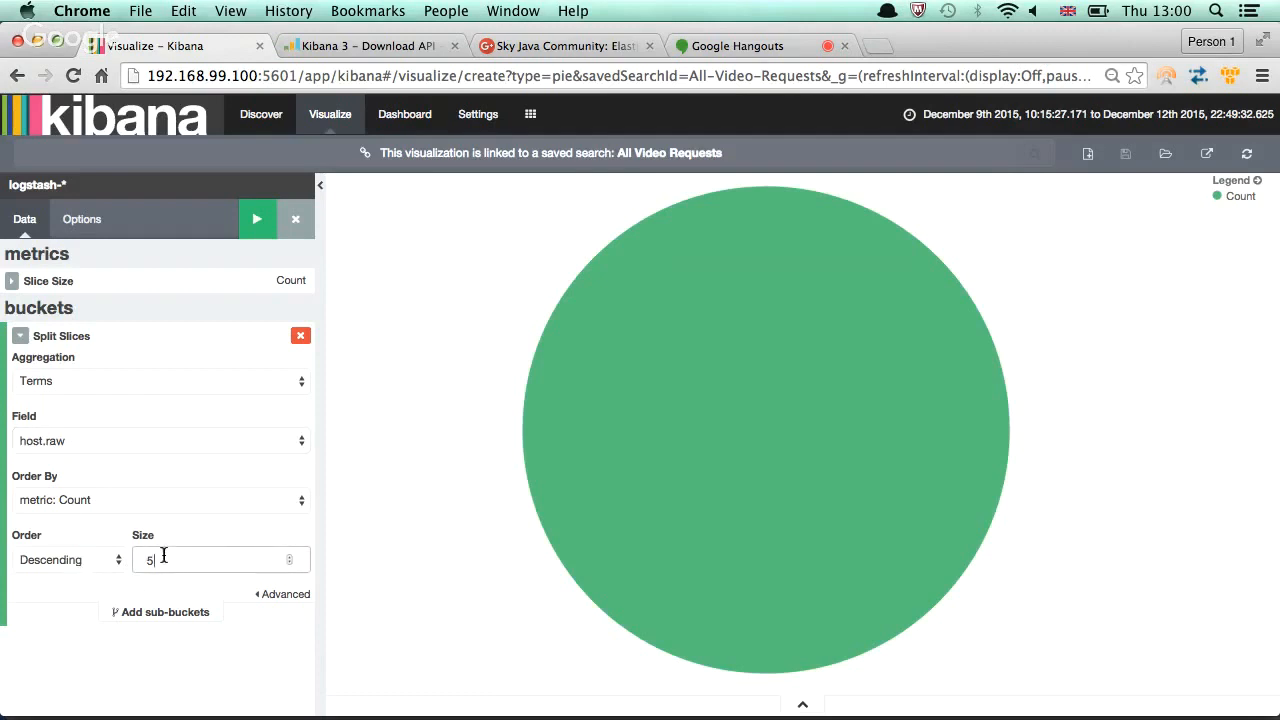
click(256, 218)
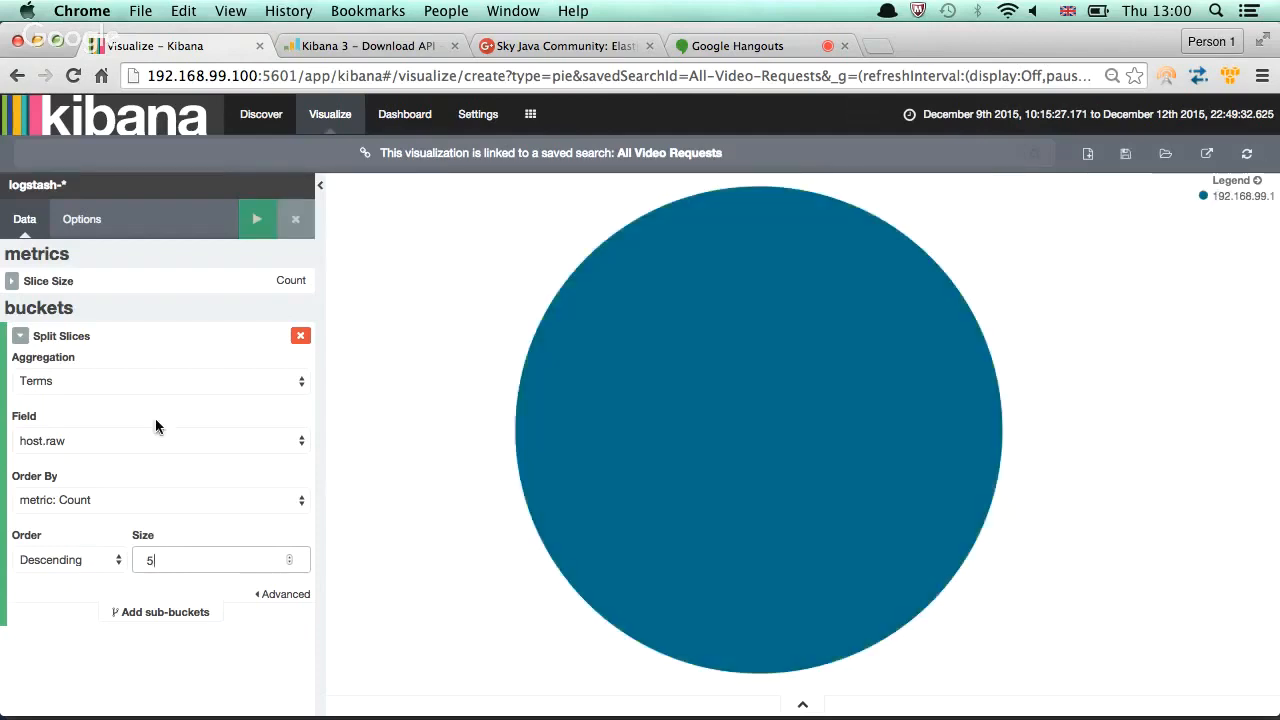
mouse_move(1056, 188)
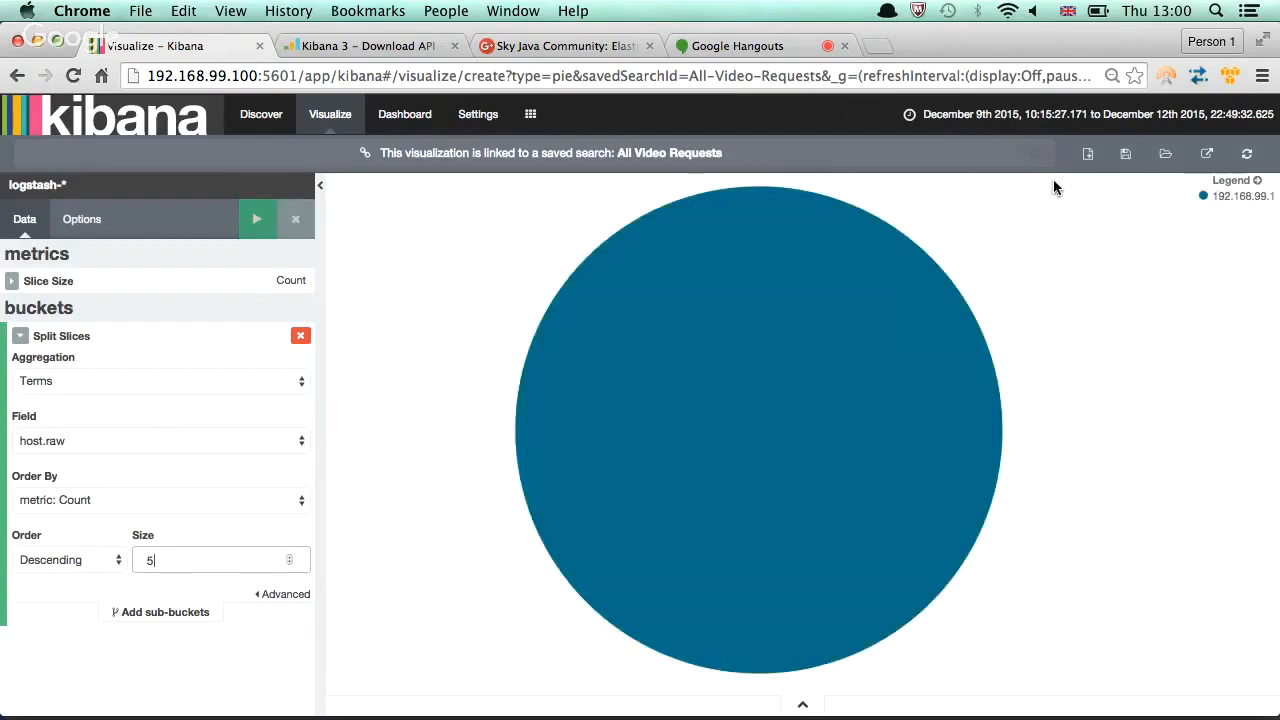
mouse_move(1076, 206)
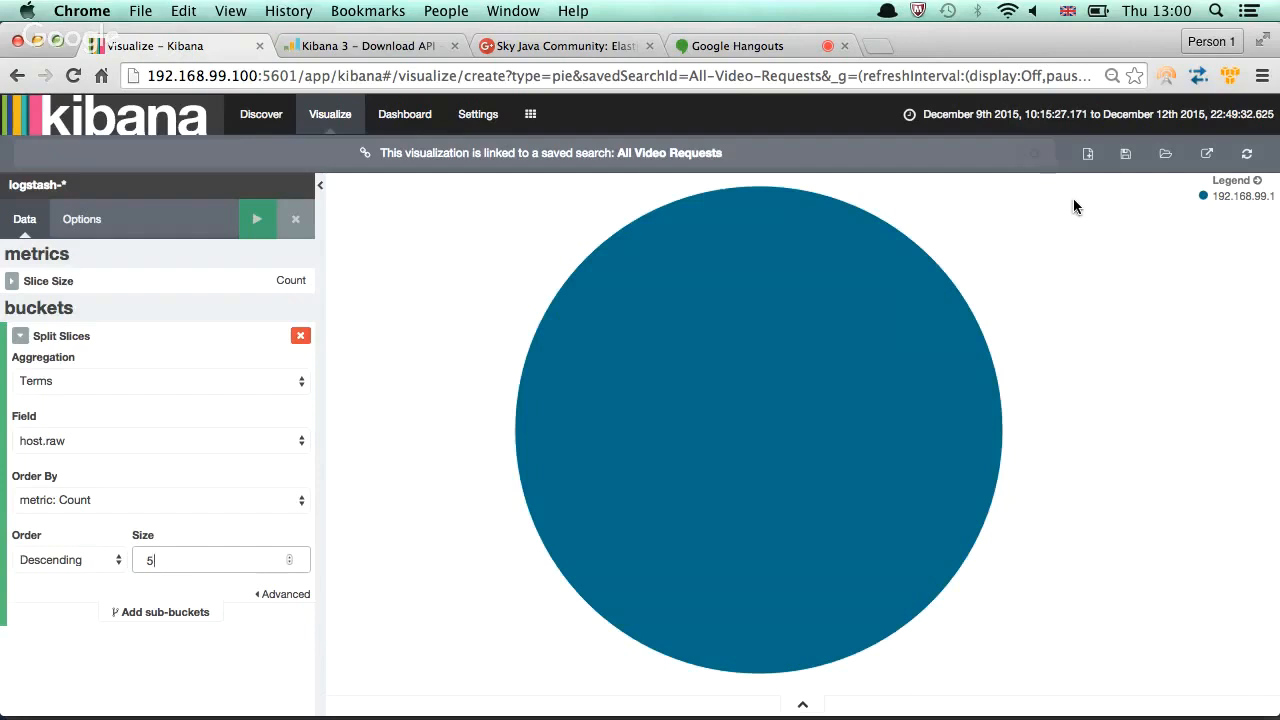
mouse_move(808, 12)
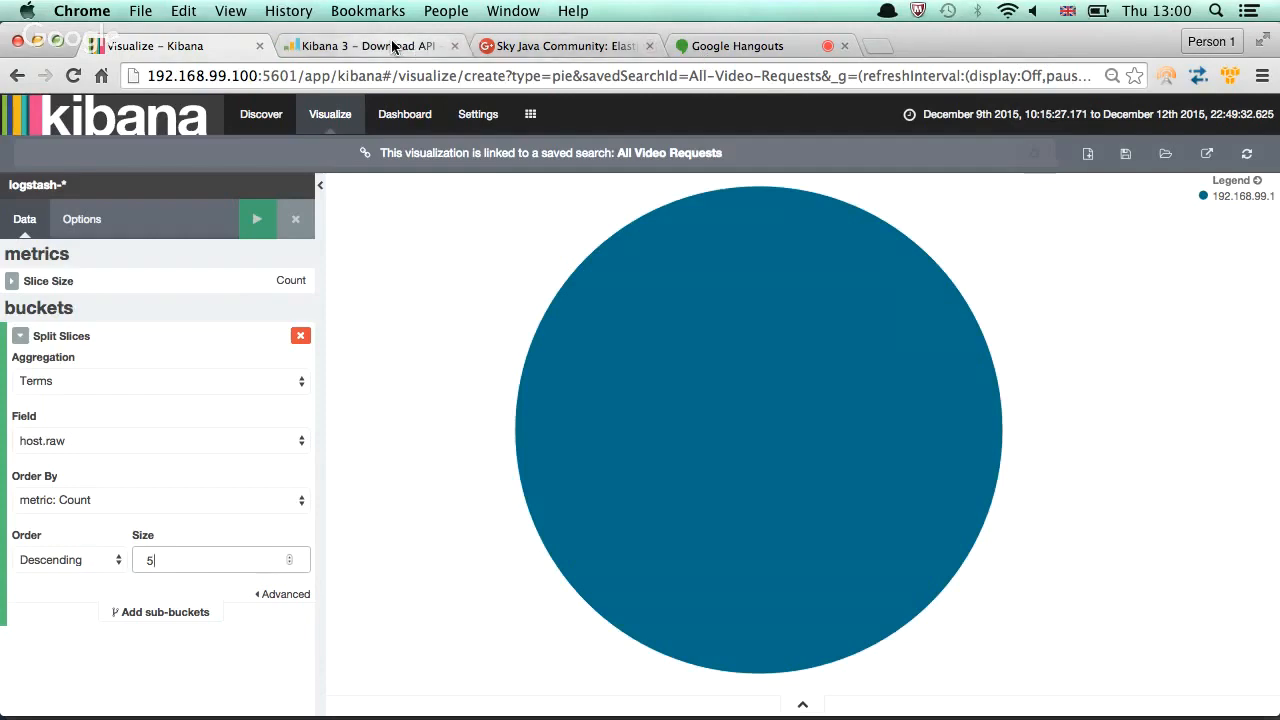
In the Kibana 3 All Events table, show the host field's micro analysis breakdown
click(370, 46)
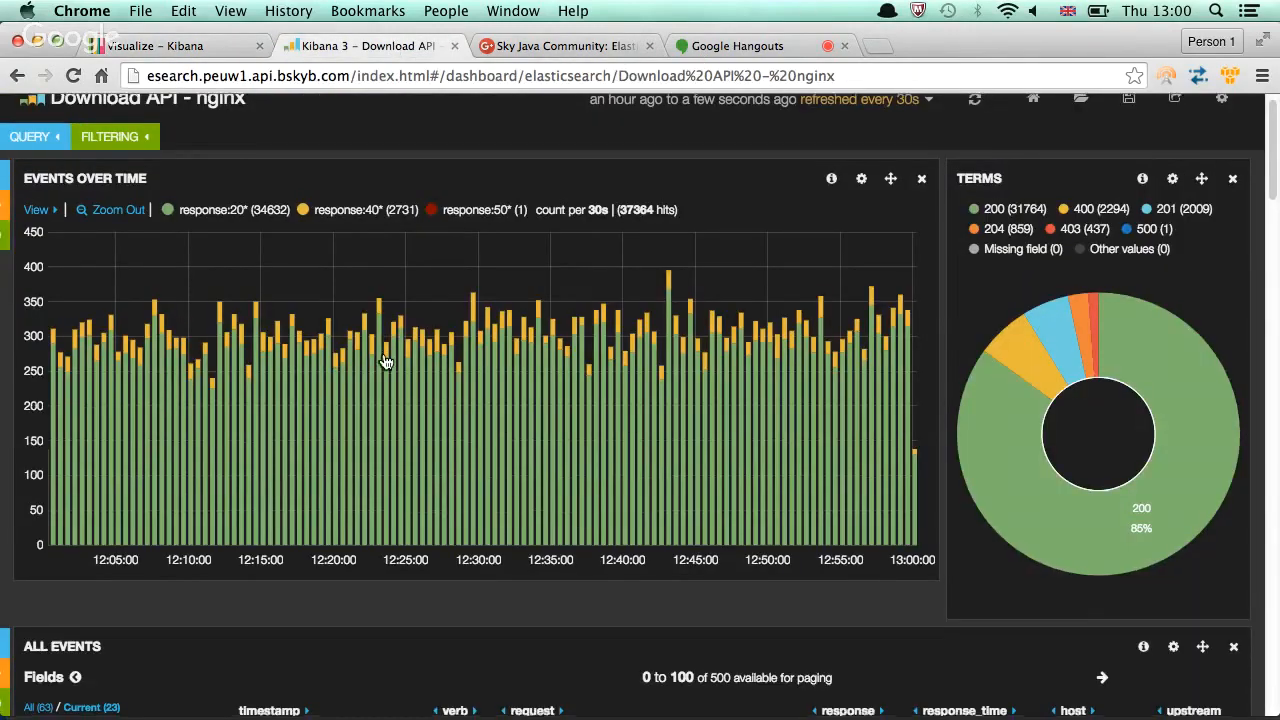
scroll(down, 3)
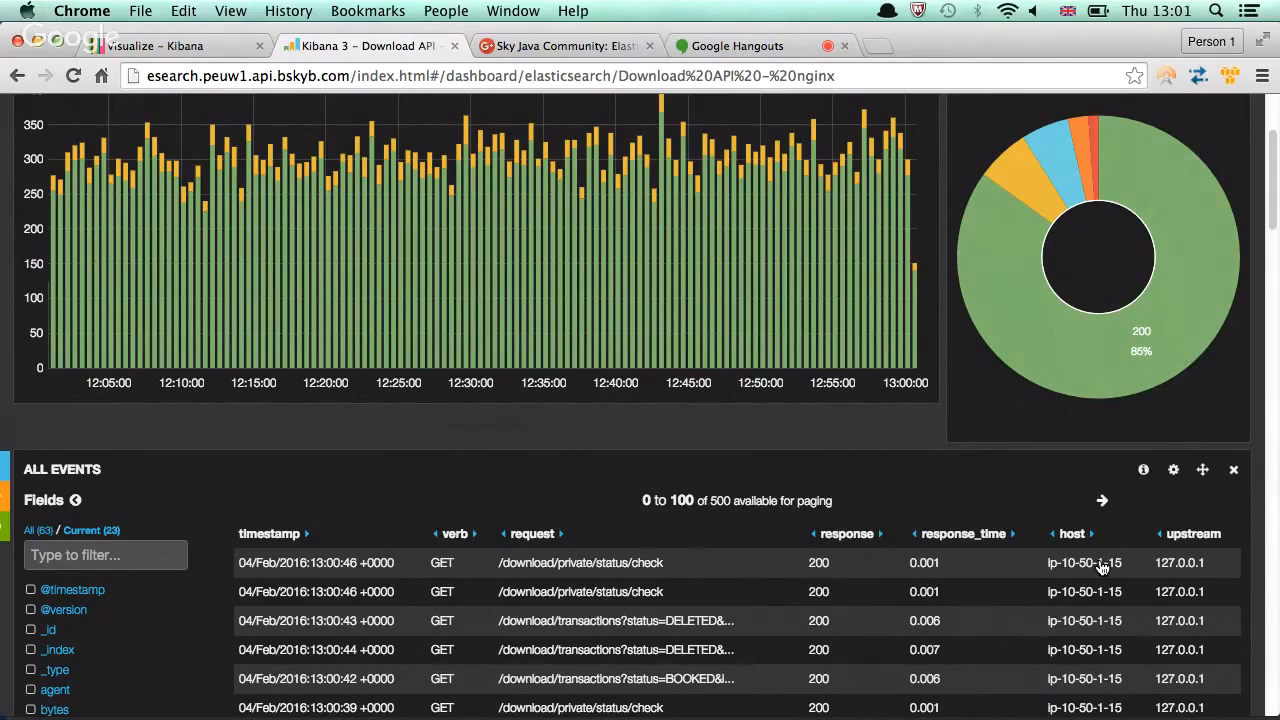
mouse_move(1088, 578)
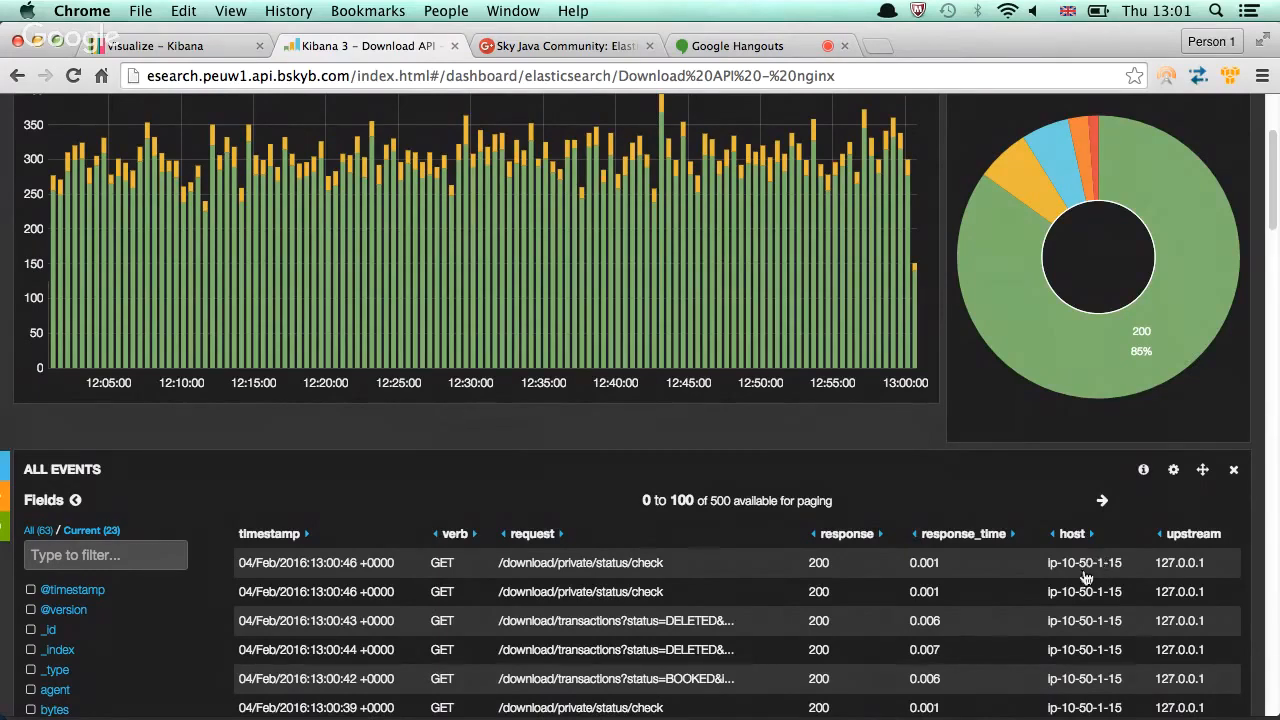
scroll(down, 3)
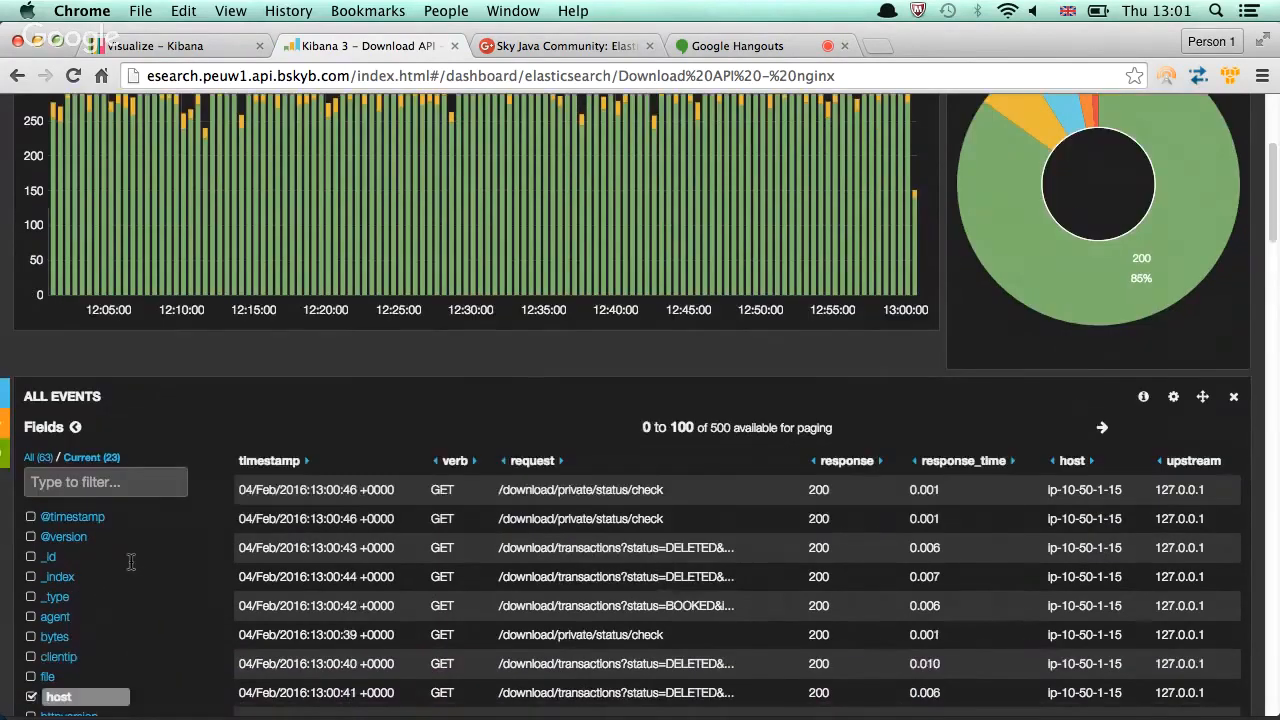
scroll(down, 3)
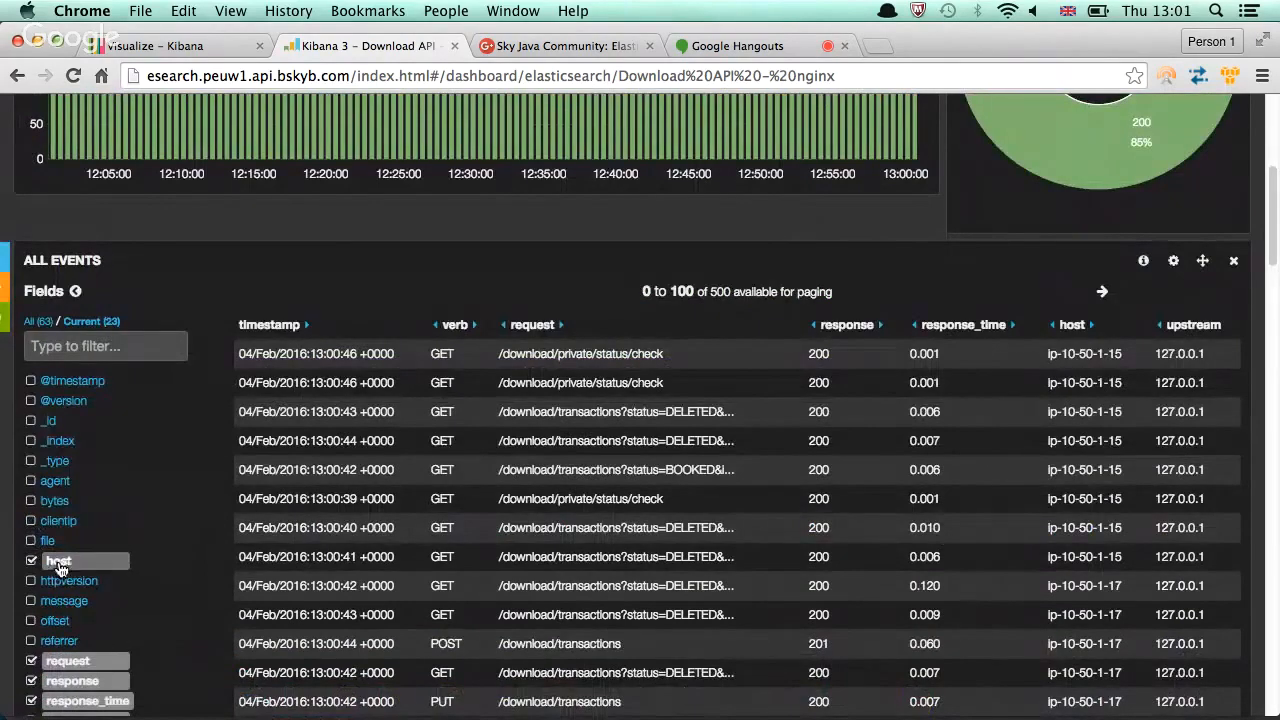
click(58, 560)
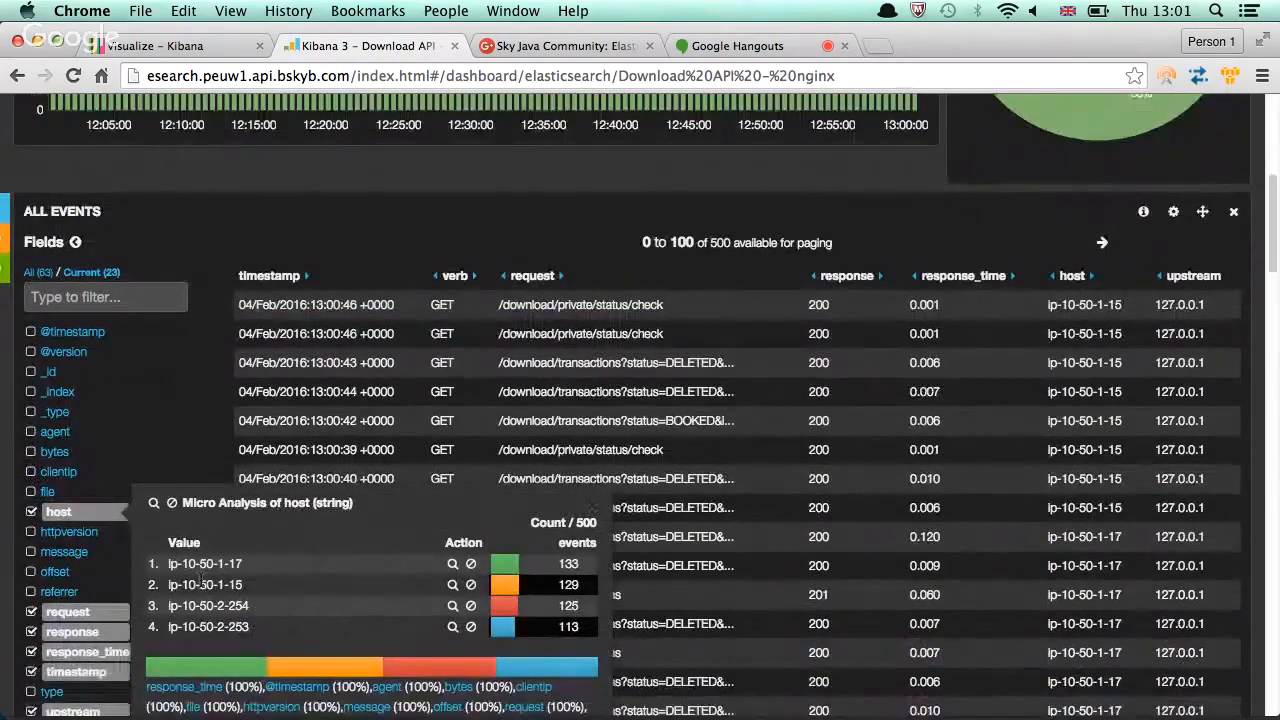
mouse_move(270, 616)
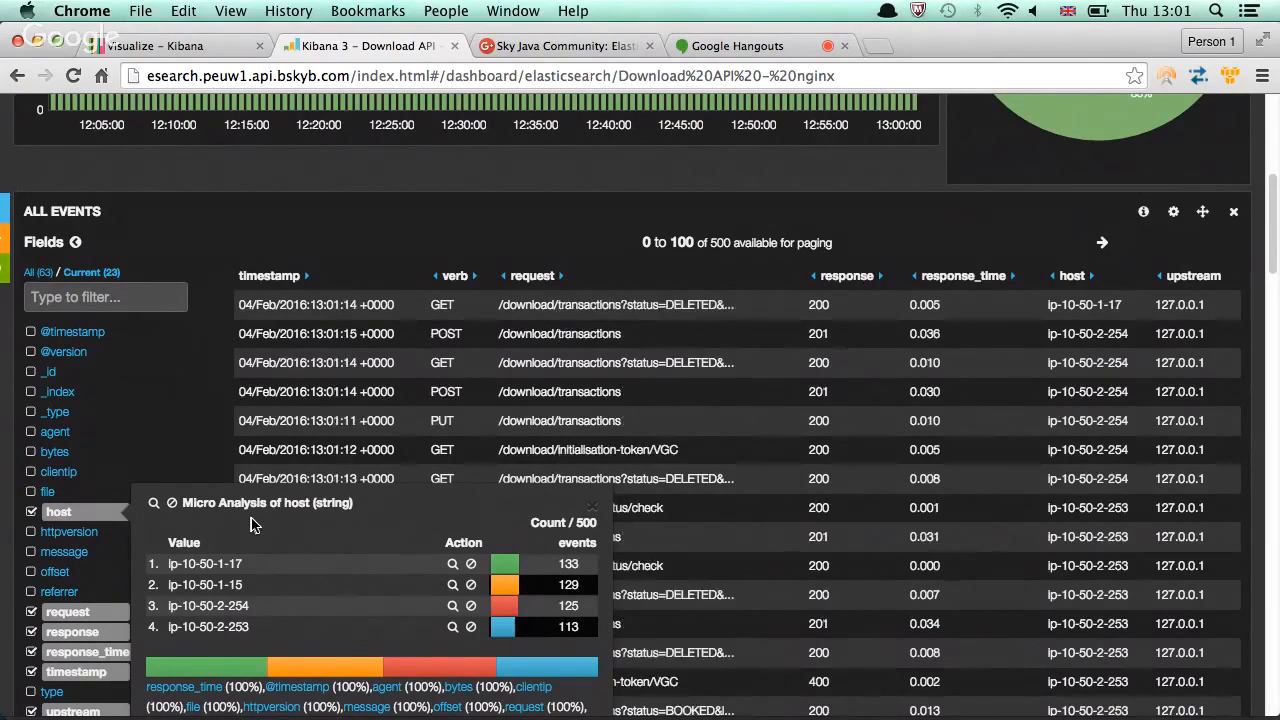
mouse_move(172, 504)
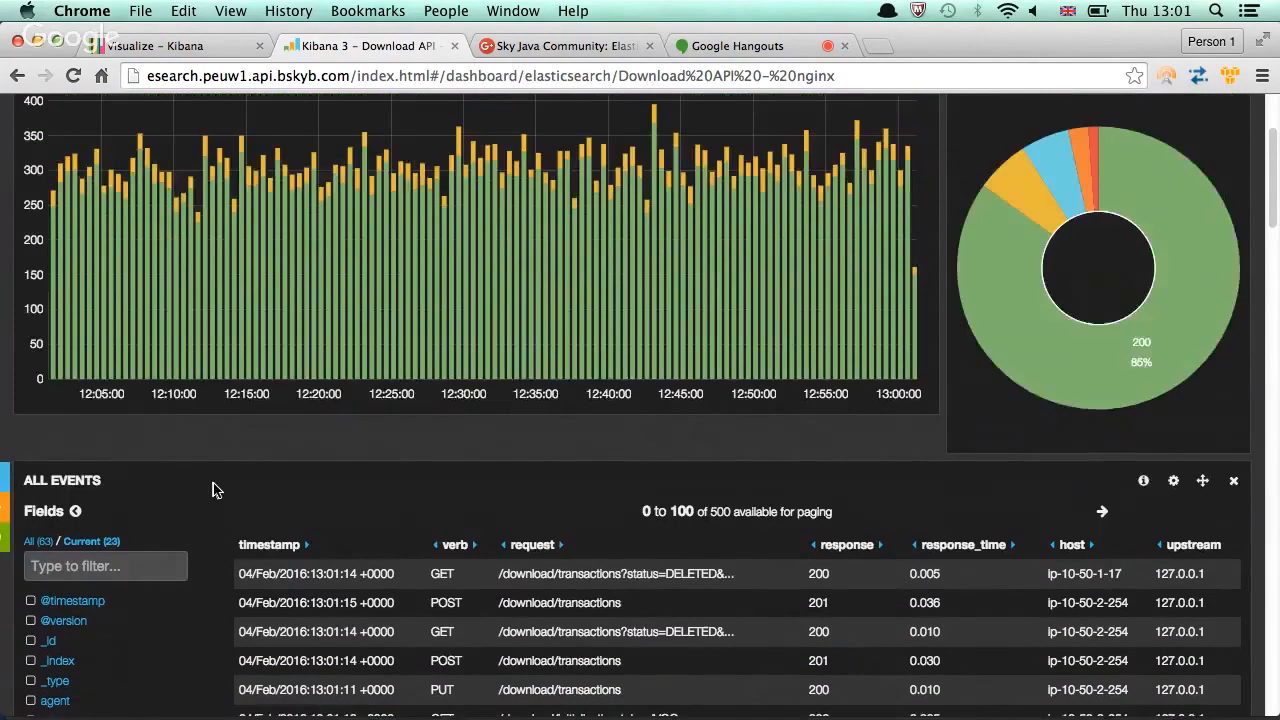
Return to the Kibana 4 Visualize tab with the host.raw pie chart editor
scroll(up, 3)
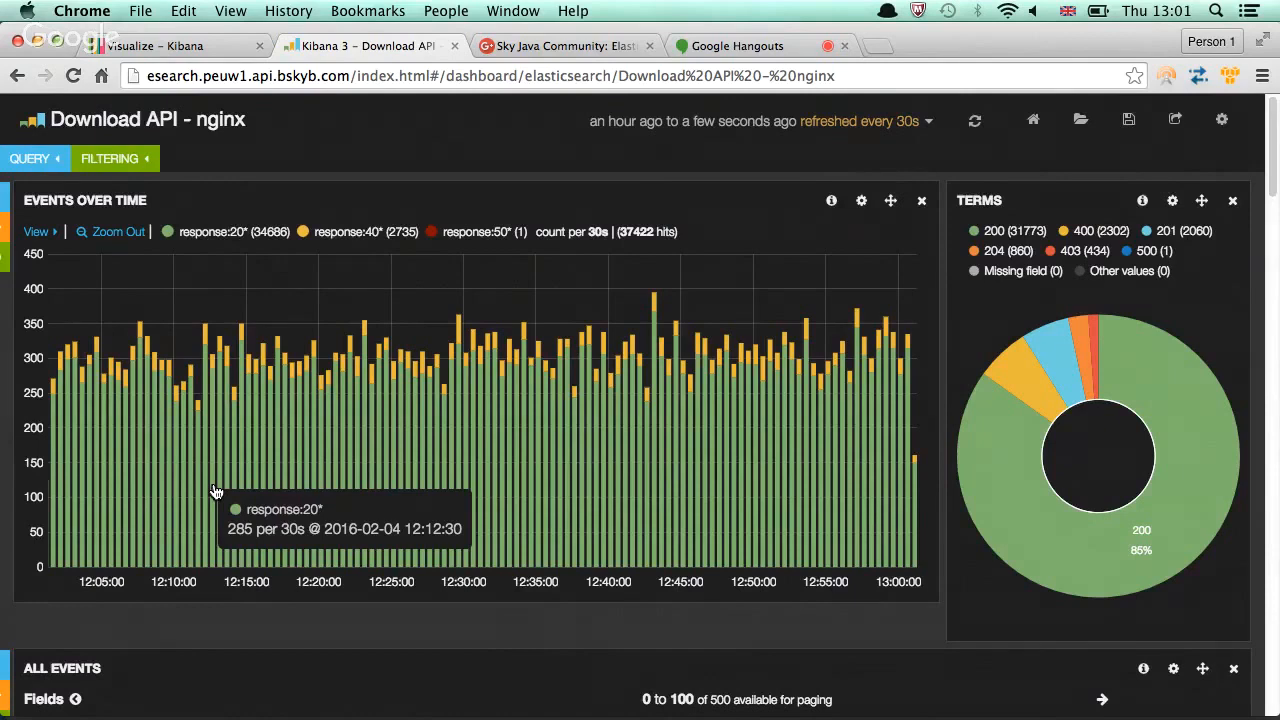
click(176, 46)
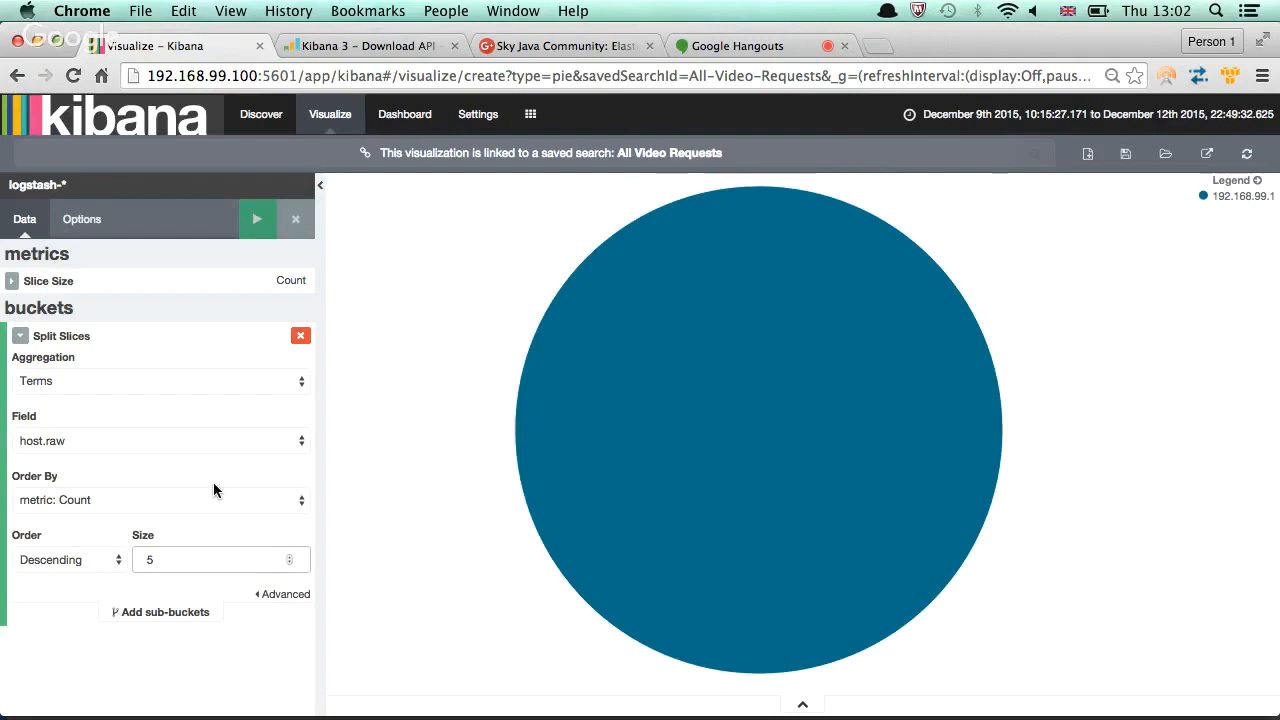
click(220, 560)
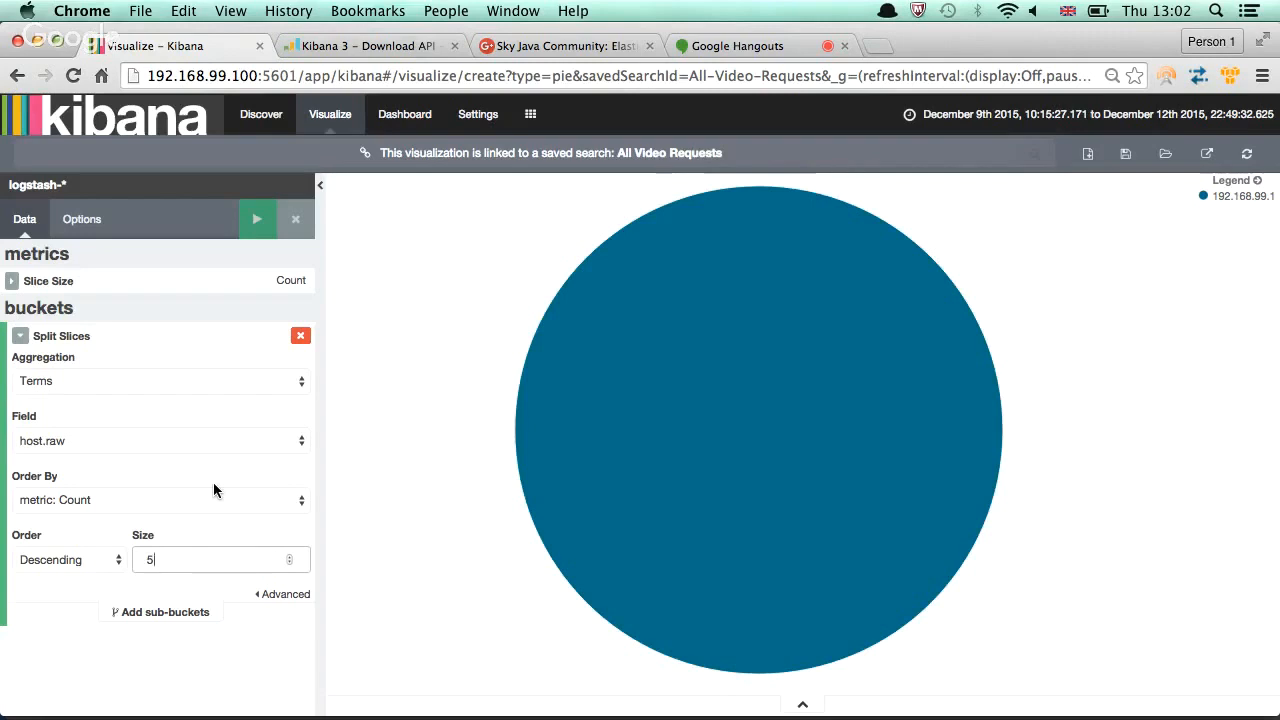
mouse_move(270, 164)
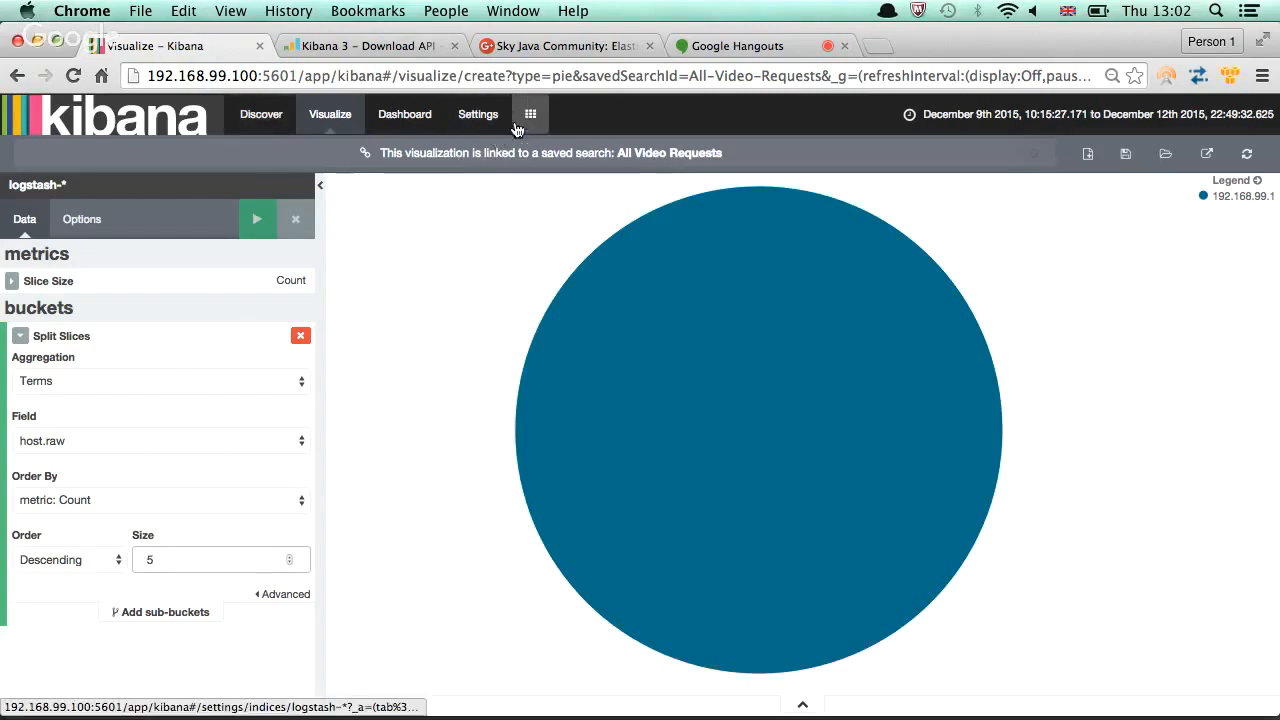
View the Settings About page showing version 4.3.0, then return to Discover's logstash-* documents
click(478, 112)
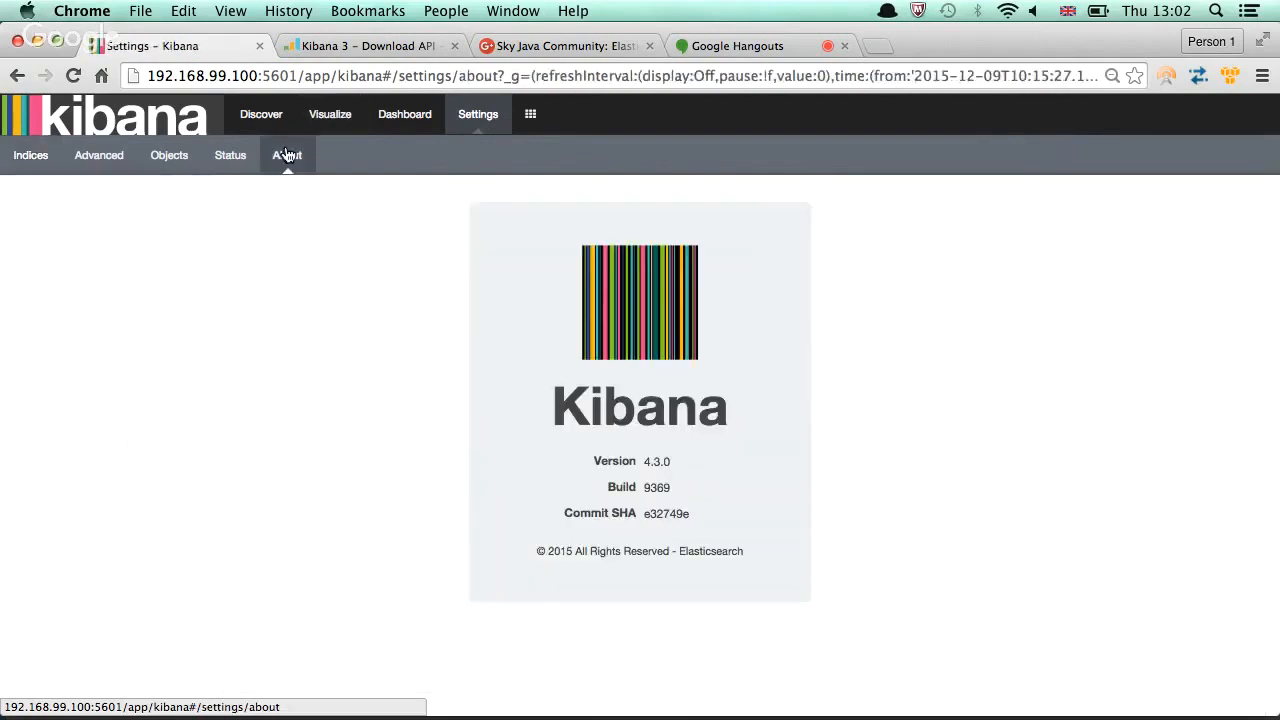
mouse_move(432, 418)
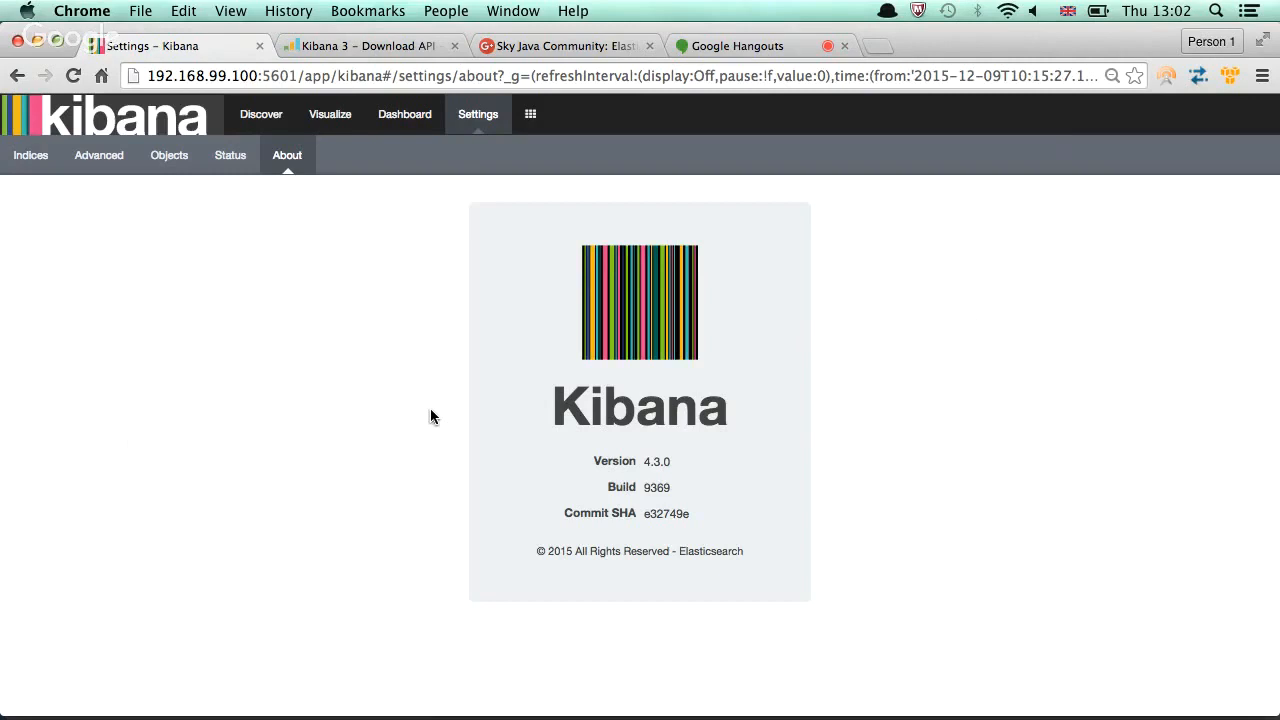
mouse_move(624, 464)
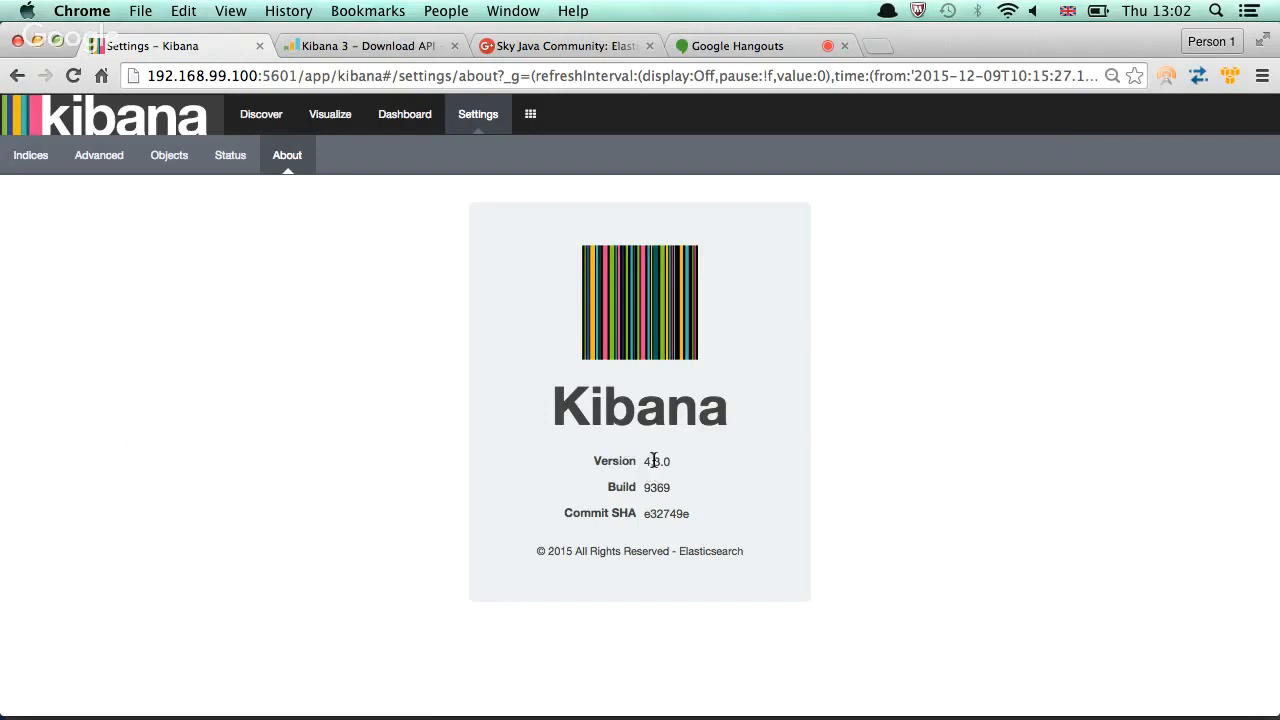
mouse_move(504, 398)
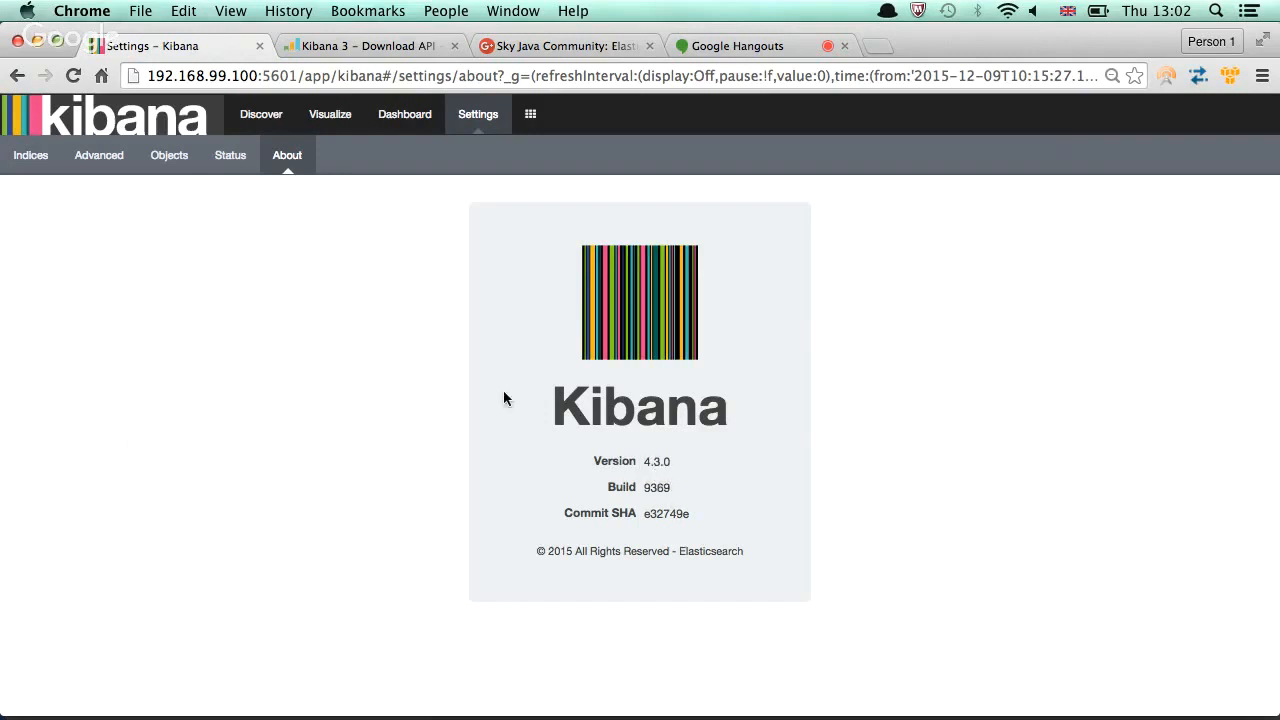
click(260, 112)
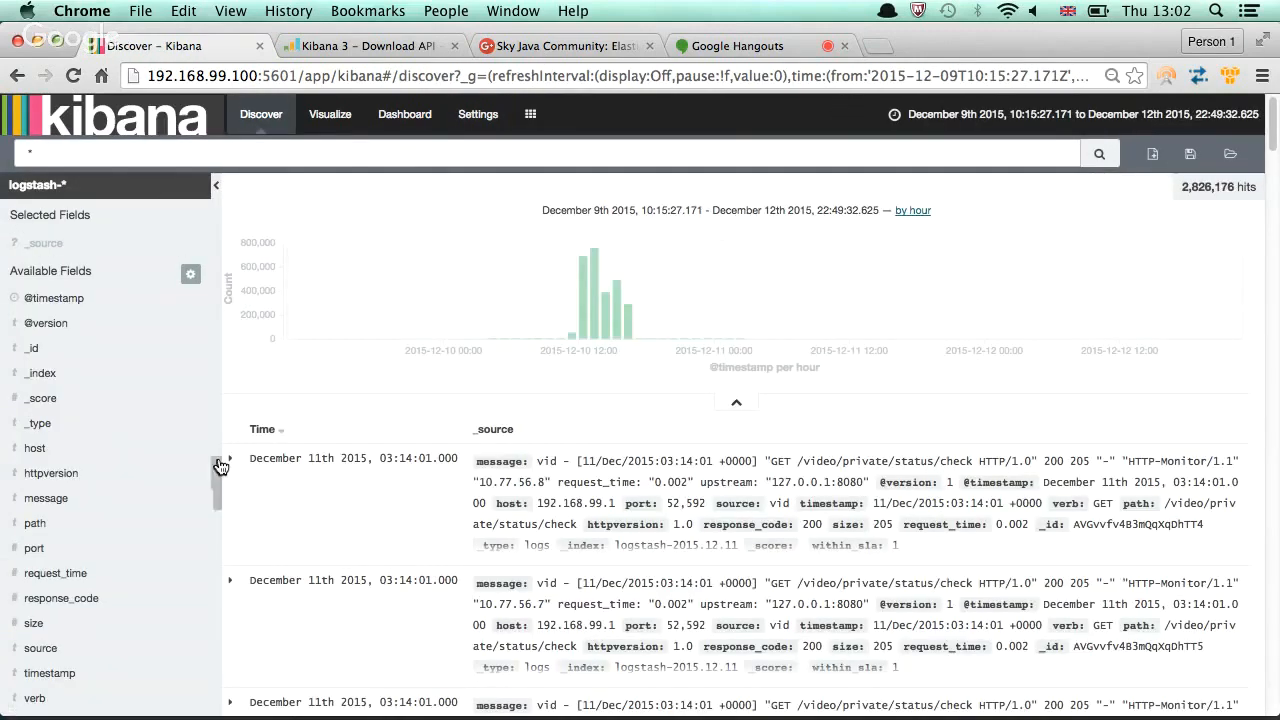
Filter on path /video/private/status/check from the first document and edit that filter's query as JSON
click(228, 458)
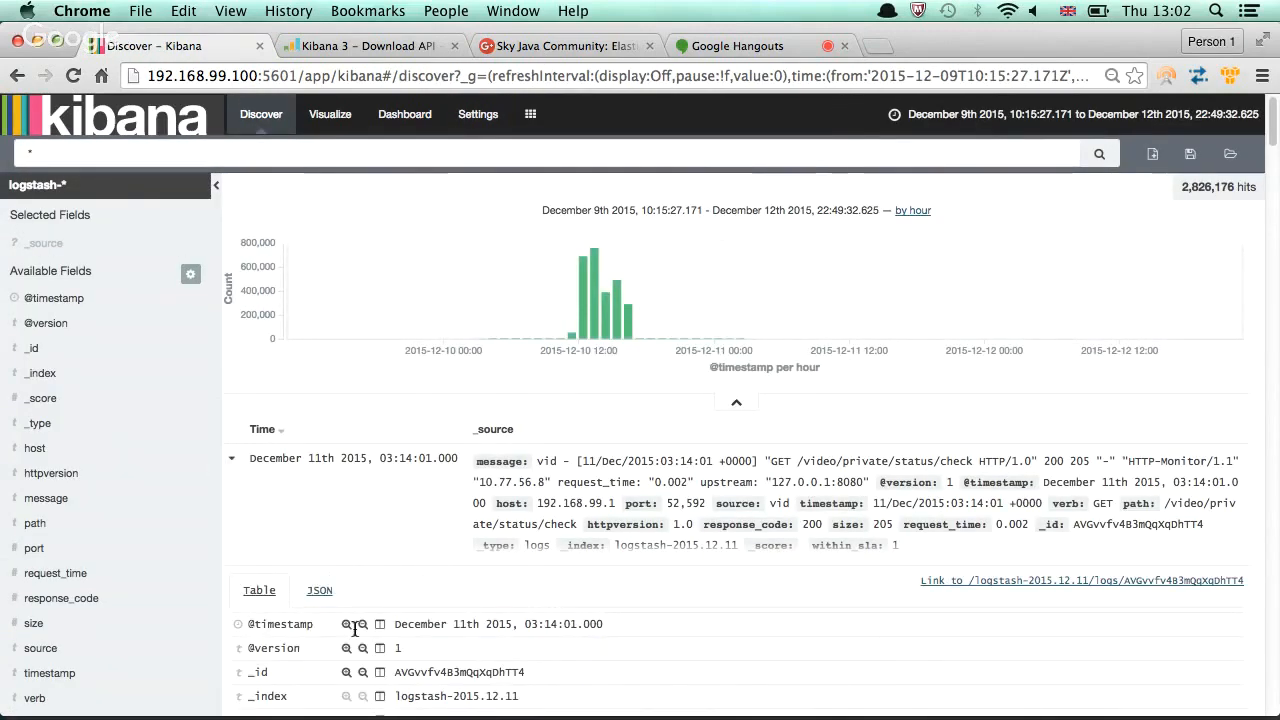
scroll(down, 3)
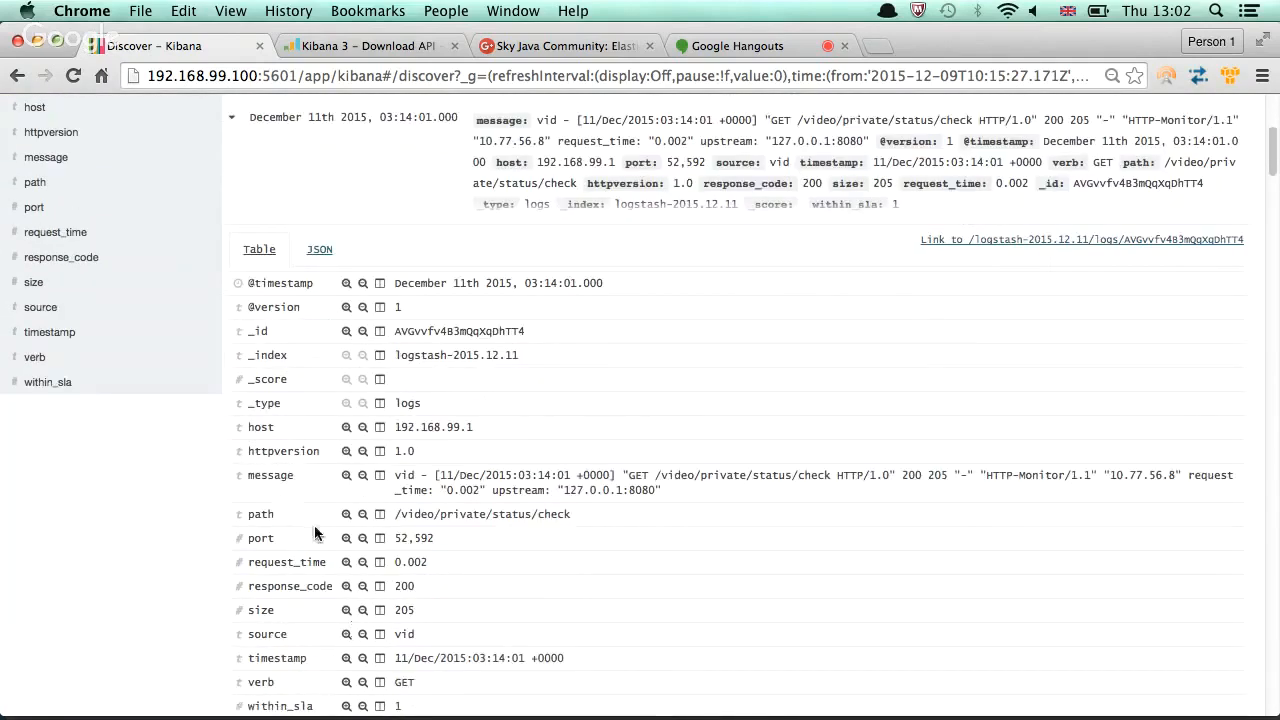
scroll(up, 3)
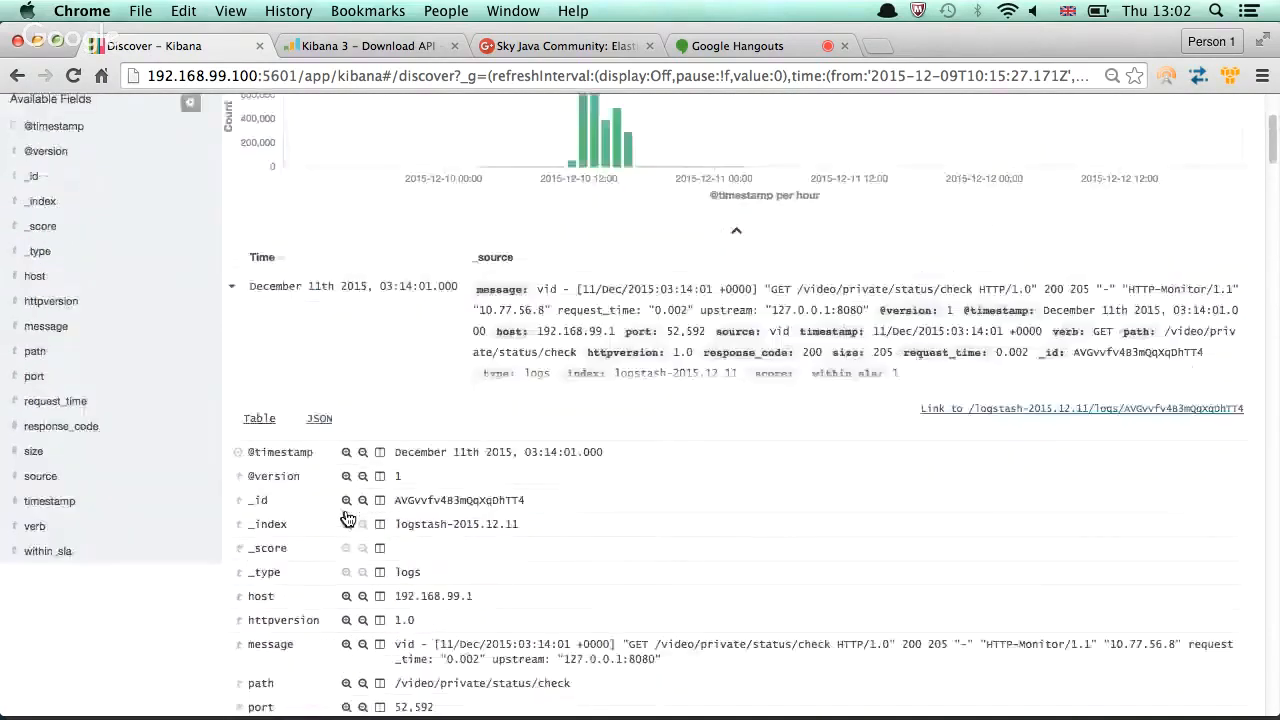
scroll(up, 3)
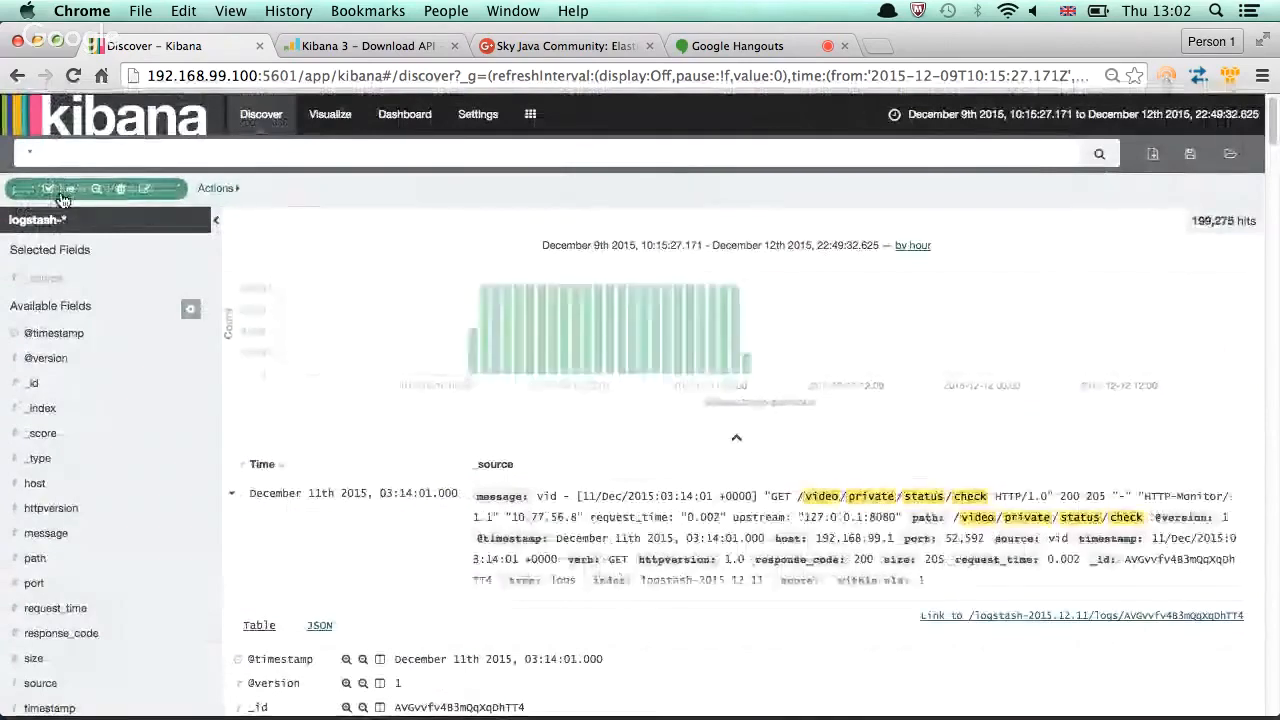
click(146, 188)
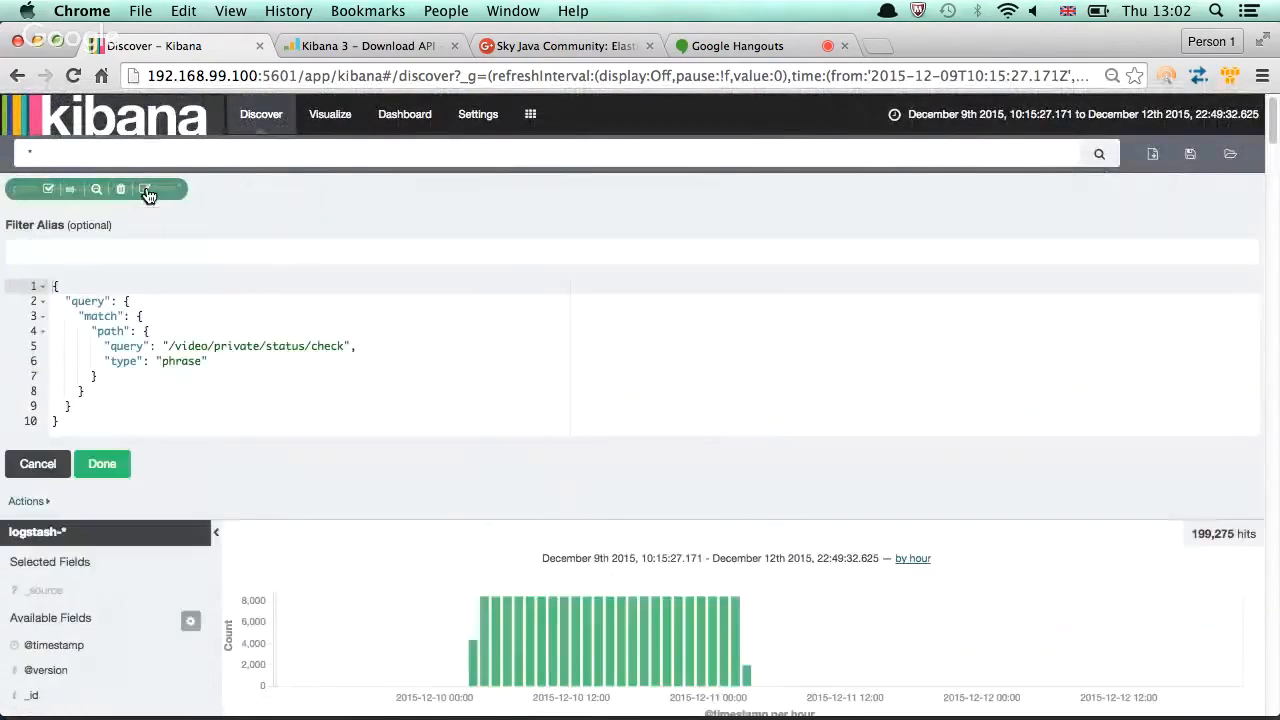